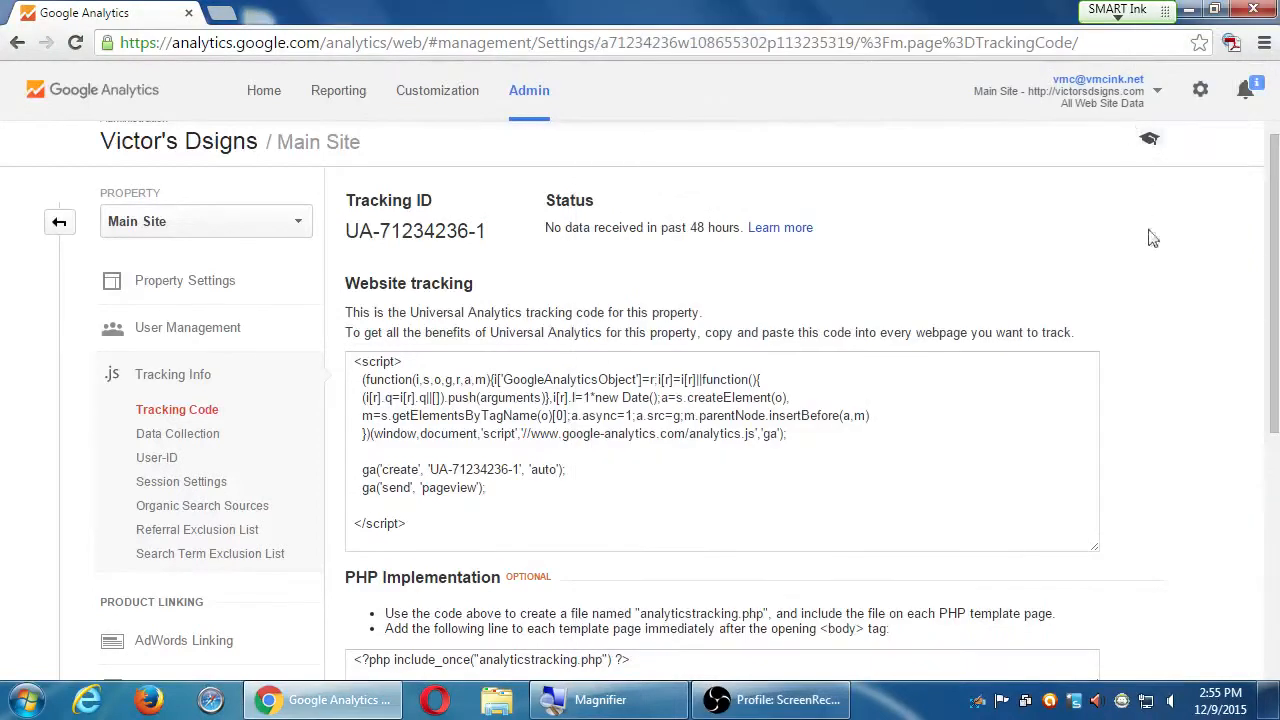
mouse_move(1170, 260)
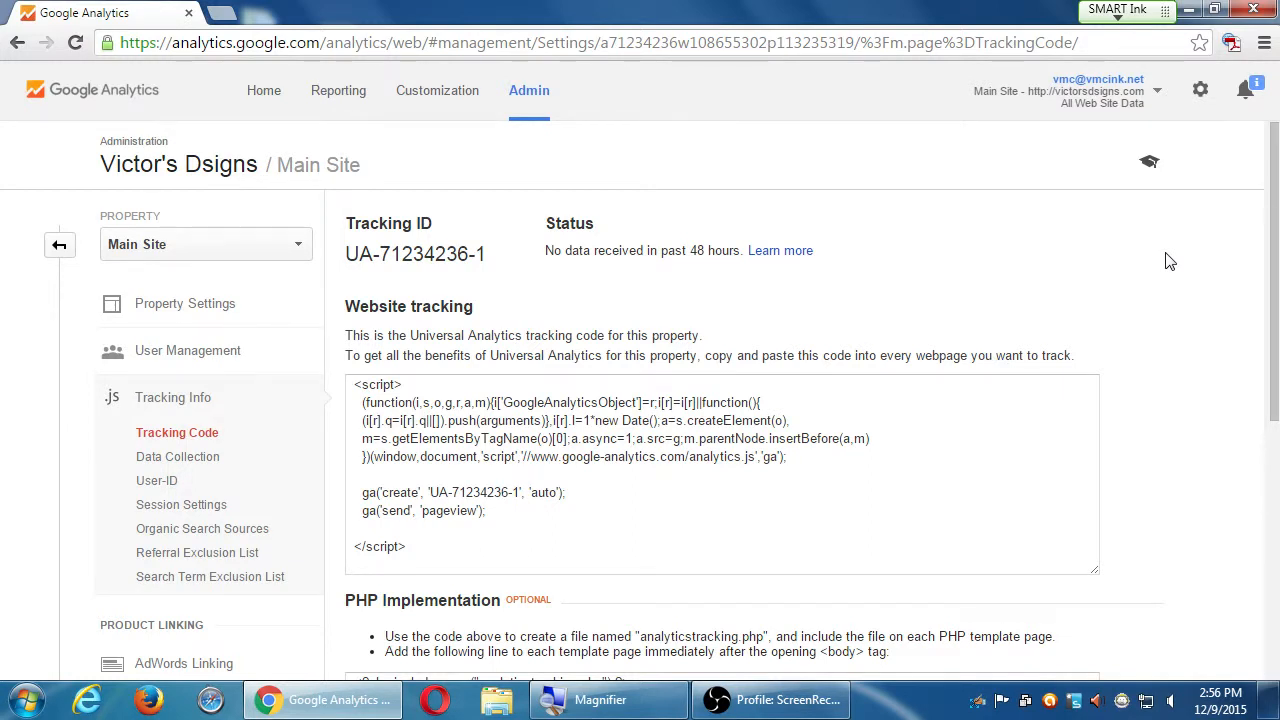
mouse_move(790, 184)
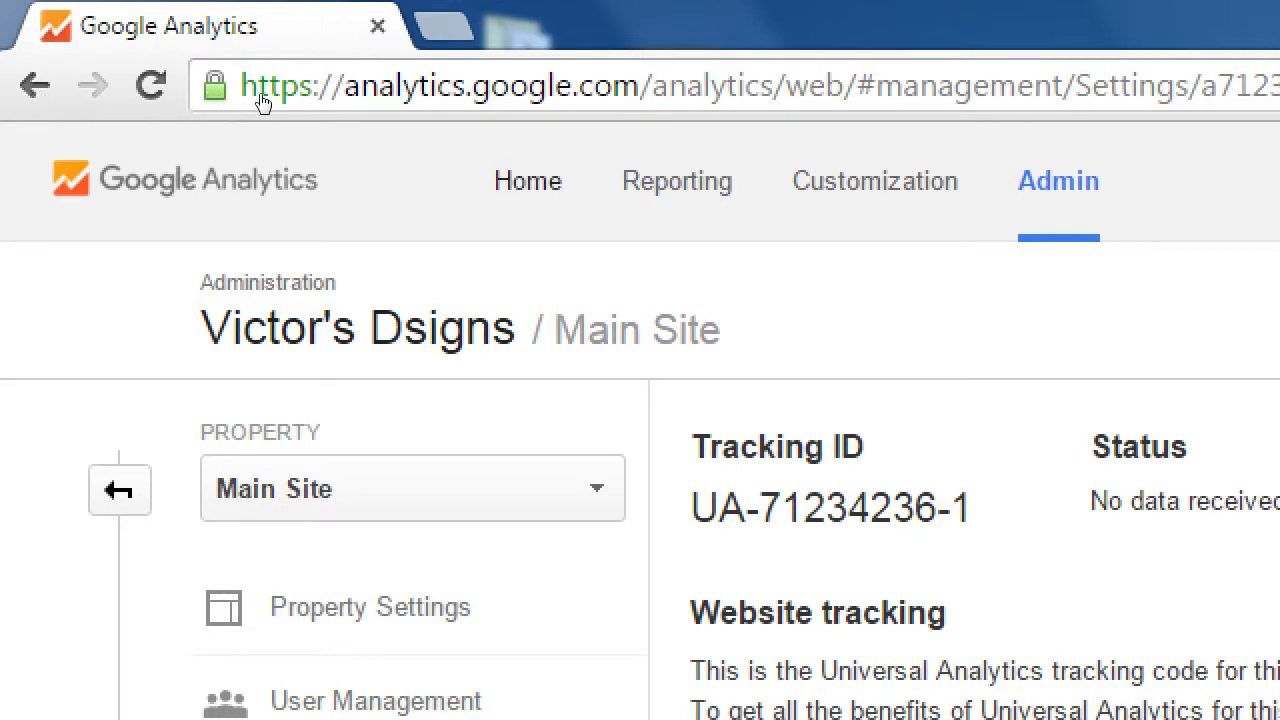
mouse_move(402, 94)
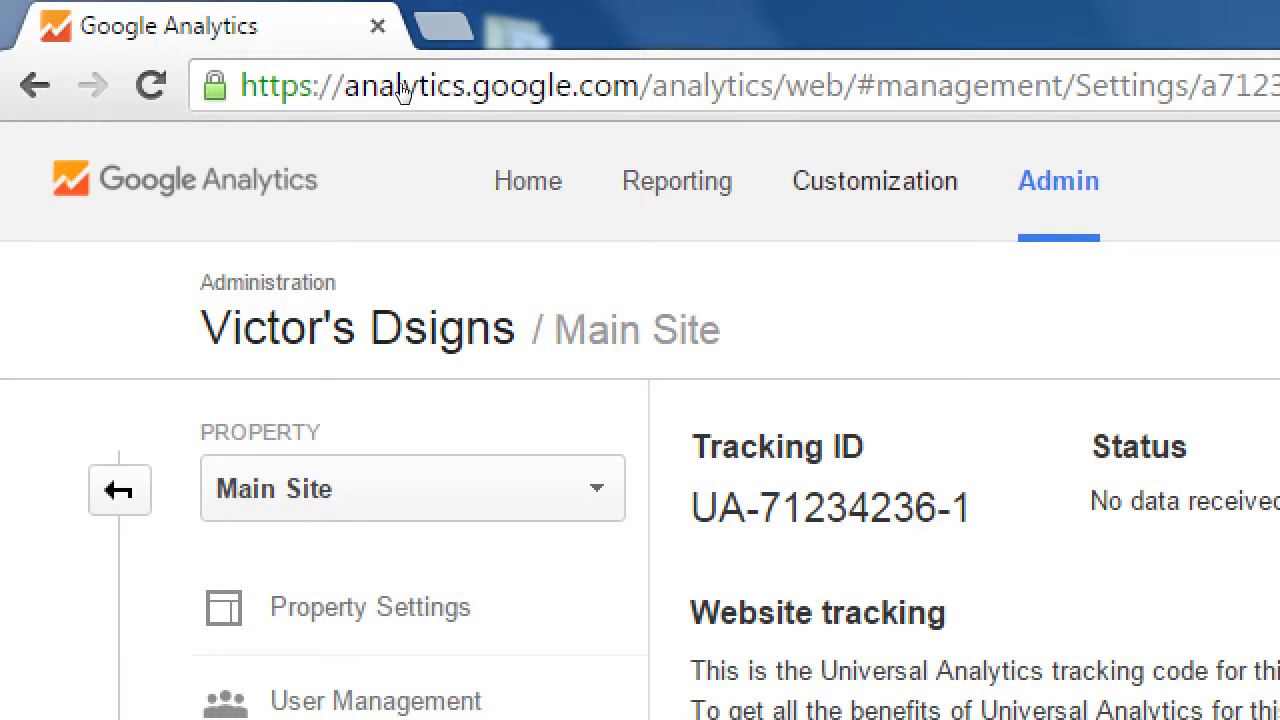
mouse_move(518, 96)
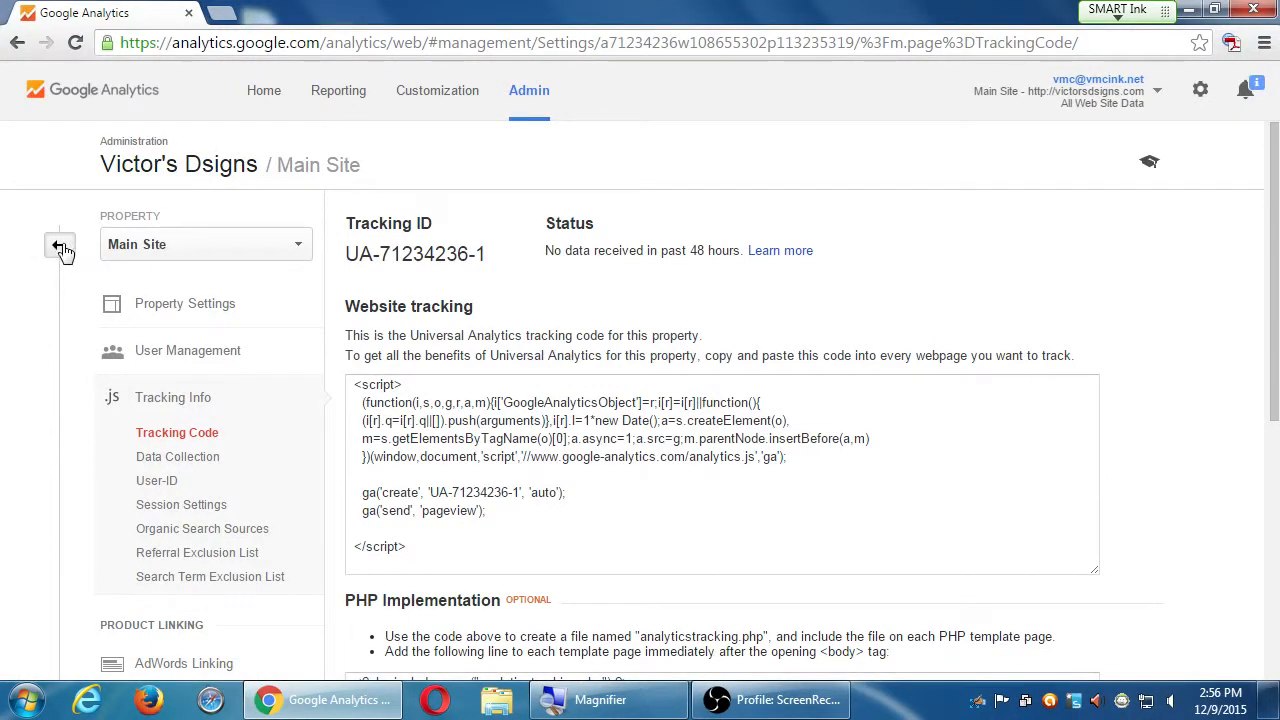
mouse_move(58, 244)
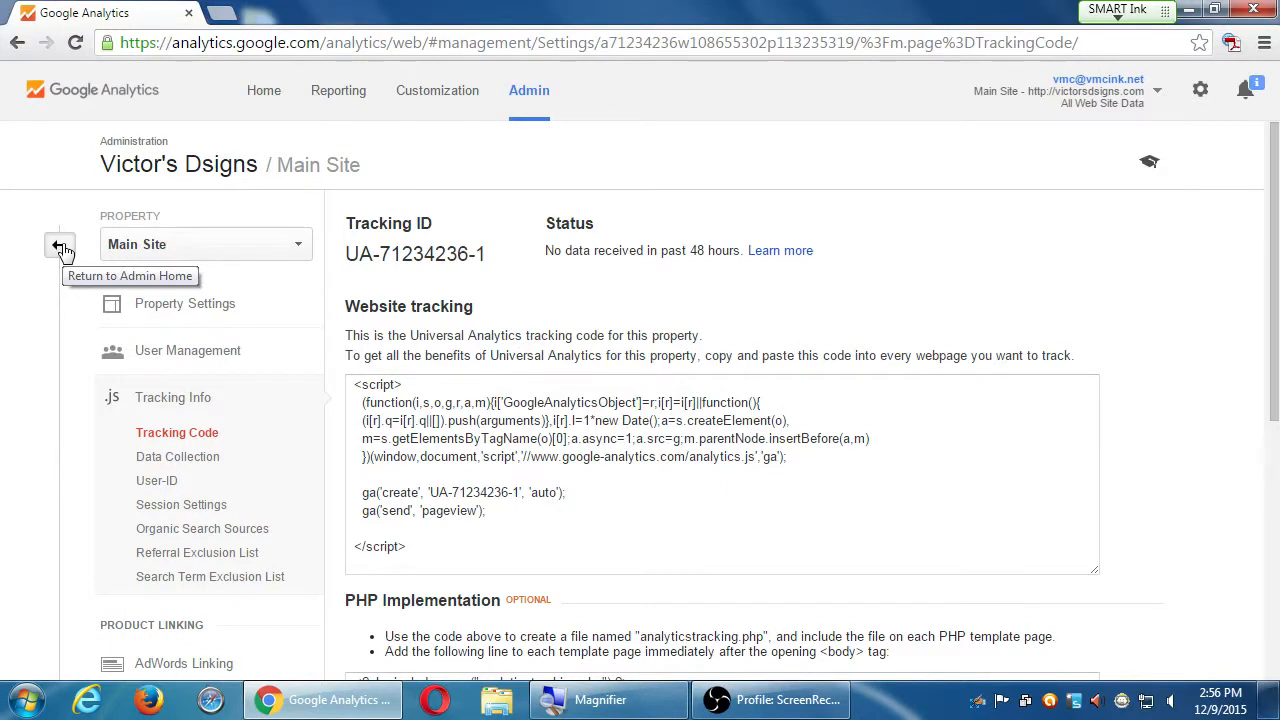
Return to Admin home and review the account's User Management permissions
left_click(60, 244)
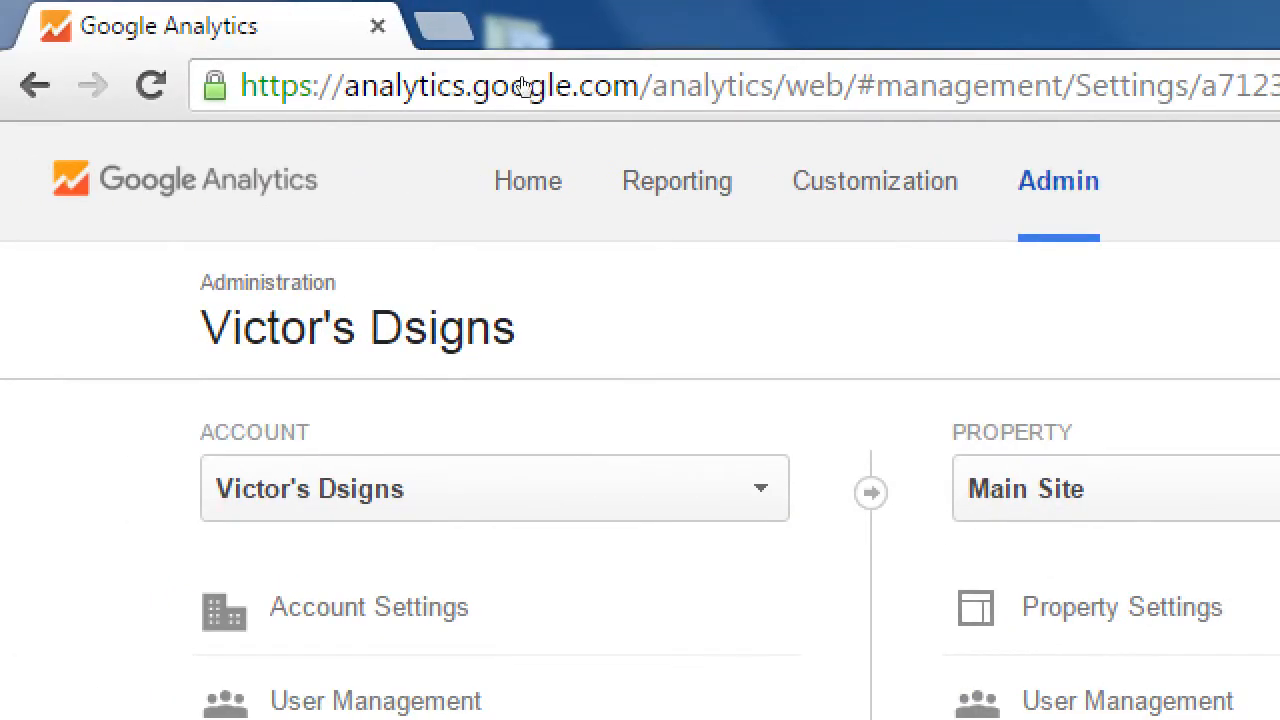
mouse_move(128, 236)
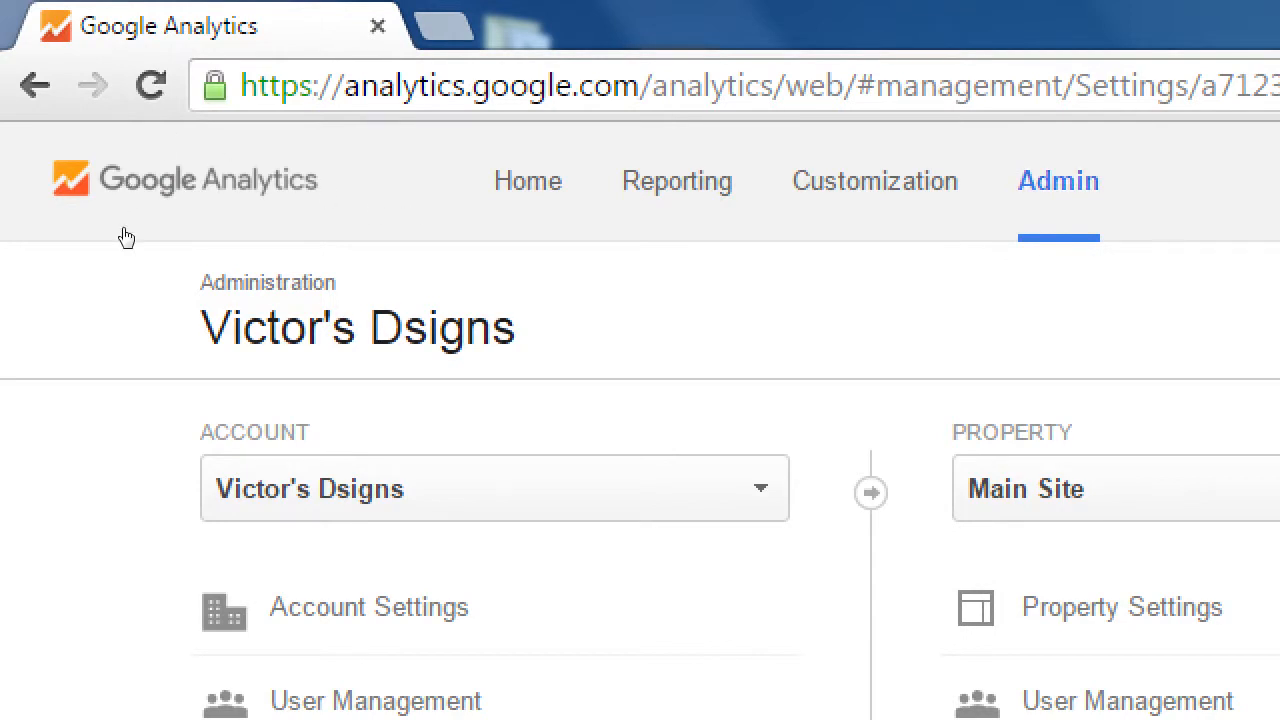
scroll("down", 3)
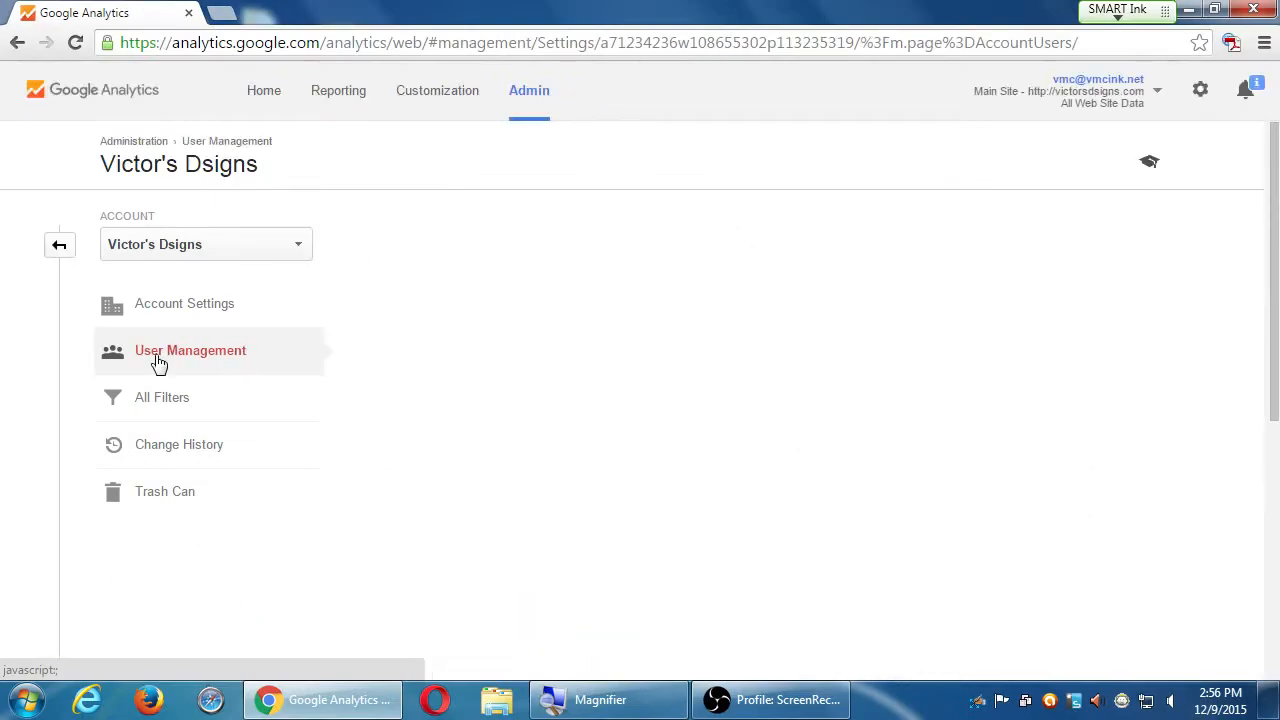
left_click(190, 350)
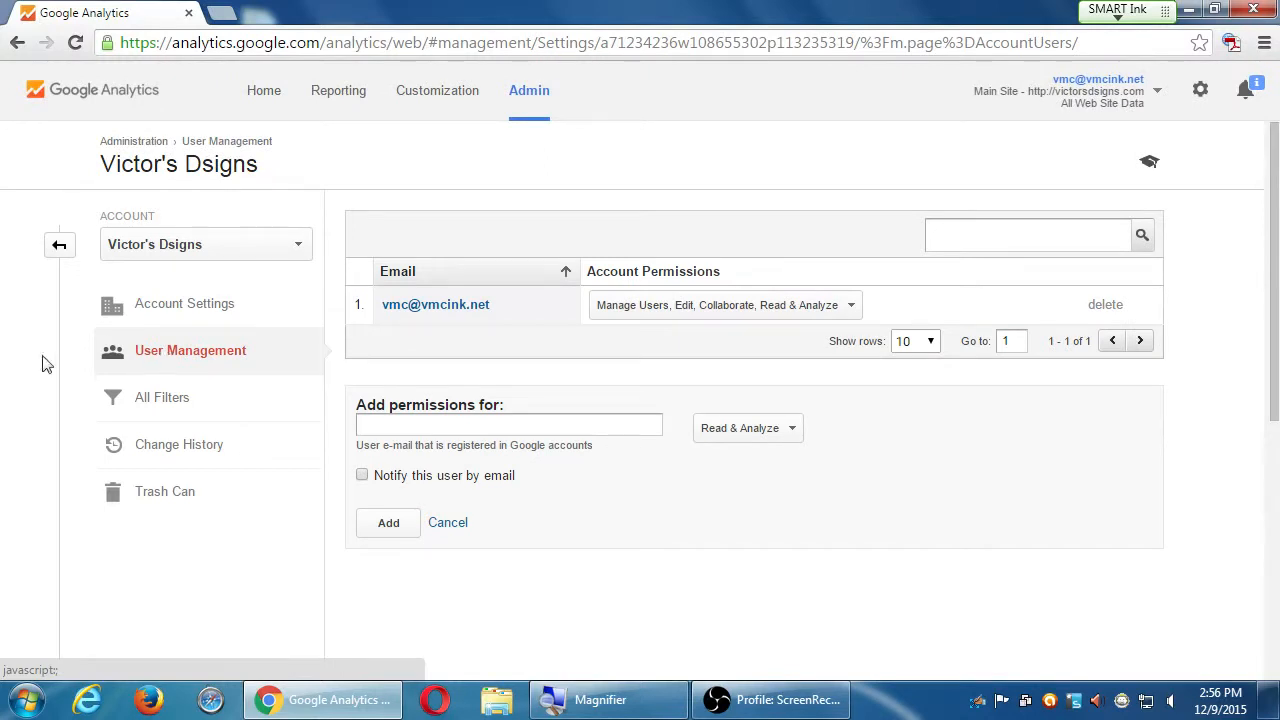
left_click(60, 244)
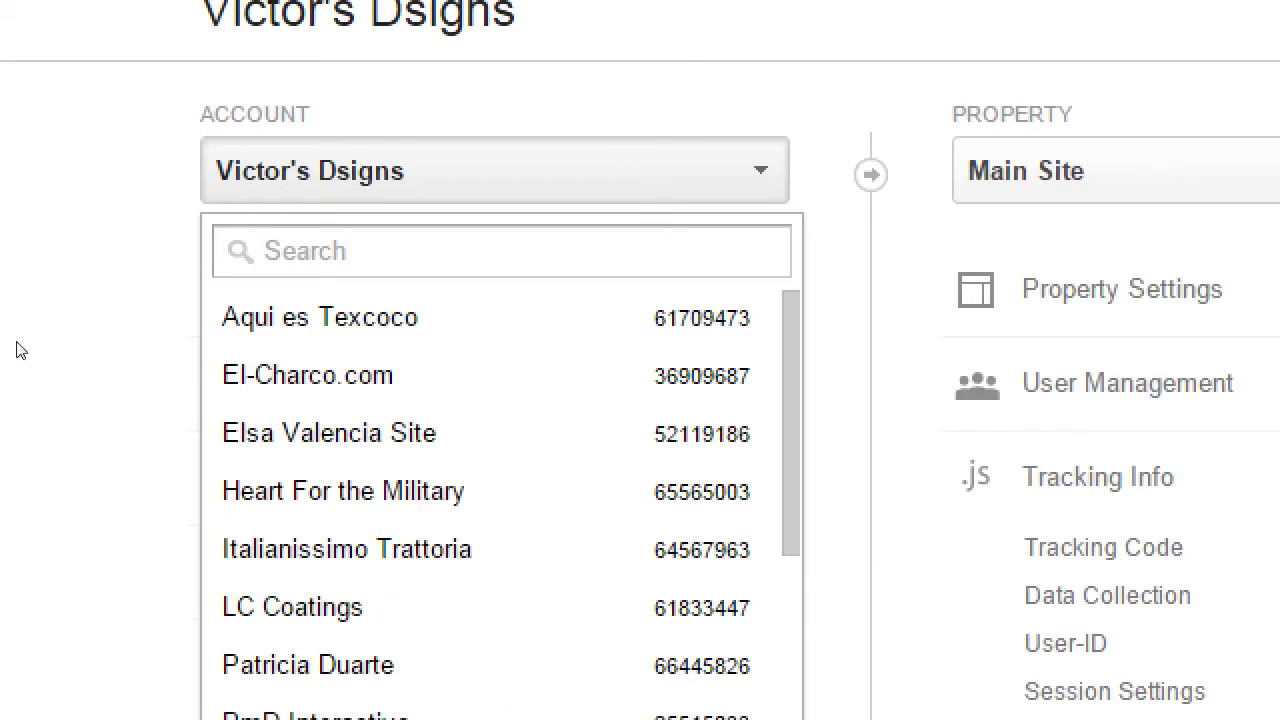
Browse the Account dropdown list and dismiss it without switching accounts
scroll("down", 3)
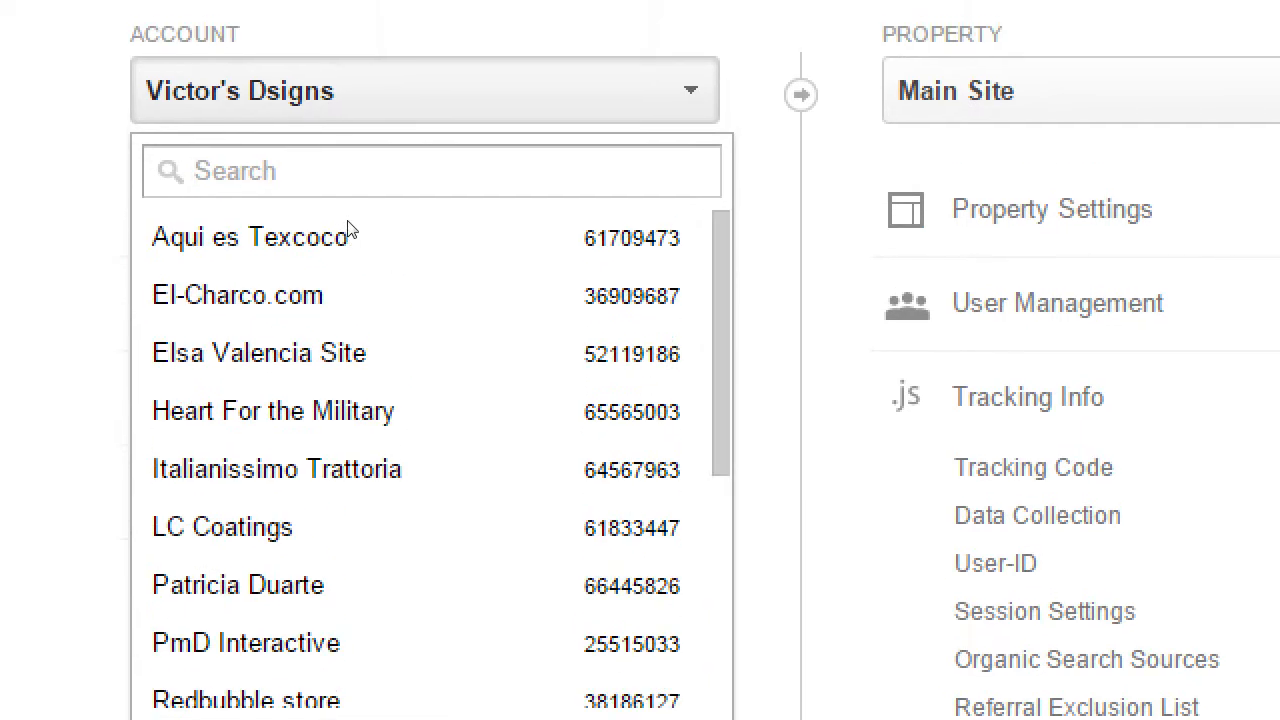
left_click(688, 90)
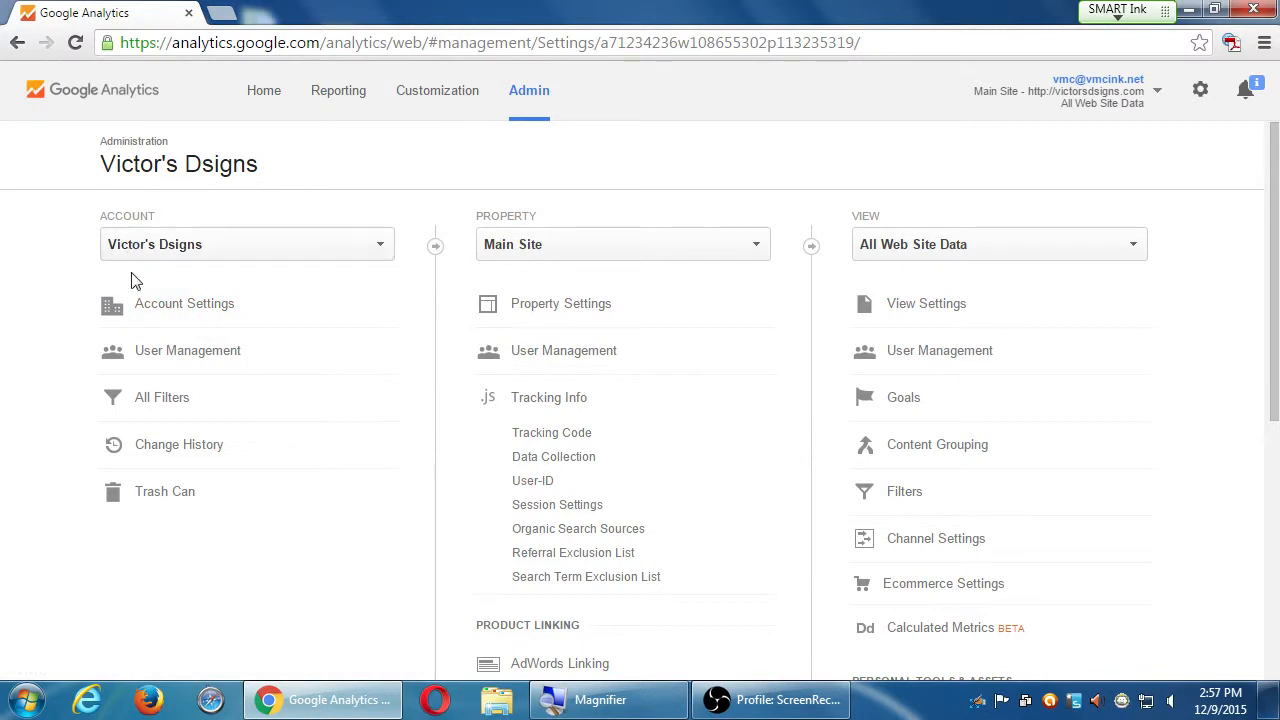
left_click(184, 304)
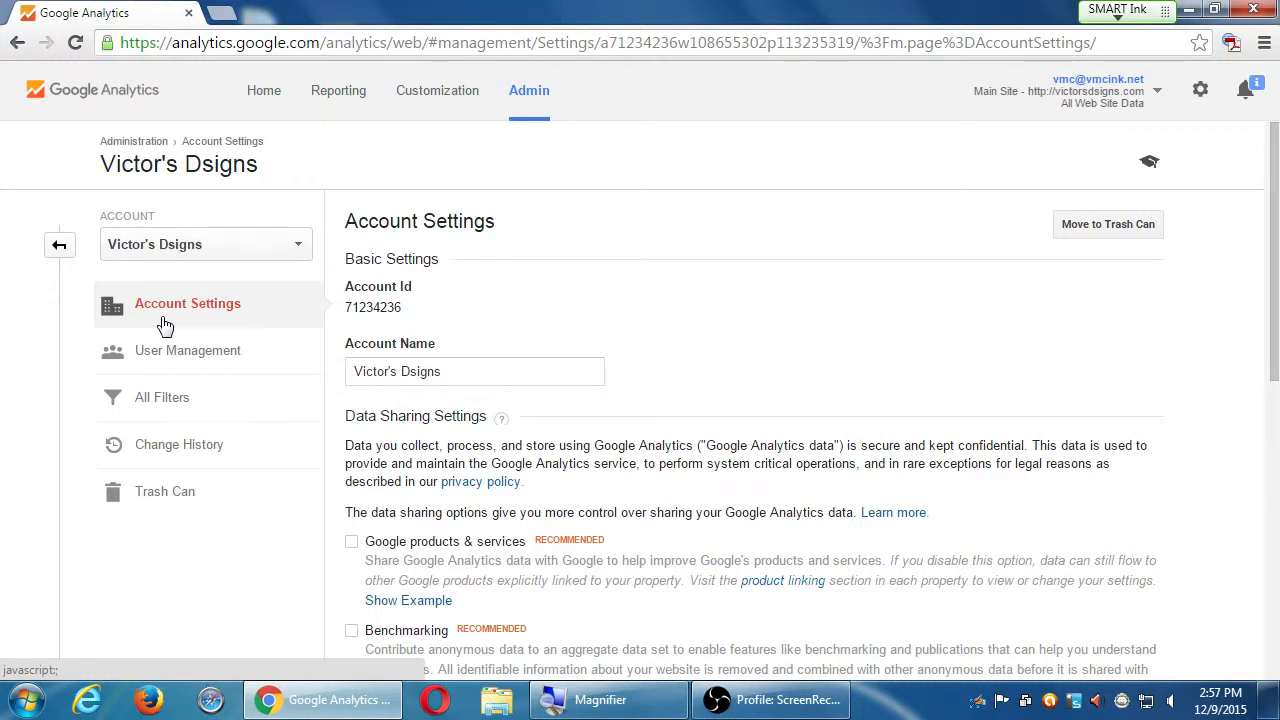
scroll("down", 3)
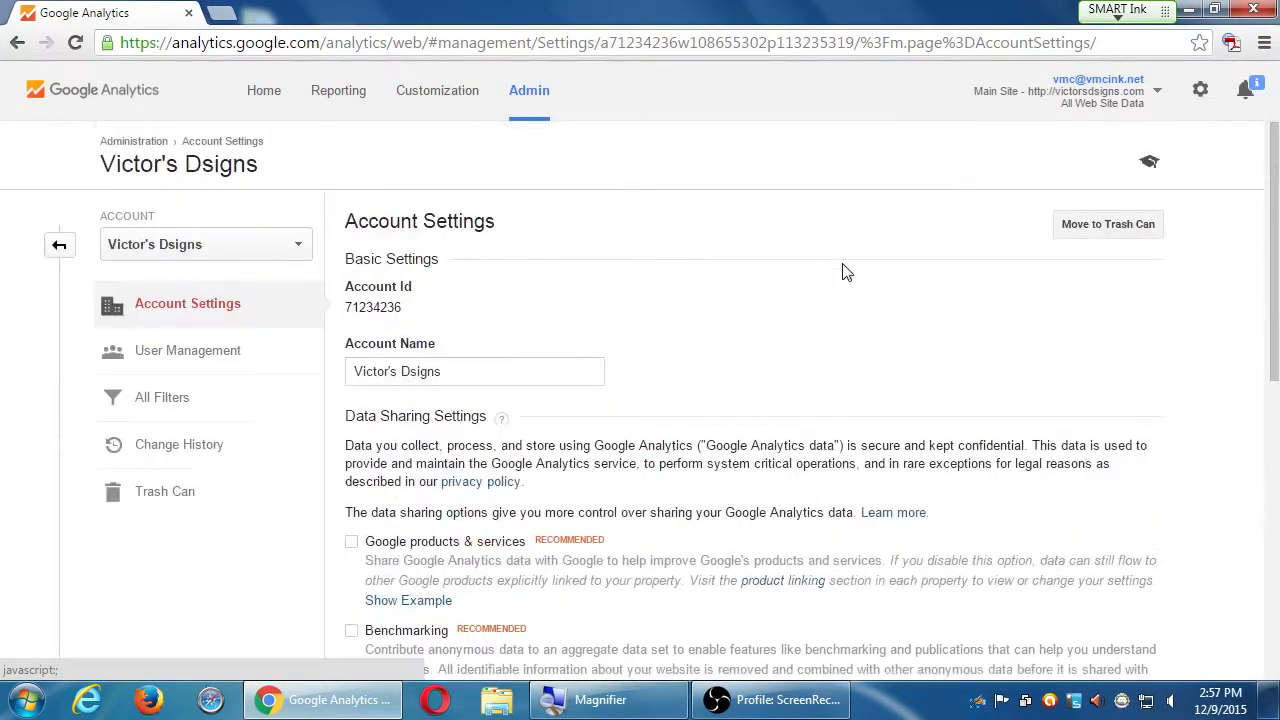
left_click(474, 370)
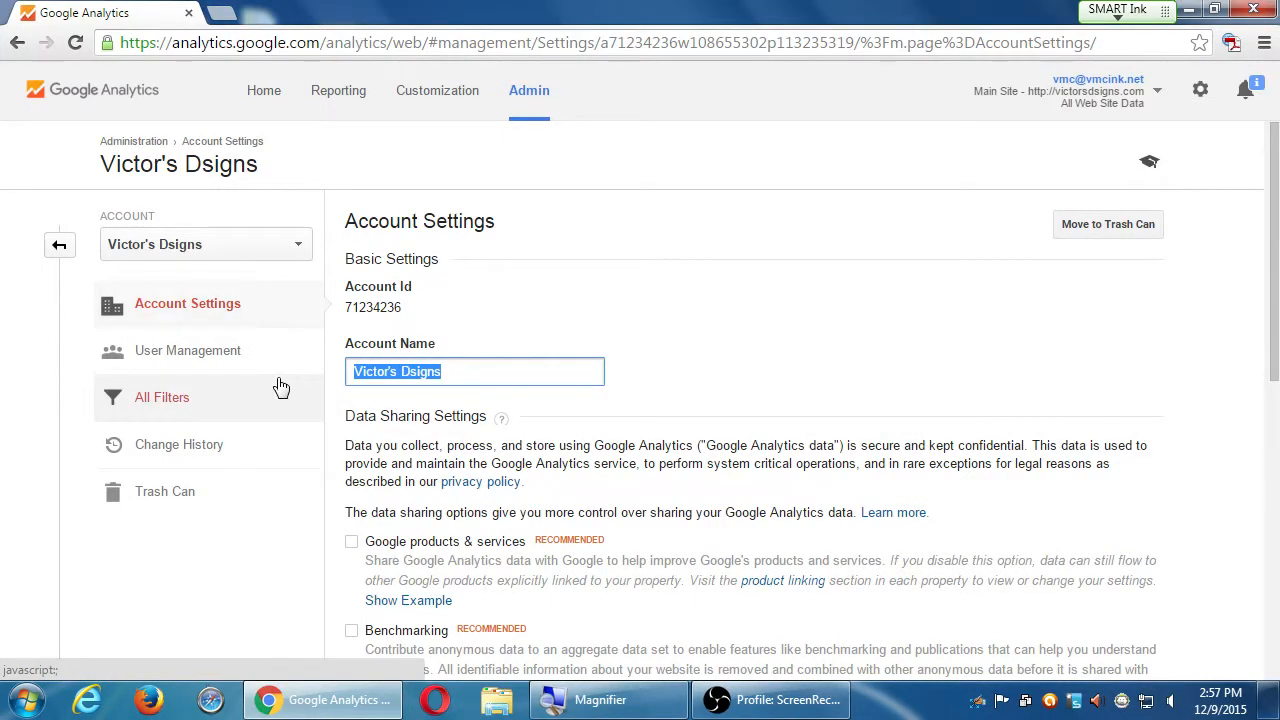
mouse_move(188, 350)
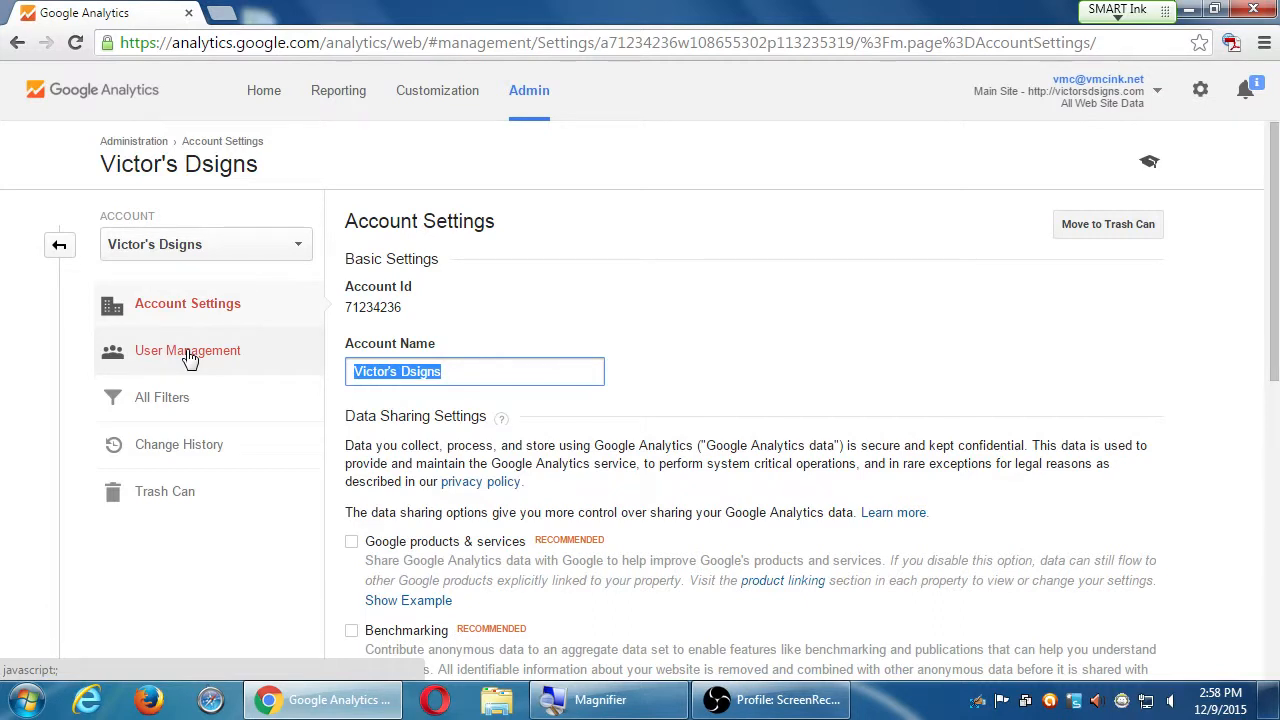
mouse_move(132, 376)
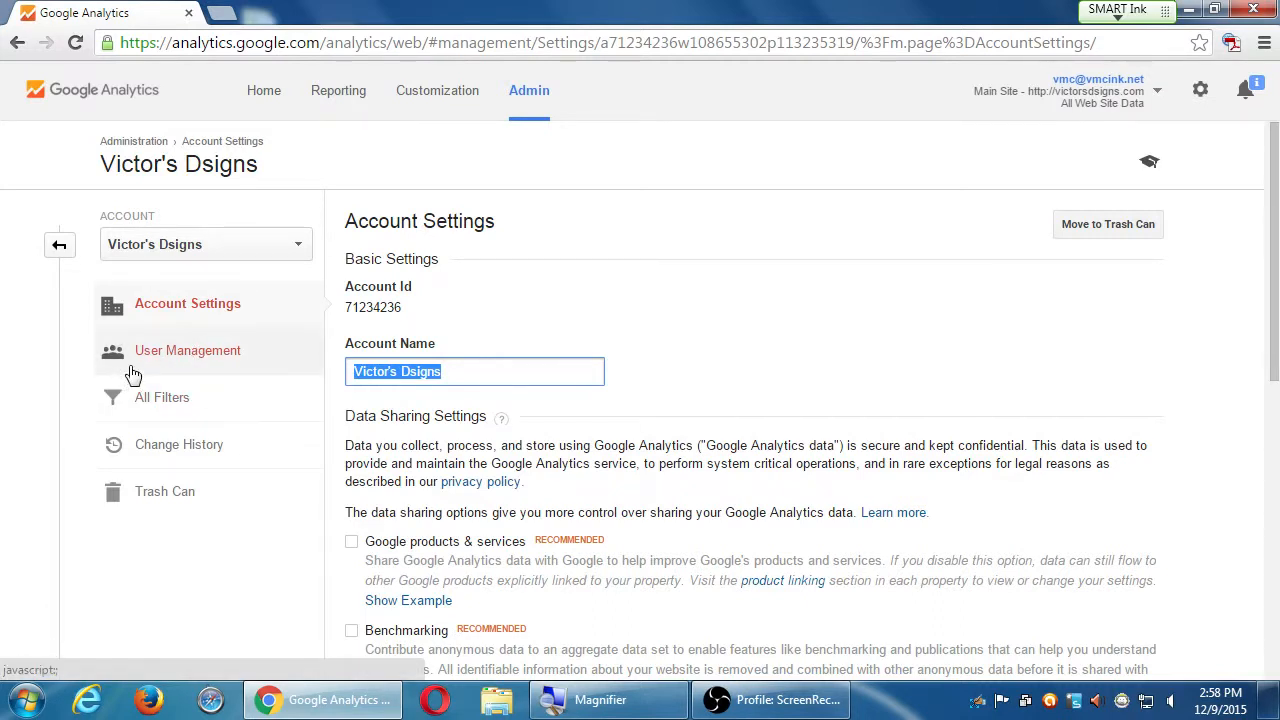
mouse_move(150, 360)
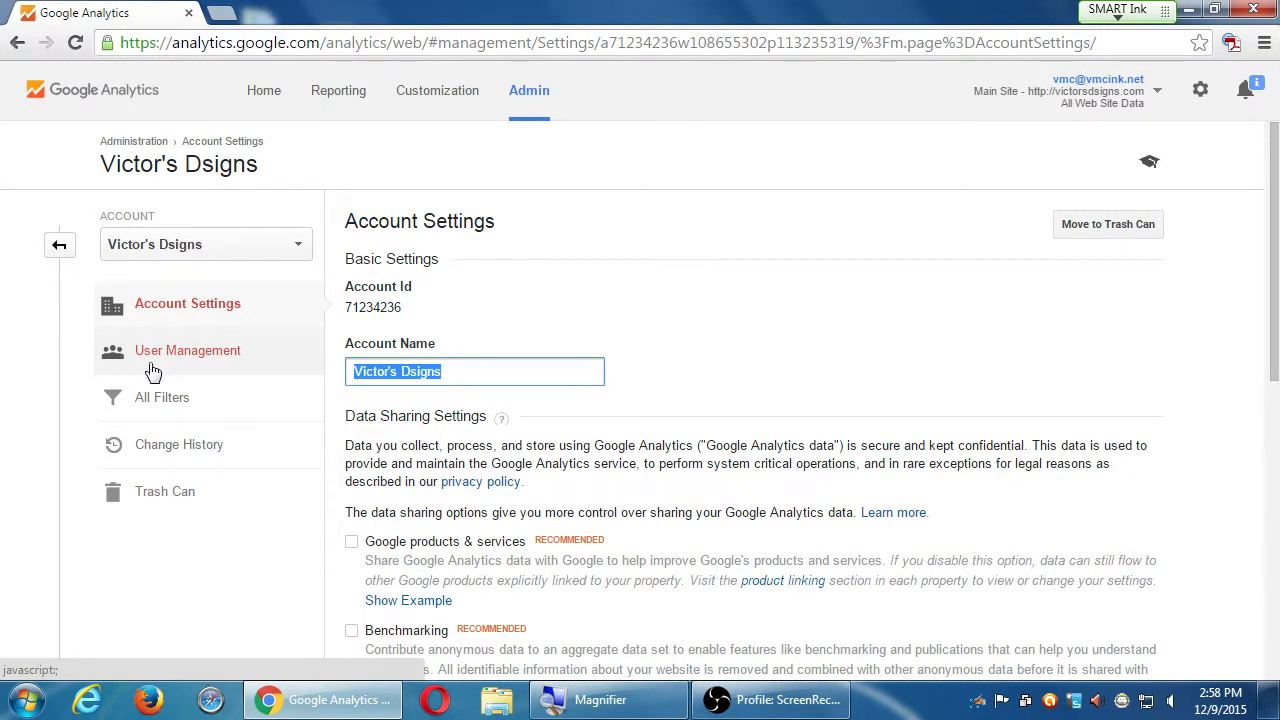
mouse_move(190, 410)
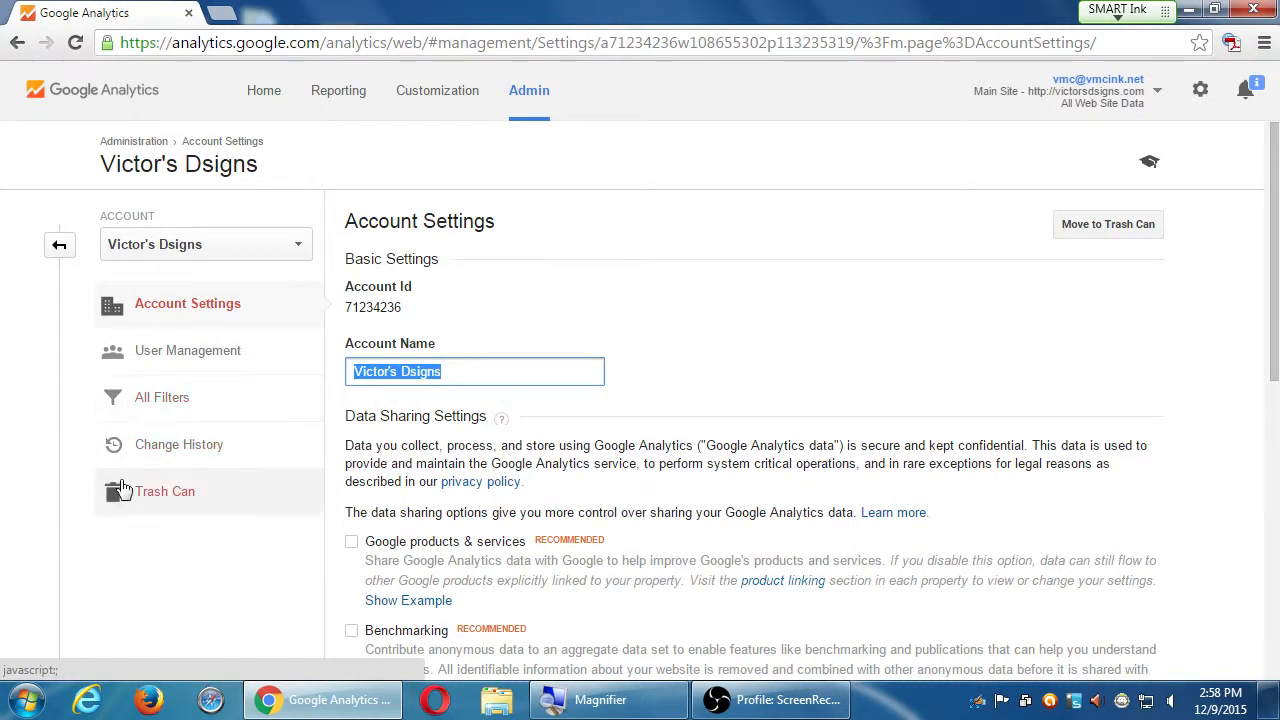
Review the account's Change History and its empty Trash Can
left_click(182, 444)
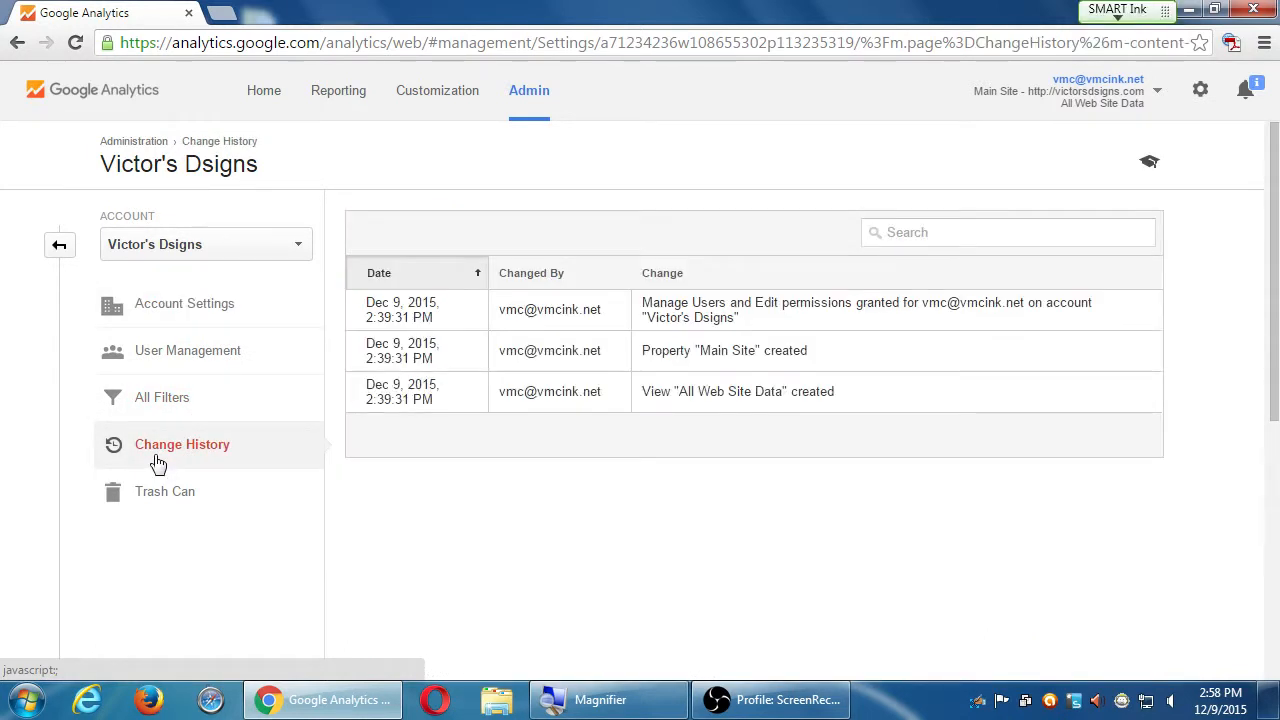
left_click(164, 492)
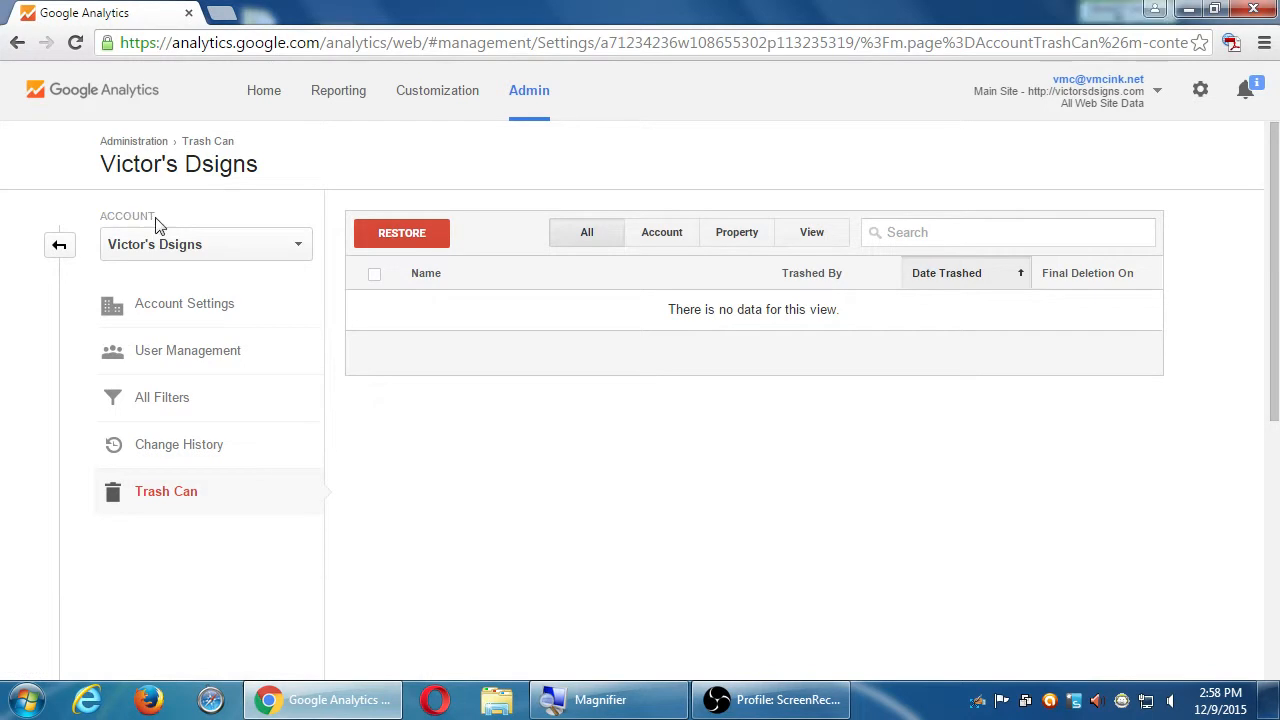
left_click(264, 90)
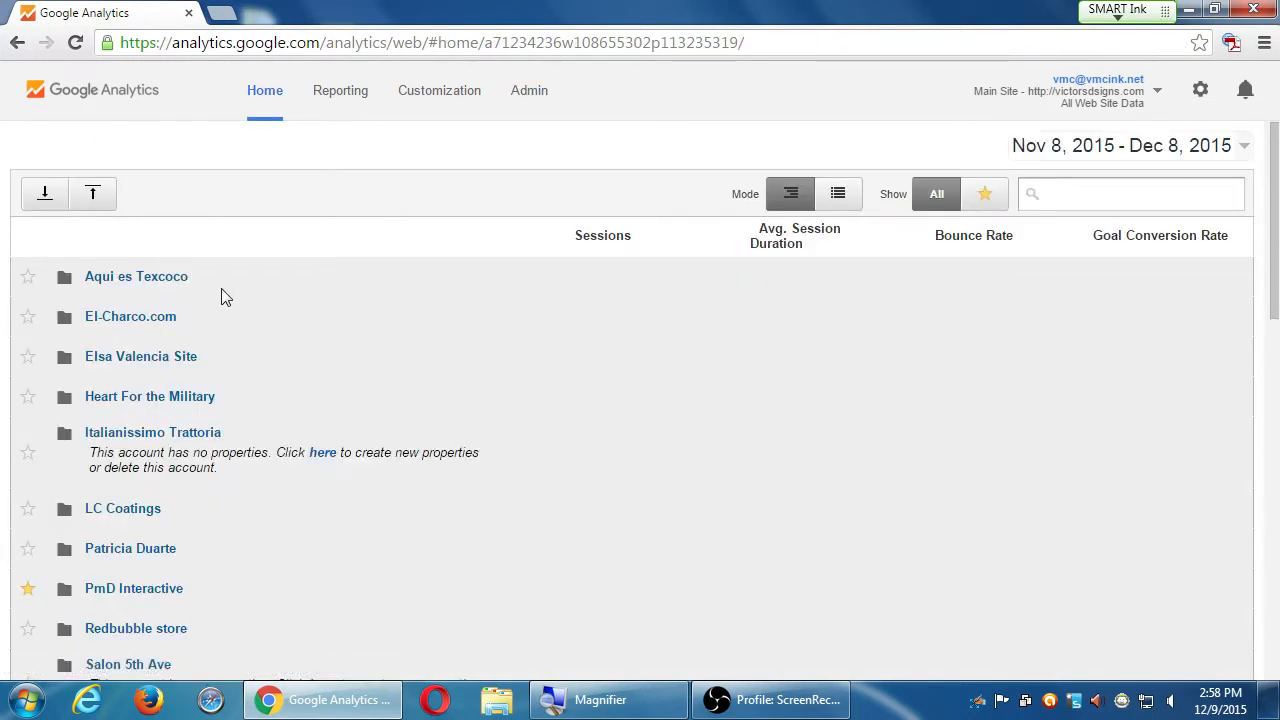
left_click(130, 548)
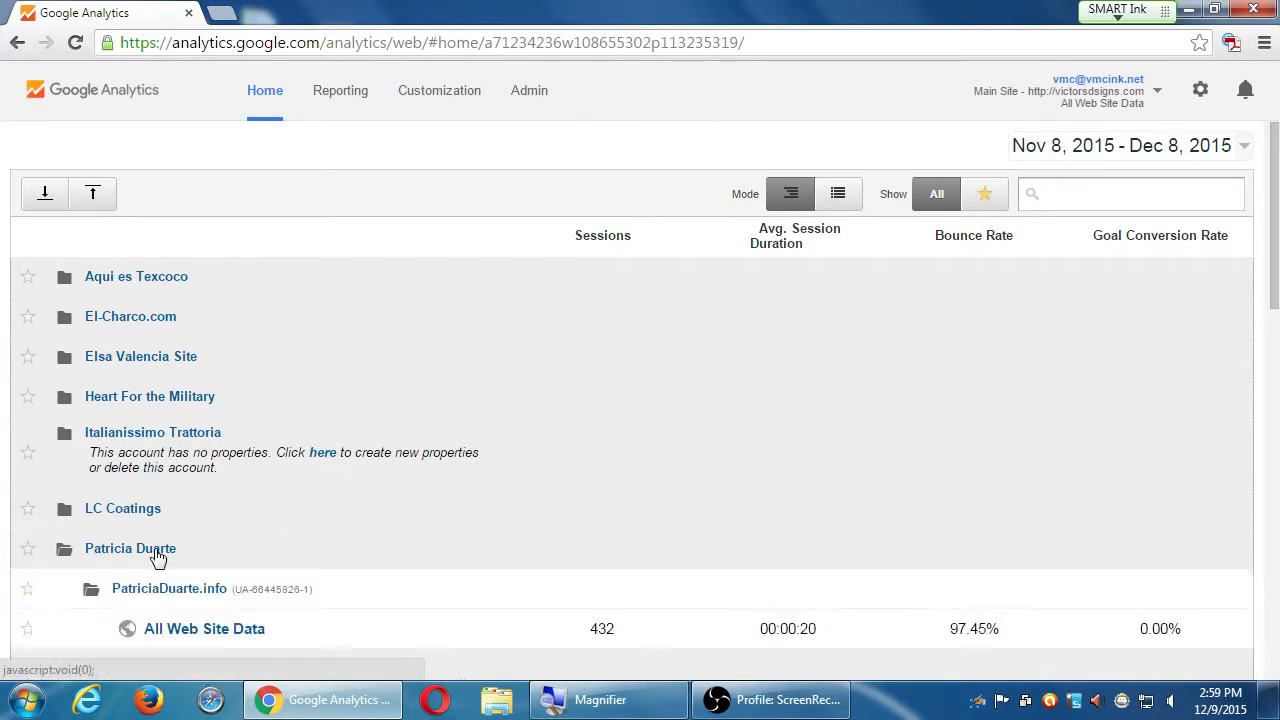
scroll("down", 3)
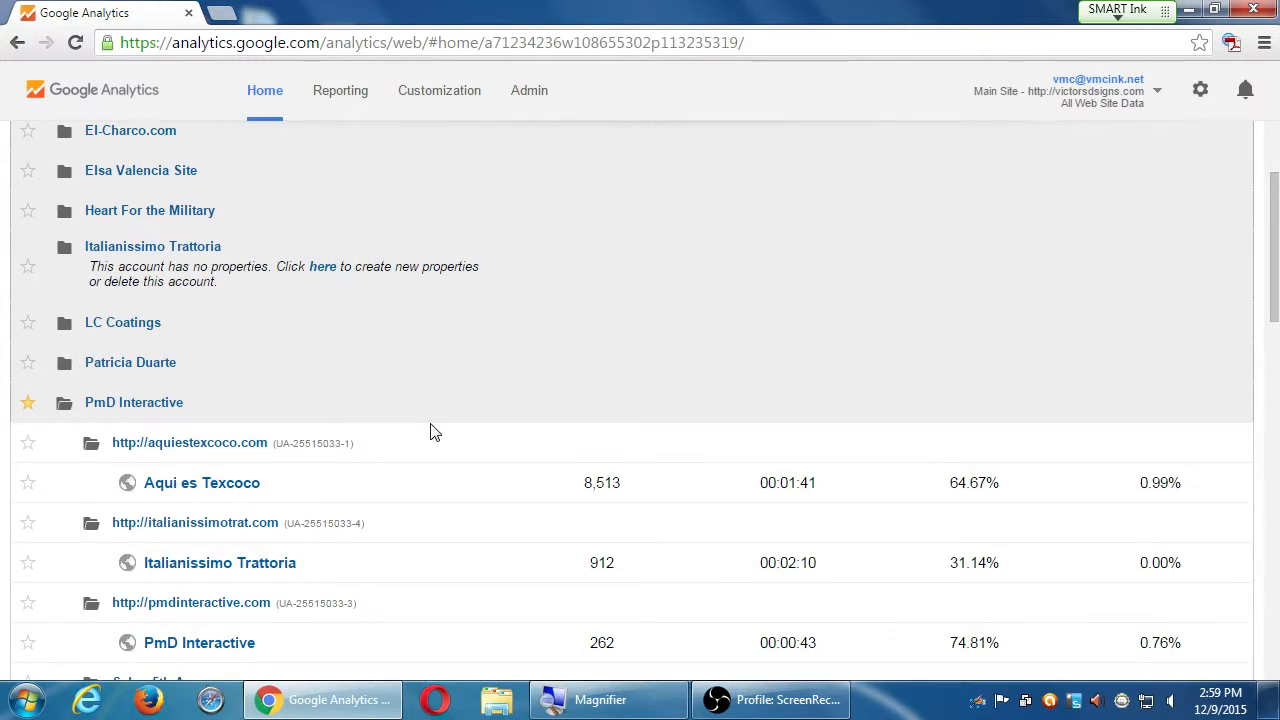
left_click(528, 90)
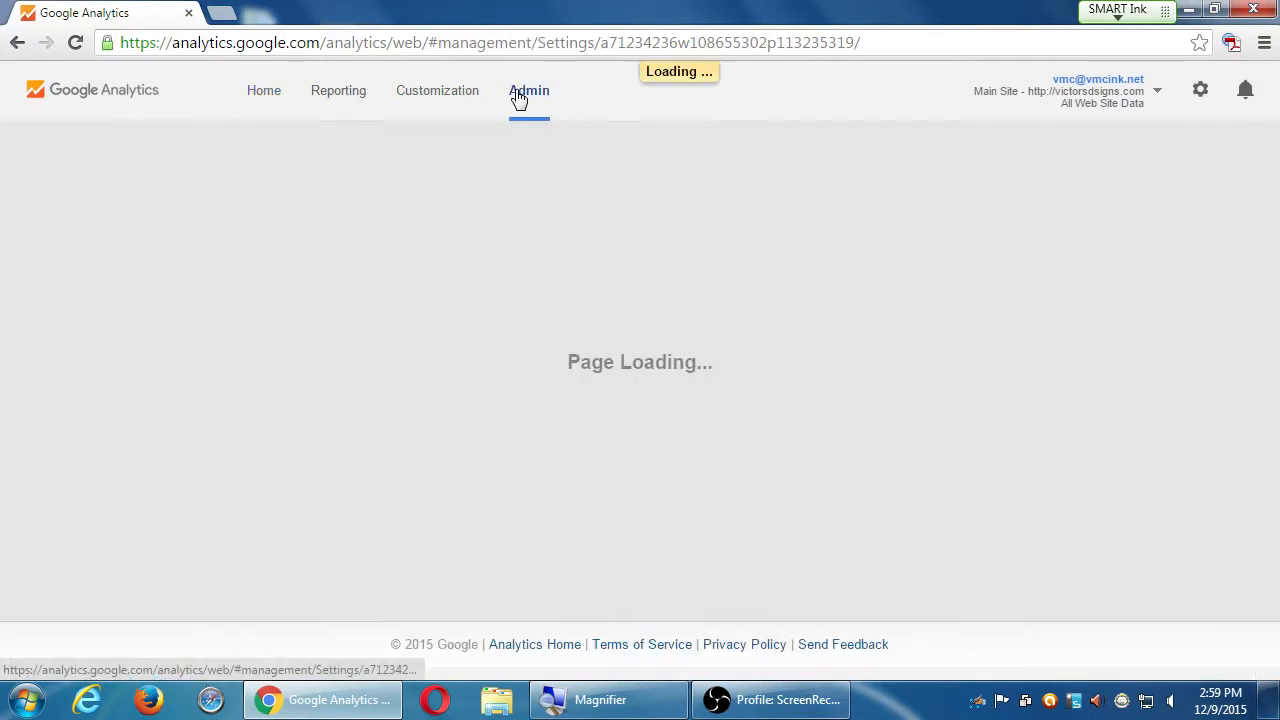
Switch the admin area to the vmcampos.com account with its deviantART property
left_click(528, 90)
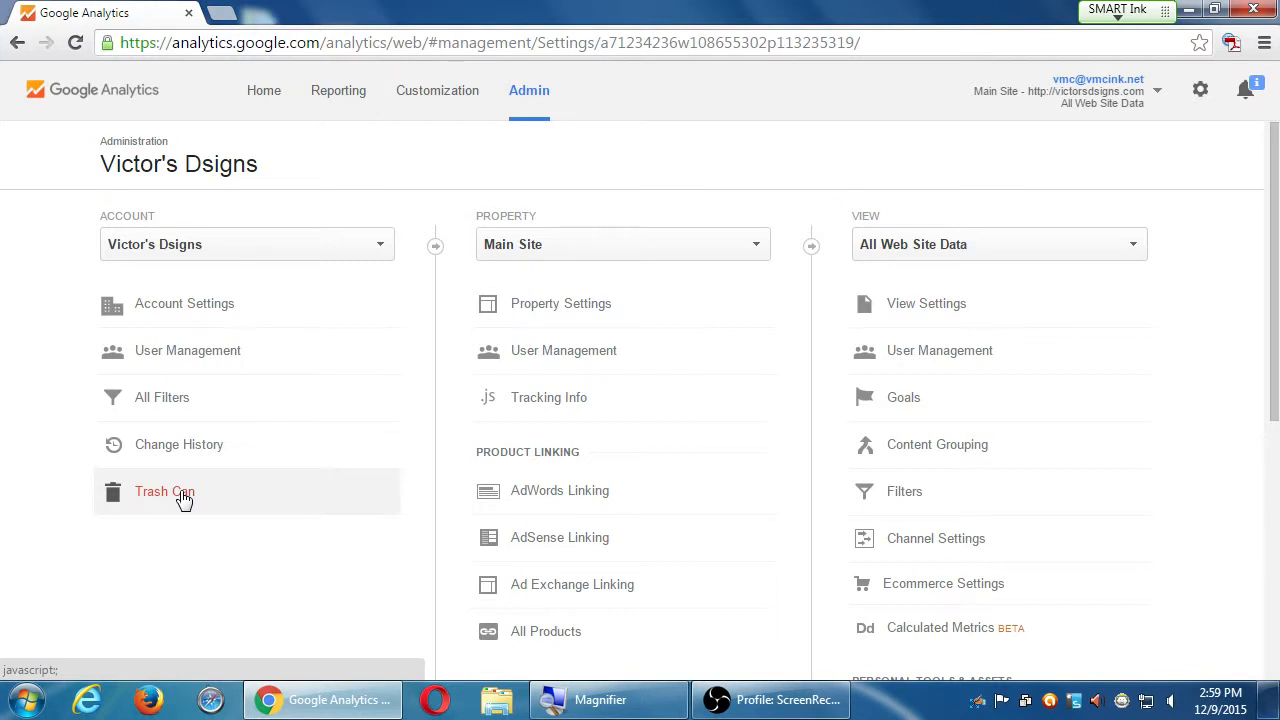
mouse_move(488, 480)
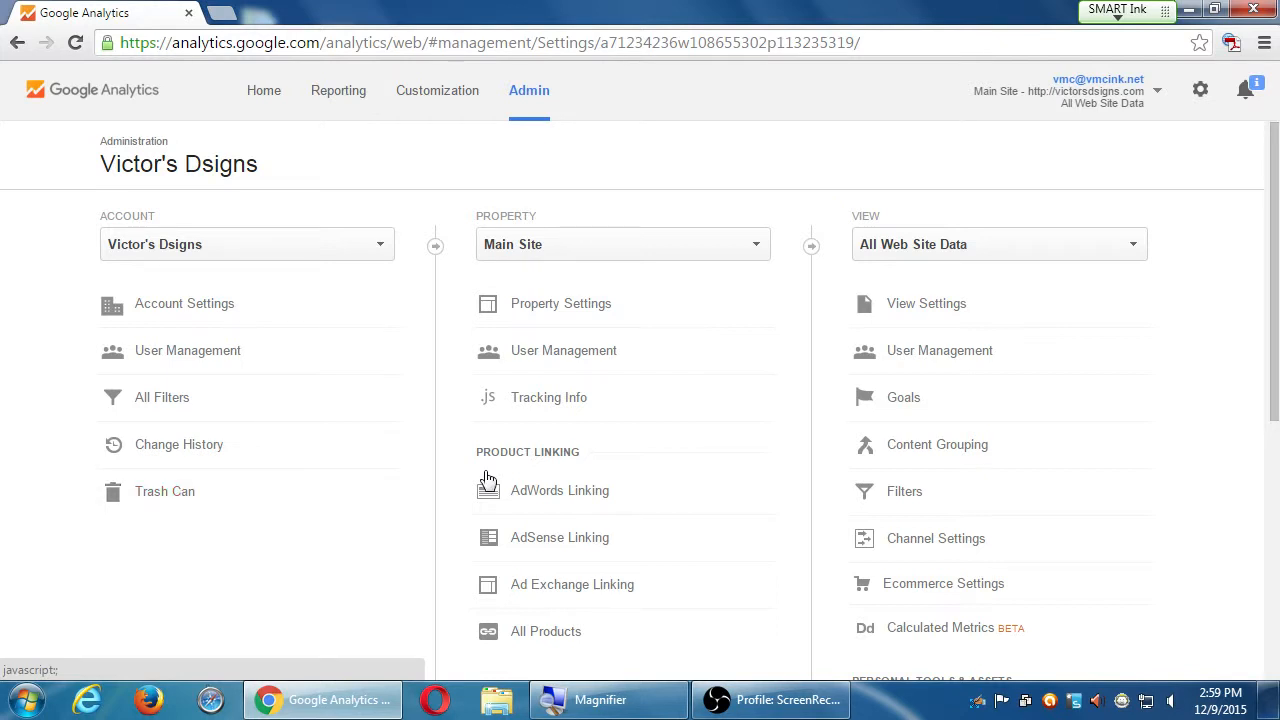
scroll("down", 3)
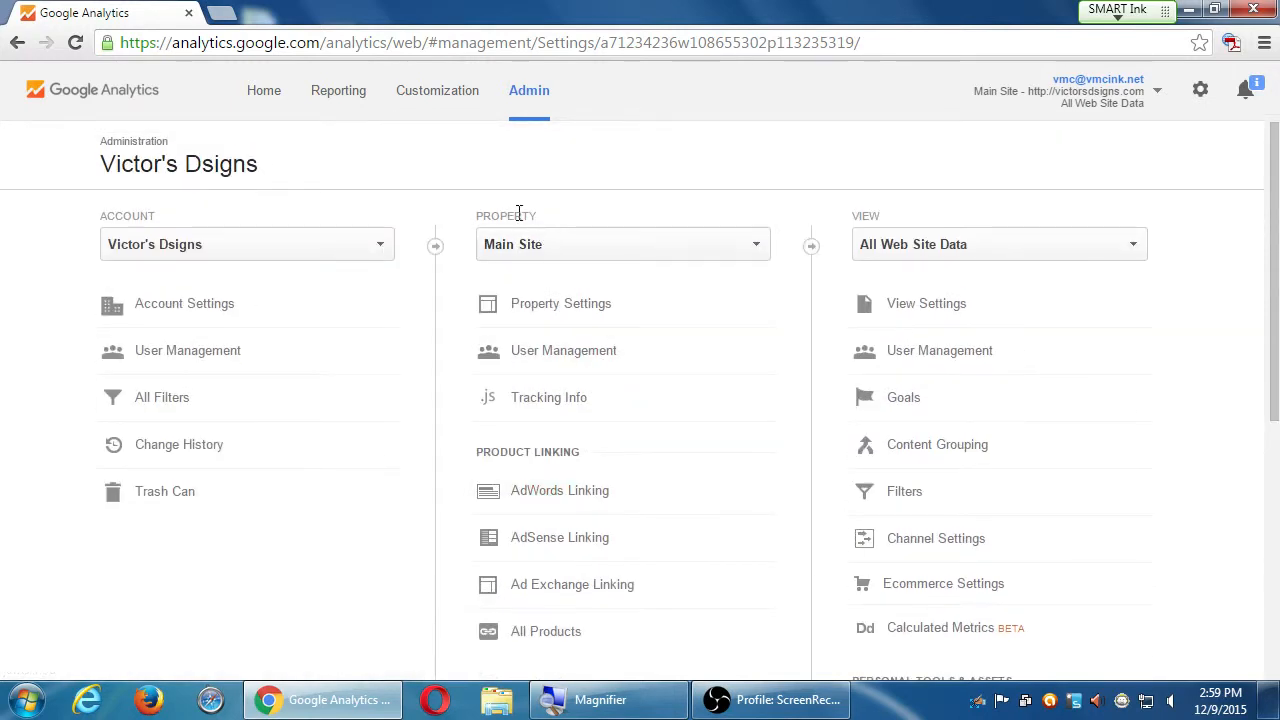
left_click(622, 244)
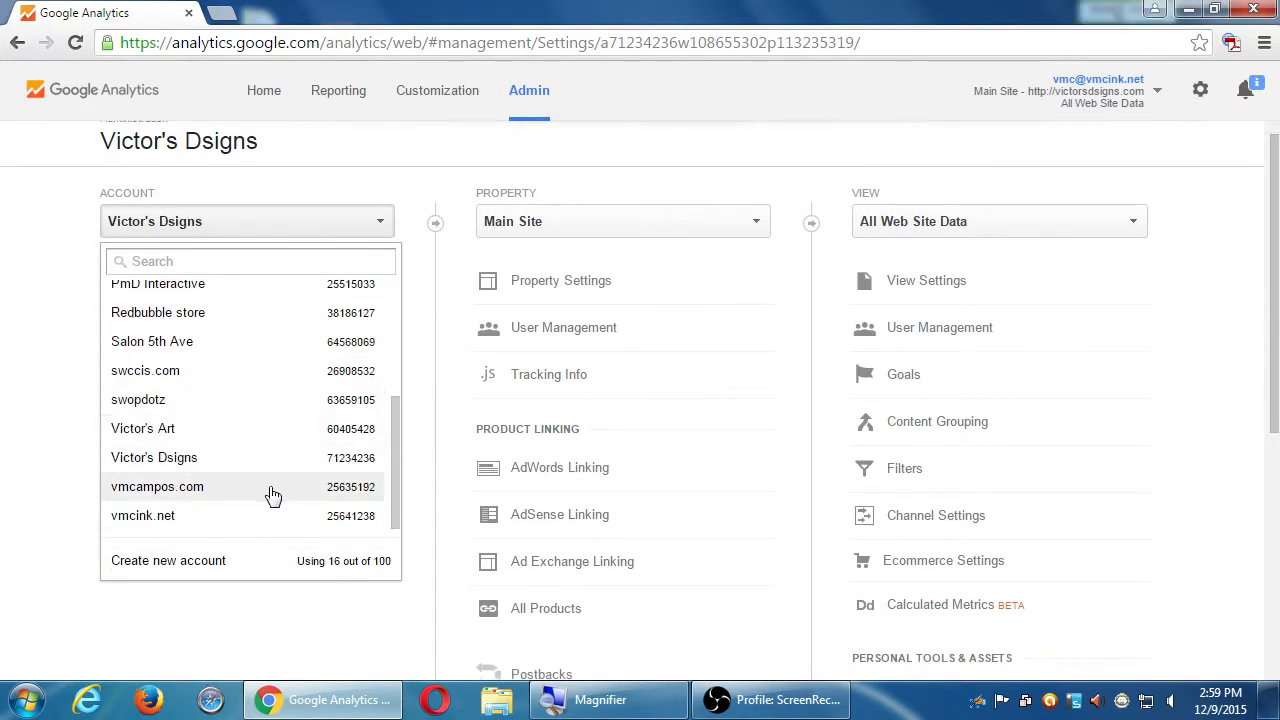
left_click(156, 488)
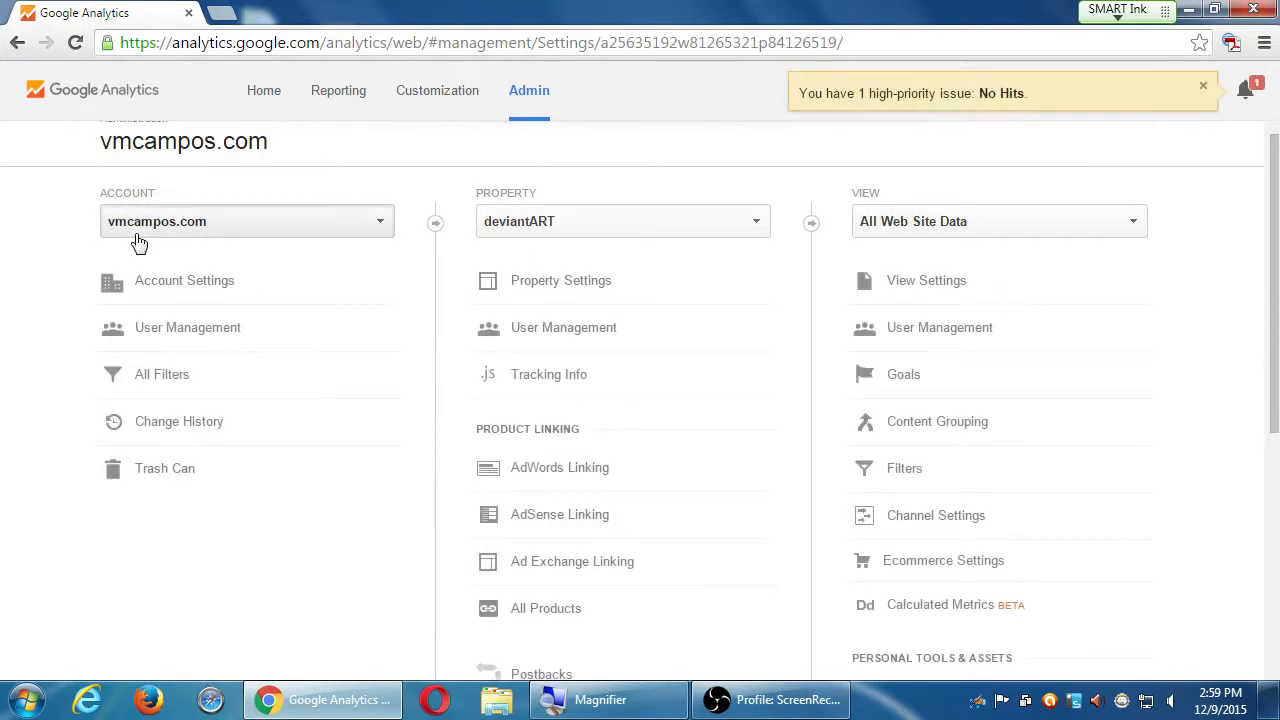
left_click(622, 220)
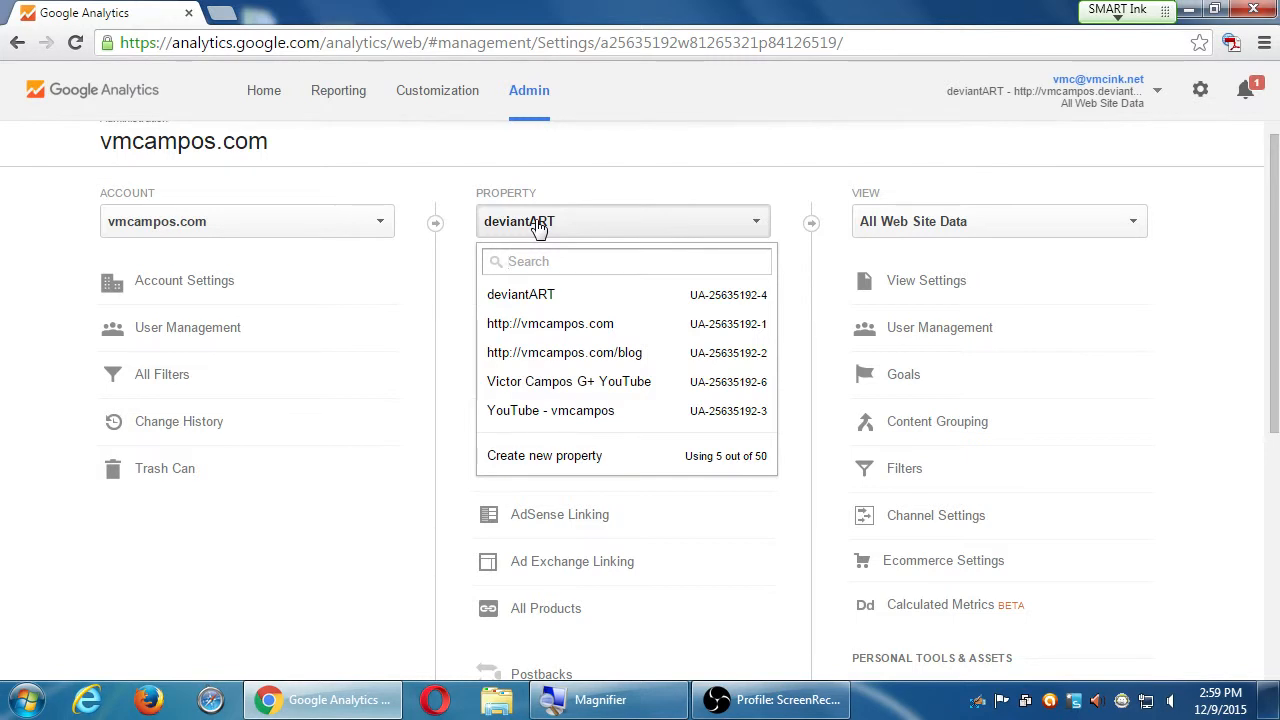
Switch back to the Victor's Dsigns account and its Main Site property
left_click(248, 220)
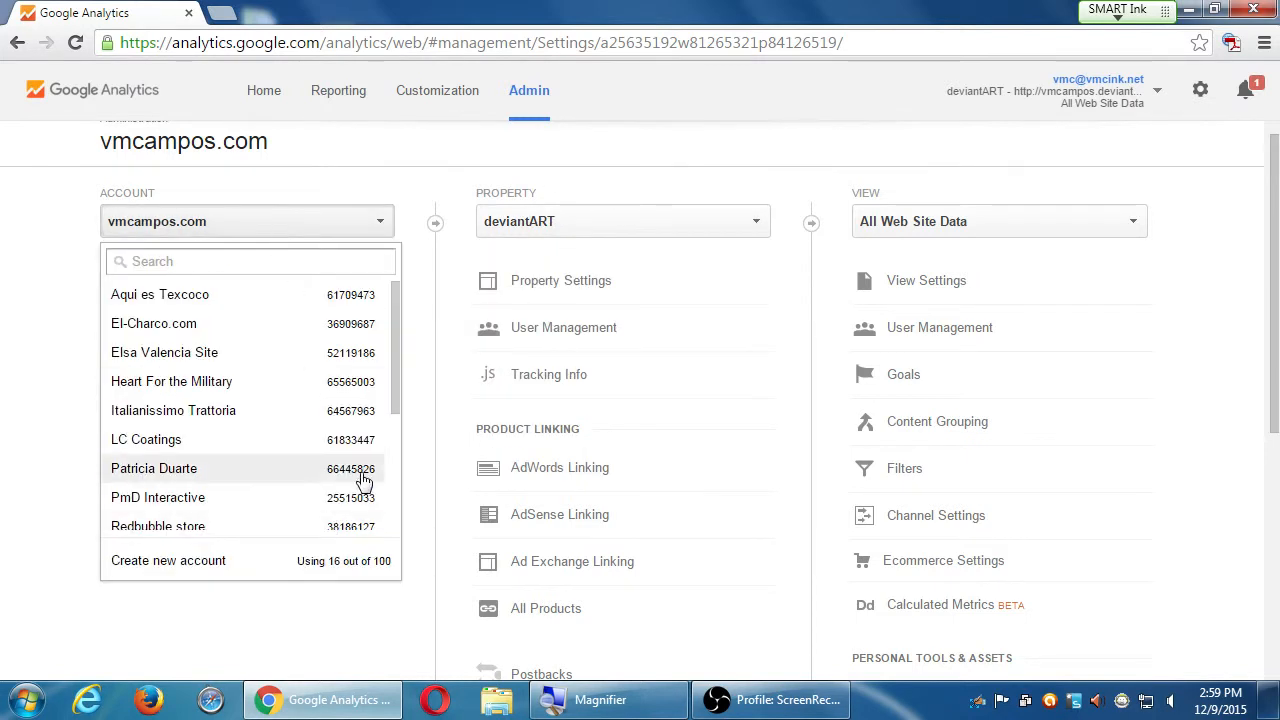
scroll("down", 3)
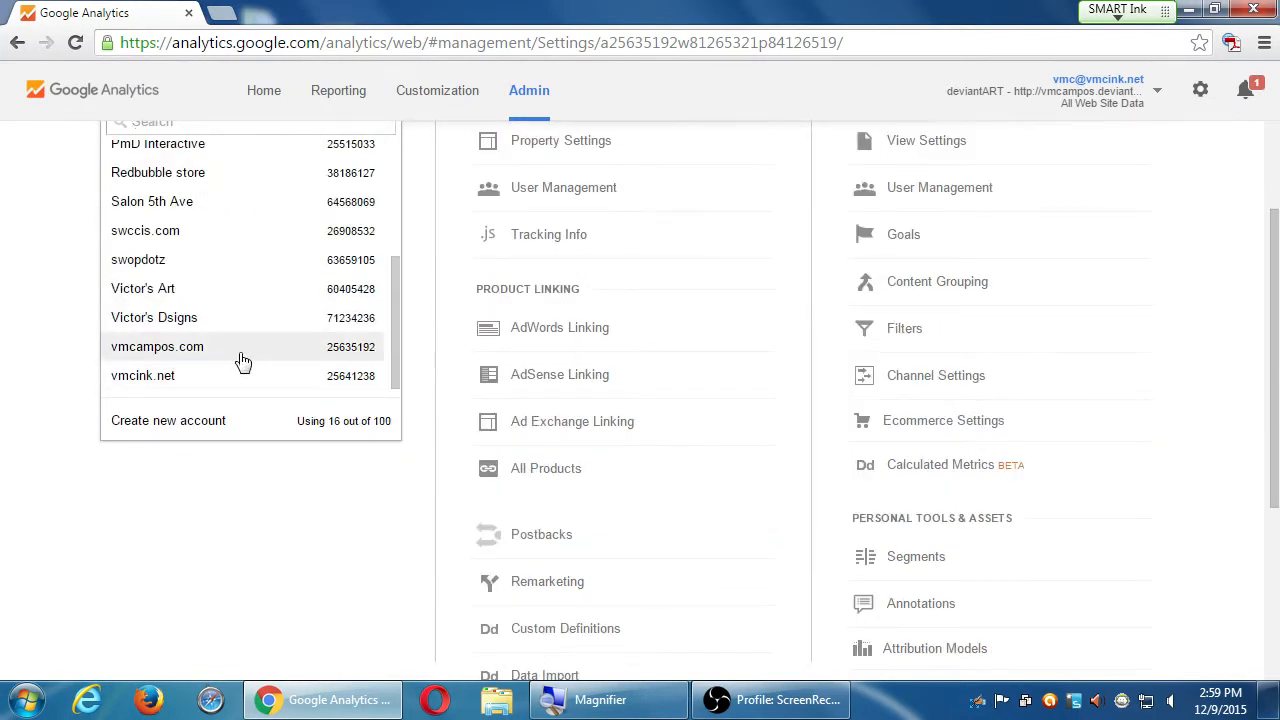
left_click(154, 316)
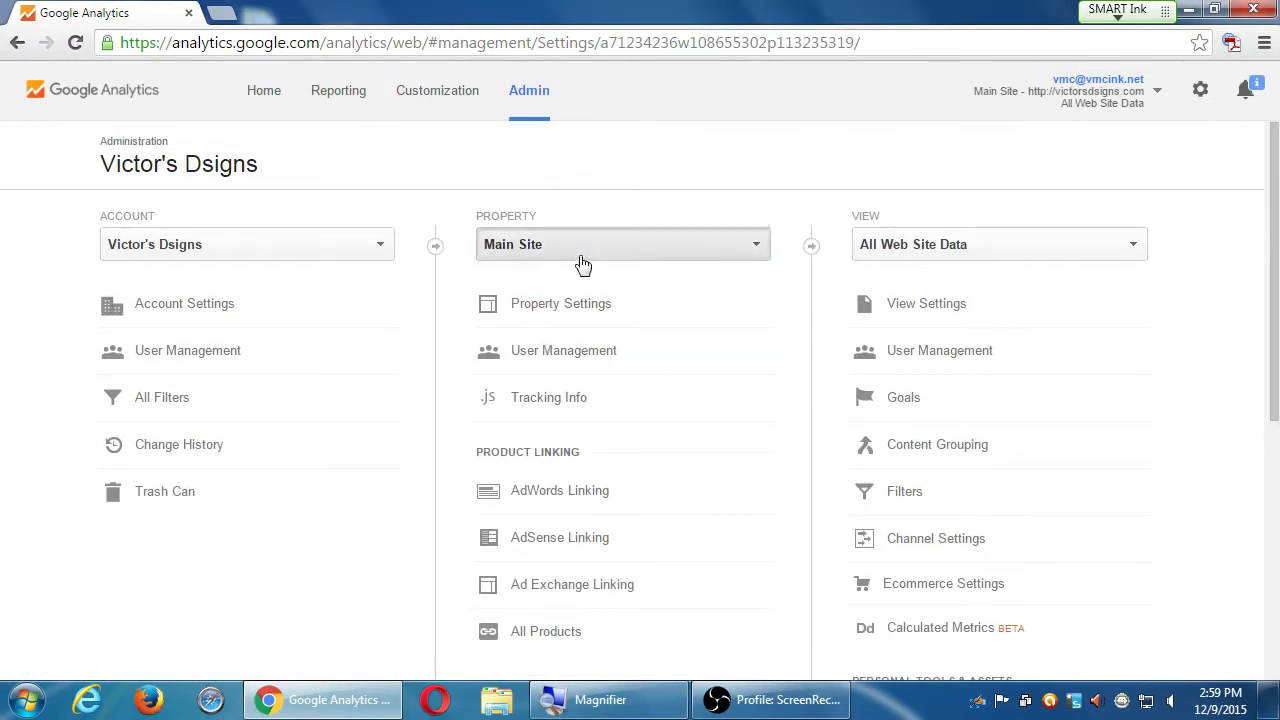
left_click(622, 244)
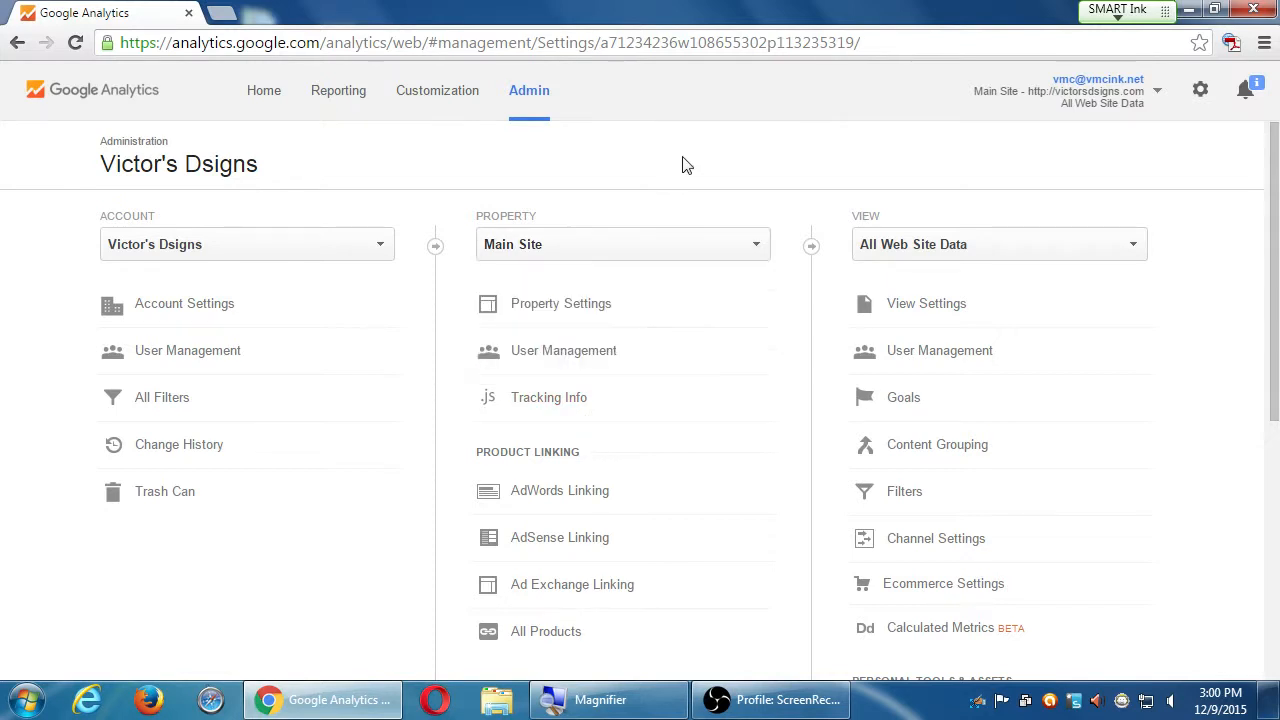
Review Main Site's Property Settings: tracking ID UA-71234236-1, URL victorsdsigns.com and advertising options
left_click(560, 304)
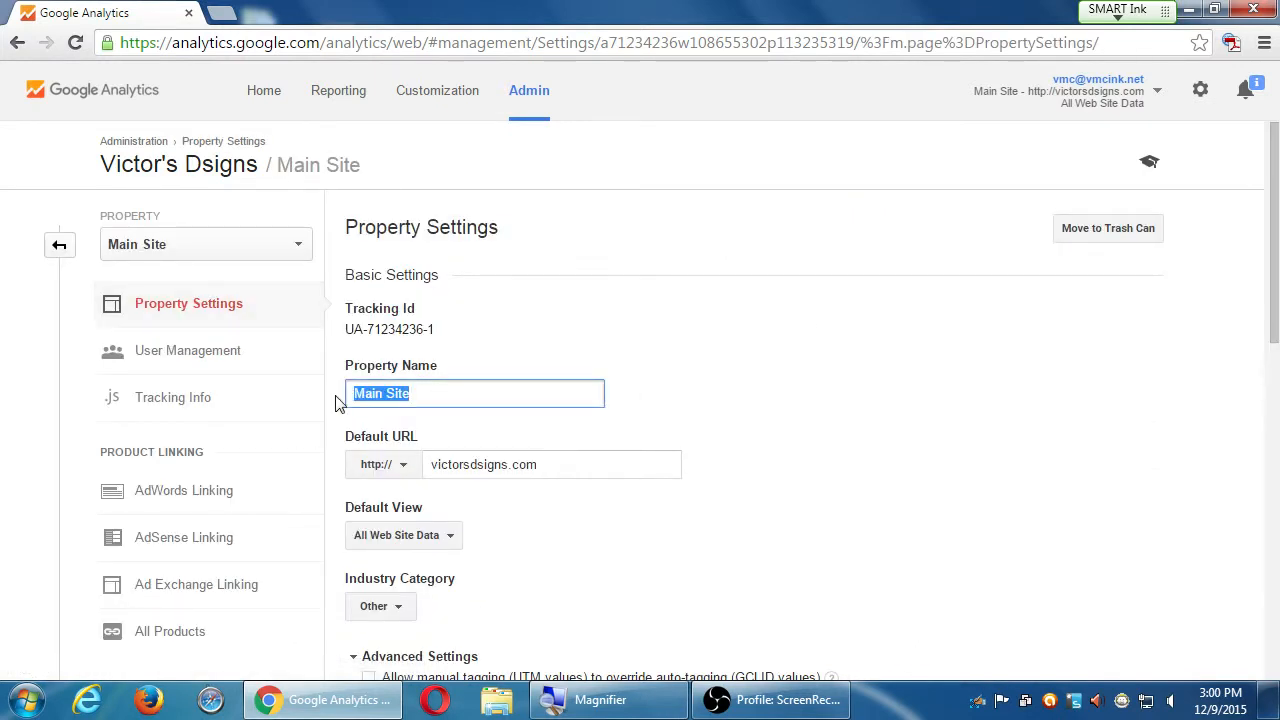
scroll("down", 3)
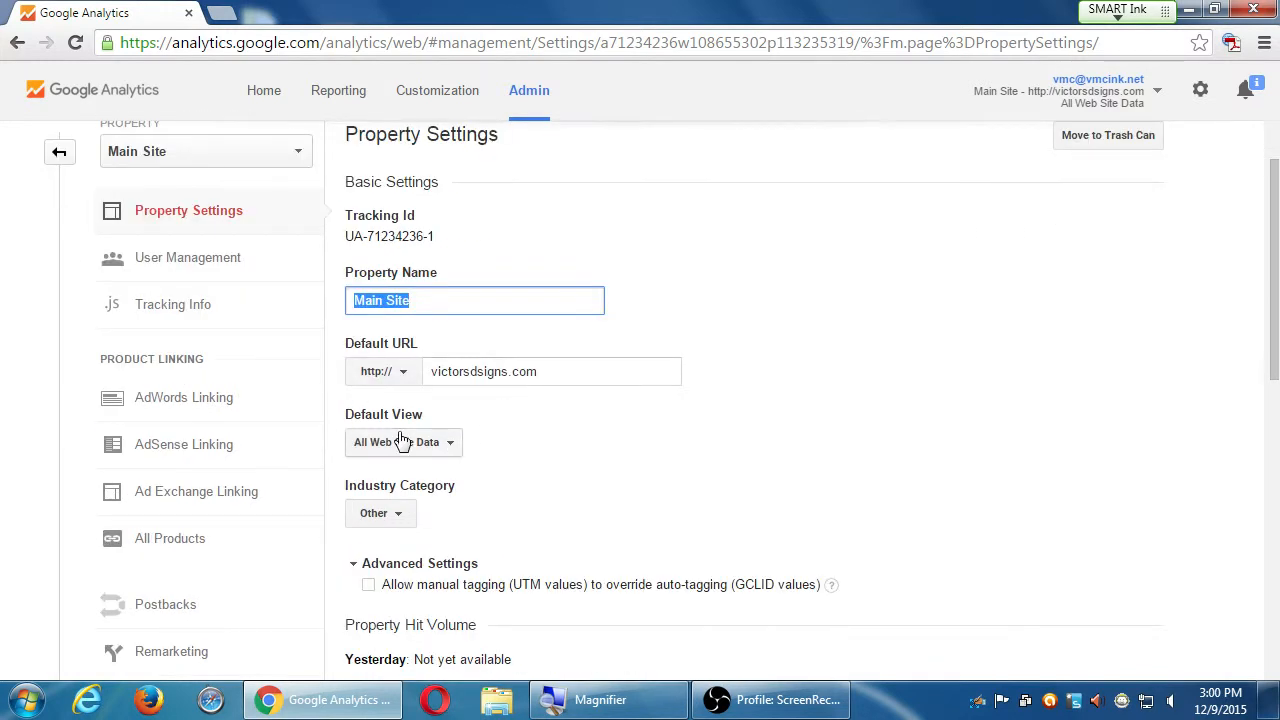
scroll("down", 3)
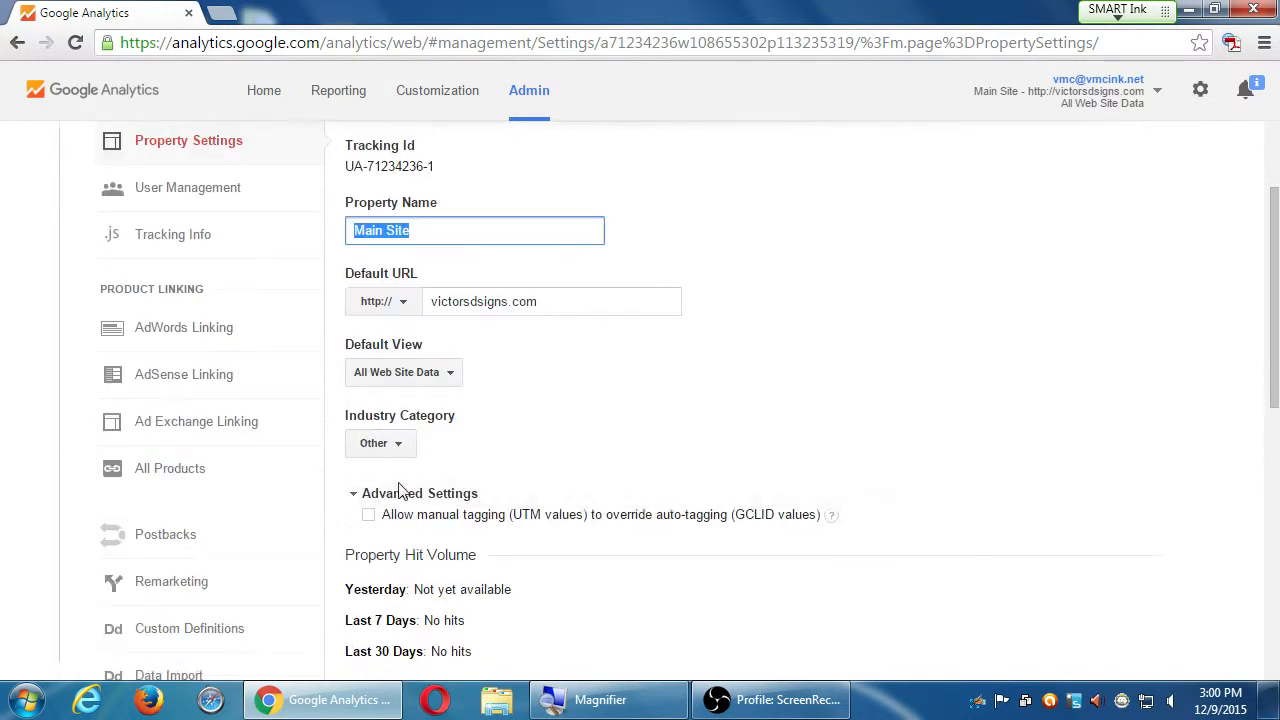
scroll("down", 3)
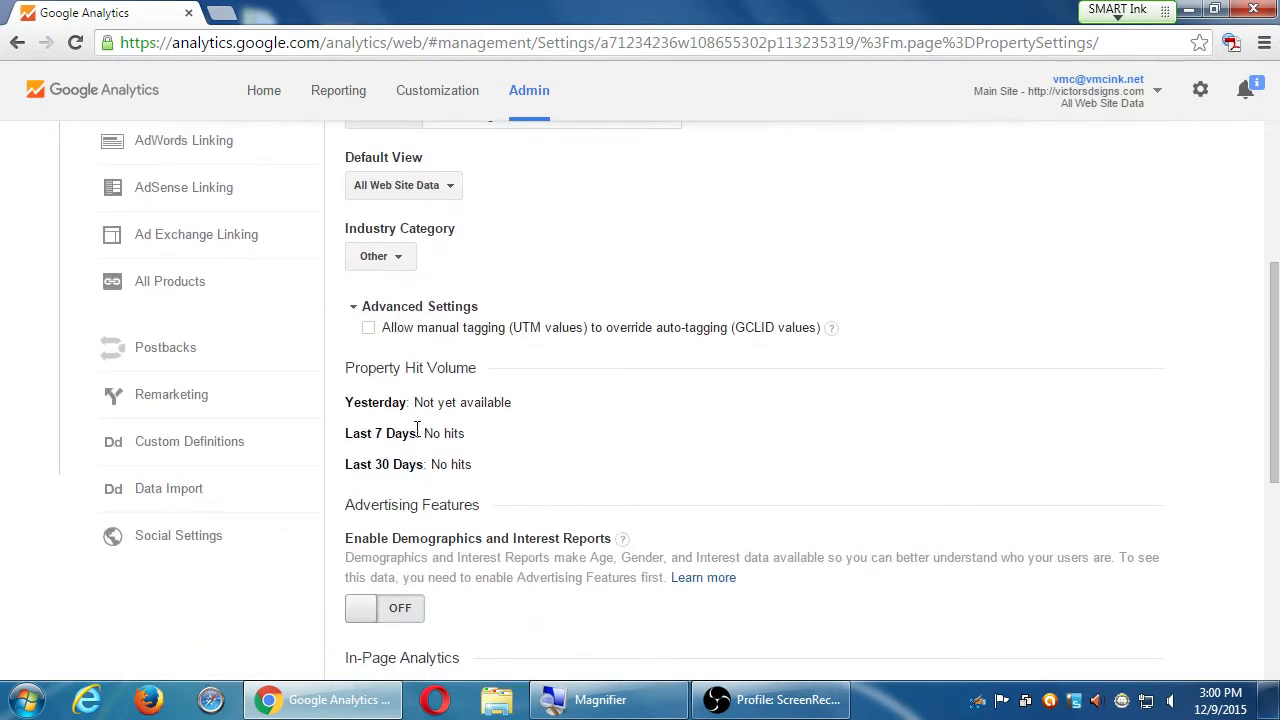
scroll("down", 3)
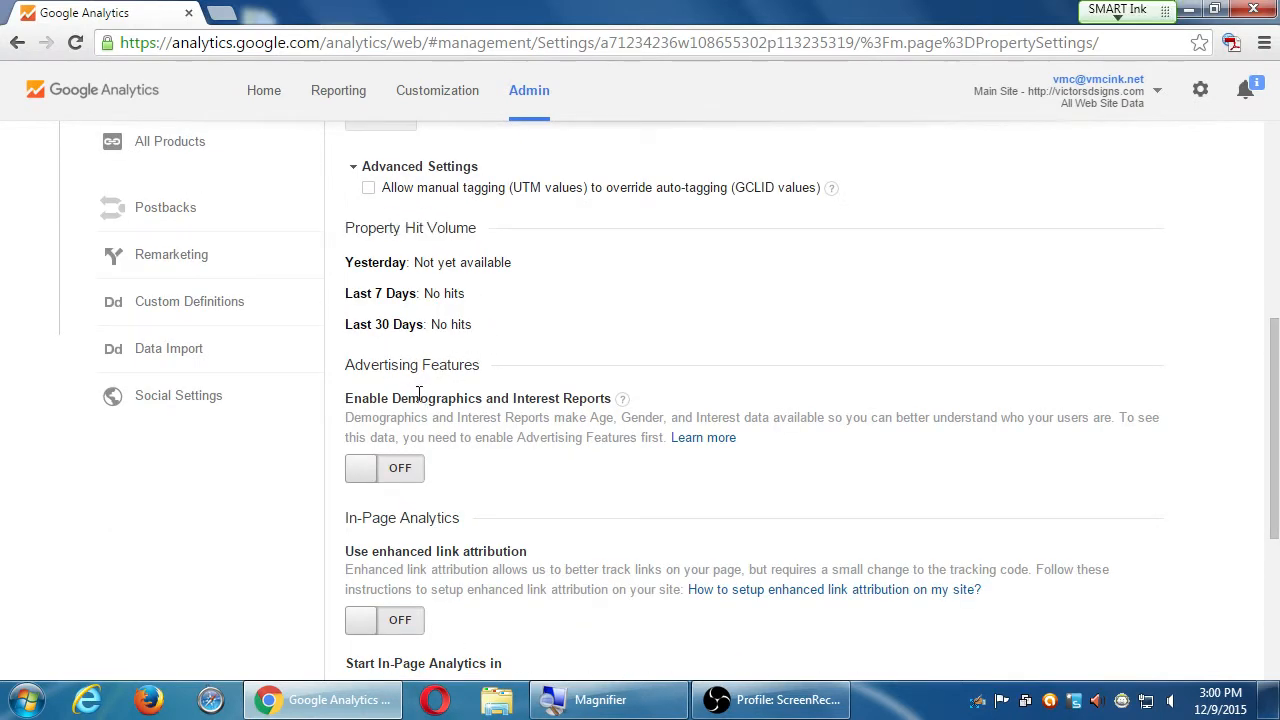
scroll("down", 3)
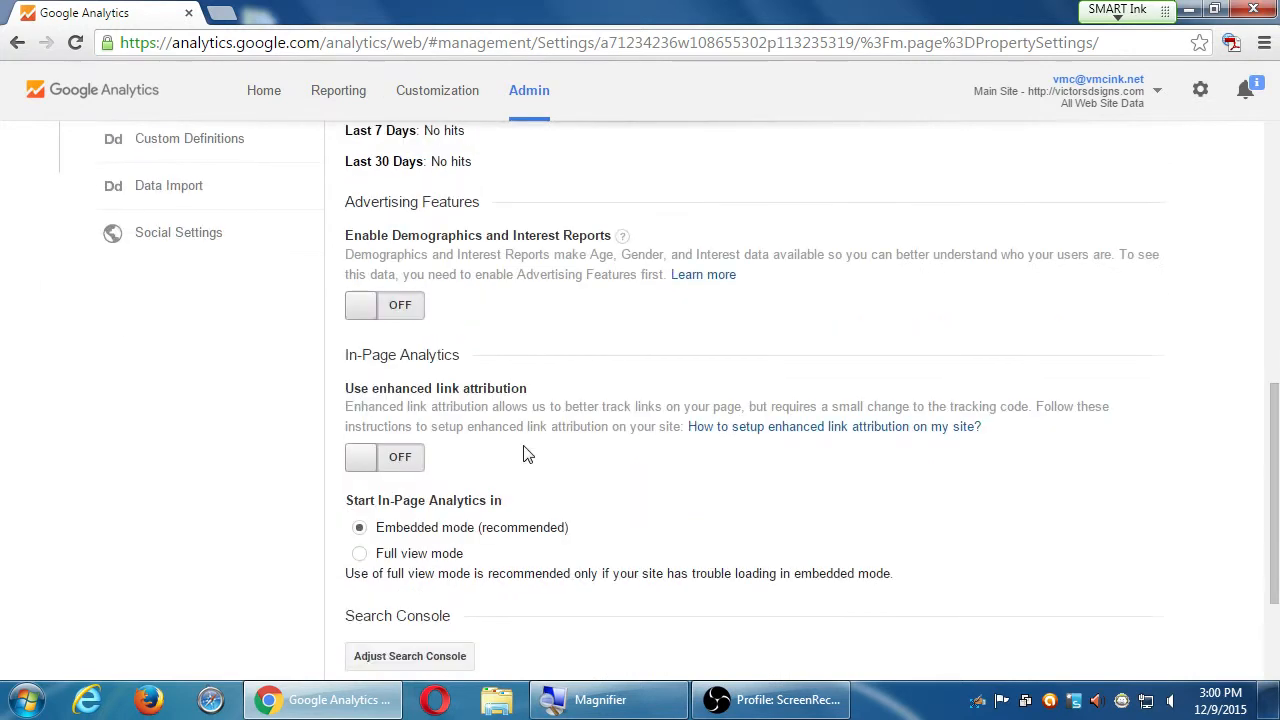
scroll("down", 3)
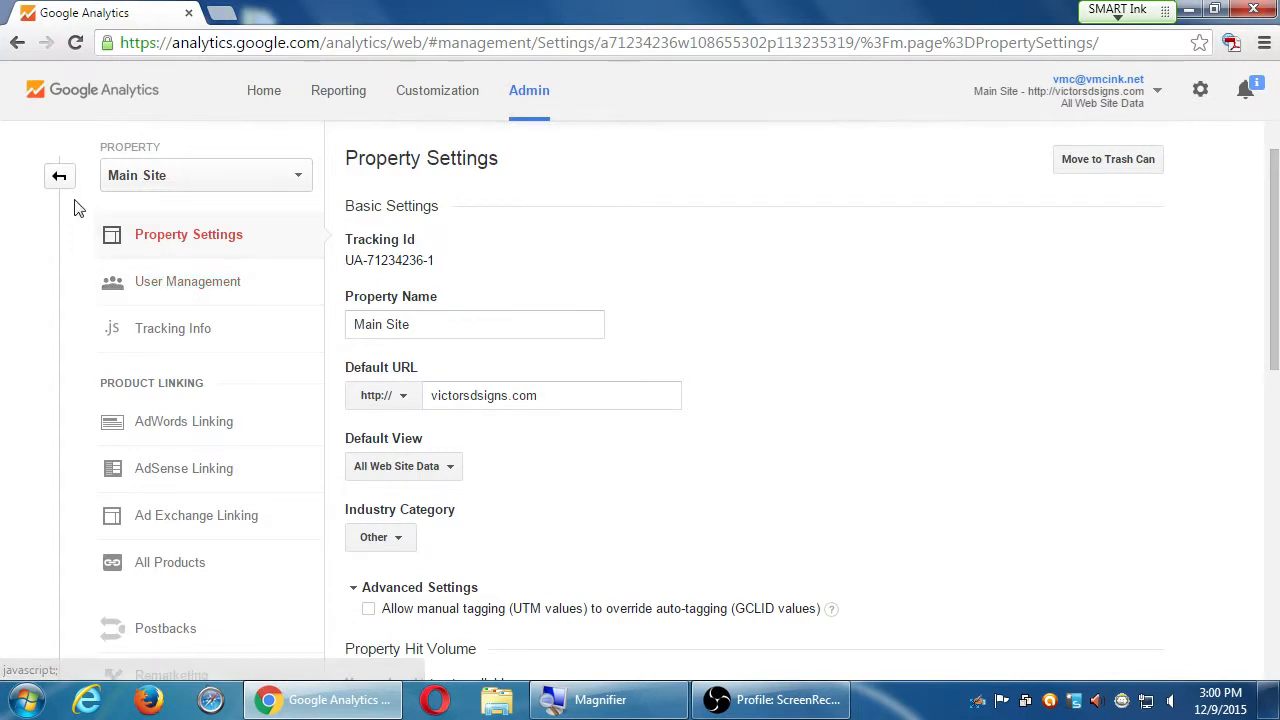
Return to the Admin overview for Victor's Dsigns, Main Site and All Web Site Data
left_click(60, 176)
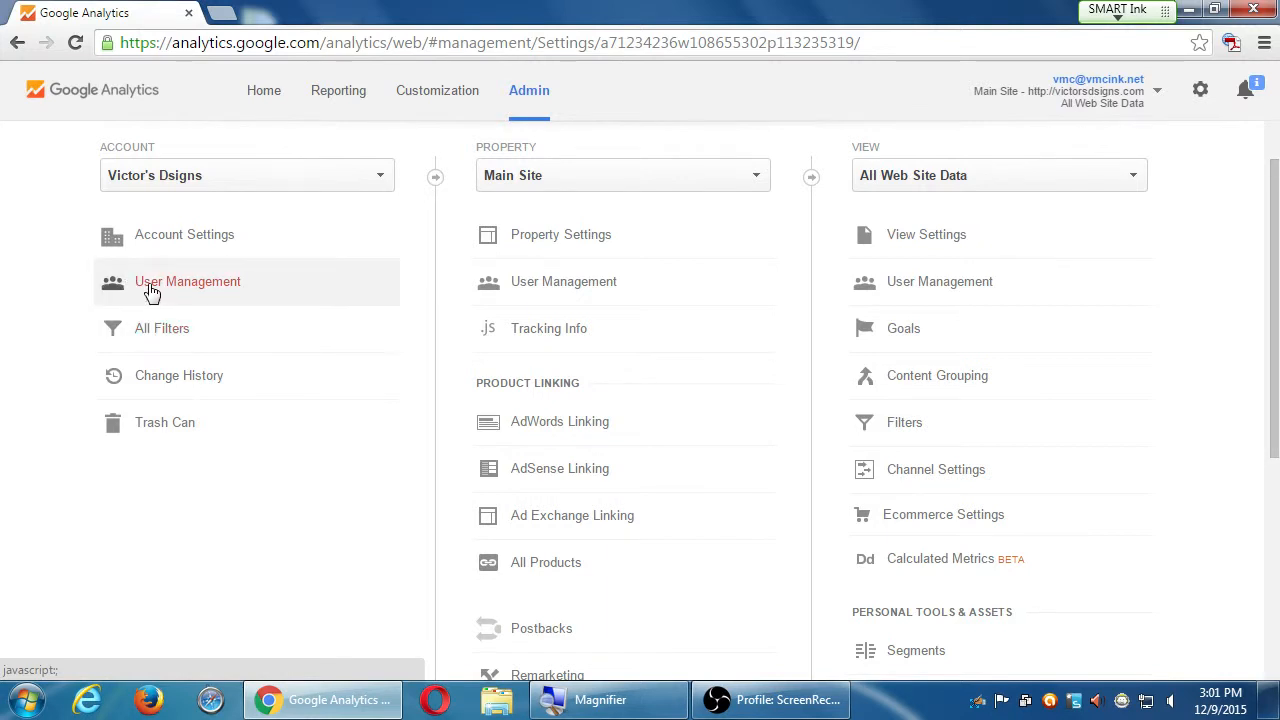
mouse_move(616, 296)
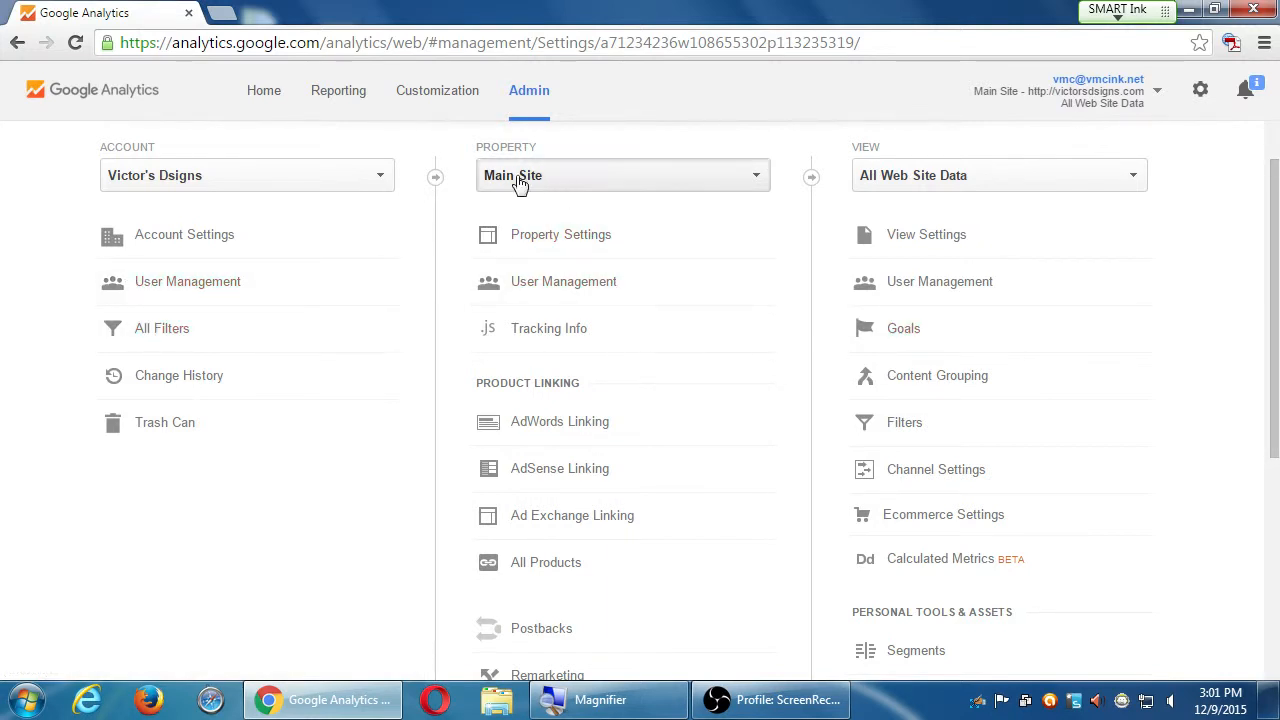
mouse_move(864, 212)
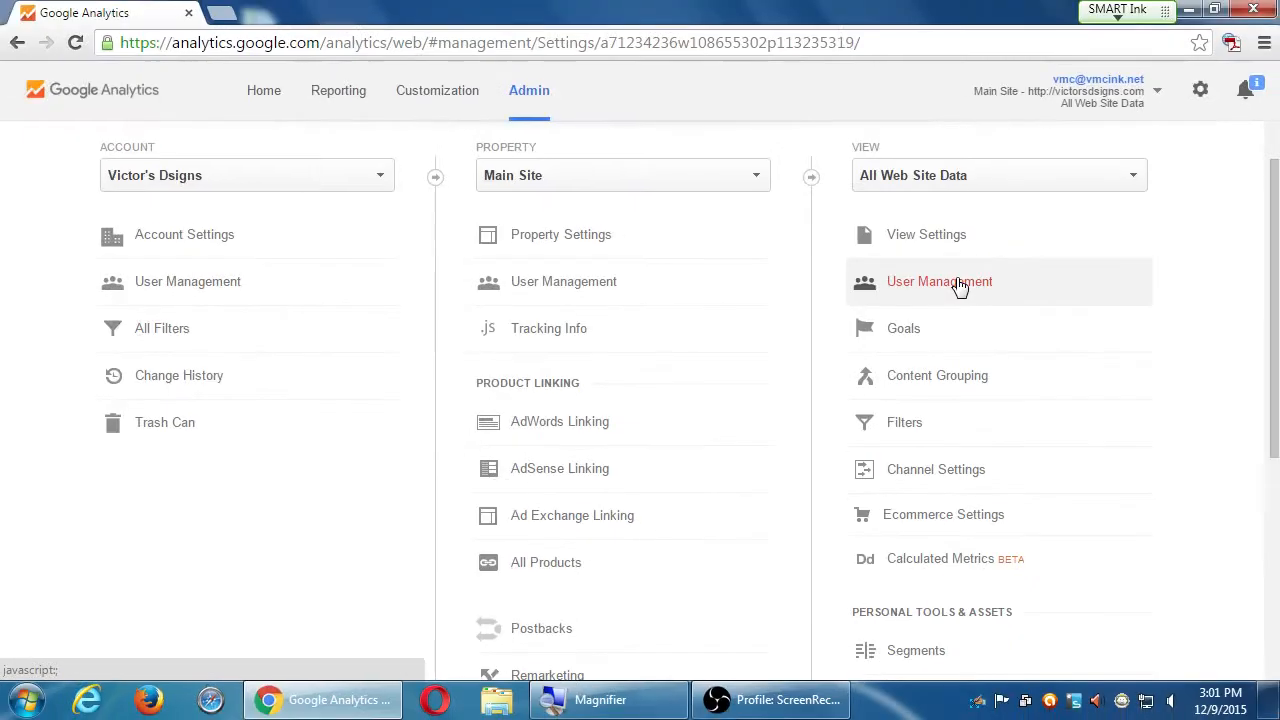
mouse_move(640, 384)
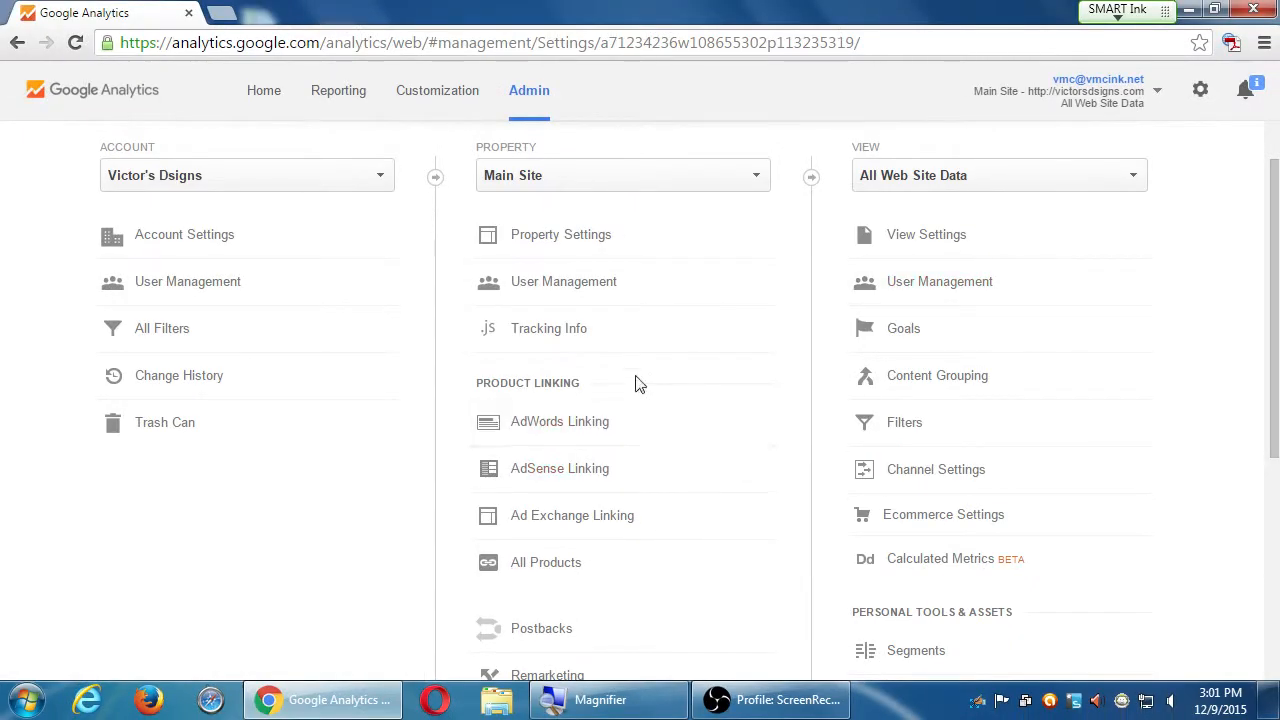
mouse_move(548, 328)
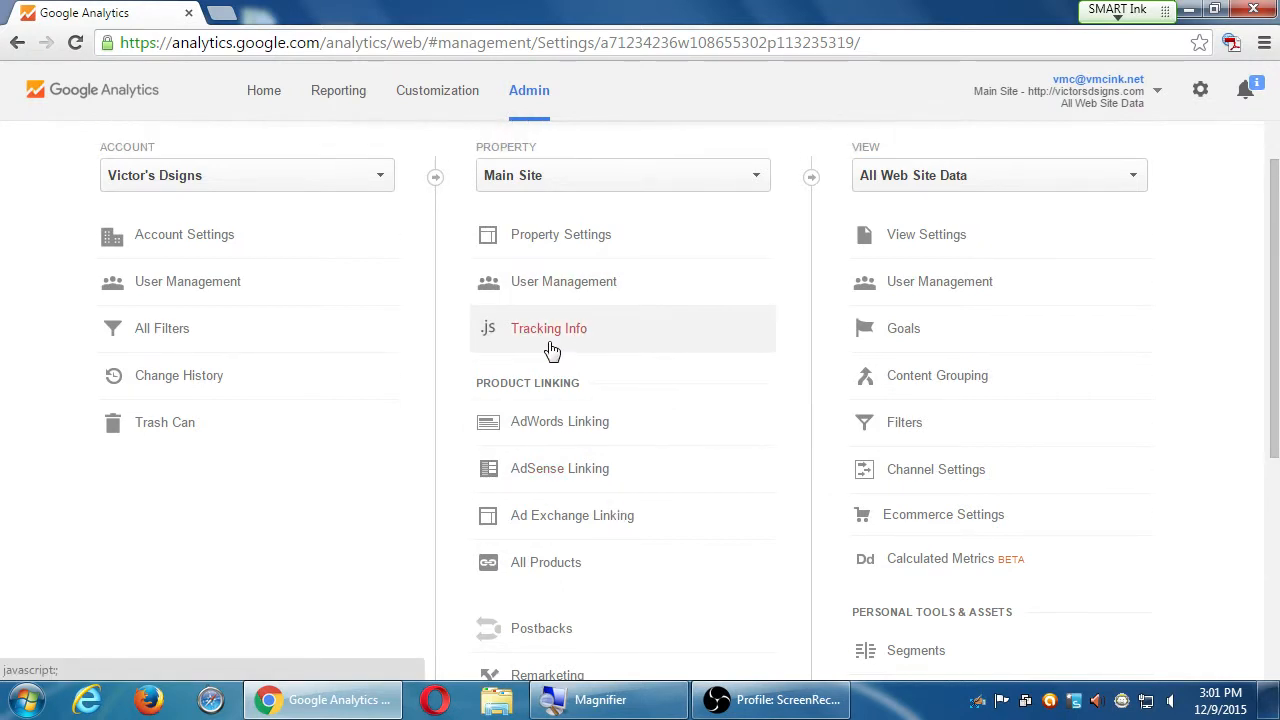
Show Main Site's Tracking Code page with tracking ID UA-71234236-1 and its script
left_click(548, 328)
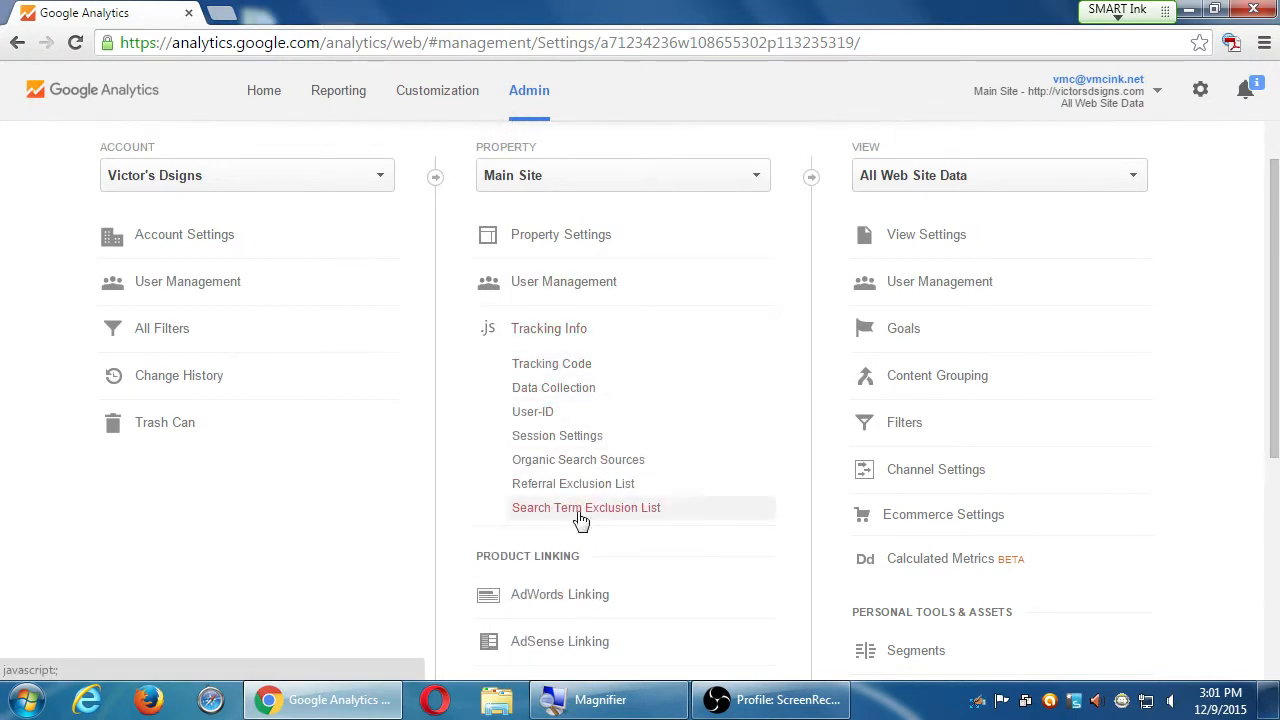
mouse_move(572, 488)
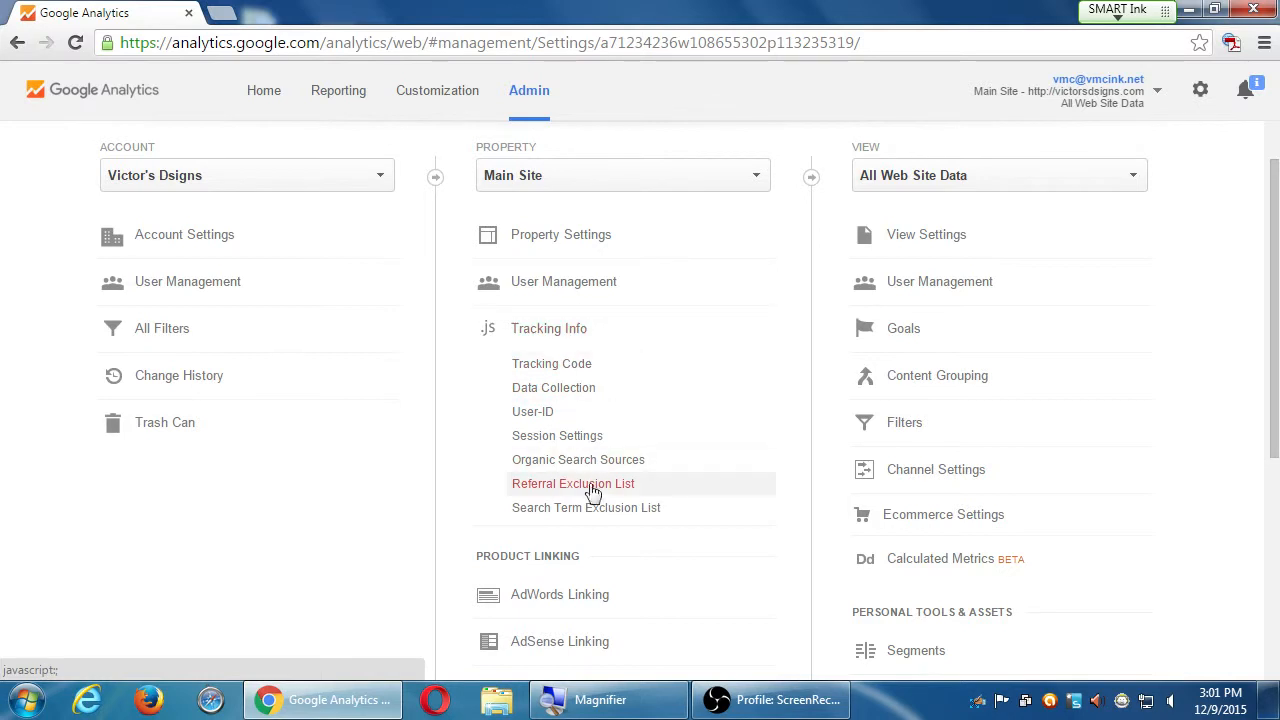
mouse_move(552, 364)
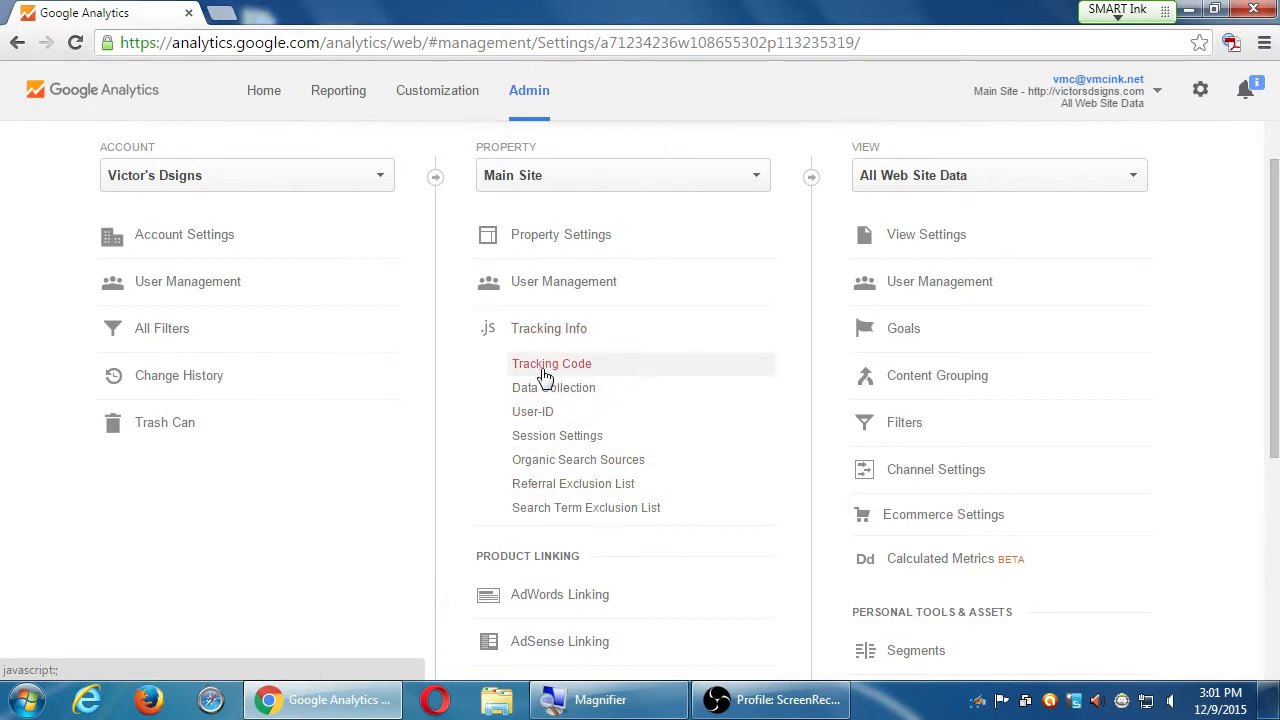
left_click(552, 364)
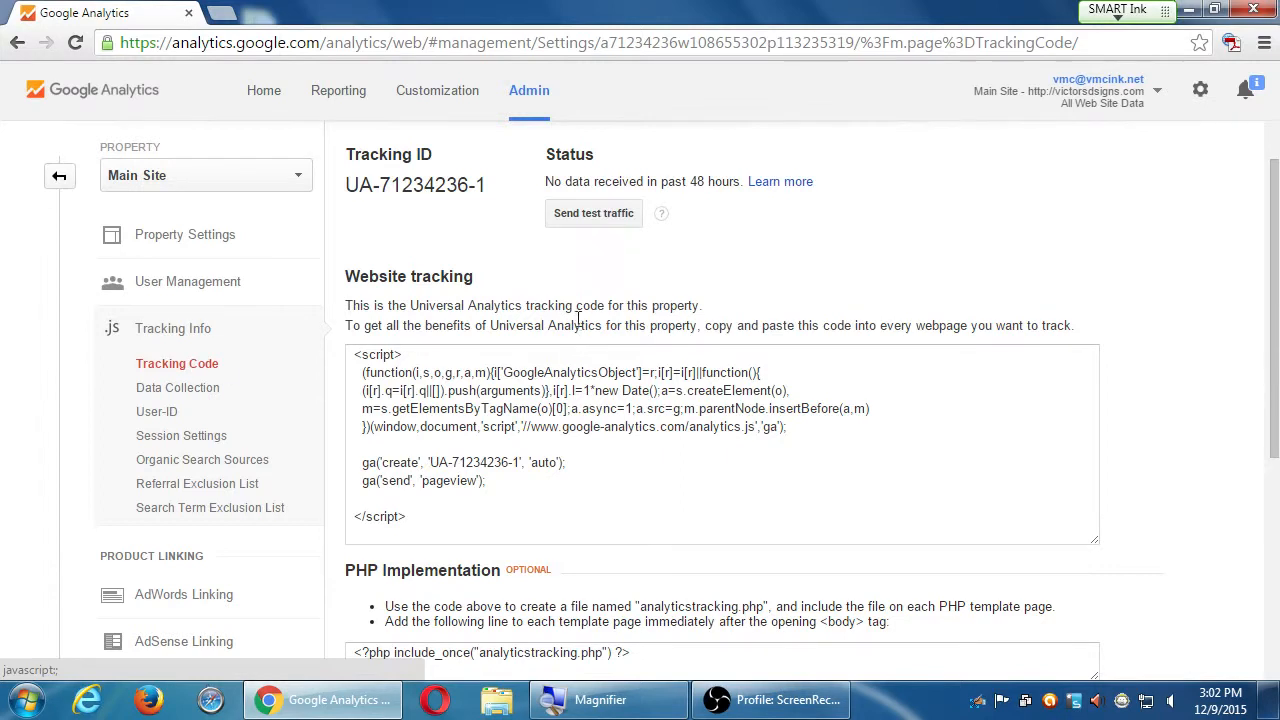
Send test traffic to Main Site and close the resulting popup window
left_click(592, 212)
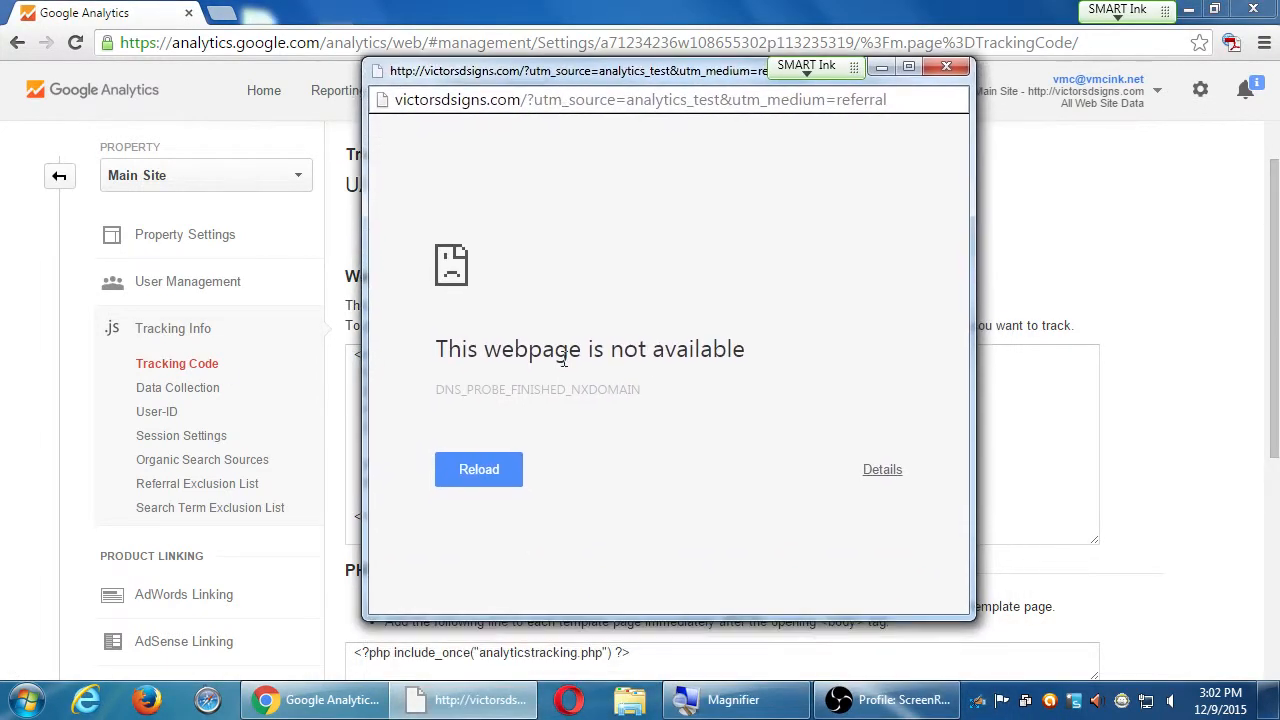
left_click(948, 68)
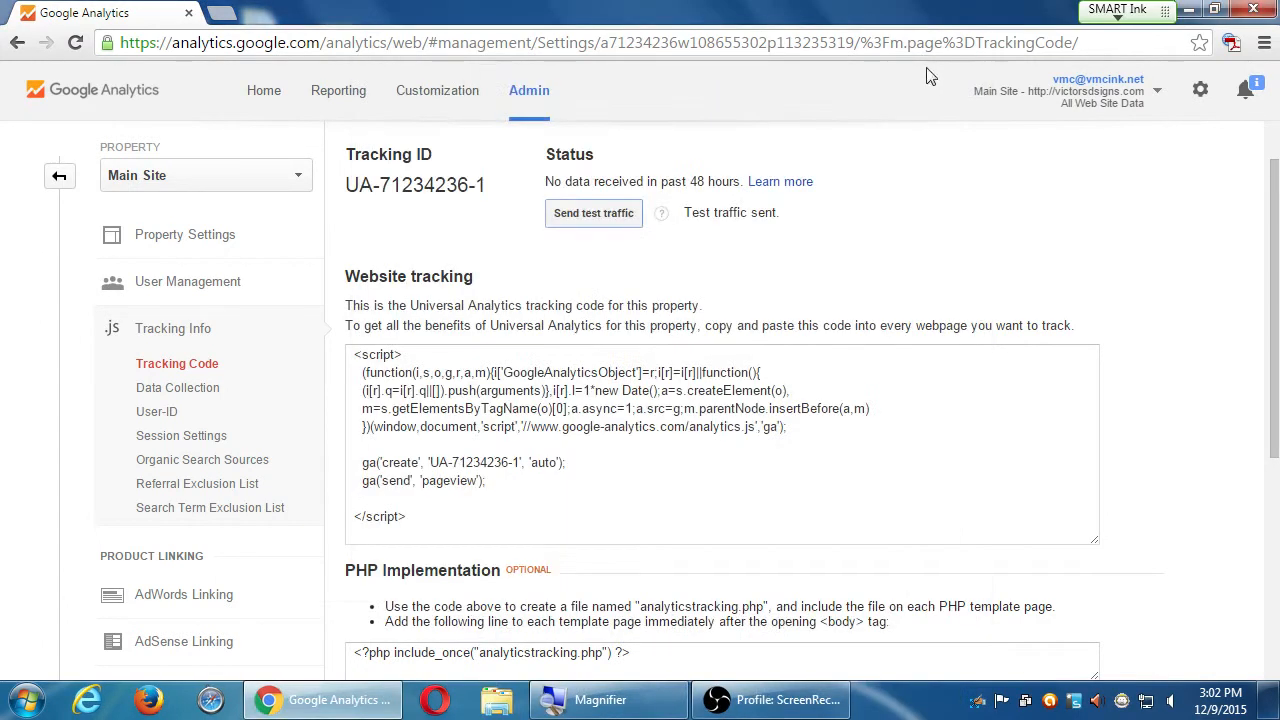
scroll("down", 3)
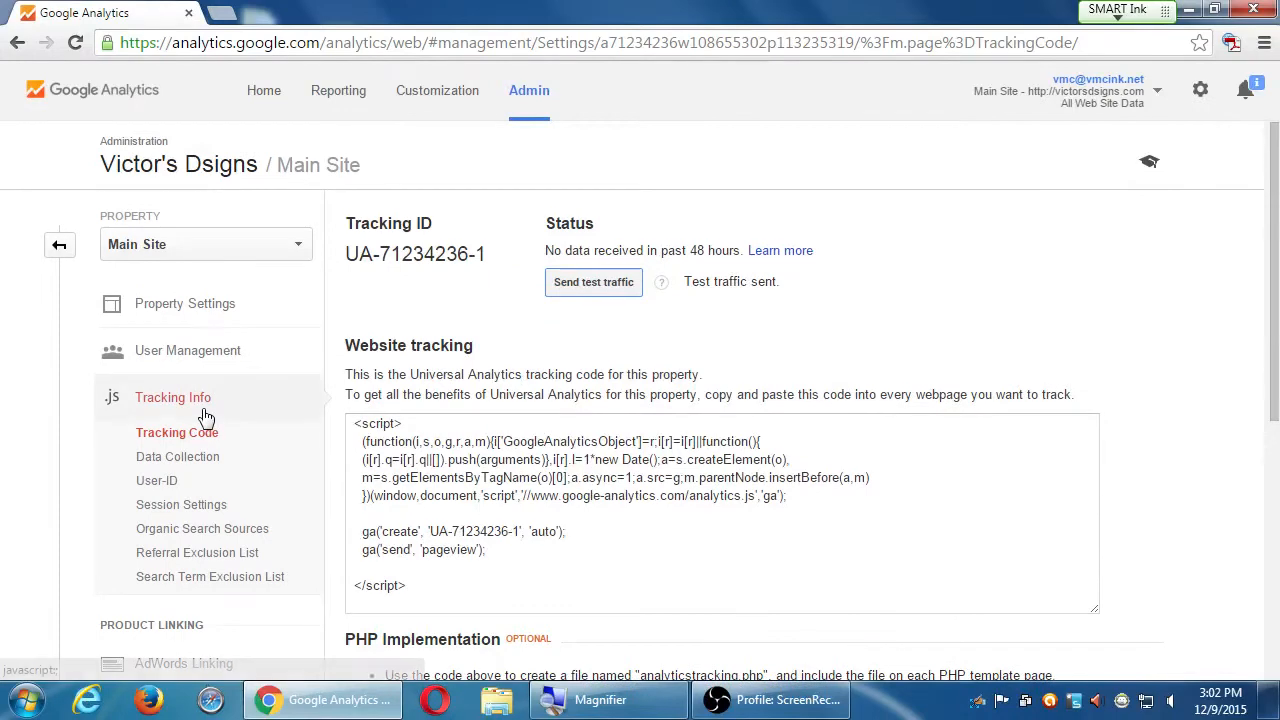
Collapse Tracking Info and review the PHP, dynamic content and Tag Manager guidance
left_click(172, 396)
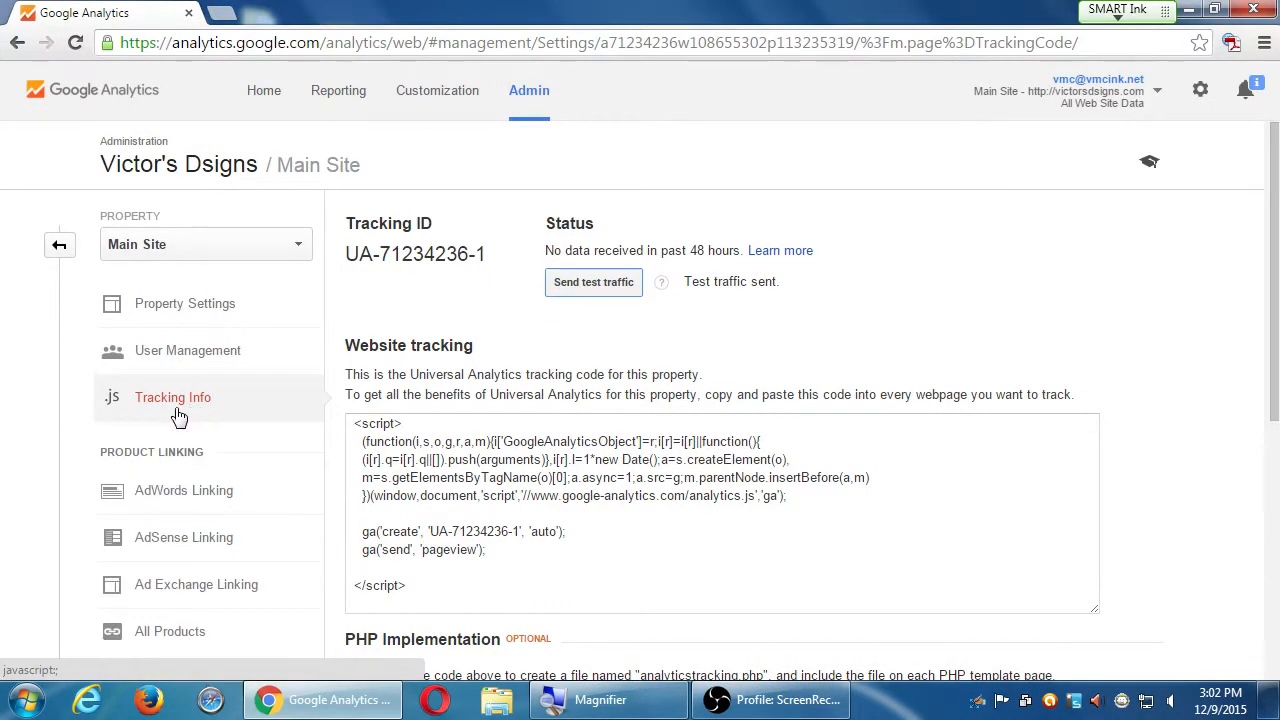
left_click(172, 396)
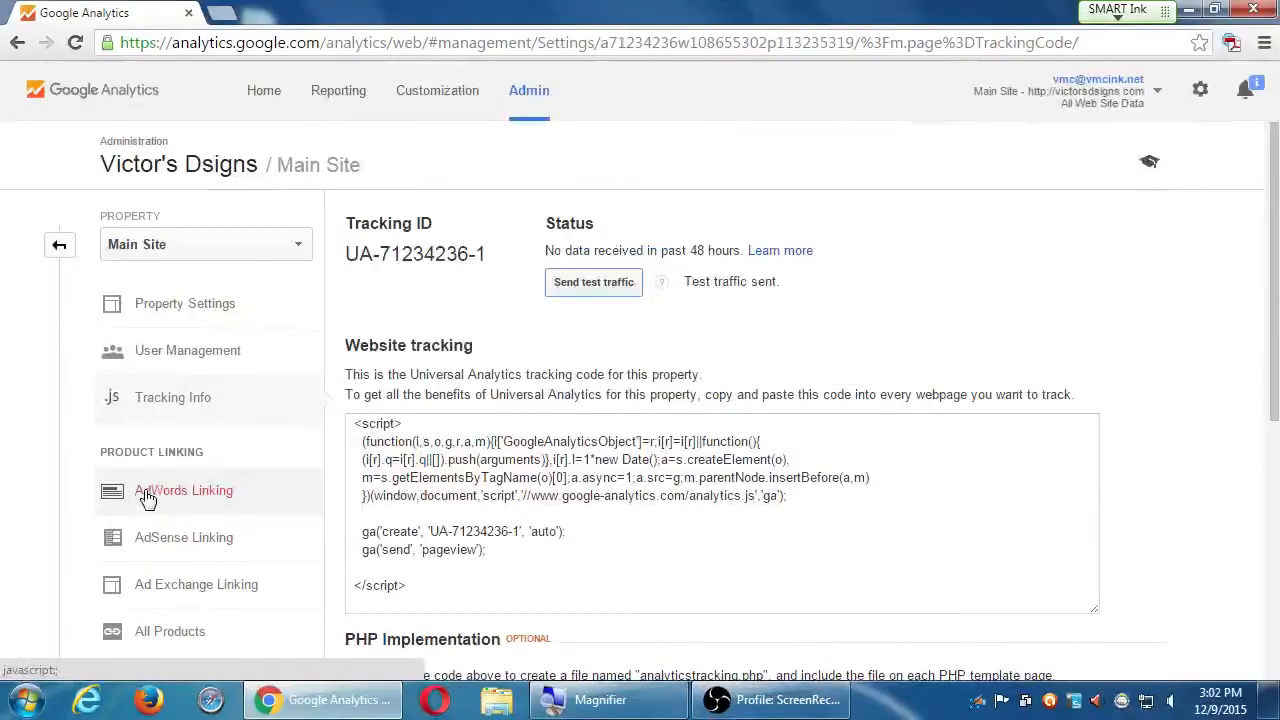
scroll("down", 3)
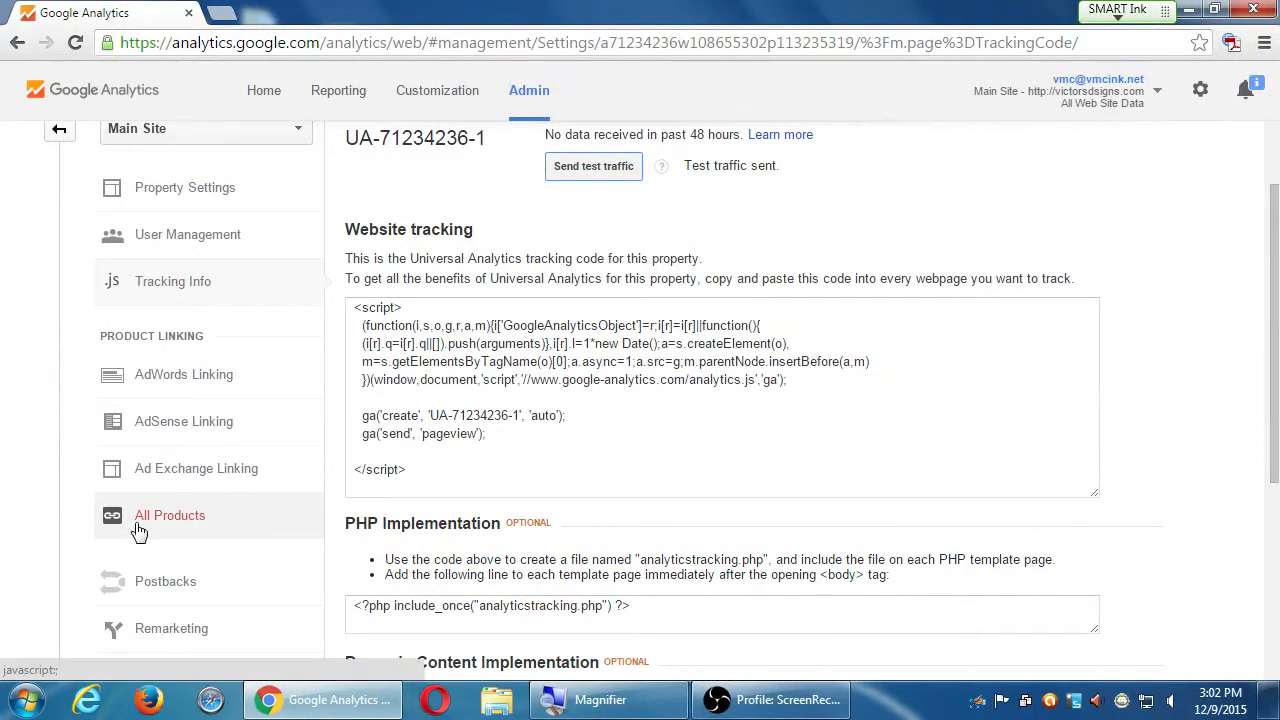
scroll("down", 3)
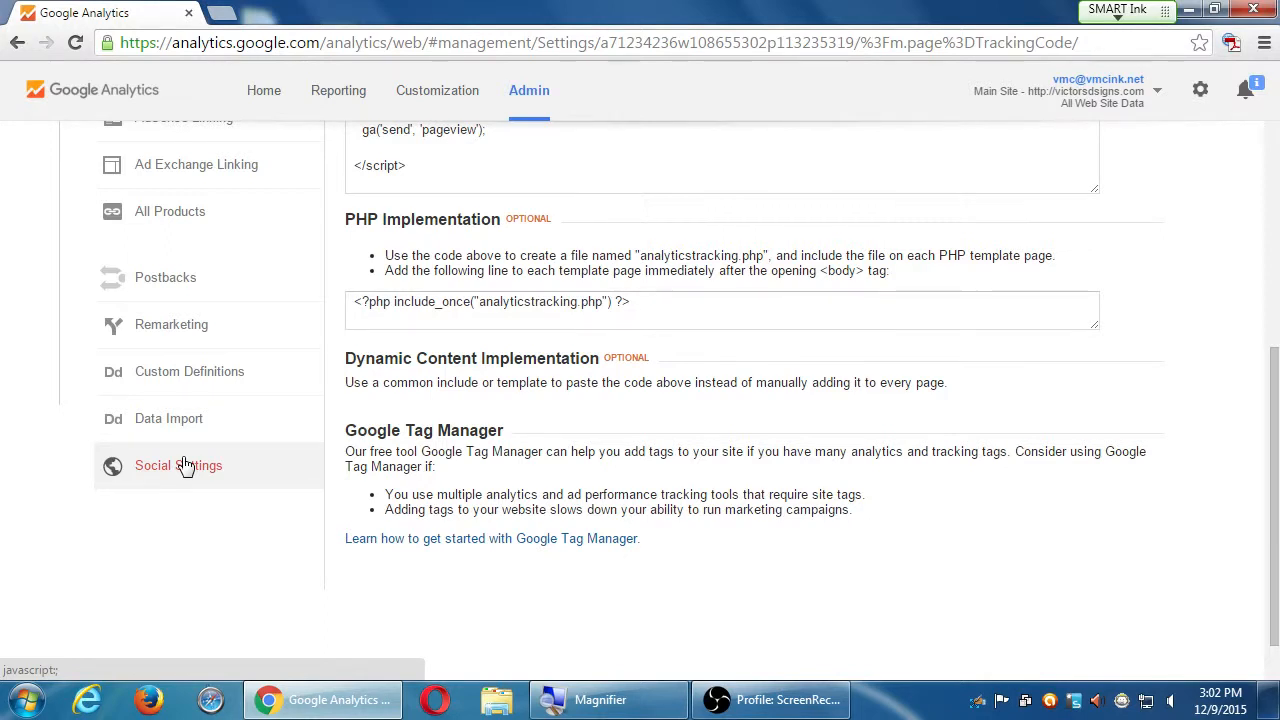
Look over Main Site's Social Settings, then return to the Admin overview
left_click(178, 464)
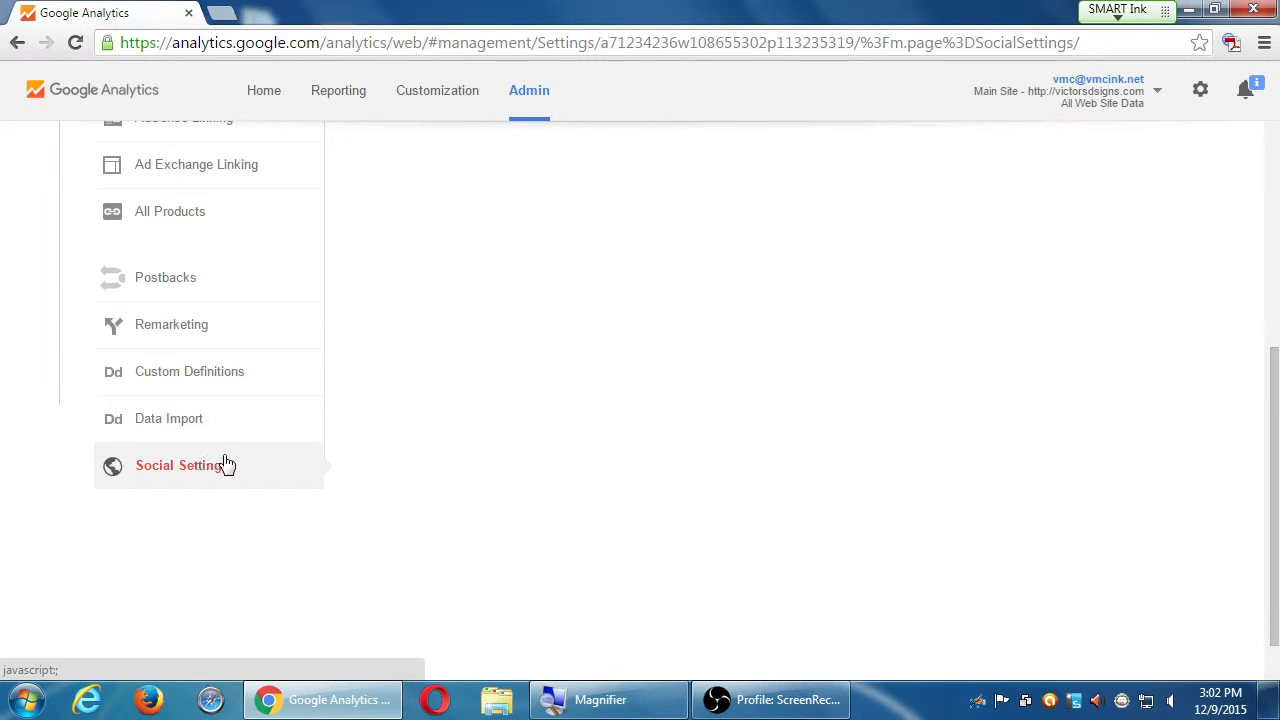
left_click(178, 464)
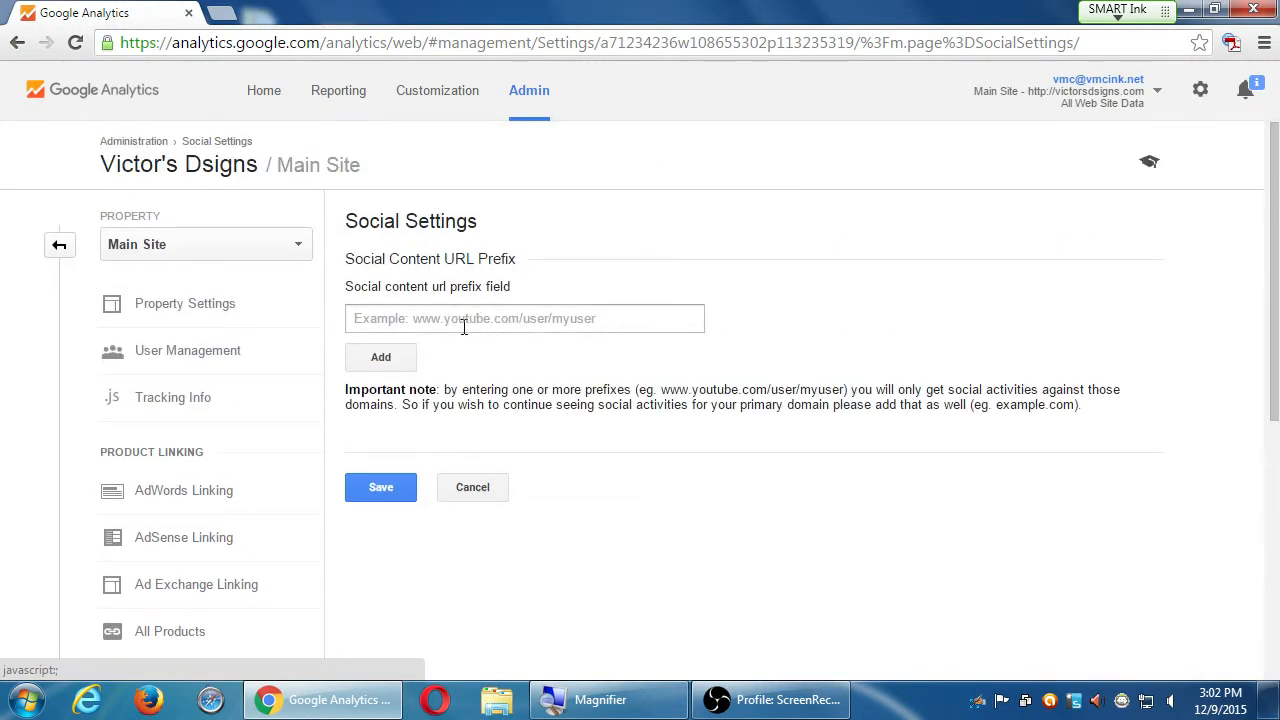
scroll("down", 3)
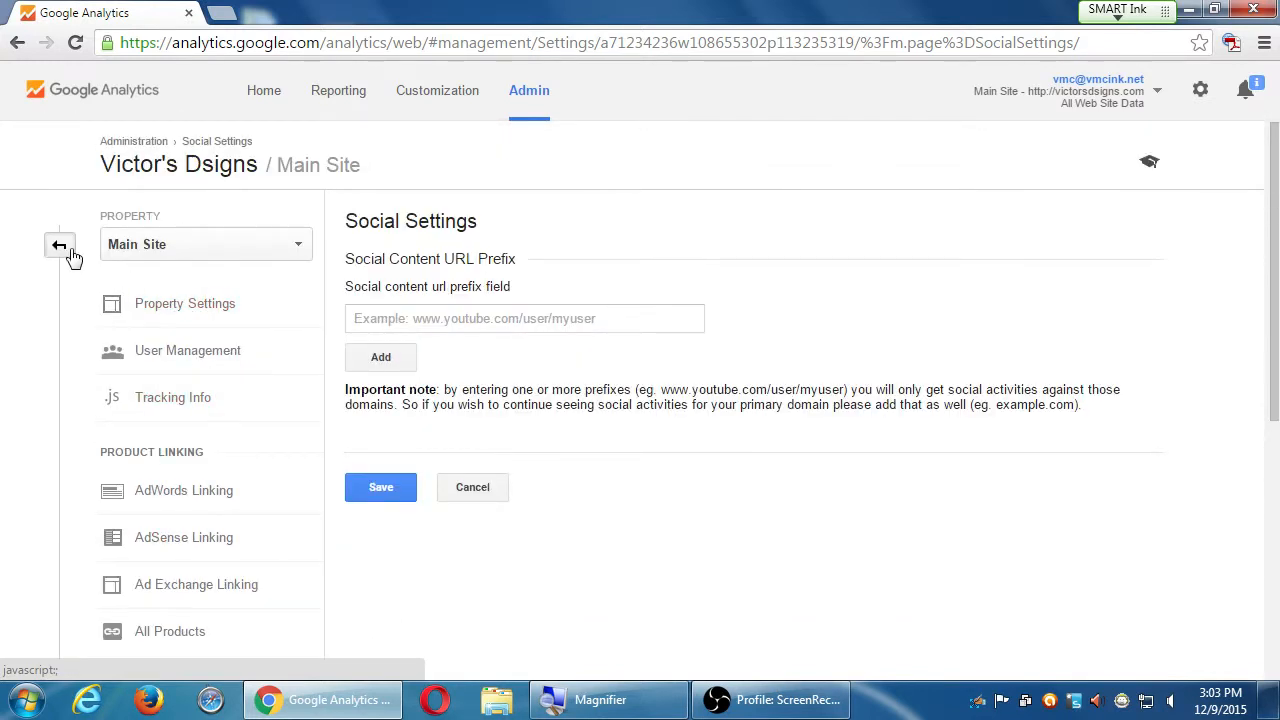
left_click(60, 244)
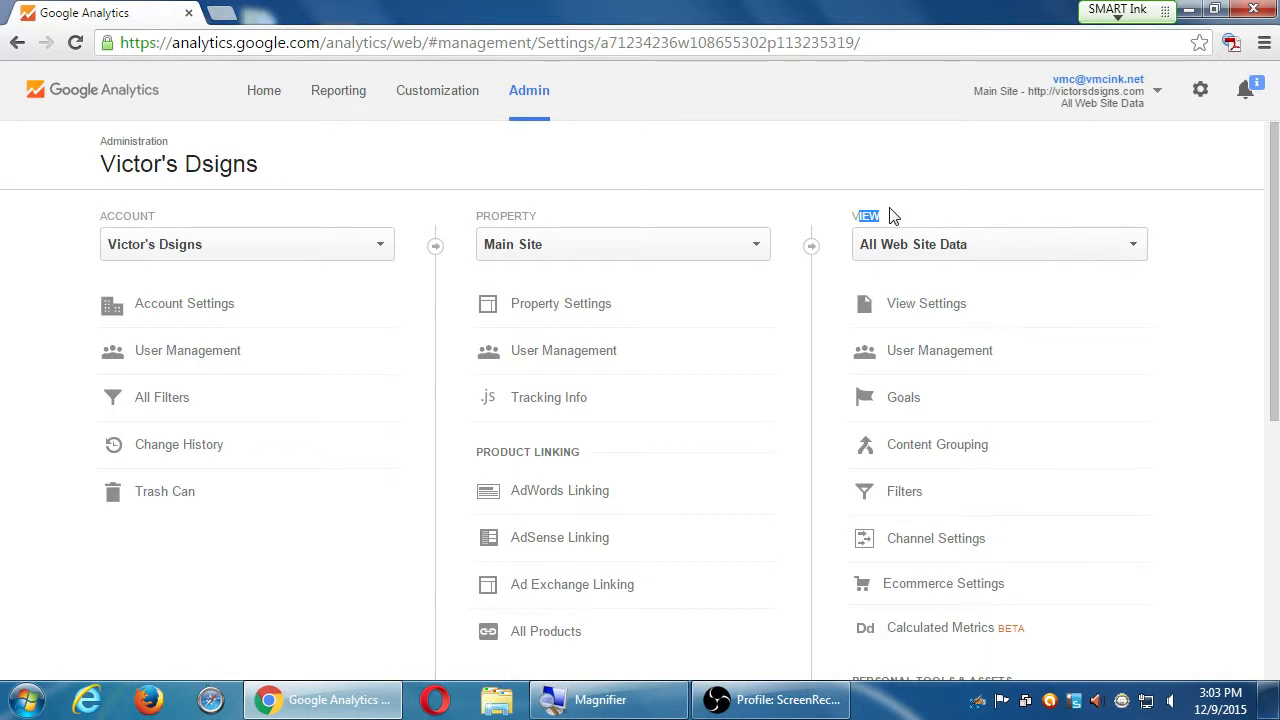
Show the empty Goals list for the All Web Site Data view with 20 goals left
left_click(926, 304)
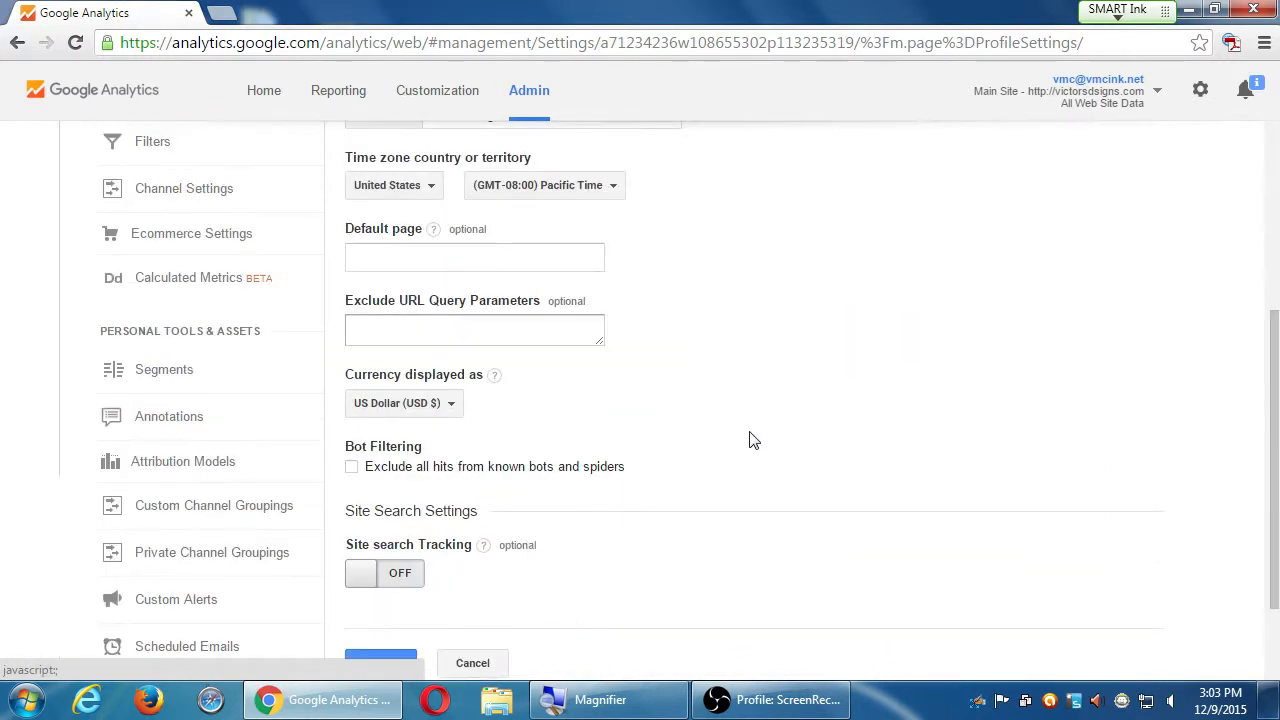
scroll("down", 3)
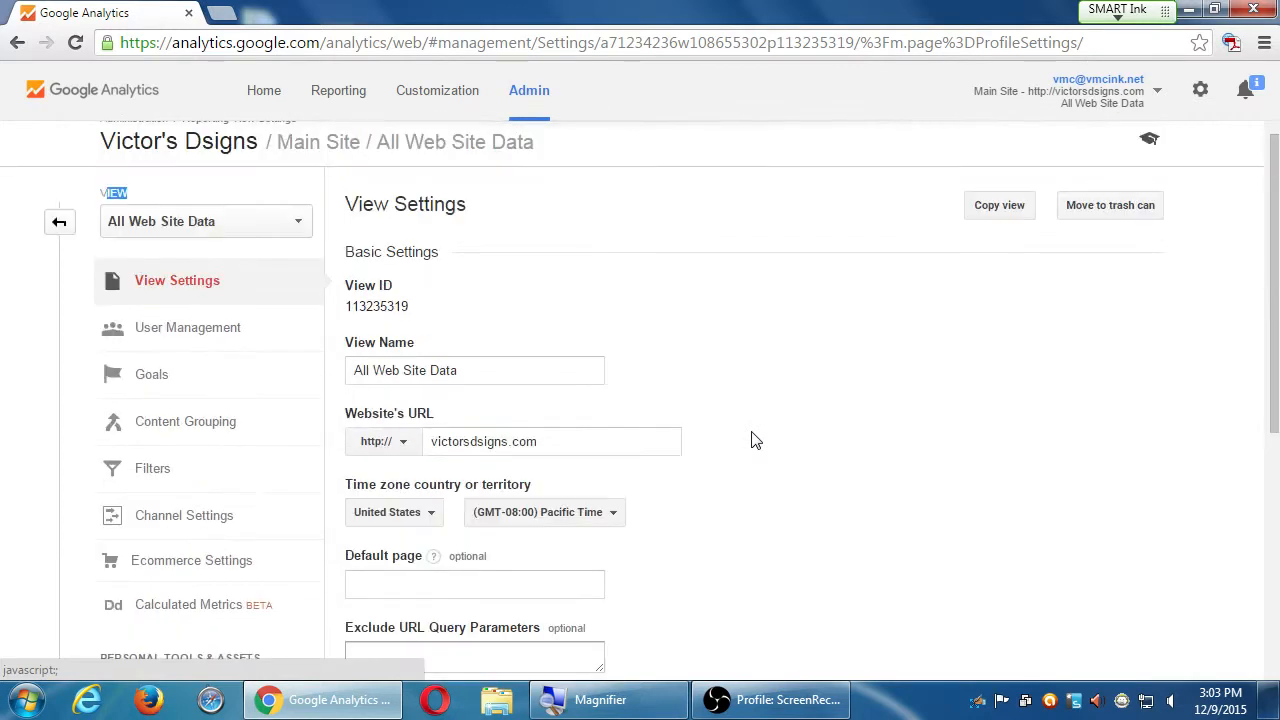
mouse_move(192, 374)
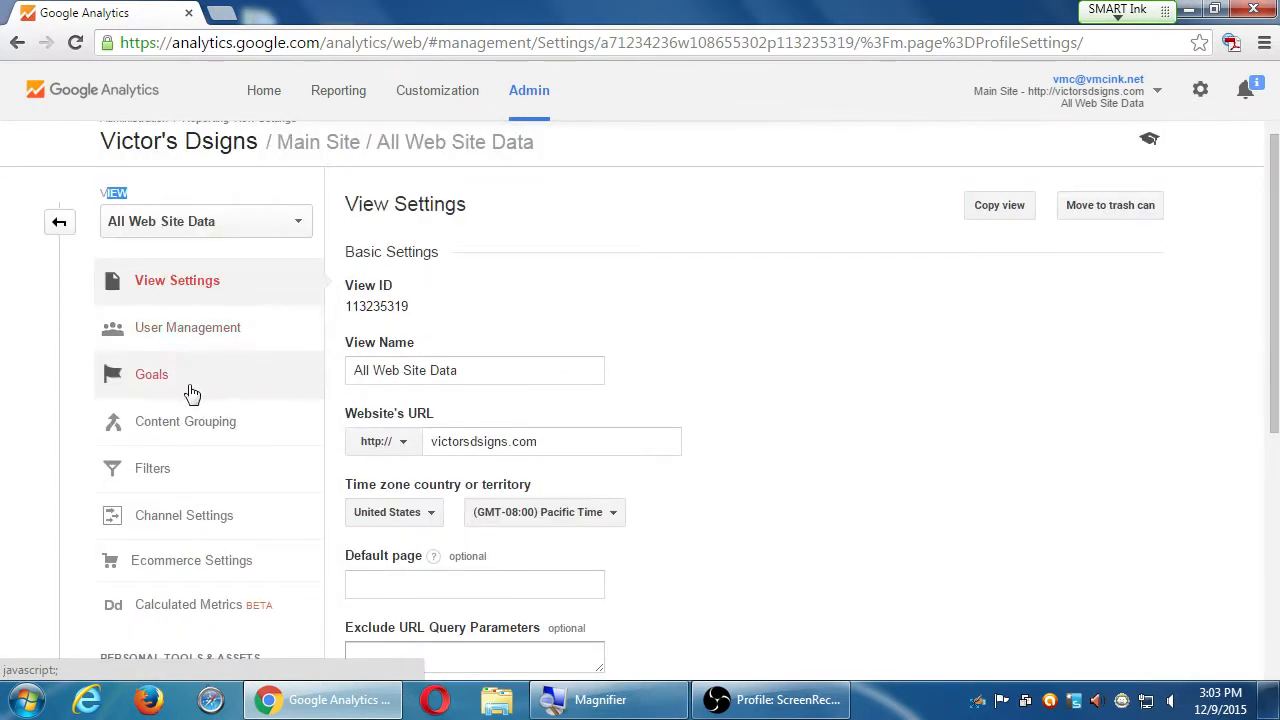
left_click(152, 374)
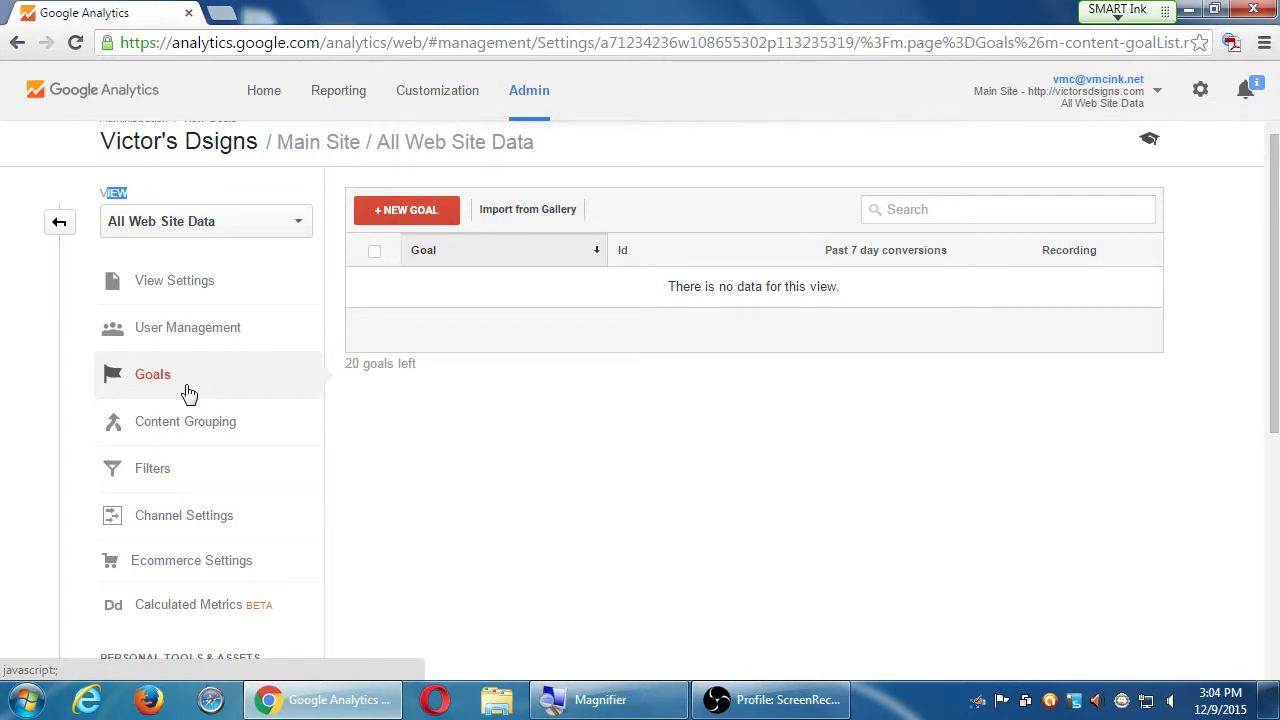
mouse_move(398, 242)
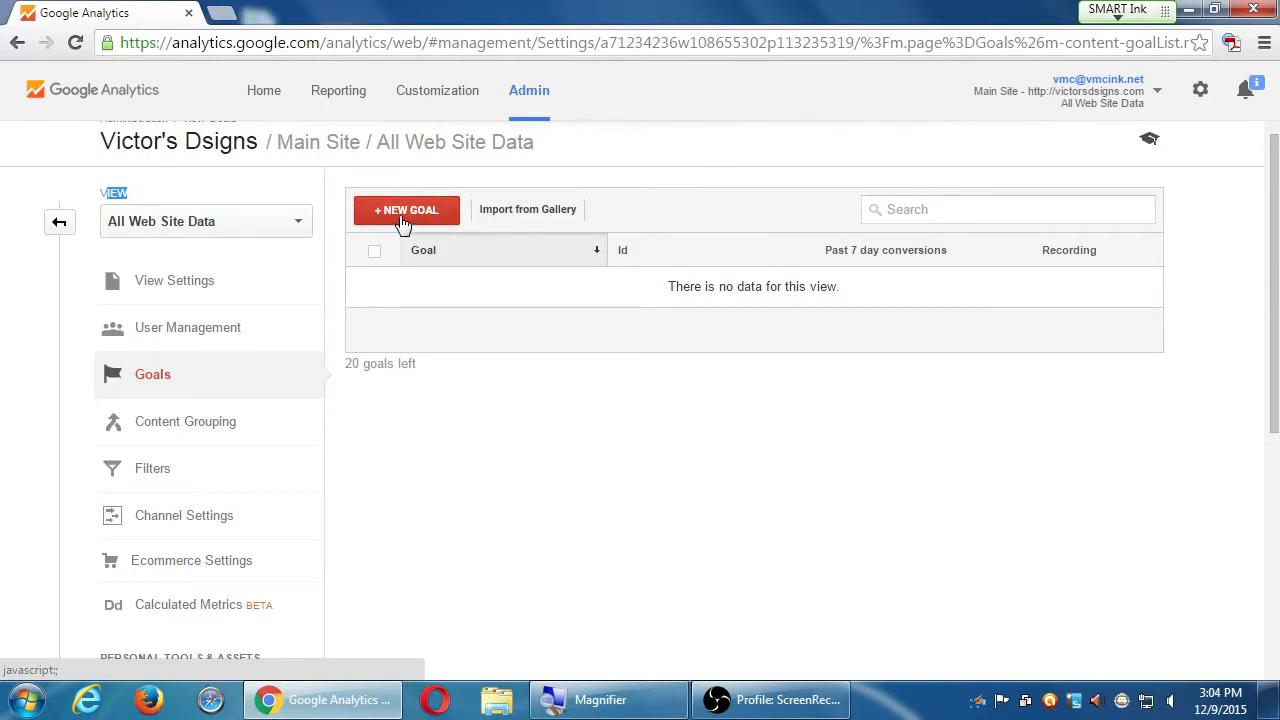
Start a new custom goal and name it Sales
left_click(406, 210)
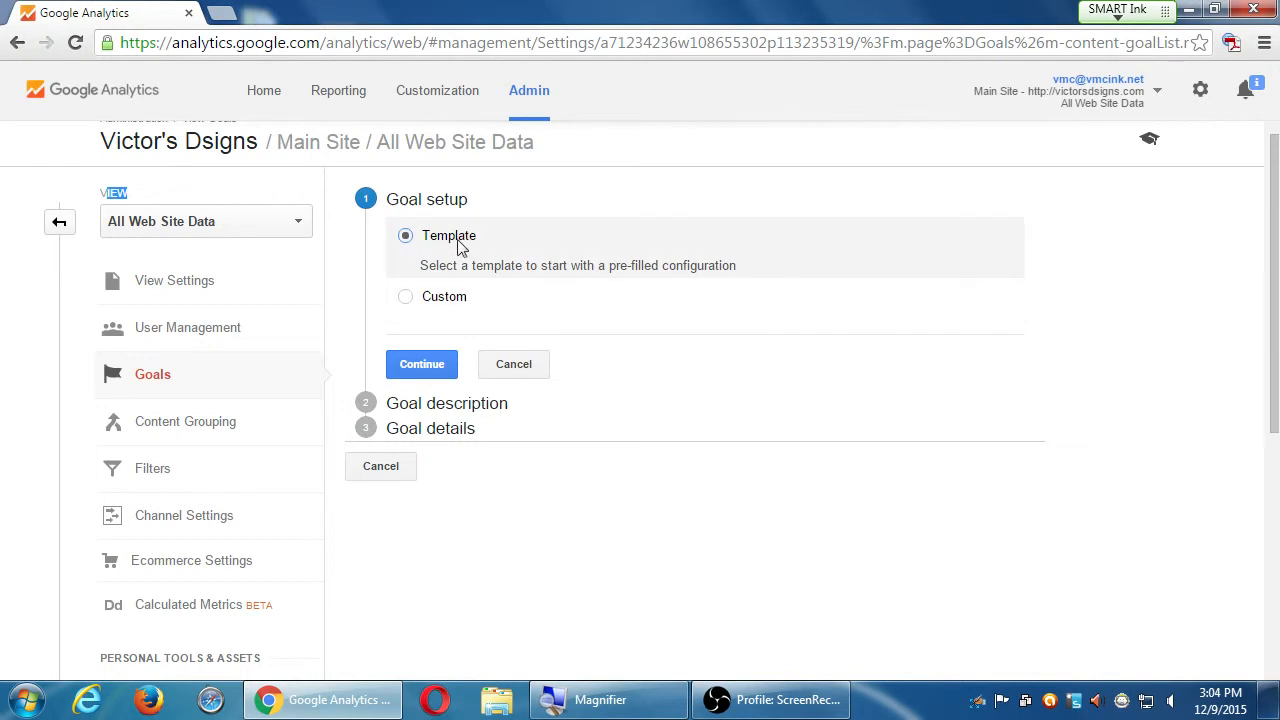
mouse_move(432, 258)
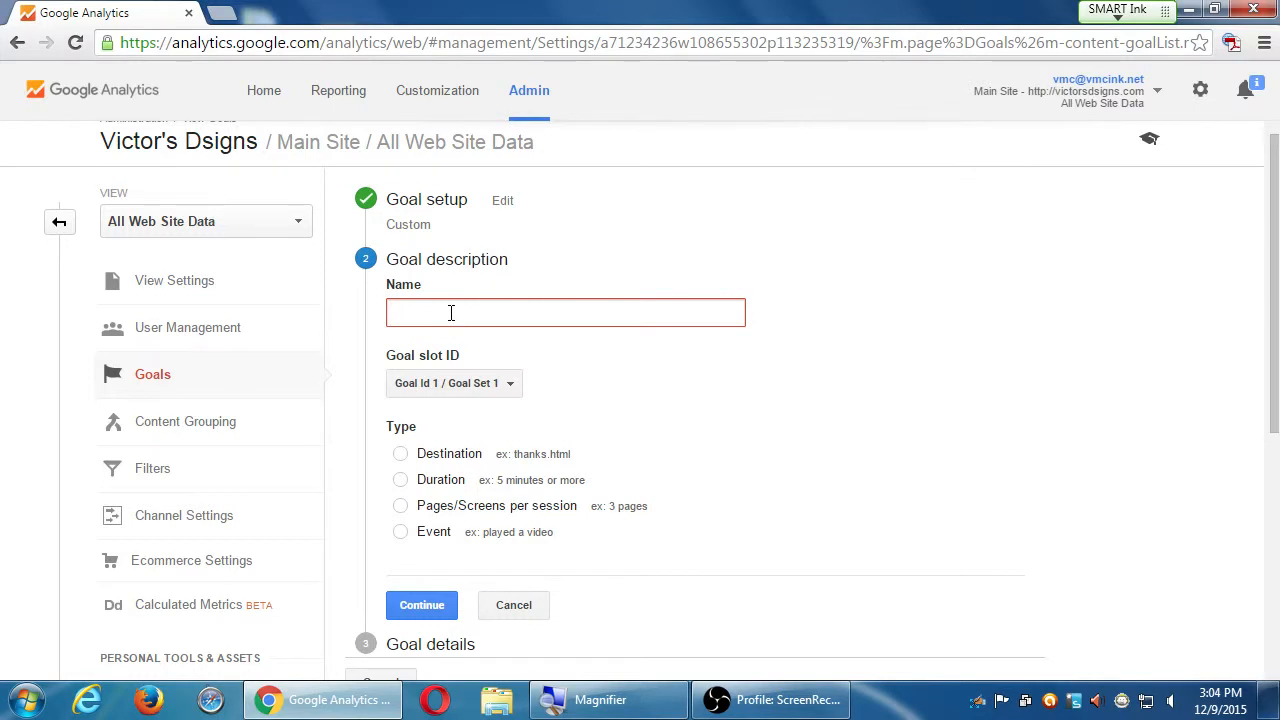
type("Sales")
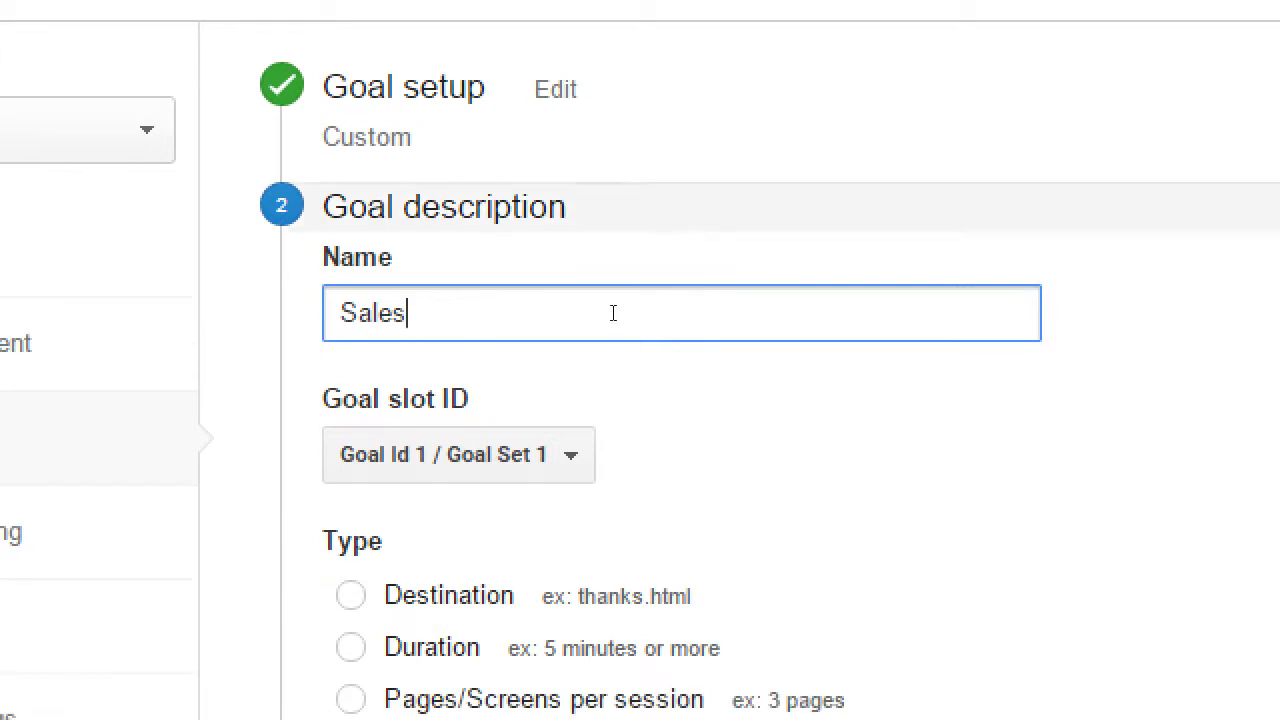
Make the Sales goal a Destination type with sales.html as the destination page
scroll("down", 3)
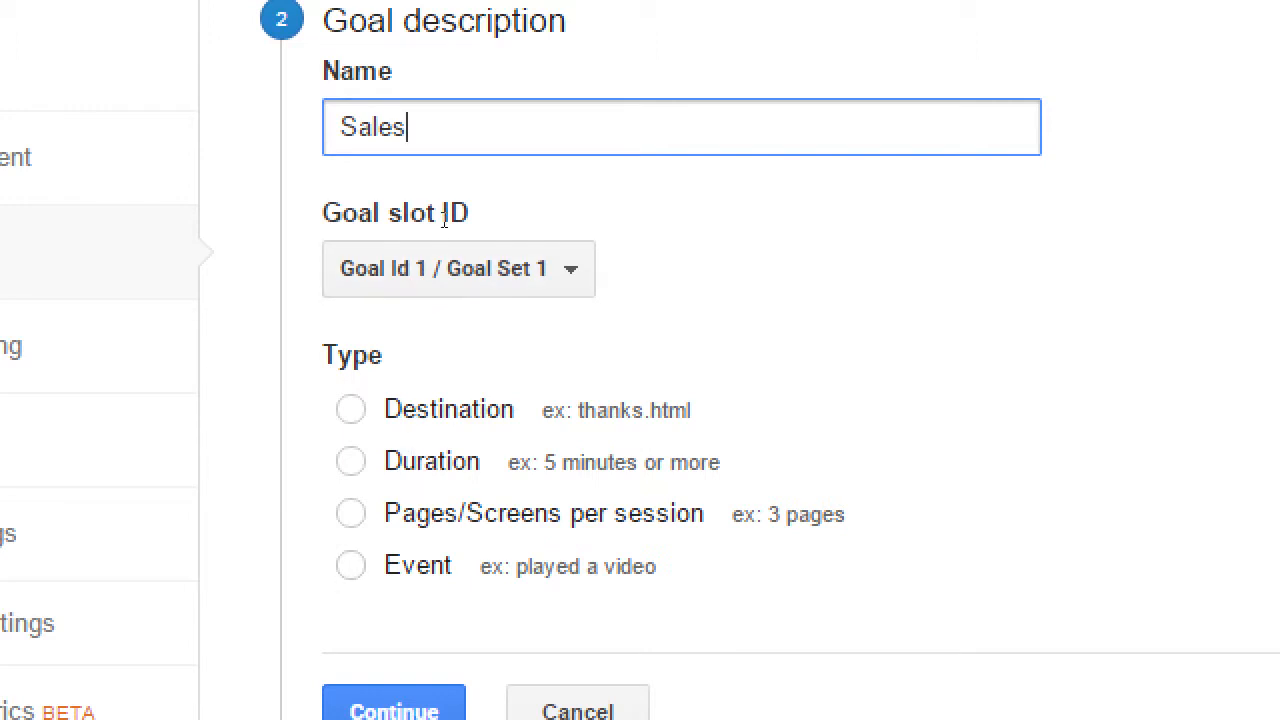
left_click(350, 408)
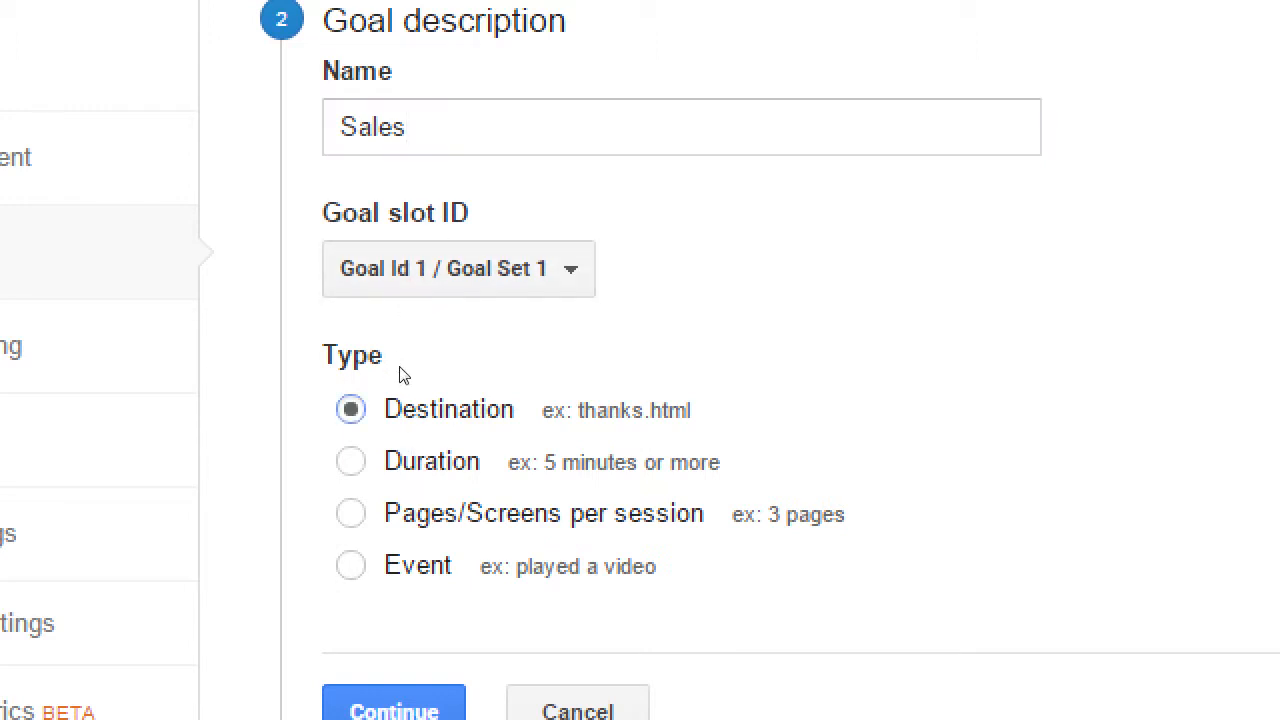
scroll("down", 3)
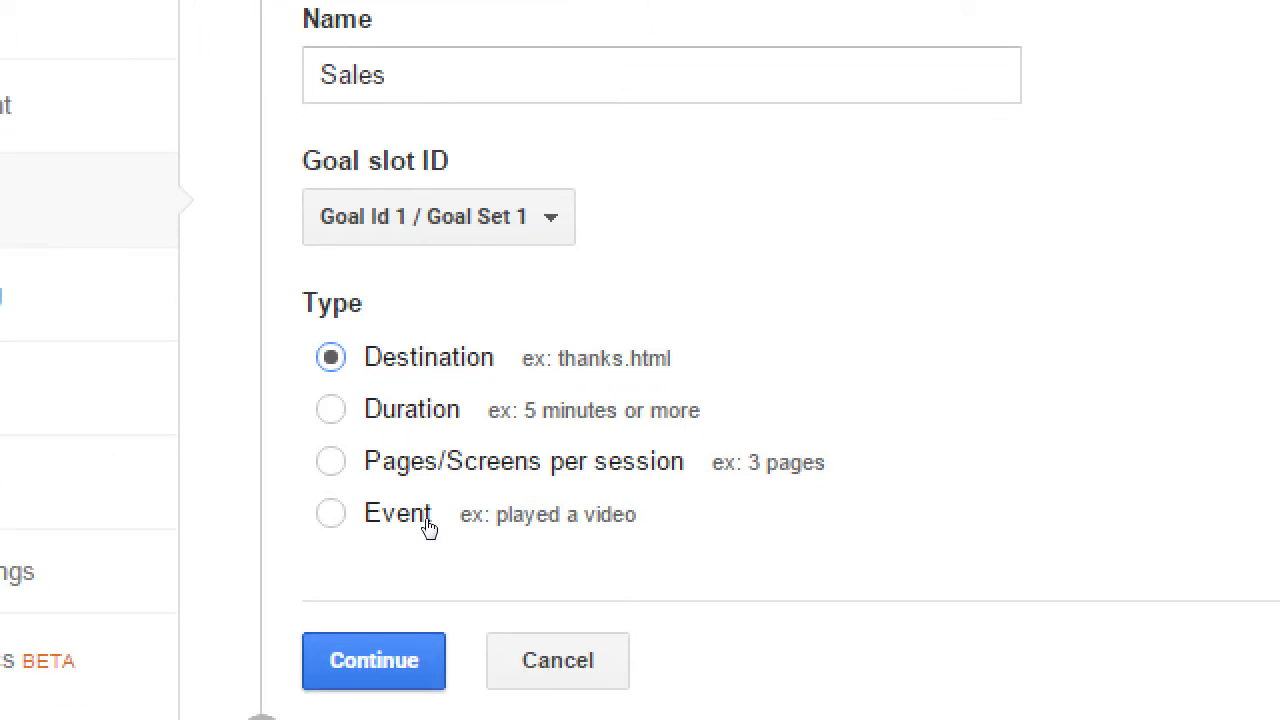
left_click(372, 660)
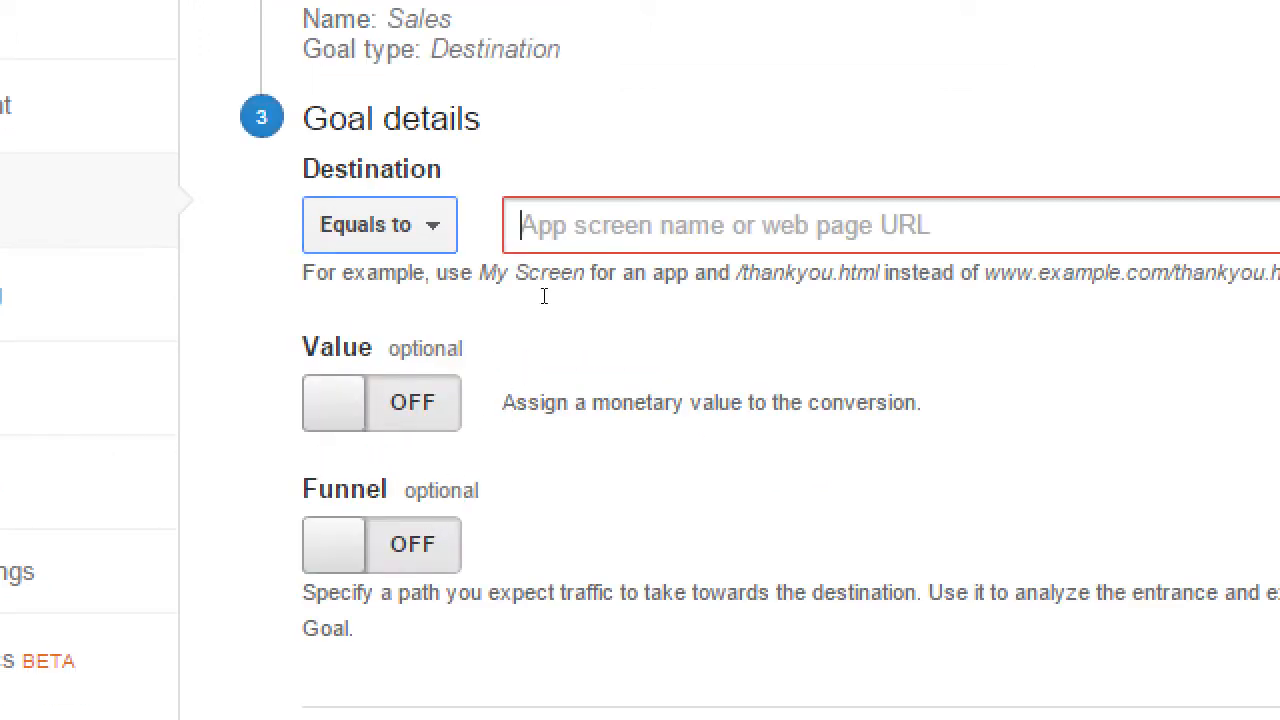
type("sales.html")
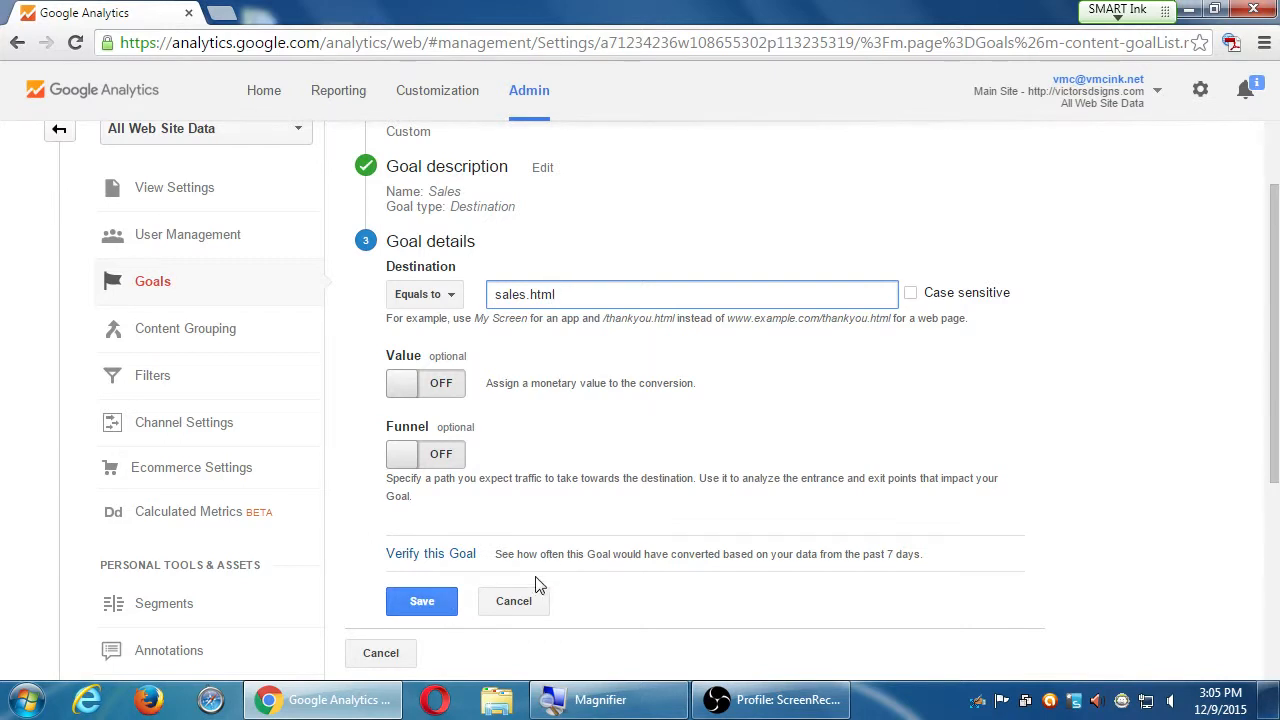
Reopen the goal setup, switch it to Template and step back through to the goal details
left_click(542, 168)
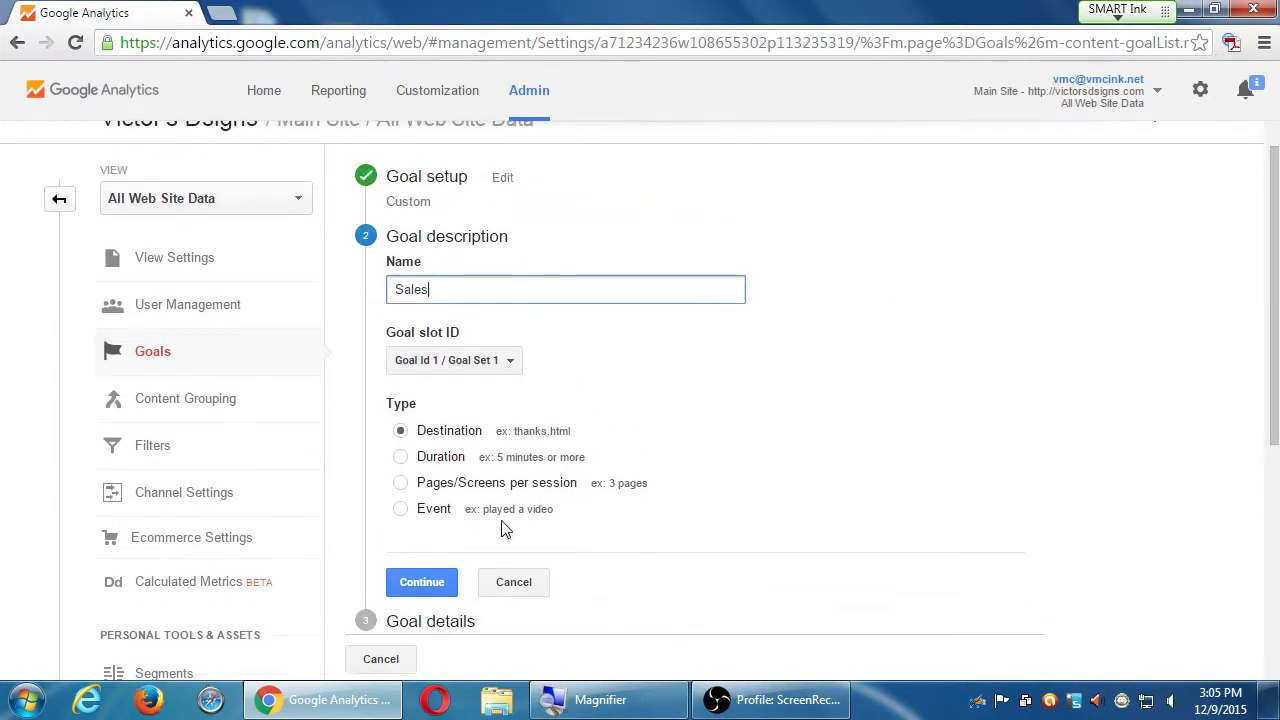
left_click(502, 176)
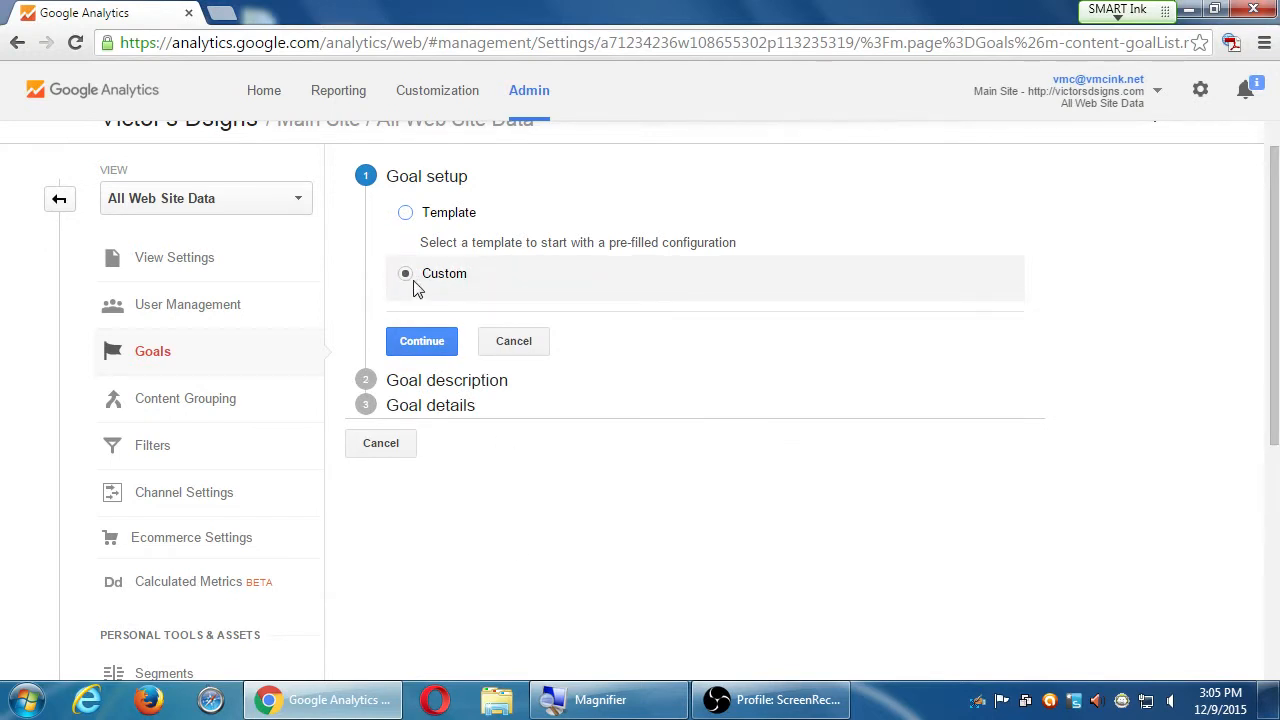
left_click(404, 212)
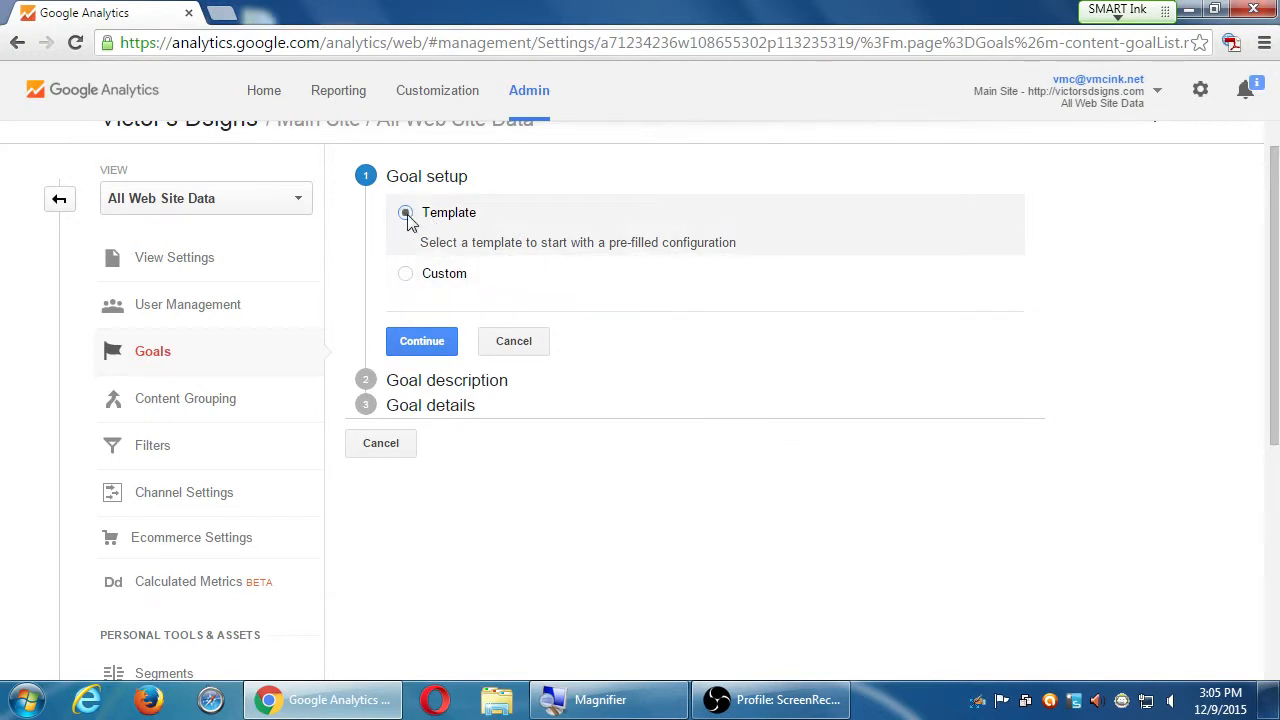
left_click(420, 340)
type("Sales")
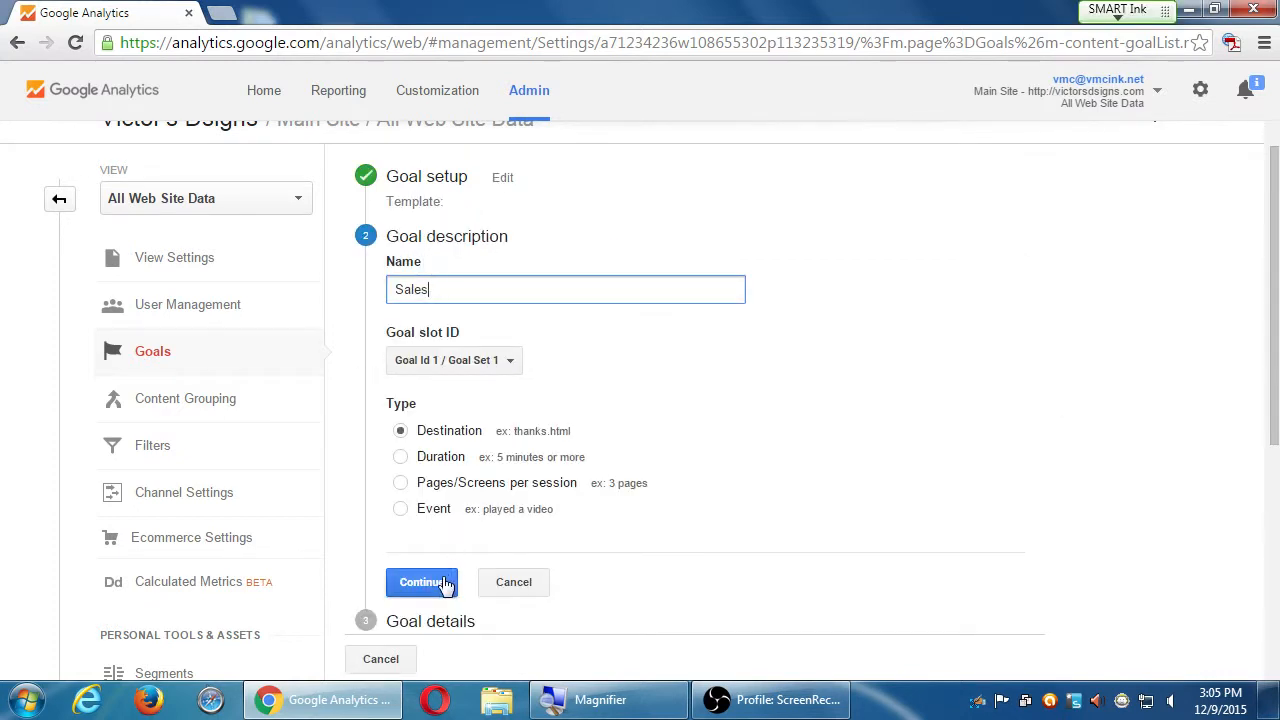
left_click(422, 582)
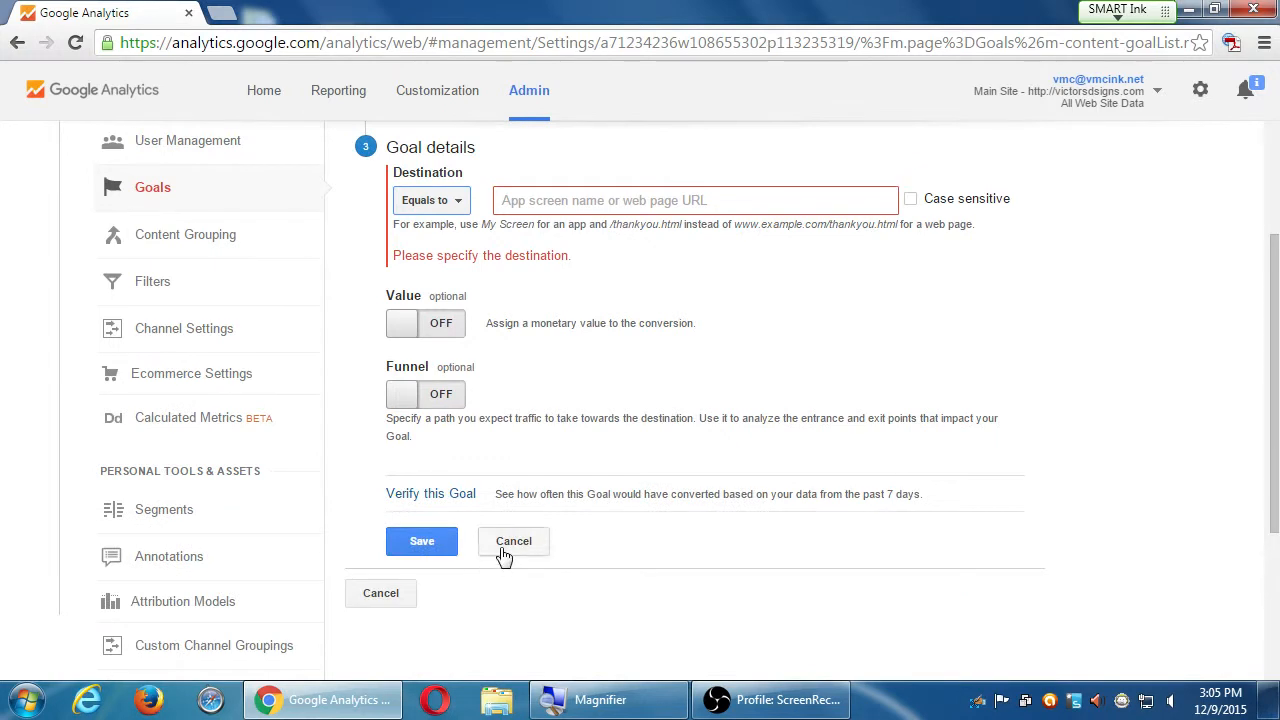
Cancel the Sales goal draft and confirm discarding the unsaved changes
left_click(512, 540)
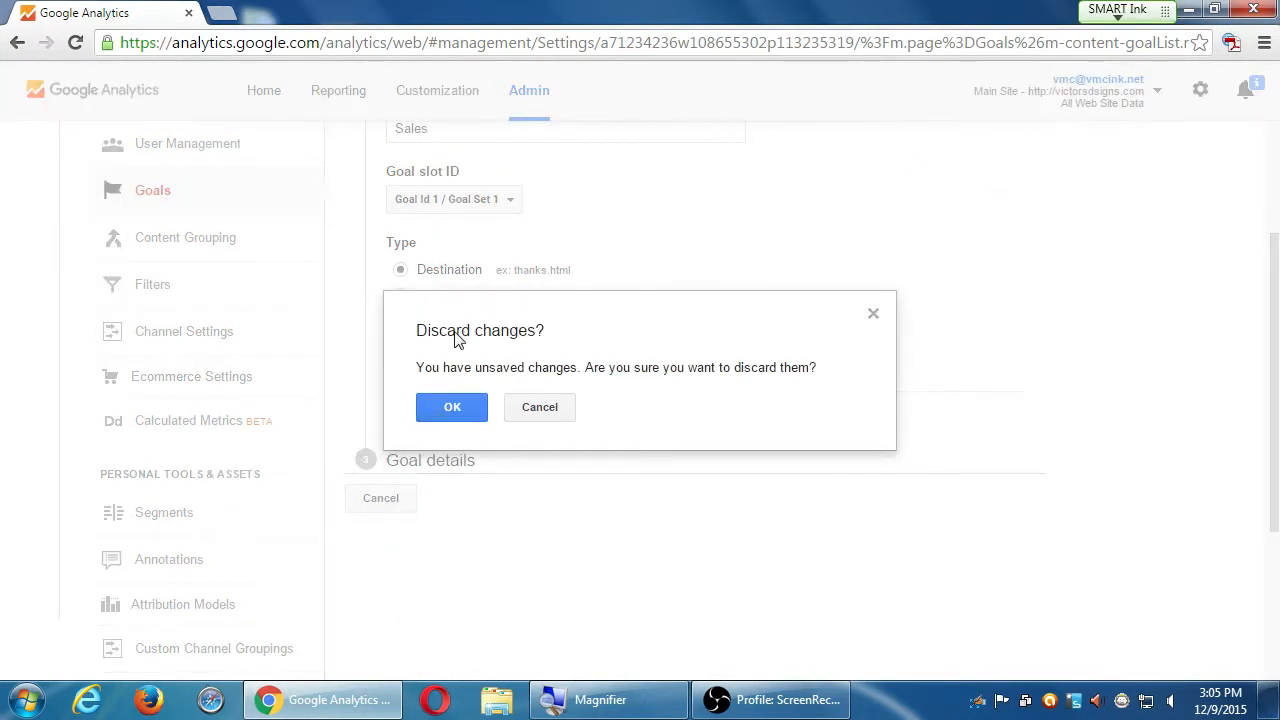
left_click(452, 408)
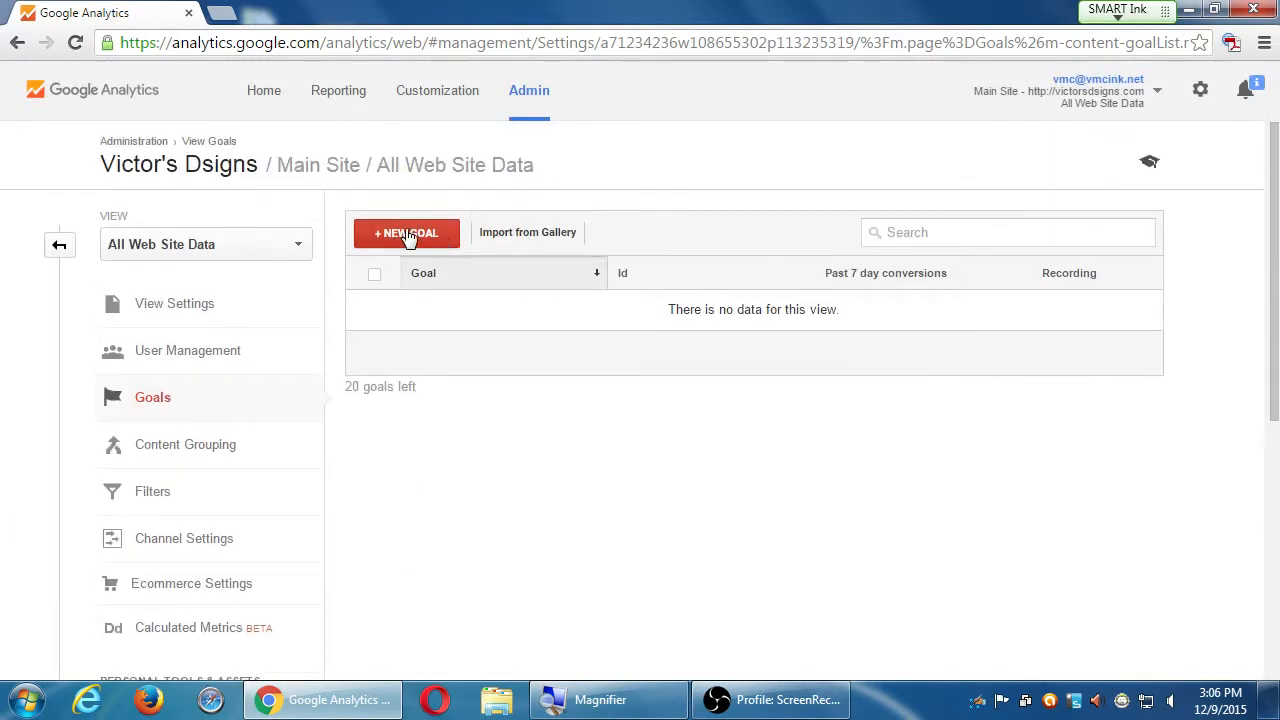
mouse_move(480, 228)
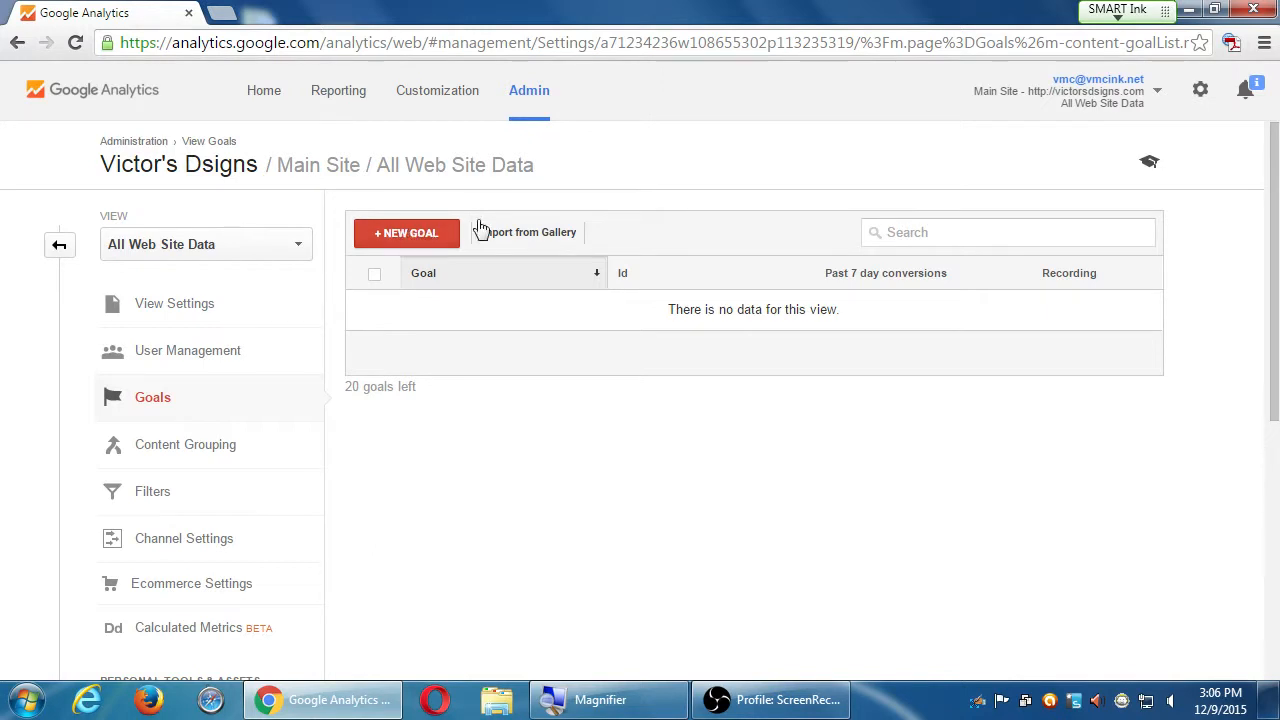
left_click(530, 232)
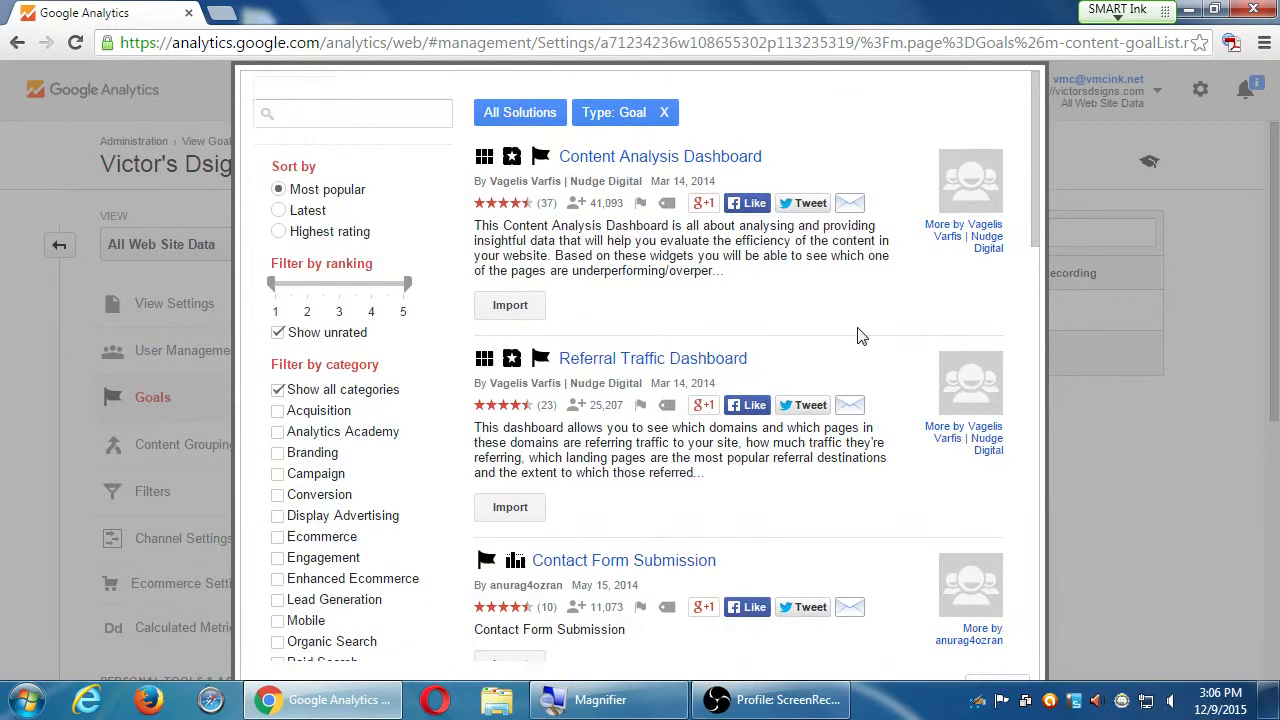
scroll("down", 3)
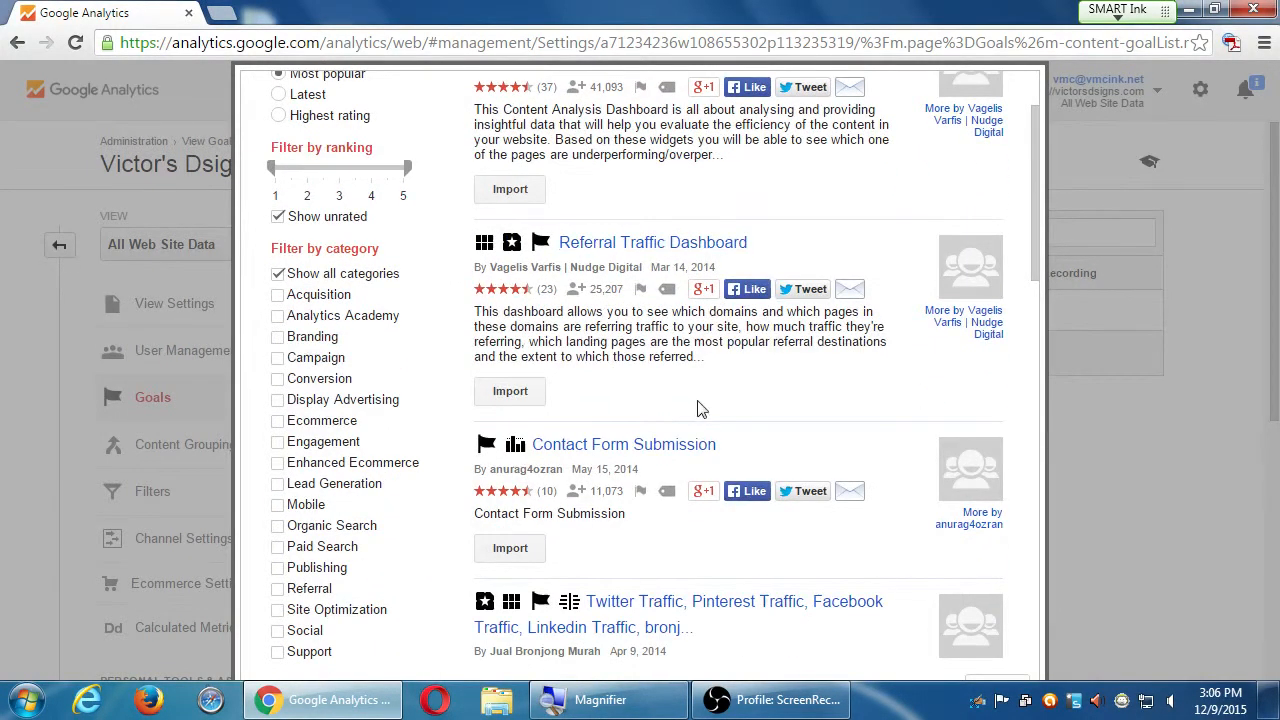
scroll("down", 3)
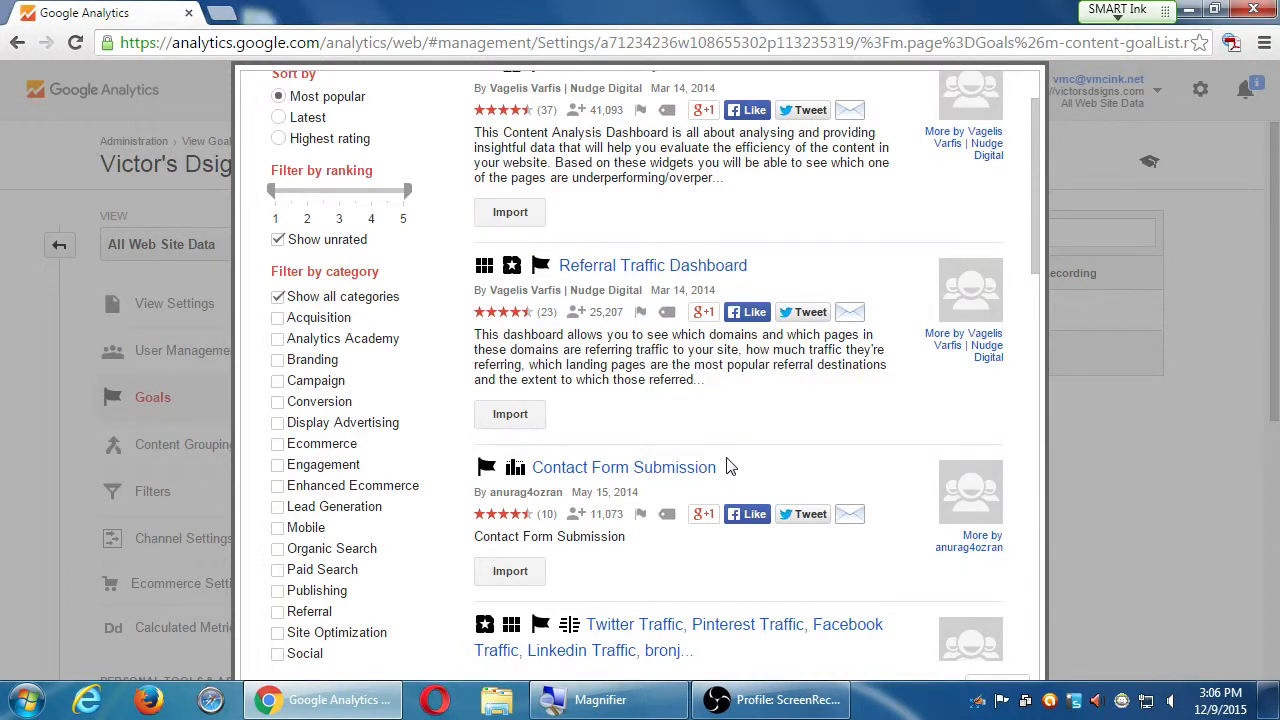
scroll("down", 3)
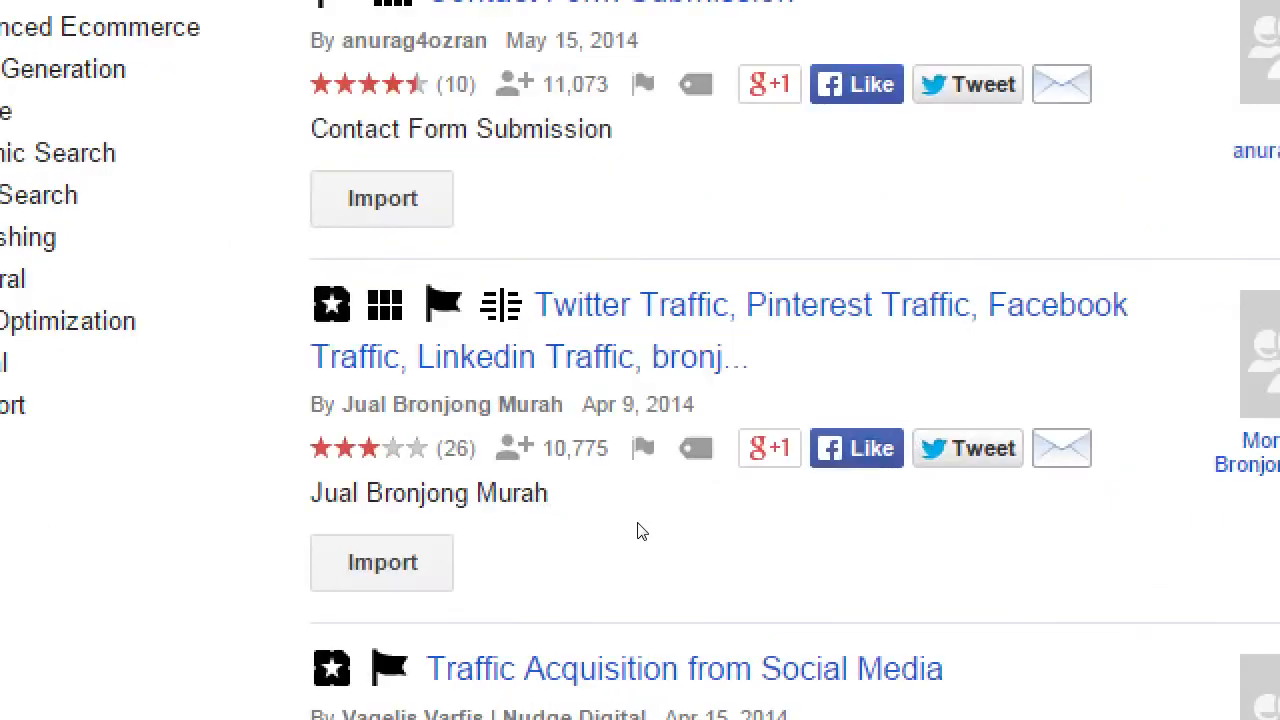
mouse_move(504, 504)
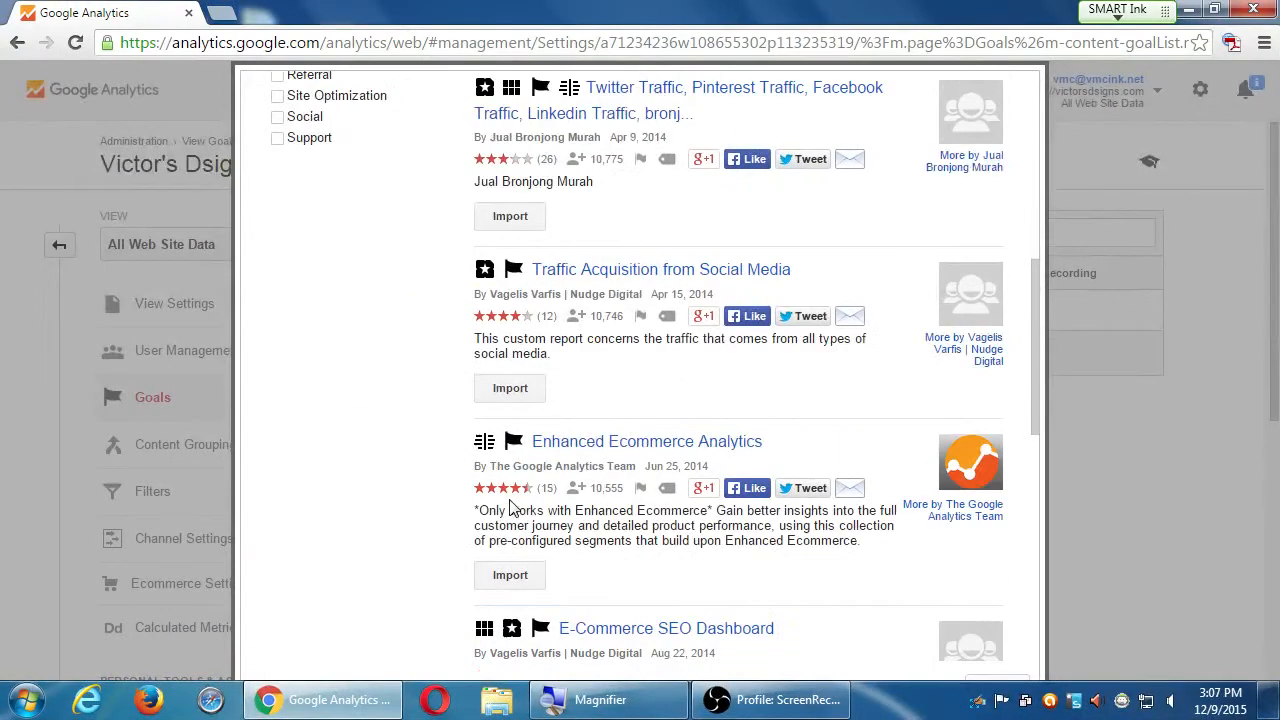
scroll("down", 3)
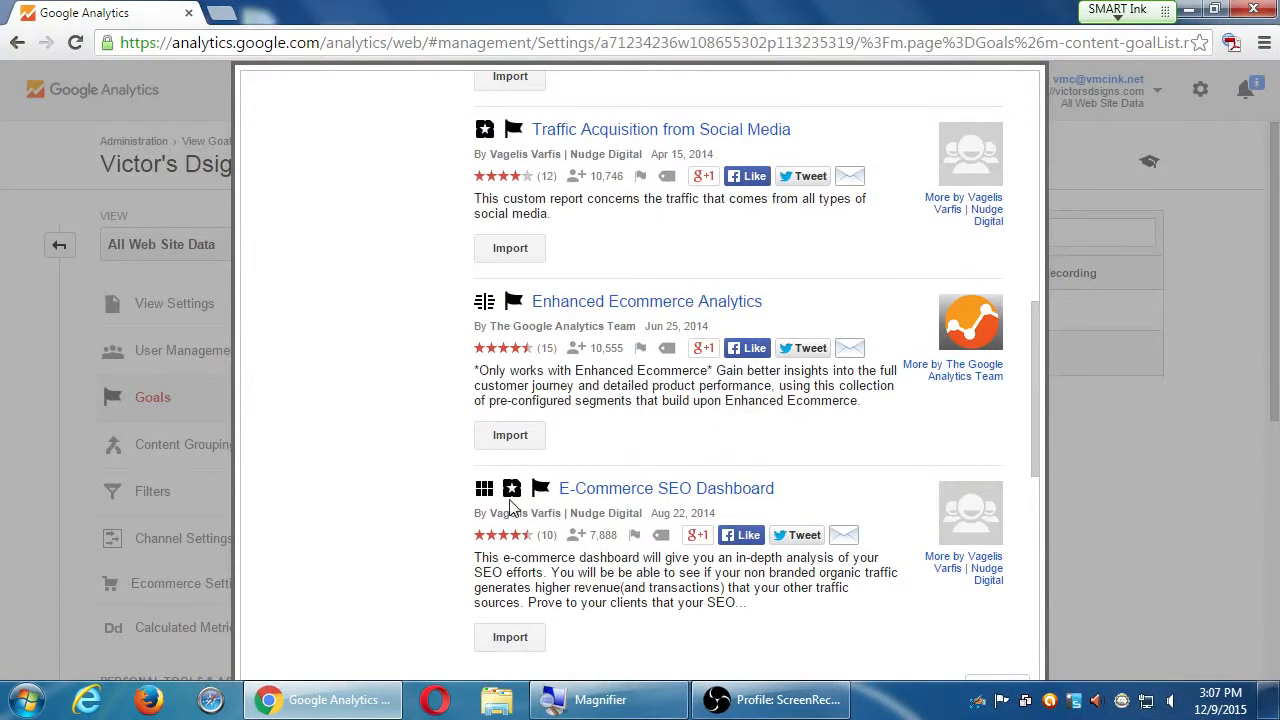
scroll("down", 3)
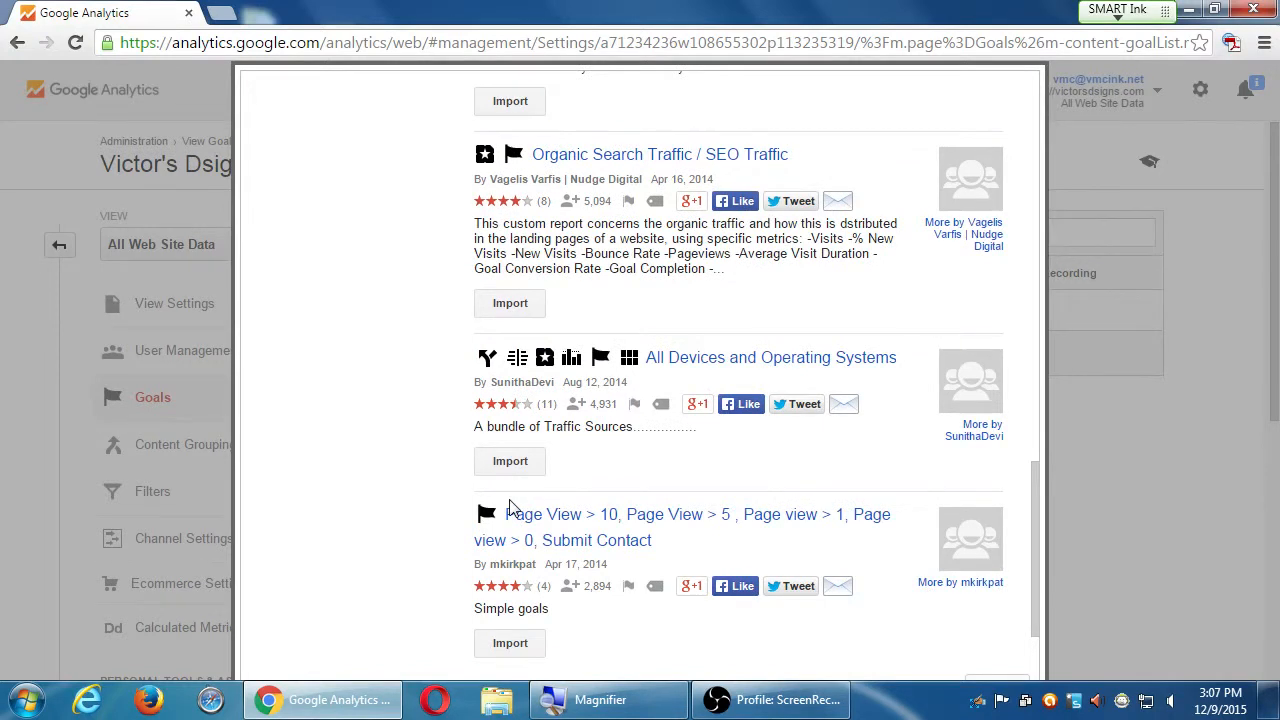
scroll("down", 3)
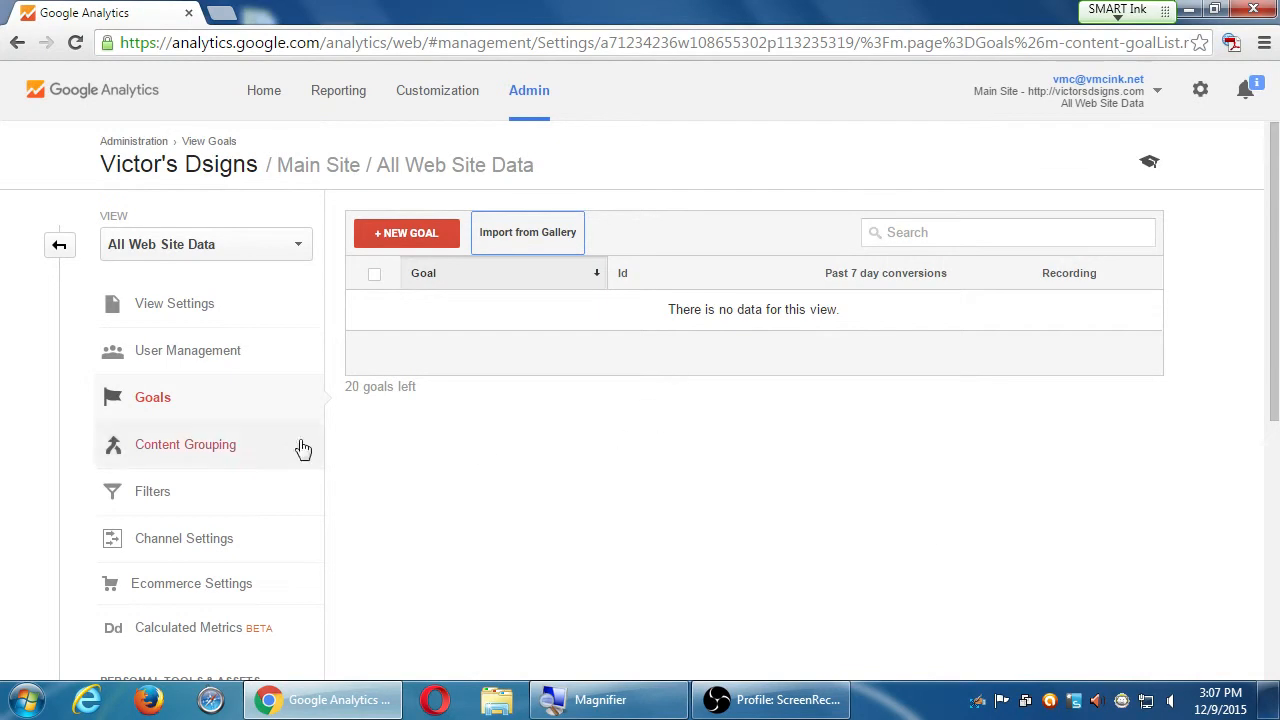
Open the Custom Alerts page for the All Web Site Data view from the Admin sidebar
scroll("down", 3)
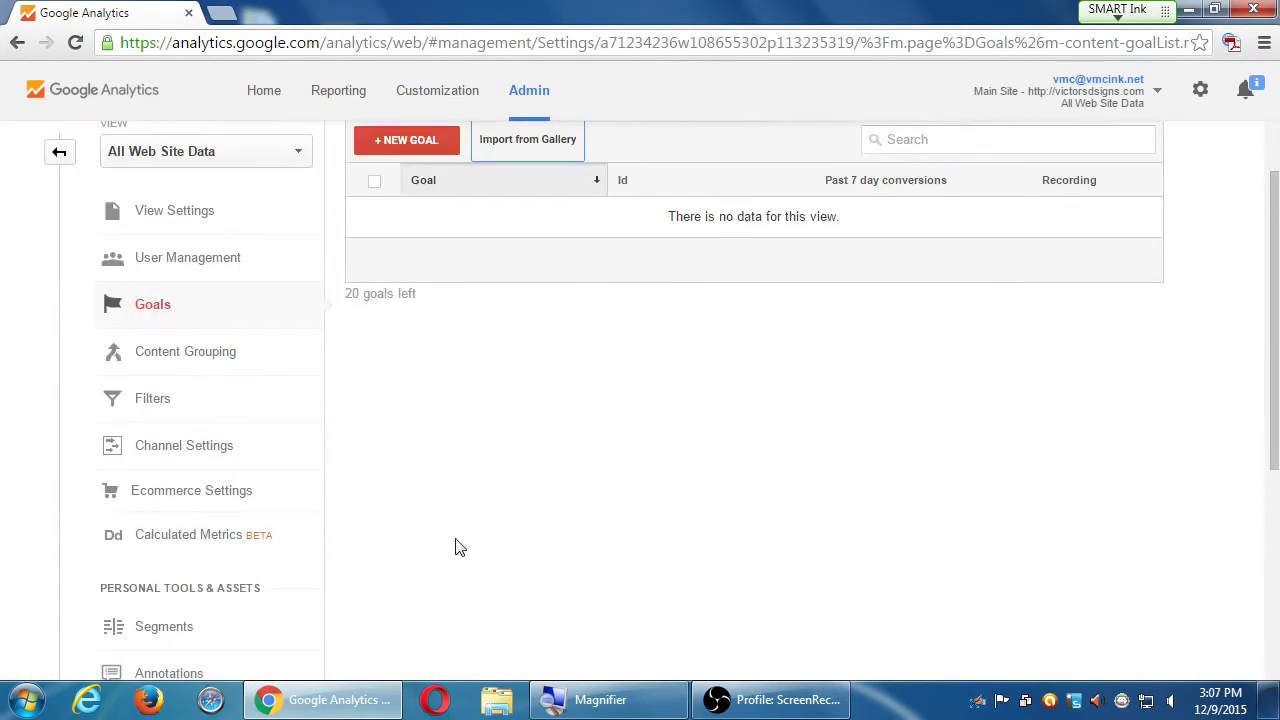
scroll("down", 3)
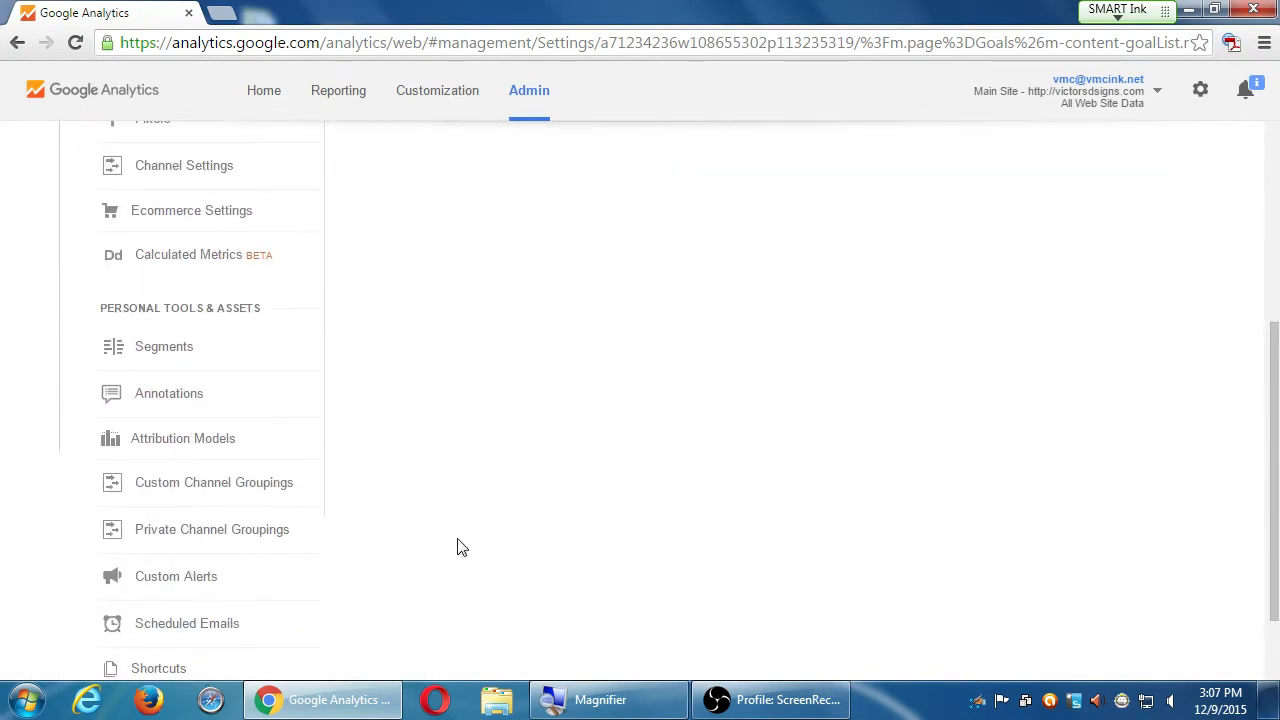
scroll("down", 3)
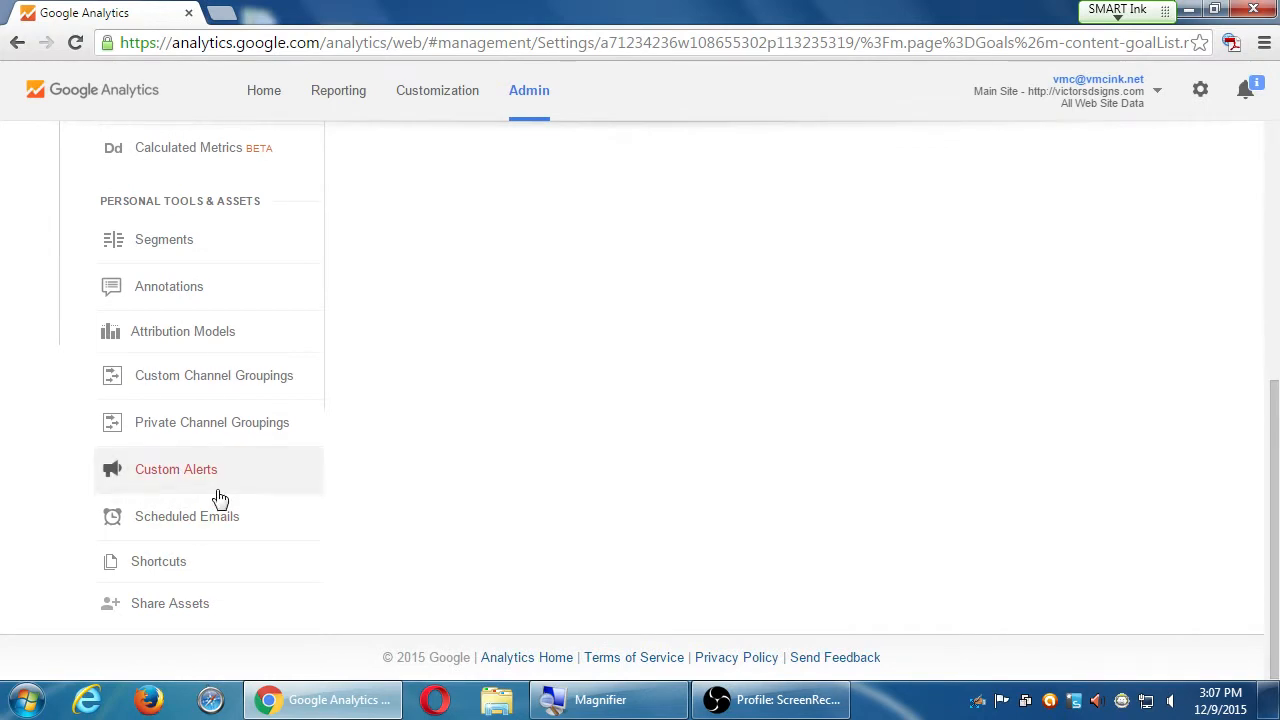
left_click(176, 468)
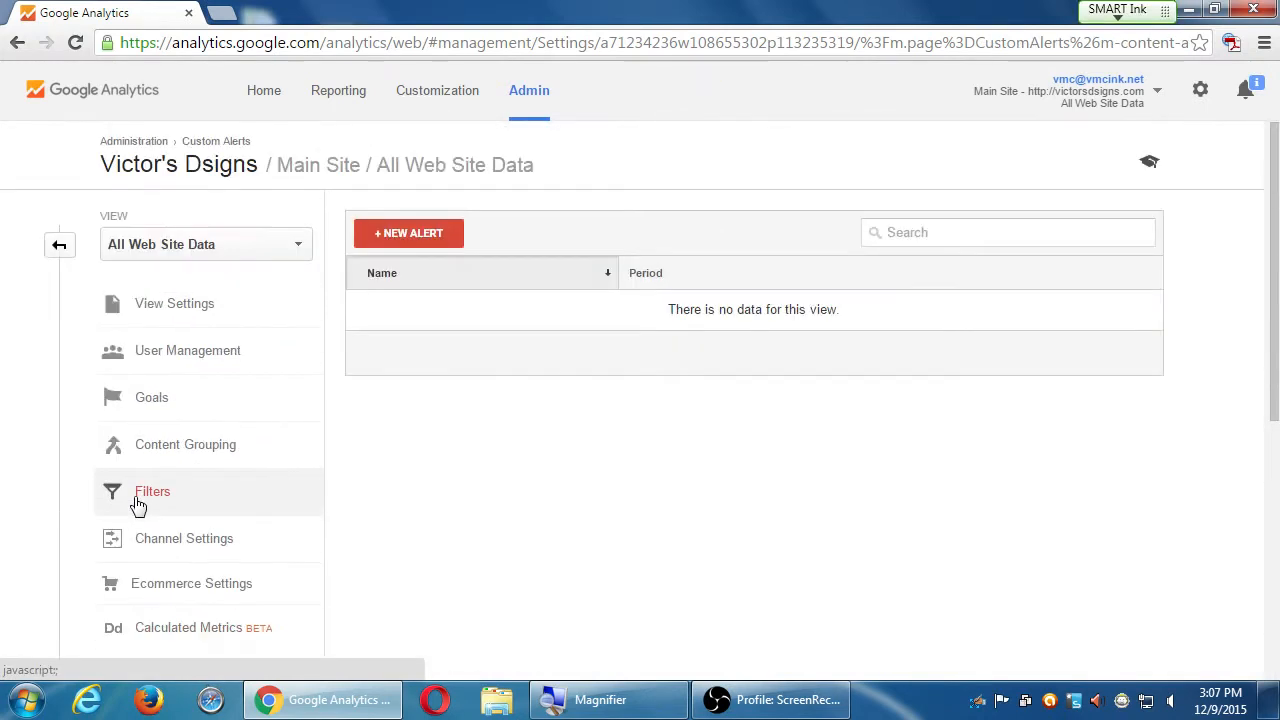
scroll("down", 3)
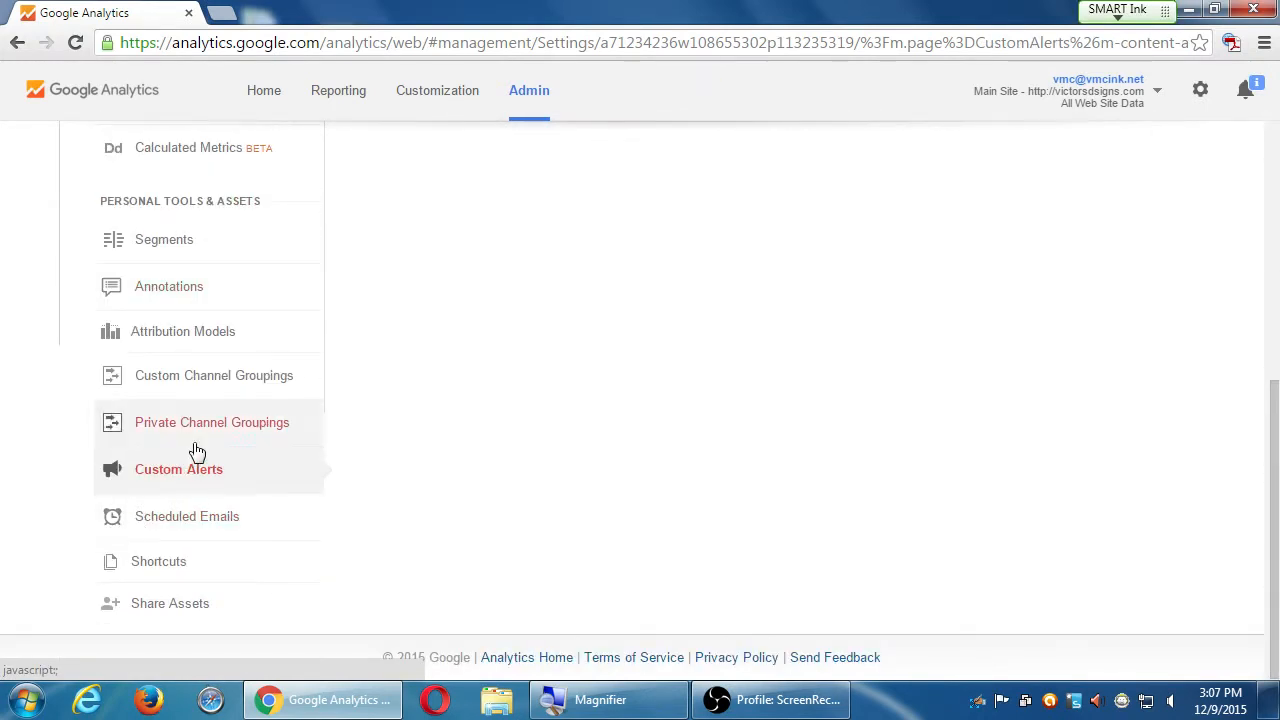
mouse_move(220, 480)
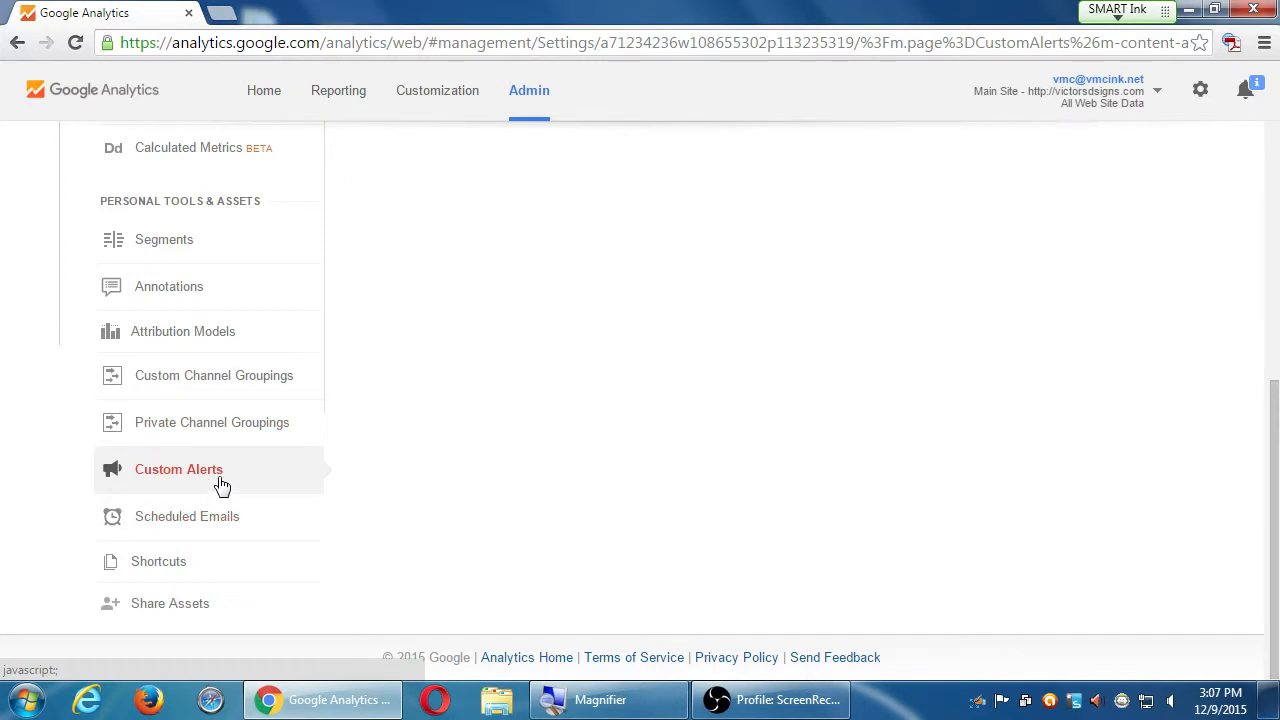
left_click(178, 468)
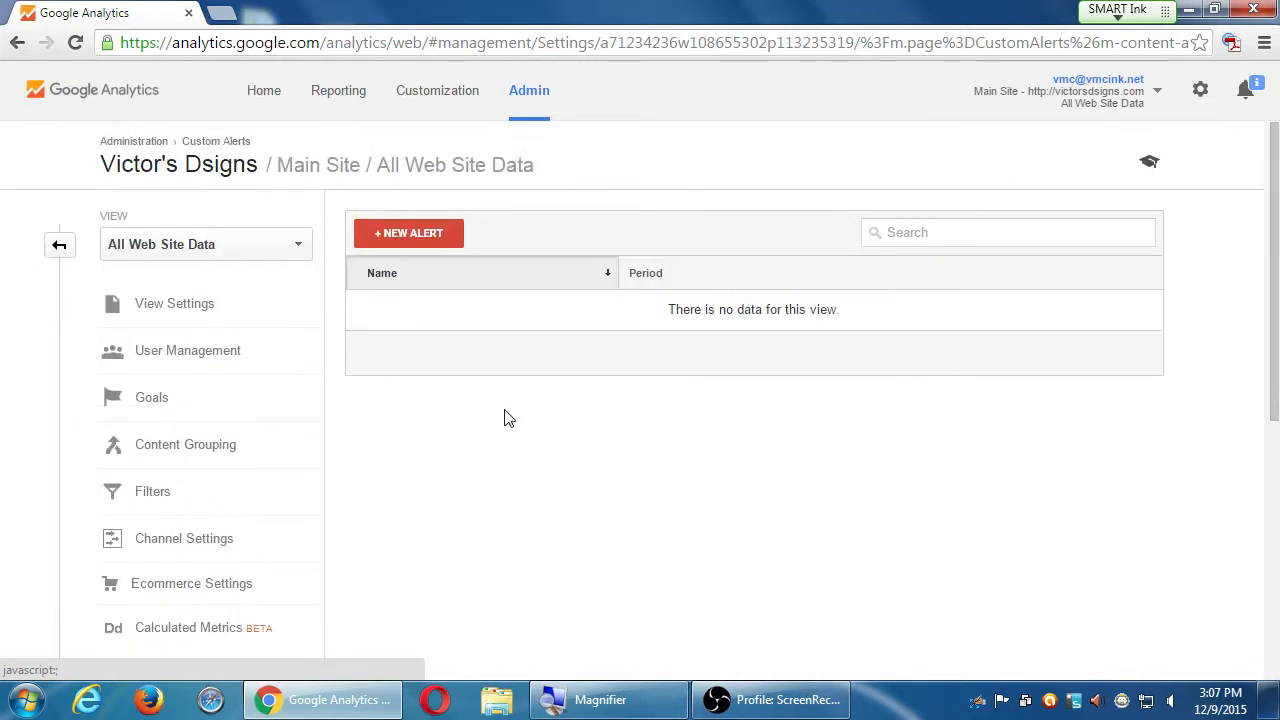
Start a new custom alert that watches Pageviews and bring up its condition choices
left_click(408, 232)
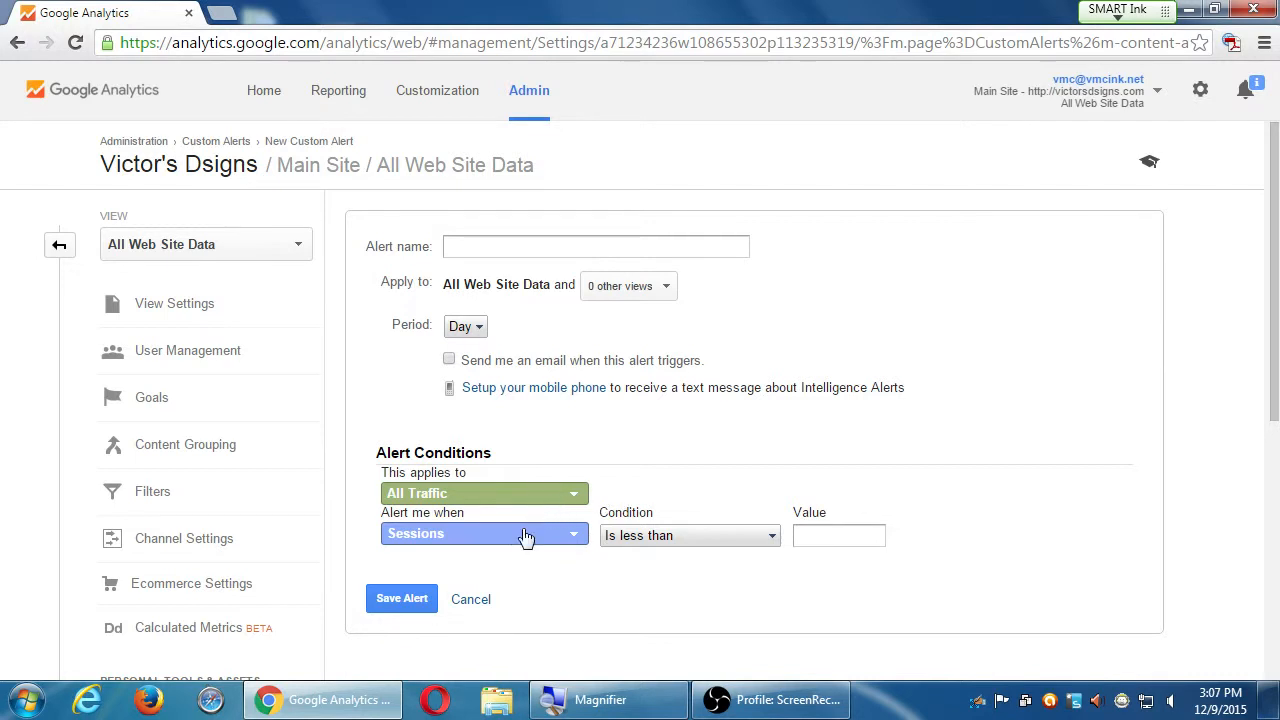
left_click(484, 532)
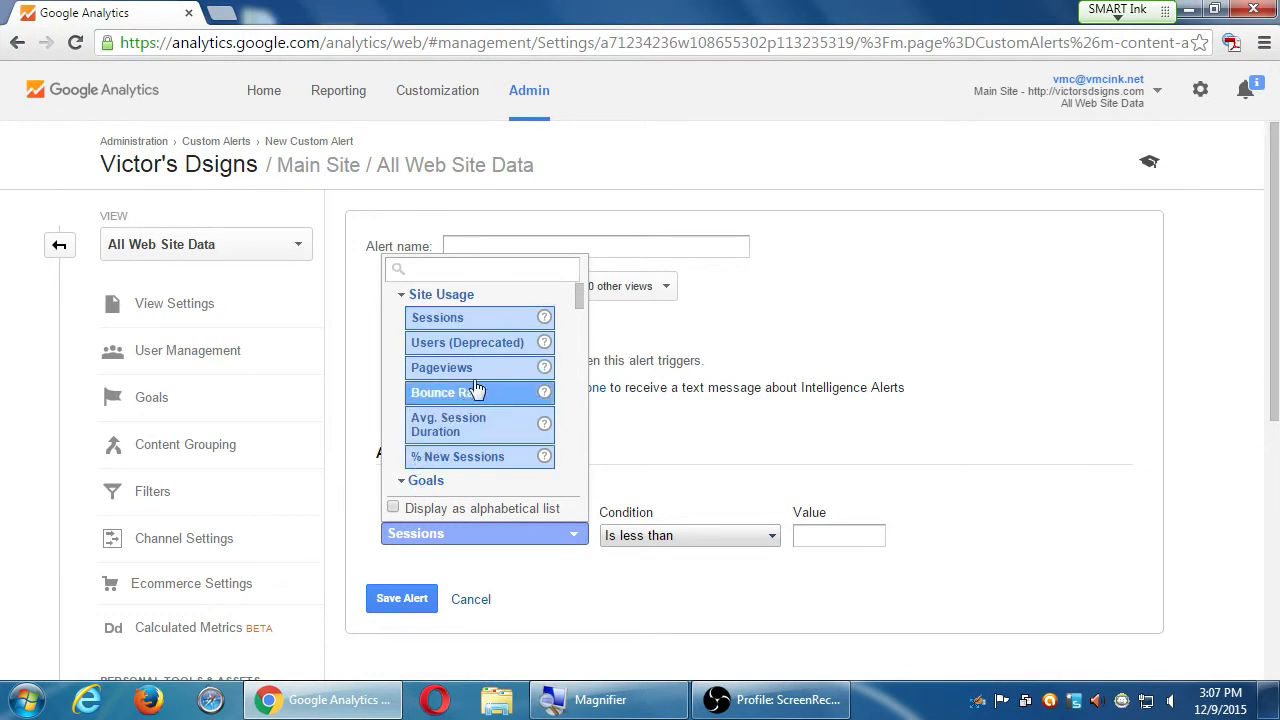
left_click(440, 368)
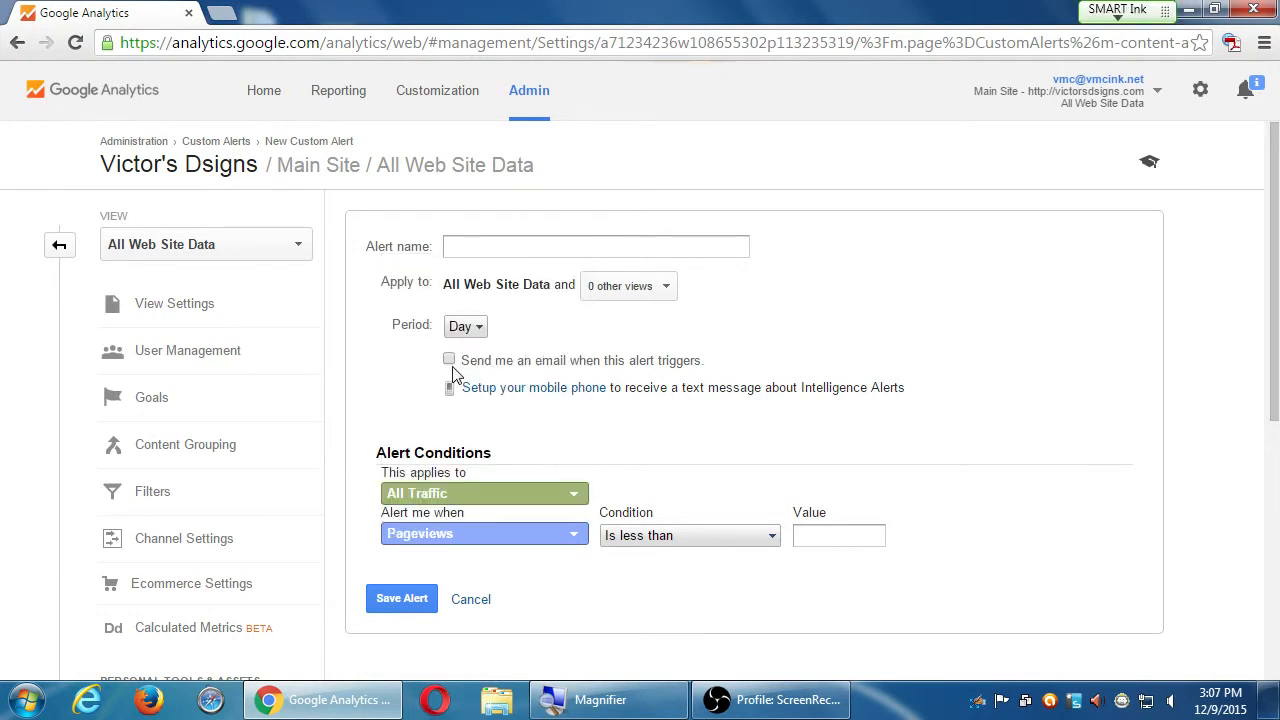
left_click(690, 536)
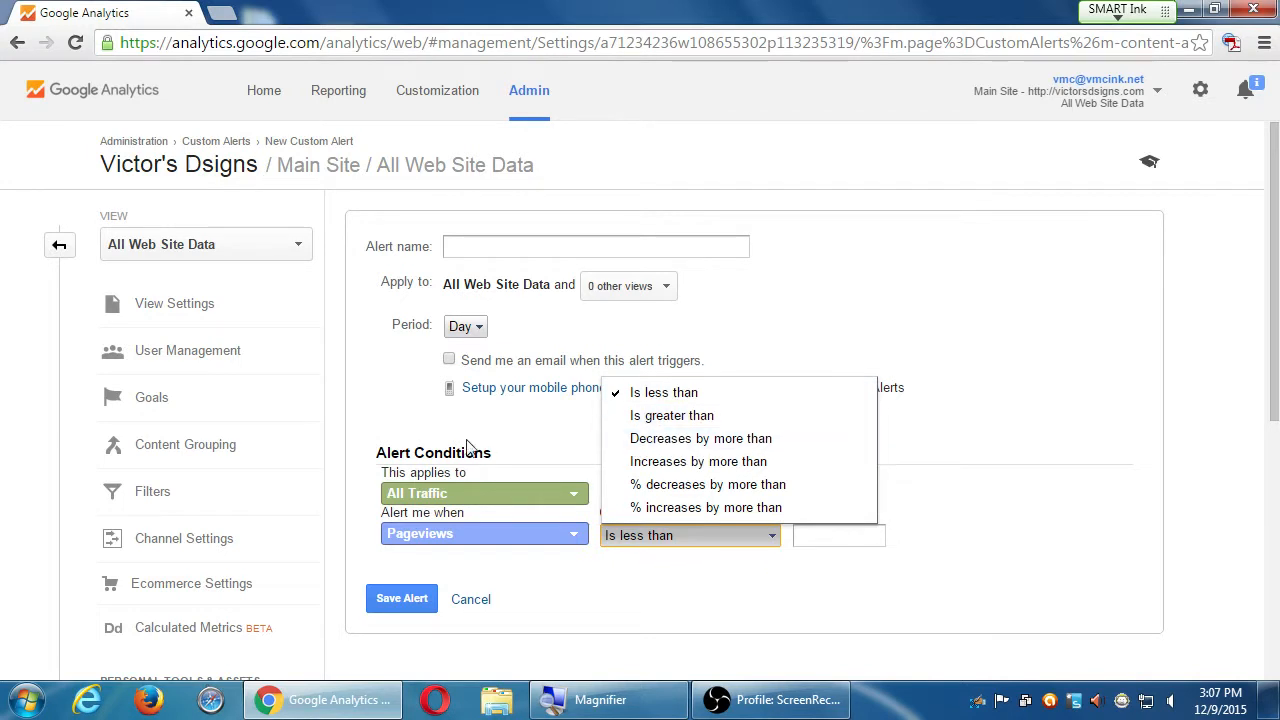
scroll("down", 3)
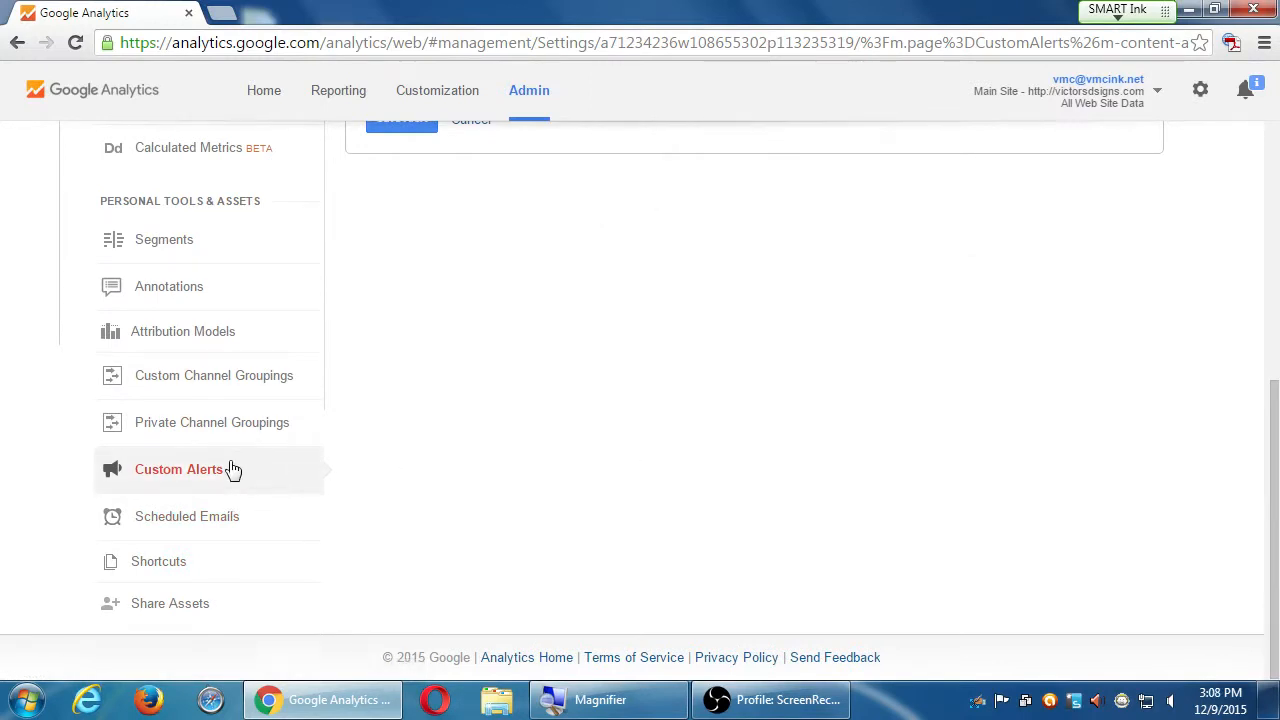
mouse_move(208, 516)
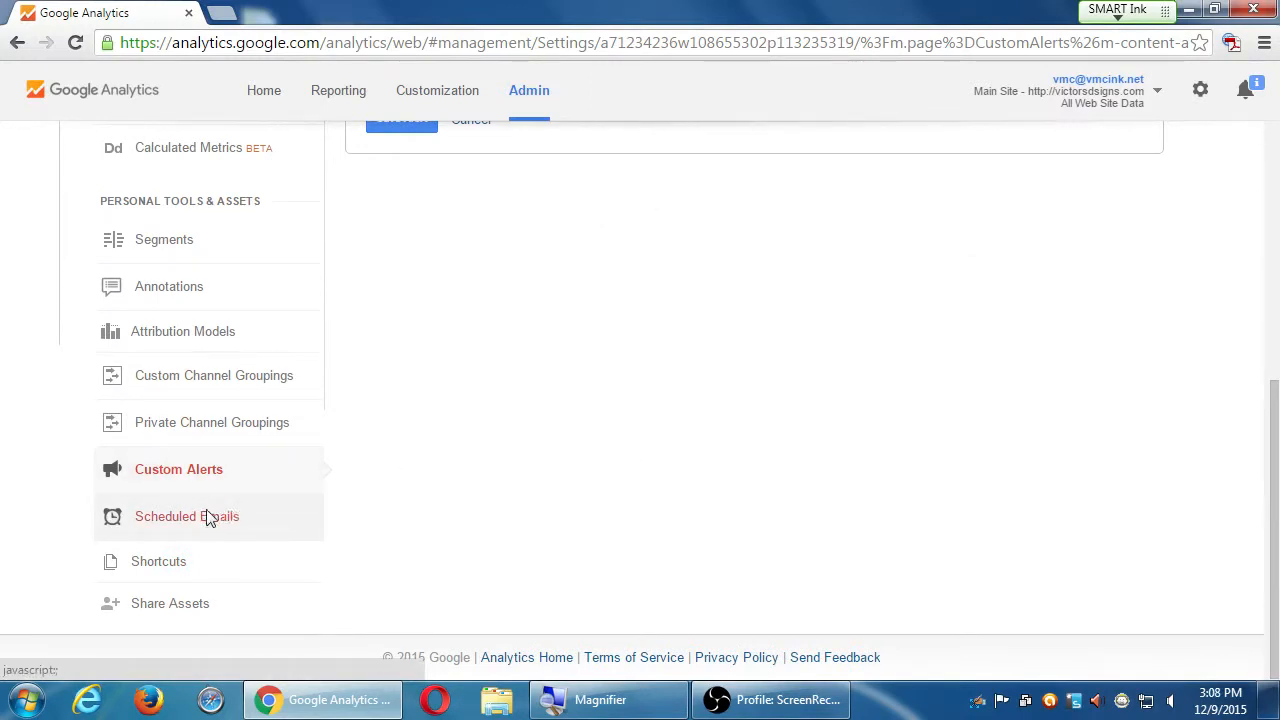
View the empty Scheduled Emails page, then return to the Admin overview
left_click(188, 516)
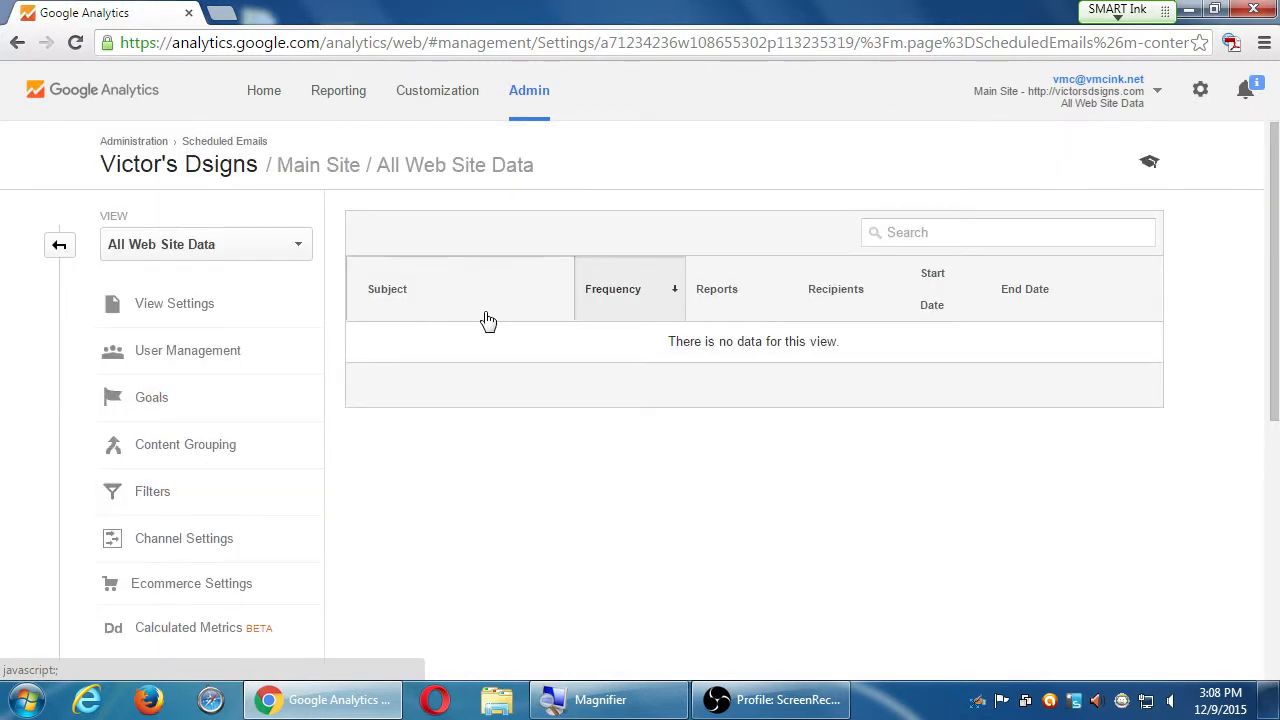
scroll("down", 3)
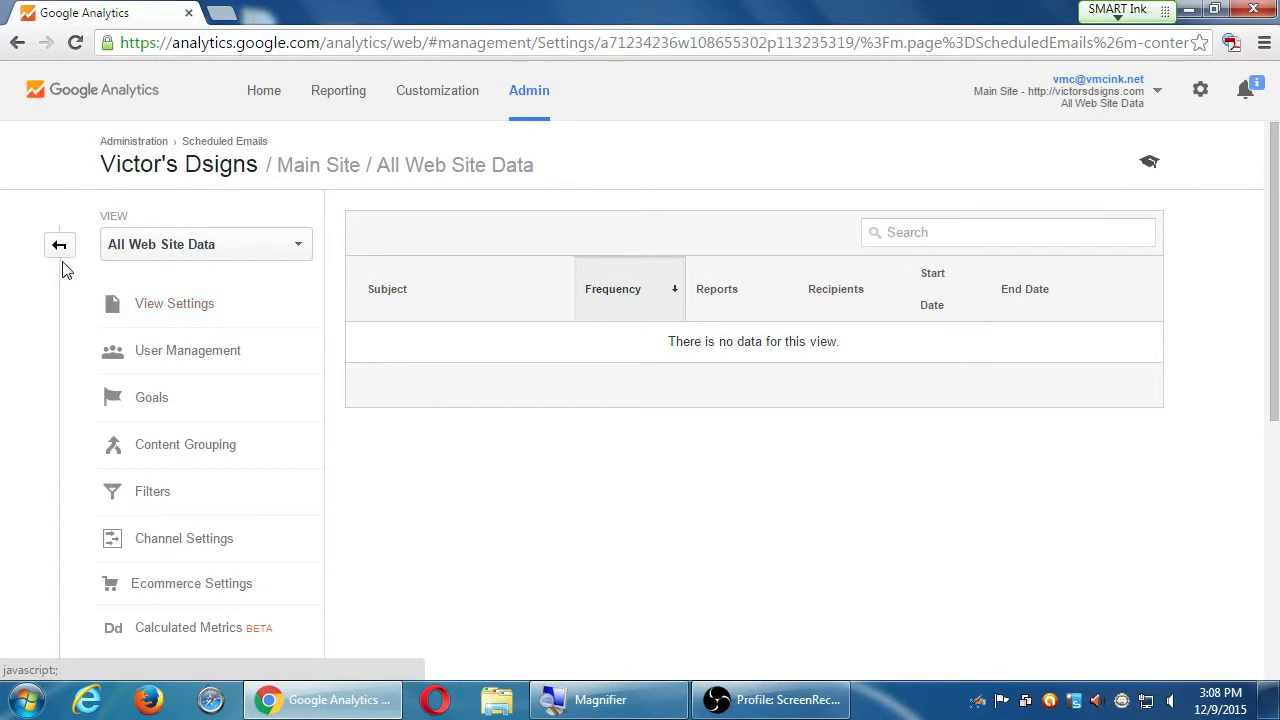
left_click(528, 90)
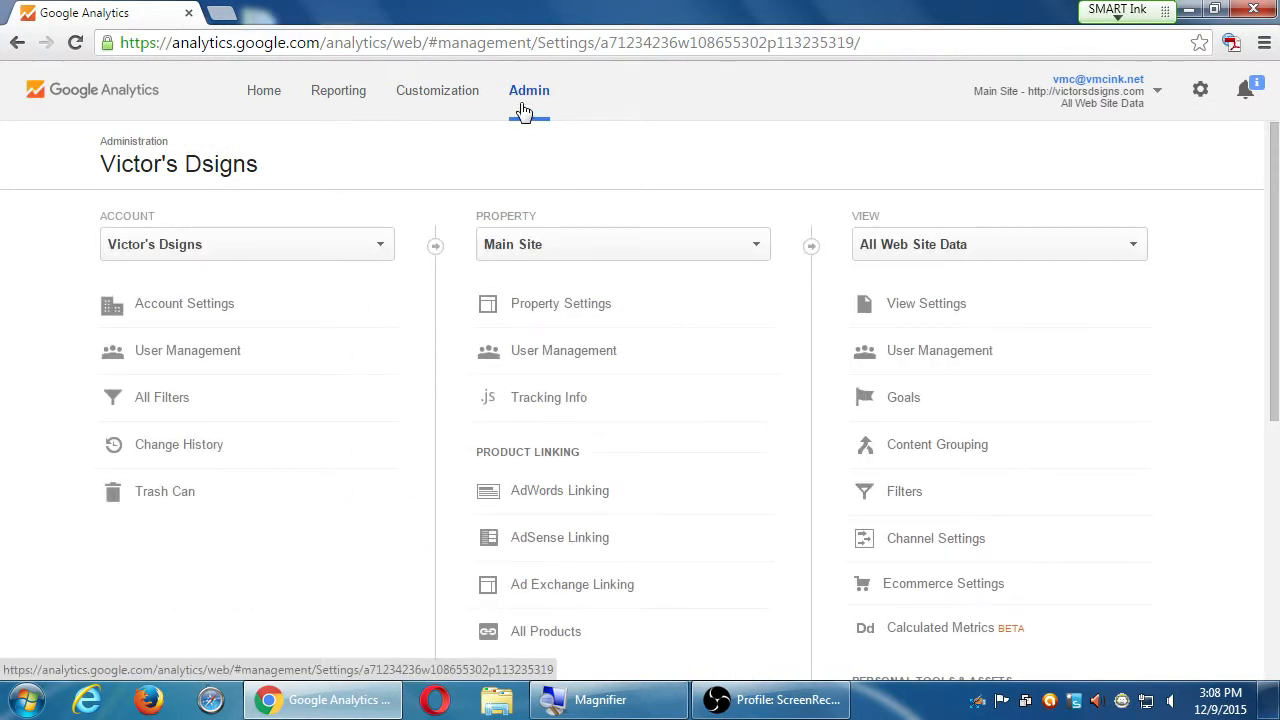
left_click(1098, 80)
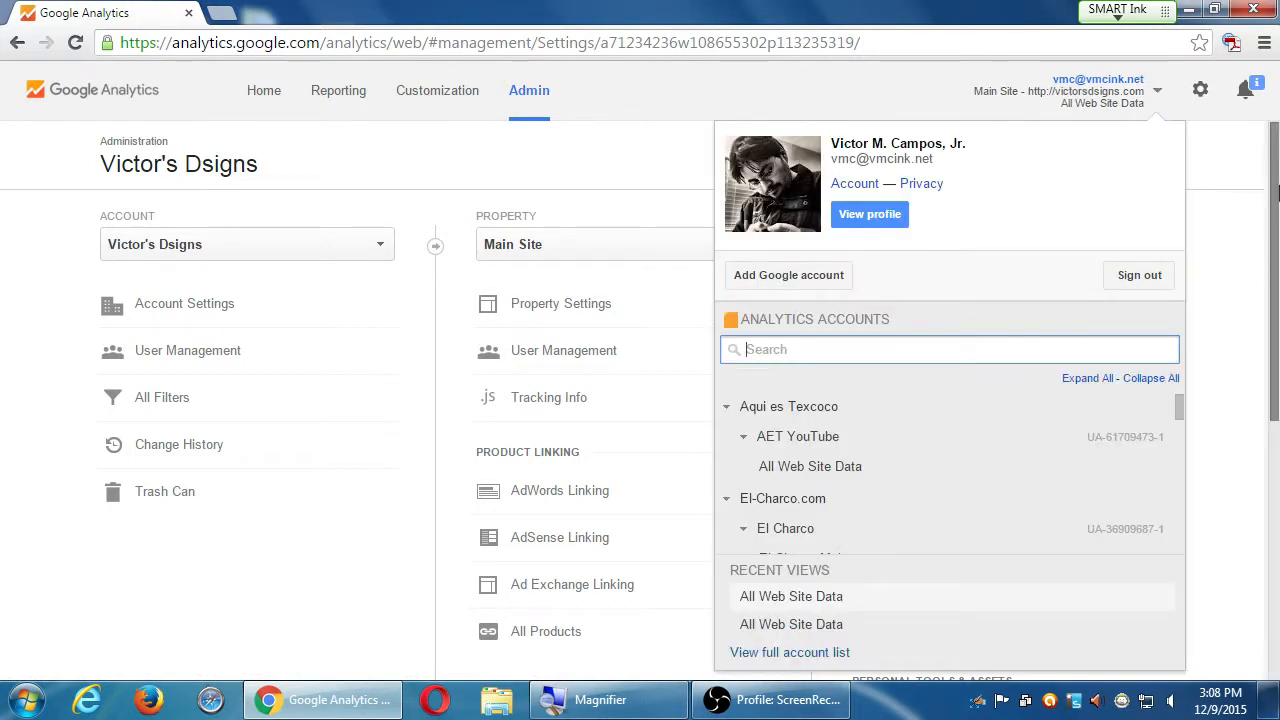
left_click(1244, 90)
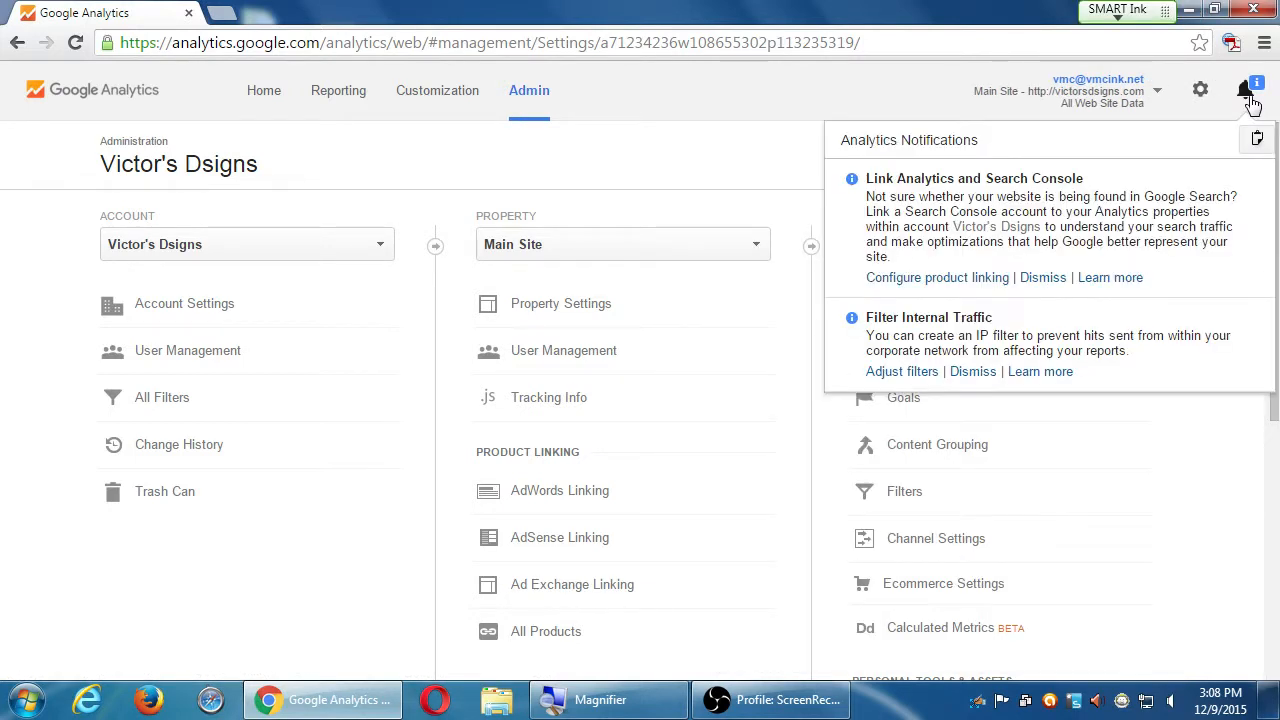
mouse_move(1252, 96)
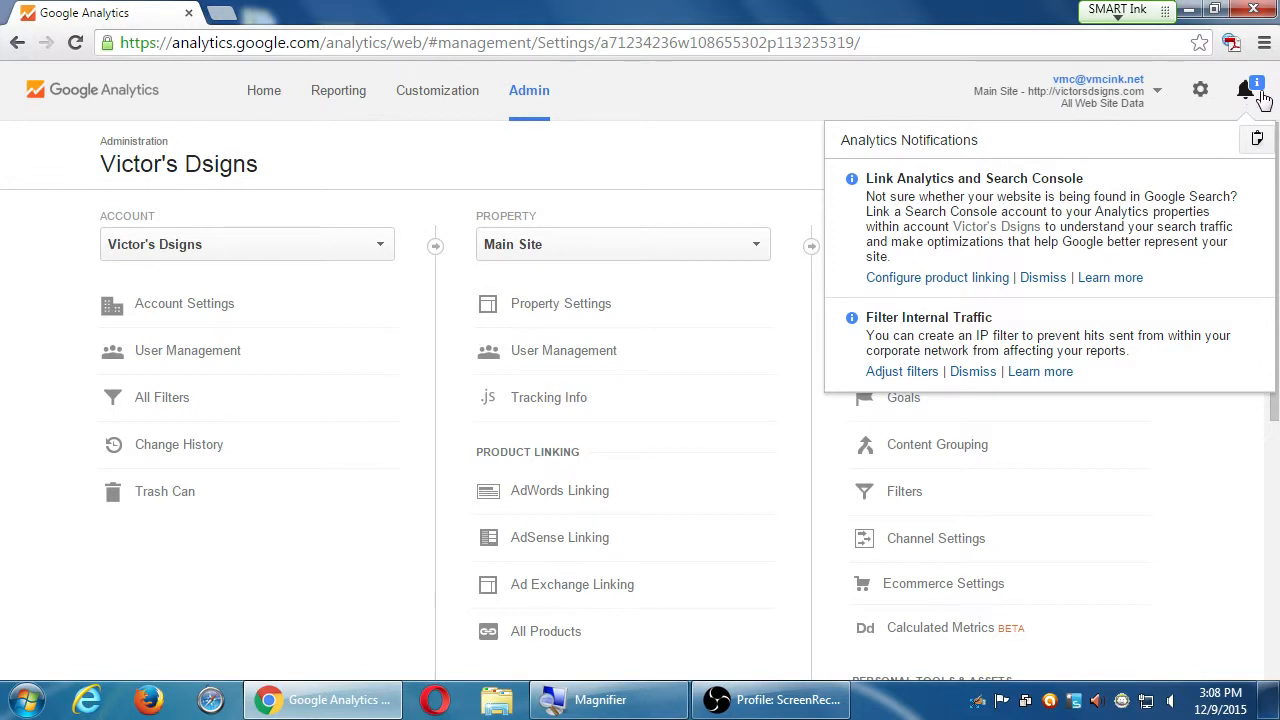
left_click(1200, 90)
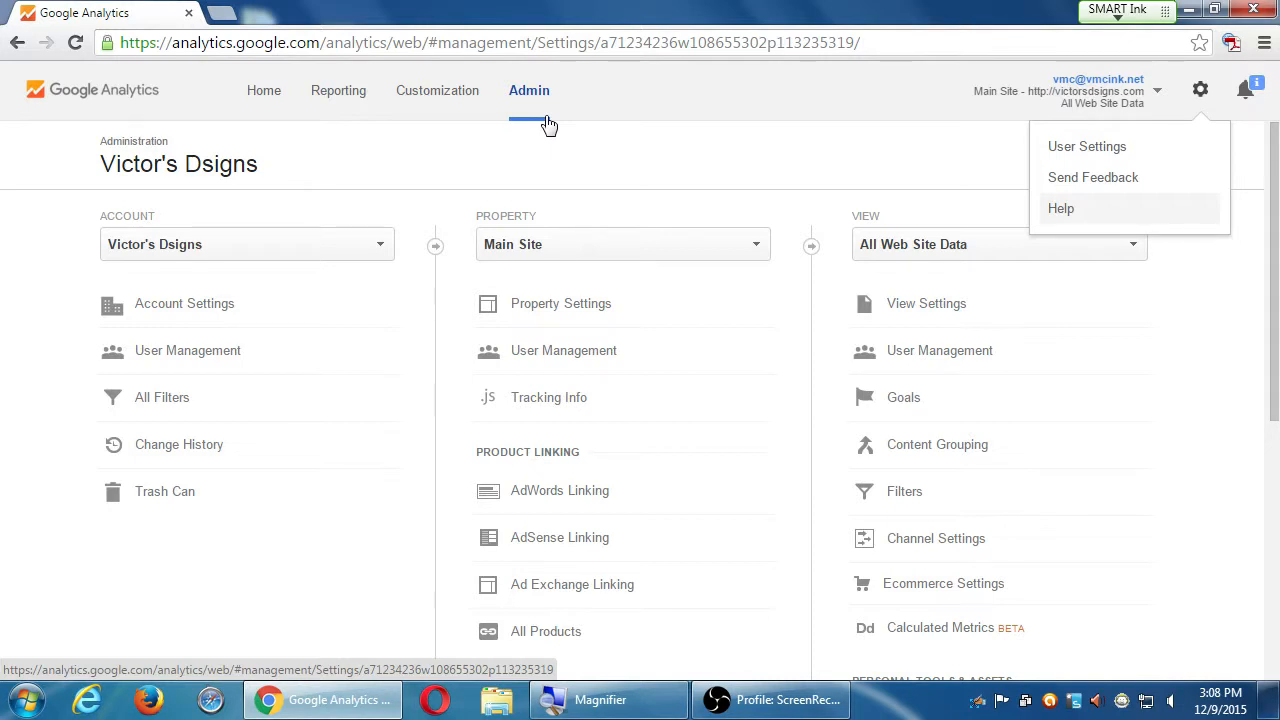
mouse_move(504, 98)
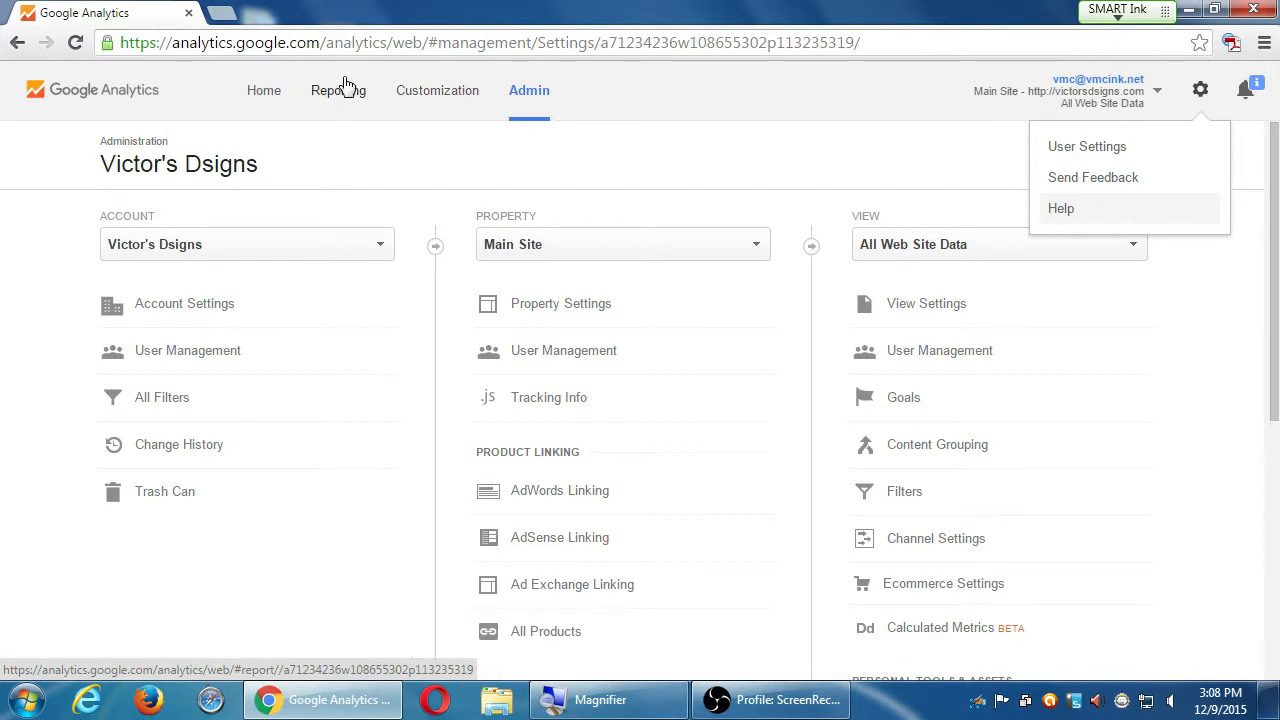
scroll("down", 3)
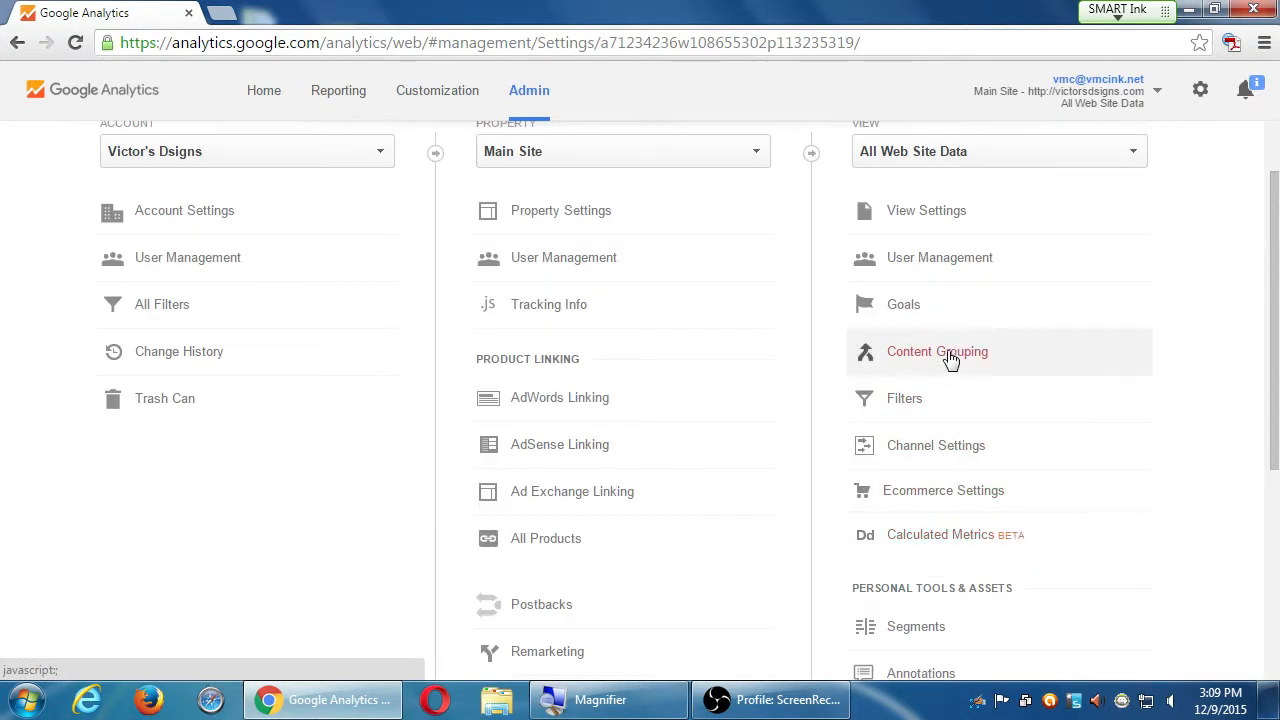
Begin a new Custom goal from the Goals list and reach its empty name field
left_click(904, 304)
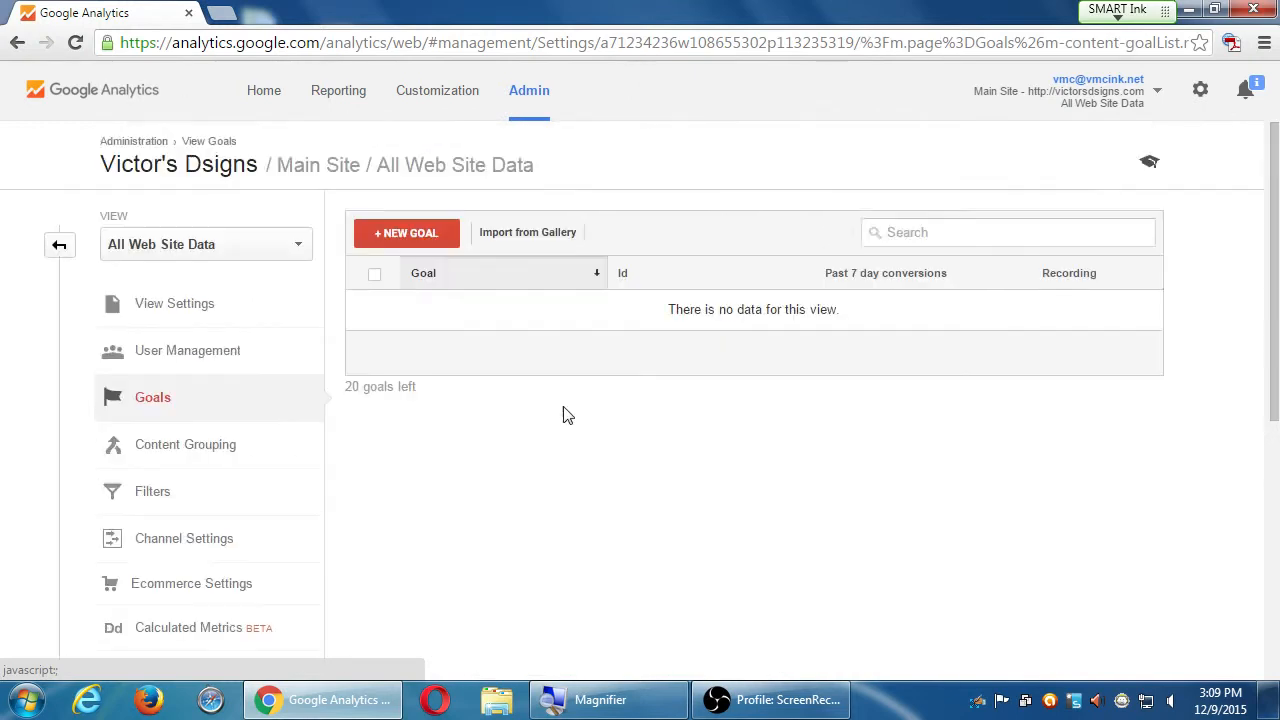
mouse_move(536, 236)
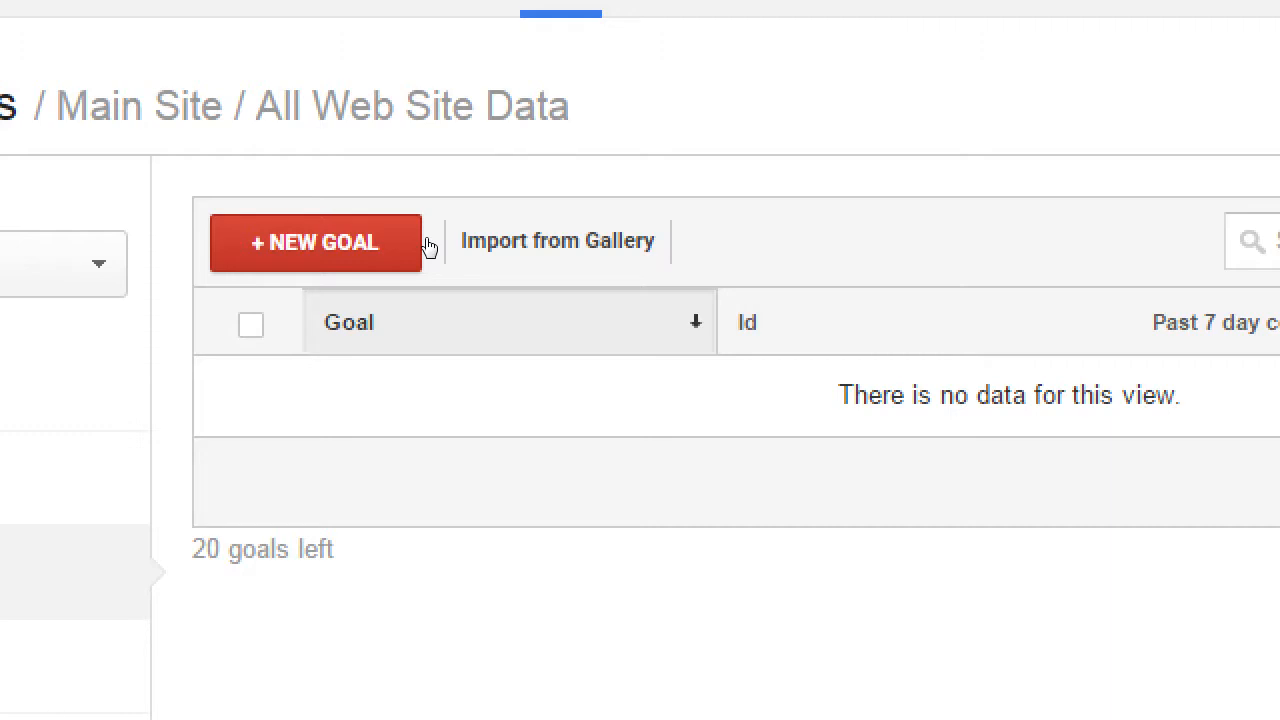
left_click(316, 242)
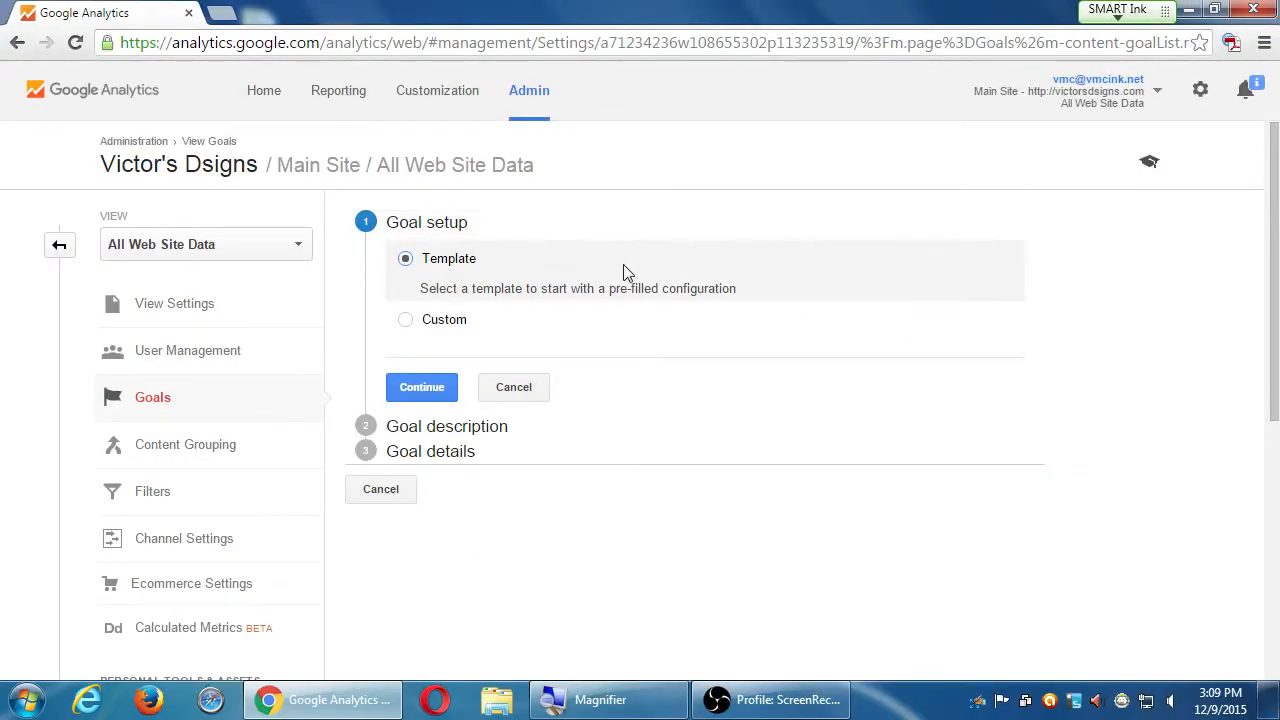
left_click(404, 320)
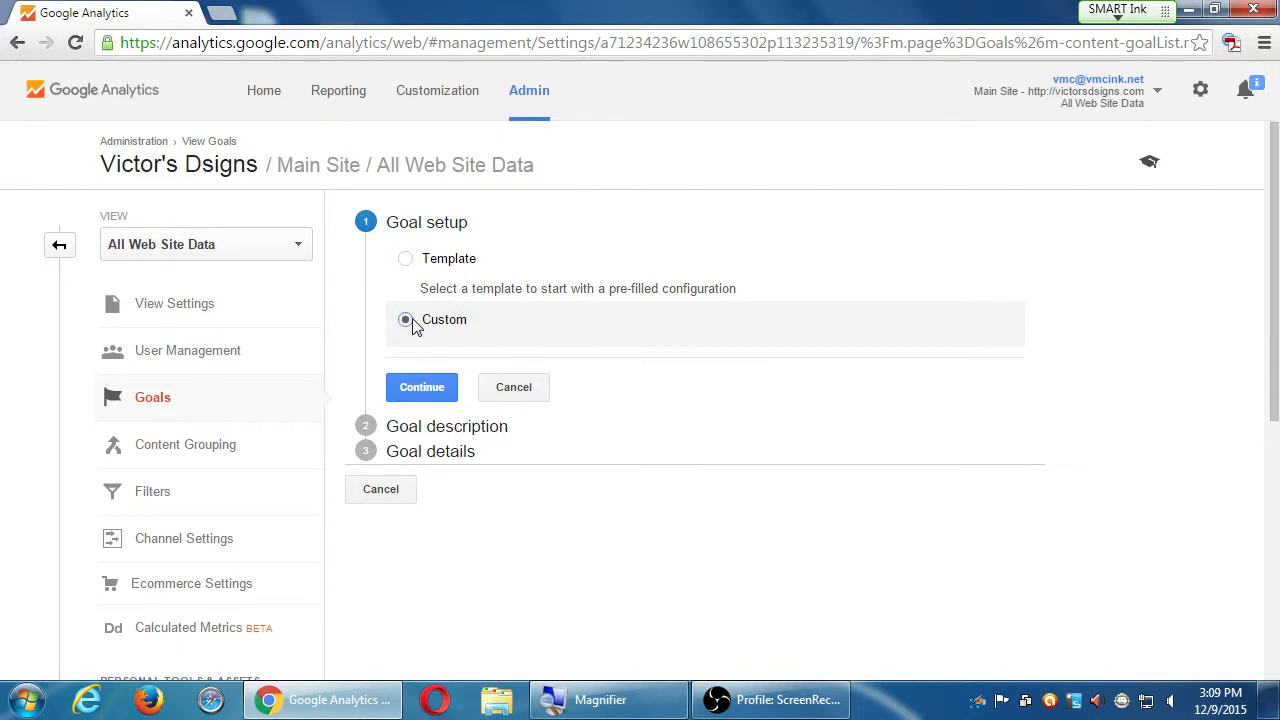
left_click(420, 388)
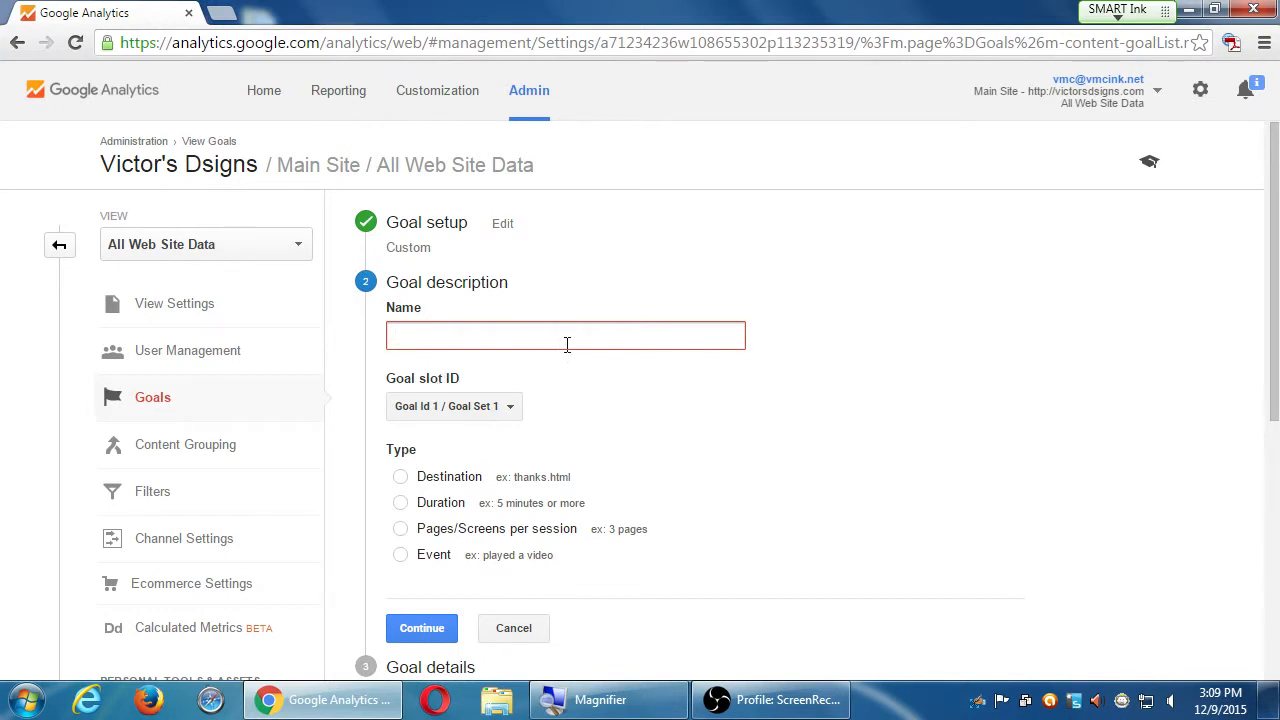
left_click(564, 336)
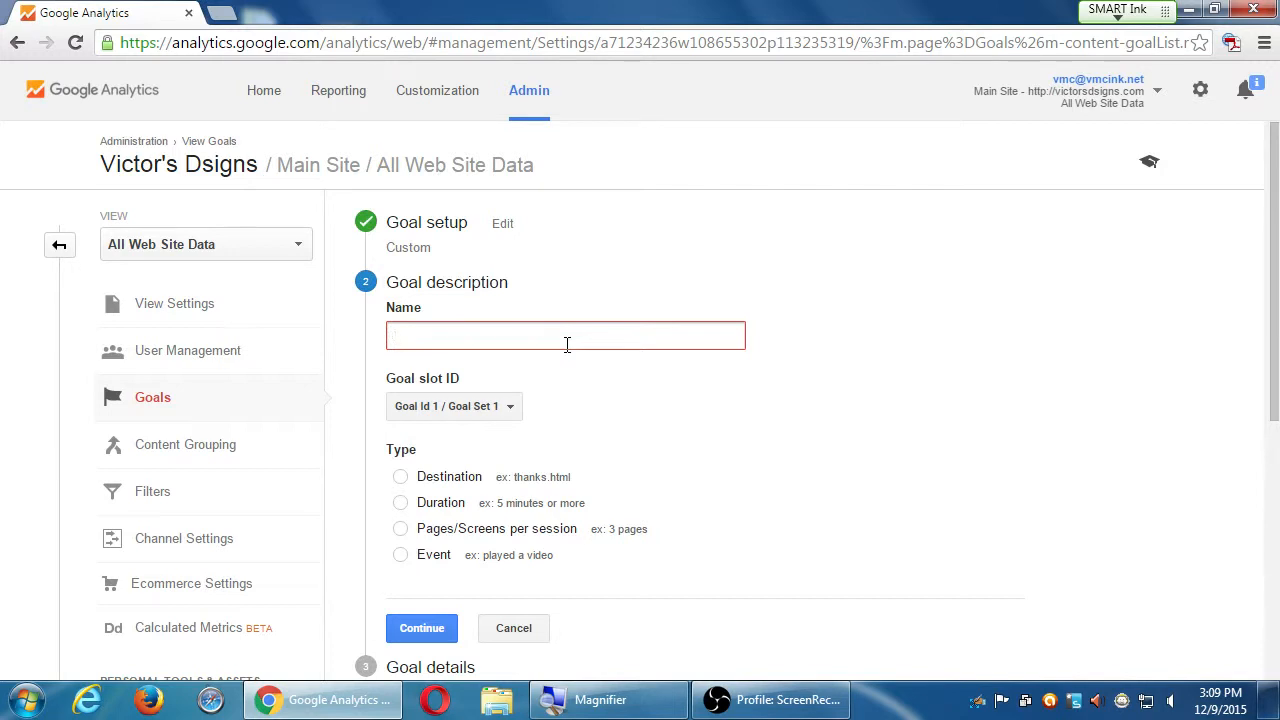
mouse_move(700, 244)
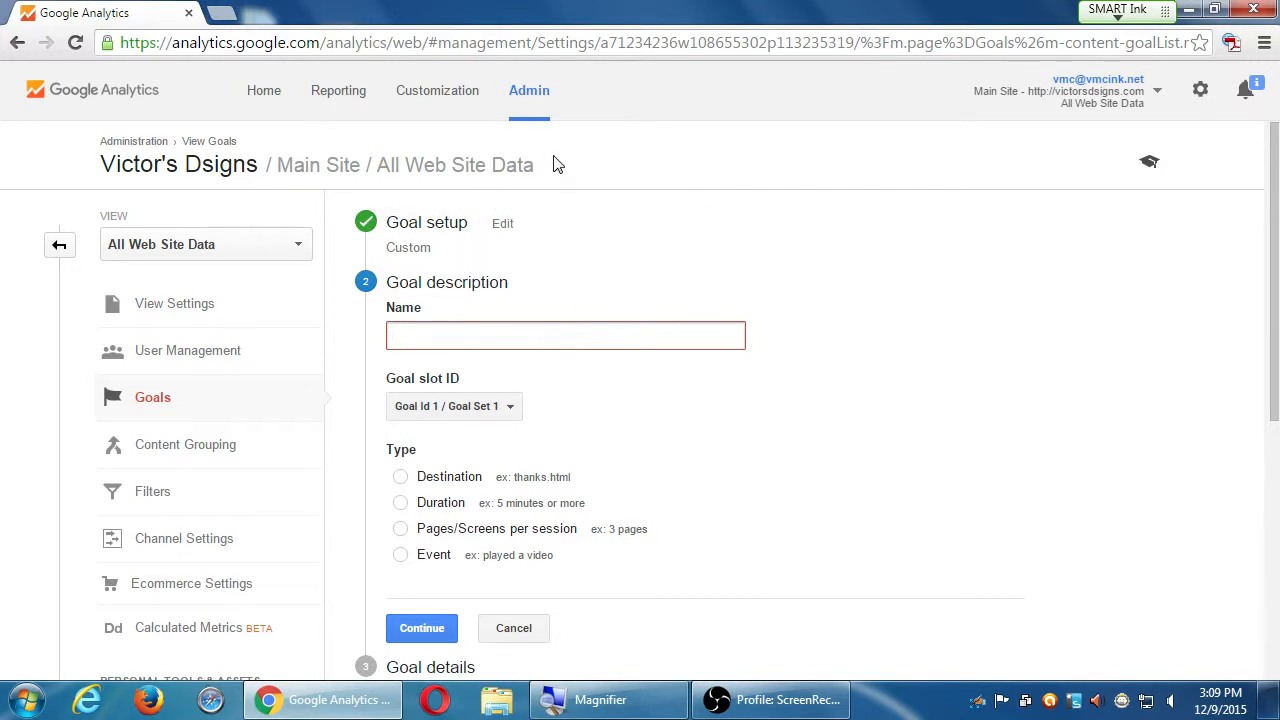
left_click(564, 336)
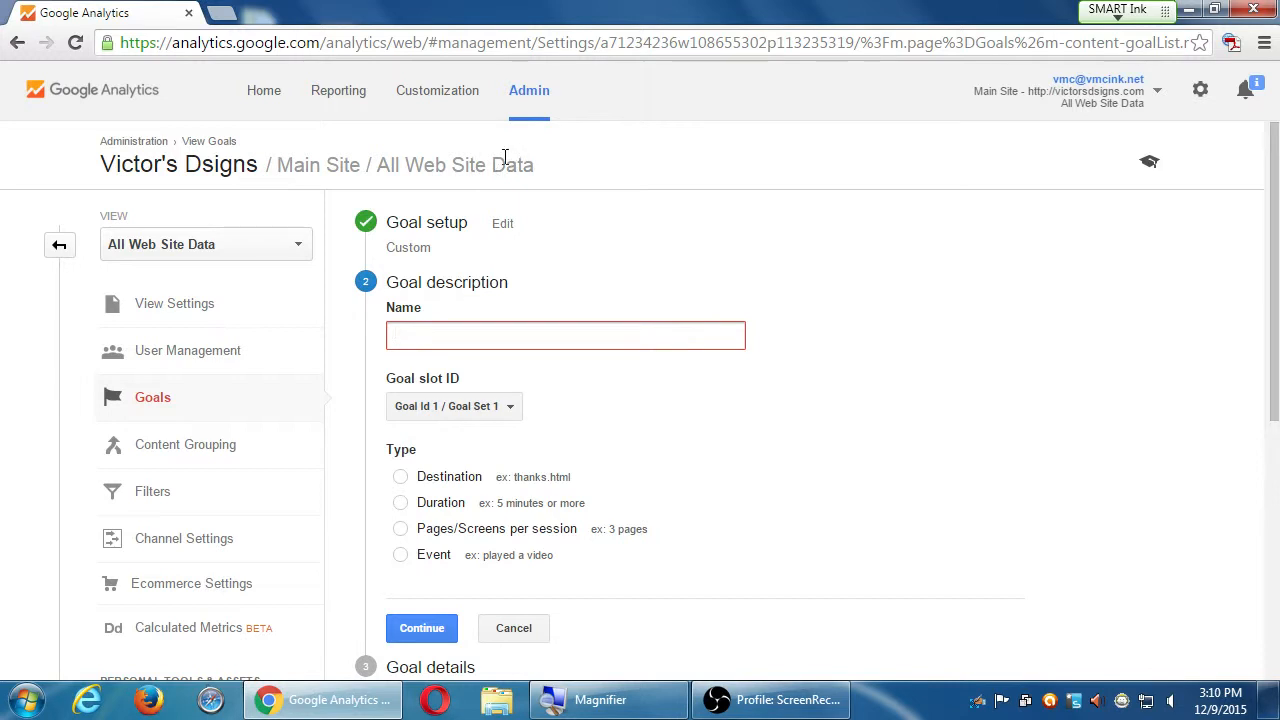
mouse_move(504, 156)
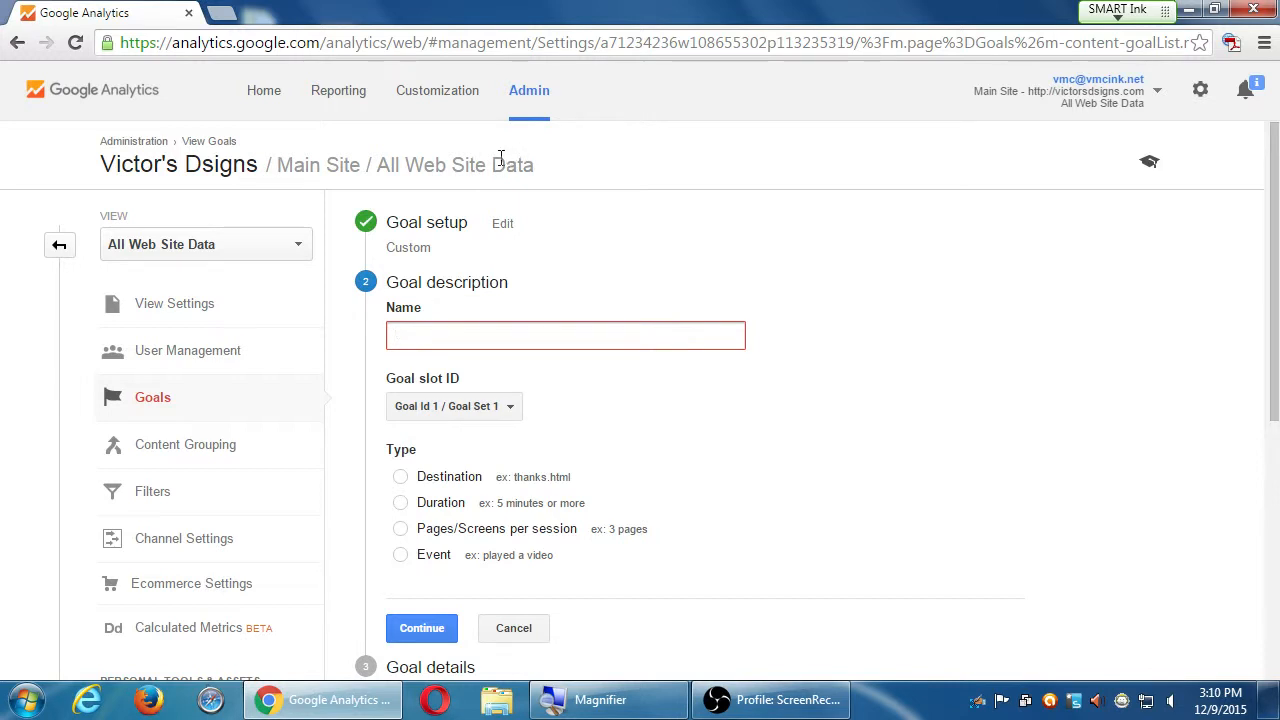
mouse_move(264, 90)
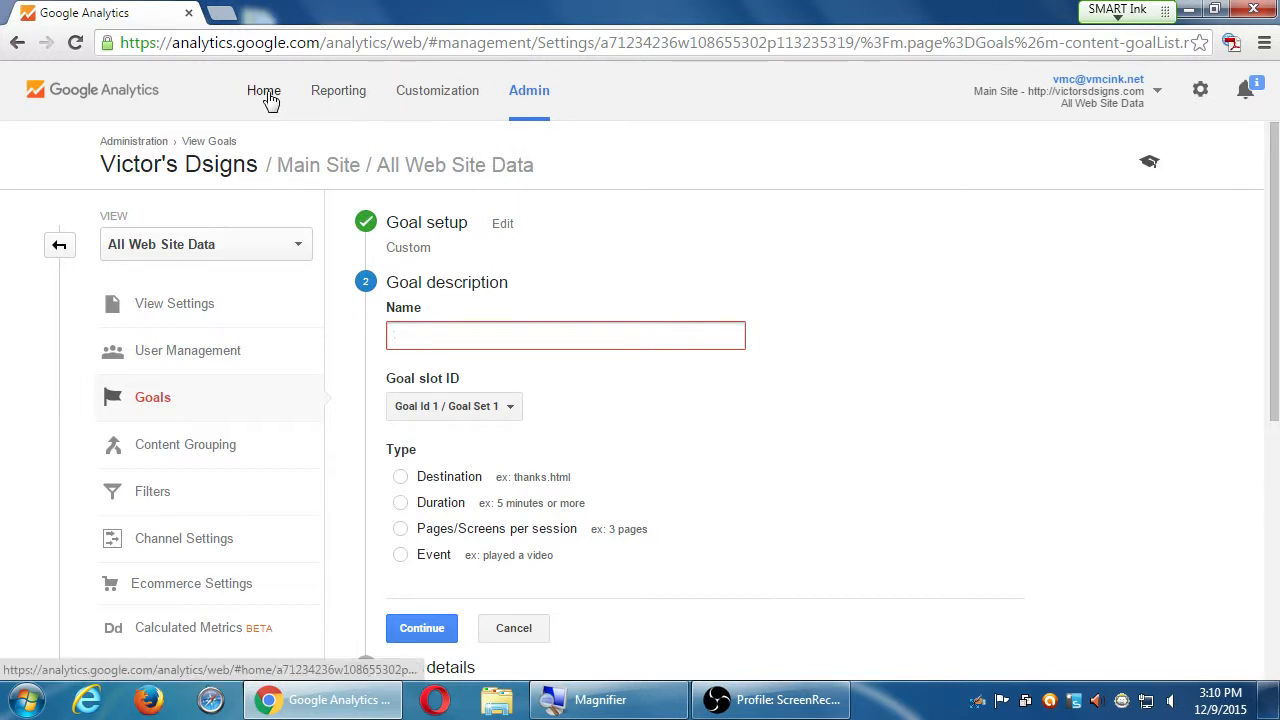
Go to the Home list of all accounts and scroll down through them
left_click(264, 90)
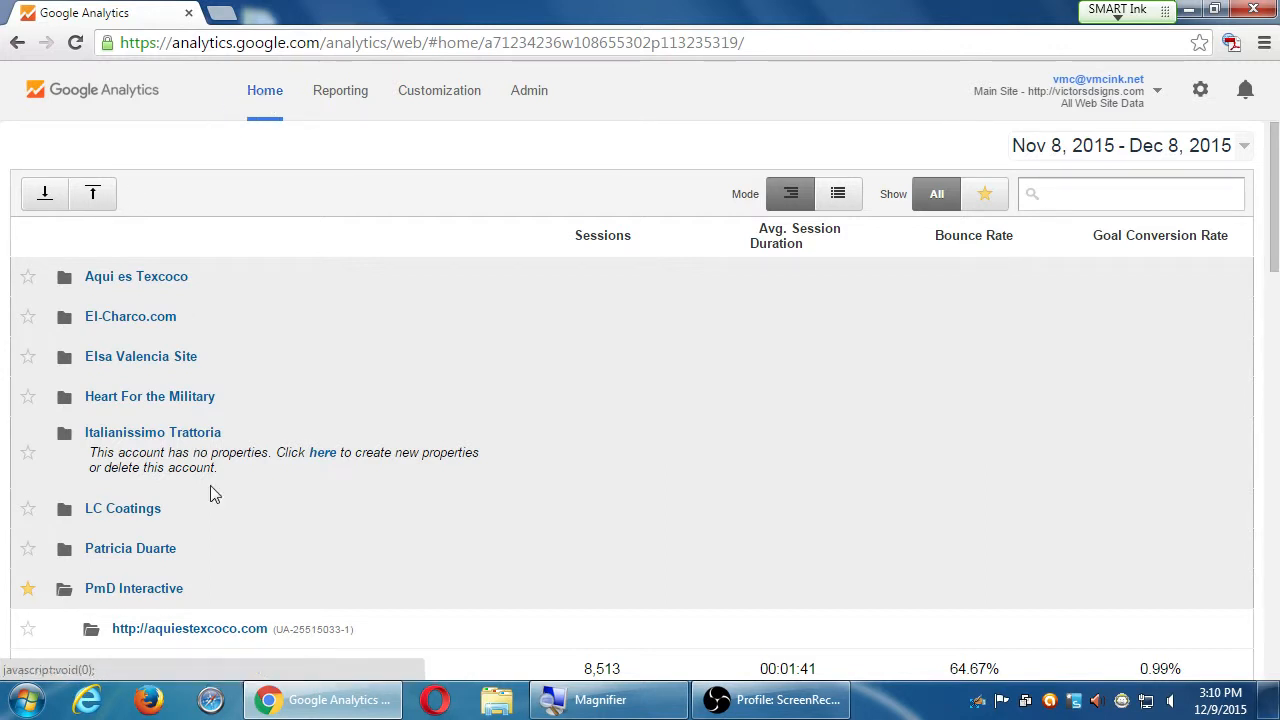
scroll("down", 3)
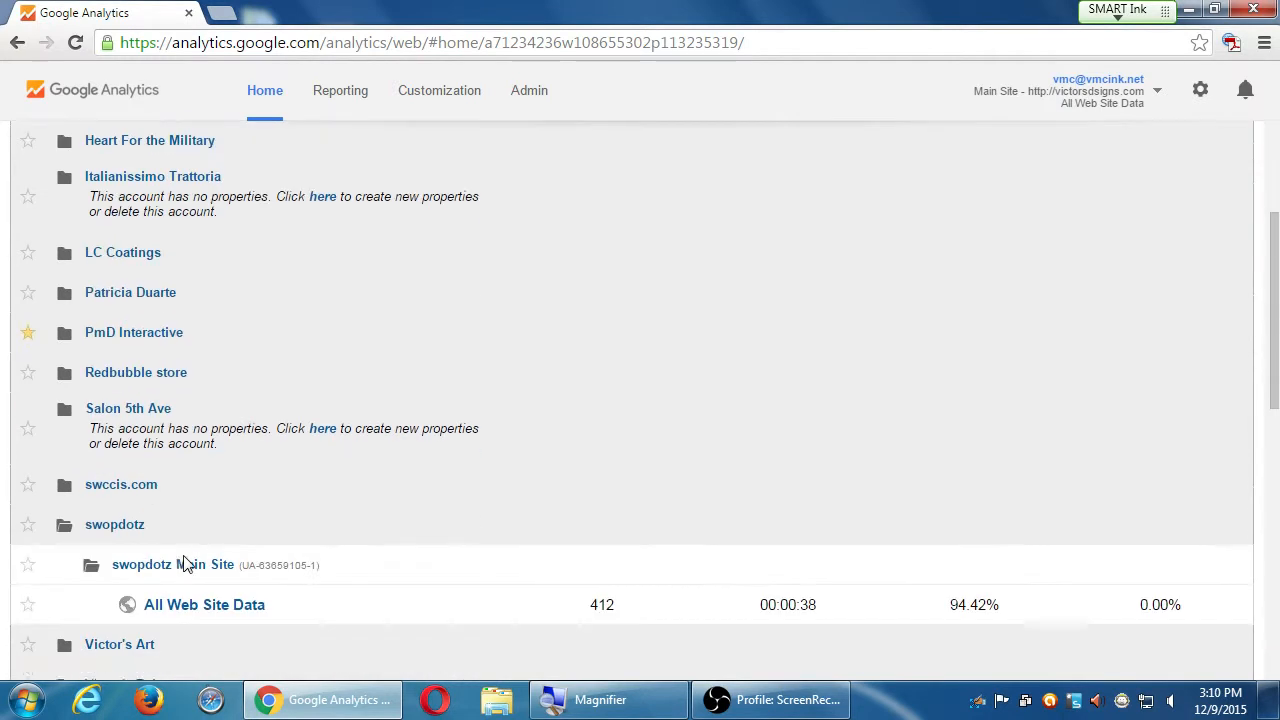
scroll("down", 3)
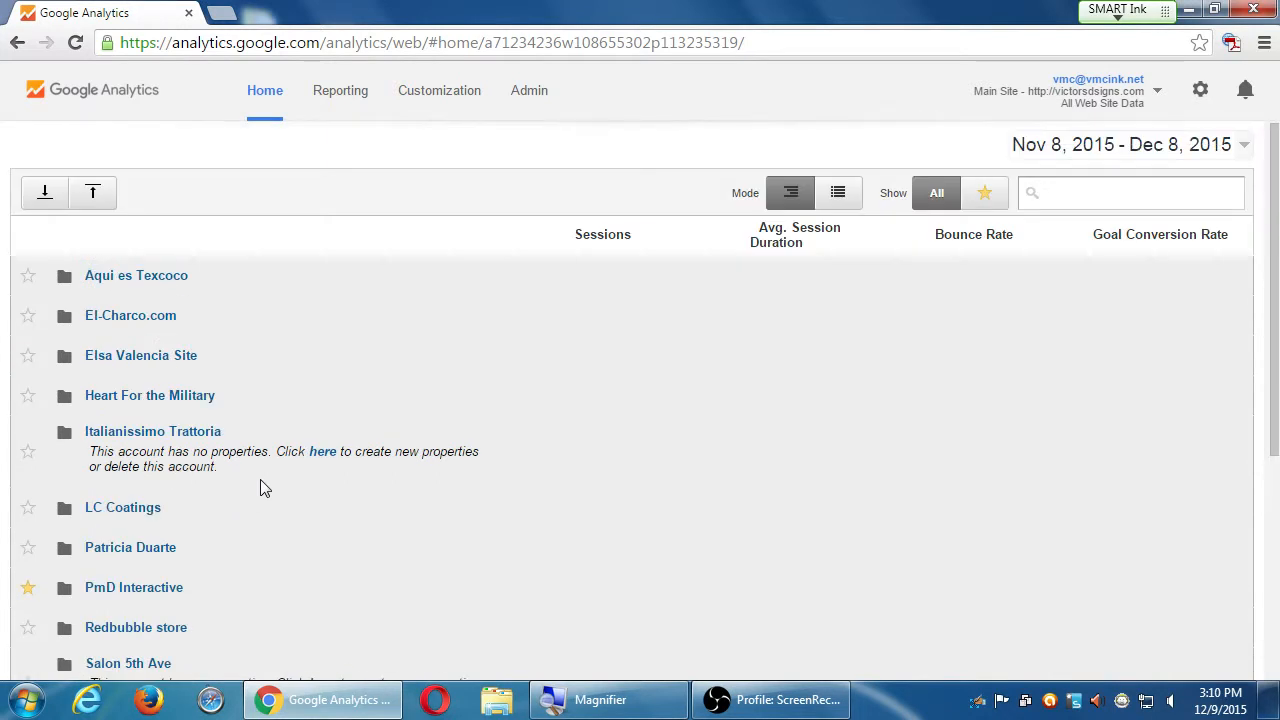
scroll("down", 3)
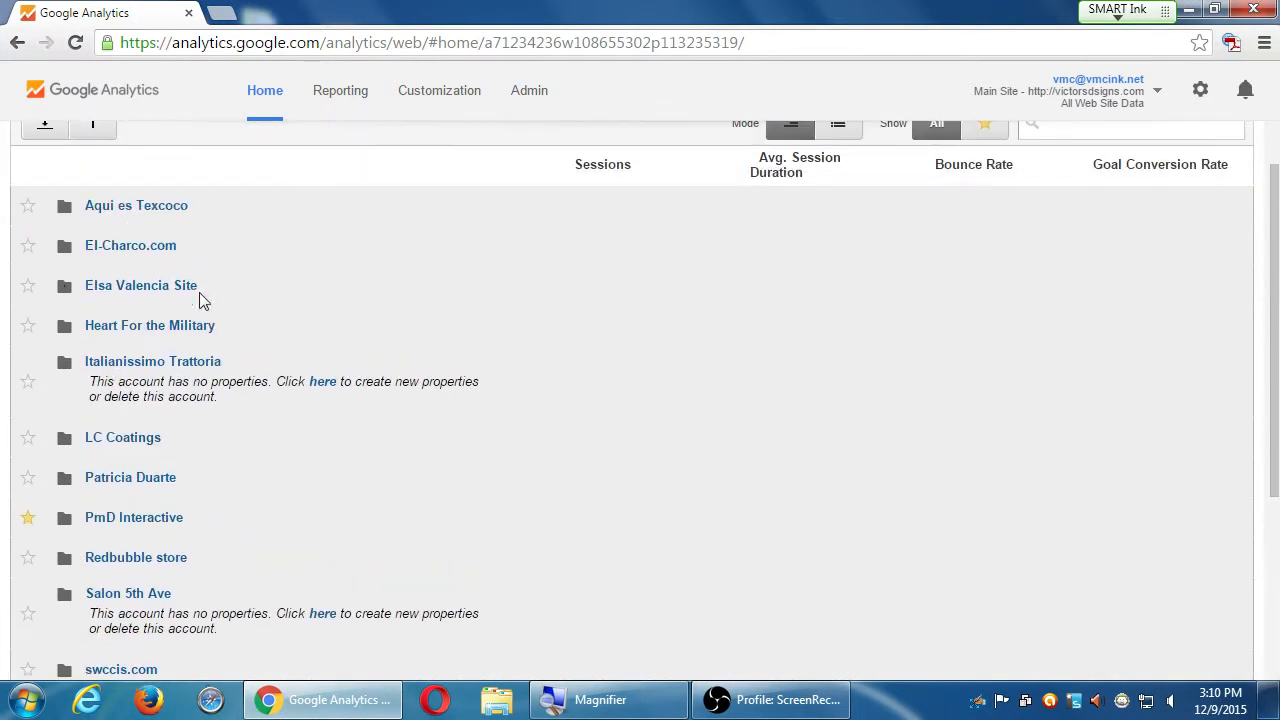
Collapse El-Charco.com and expand PmD Interactive to show its aquiestexcoco.com property
left_click(132, 244)
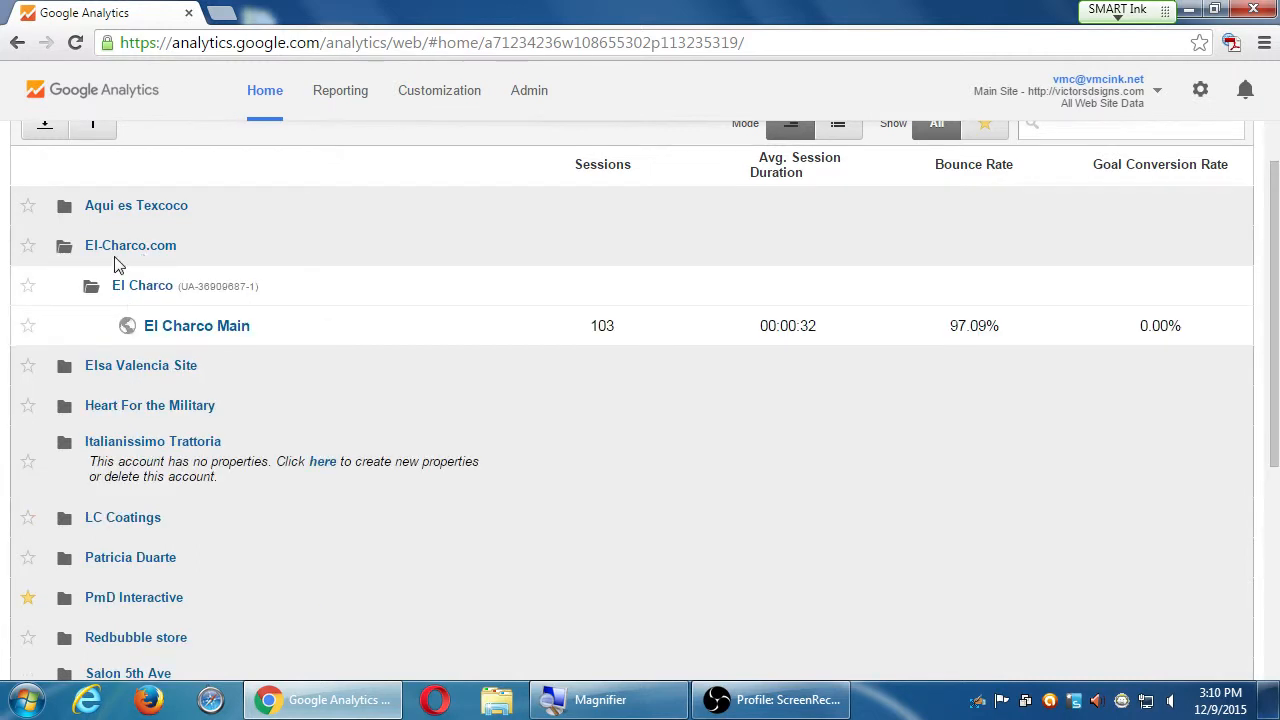
scroll("down", 3)
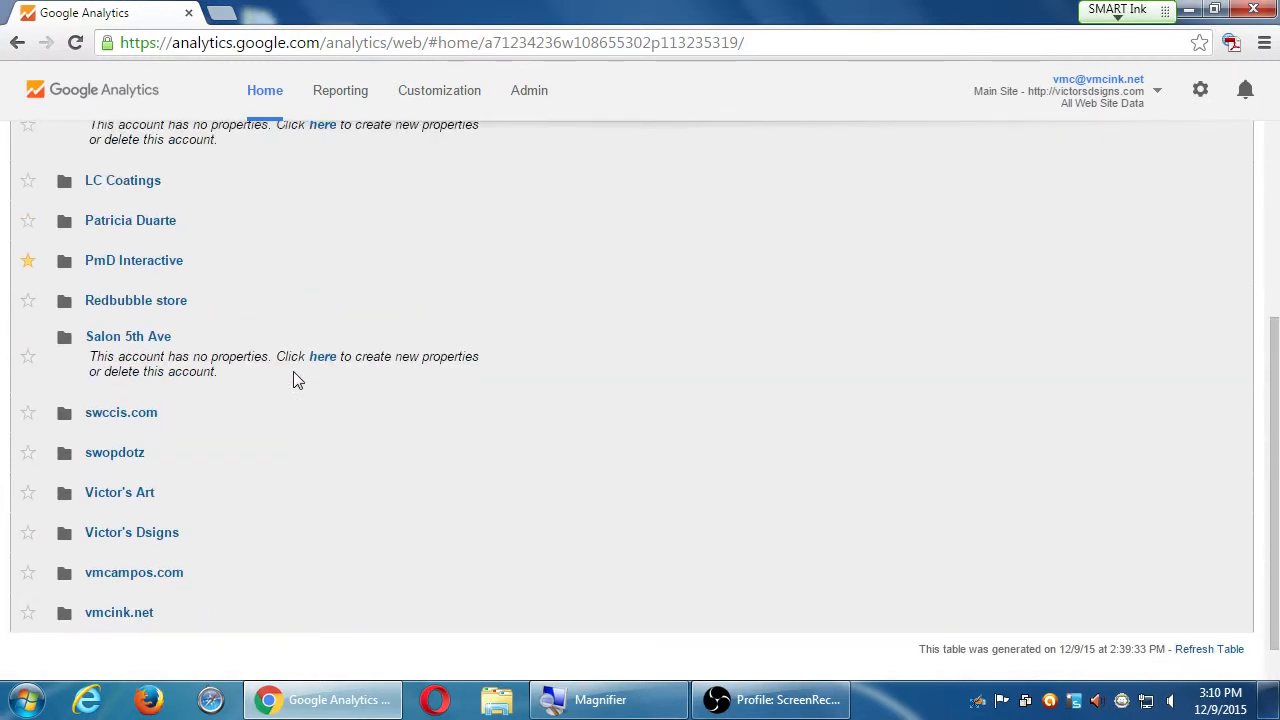
mouse_move(304, 380)
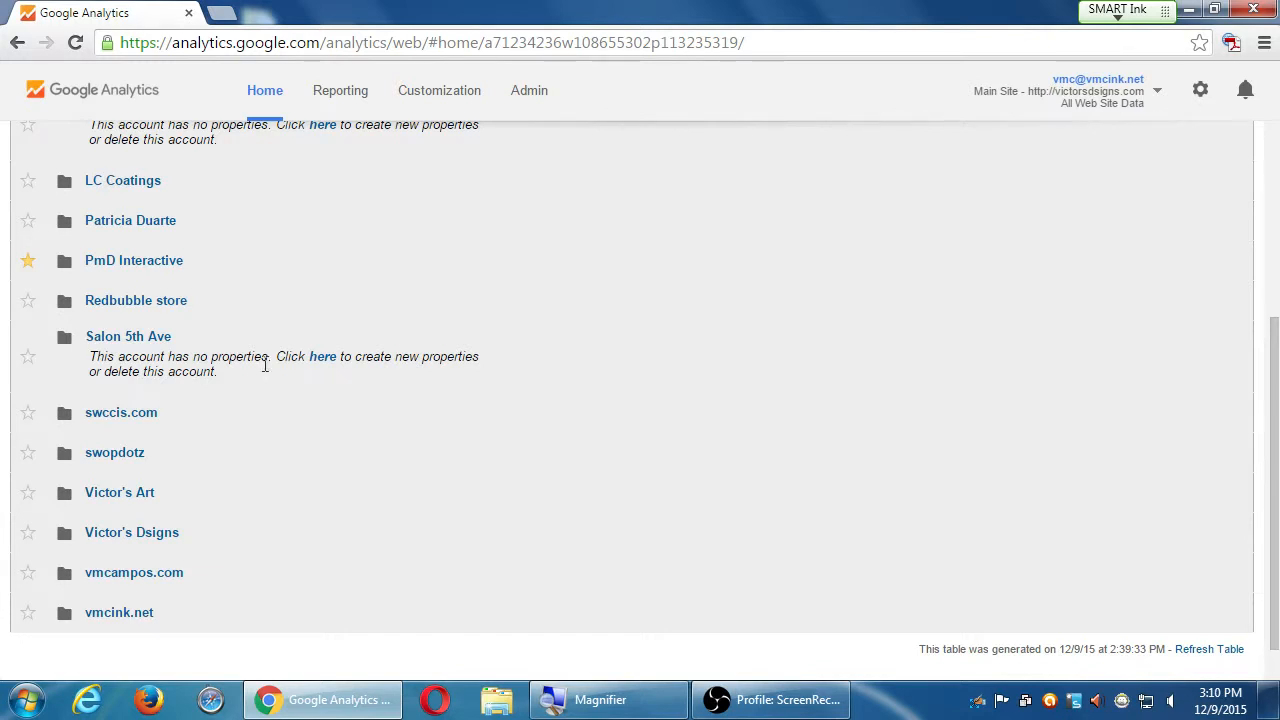
left_click(134, 260)
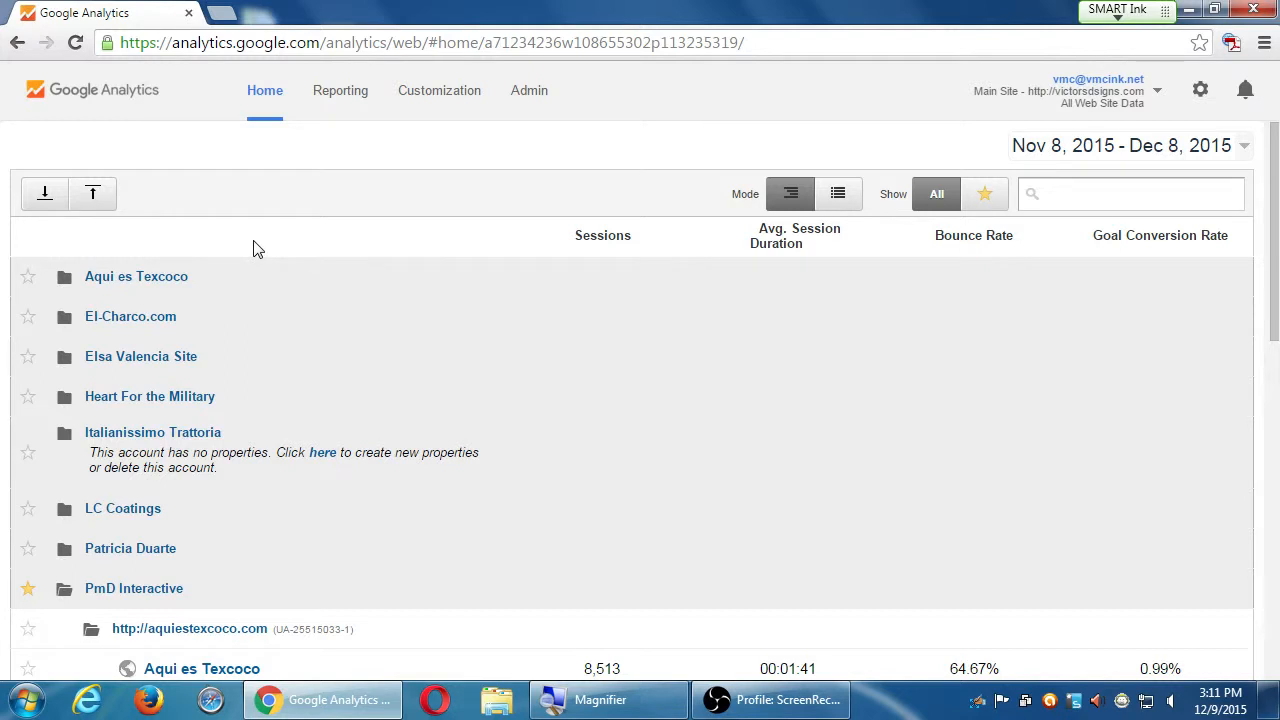
mouse_move(202, 258)
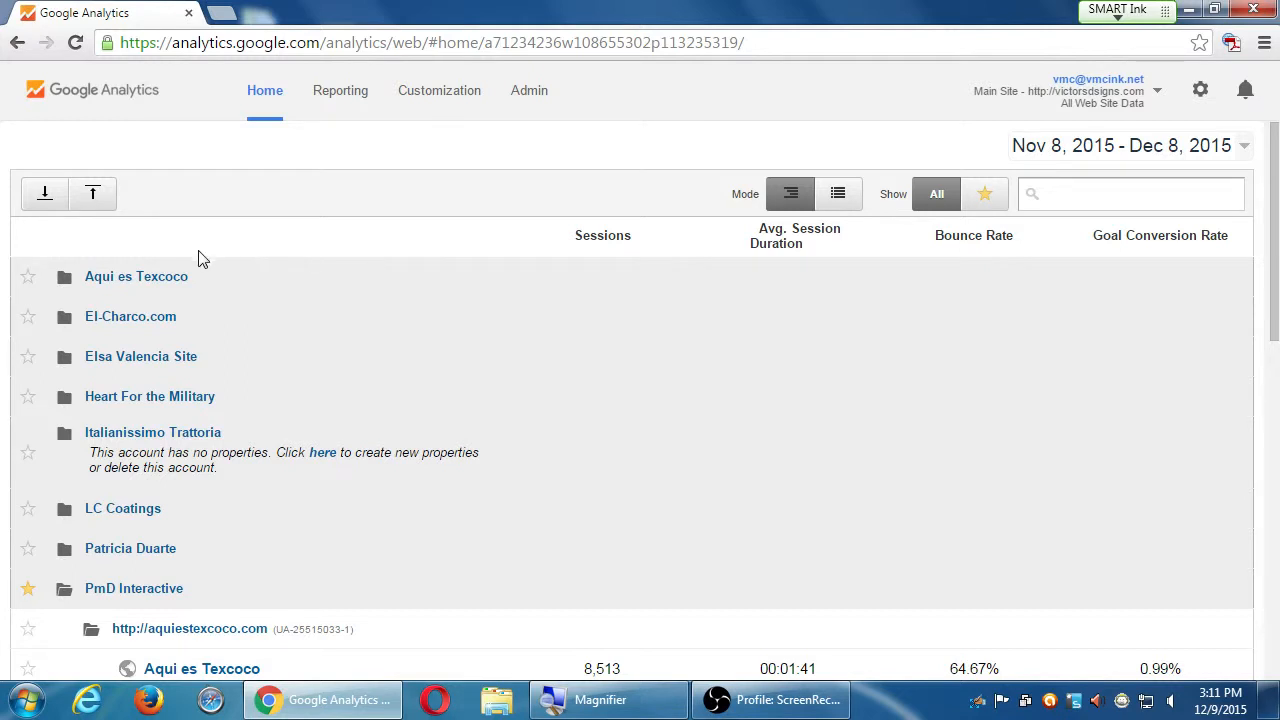
scroll("down", 3)
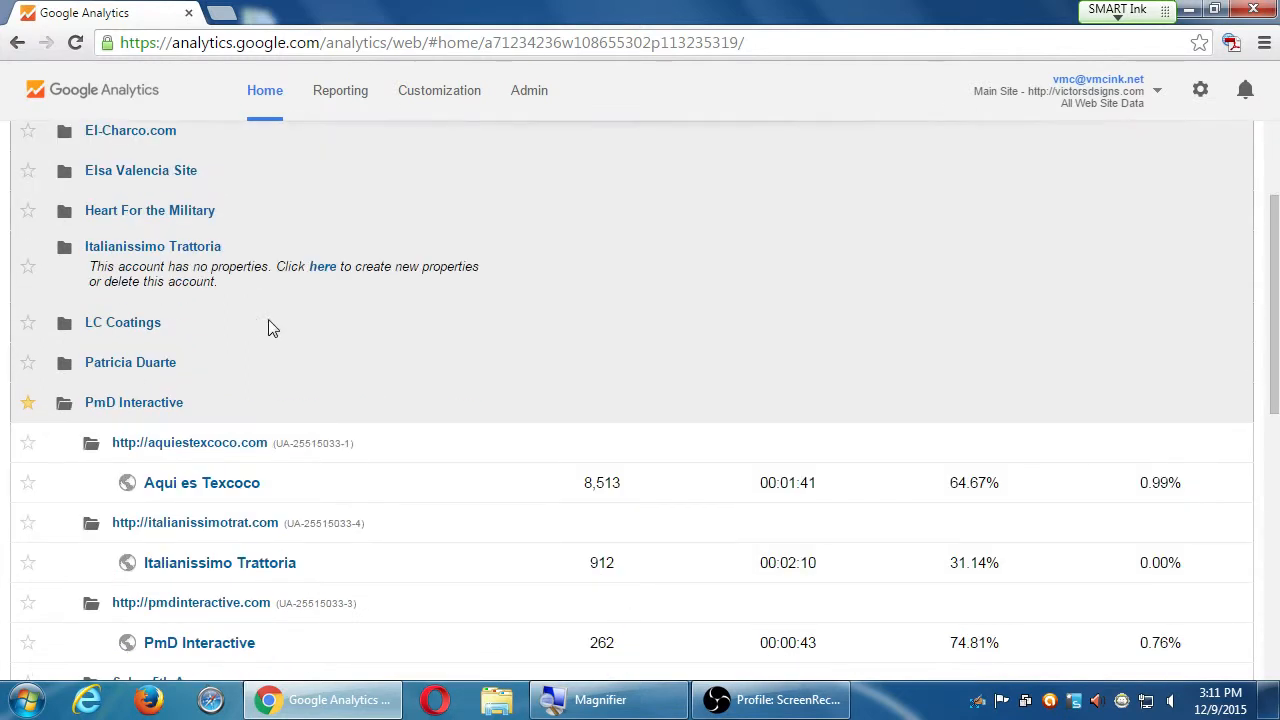
scroll("down", 3)
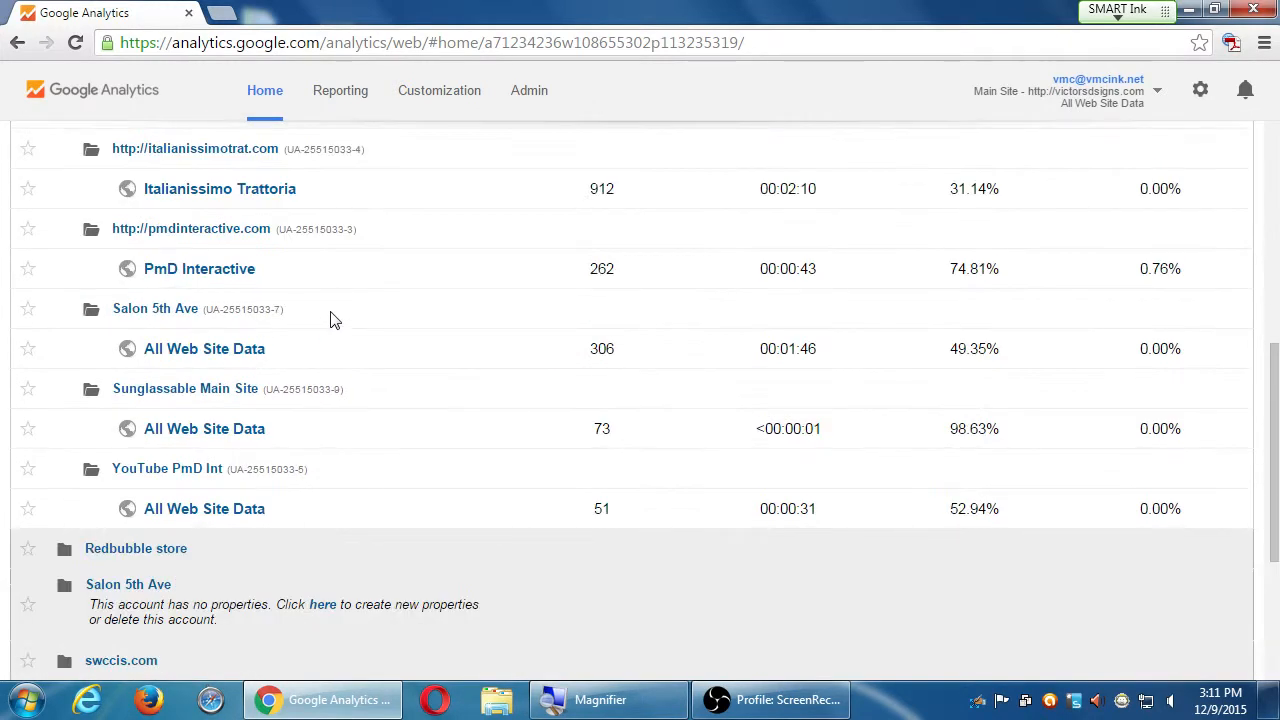
scroll("up", 3)
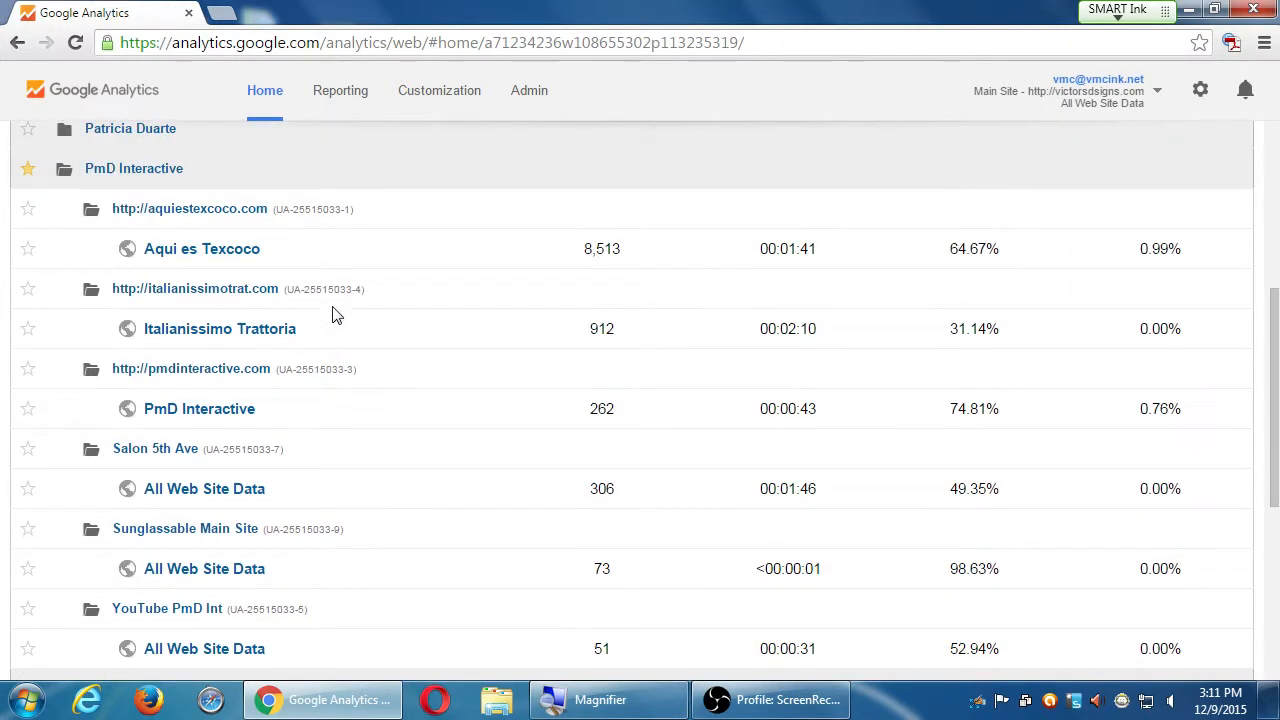
mouse_move(396, 188)
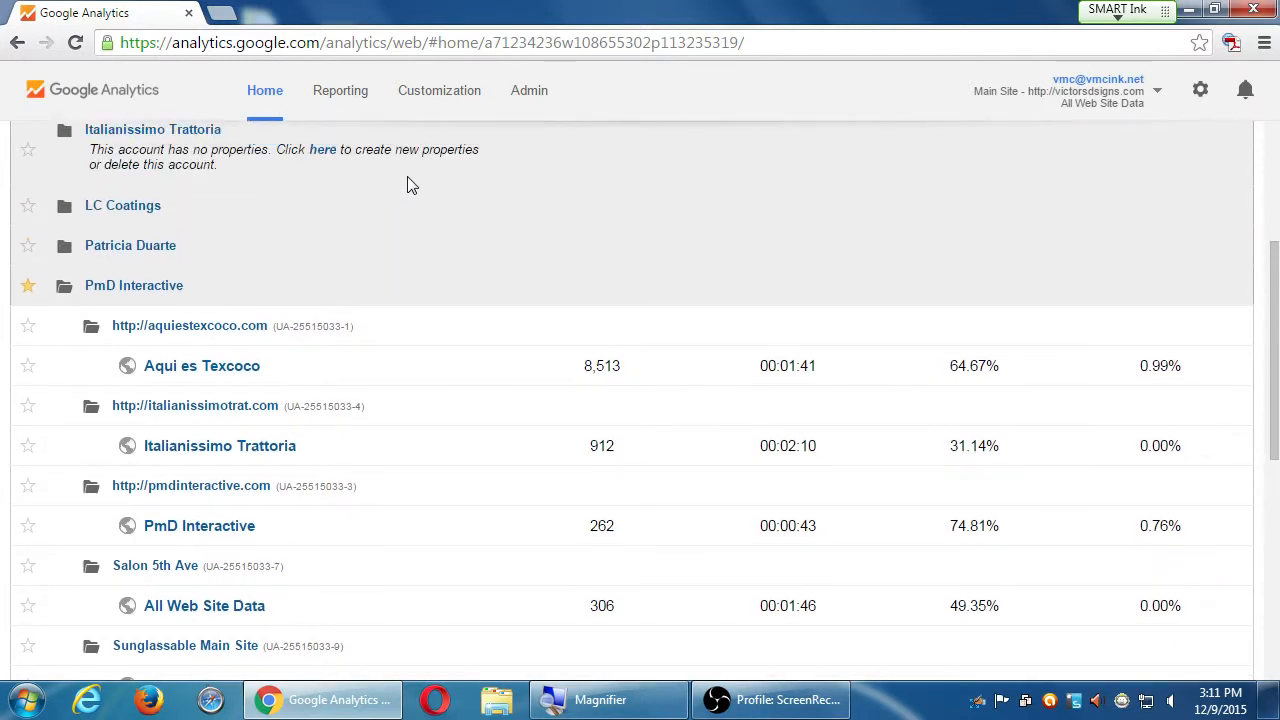
mouse_move(444, 170)
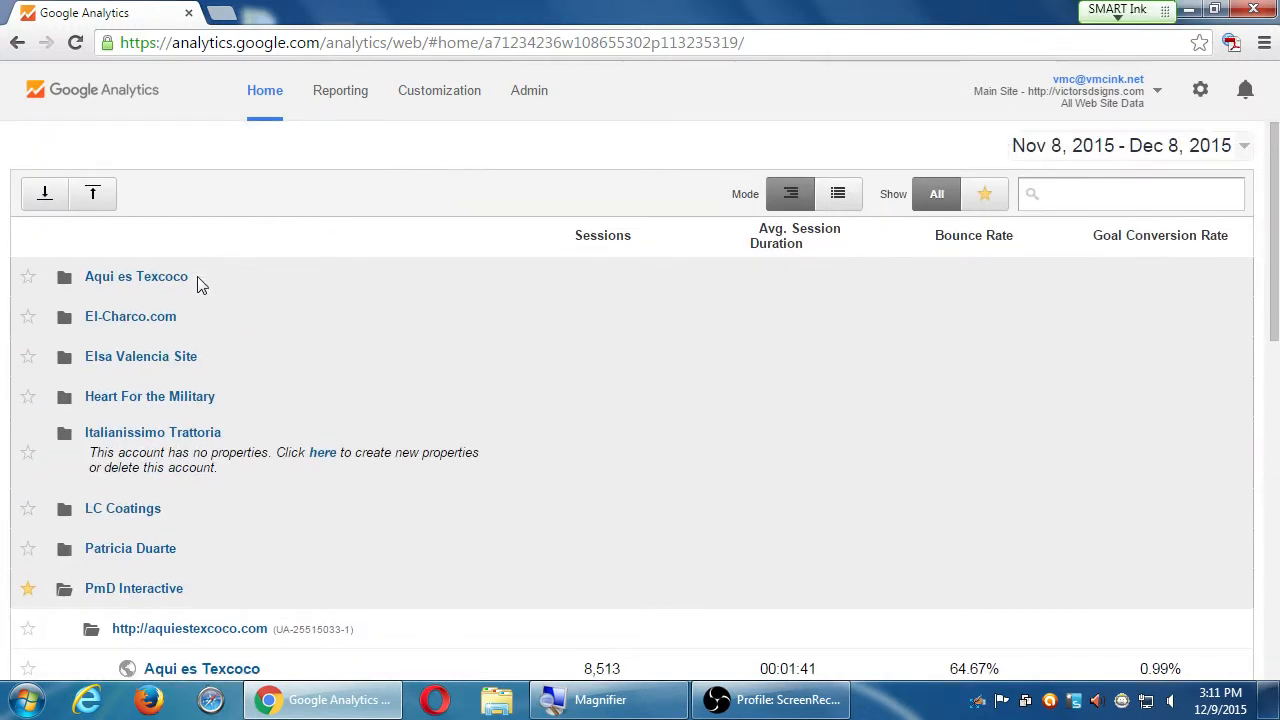
left_click(136, 276)
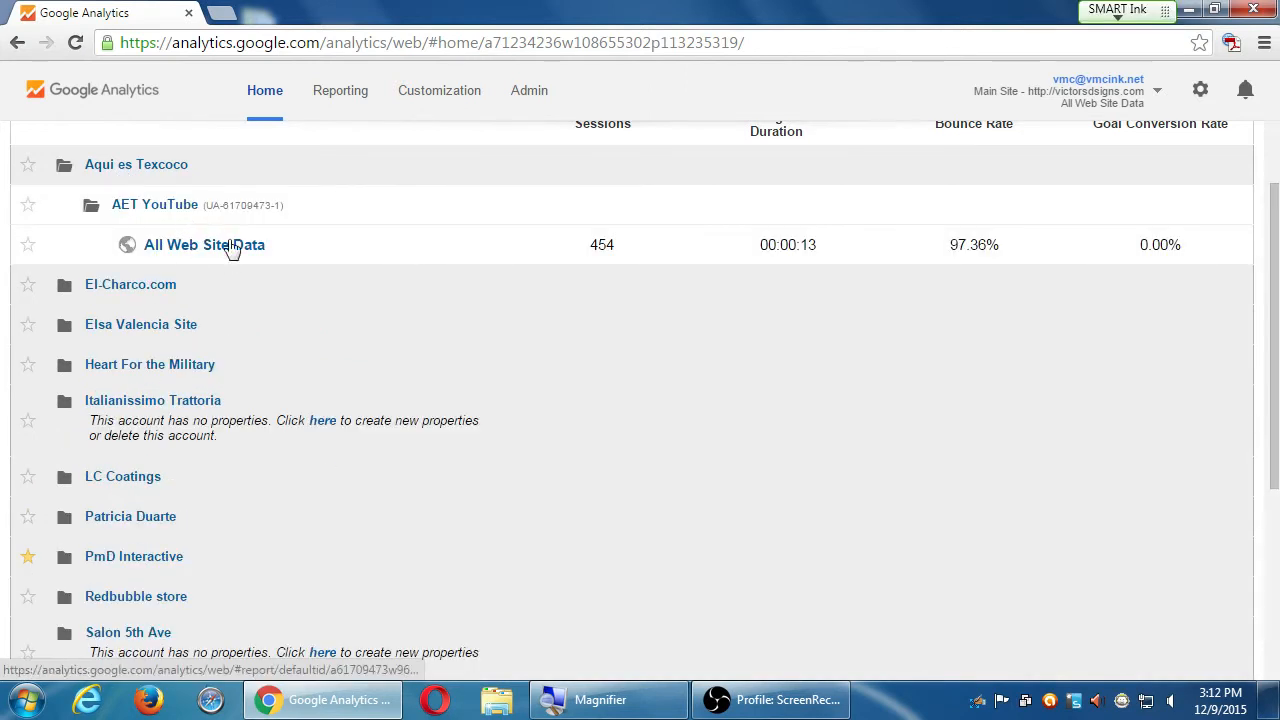
mouse_move(150, 176)
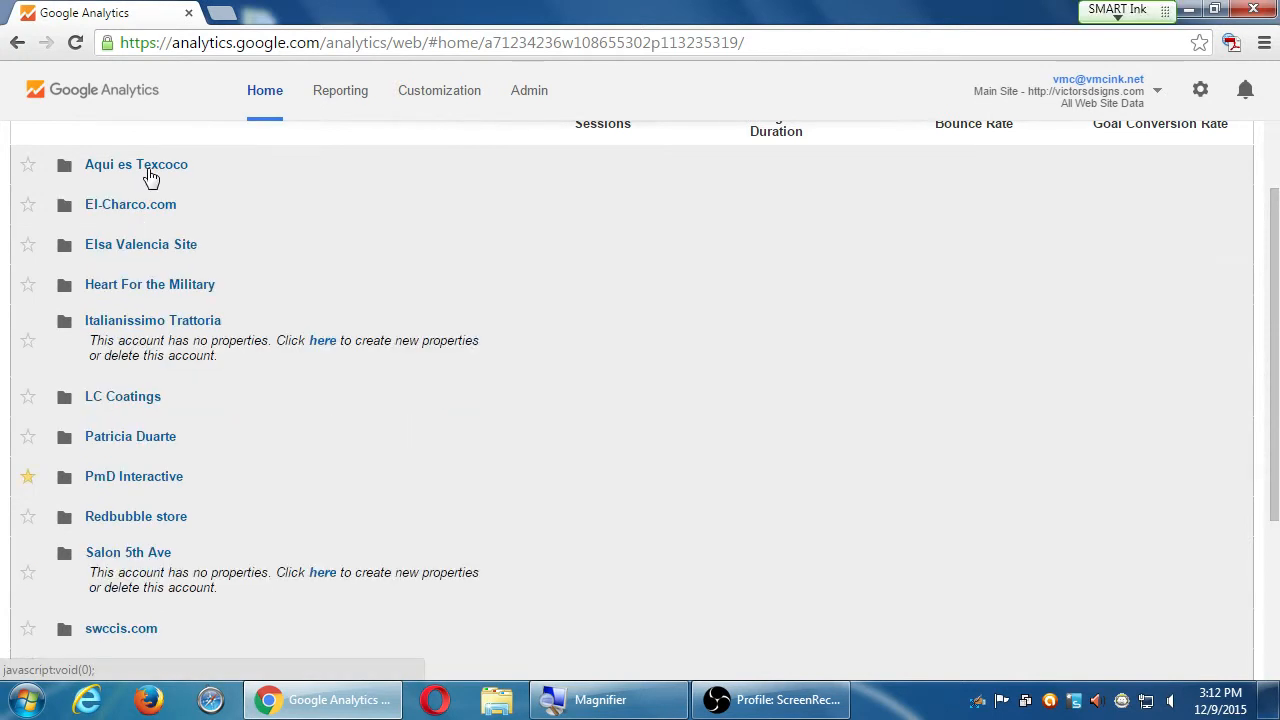
mouse_move(164, 308)
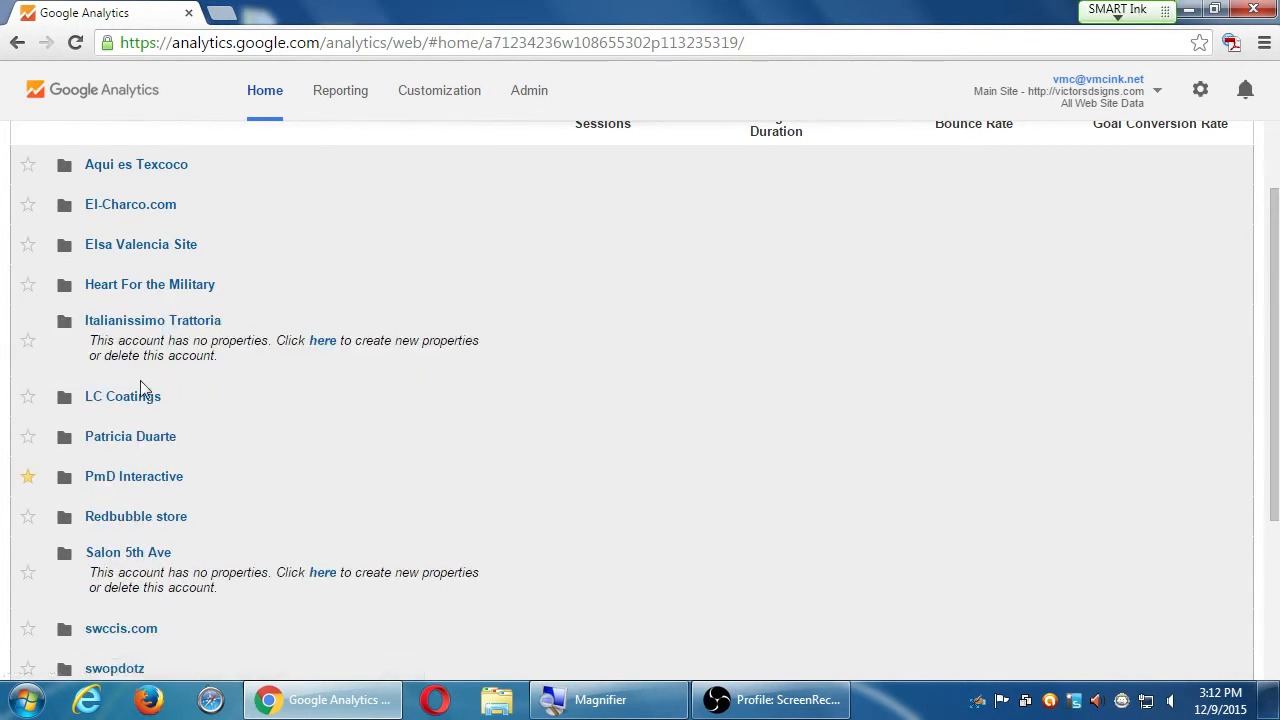
left_click(132, 476)
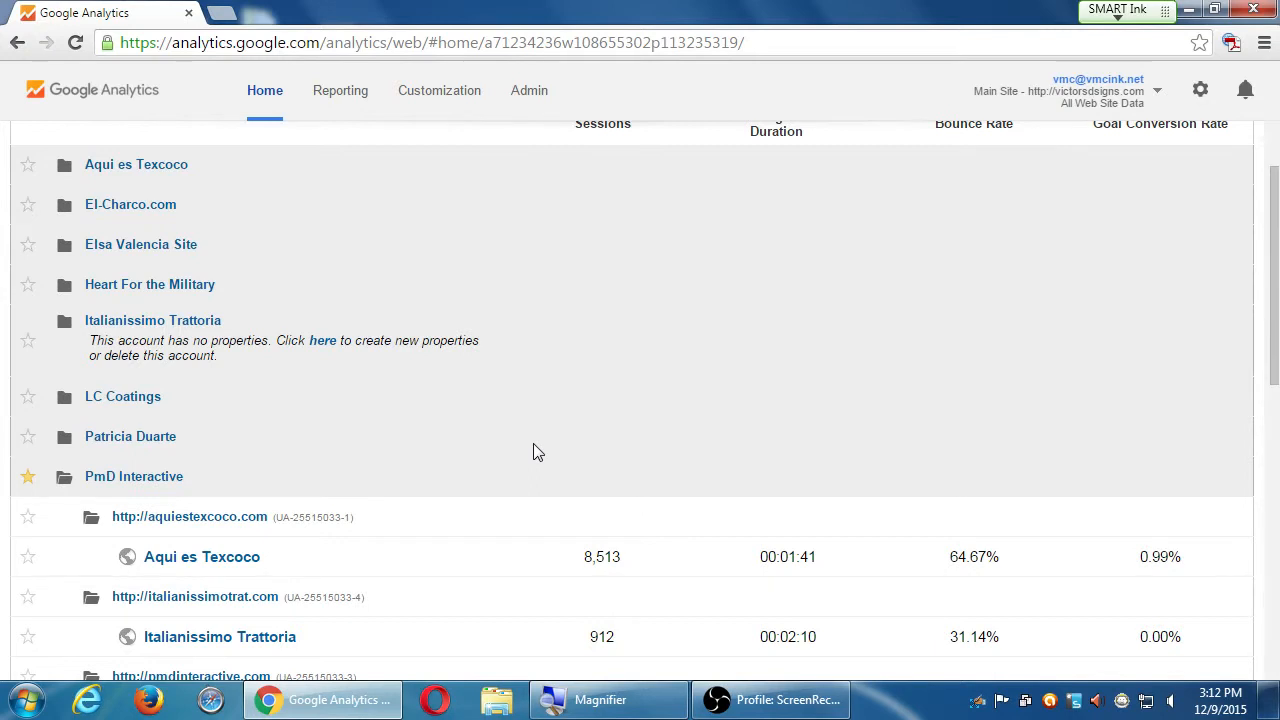
scroll("down", 3)
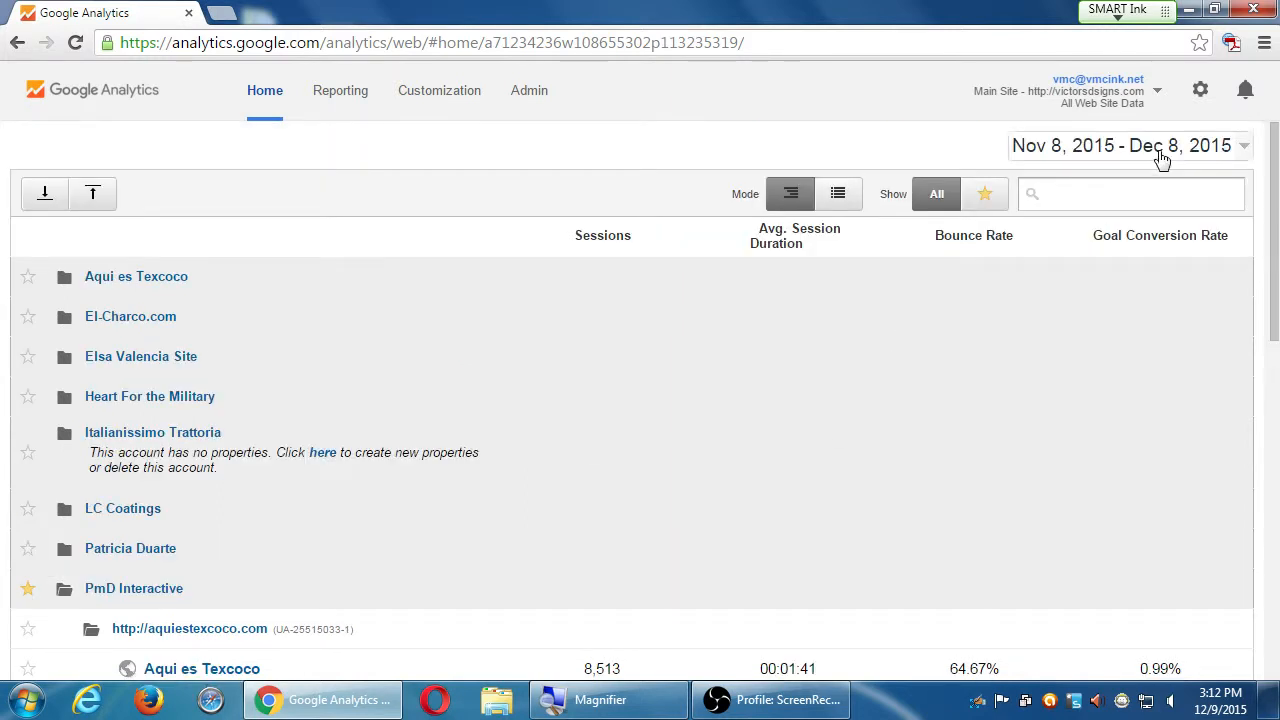
left_click(1128, 144)
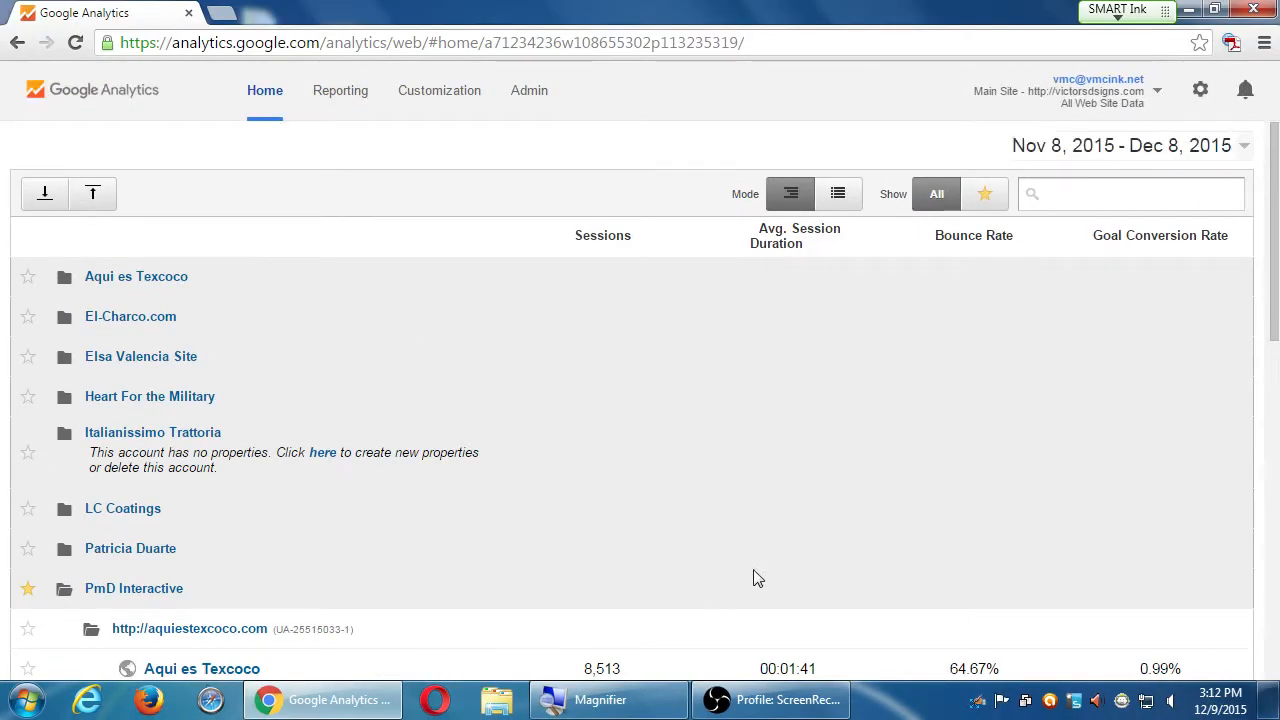
mouse_move(766, 576)
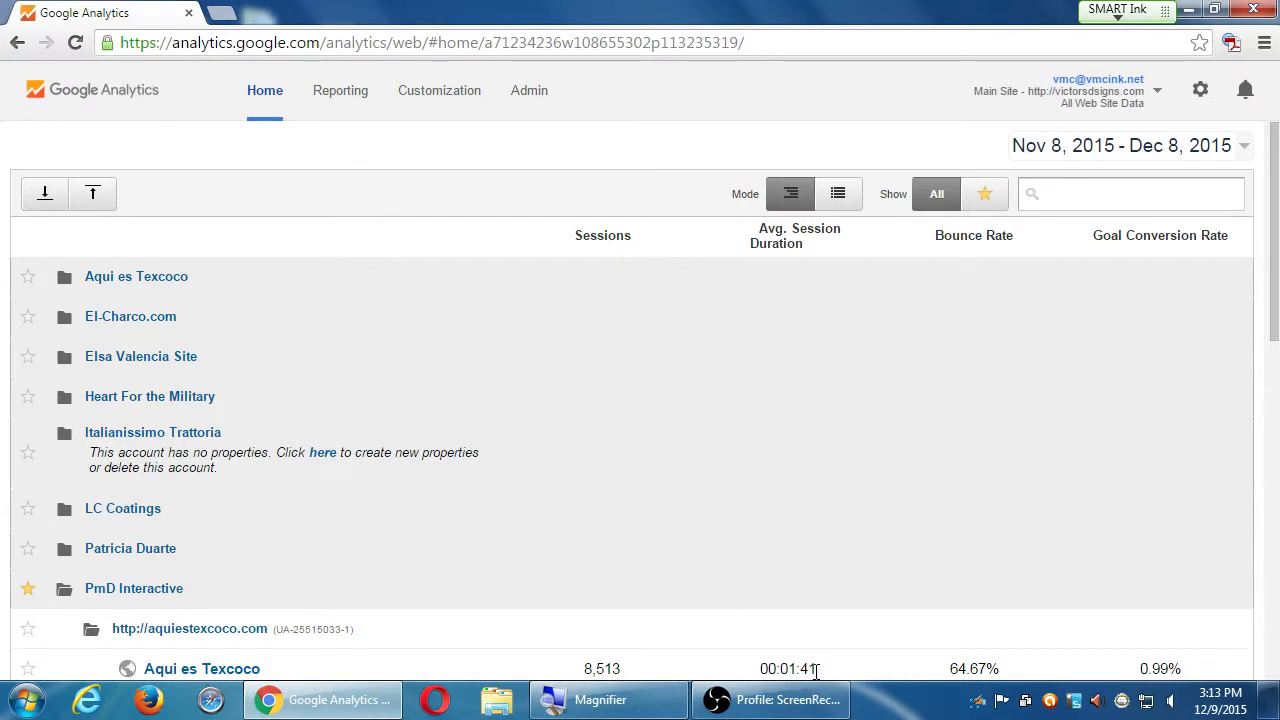
scroll("down", 3)
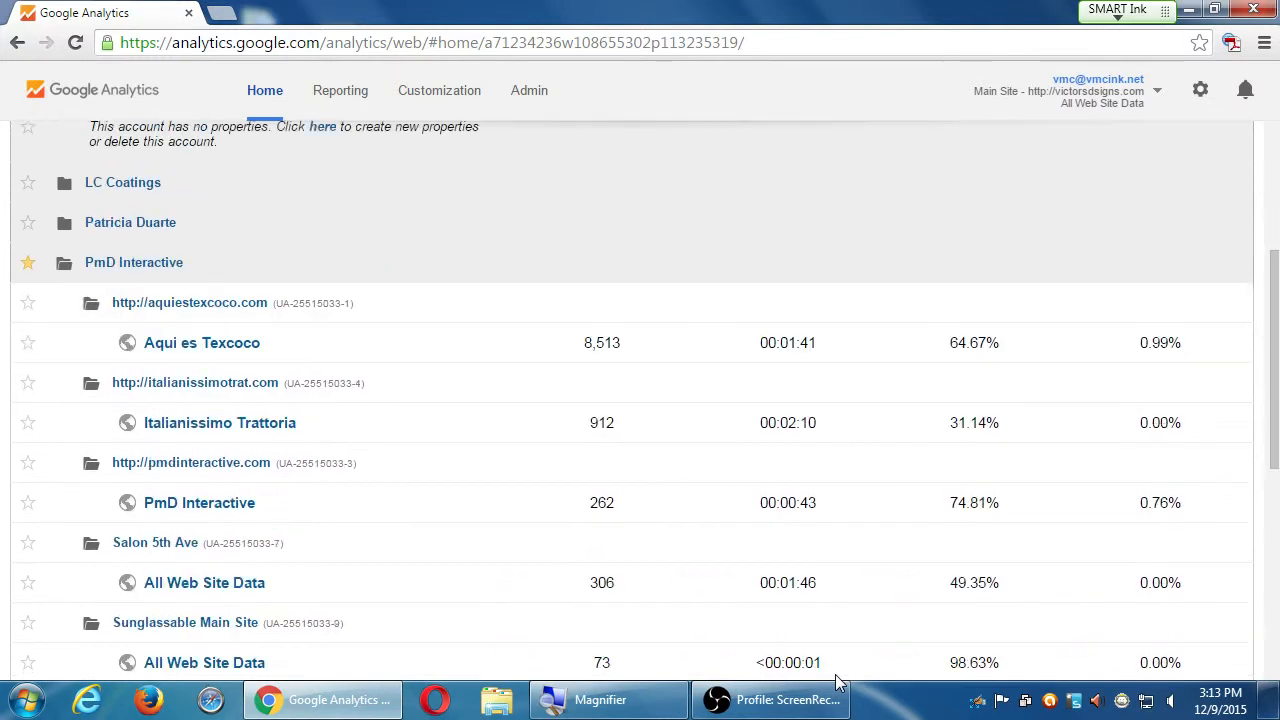
scroll("down", 3)
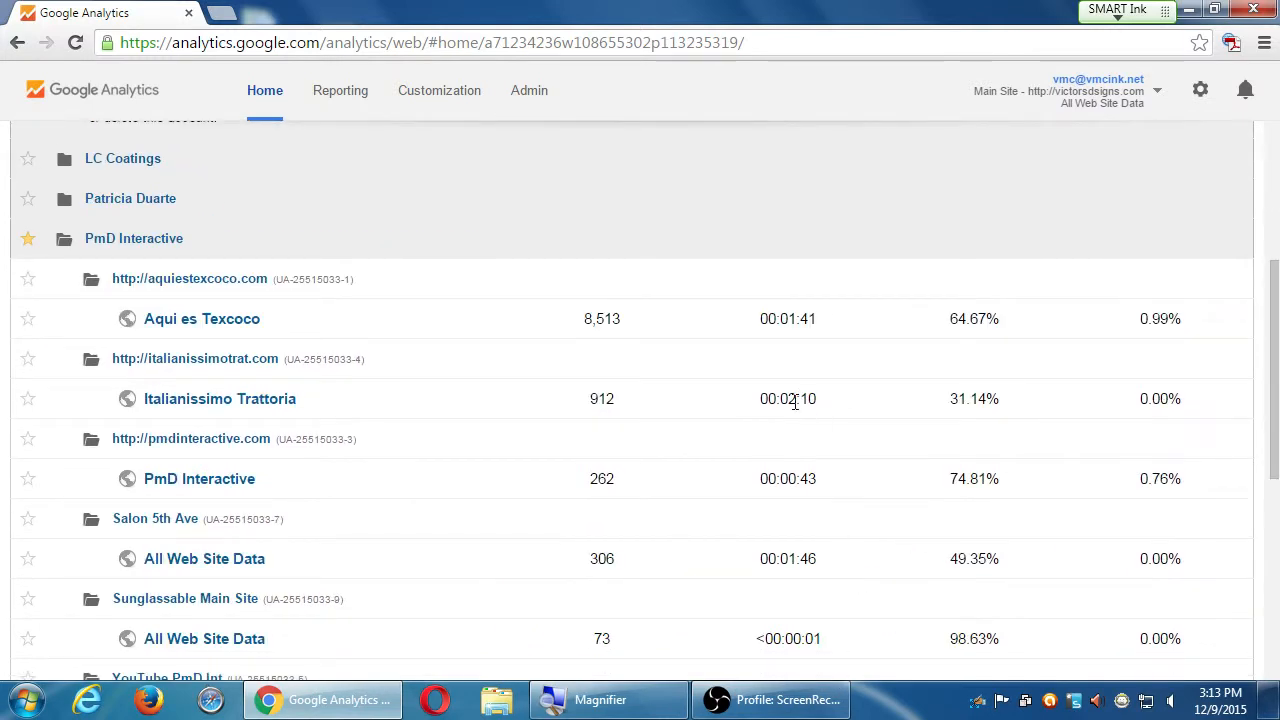
mouse_move(808, 556)
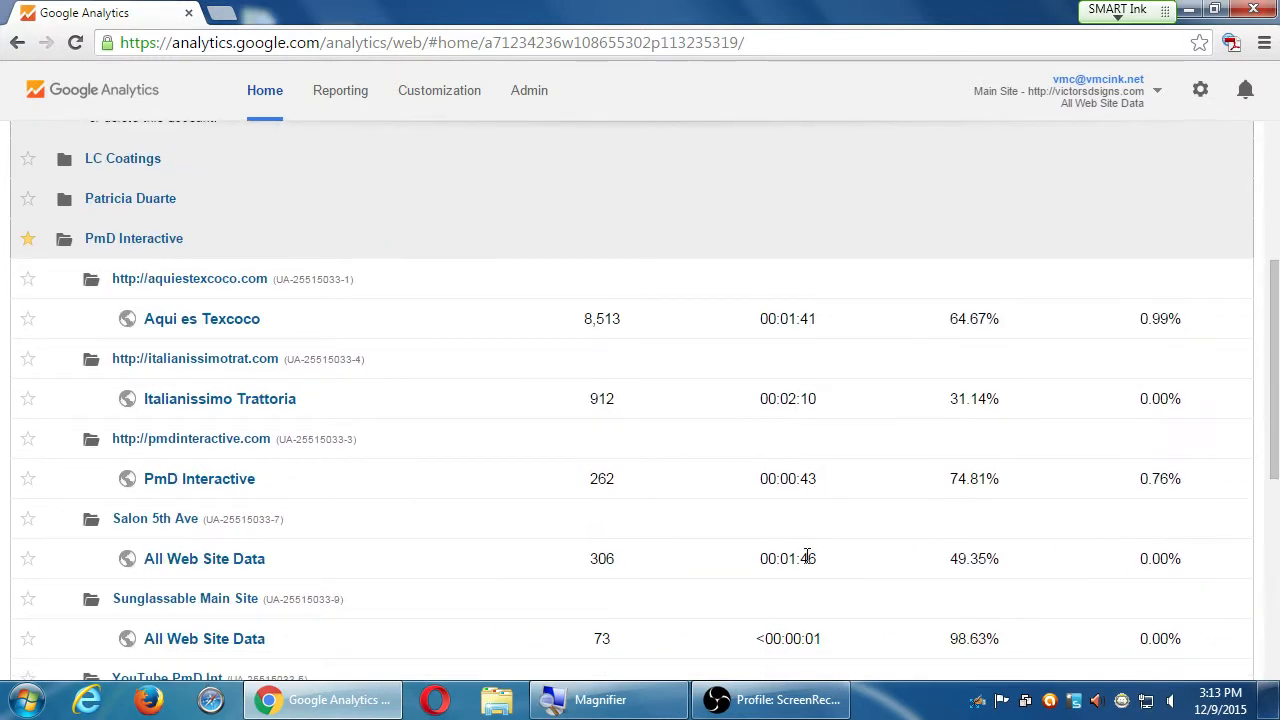
scroll("down", 3)
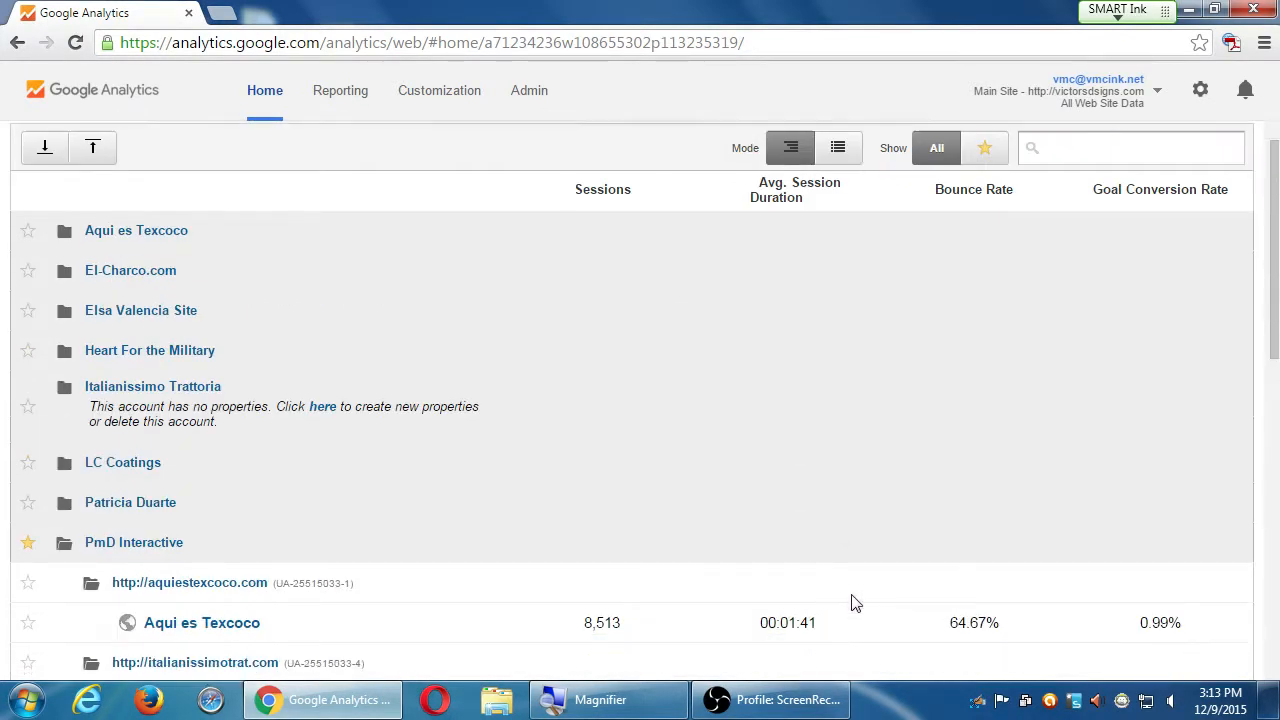
scroll("down", 3)
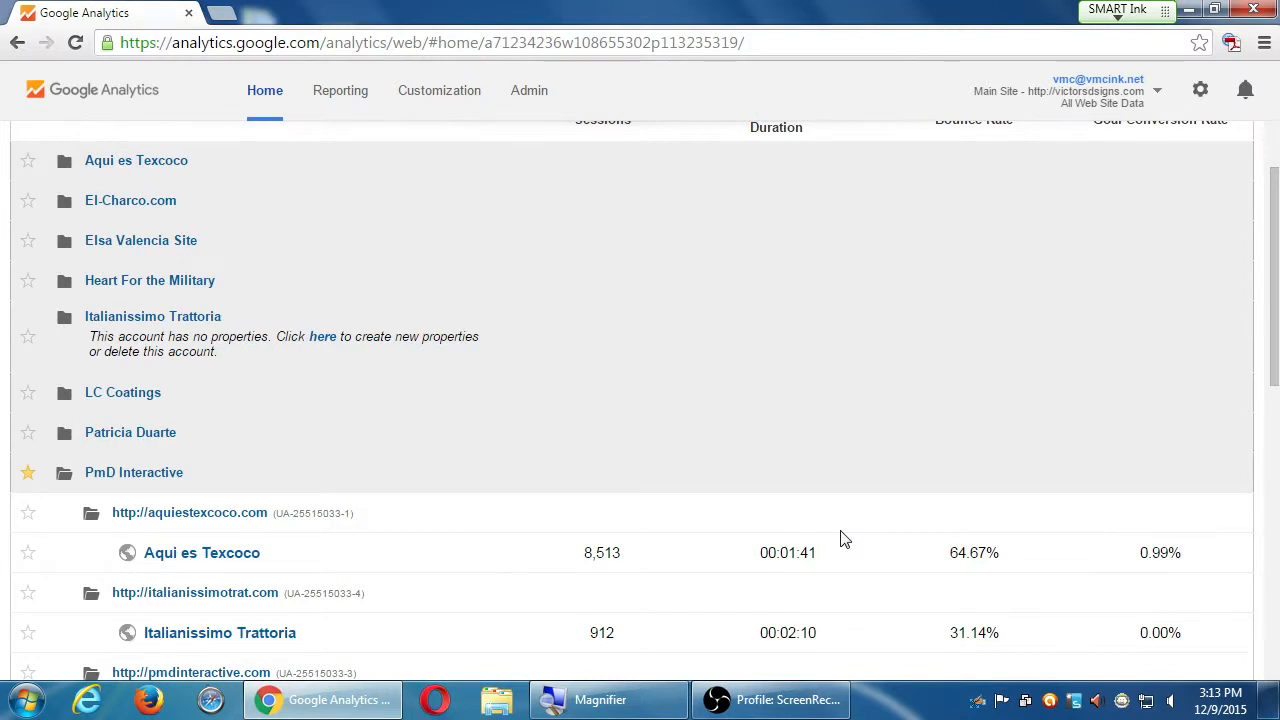
mouse_move(756, 608)
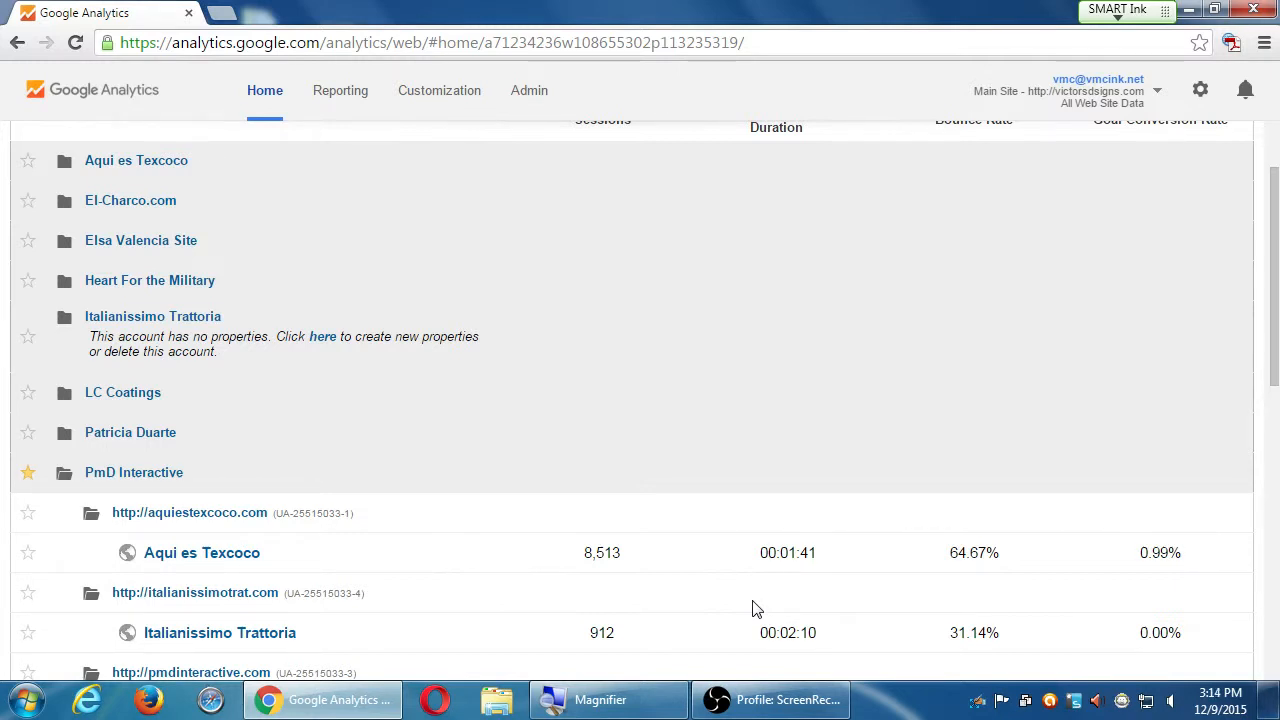
mouse_move(788, 604)
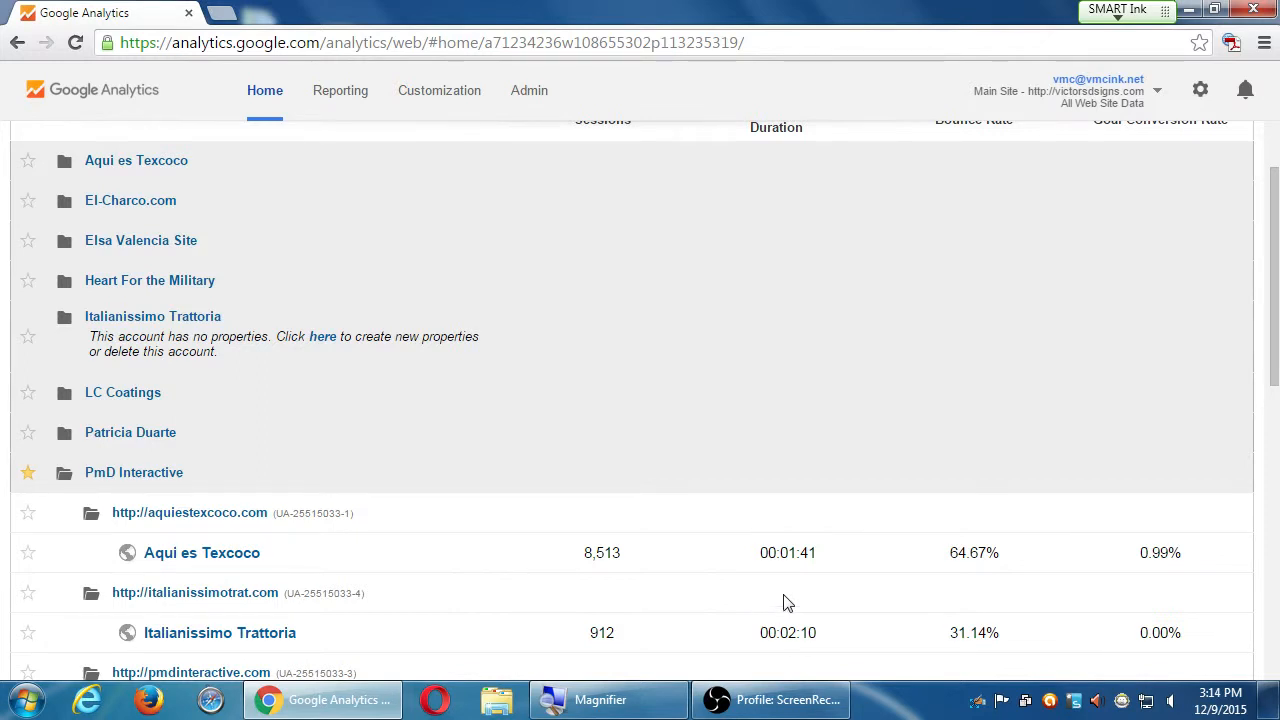
mouse_move(800, 598)
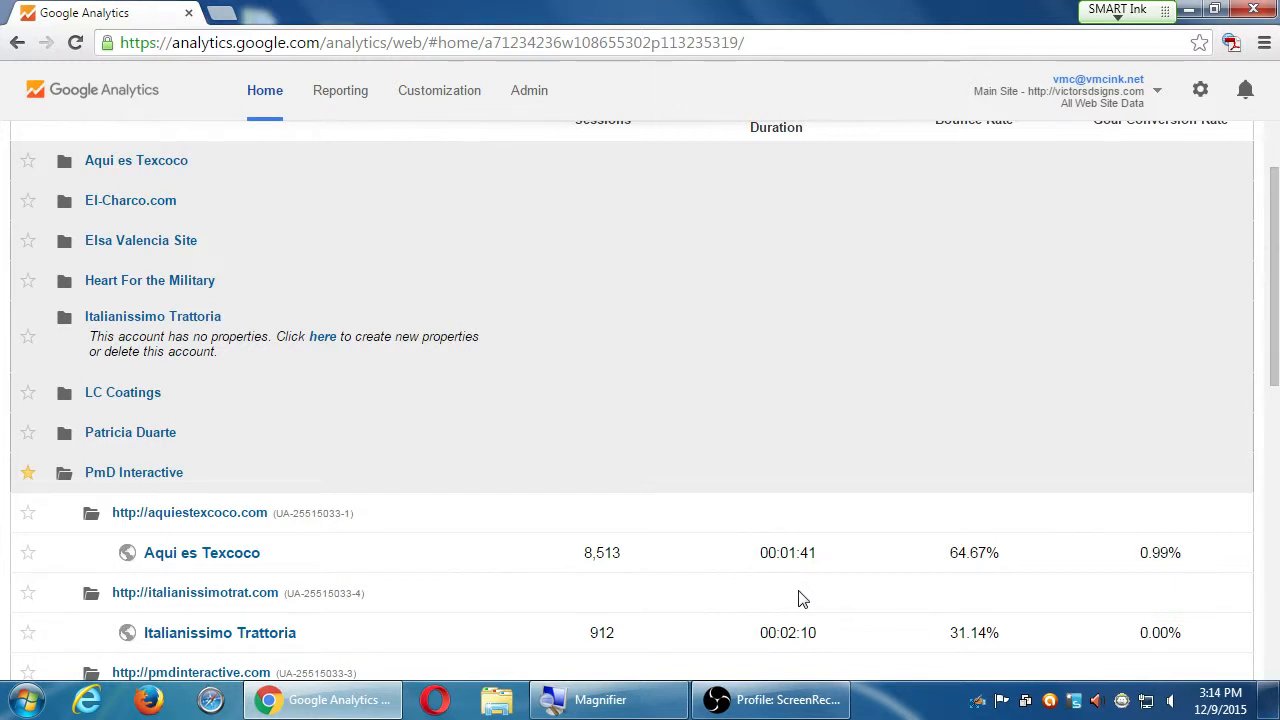
scroll("down", 3)
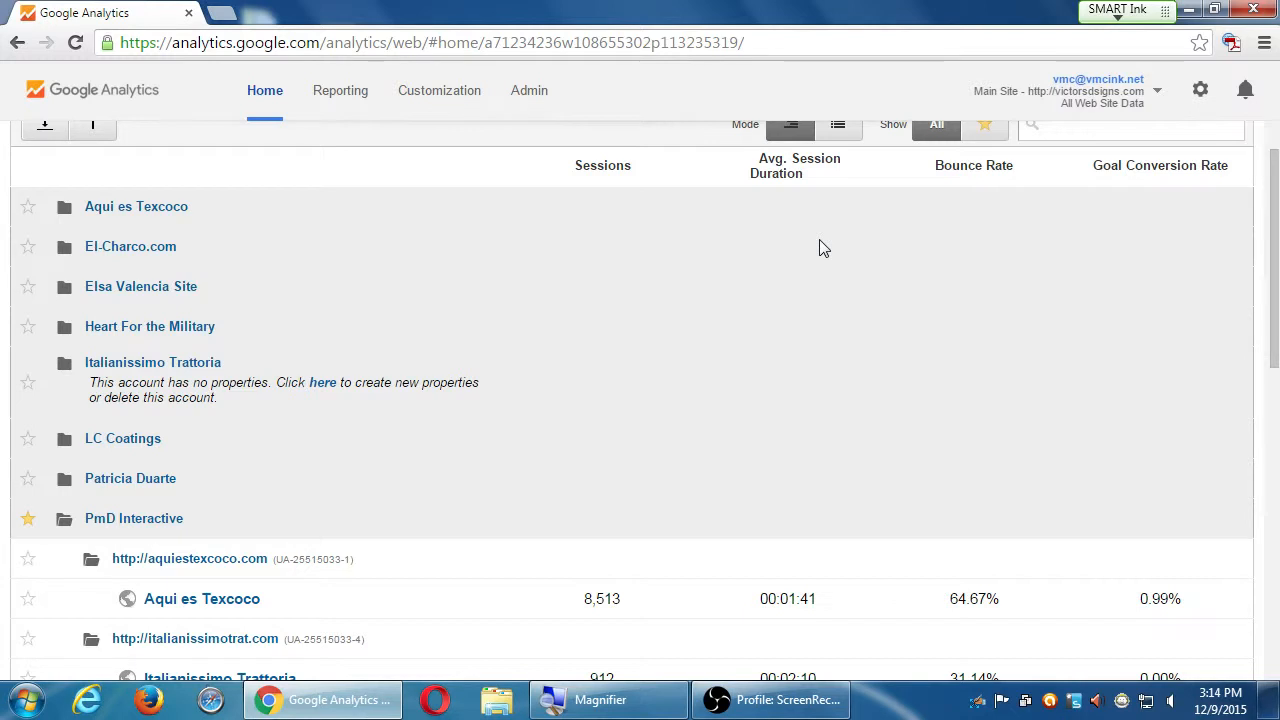
mouse_move(958, 210)
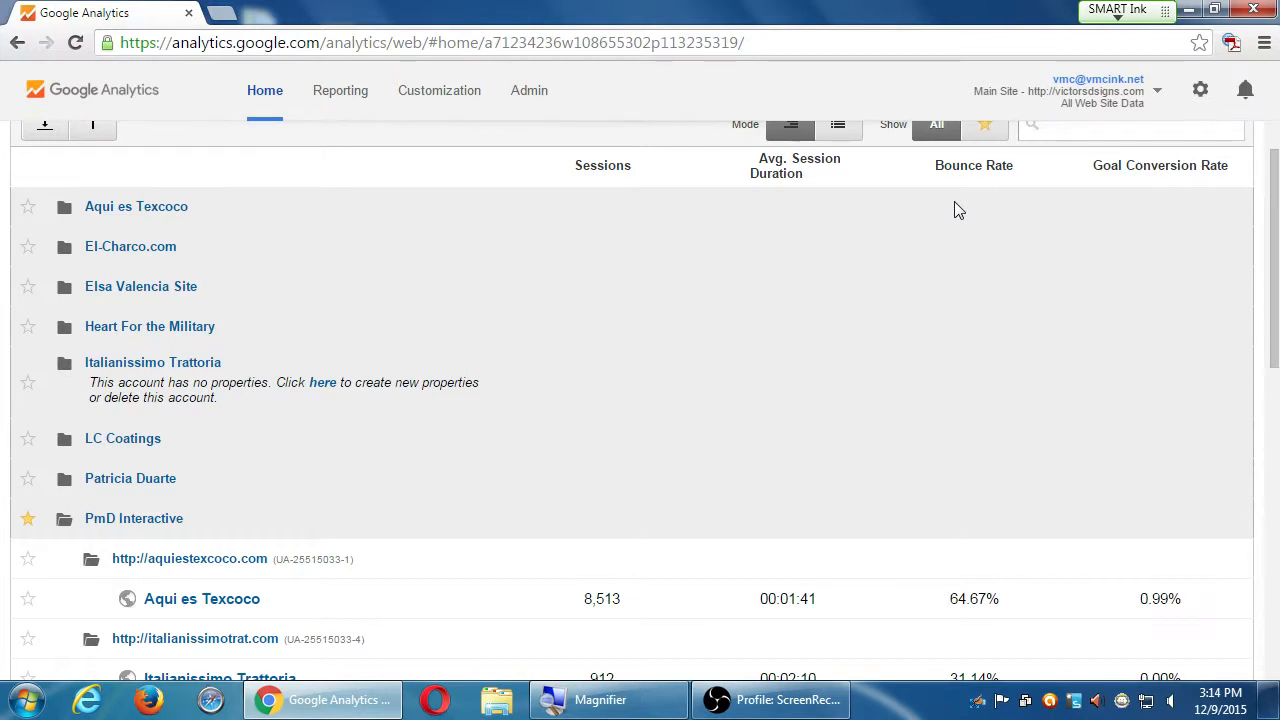
mouse_move(1020, 420)
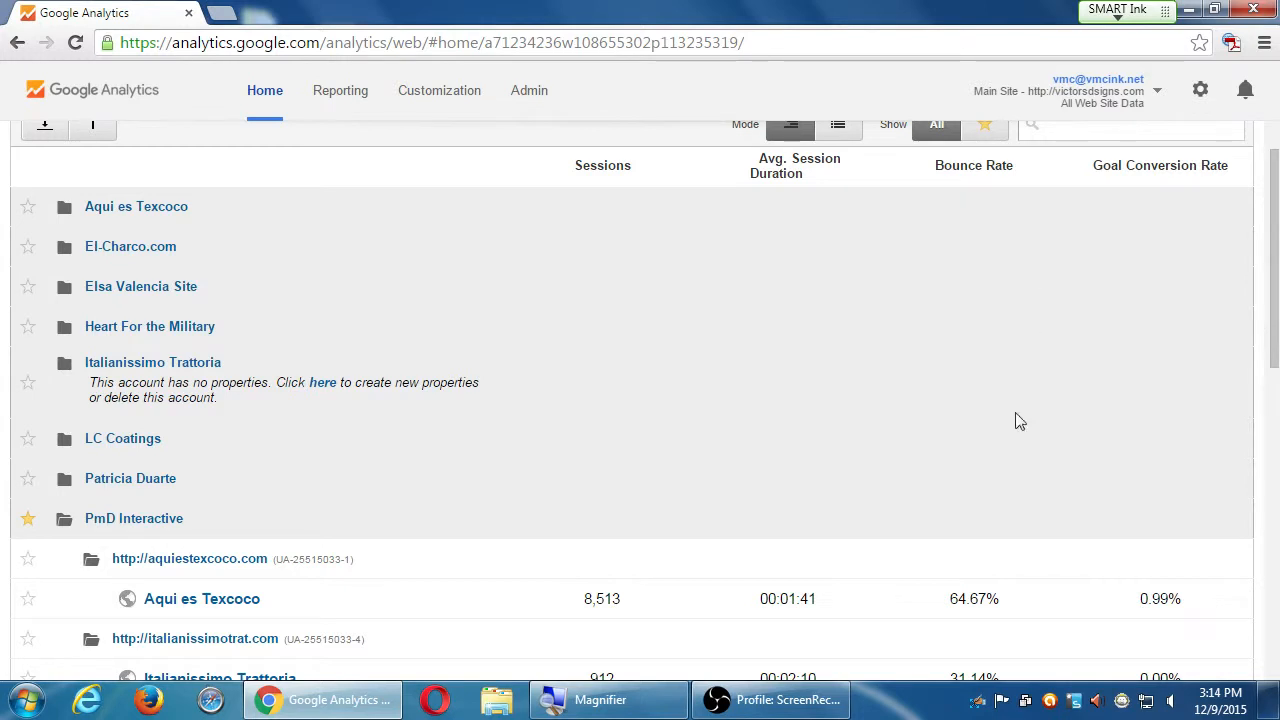
scroll("down", 3)
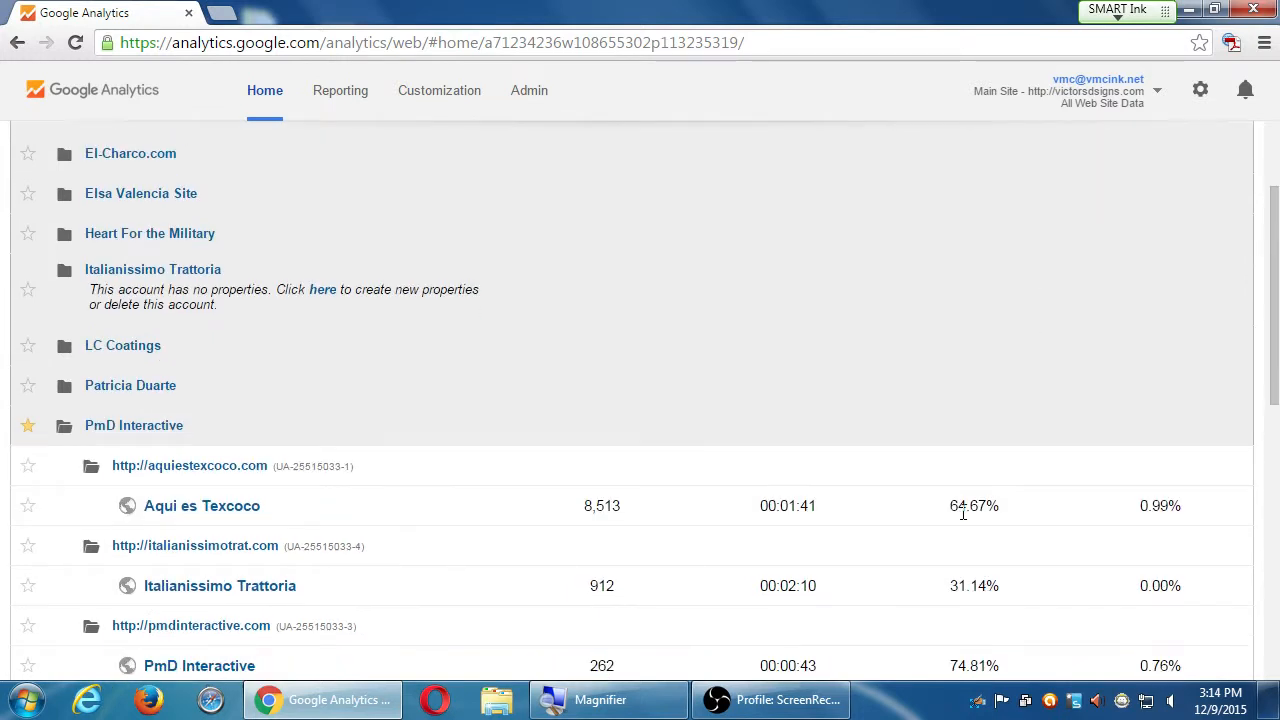
mouse_move(964, 584)
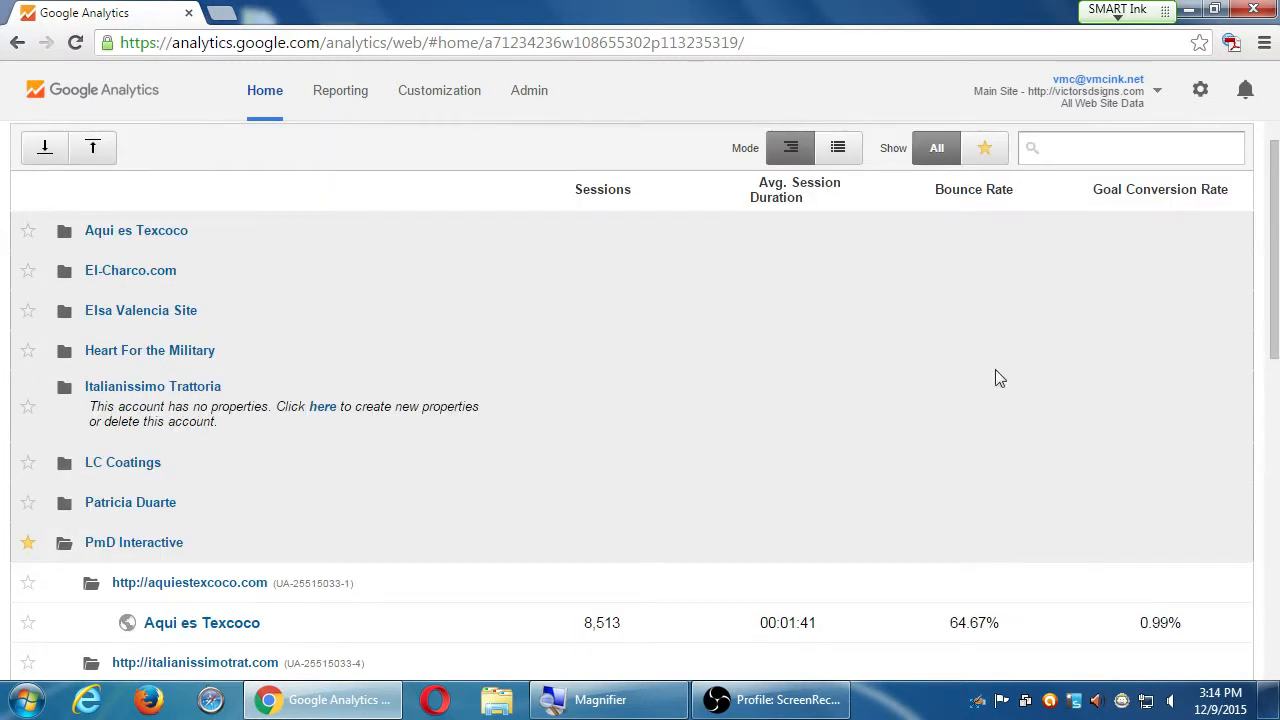
scroll("down", 3)
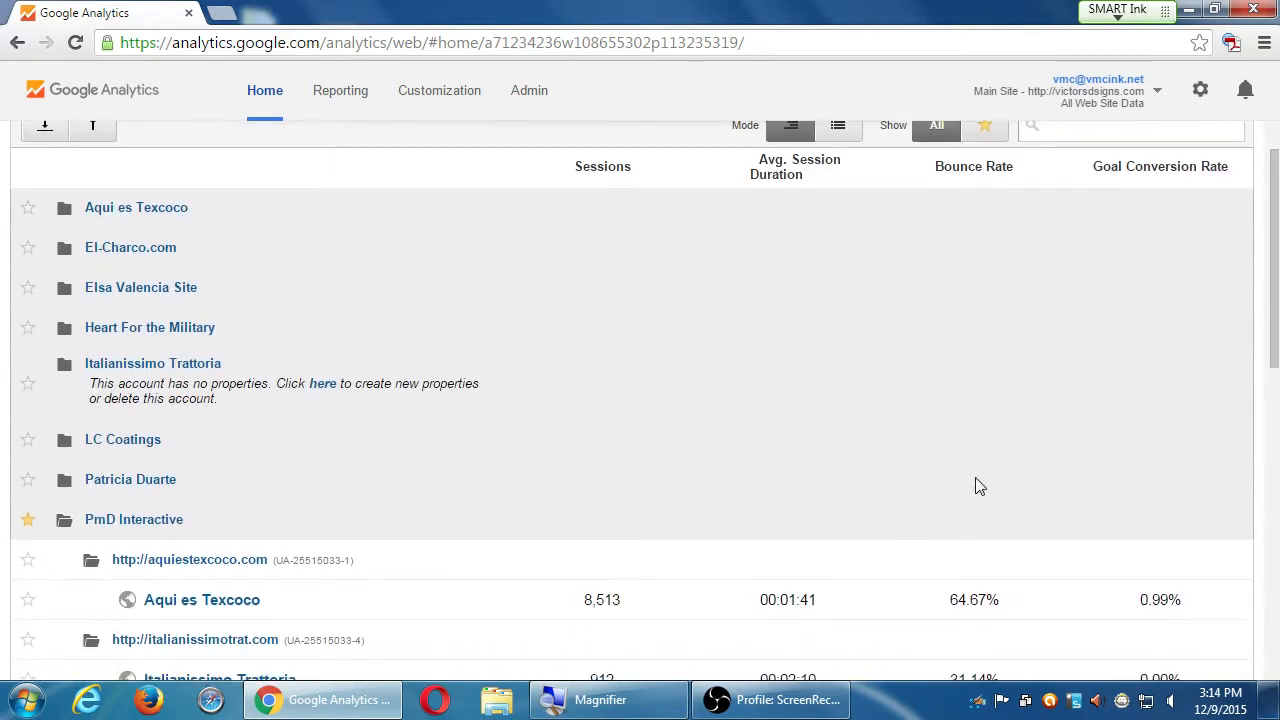
scroll("down", 3)
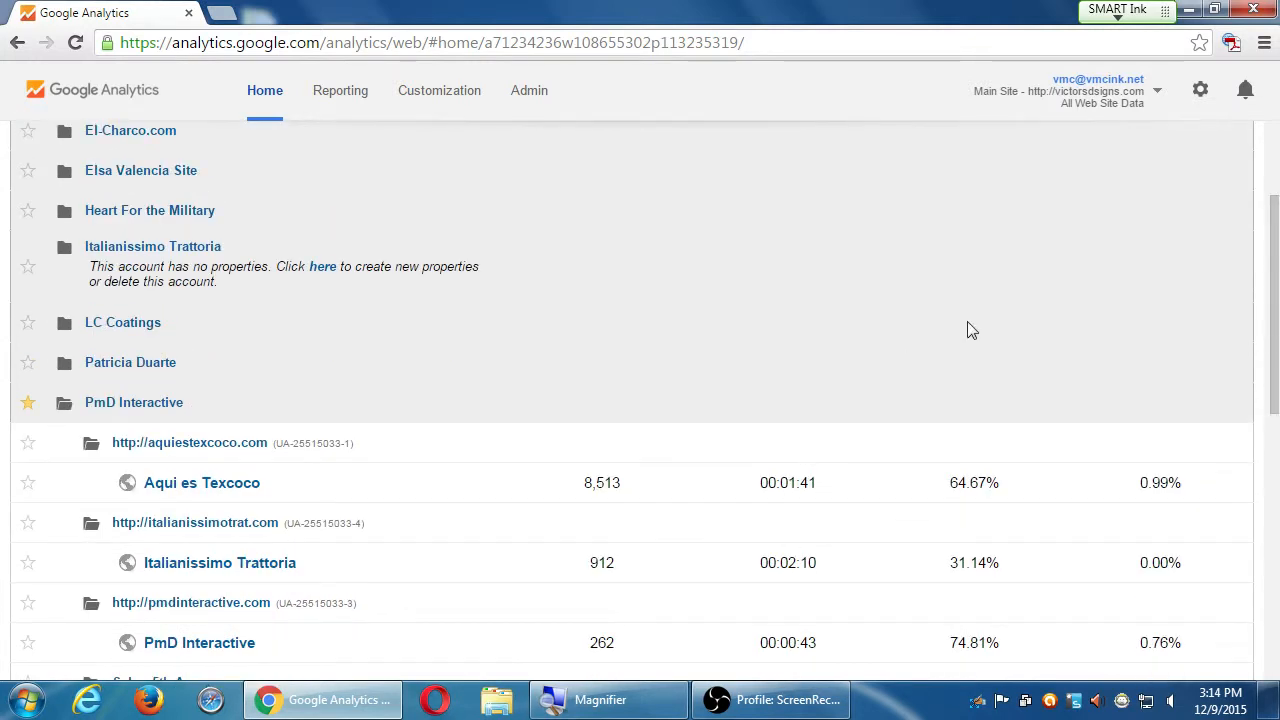
scroll("down", 3)
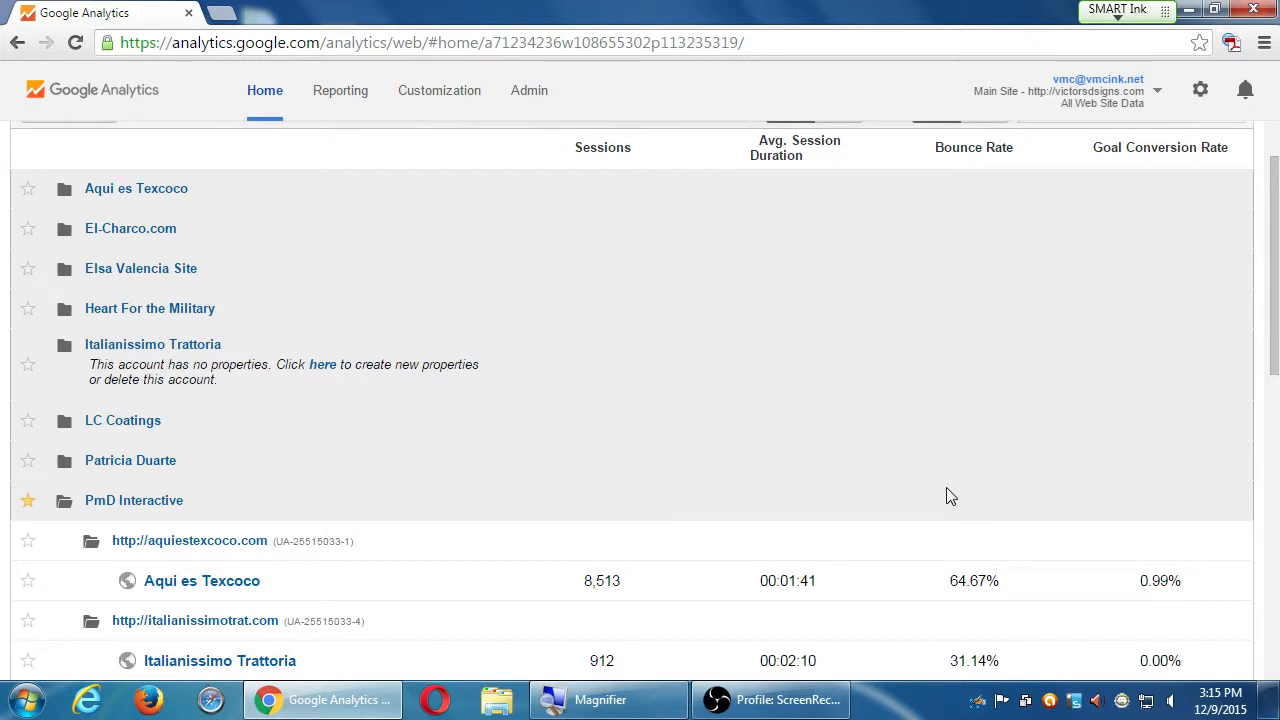
mouse_move(890, 680)
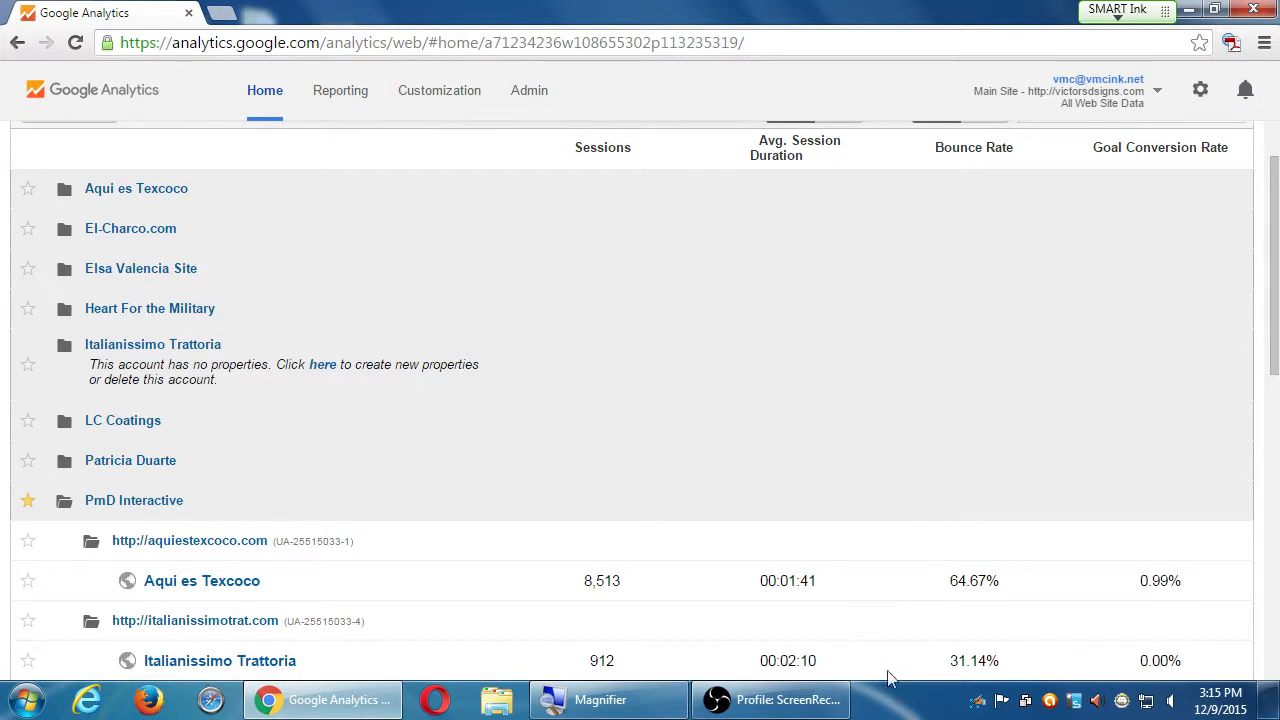
mouse_move(1020, 662)
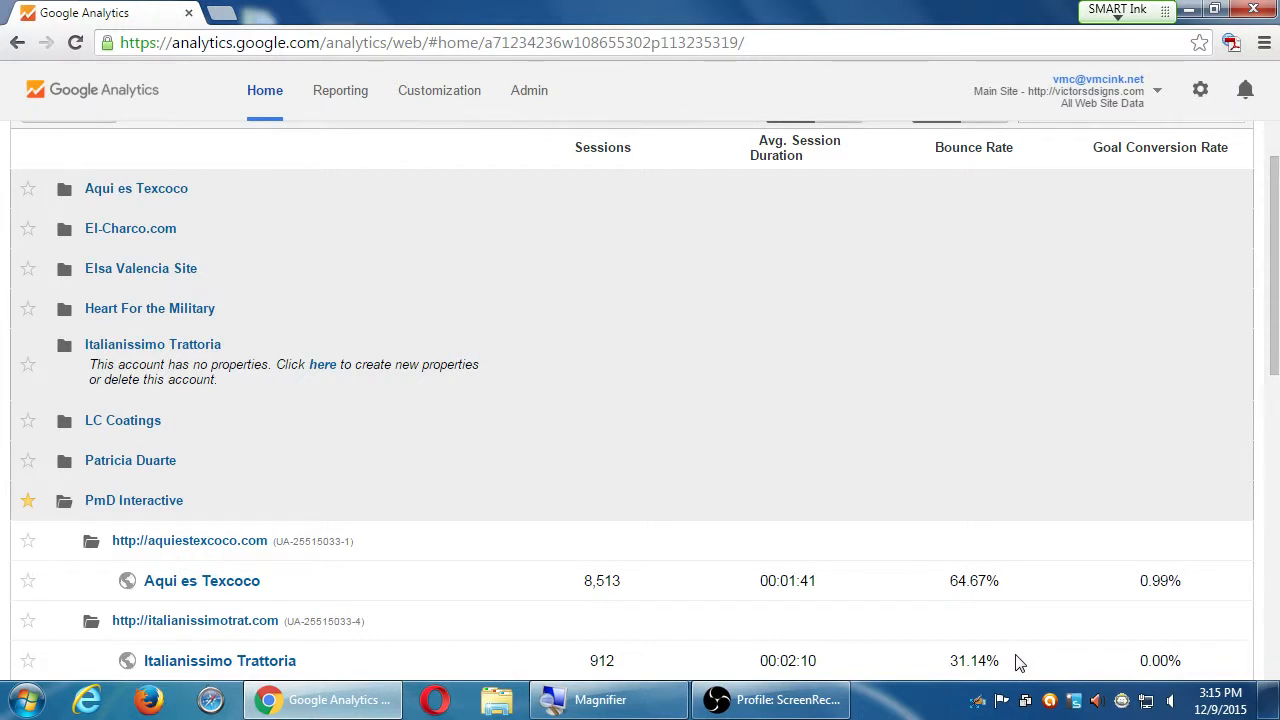
mouse_move(1040, 660)
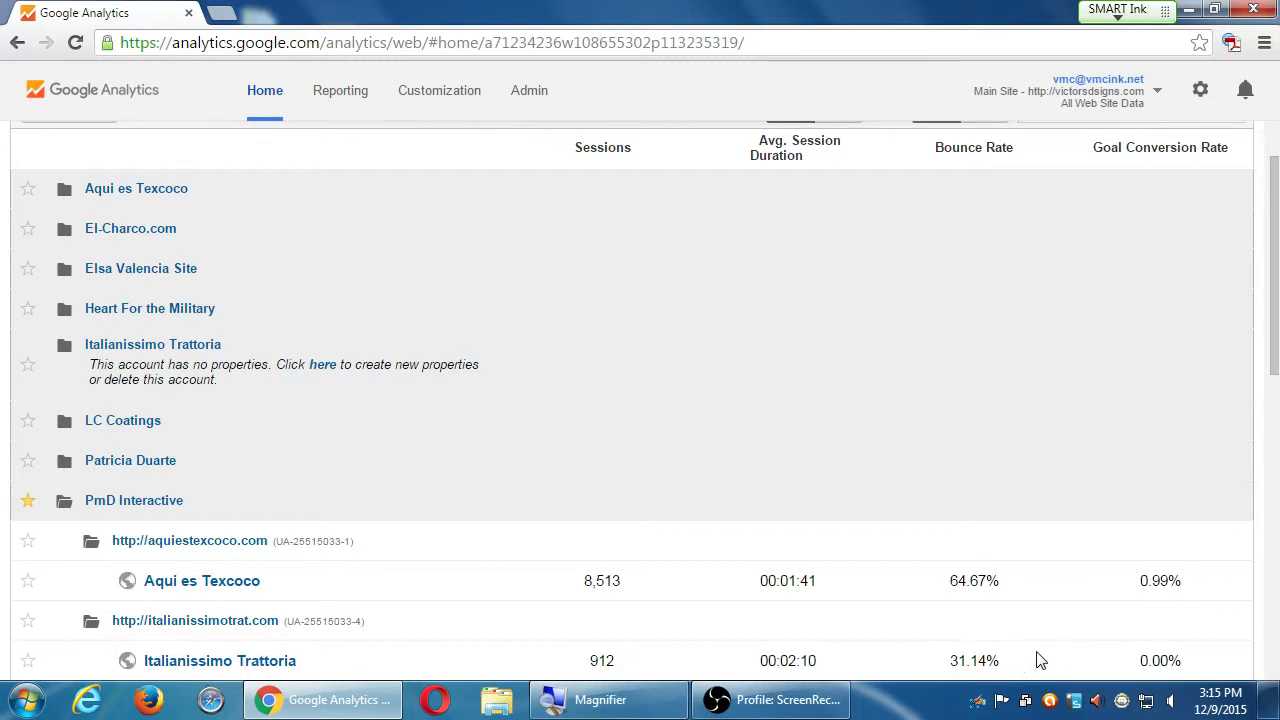
mouse_move(1132, 264)
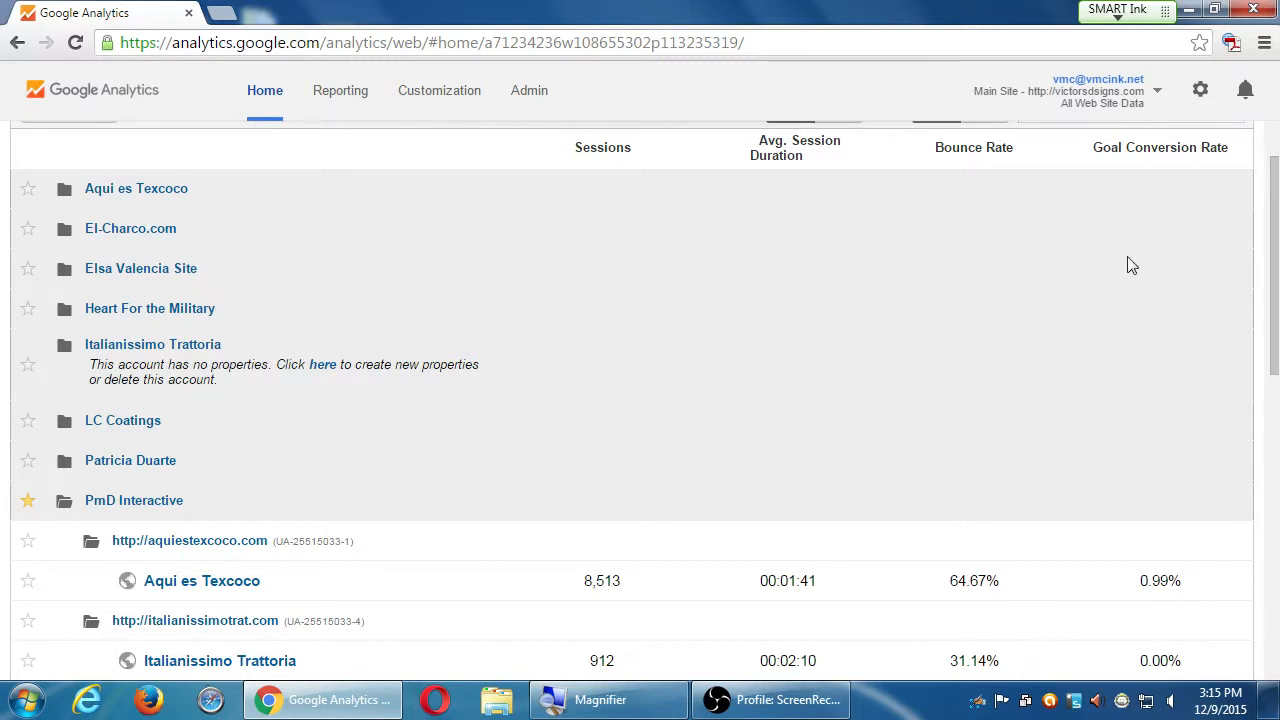
double_click(1144, 148)
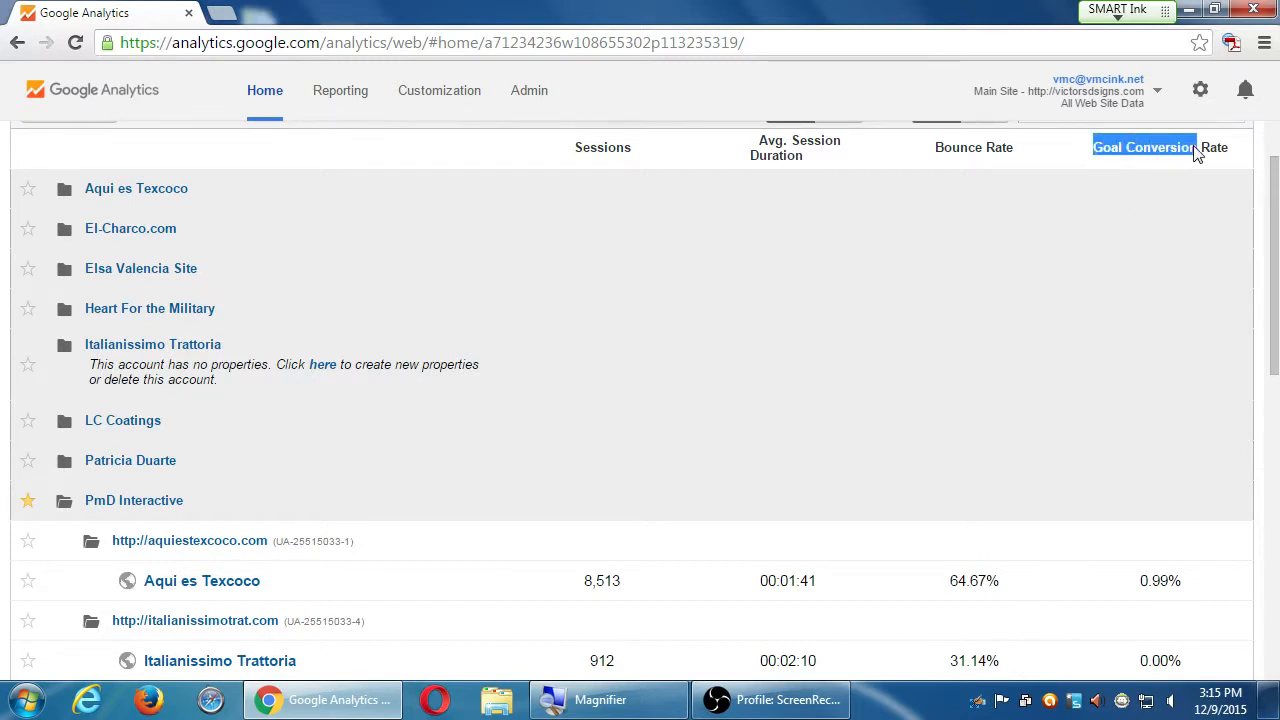
scroll("down", 3)
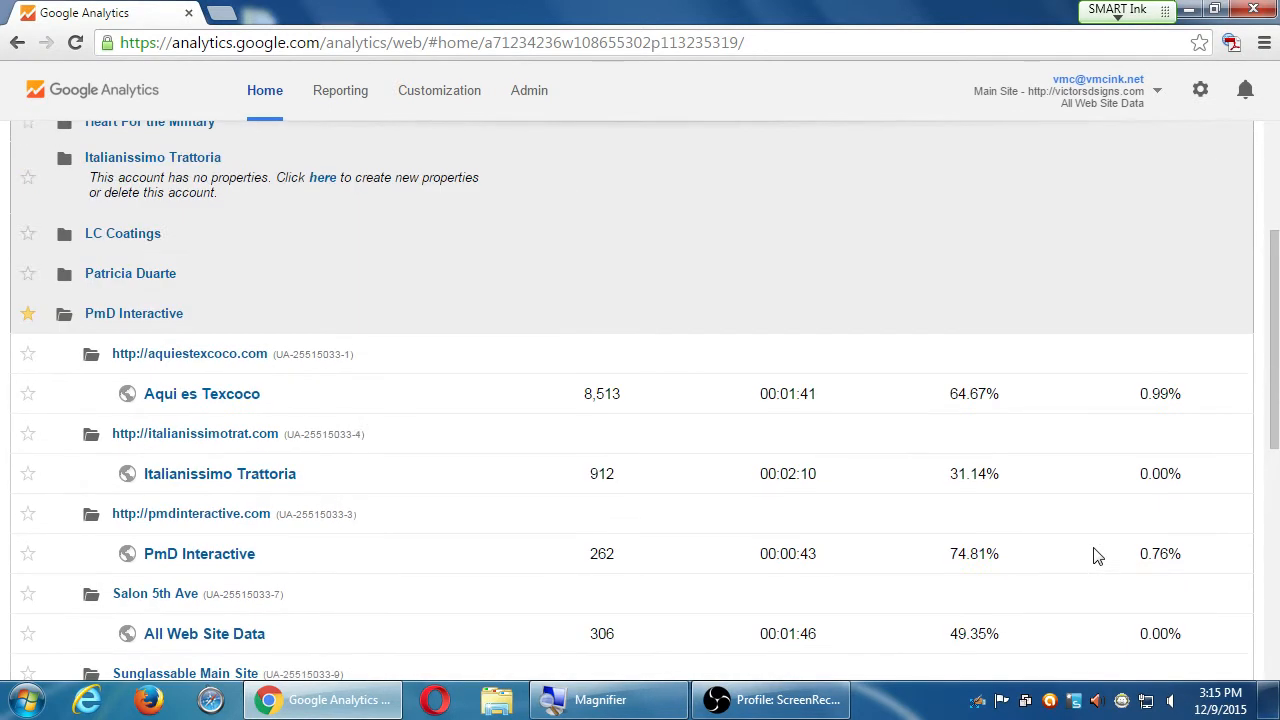
scroll("down", 3)
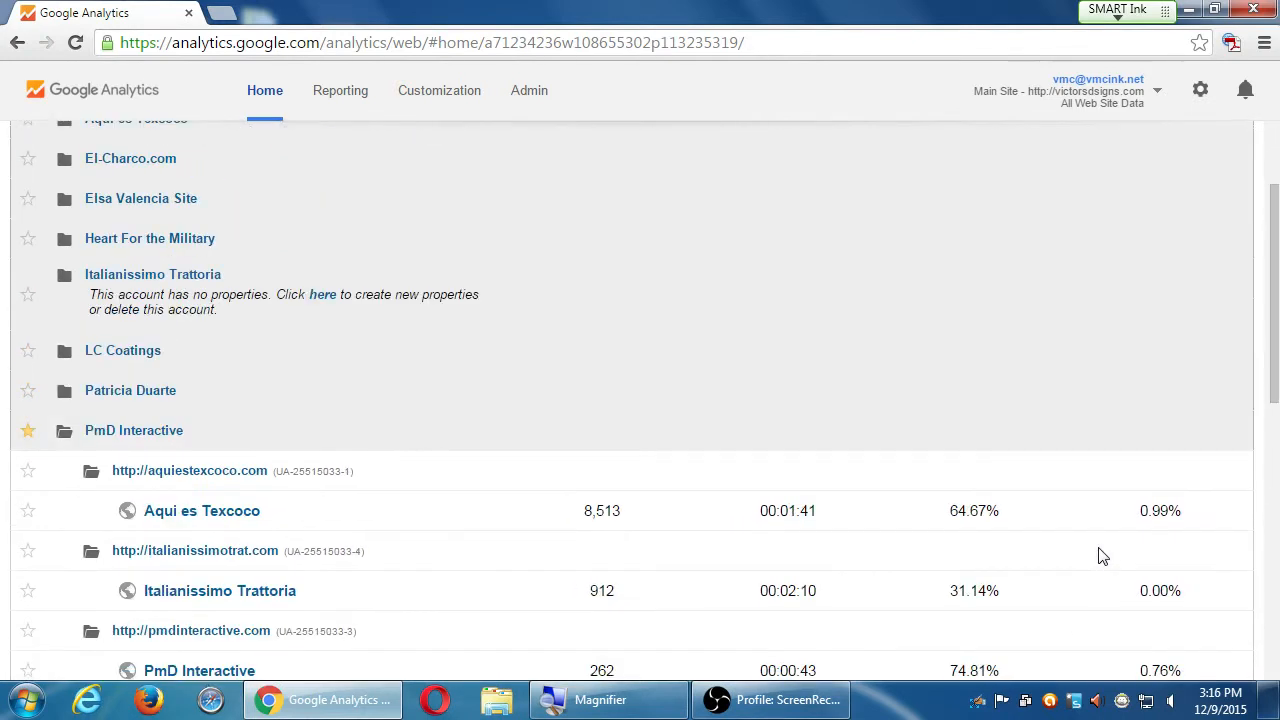
scroll("down", 3)
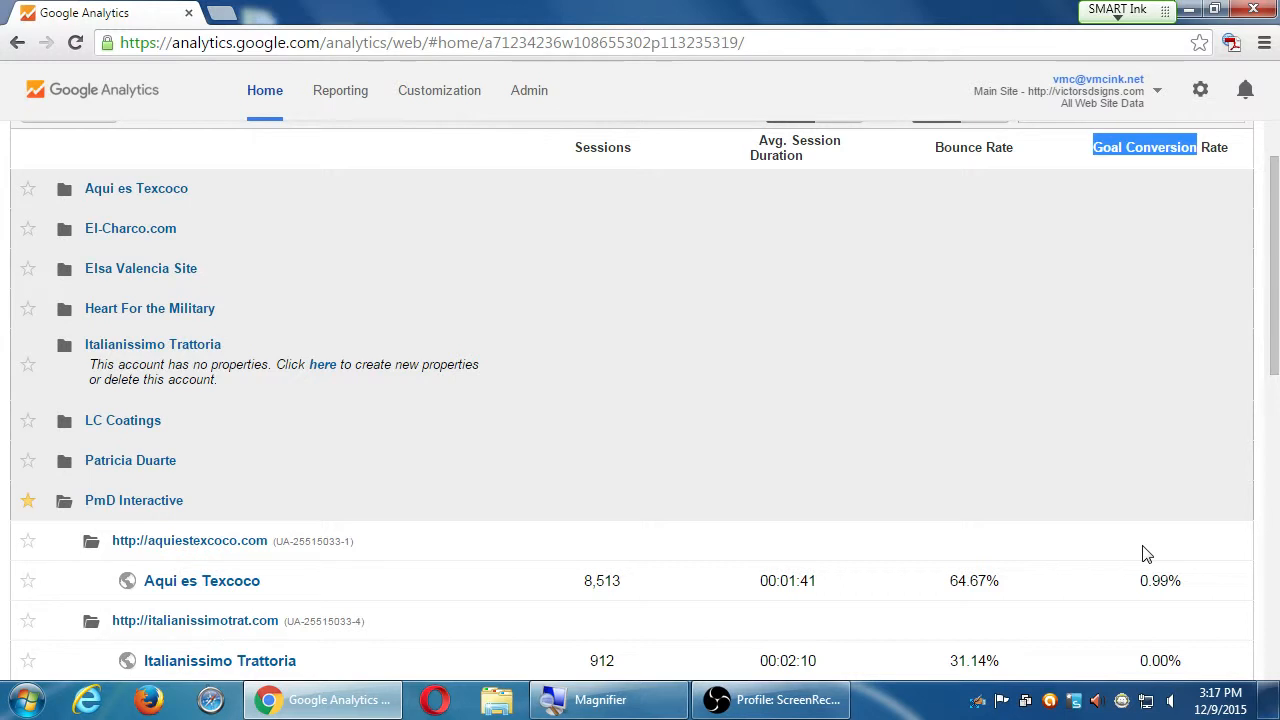
scroll("down", 3)
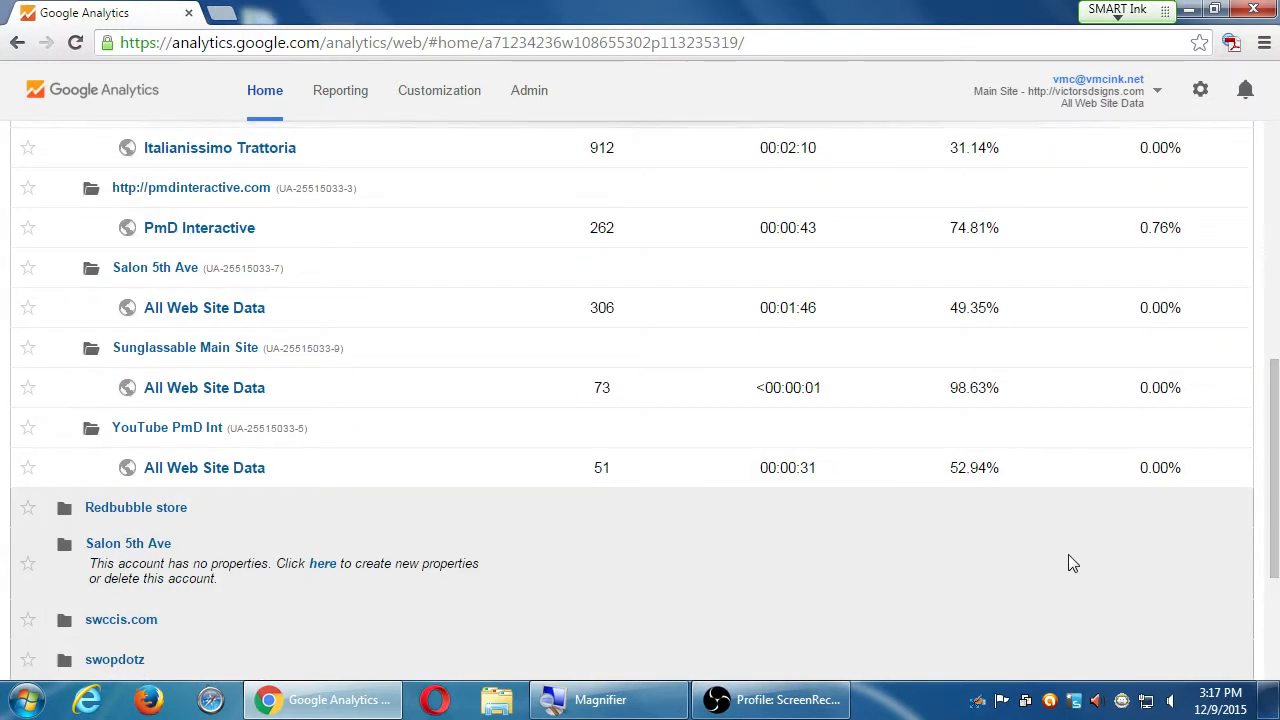
scroll("up", 3)
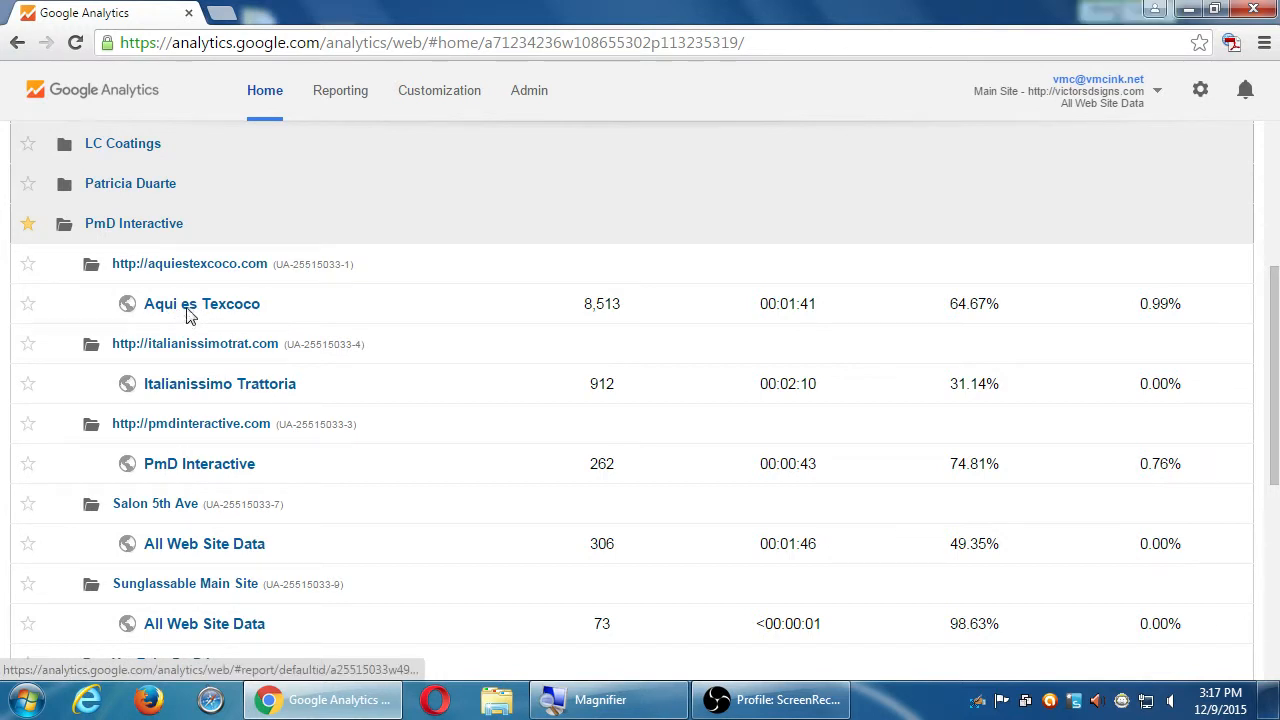
Open the Aqui es Texcoco view's Audience Overview report
left_click(202, 304)
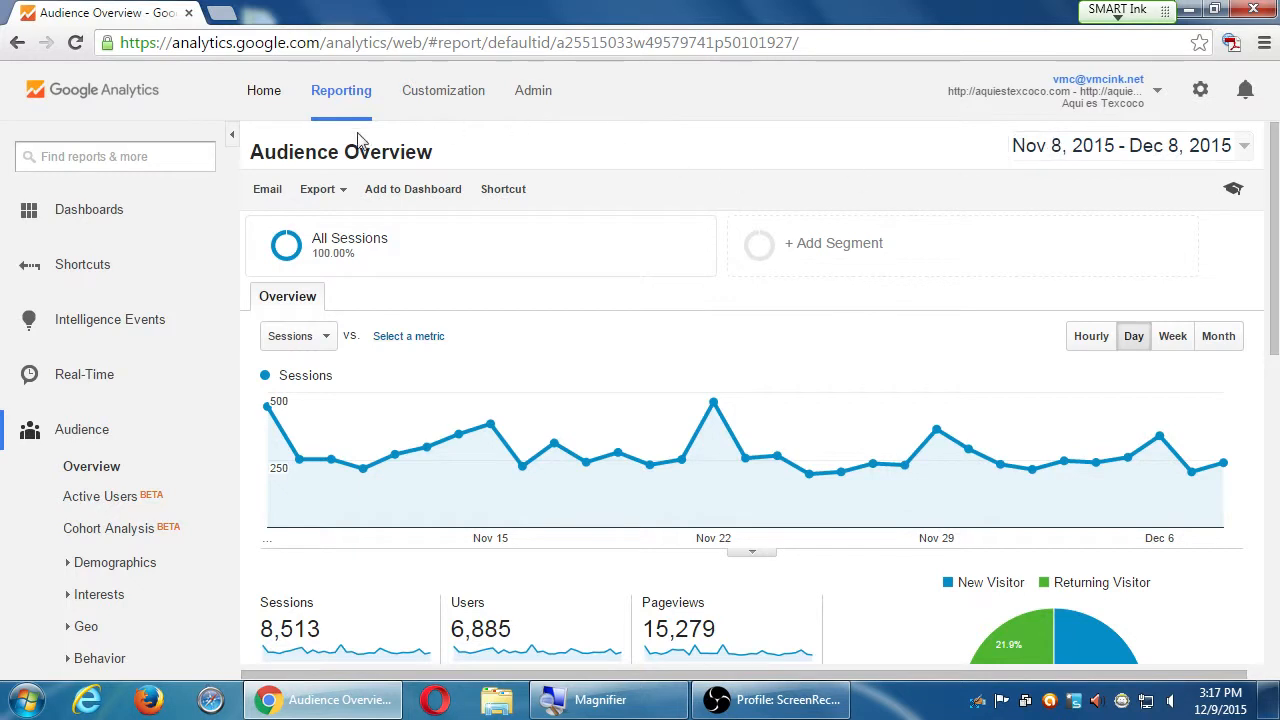
left_click(80, 428)
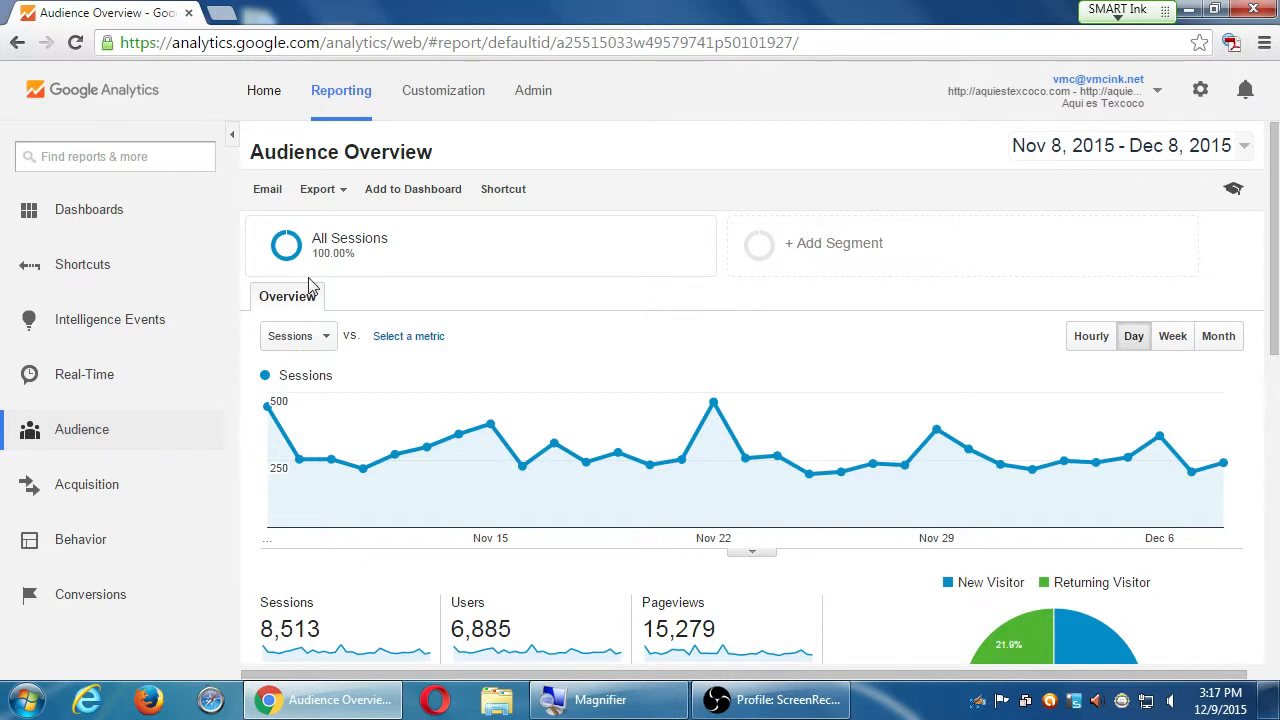
View the Real-Time Overview with its top locations, then head to the Audience reports
left_click(84, 374)
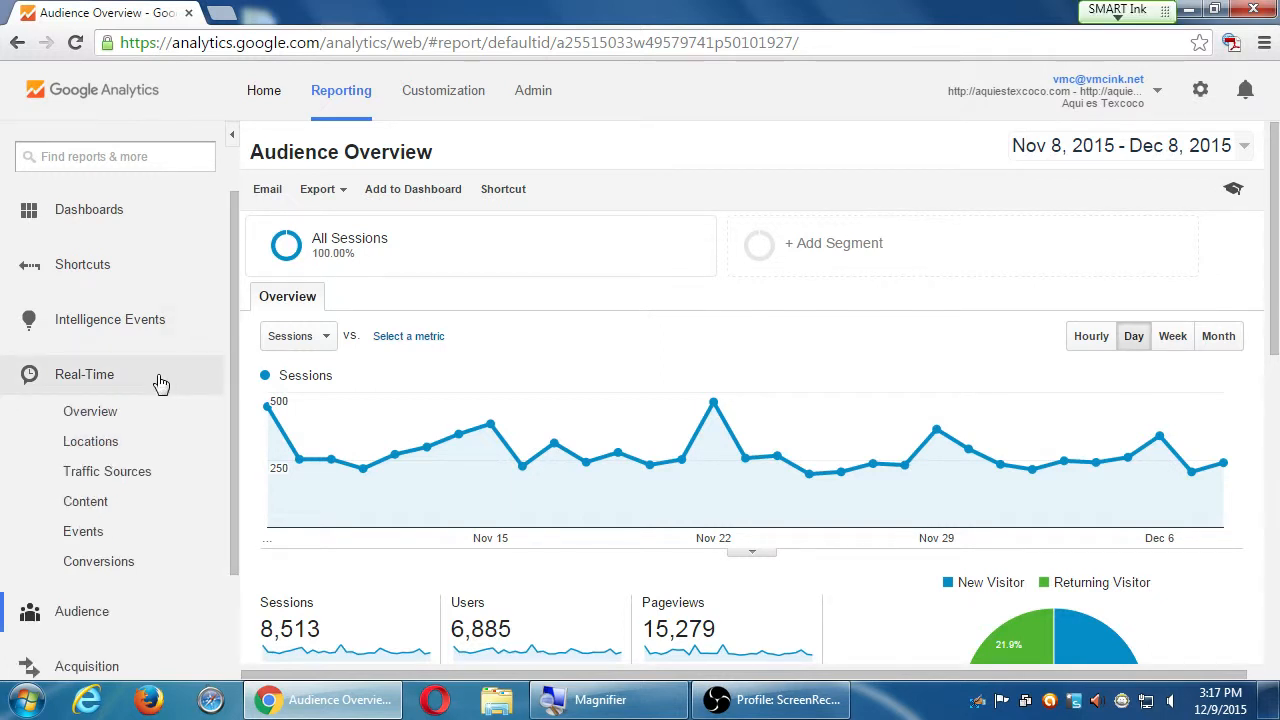
left_click(90, 412)
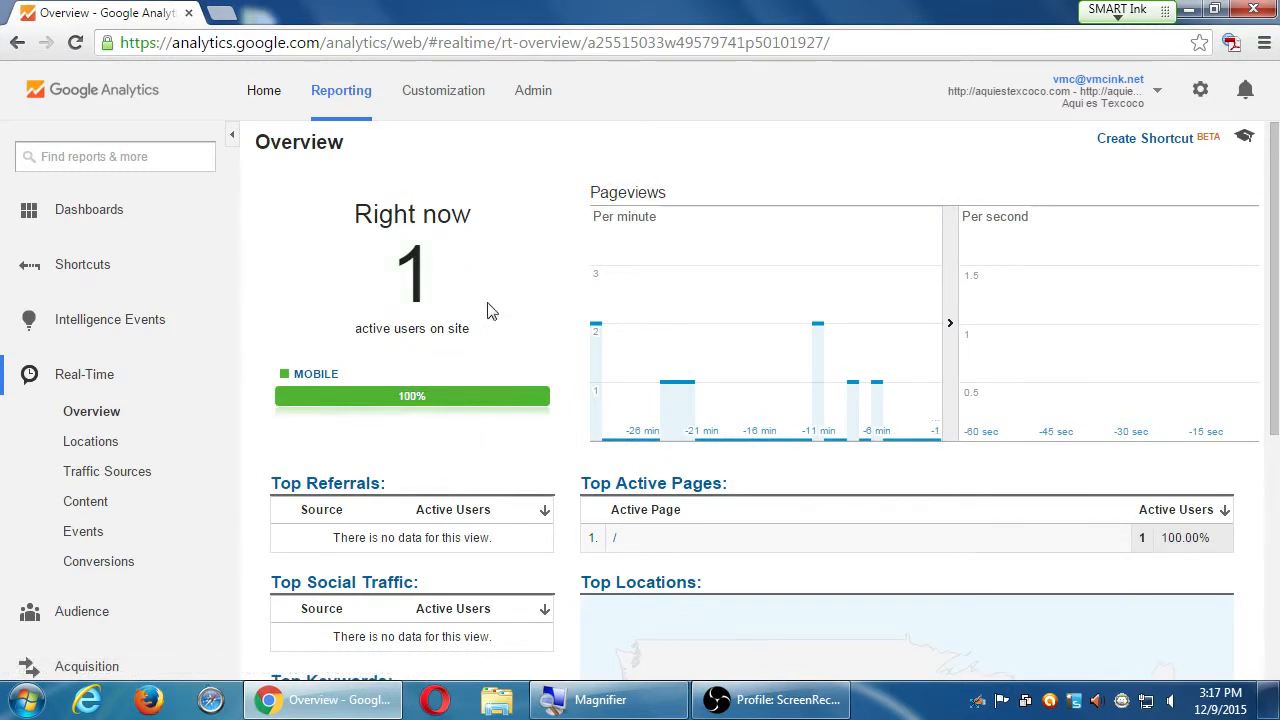
mouse_move(600, 376)
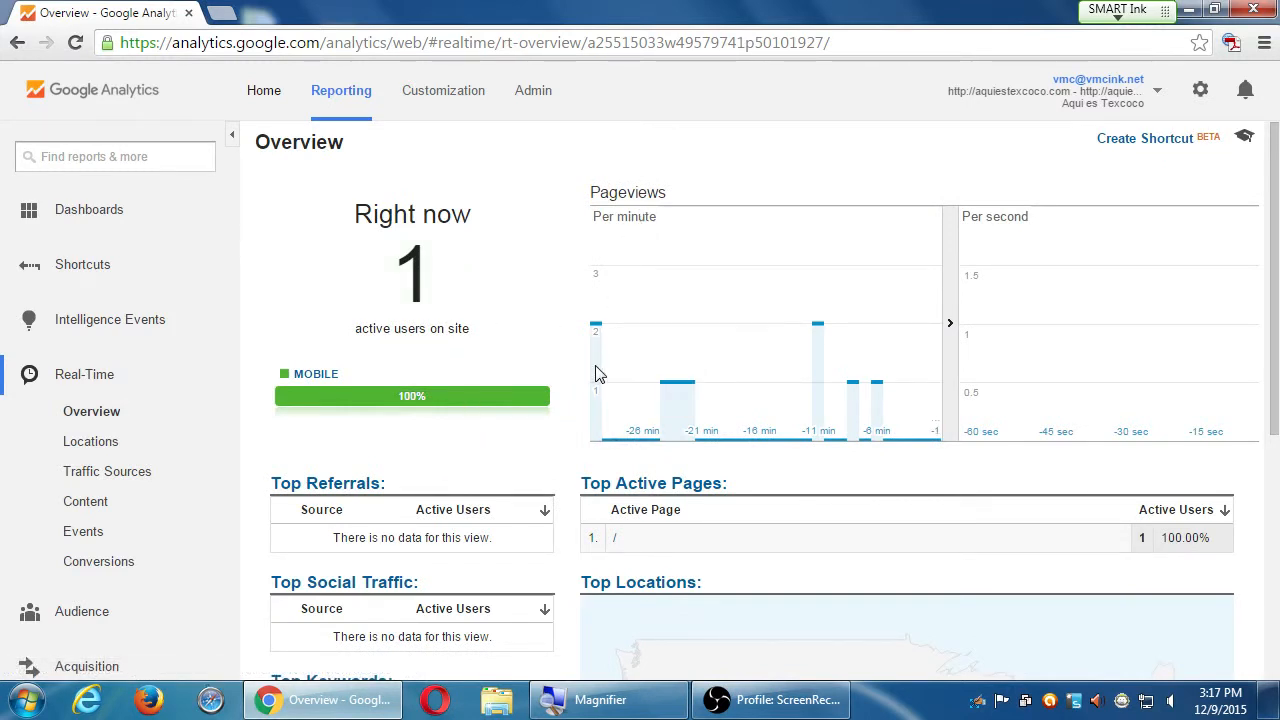
mouse_move(676, 420)
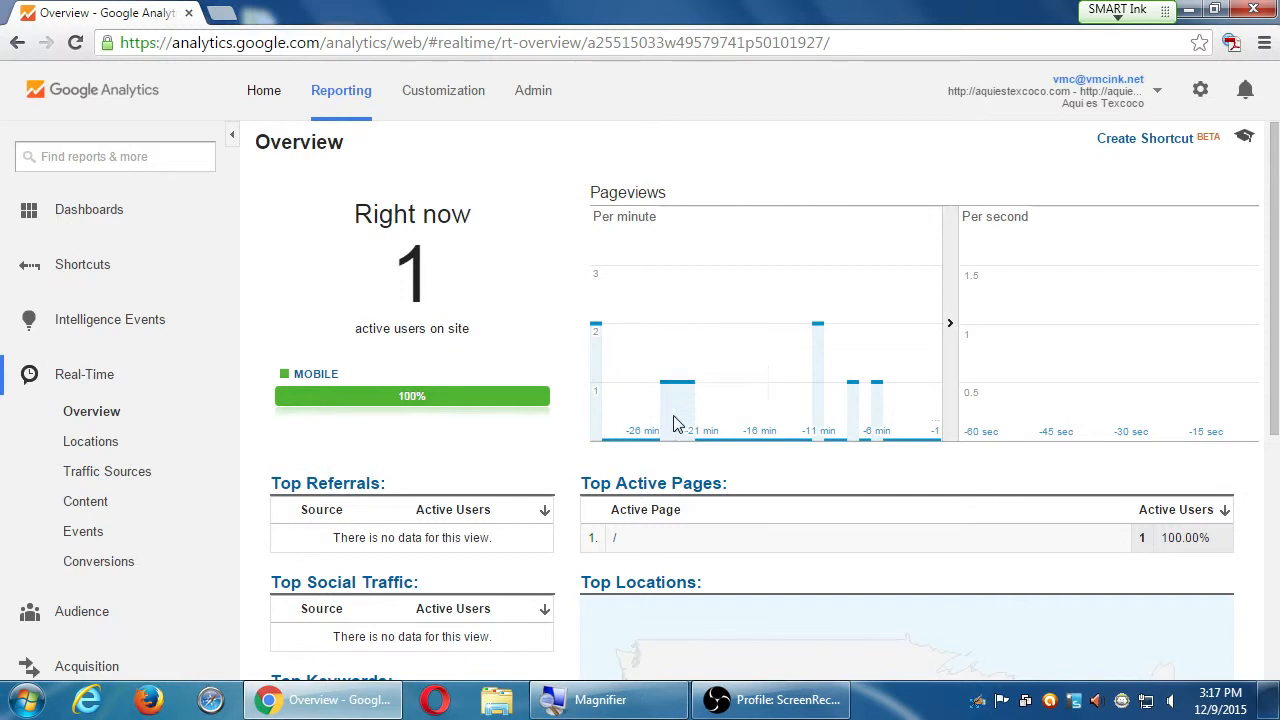
scroll("down", 3)
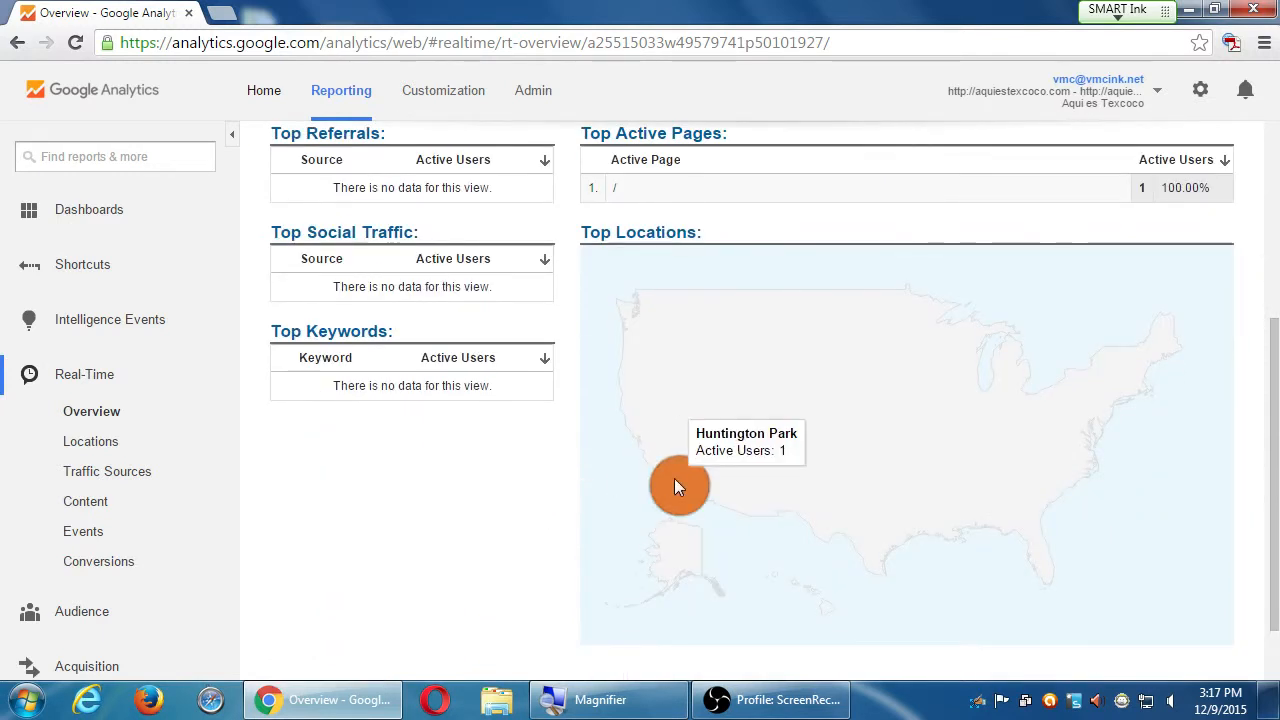
mouse_move(164, 374)
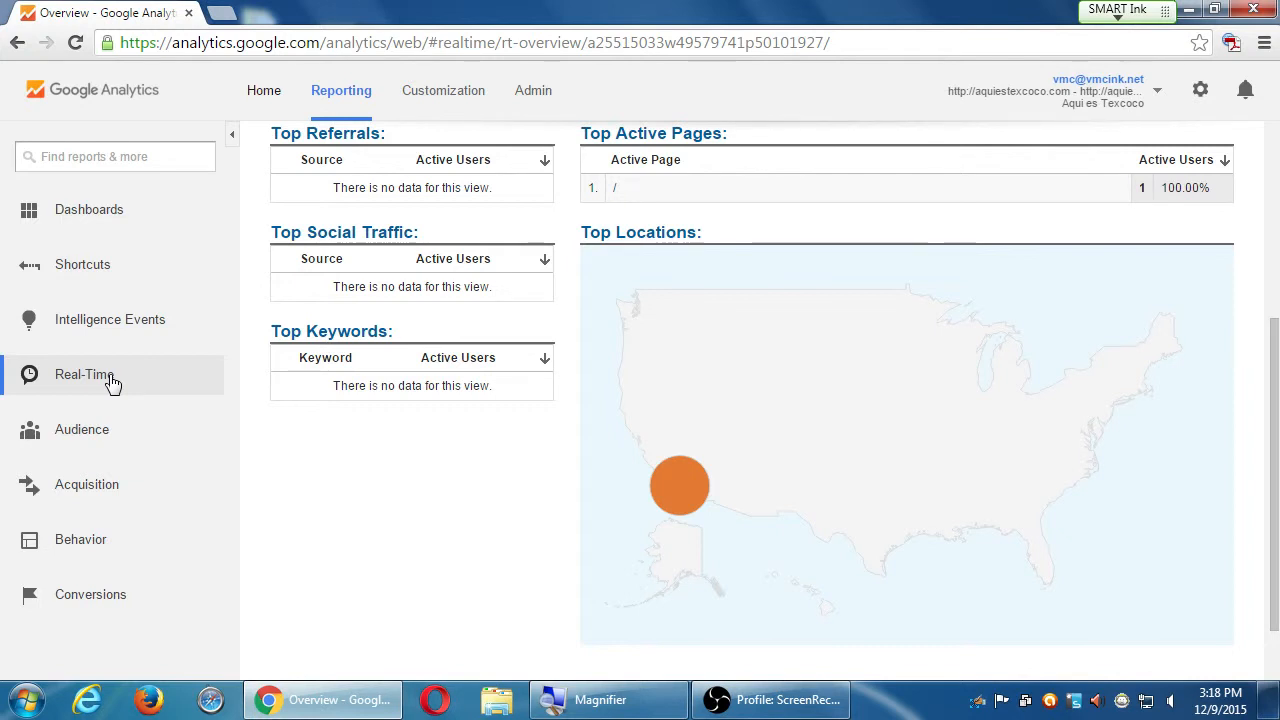
mouse_move(128, 400)
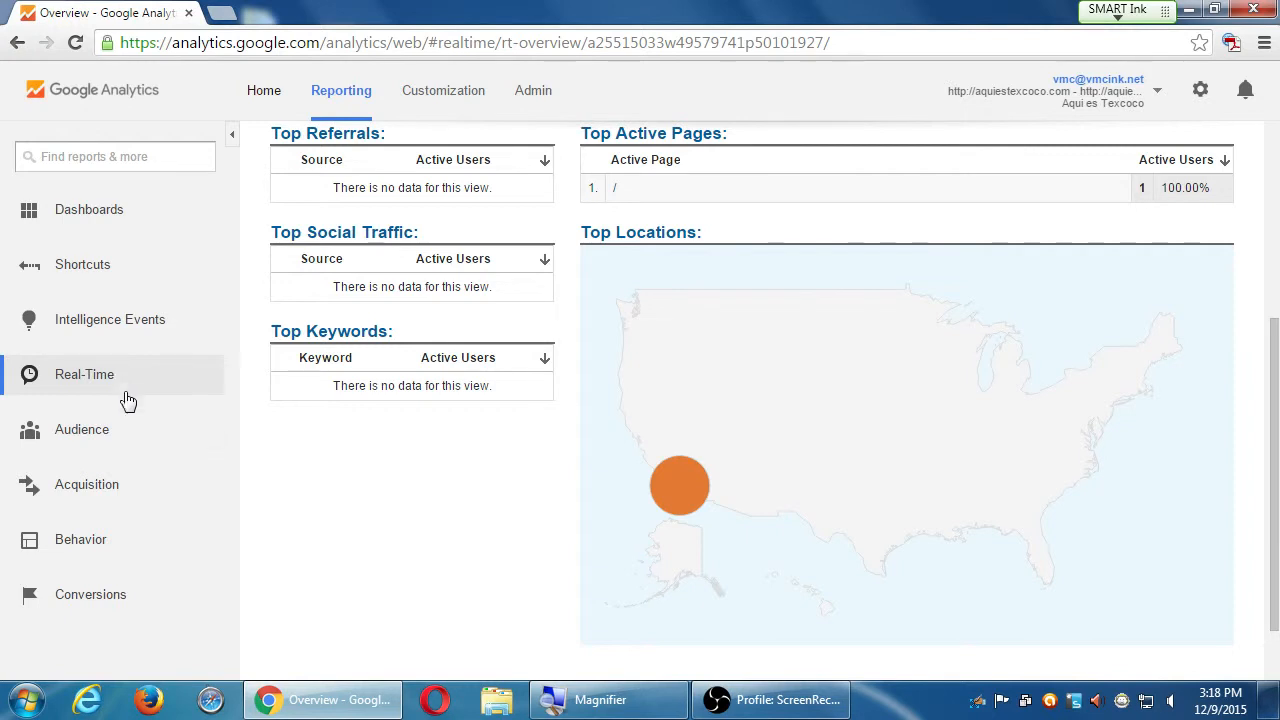
left_click(80, 428)
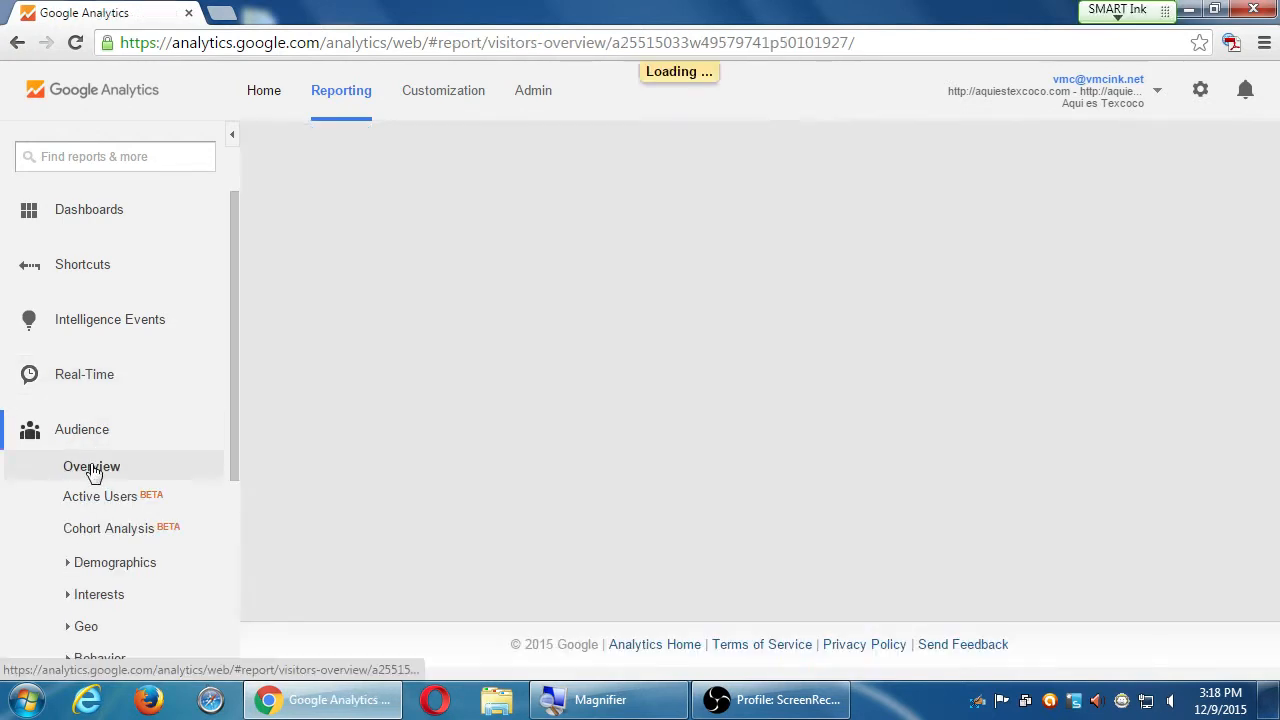
Load the Audience Overview for Nov 8 – Dec 8, 2015 and review its metric summaries and visitor pie chart
left_click(92, 466)
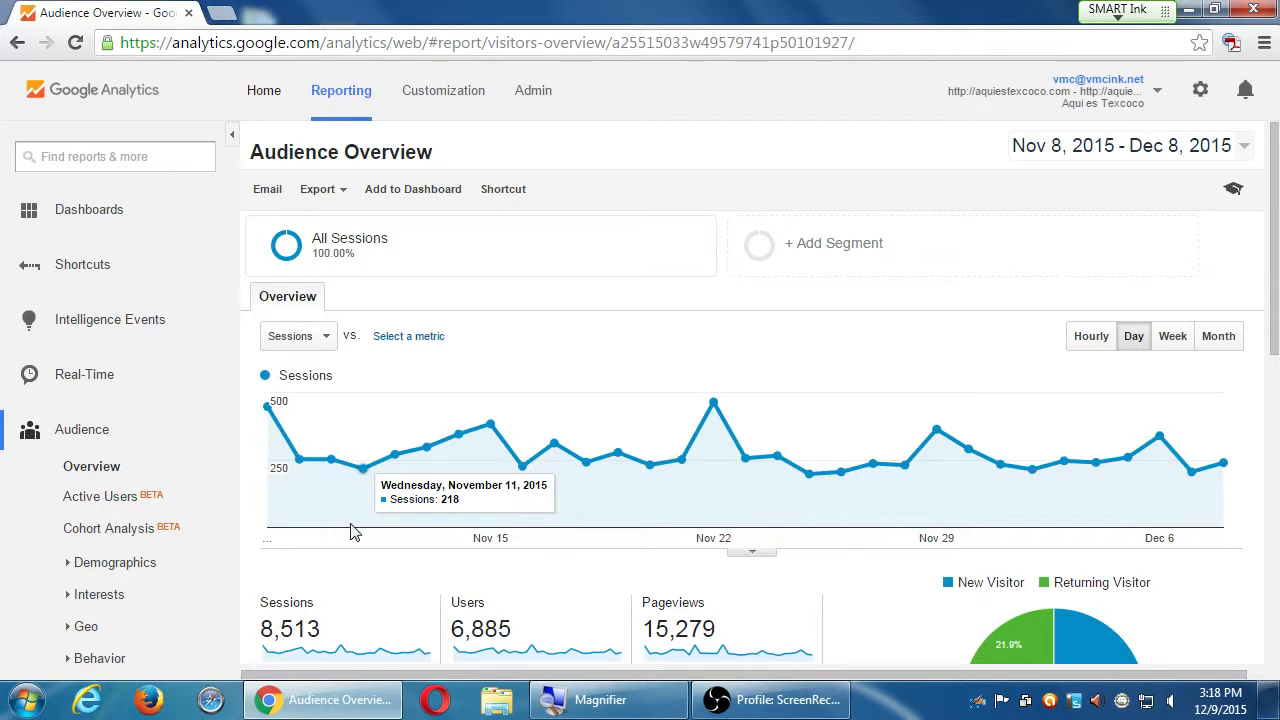
scroll("down", 3)
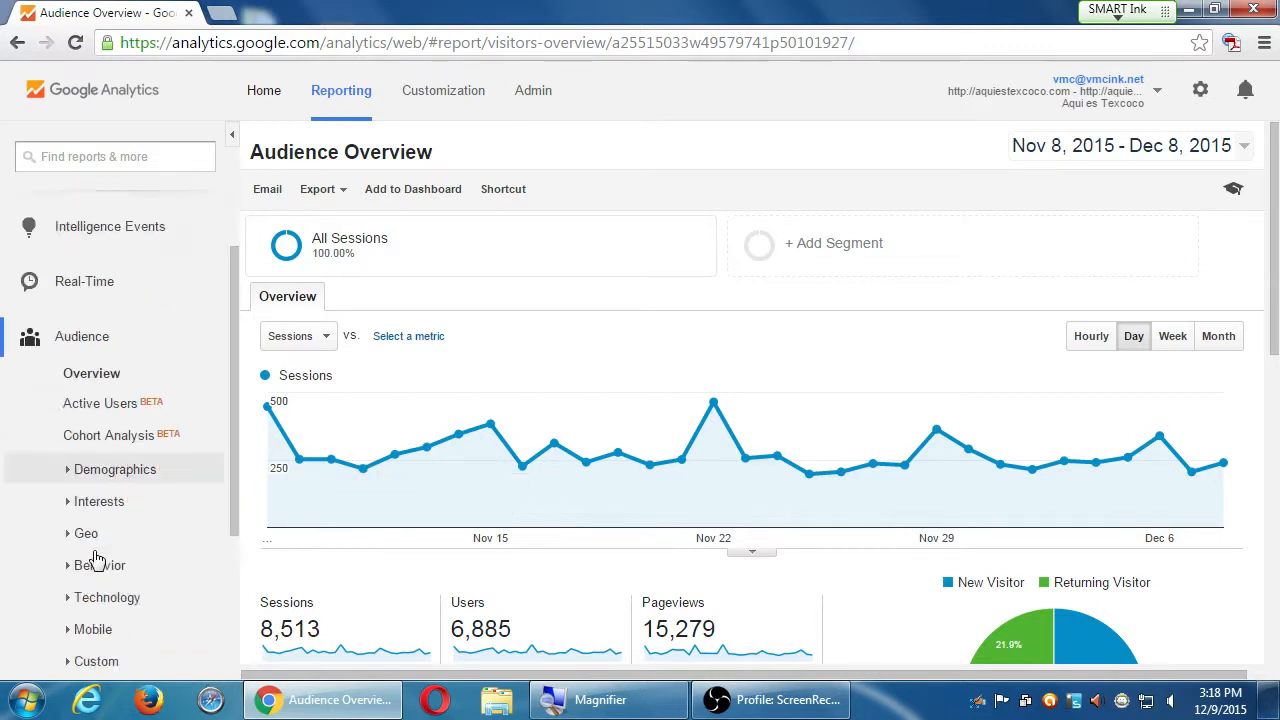
scroll("down", 3)
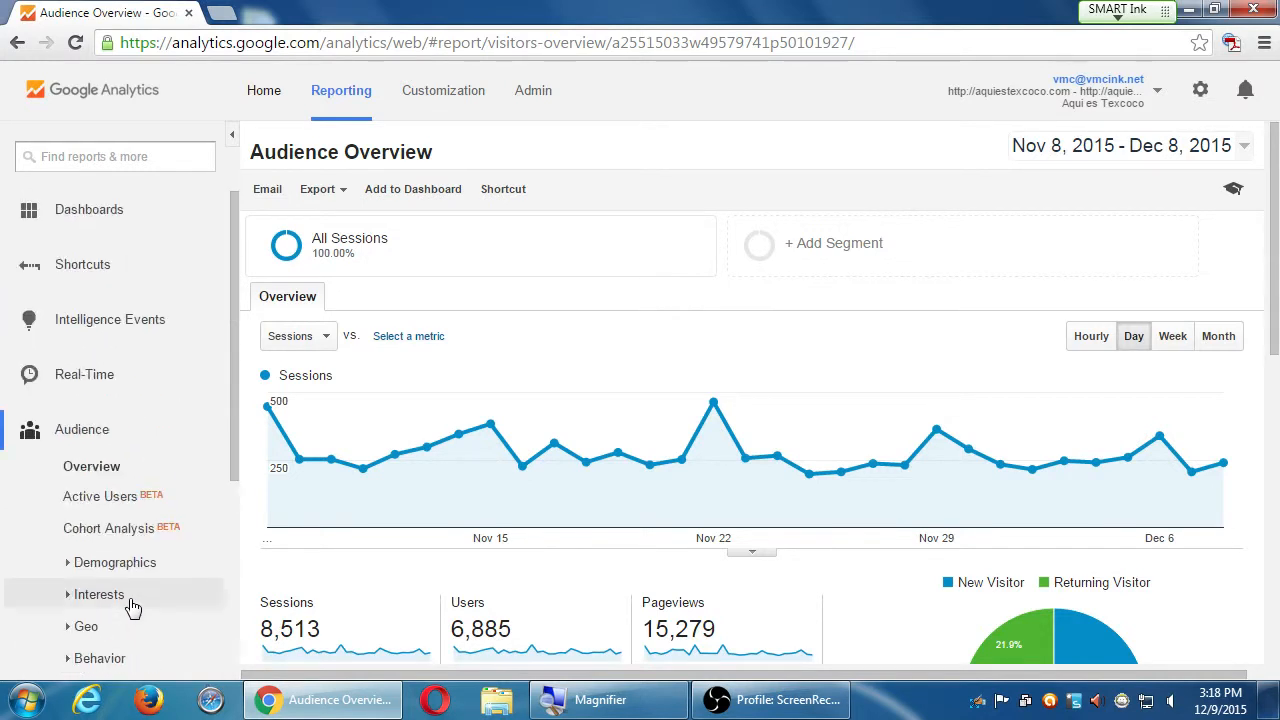
left_click(92, 466)
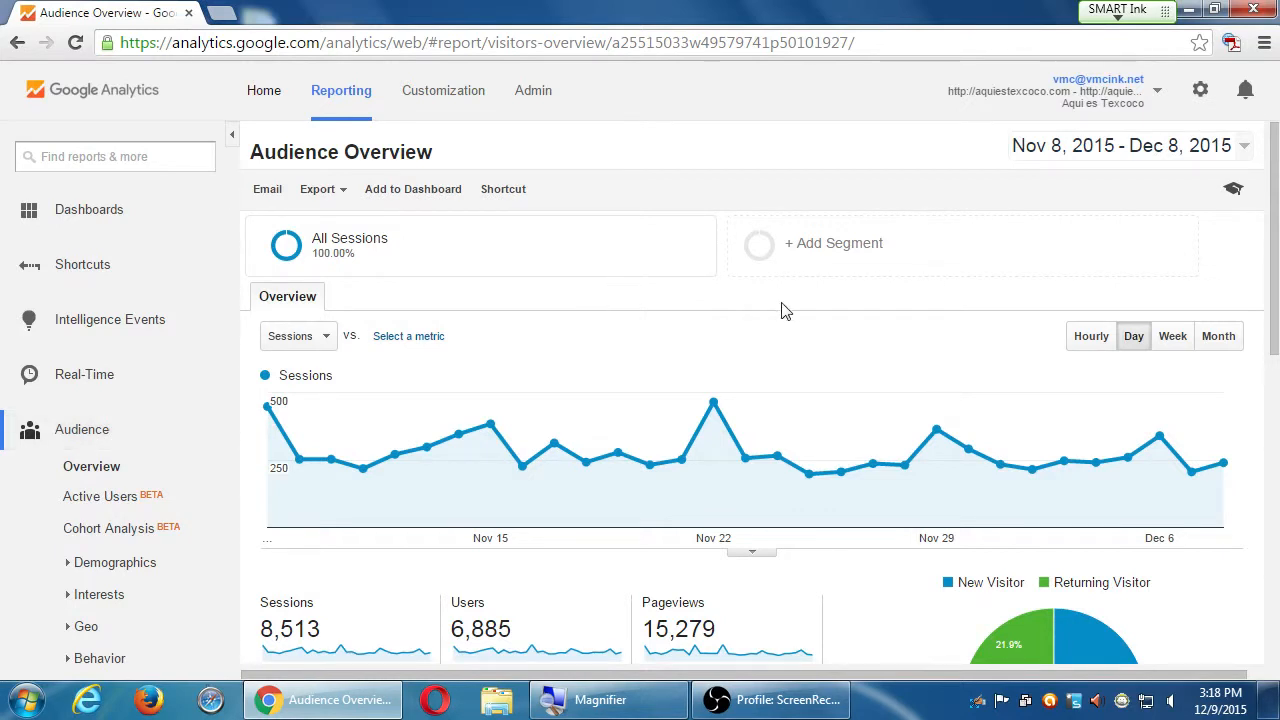
mouse_move(798, 206)
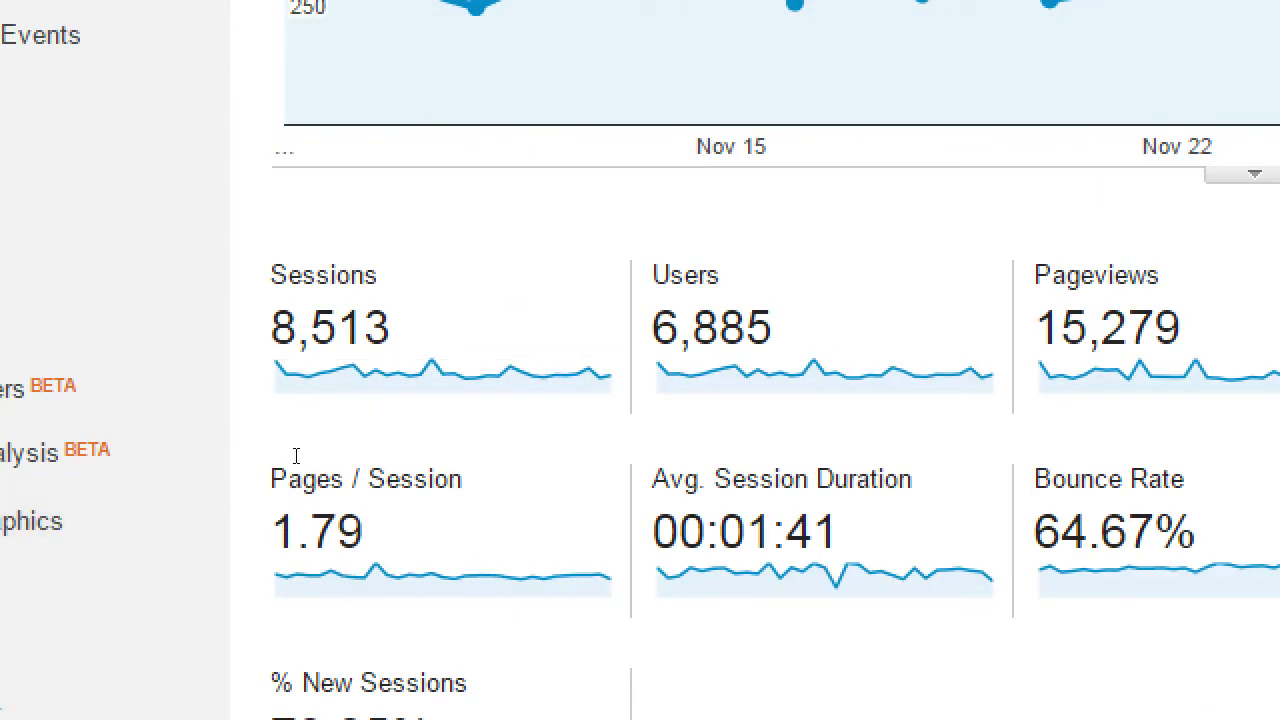
mouse_move(342, 588)
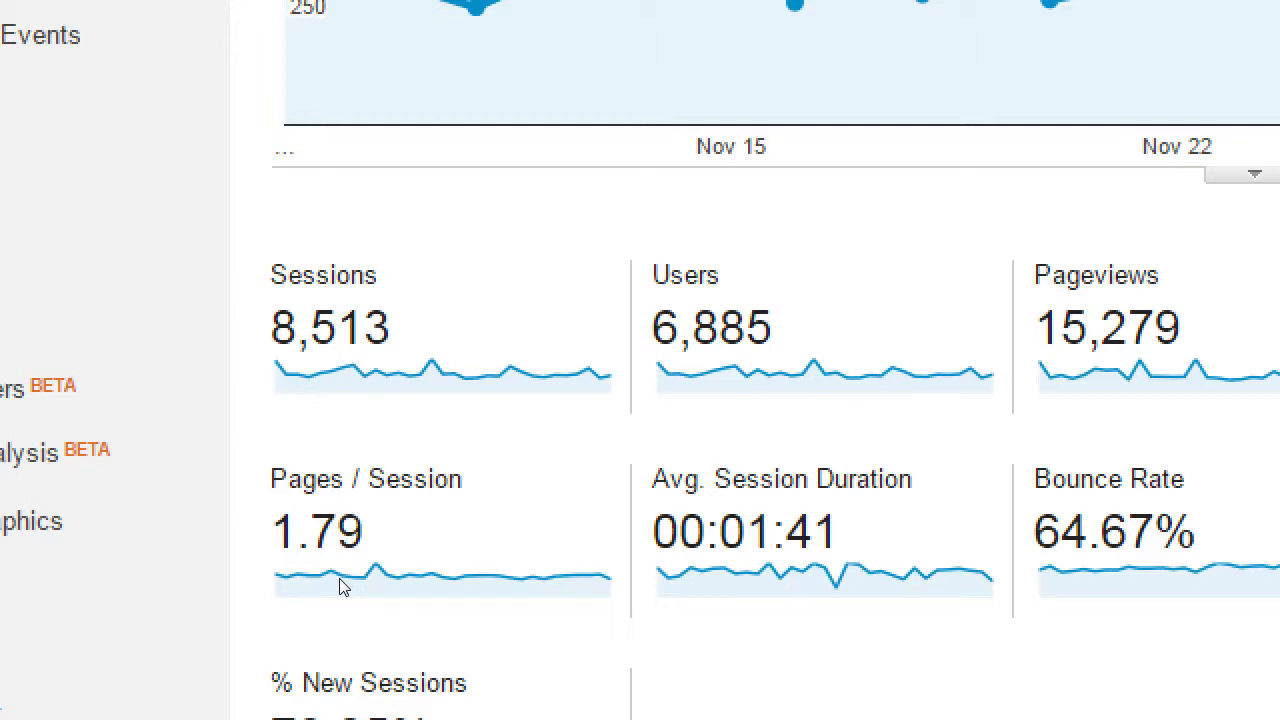
mouse_move(302, 458)
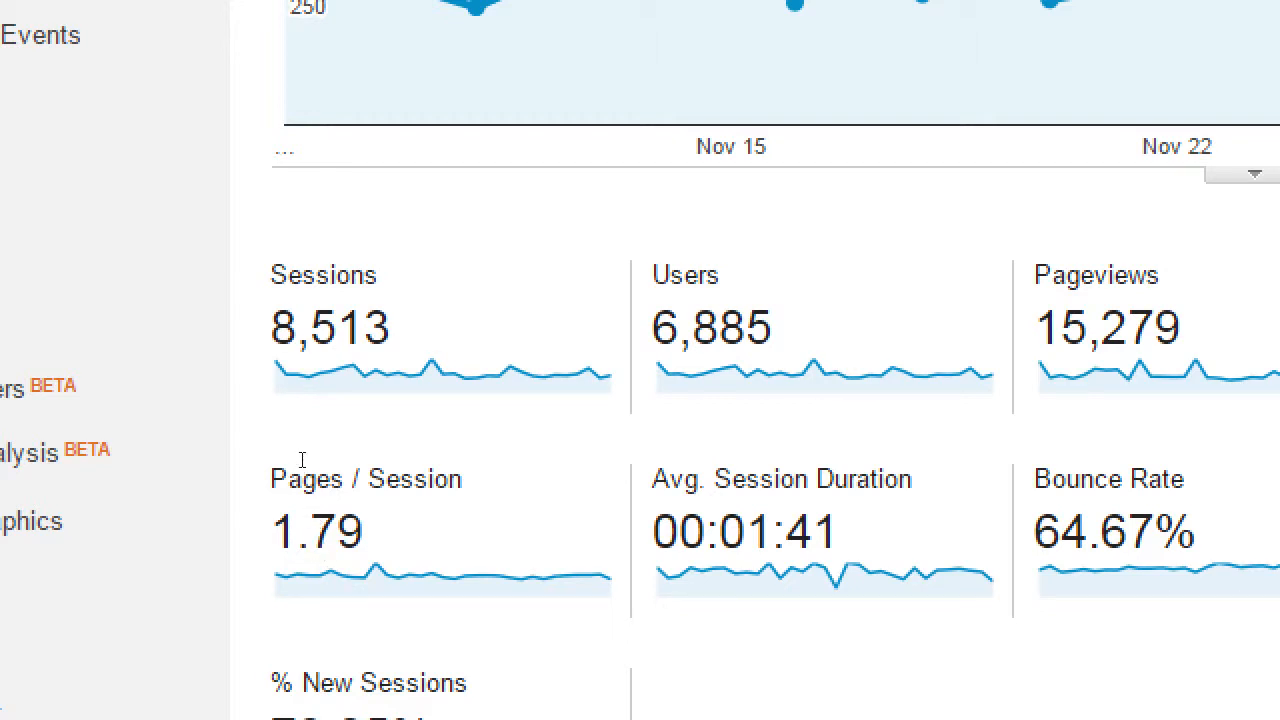
mouse_move(322, 276)
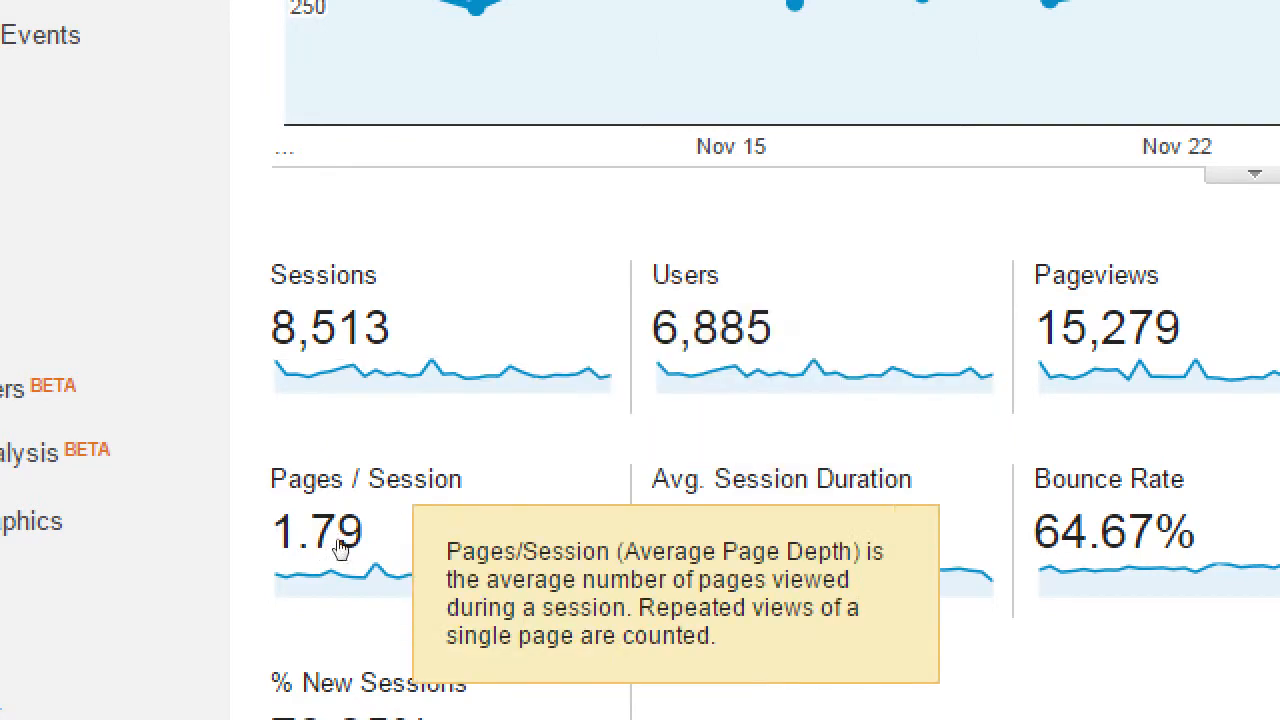
mouse_move(544, 564)
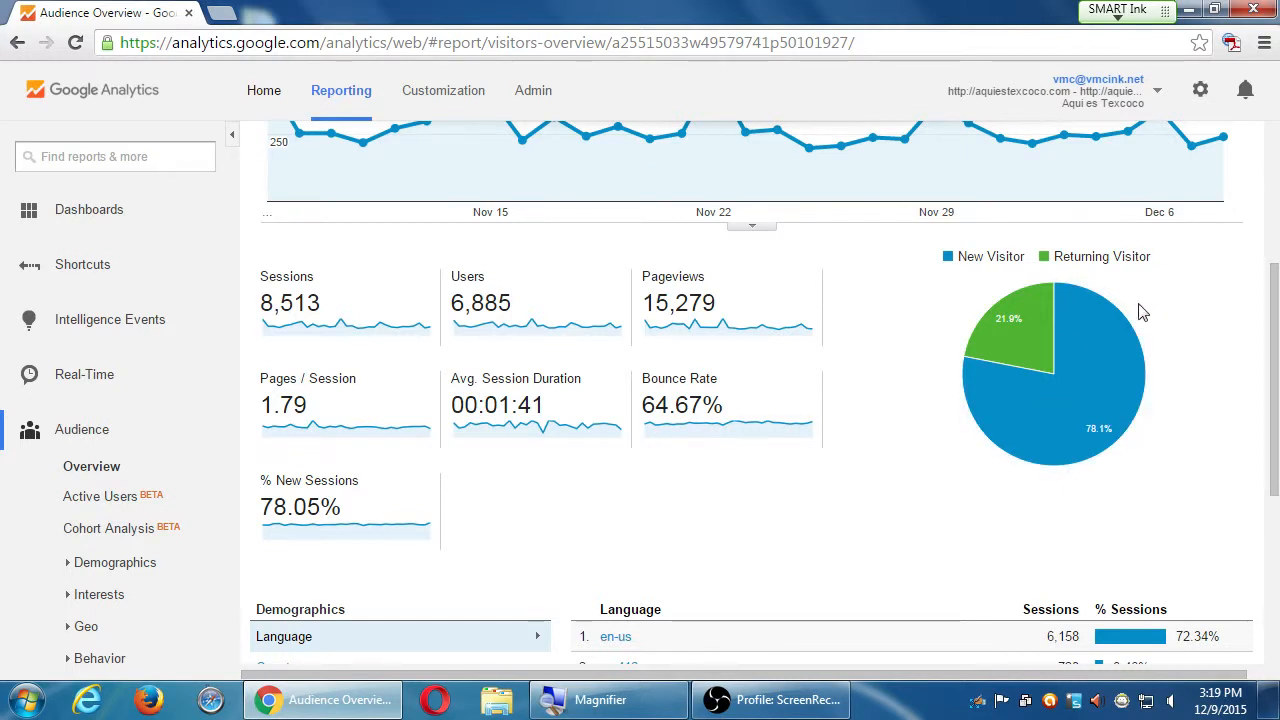
scroll("down", 3)
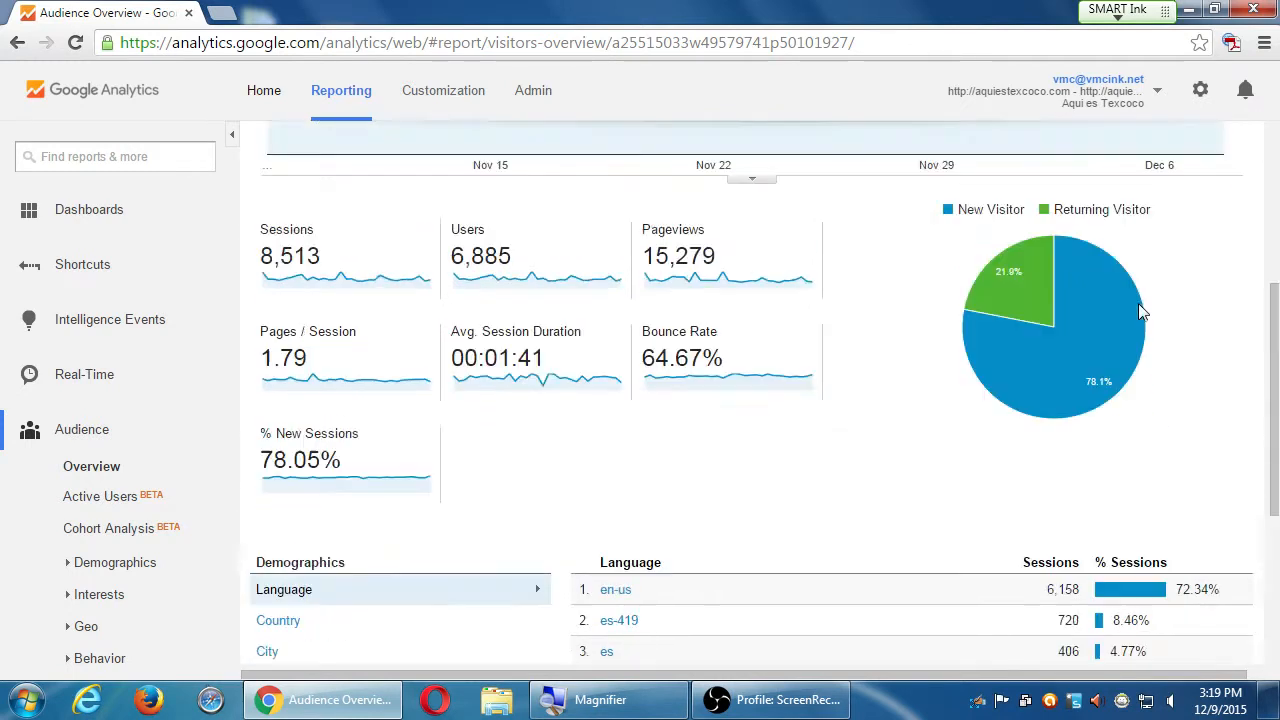
mouse_move(1020, 376)
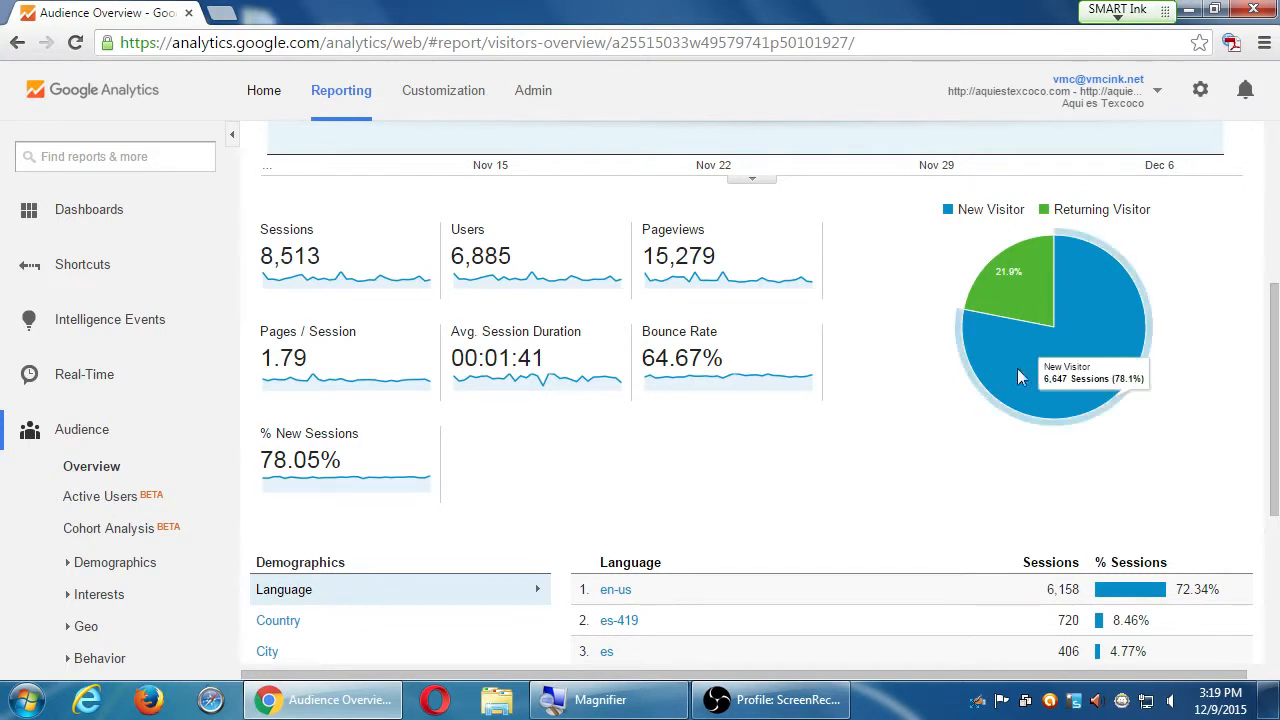
mouse_move(916, 402)
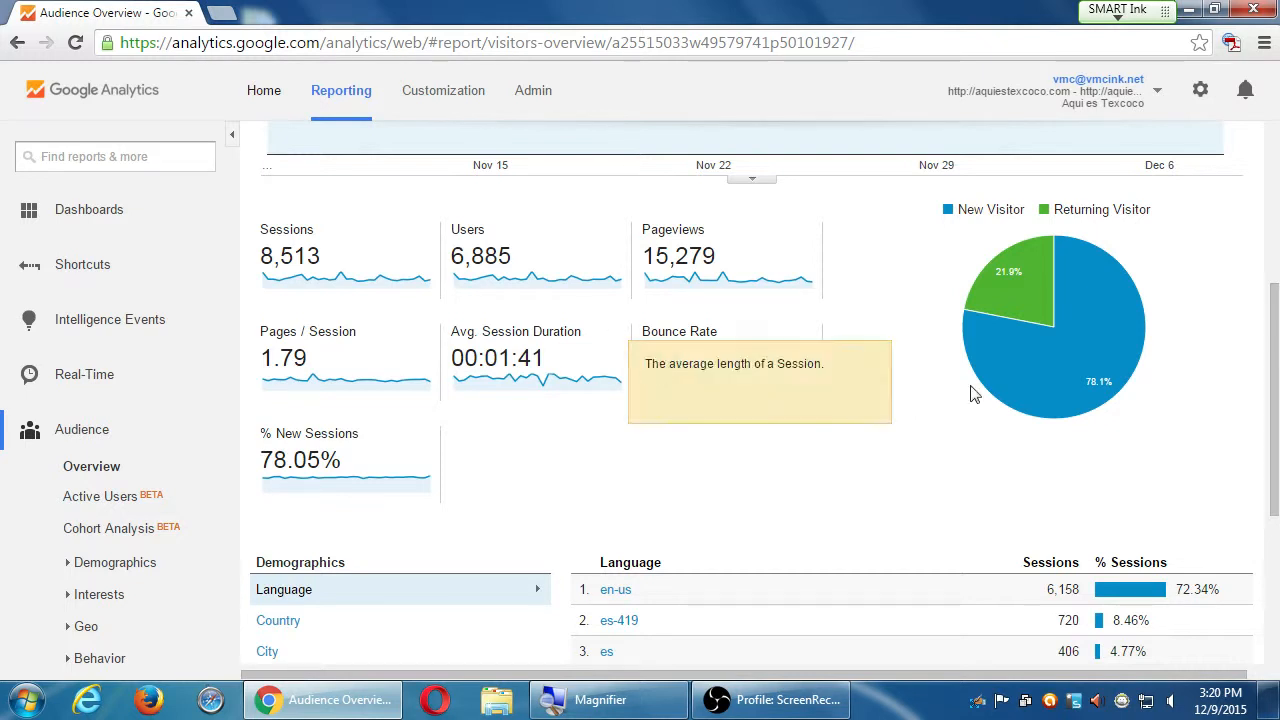
mouse_move(990, 360)
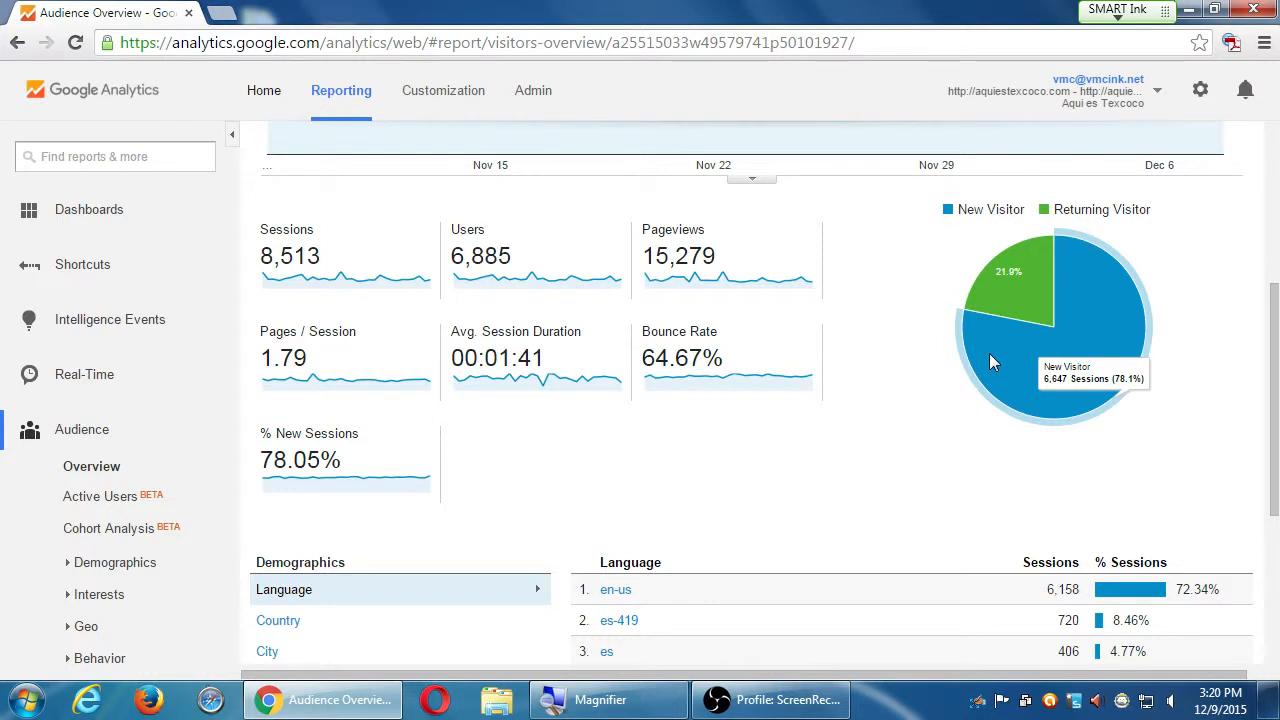
scroll("down", 3)
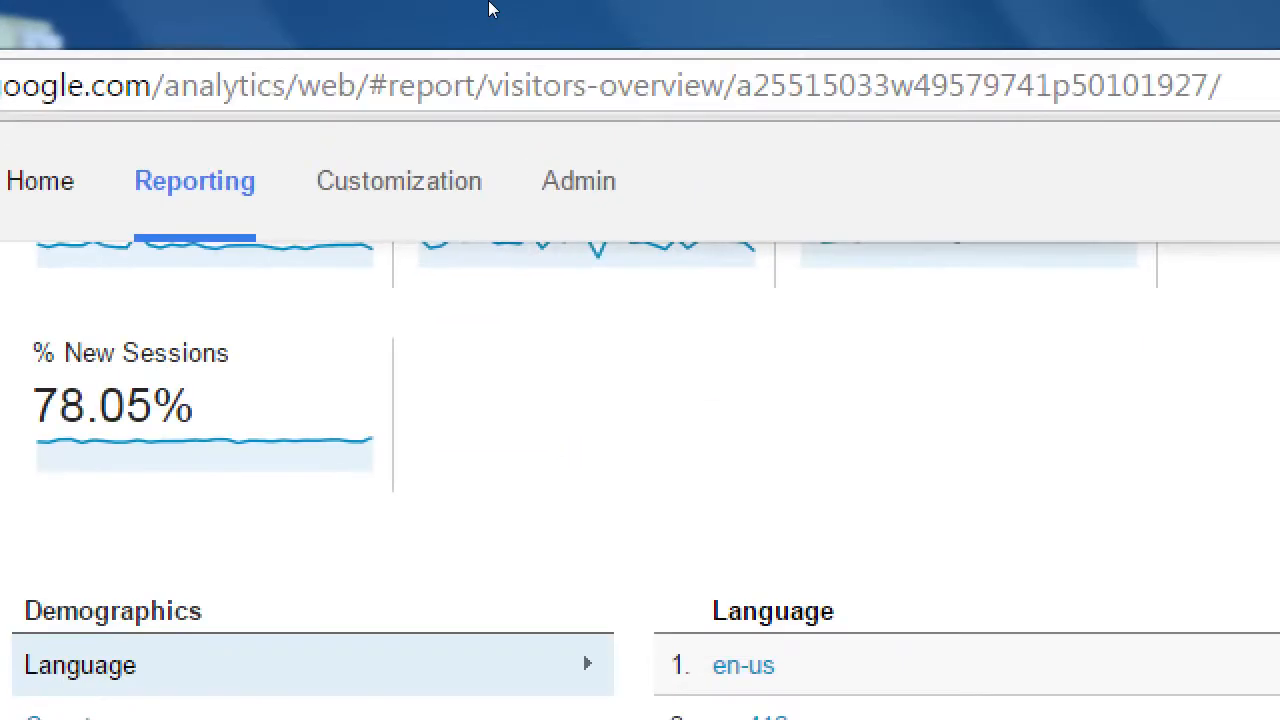
scroll("down", 3)
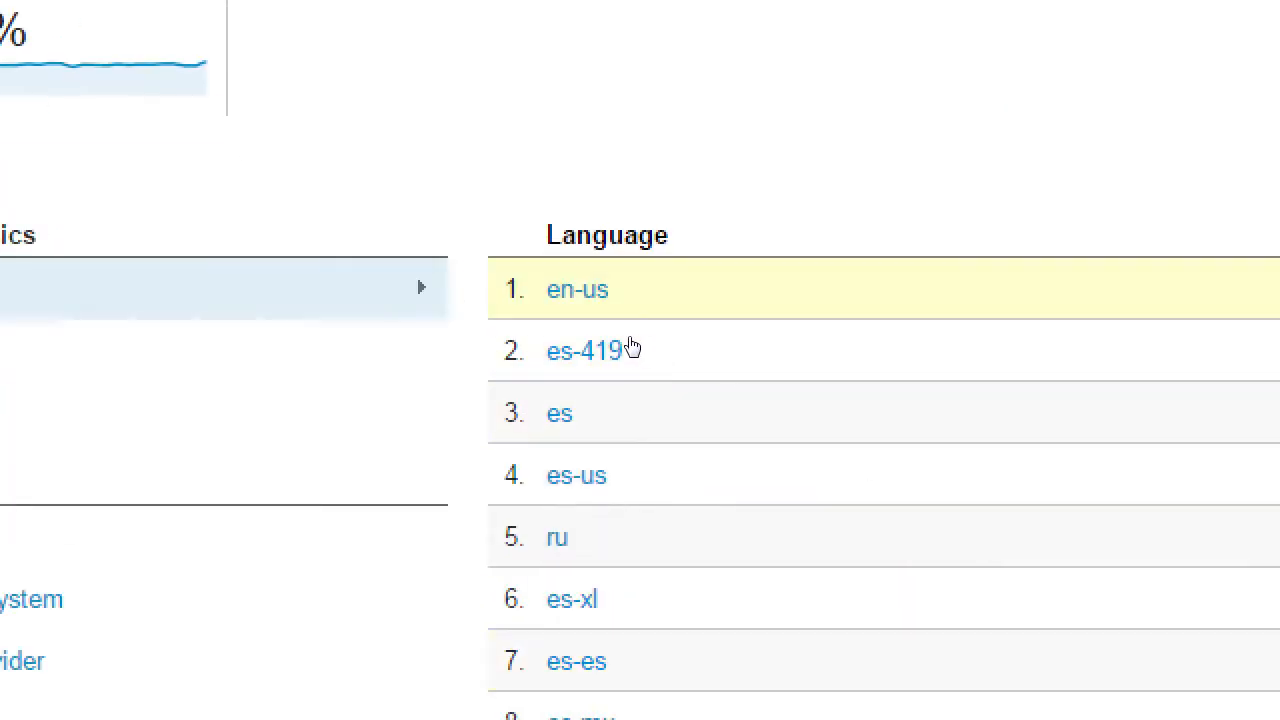
mouse_move(624, 360)
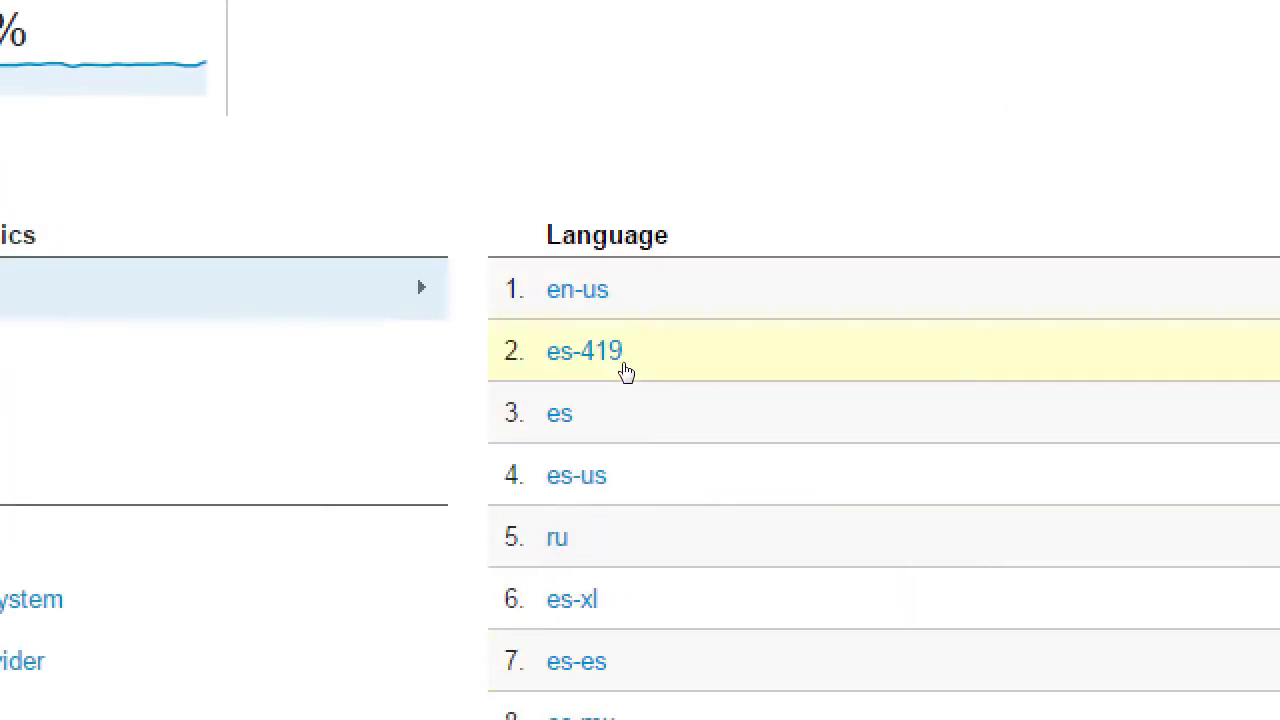
mouse_move(624, 468)
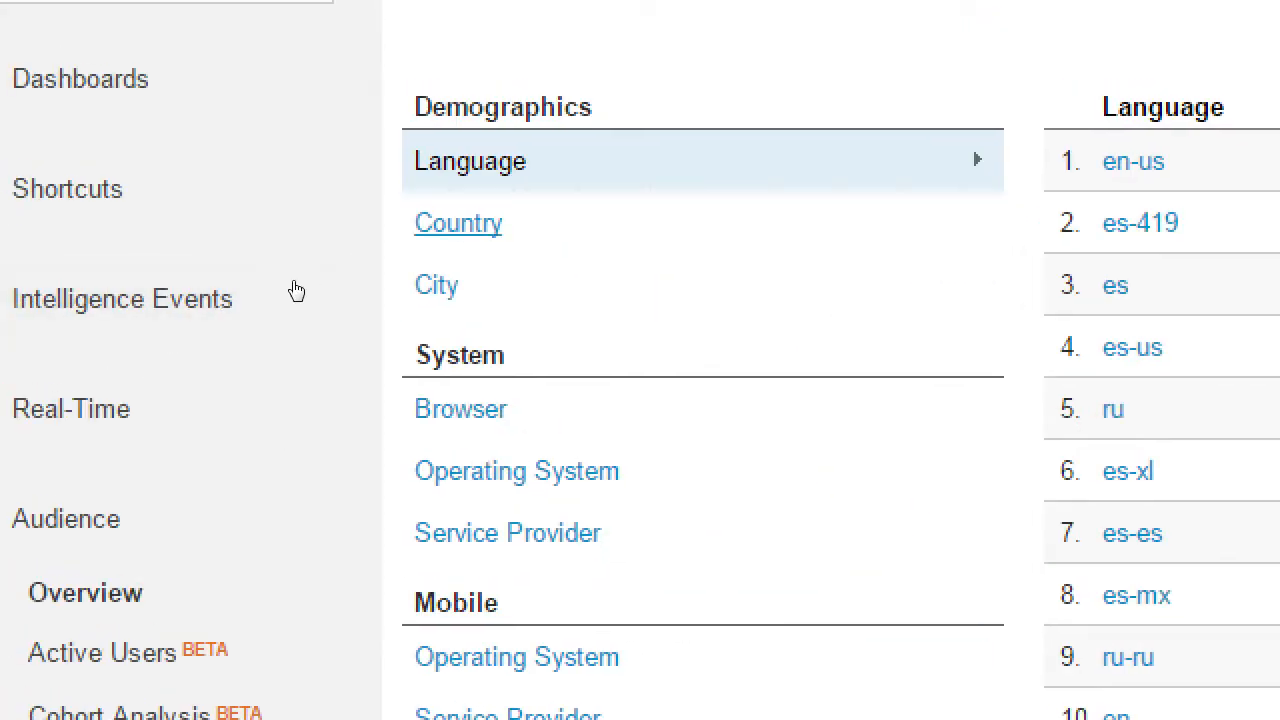
Switch the Audience Overview demographics breakdown from language to country, then to city
left_click(278, 280)
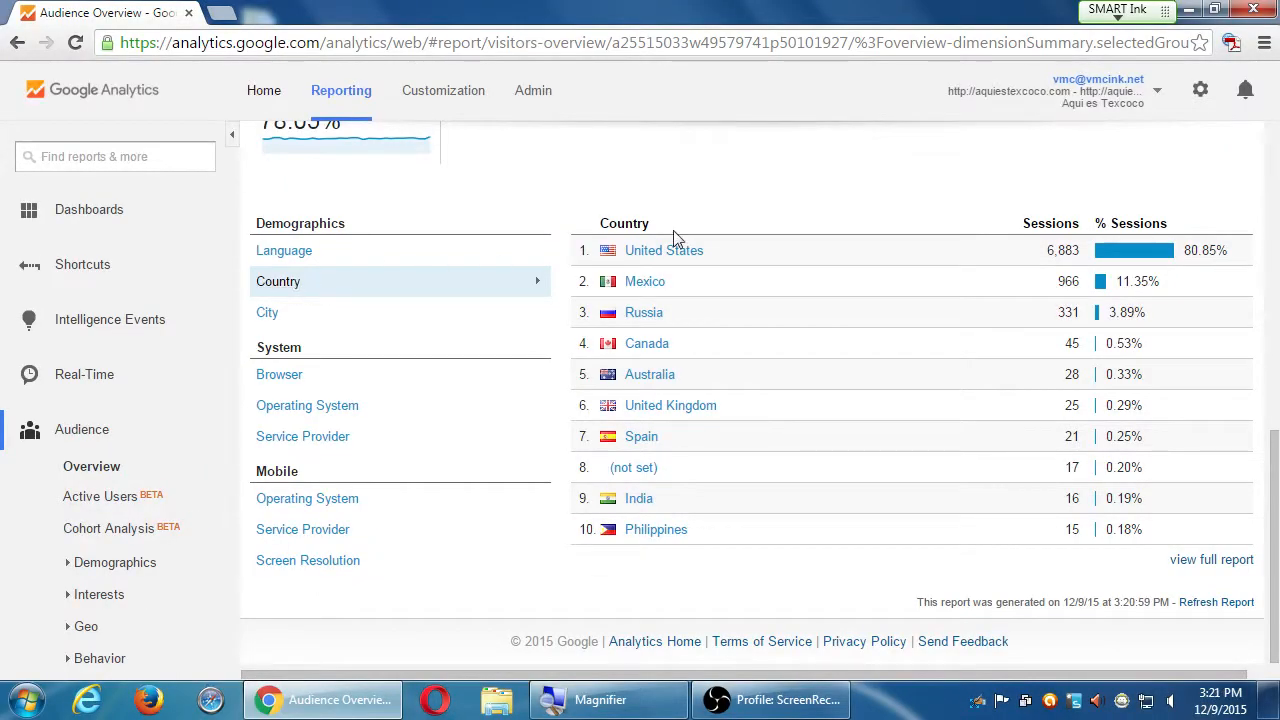
mouse_move(700, 188)
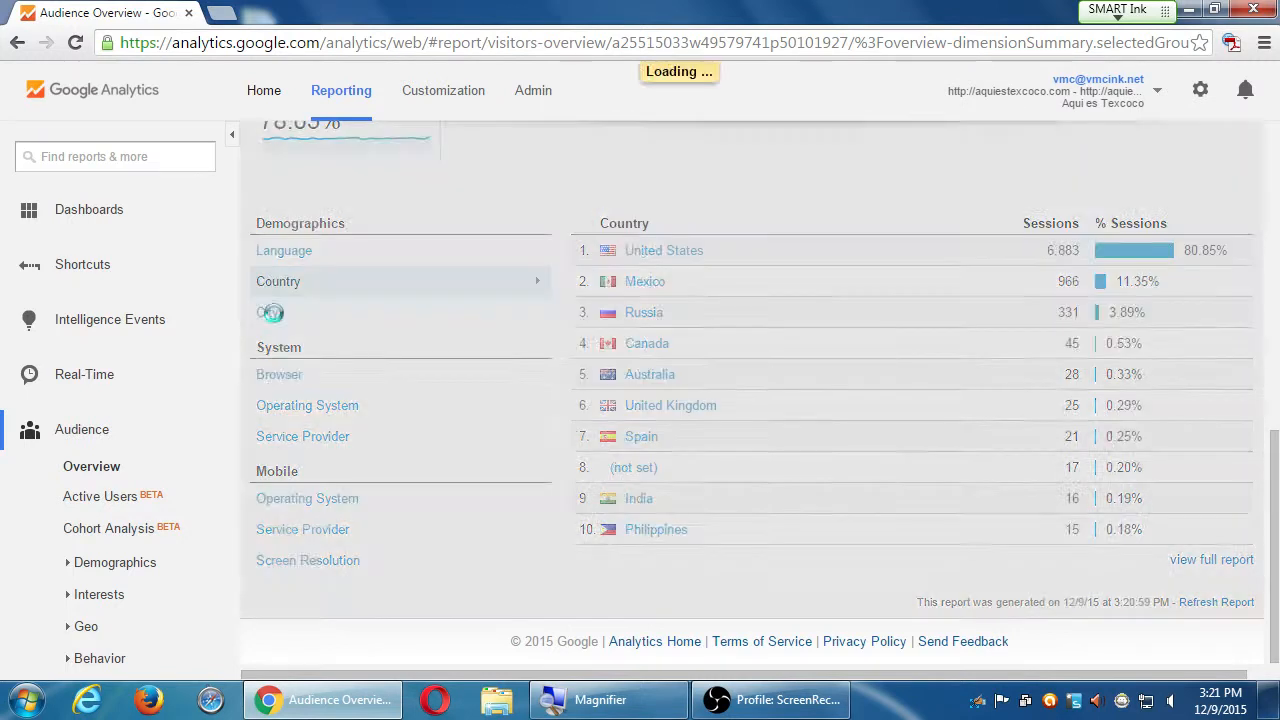
left_click(268, 312)
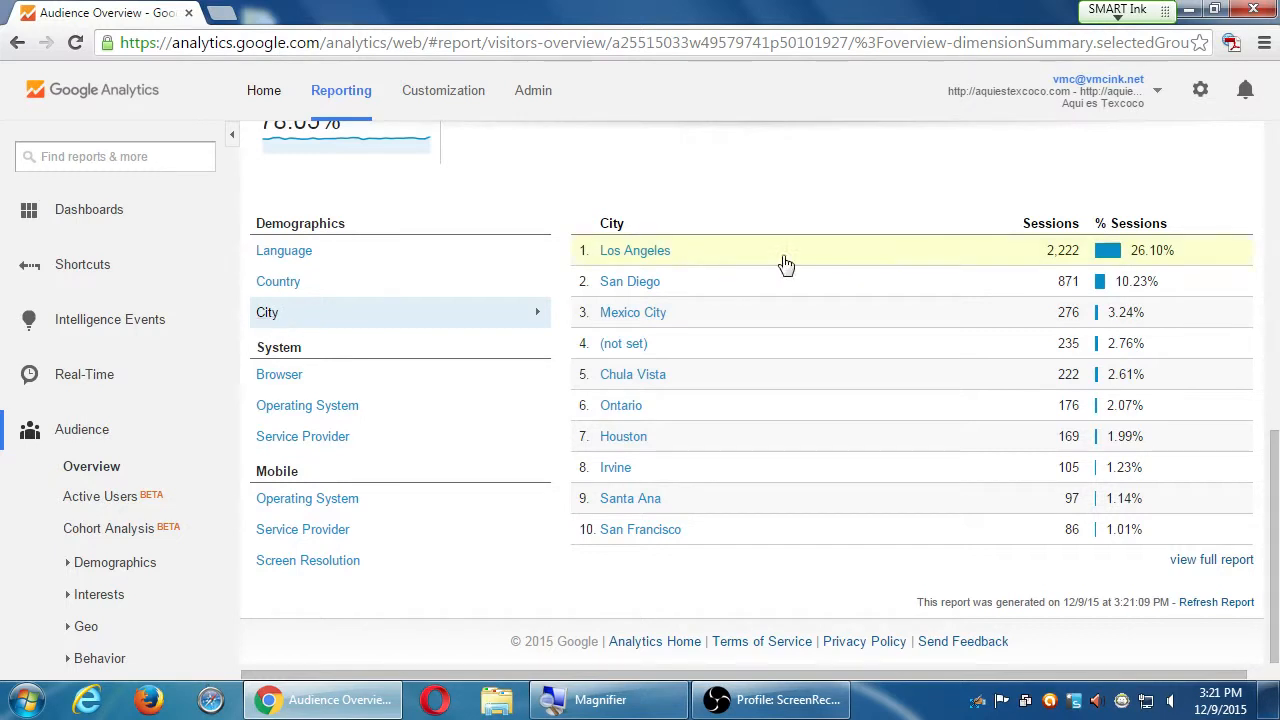
mouse_move(744, 268)
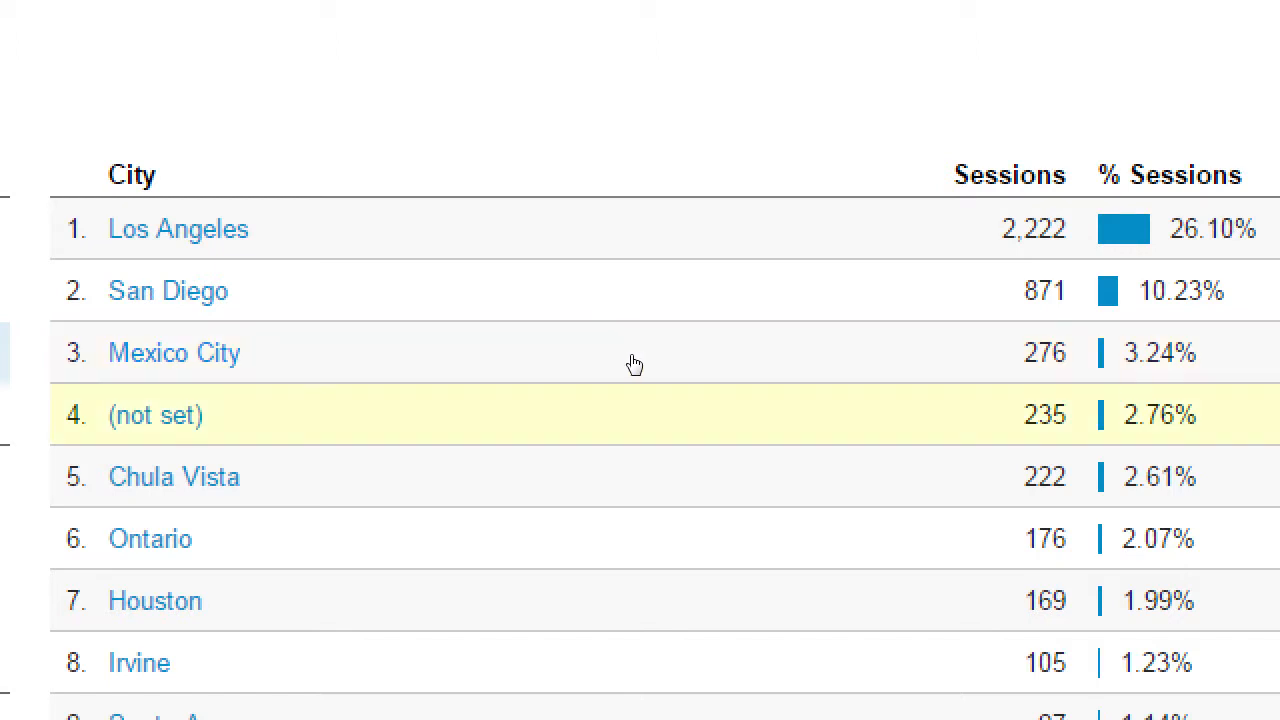
mouse_move(630, 352)
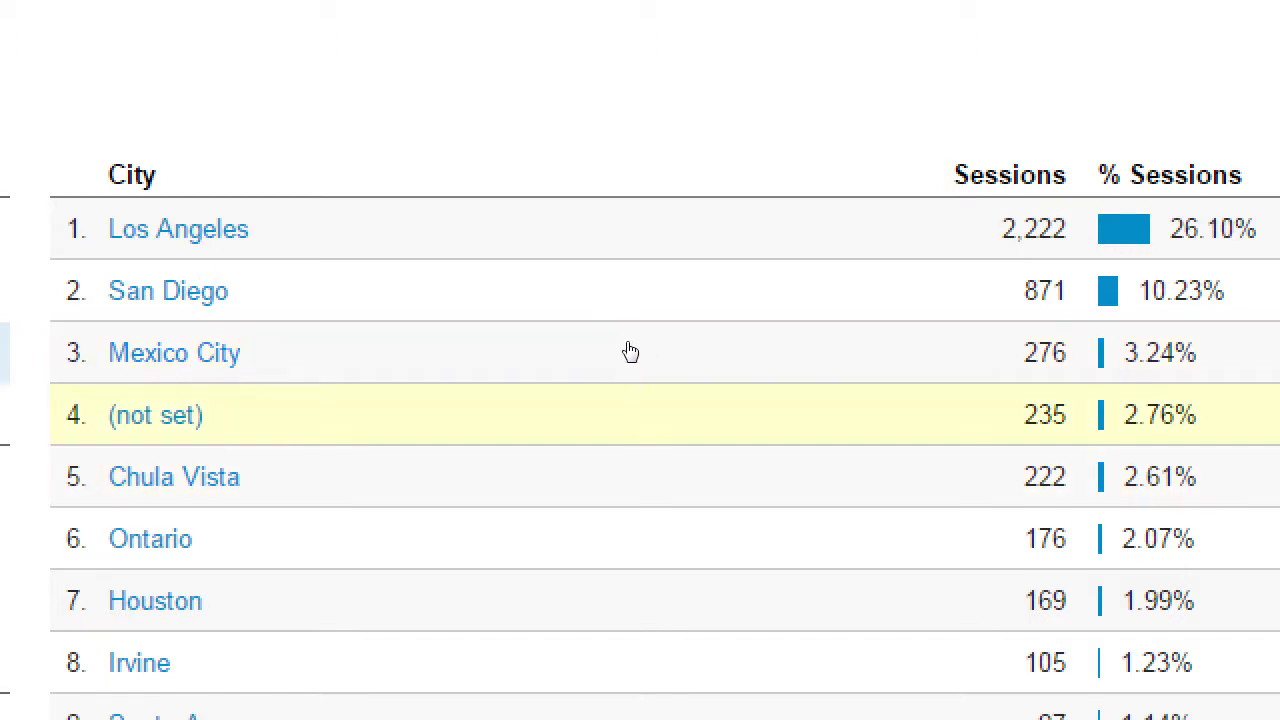
mouse_move(626, 356)
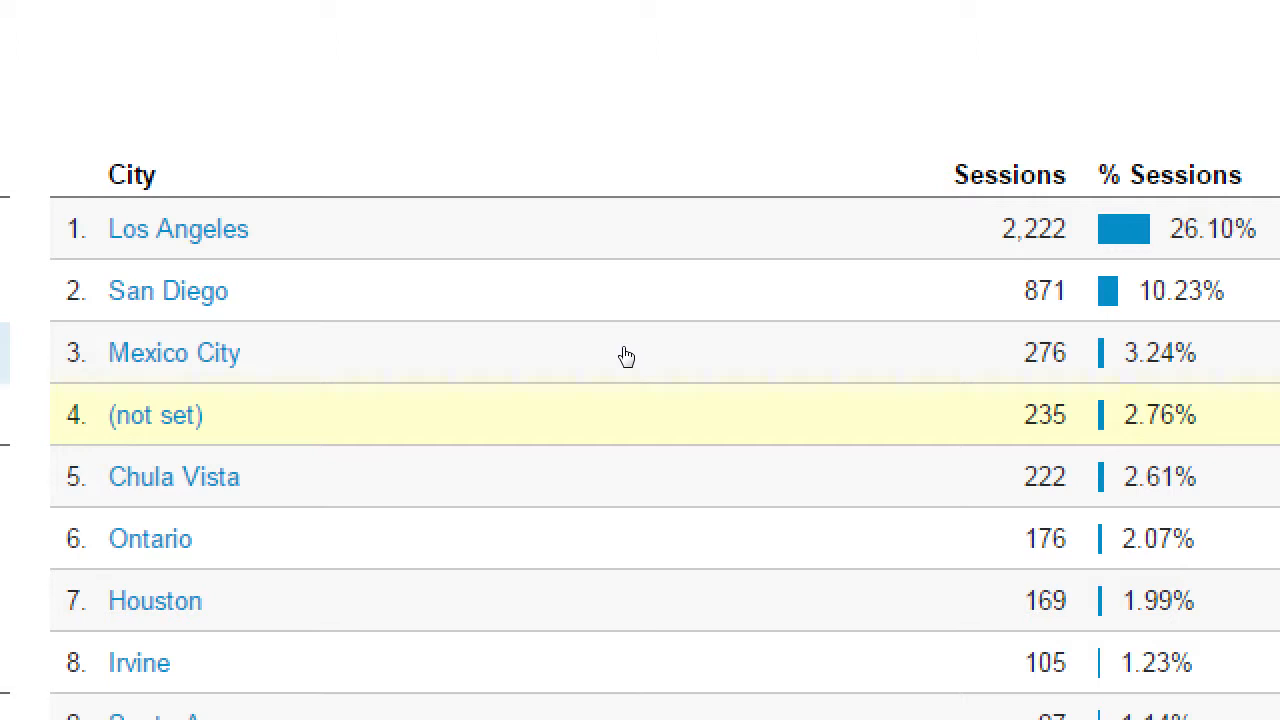
mouse_move(632, 388)
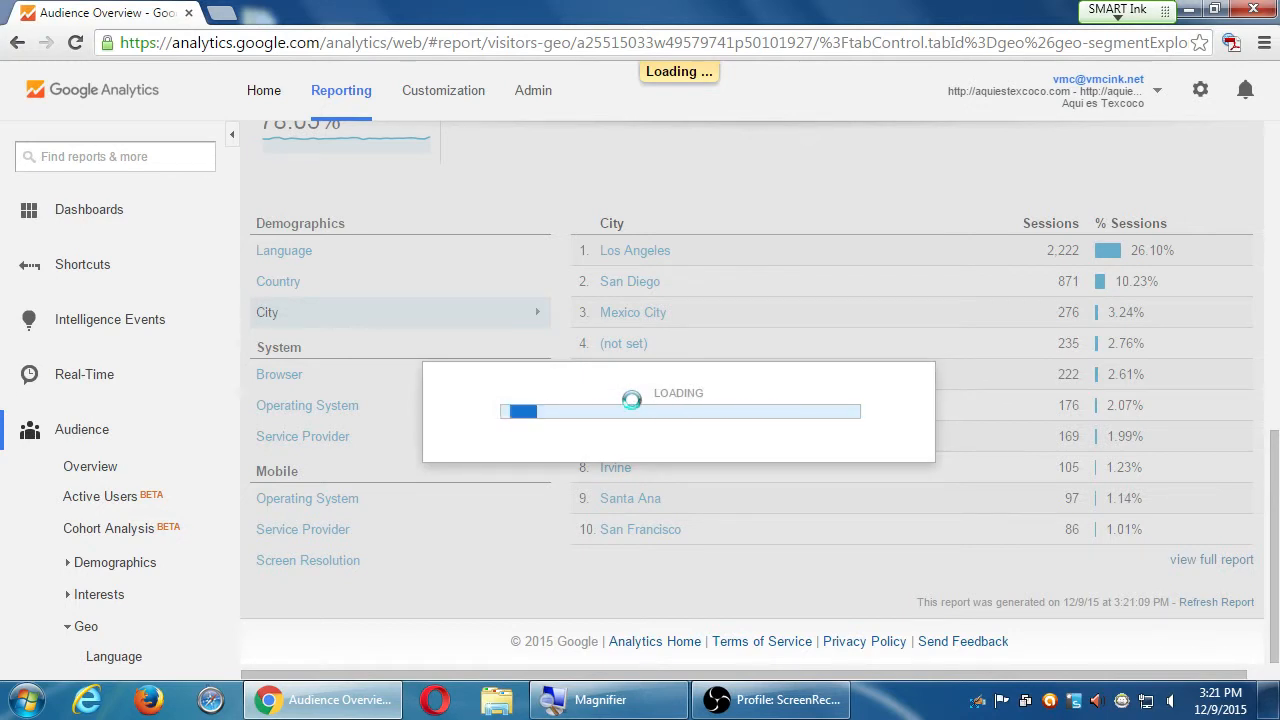
View the full Location map report briefly, then return to Audience Overview by language
left_click(268, 312)
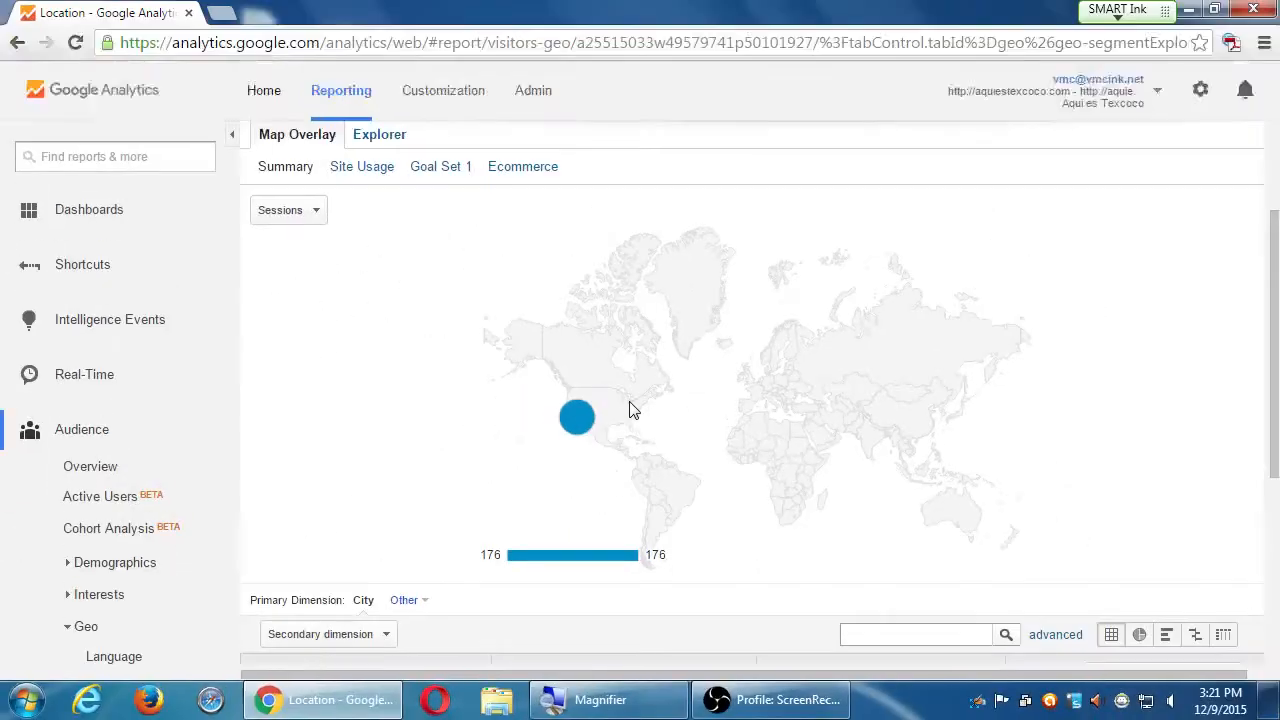
left_click(90, 466)
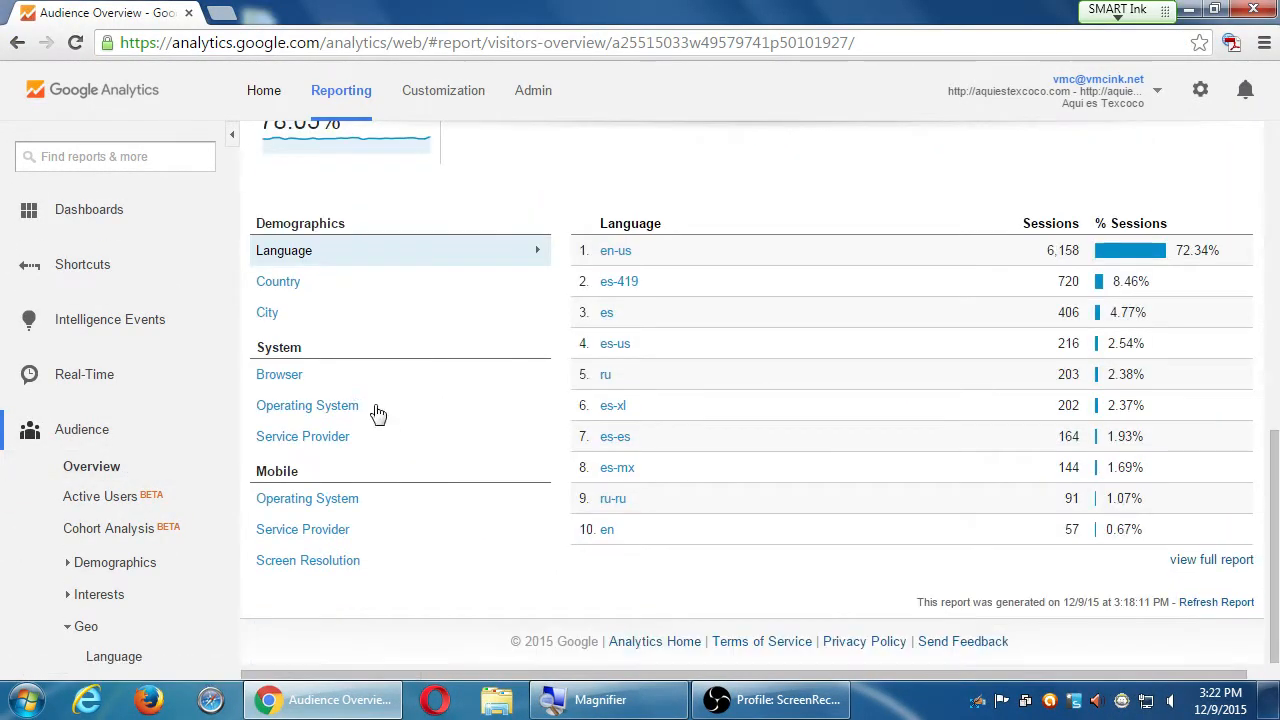
Break Audience Overview sessions down by browser under System, led by Chrome and Safari
left_click(280, 374)
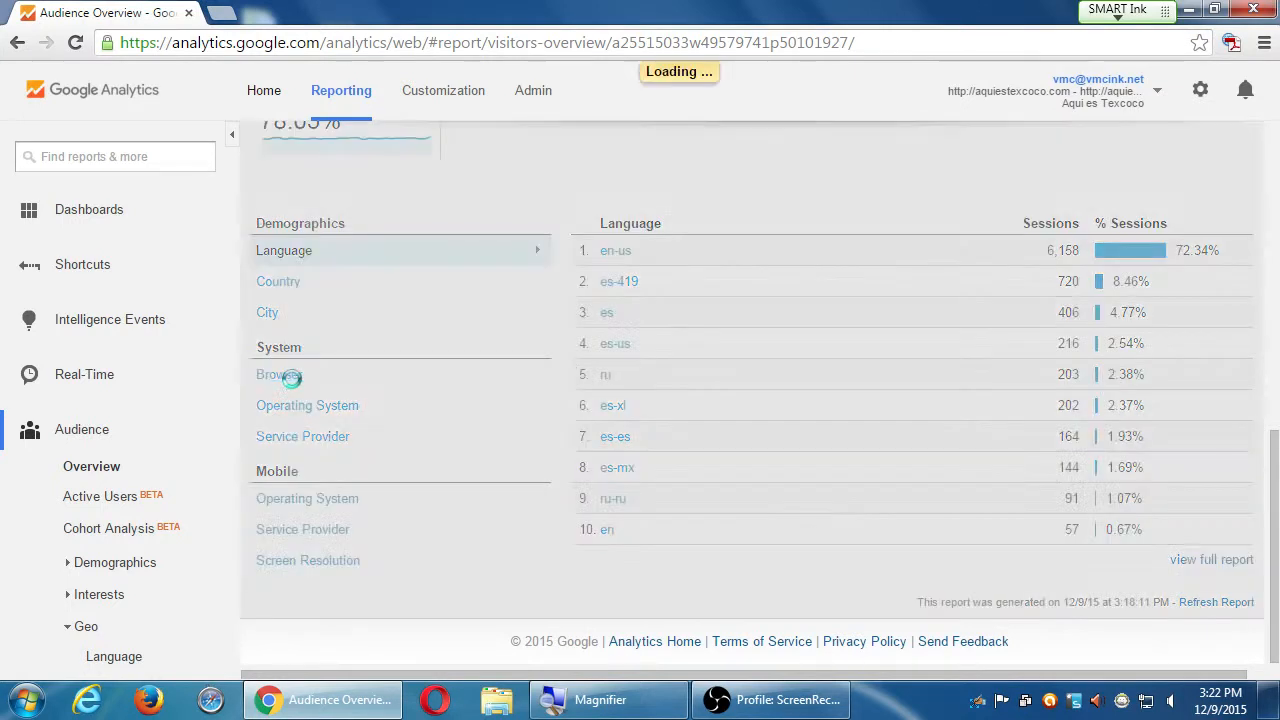
left_click(280, 374)
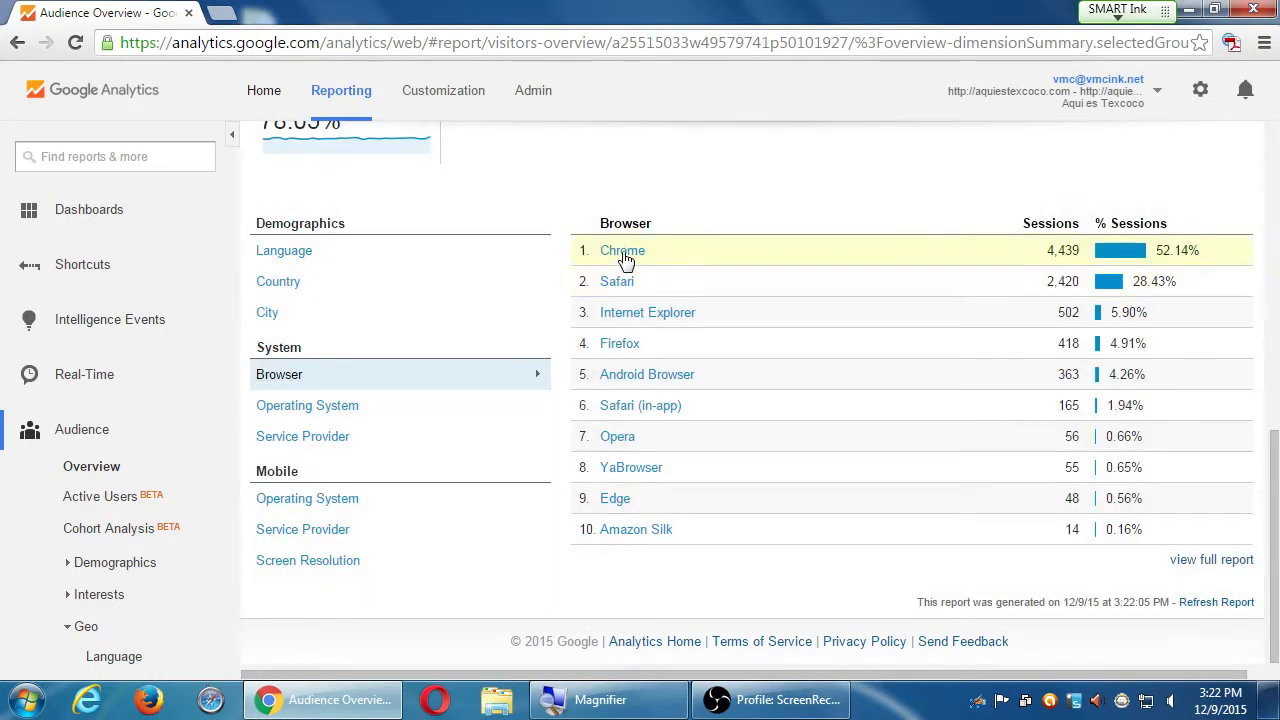
mouse_move(632, 322)
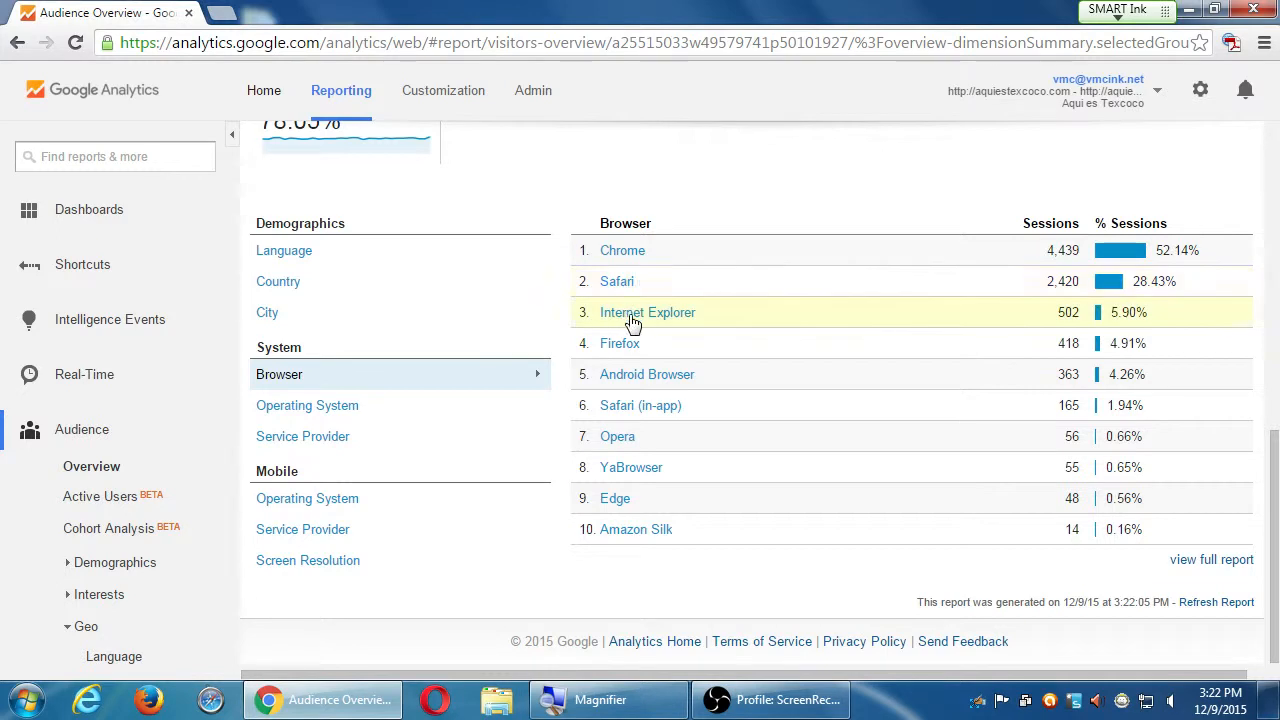
mouse_move(624, 384)
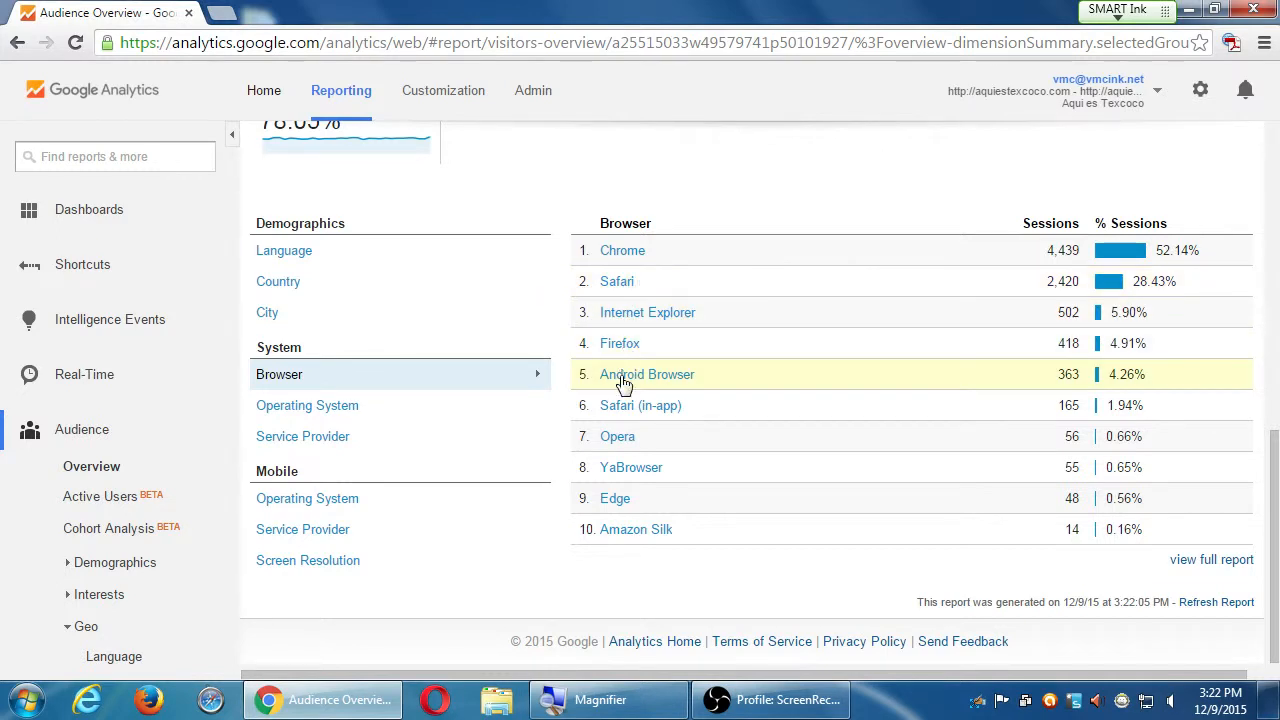
mouse_move(622, 576)
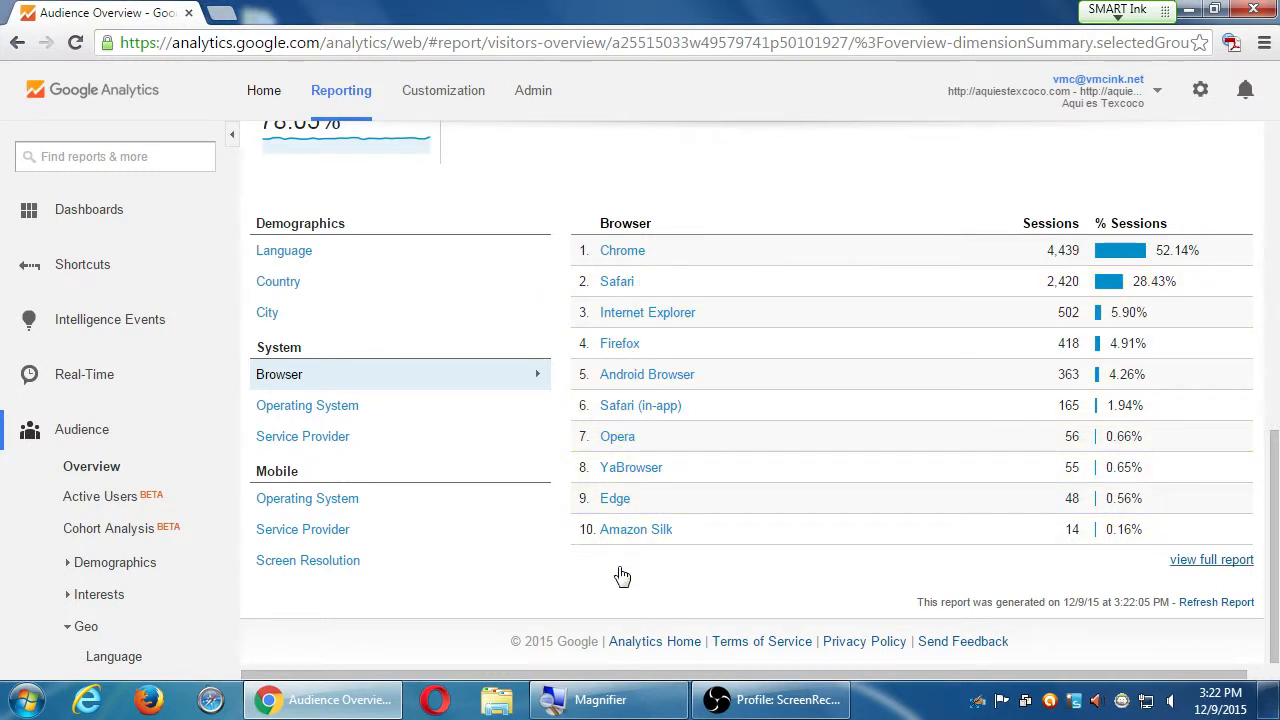
mouse_move(556, 500)
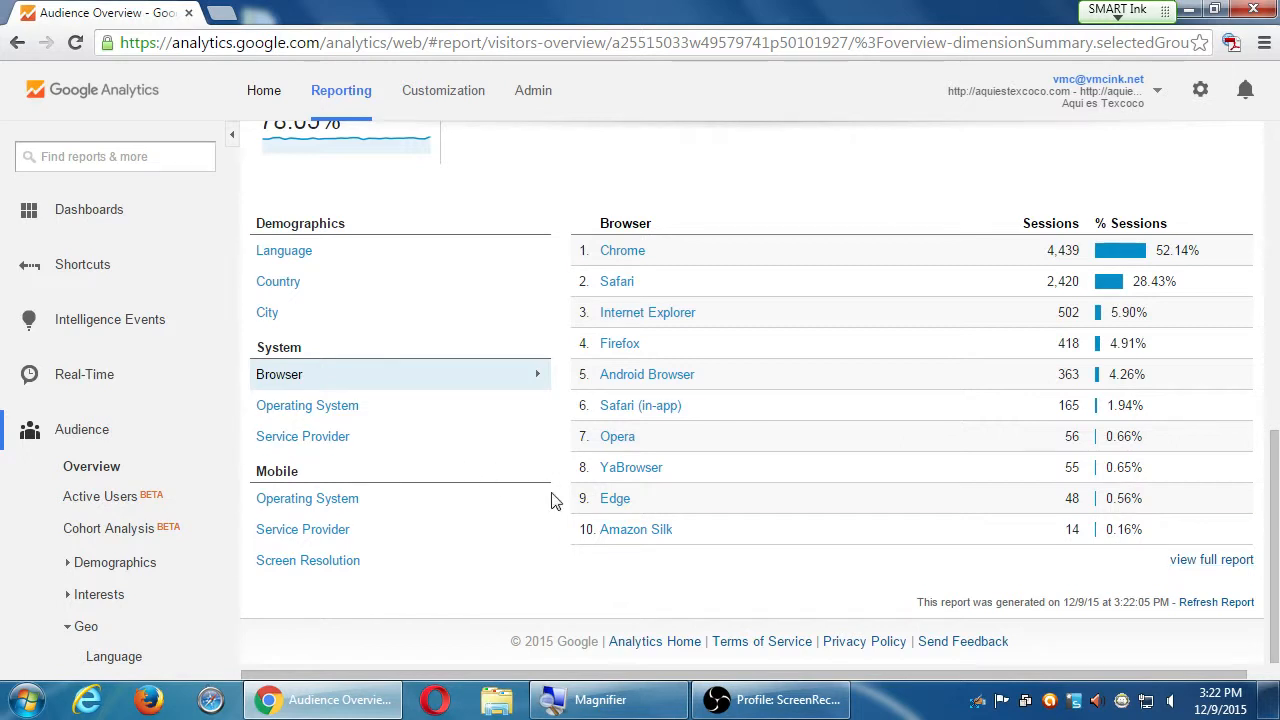
mouse_move(616, 498)
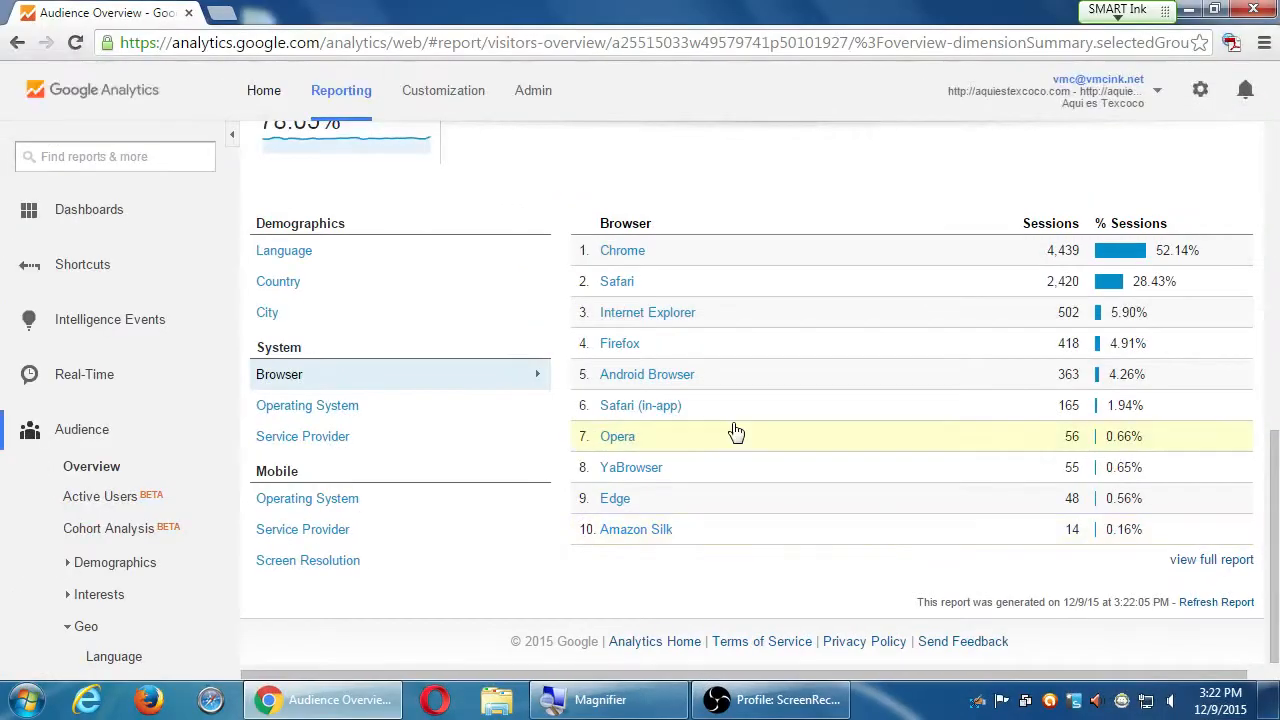
mouse_move(642, 512)
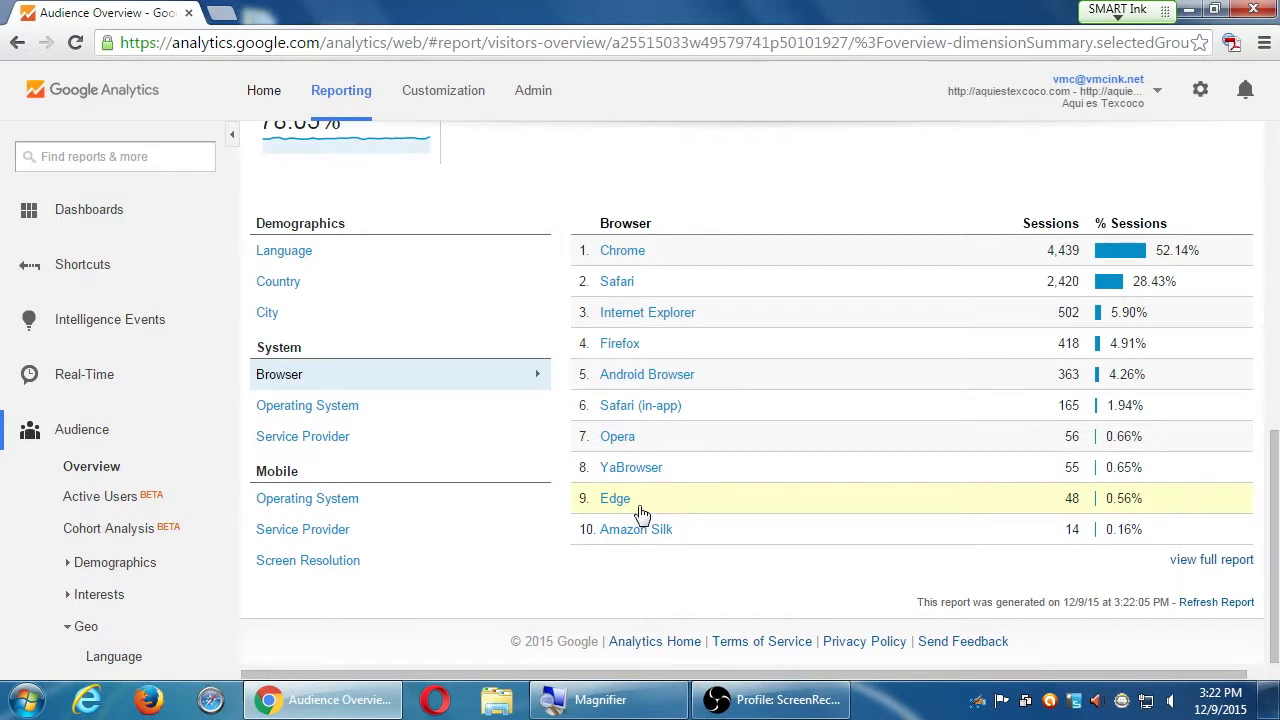
mouse_move(658, 456)
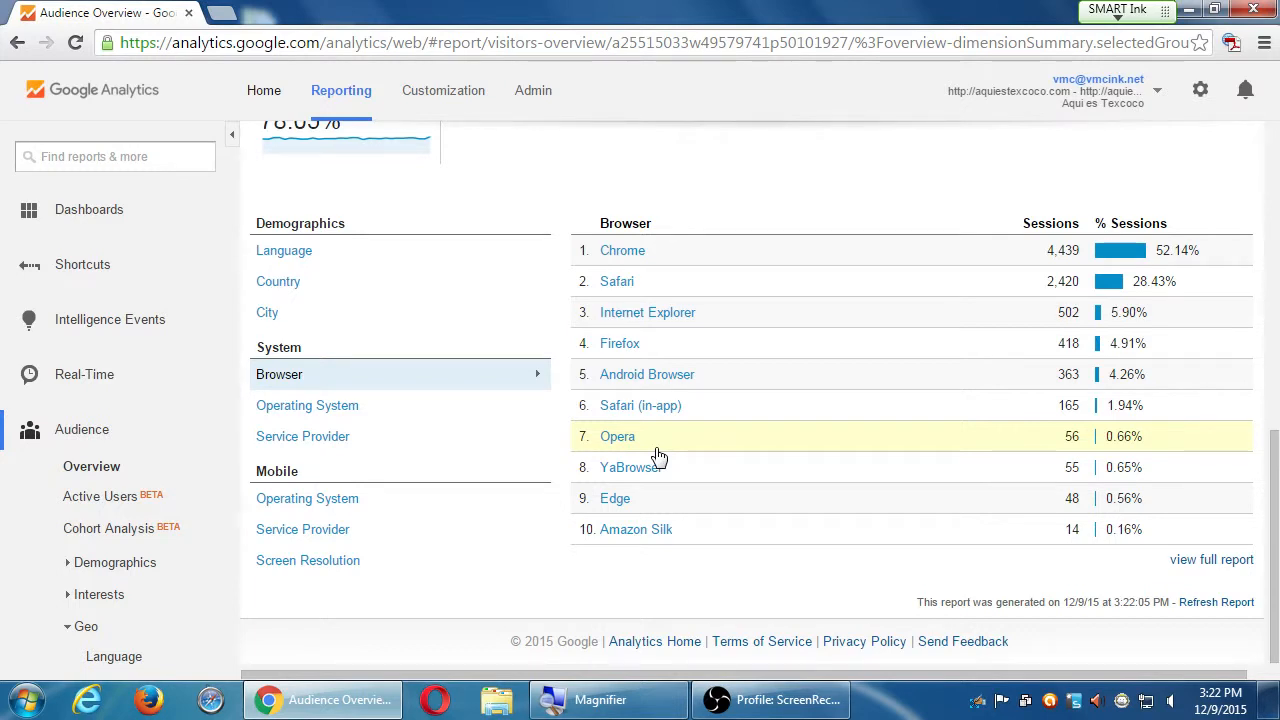
Break Audience Overview sessions down by operating system, led by Android, iOS and Windows
left_click(308, 404)
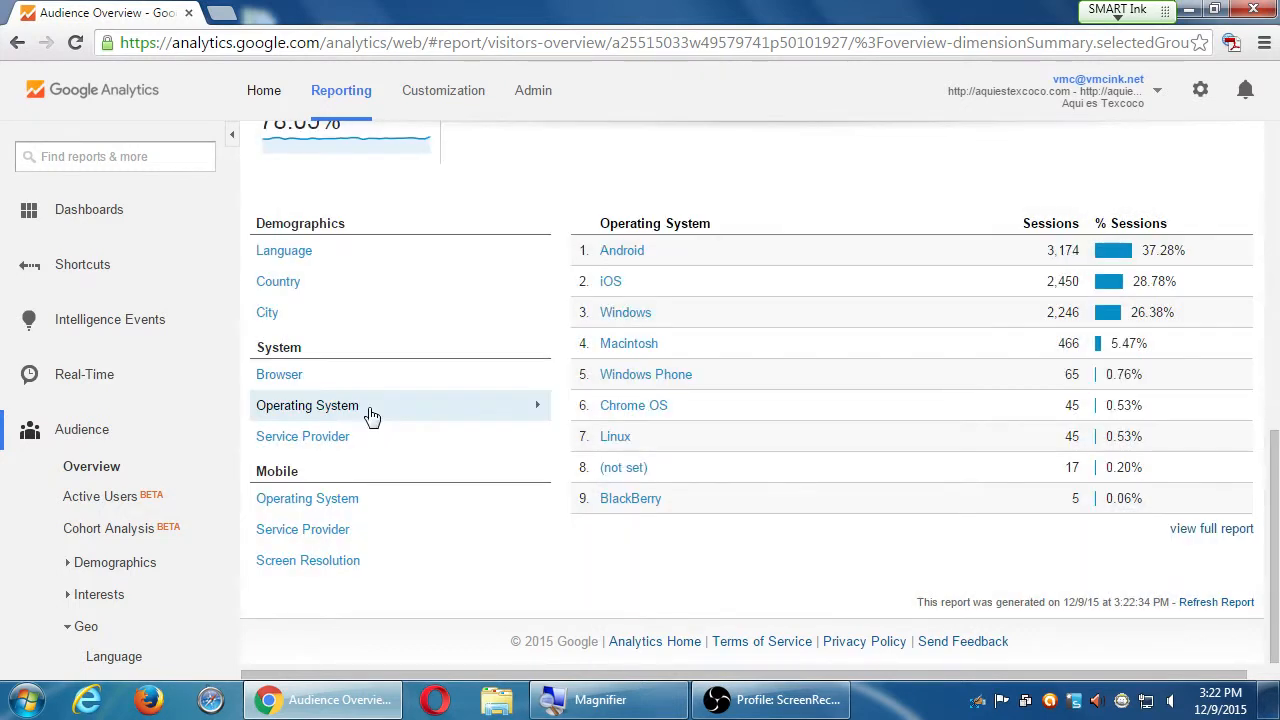
mouse_move(688, 250)
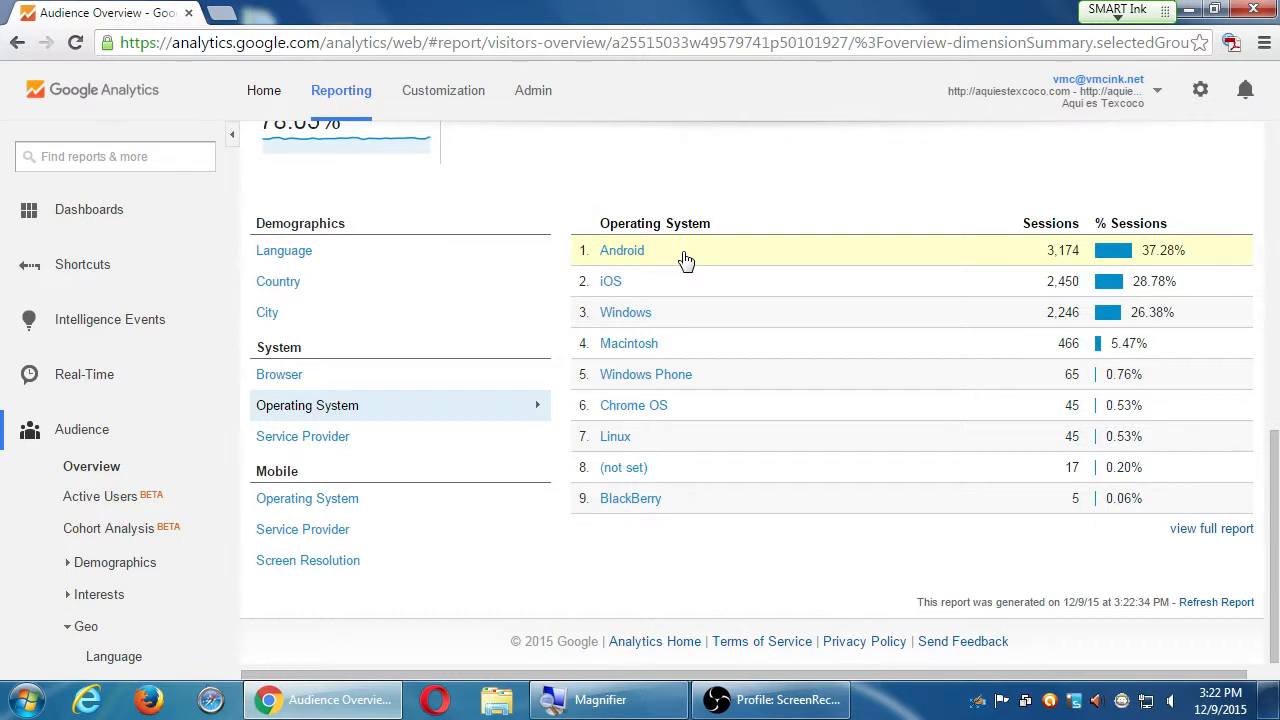
mouse_move(664, 272)
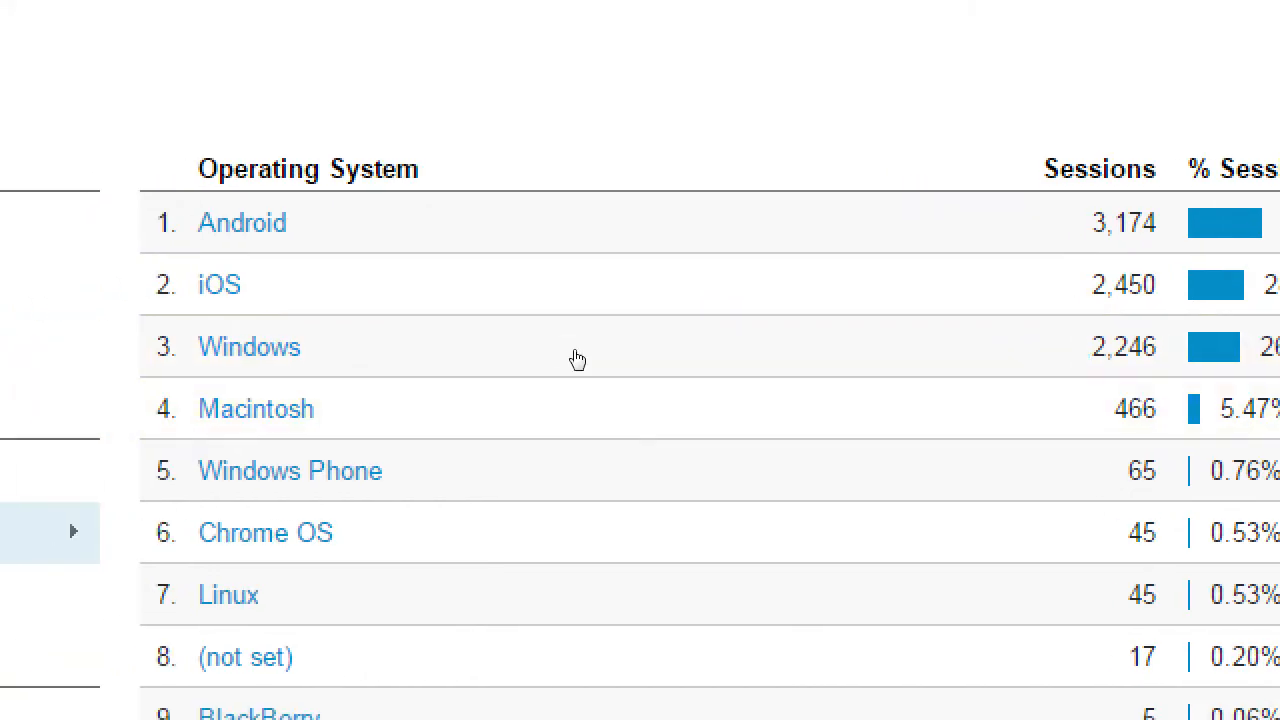
mouse_move(1120, 384)
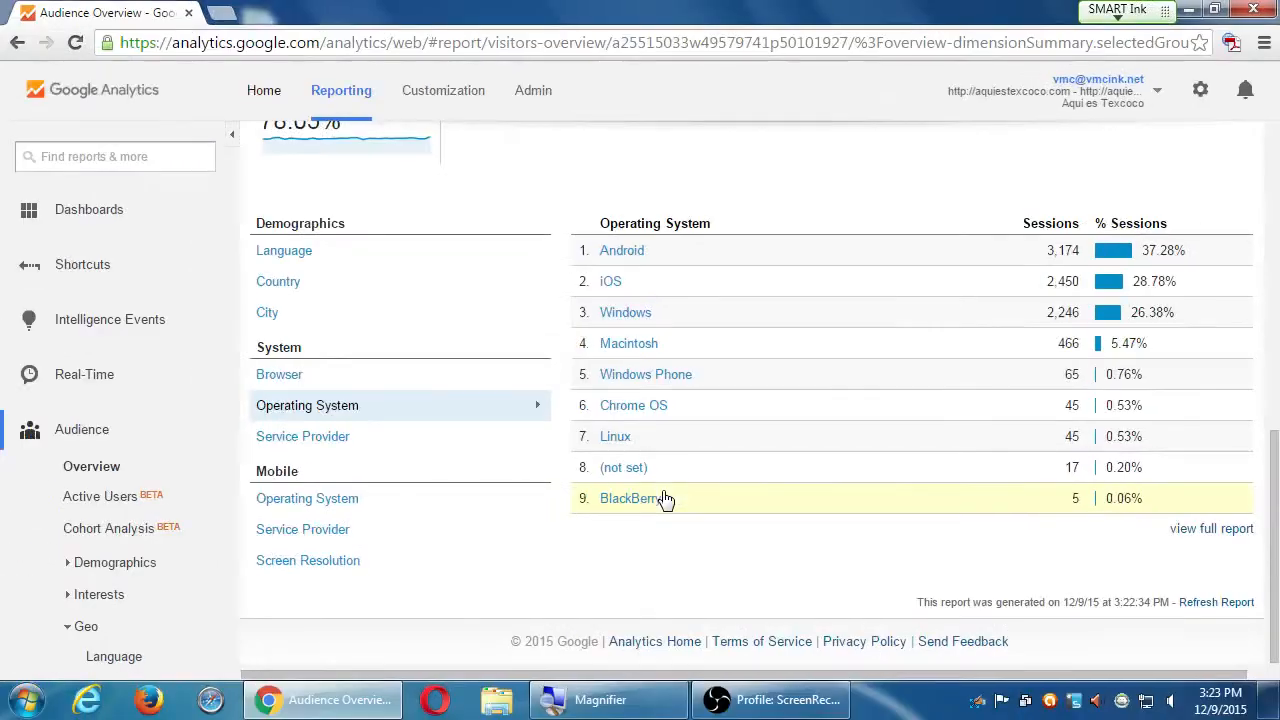
Show sessions by service provider, then switch to the mobile screen resolution breakdown
left_click(302, 436)
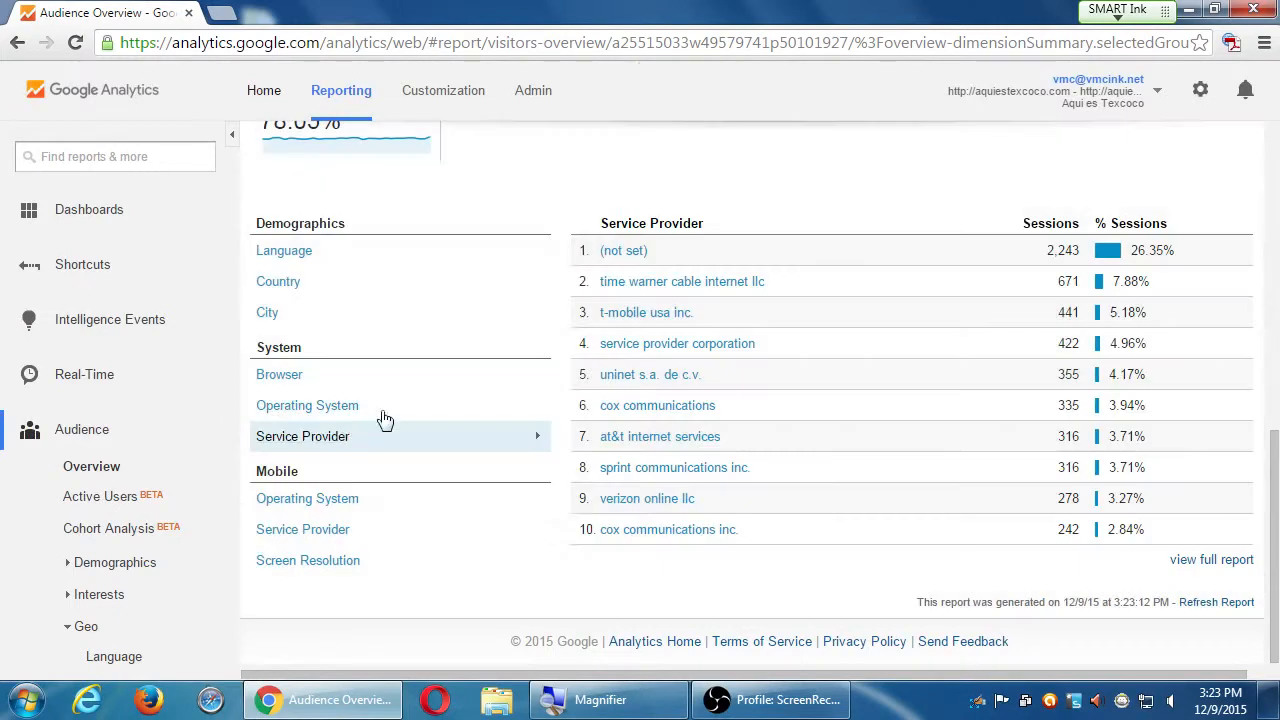
mouse_move(682, 280)
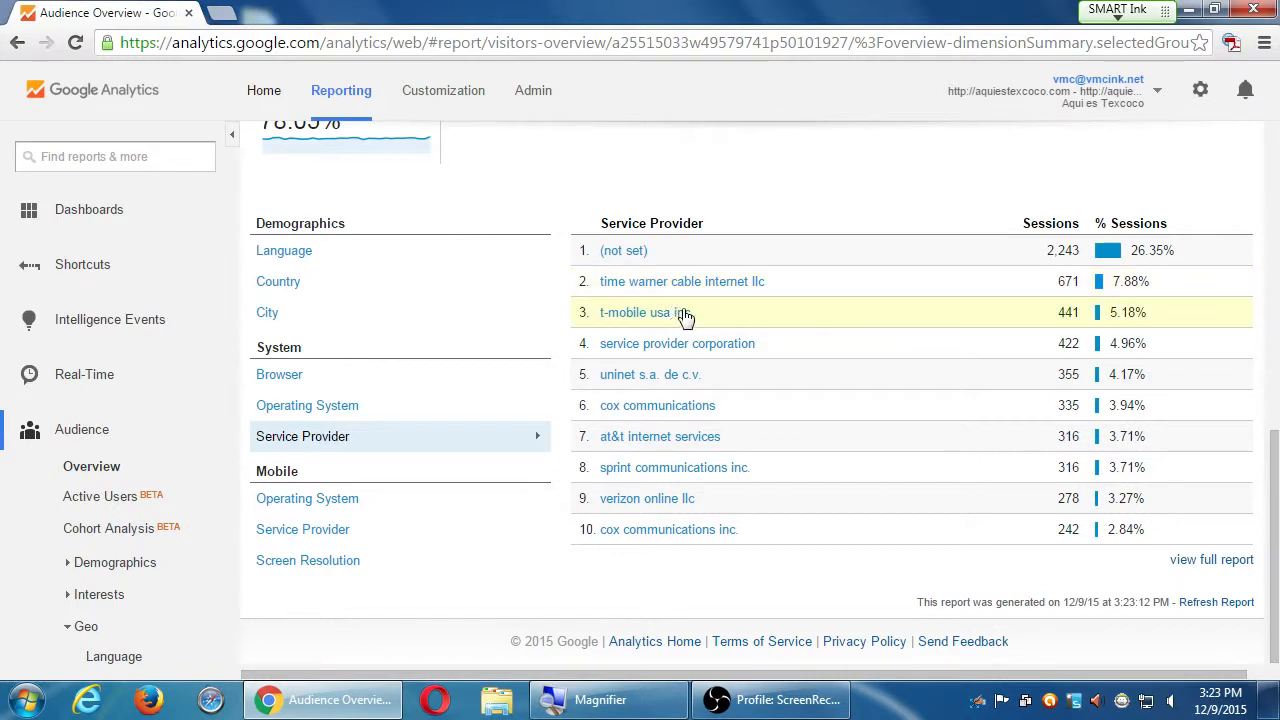
mouse_move(630, 436)
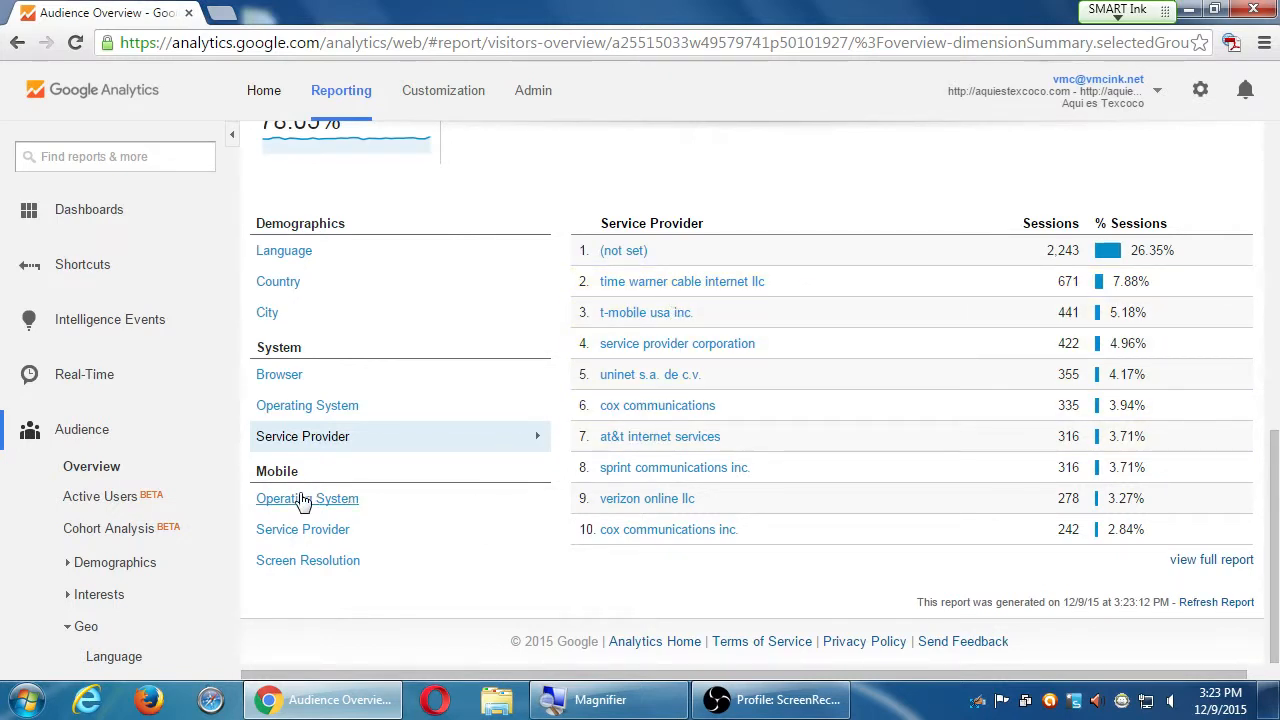
left_click(308, 498)
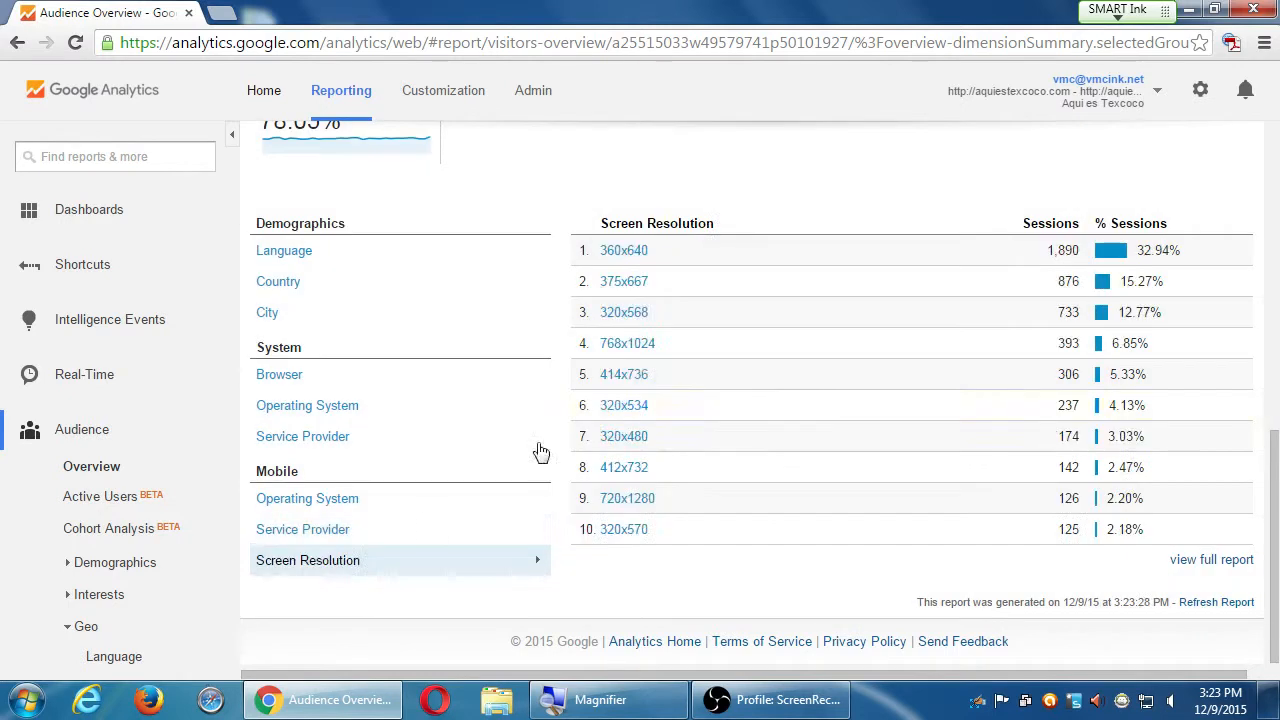
mouse_move(696, 280)
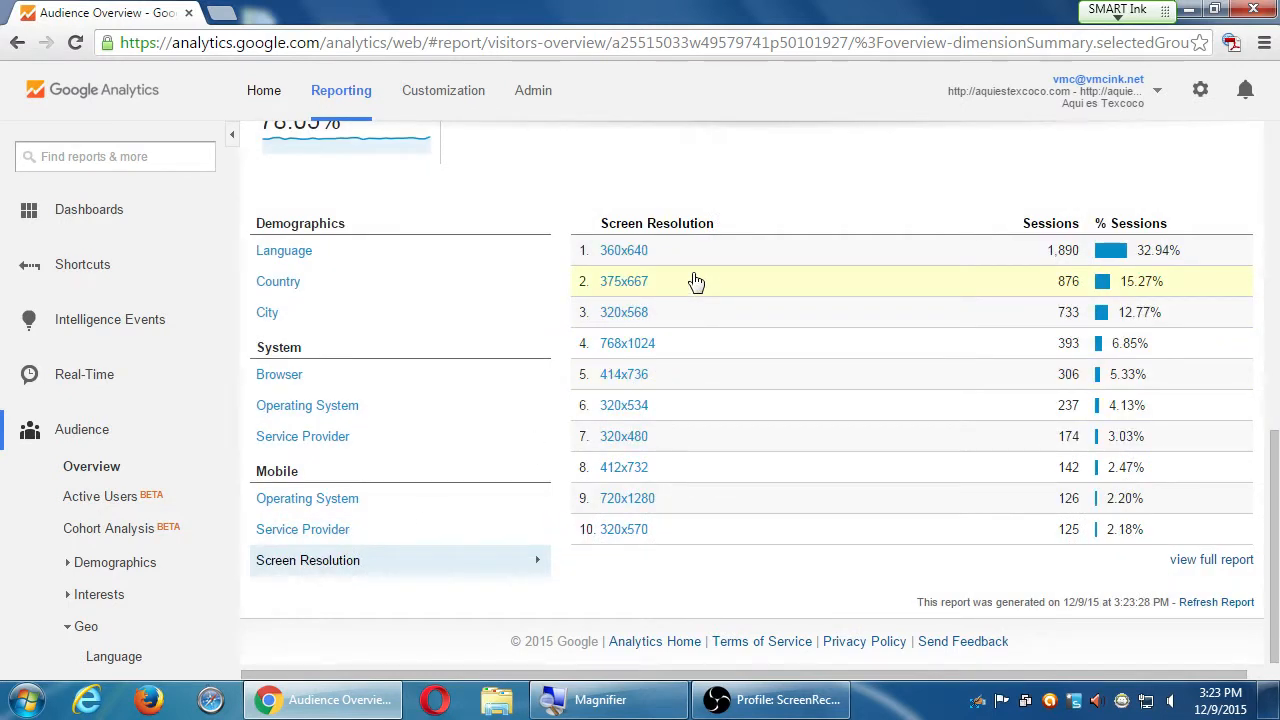
mouse_move(688, 250)
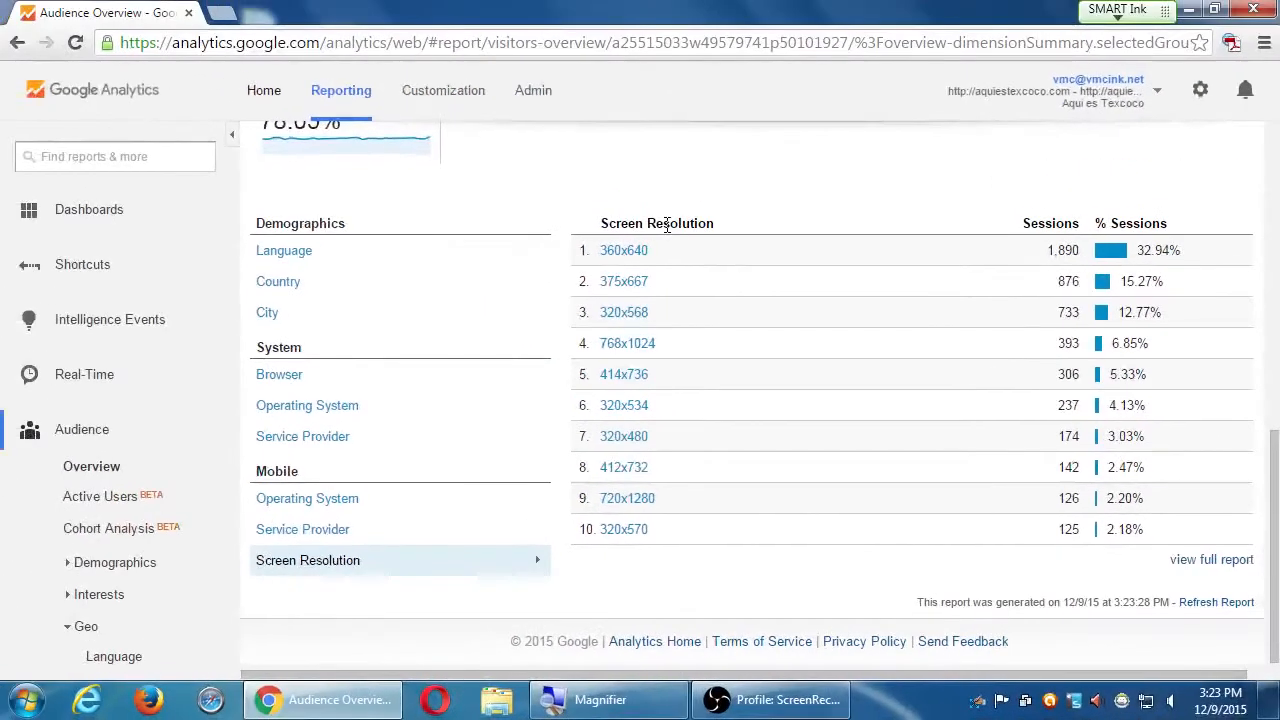
scroll("down", 3)
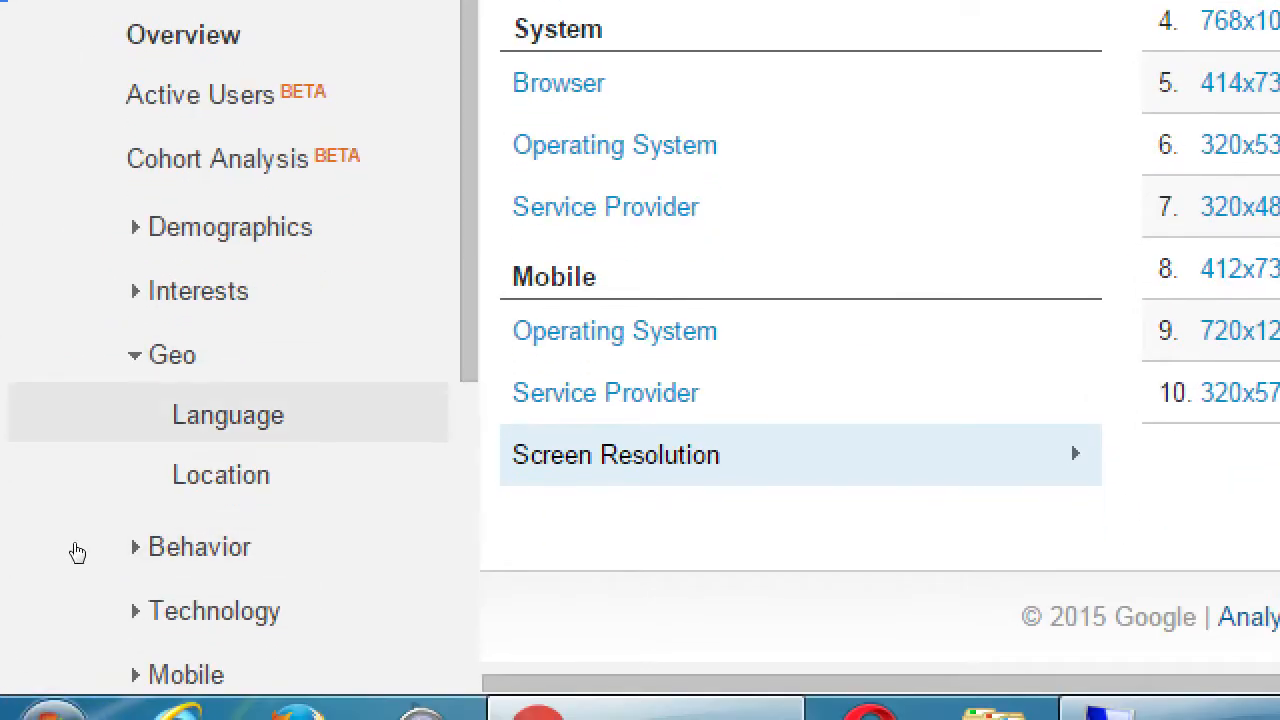
mouse_move(240, 474)
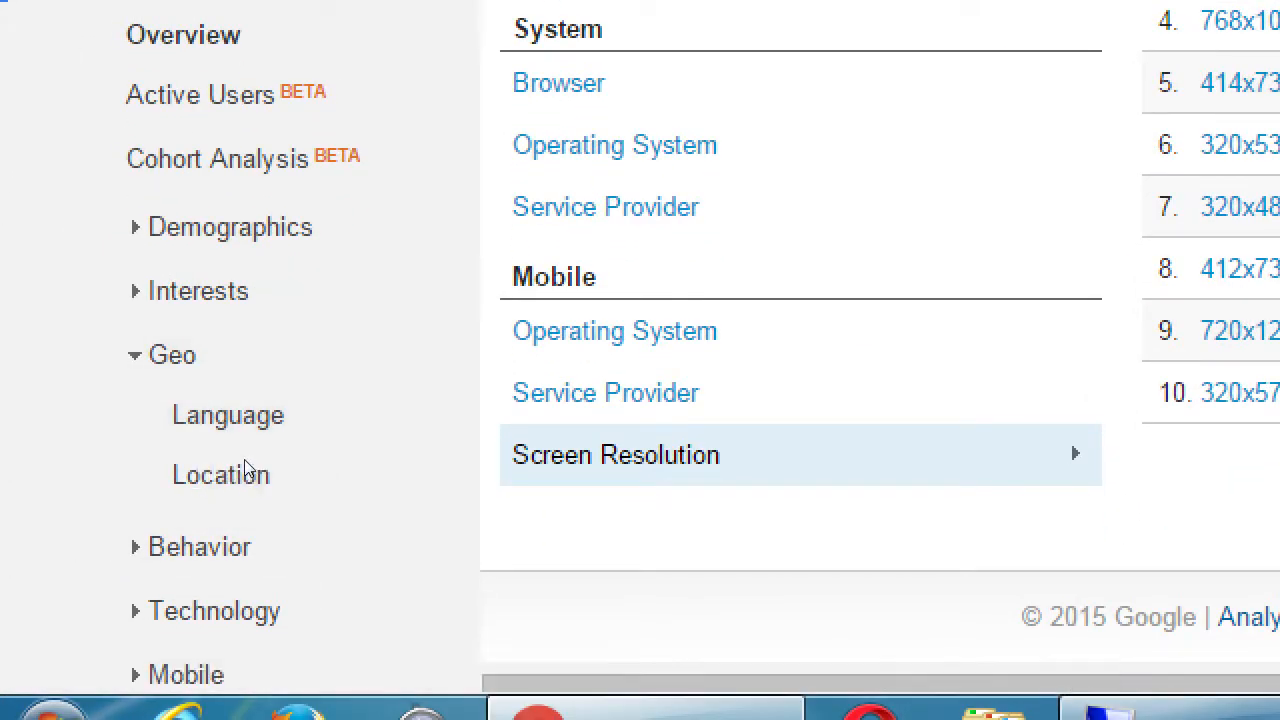
Load the Audience Users Flow report from countries through pages, then expand the Acquisition section
scroll("down", 3)
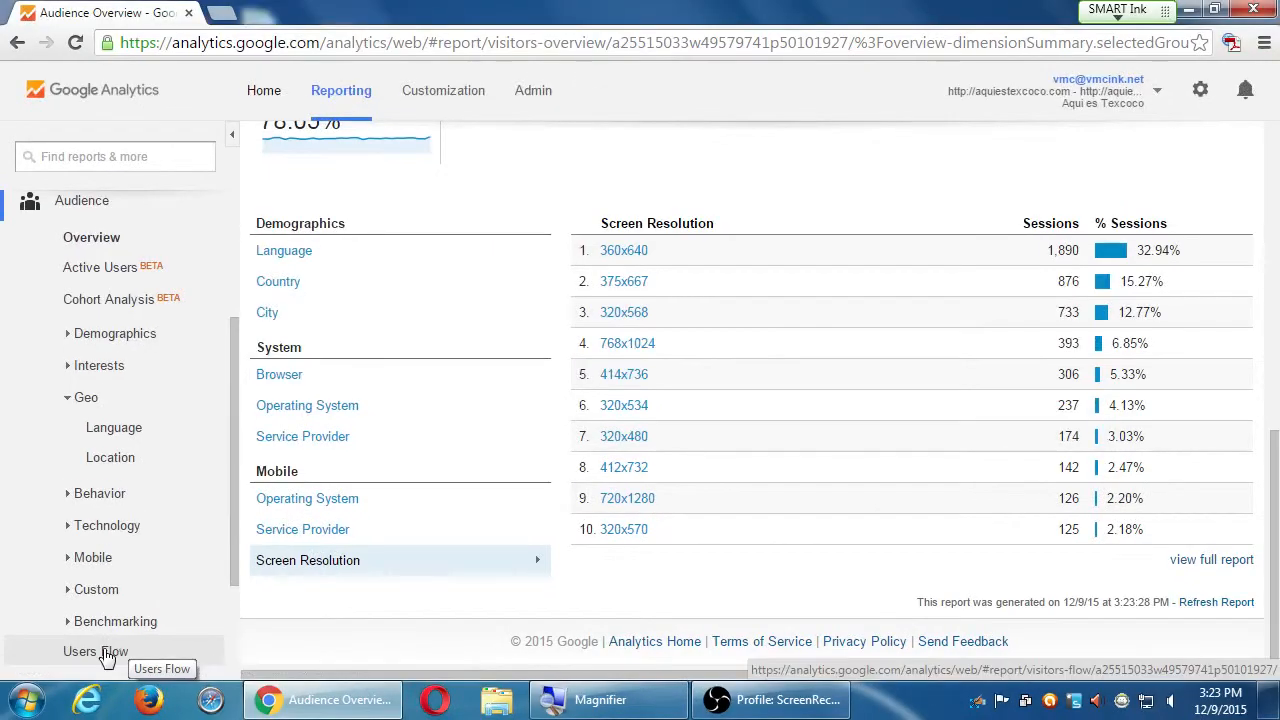
left_click(96, 652)
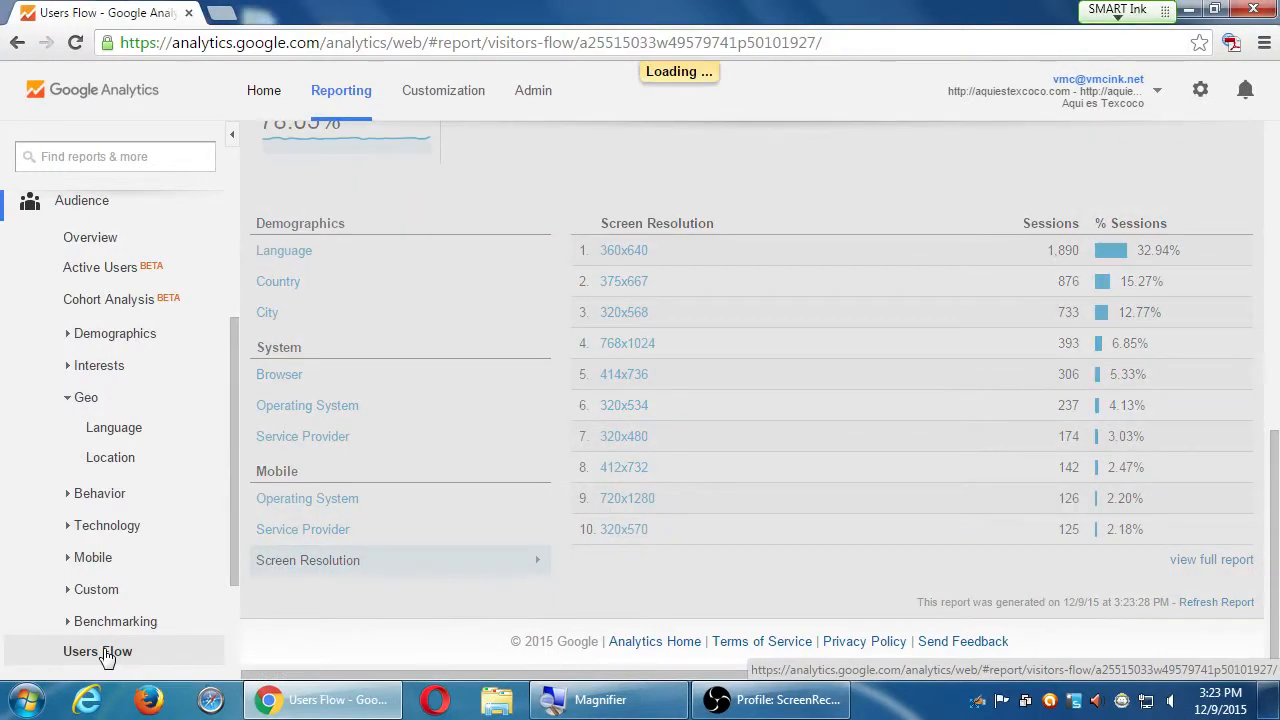
left_click(98, 652)
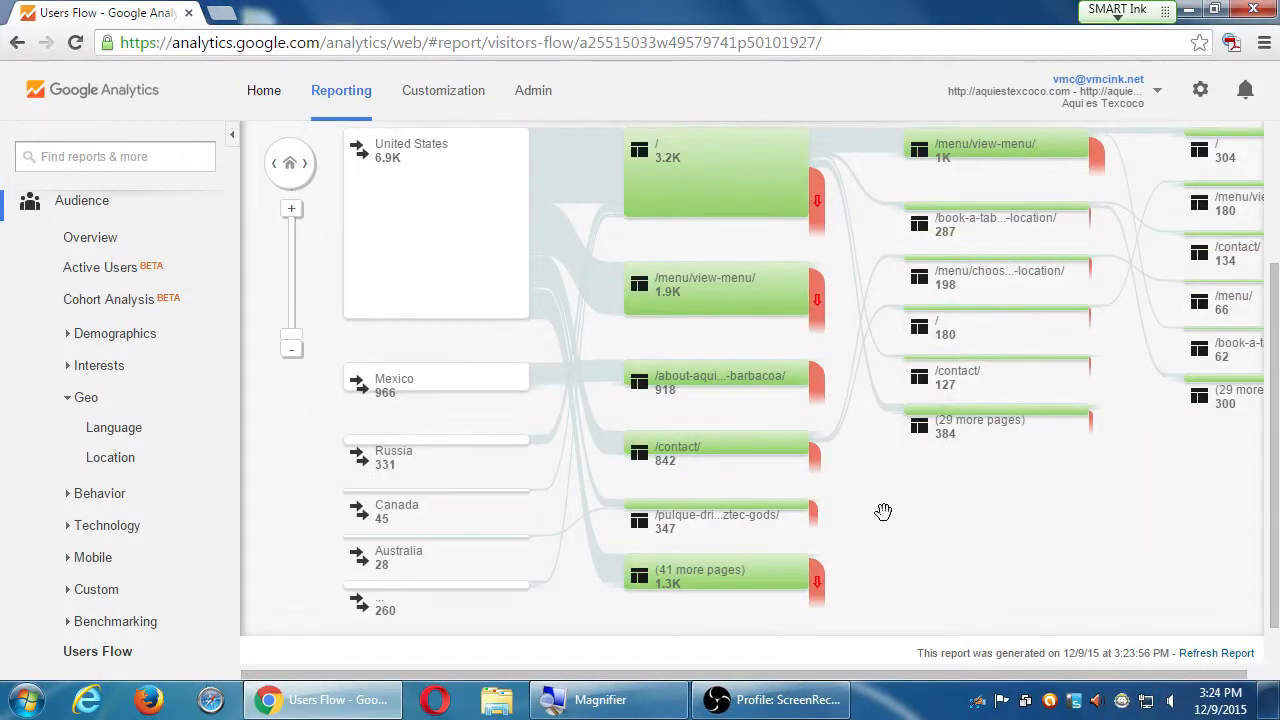
mouse_move(818, 582)
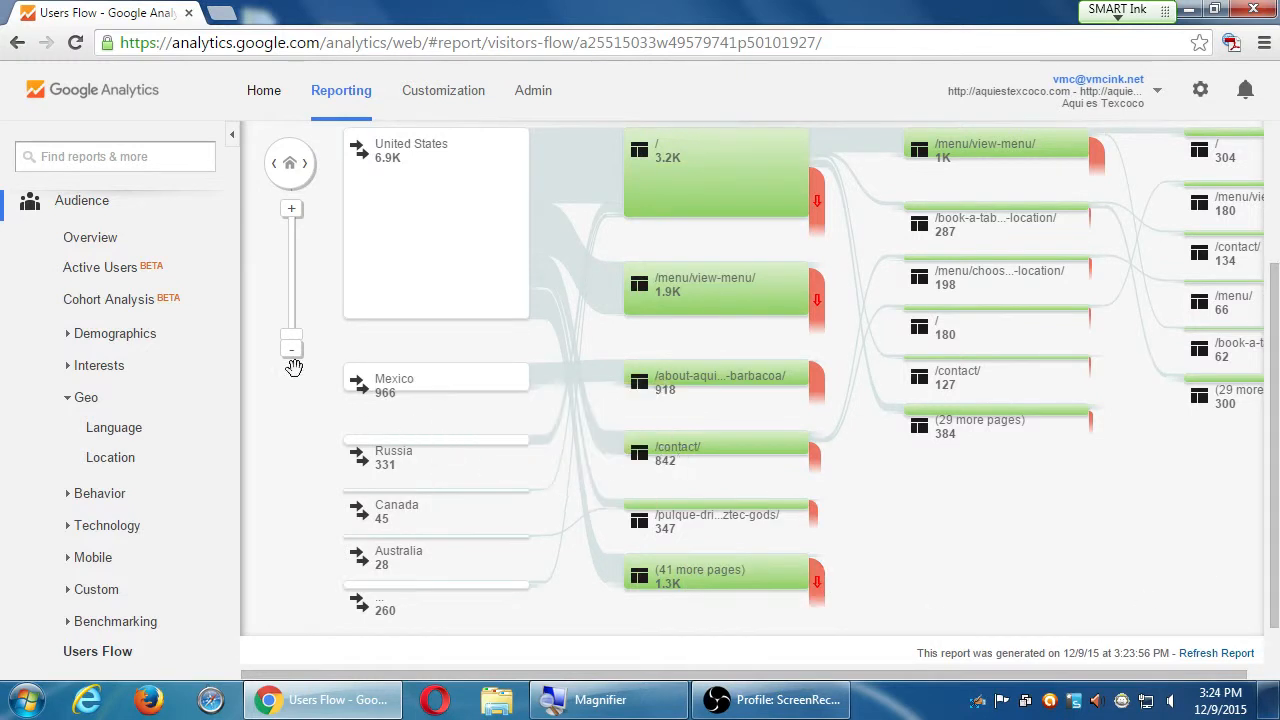
left_click(86, 396)
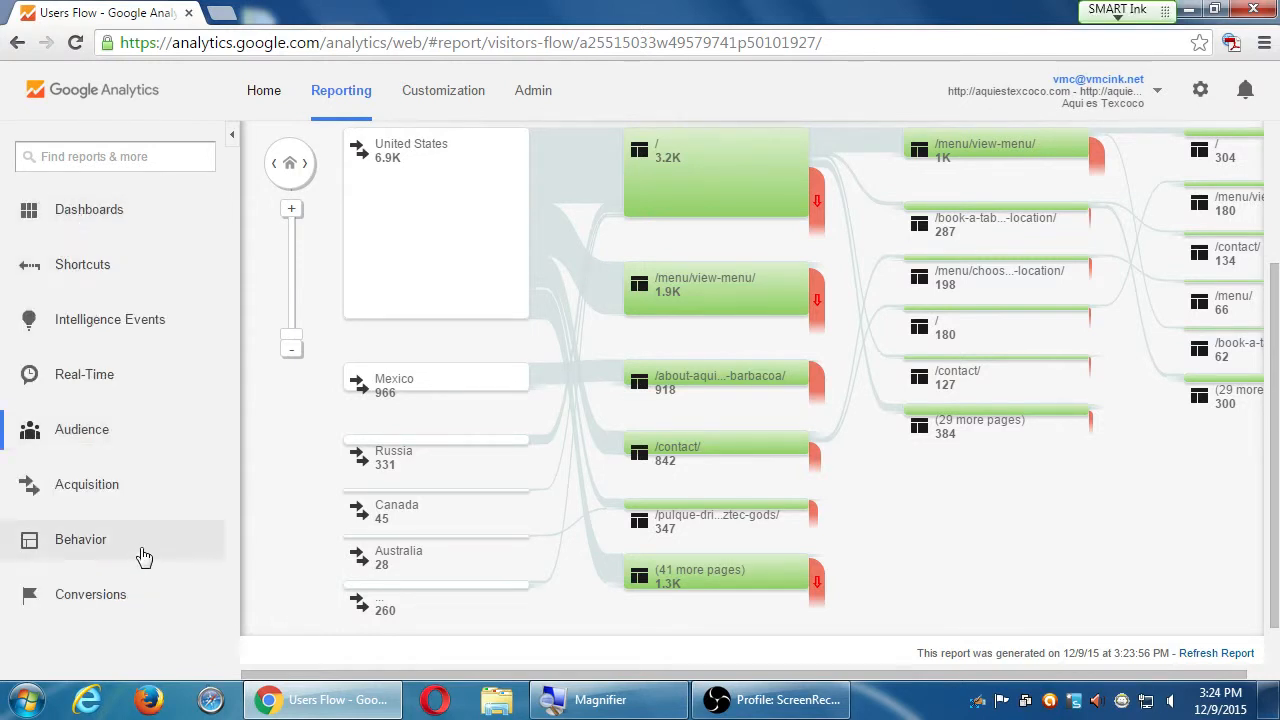
left_click(86, 484)
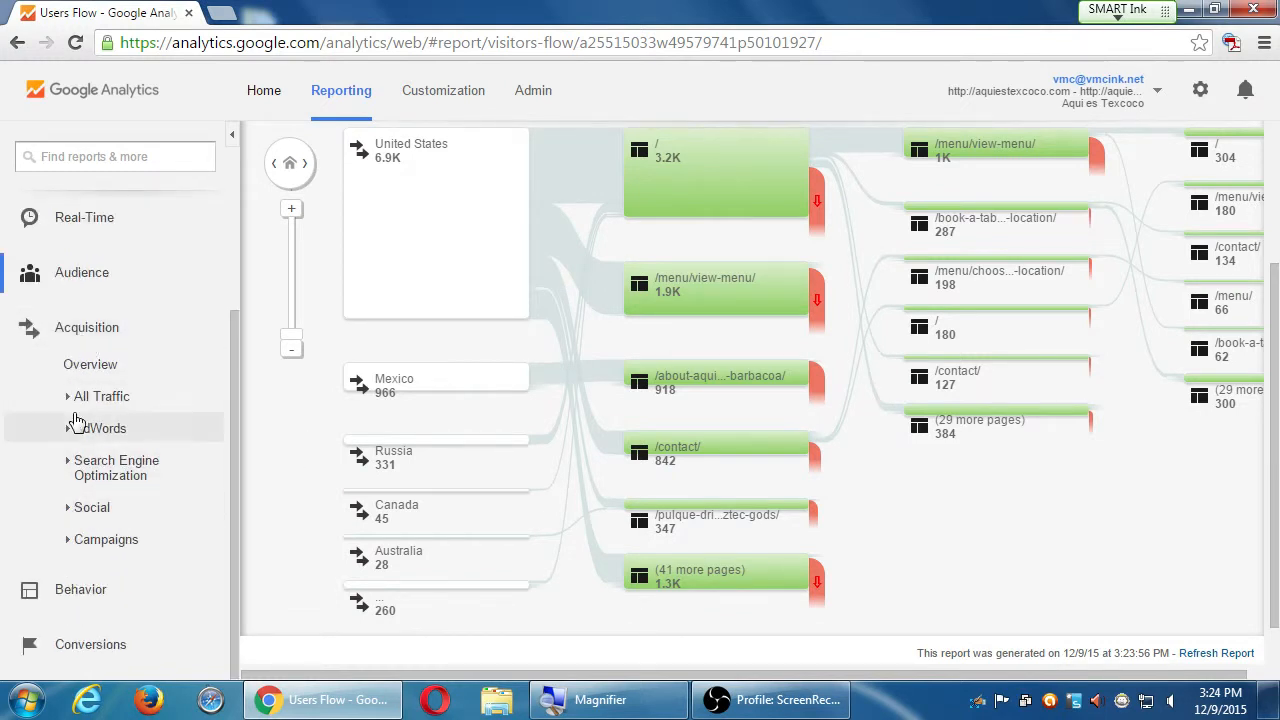
Show the Referrals report under All Traffic and scroll to its table of referring sources
left_click(100, 396)
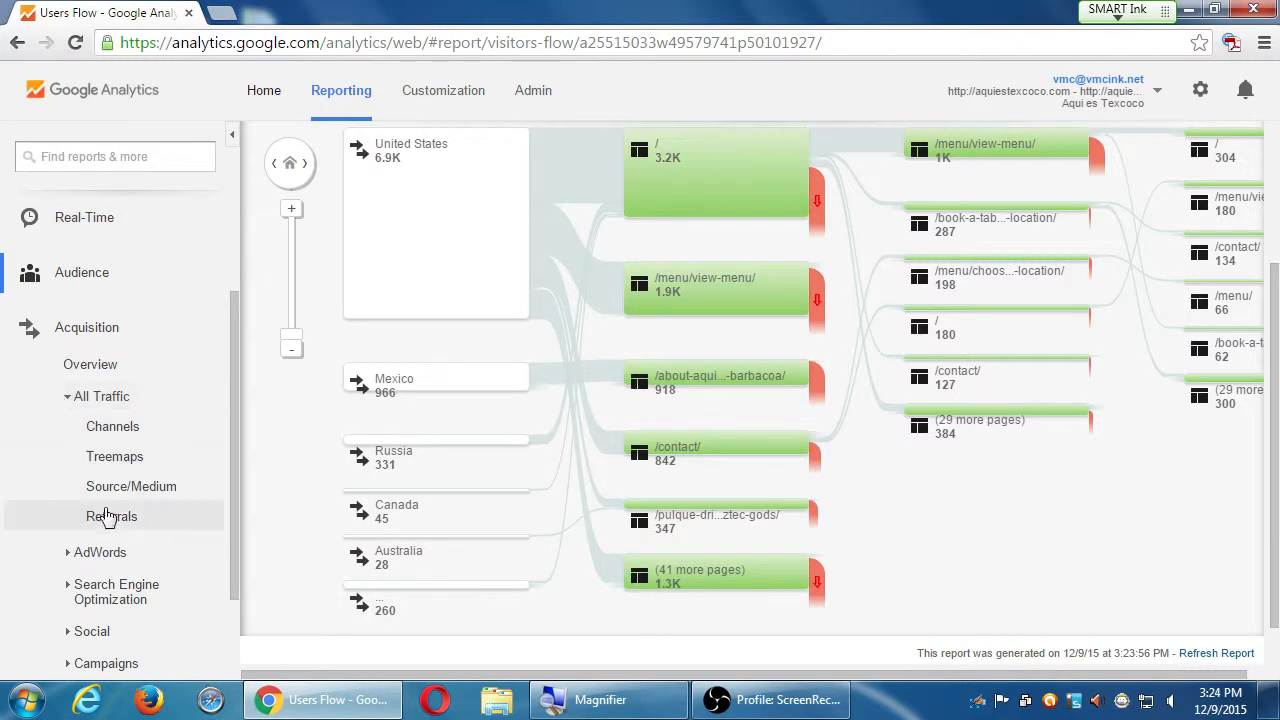
left_click(112, 516)
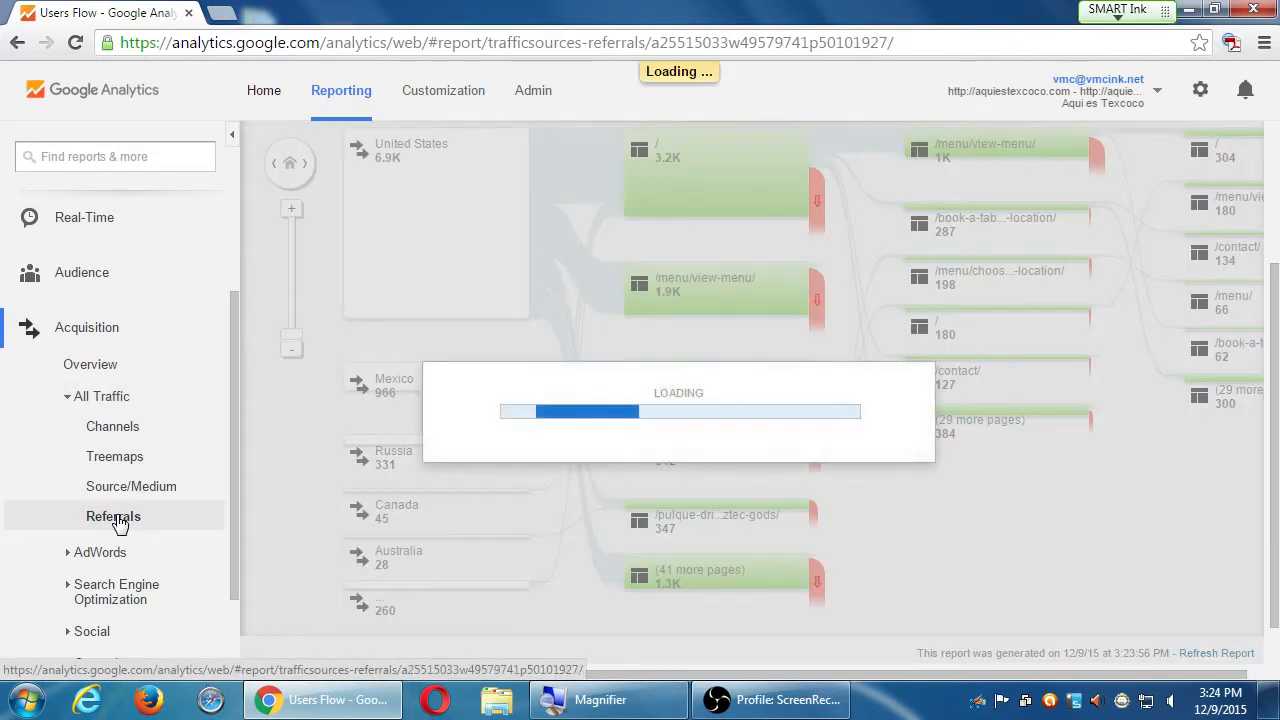
left_click(112, 516)
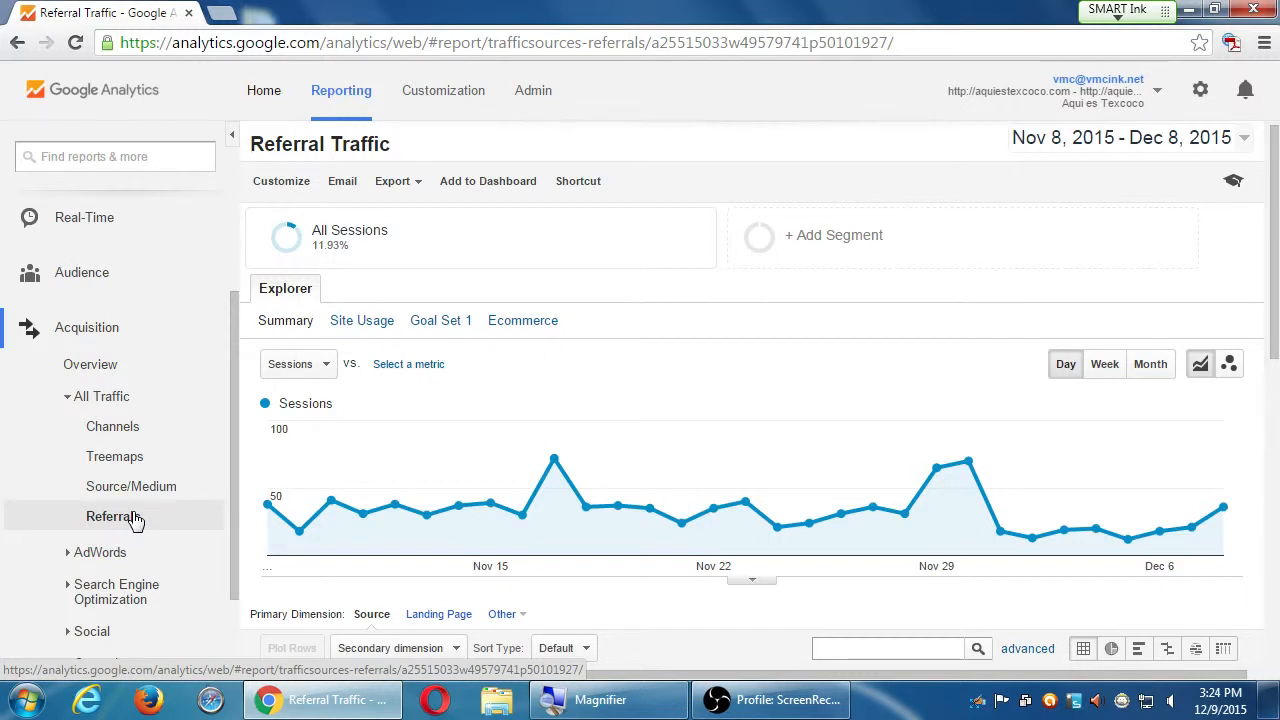
scroll("down", 3)
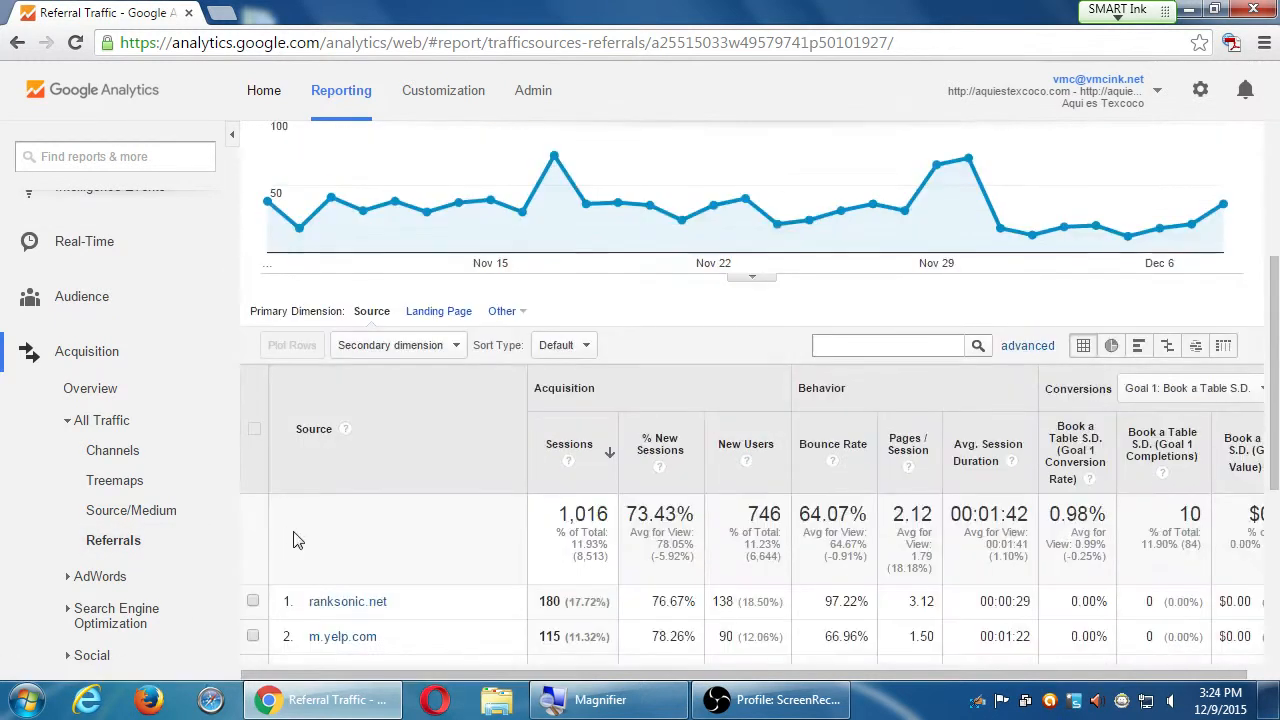
scroll("down", 3)
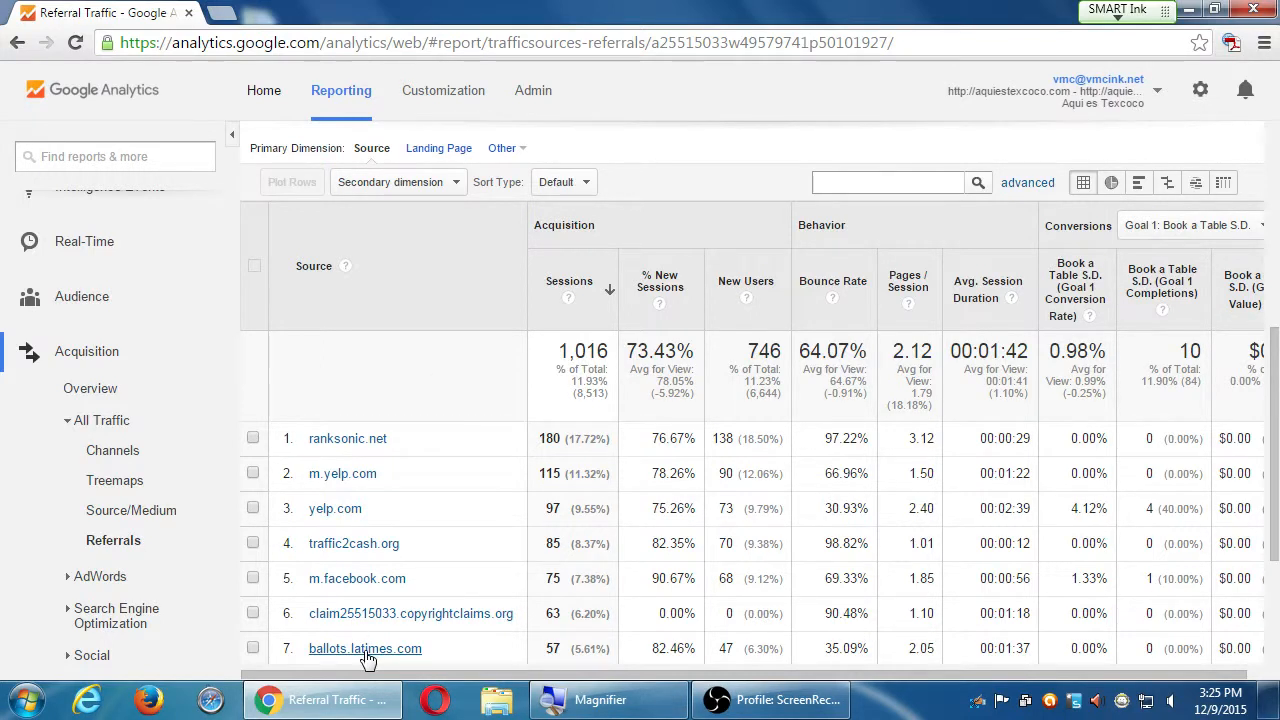
left_click(364, 648)
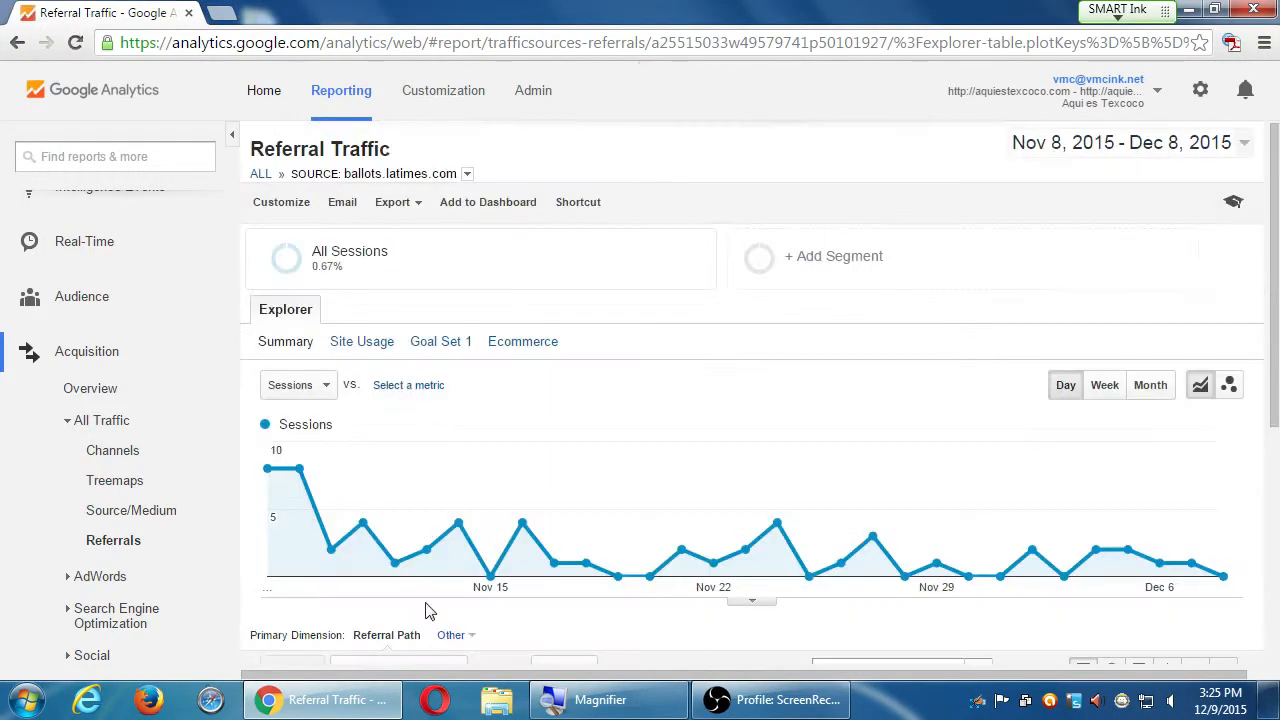
scroll("down", 3)
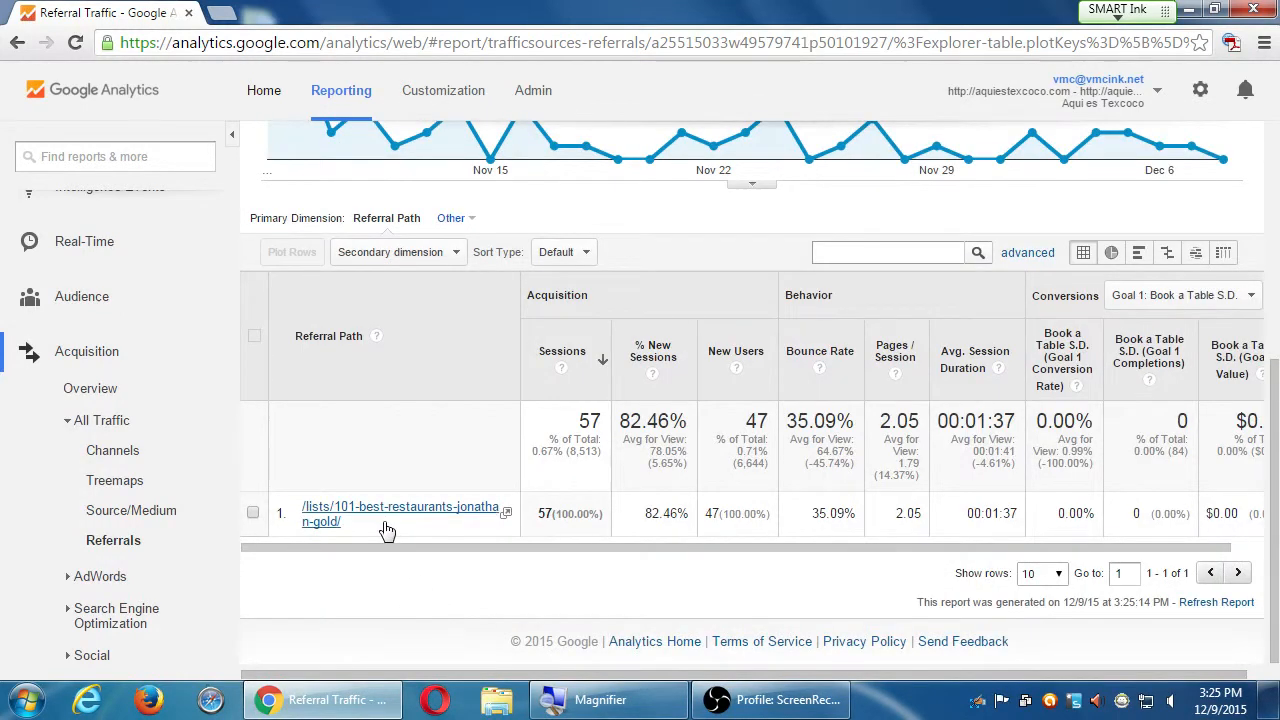
mouse_move(450, 520)
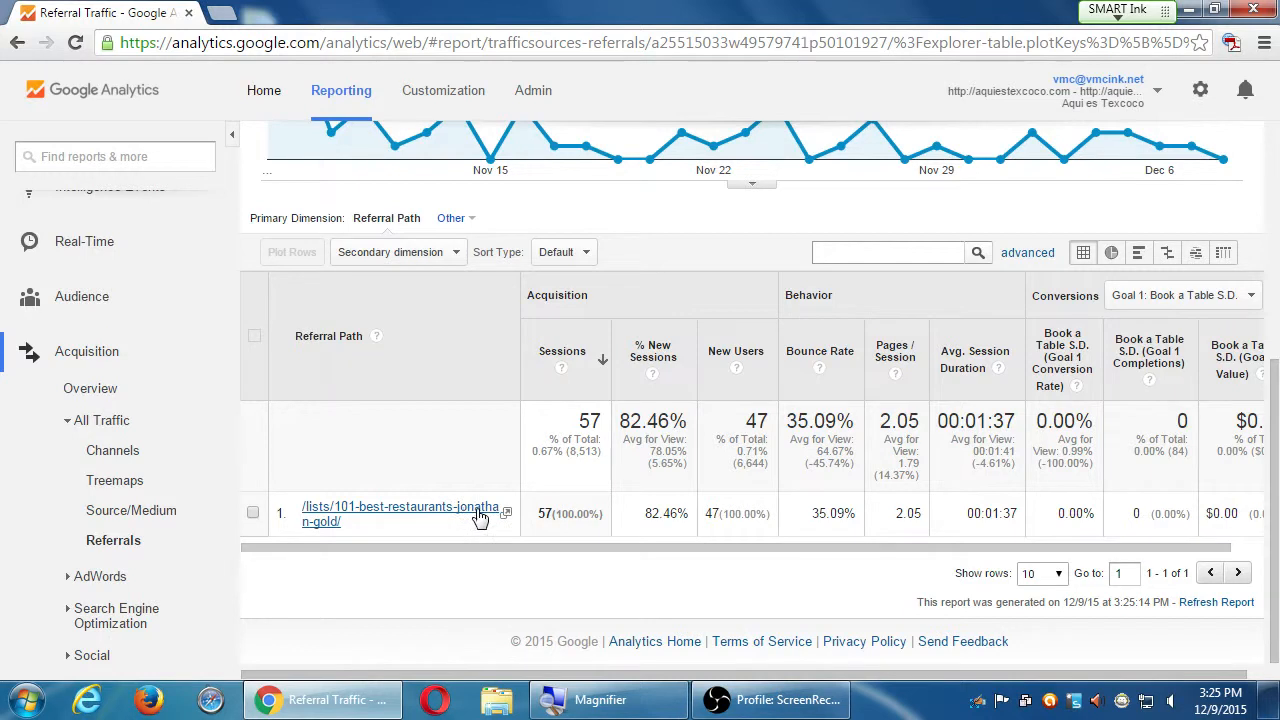
mouse_move(412, 520)
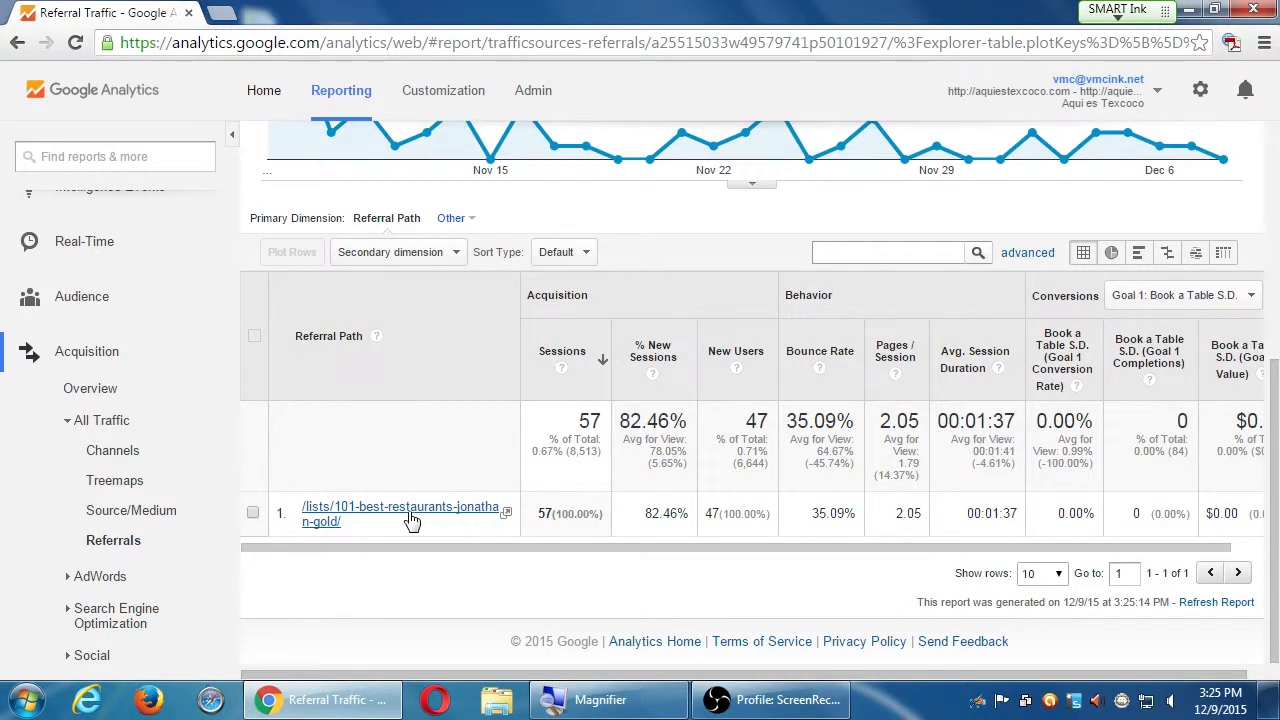
left_click(506, 510)
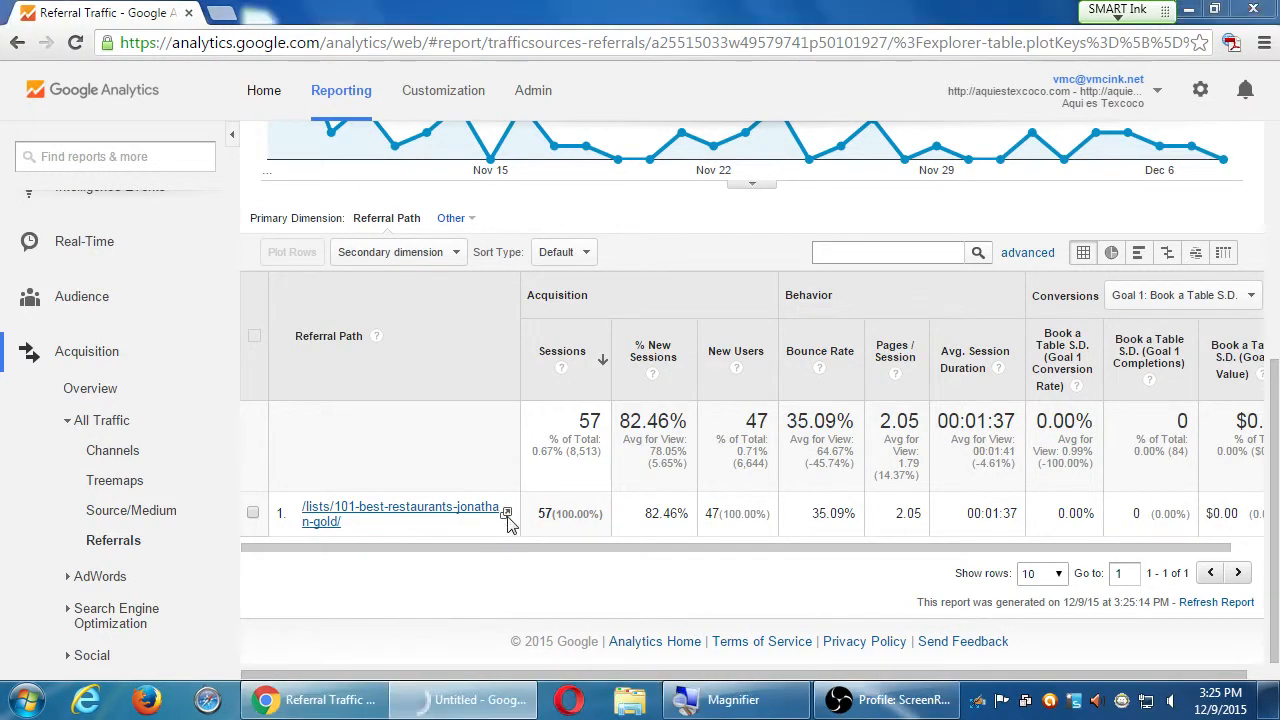
left_click(400, 512)
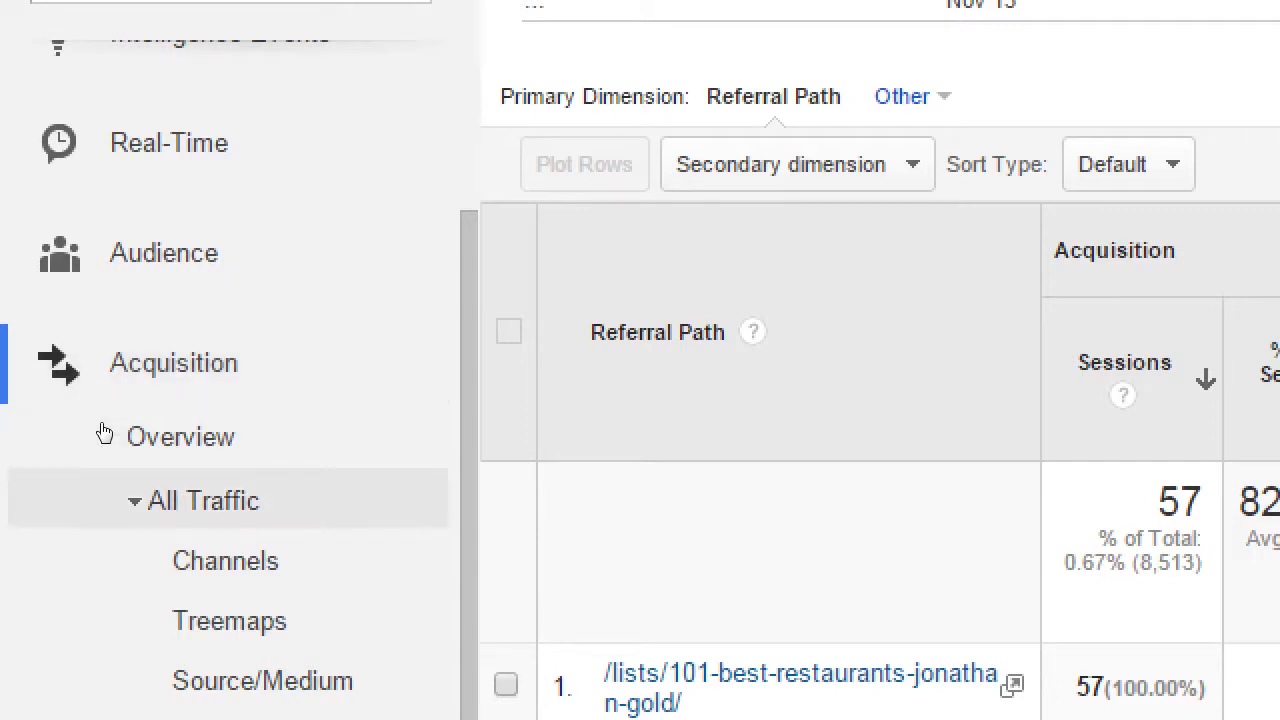
scroll("down", 3)
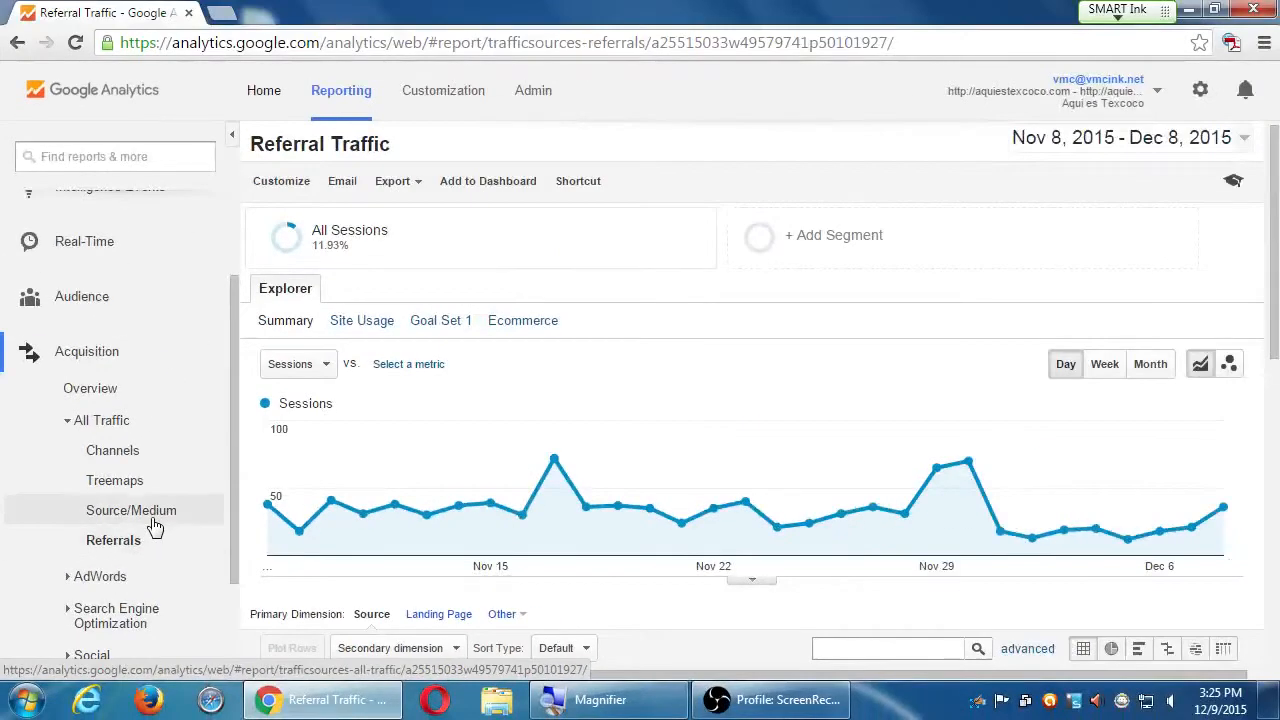
left_click(134, 510)
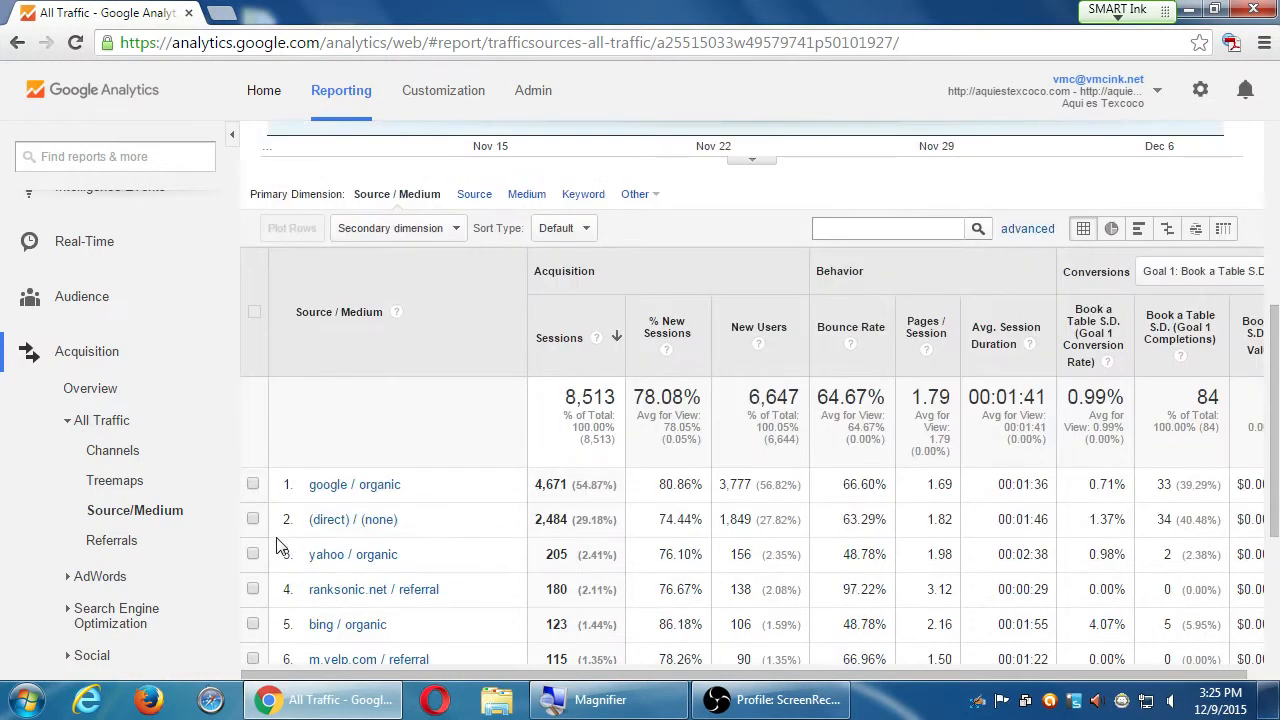
Scroll through the Source/Medium table of 103 sources, then head to the Channels report
scroll("down", 3)
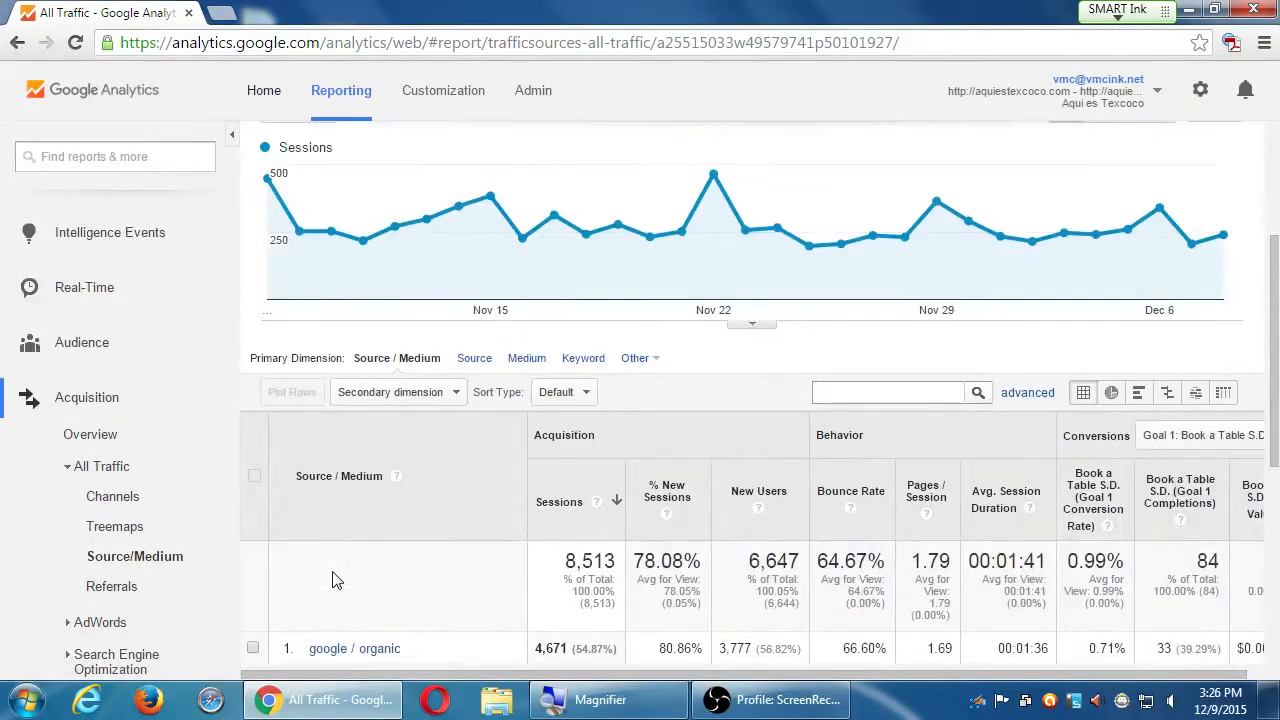
scroll("down", 3)
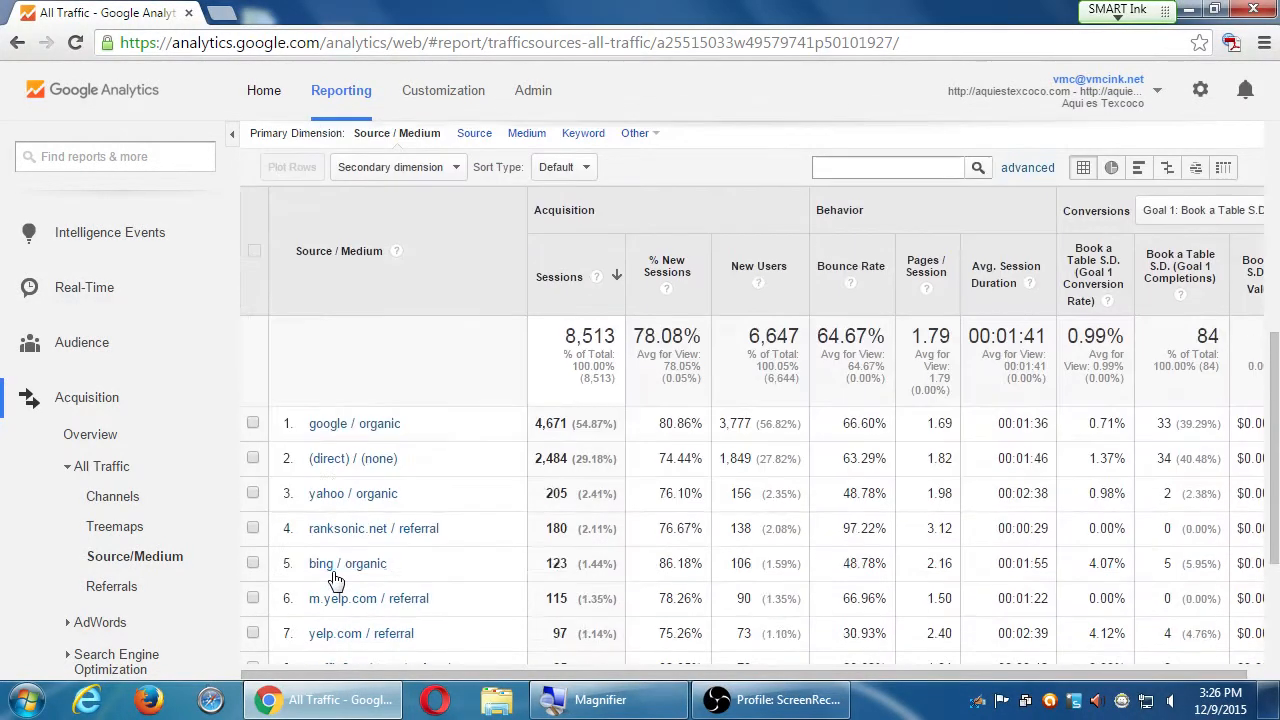
mouse_move(436, 400)
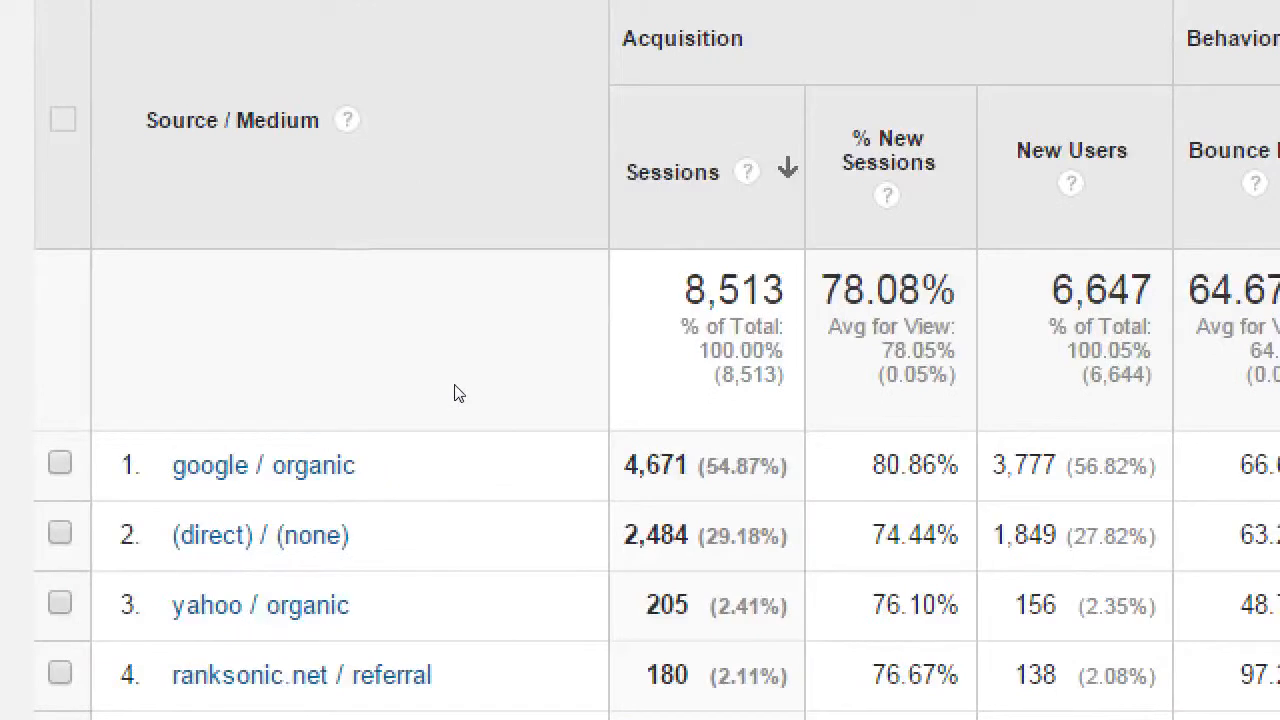
mouse_move(544, 424)
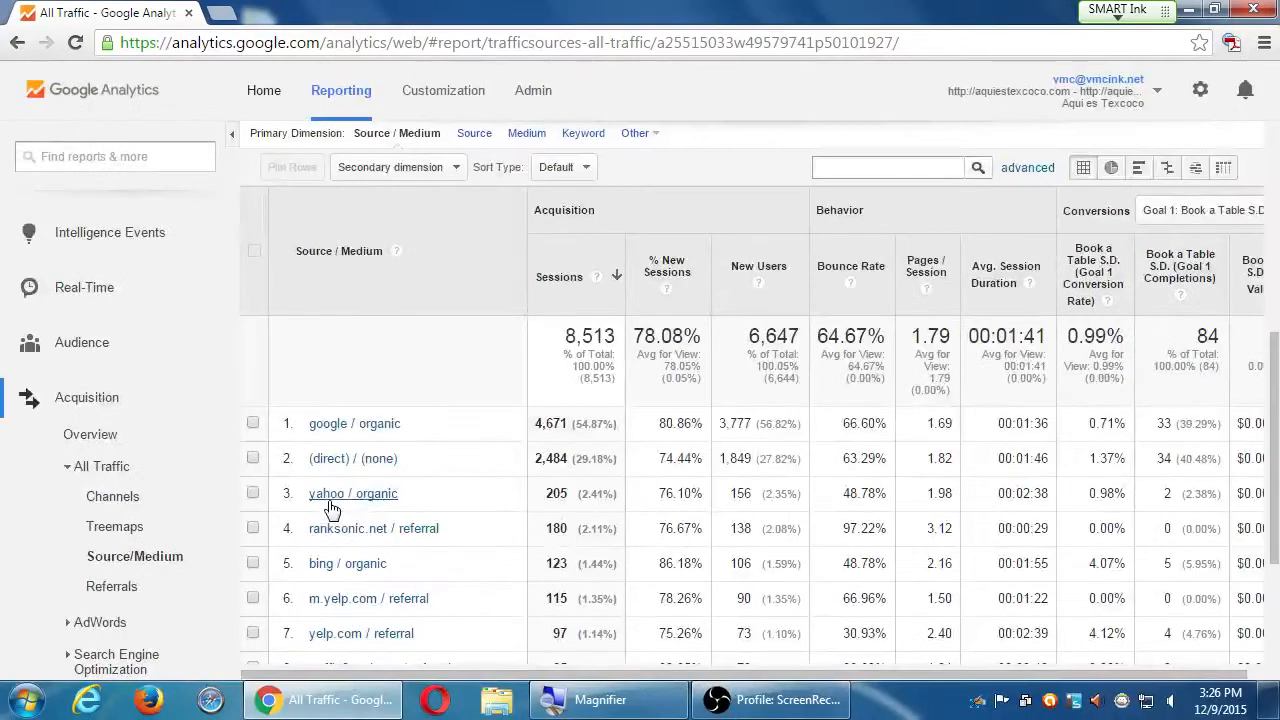
scroll("down", 3)
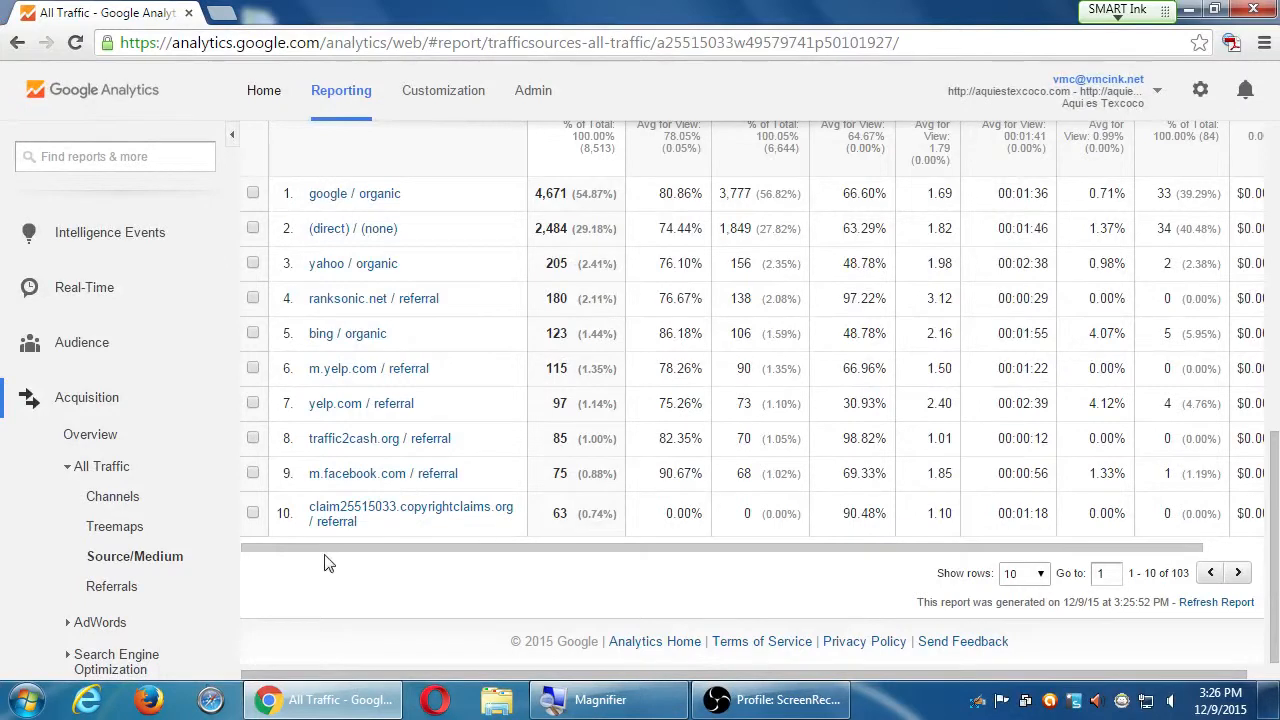
left_click(112, 496)
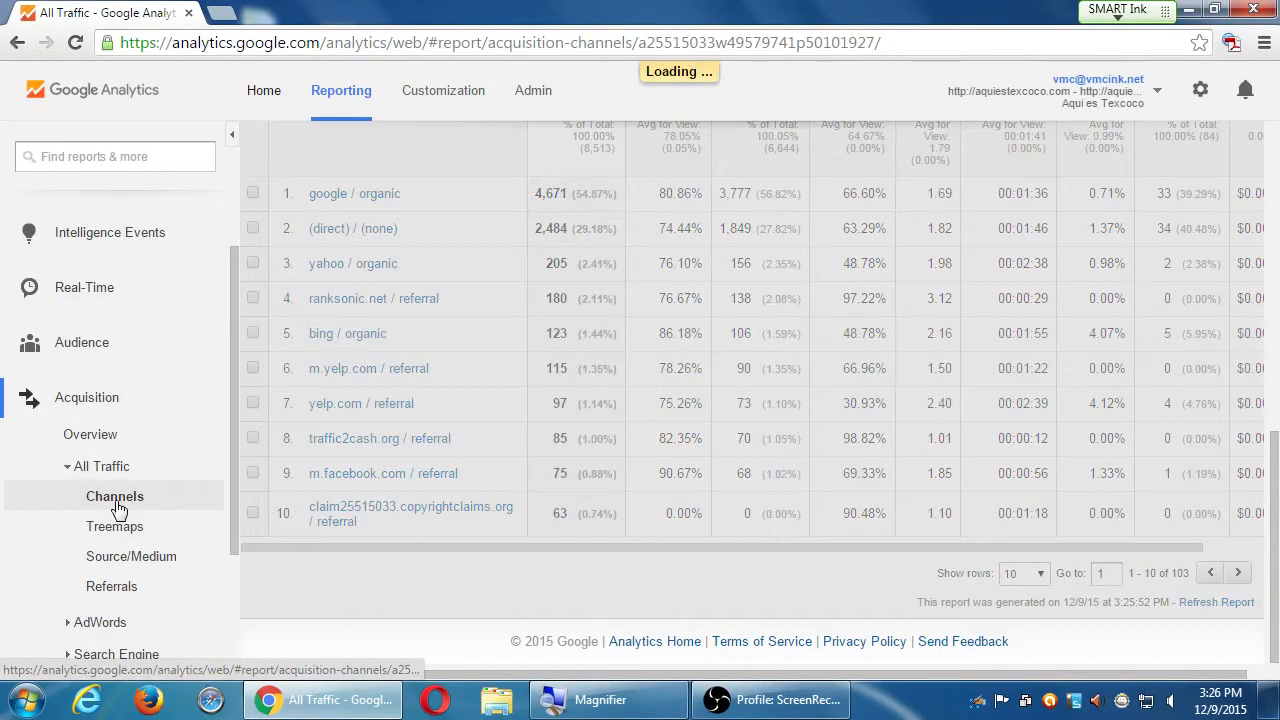
left_click(114, 496)
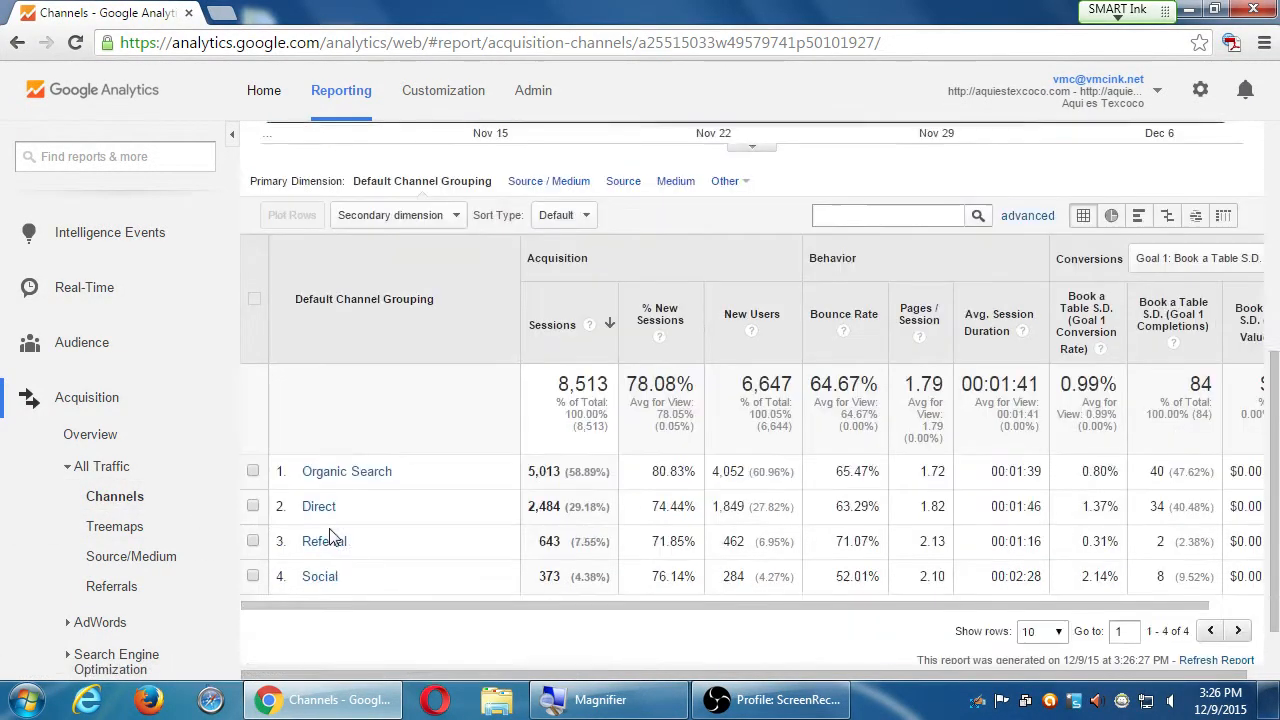
scroll("down", 3)
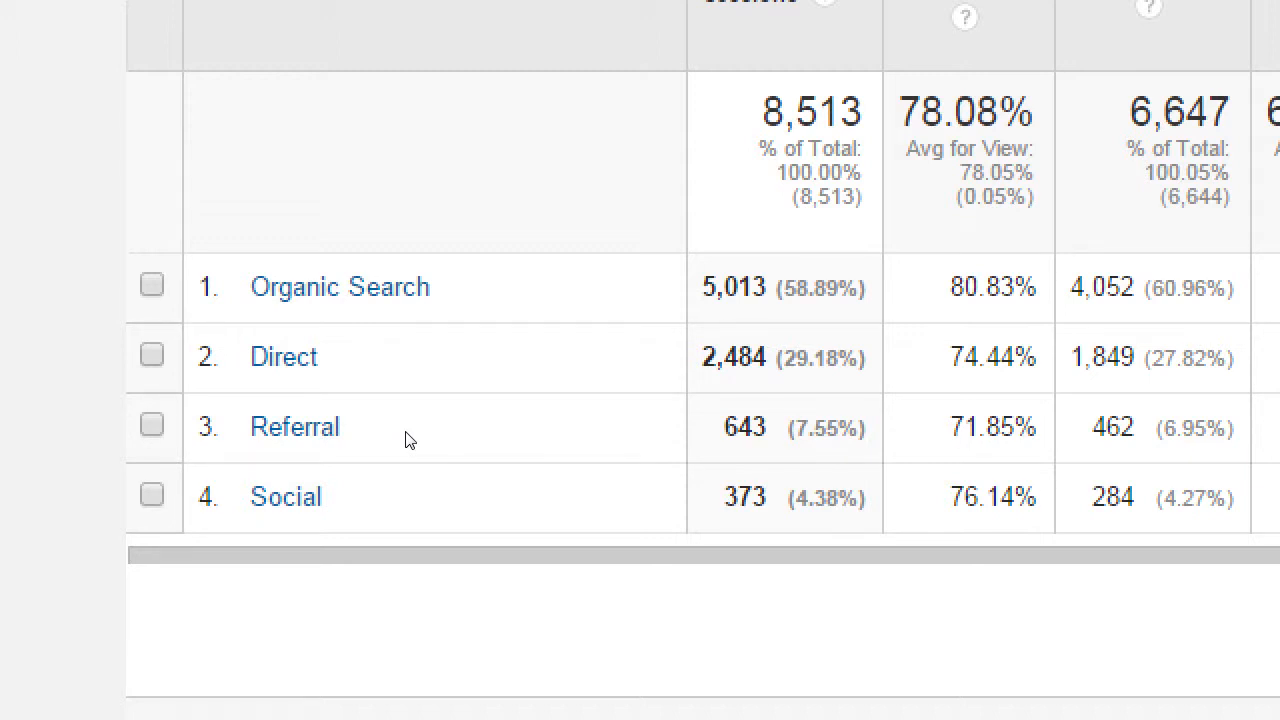
mouse_move(500, 448)
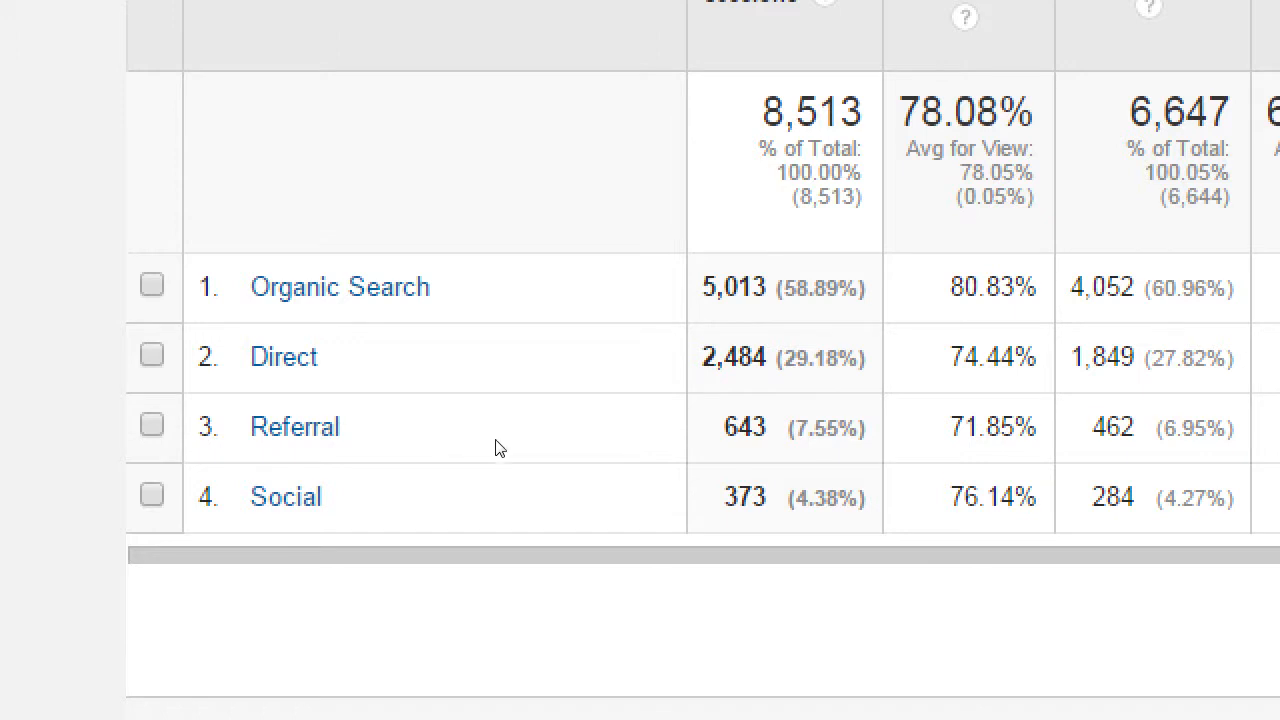
mouse_move(580, 452)
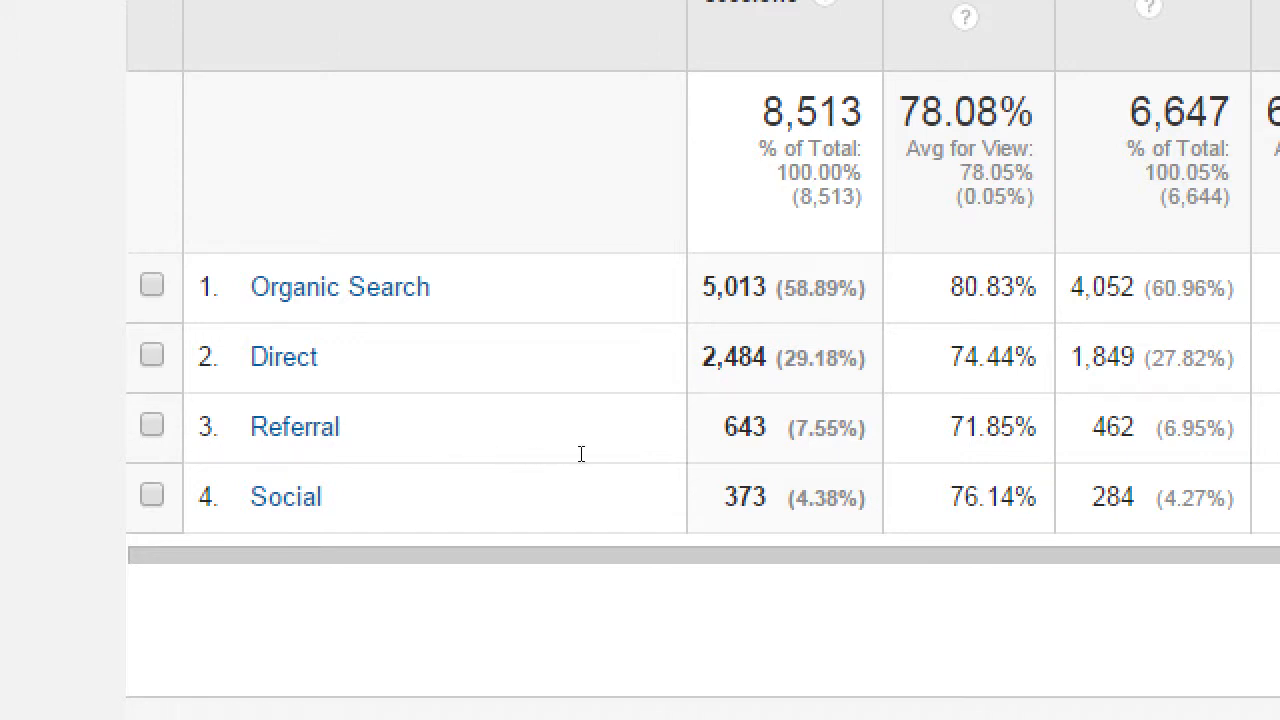
mouse_move(608, 456)
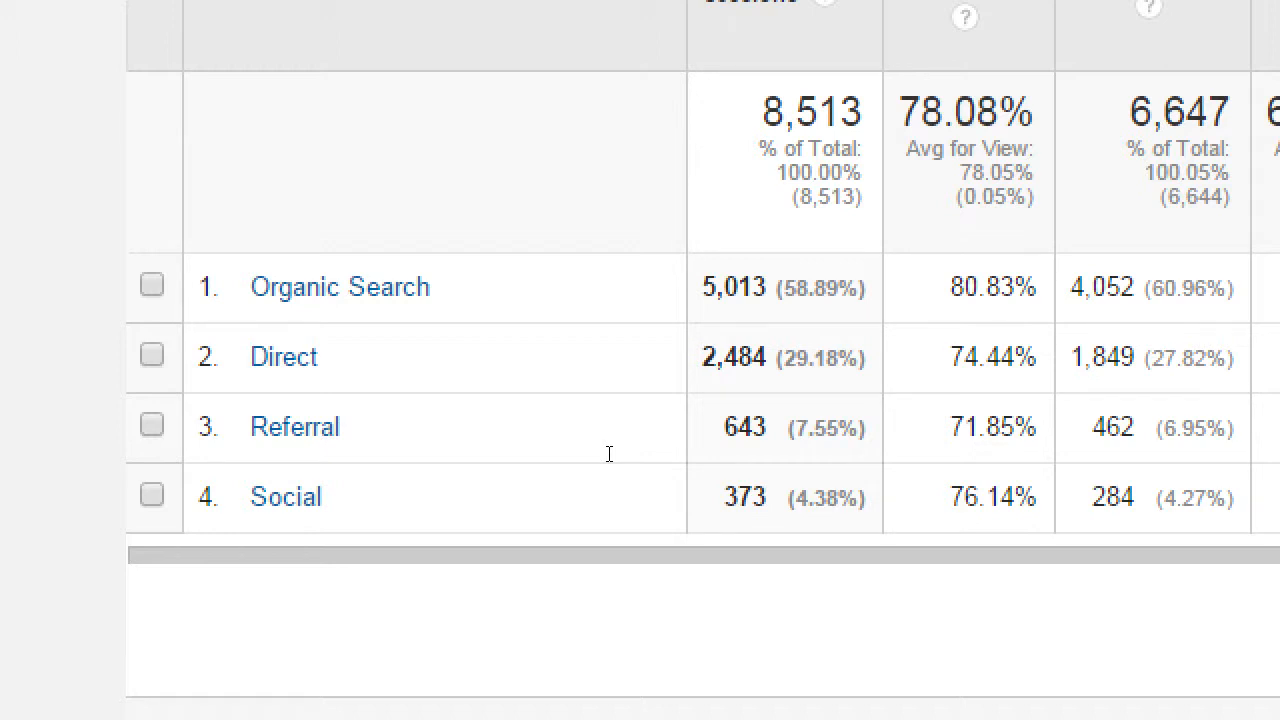
mouse_move(588, 480)
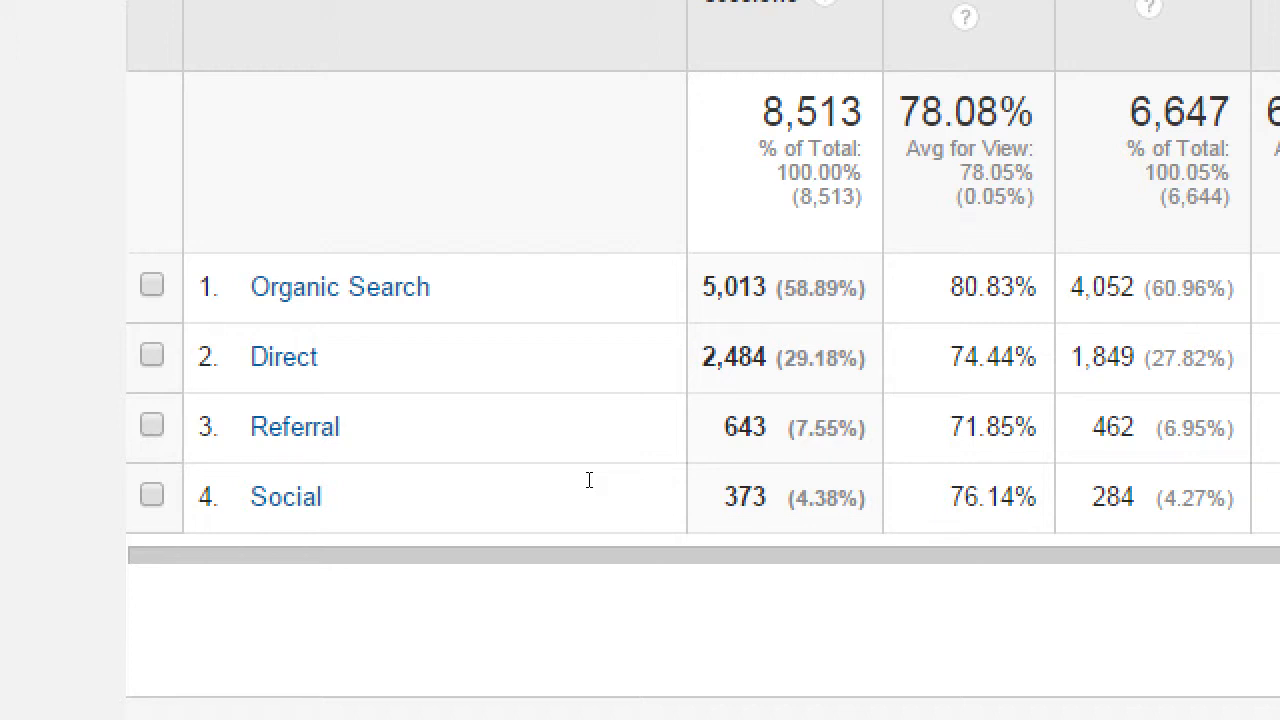
mouse_move(324, 544)
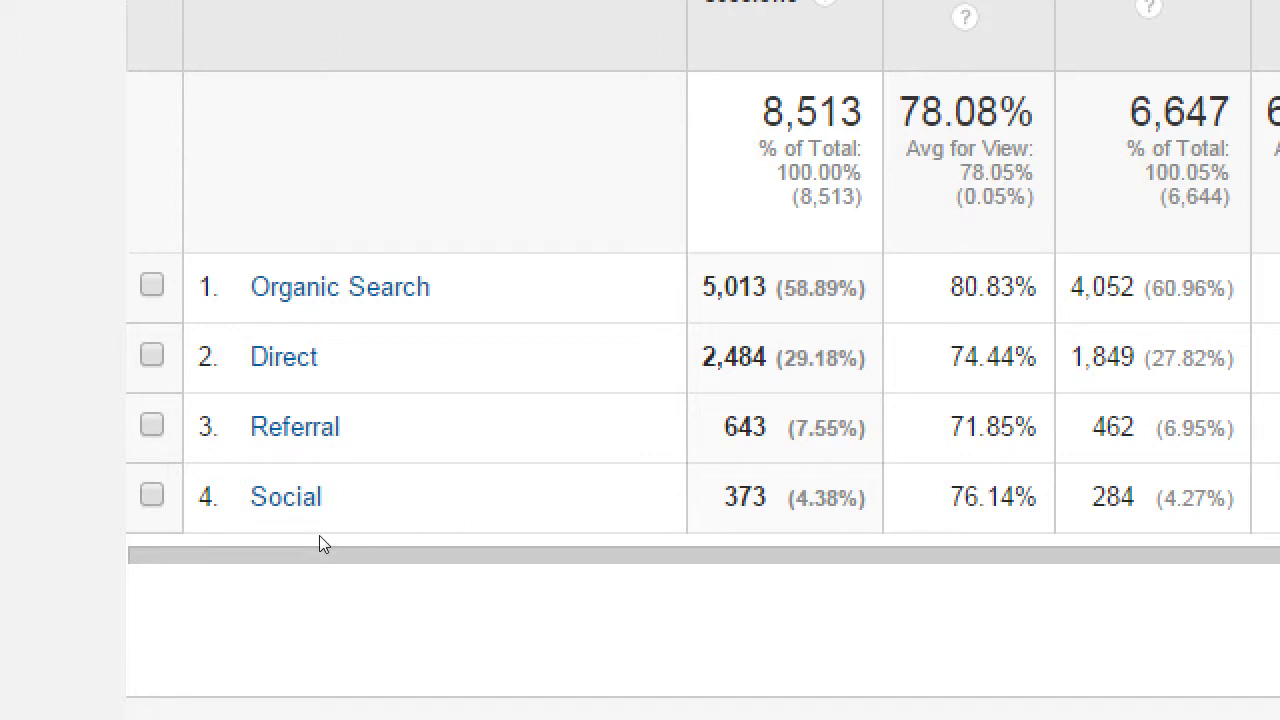
mouse_move(338, 536)
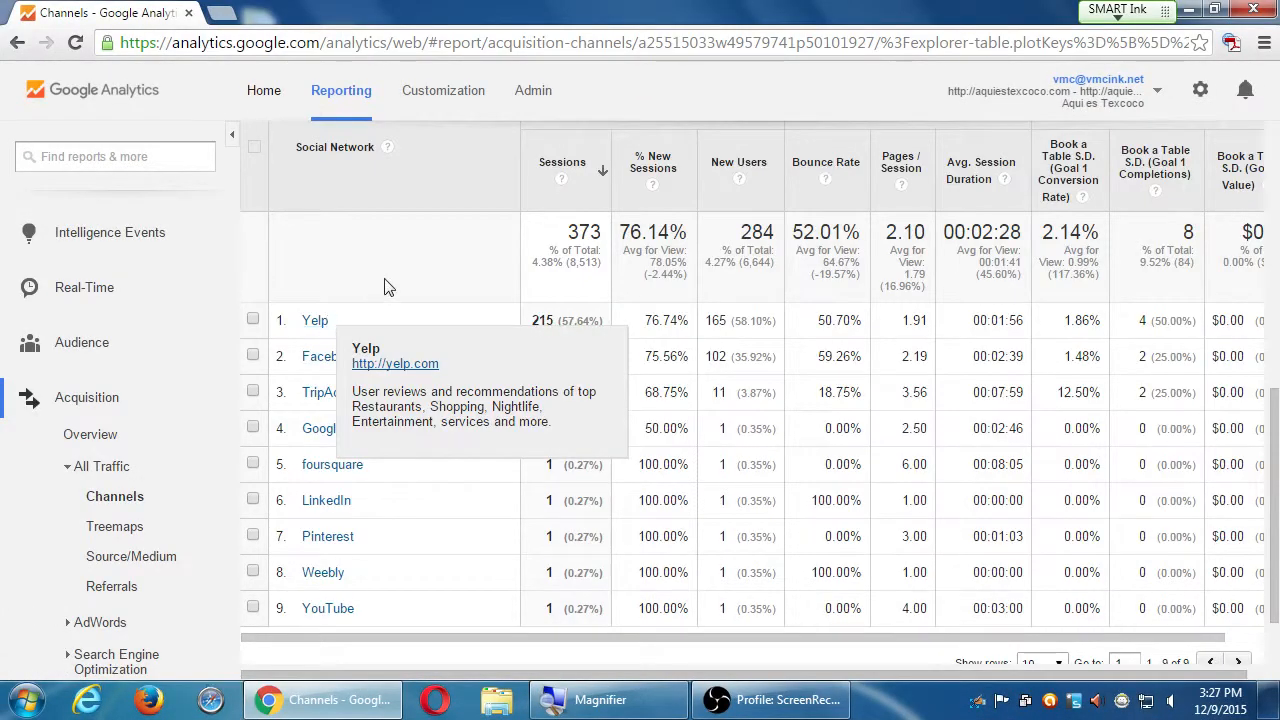
mouse_move(576, 650)
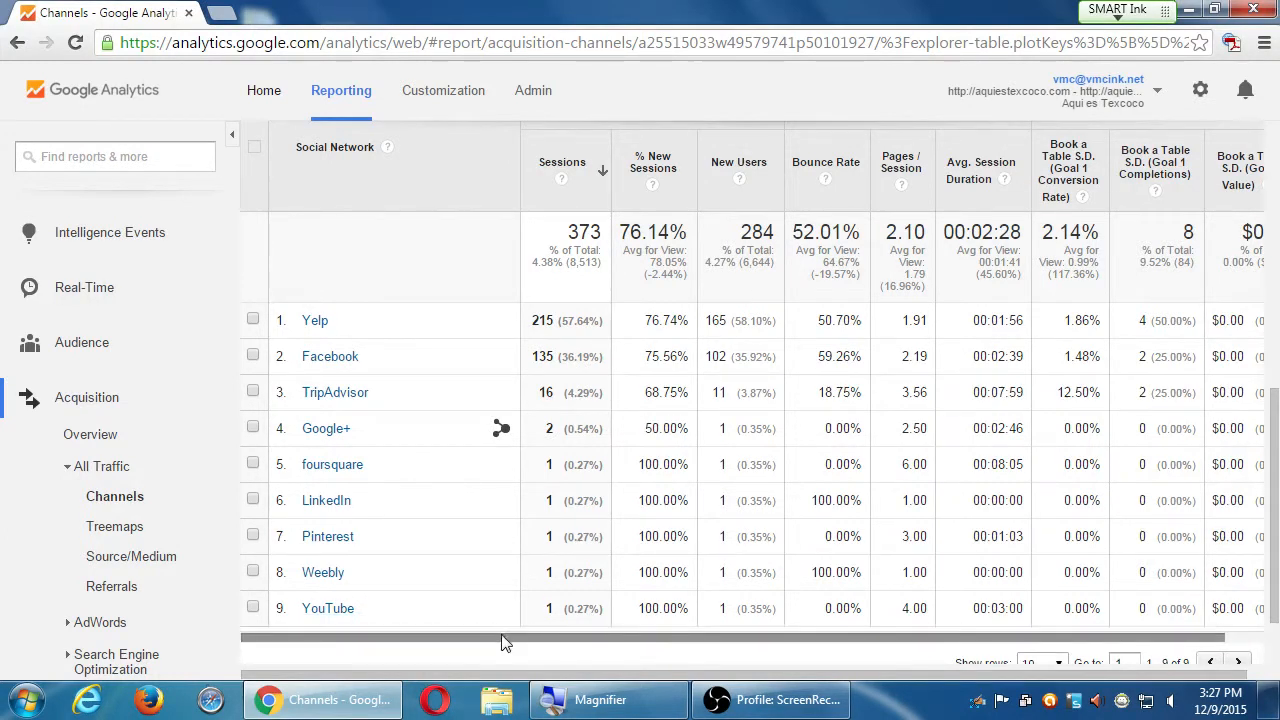
mouse_move(512, 648)
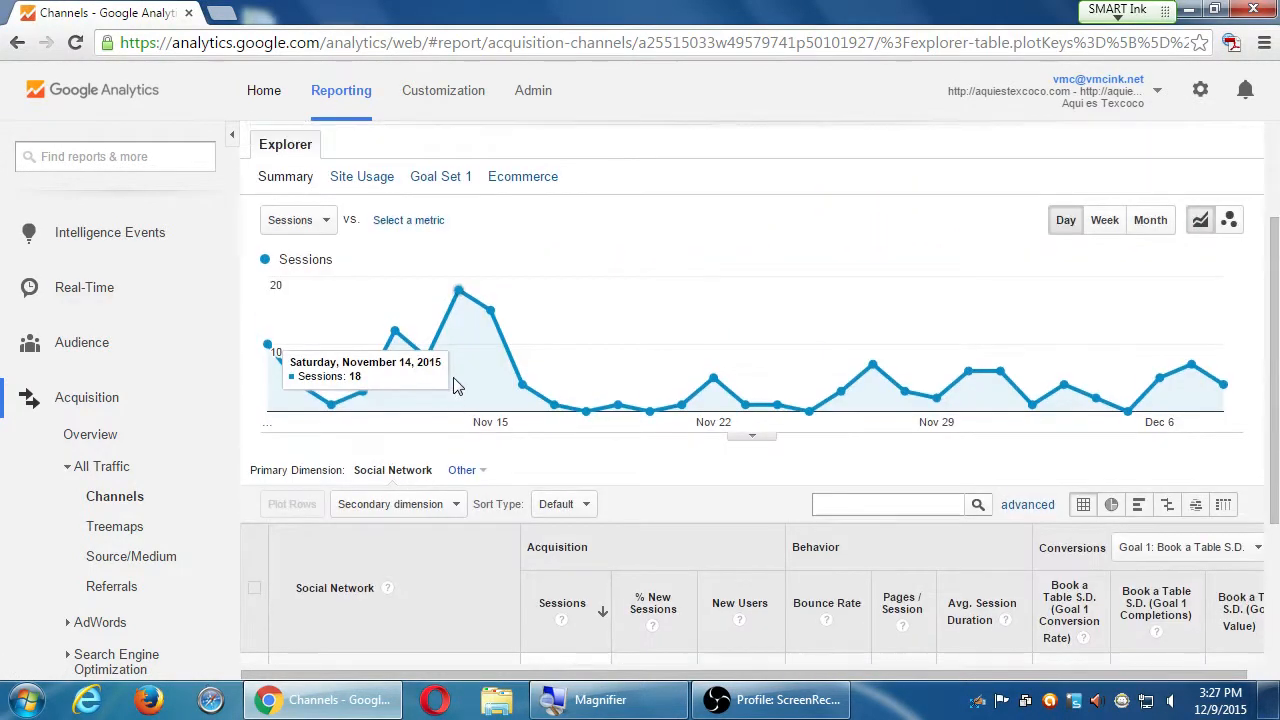
mouse_move(460, 320)
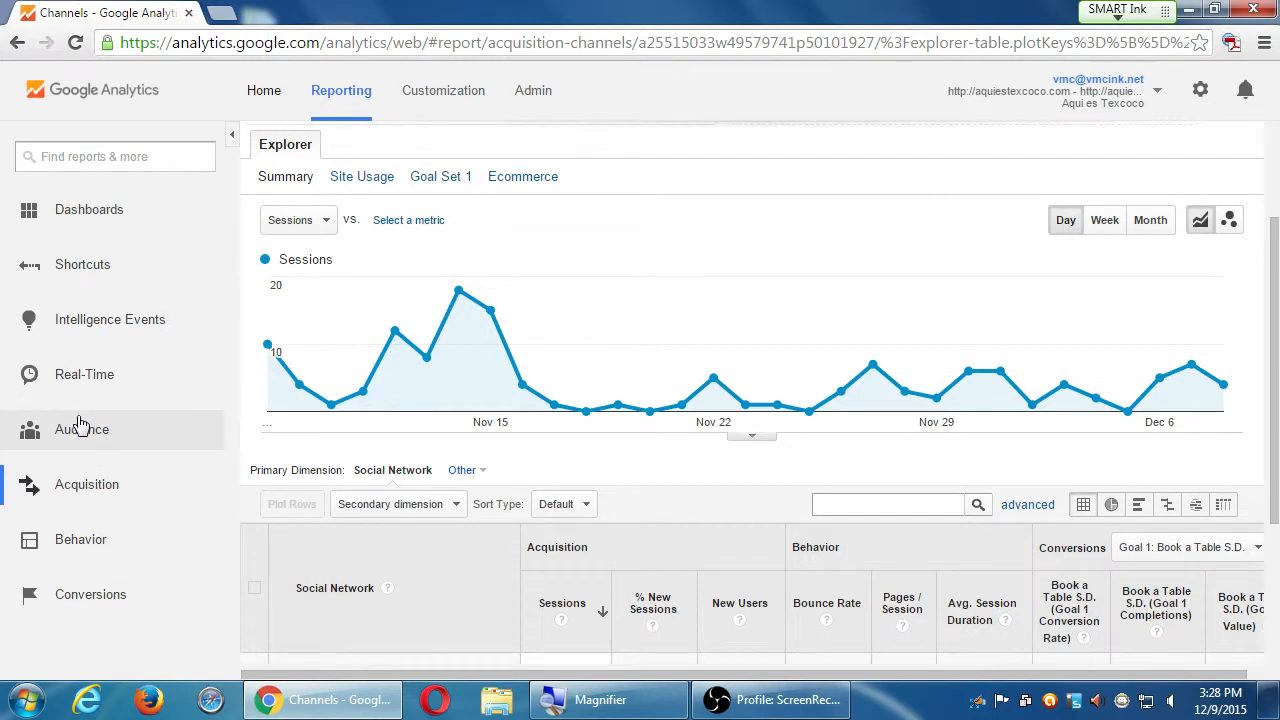
mouse_move(268, 520)
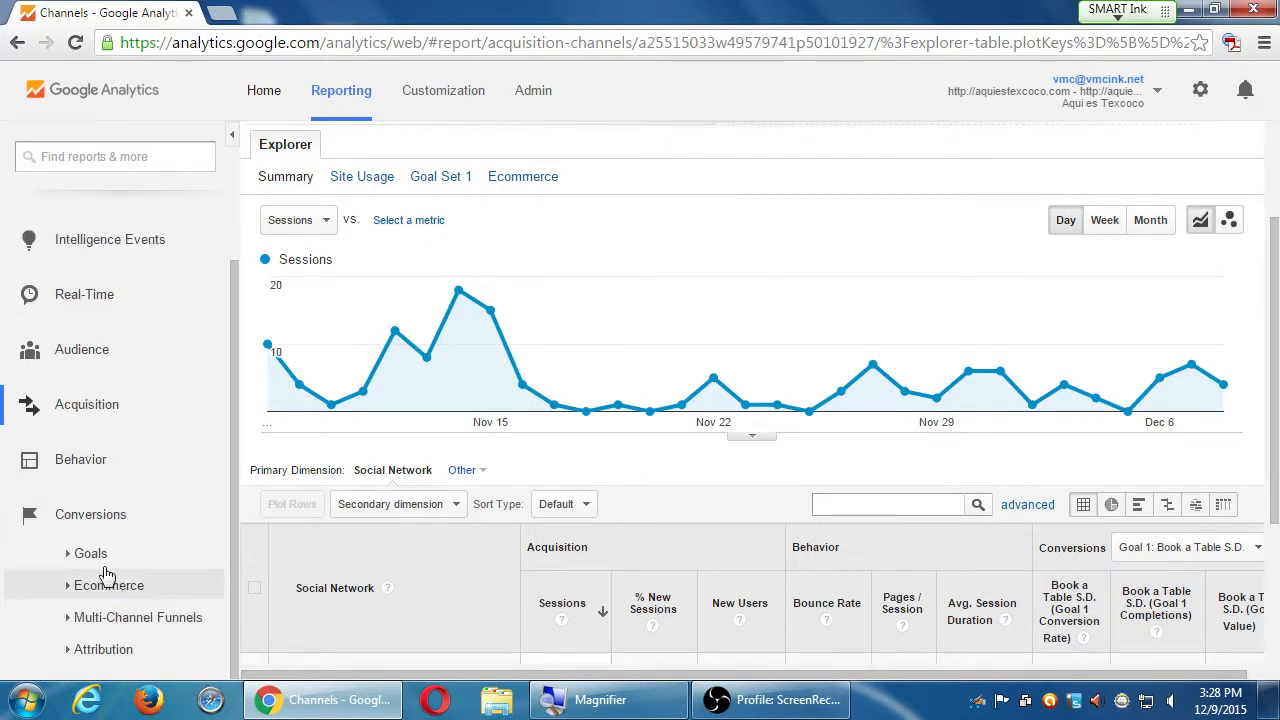
Expand Conversions > Goals and load the Goals Overview with 84 completions
left_click(90, 552)
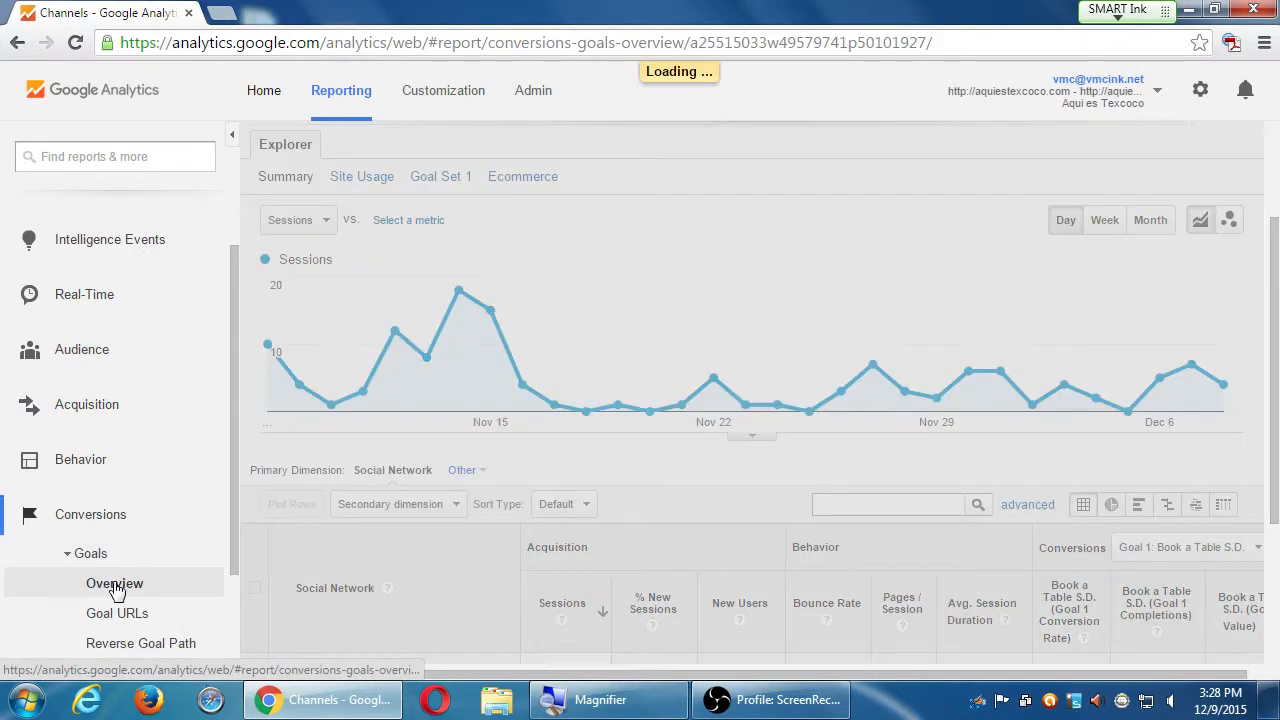
left_click(114, 584)
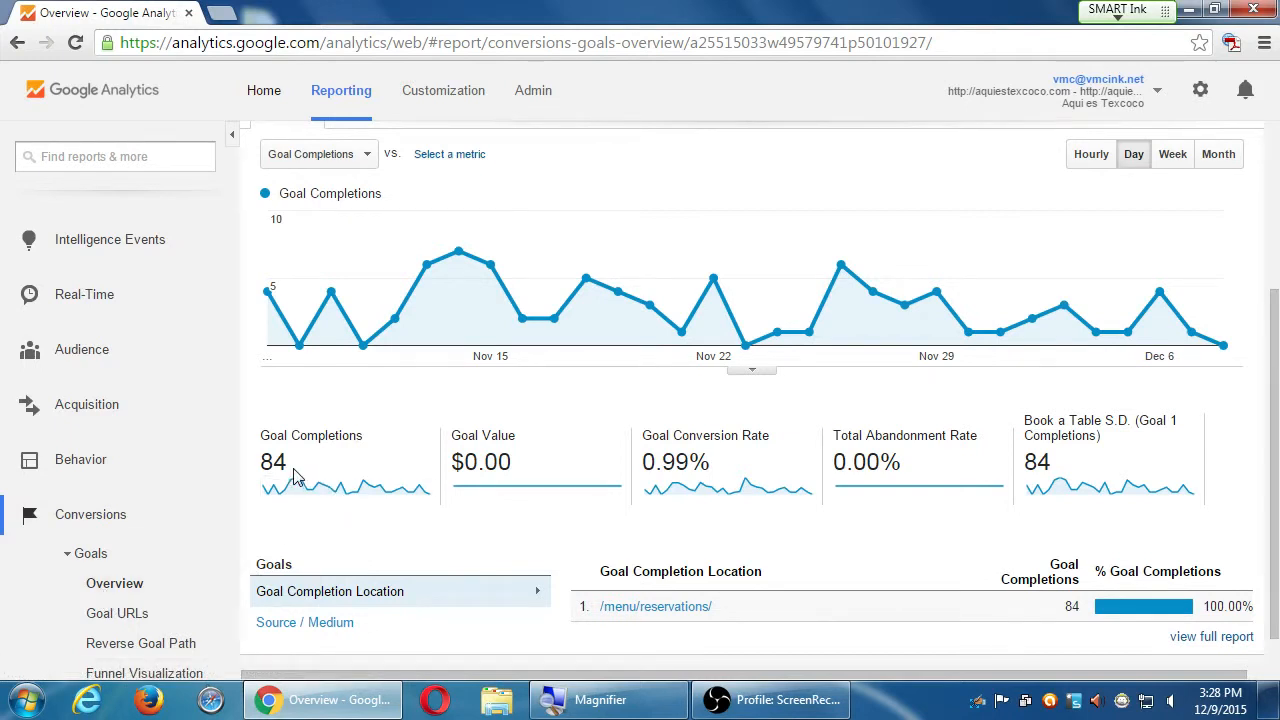
mouse_move(500, 444)
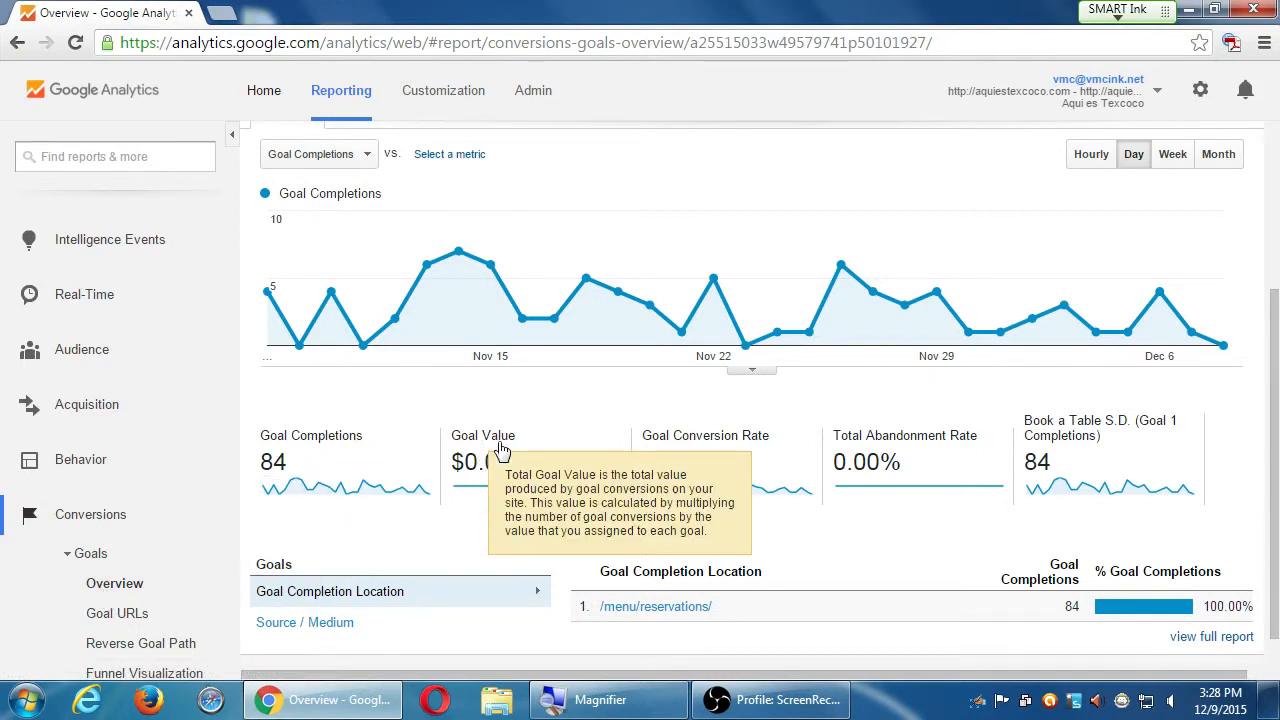
mouse_move(396, 552)
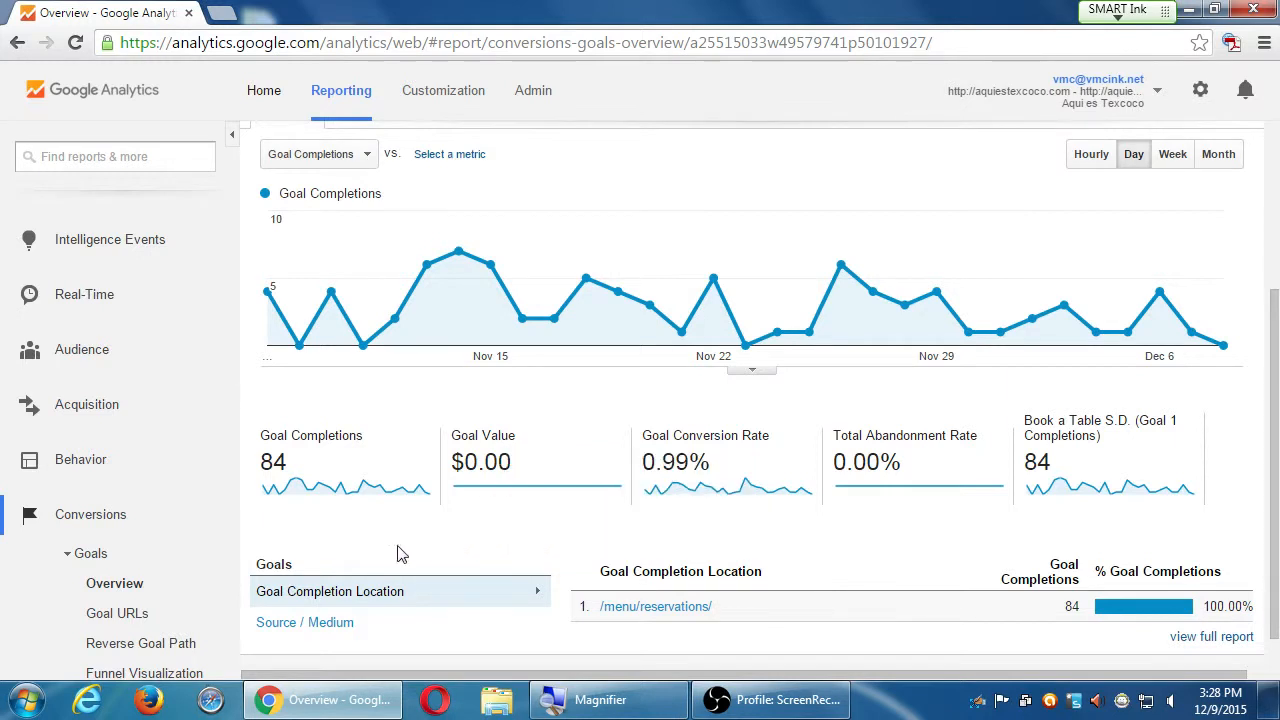
mouse_move(752, 528)
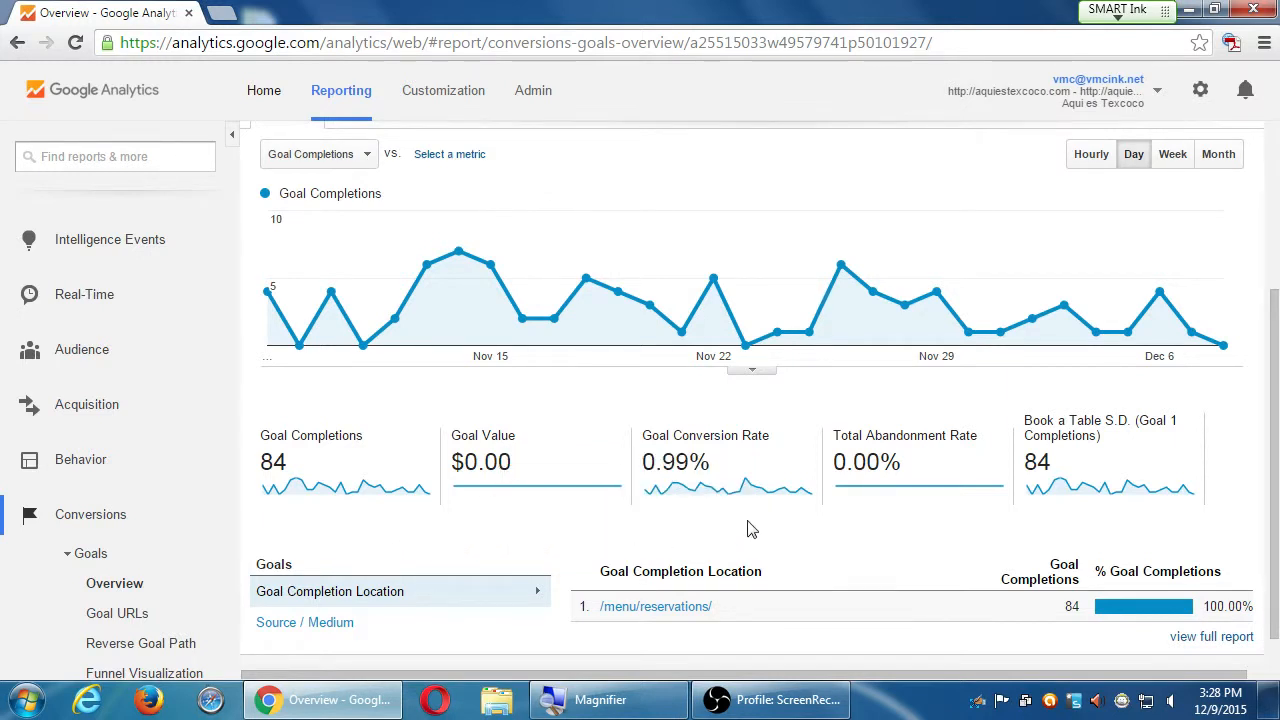
mouse_move(1016, 508)
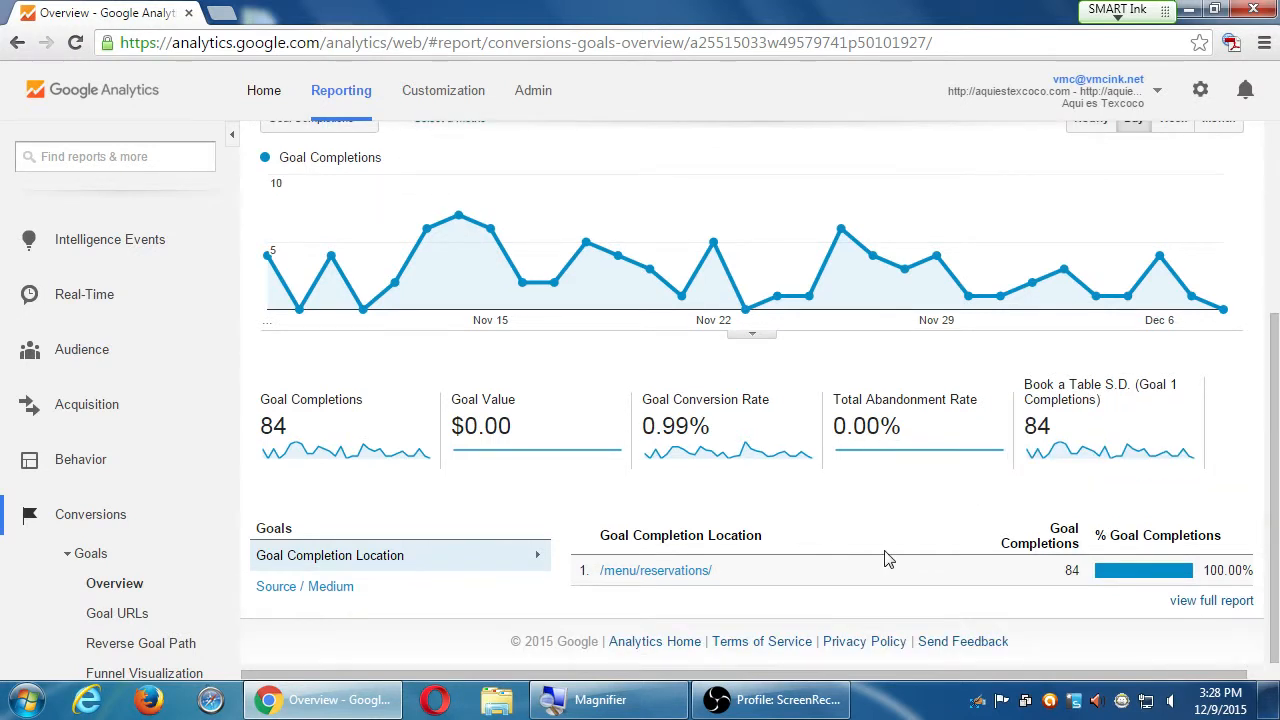
mouse_move(876, 516)
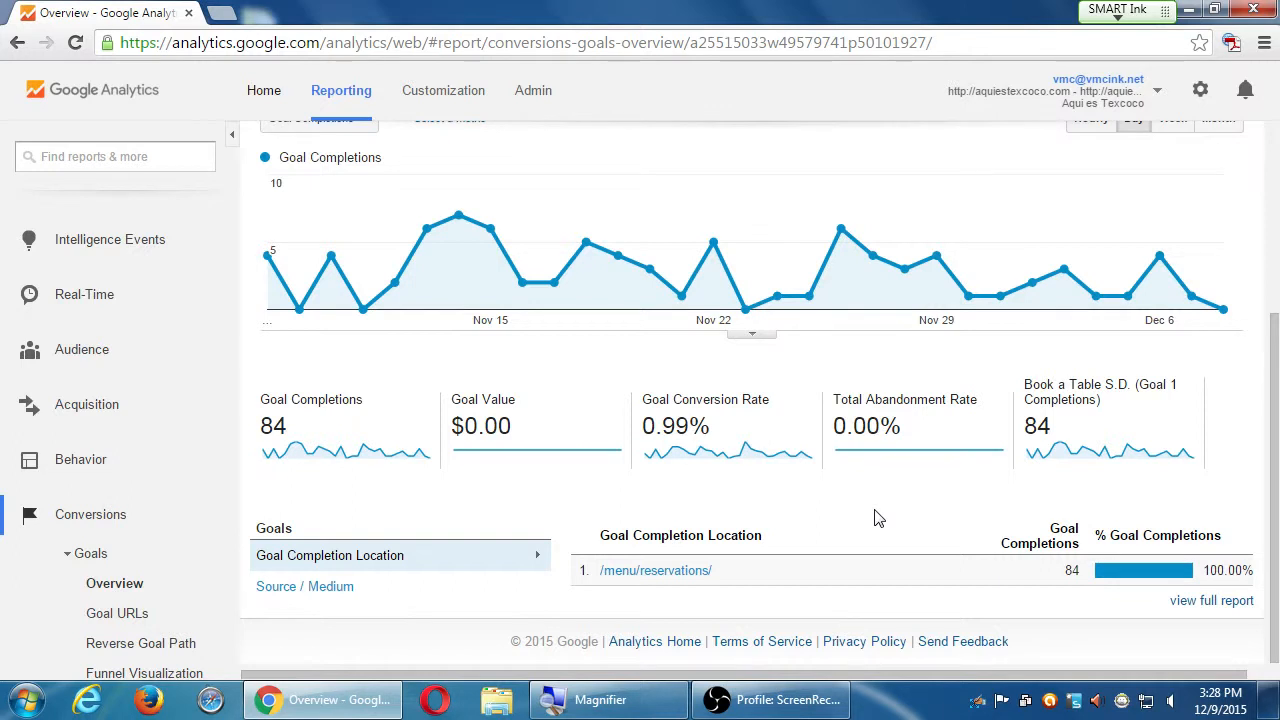
mouse_move(836, 528)
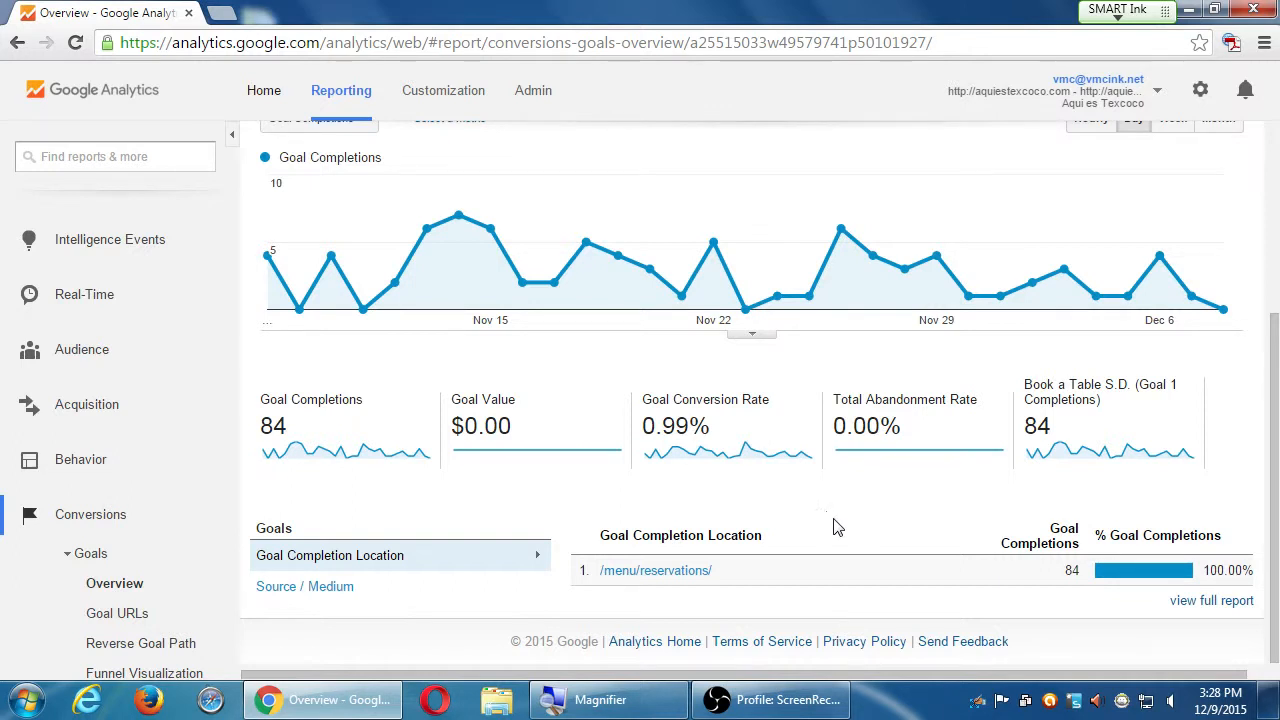
Break the 84 goal completions down by Source / Medium, led by direct and google/organic
left_click(304, 586)
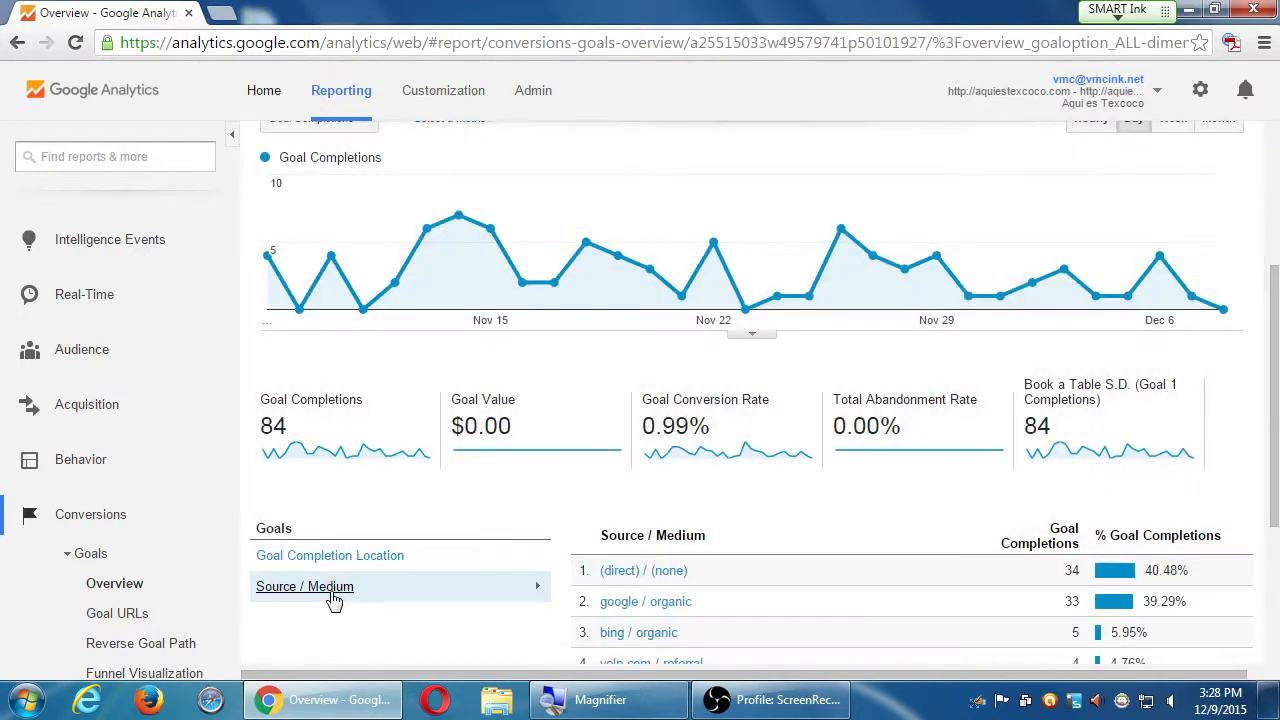
scroll("down", 3)
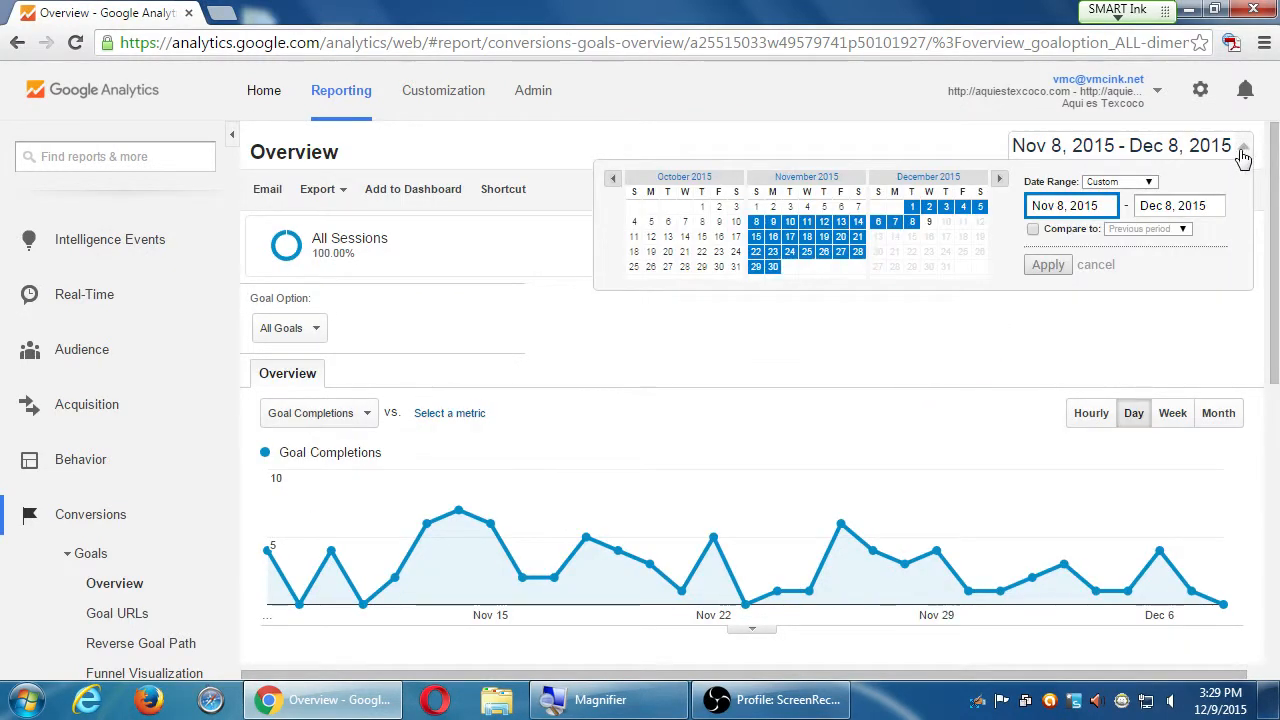
Set a Custom date range starting Jan 1, 2015 (ending Dec 8, 2015) and apply it
left_click(1148, 180)
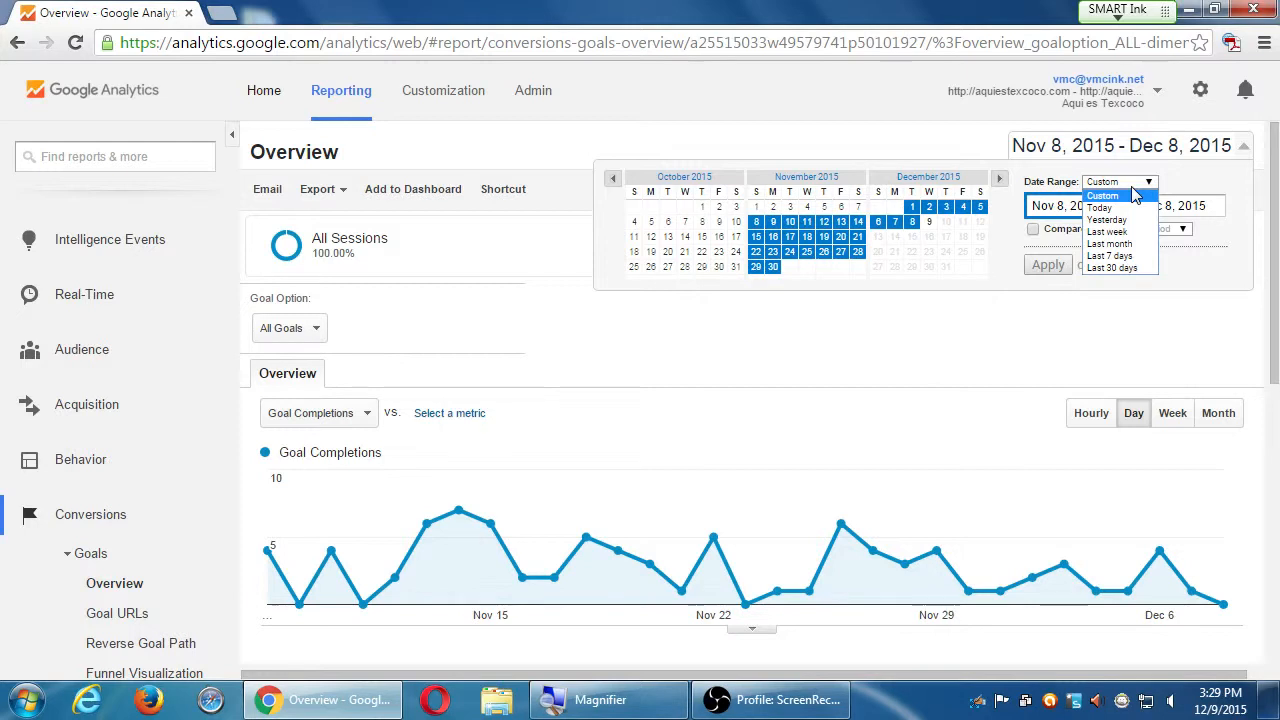
left_click(1102, 196)
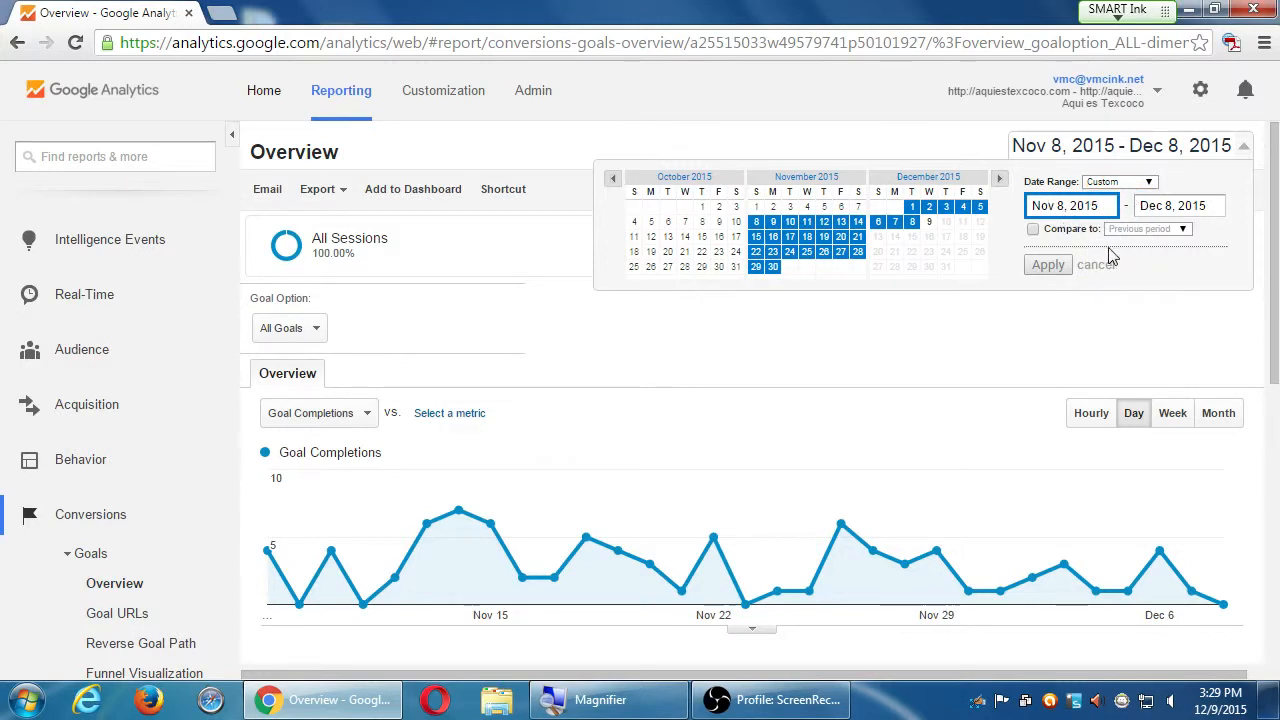
type("Jan 8, 2015")
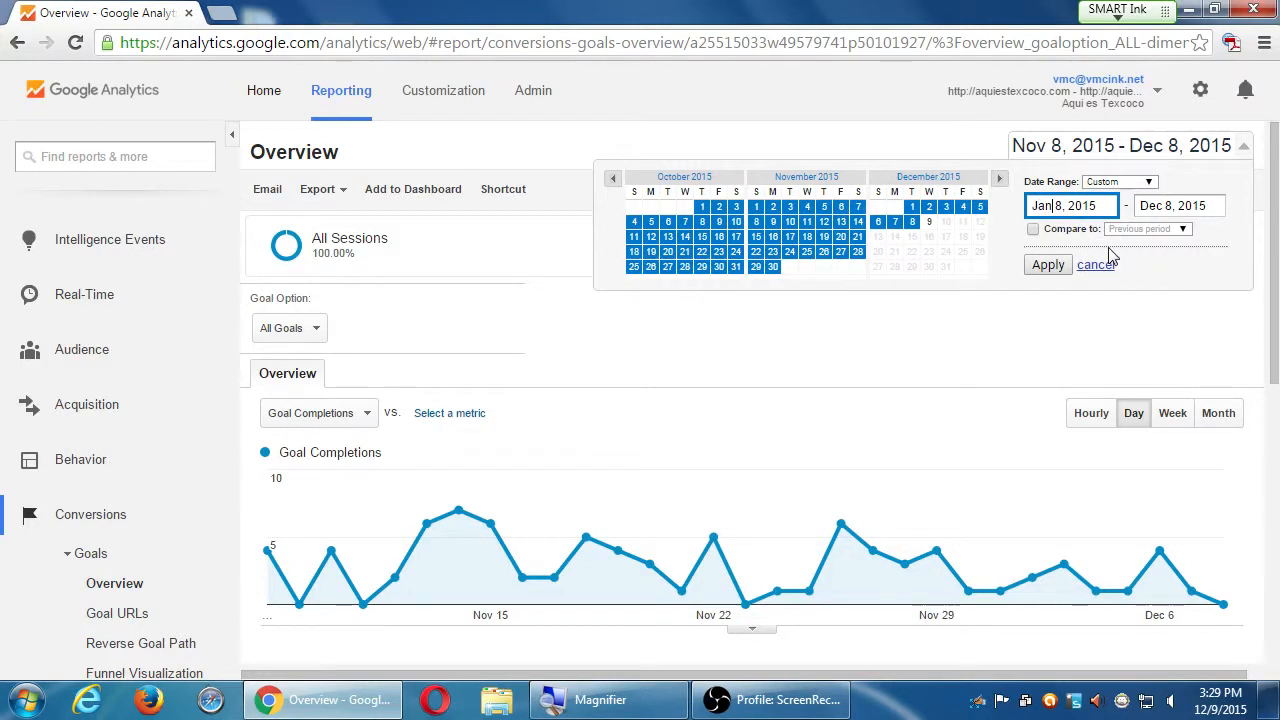
type("Jan 1, 2015")
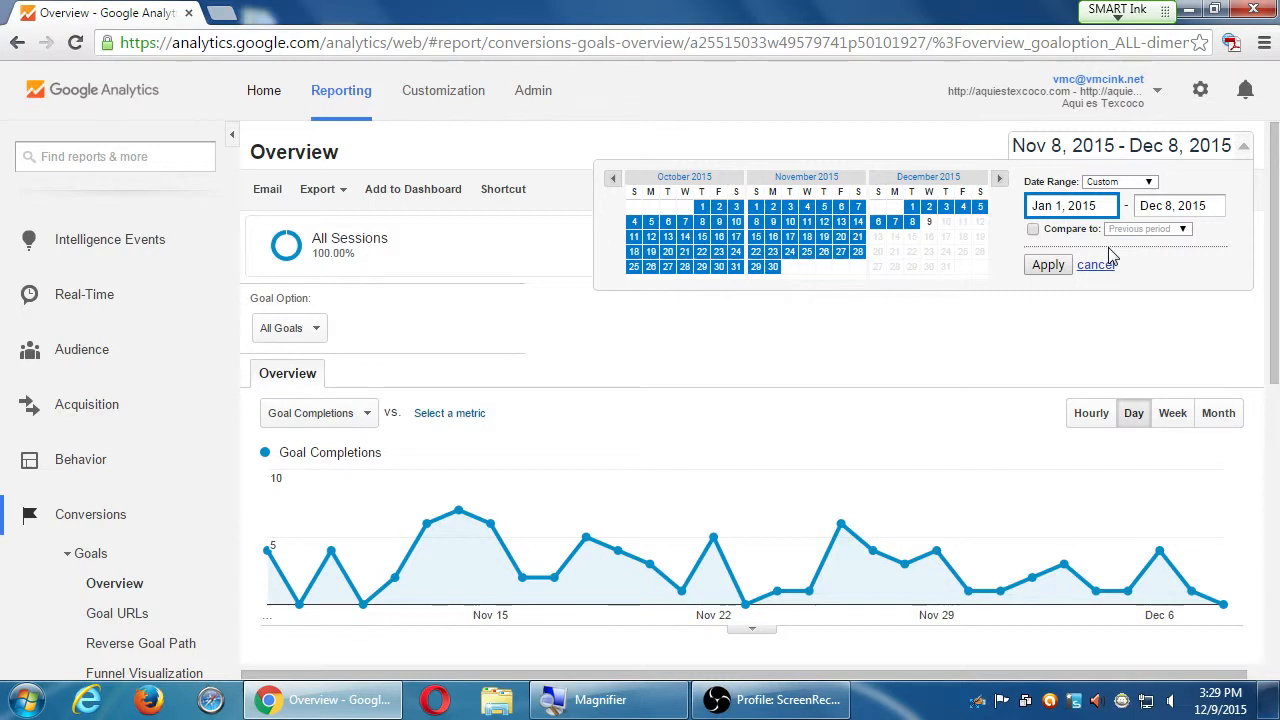
left_click(1048, 264)
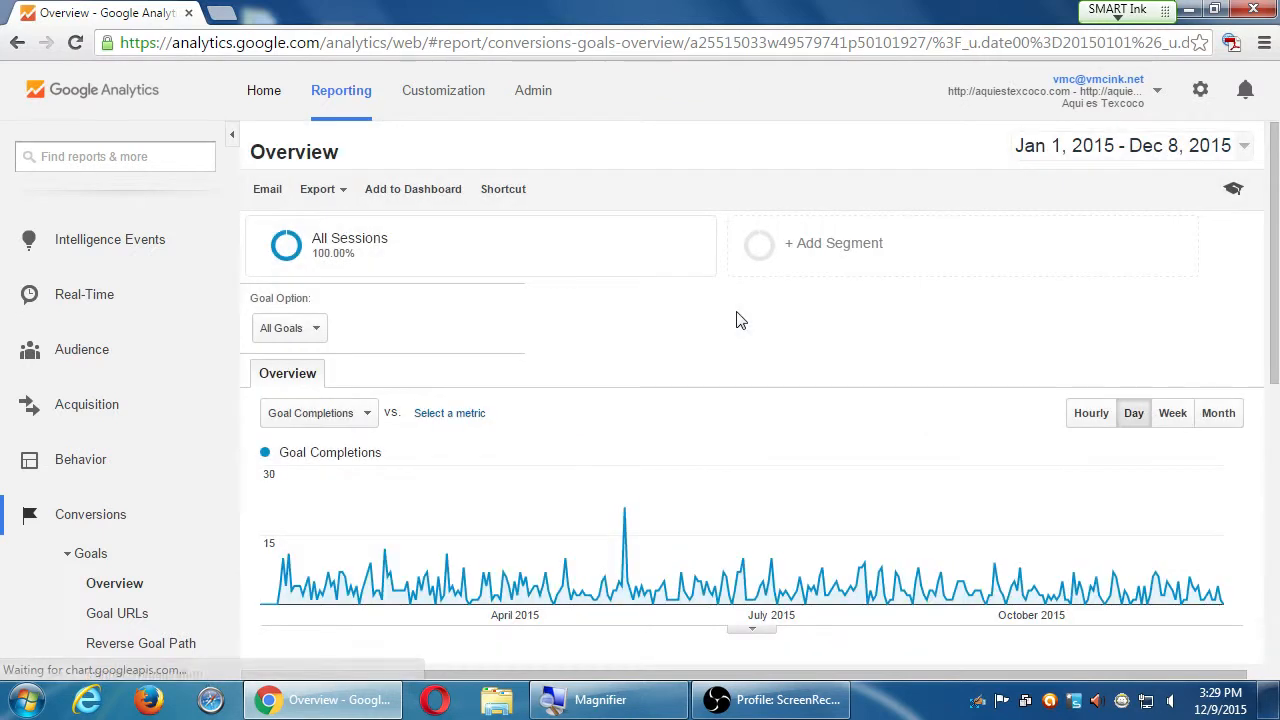
scroll("down", 3)
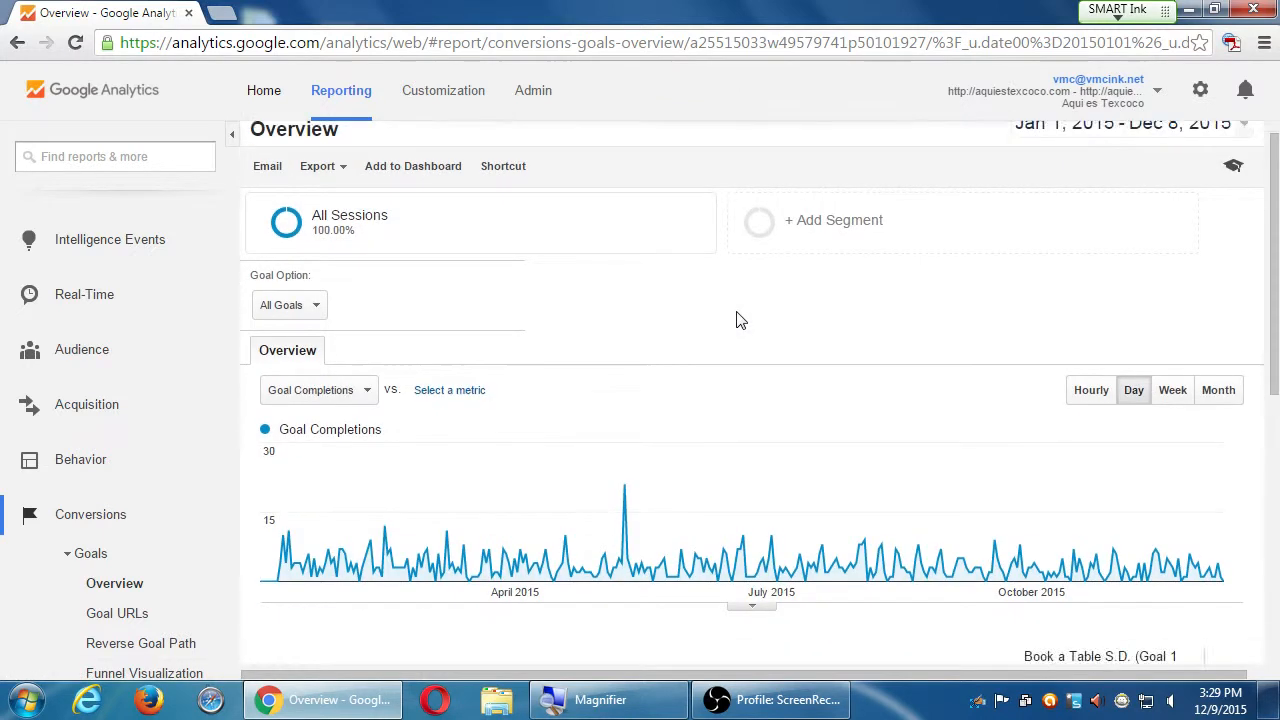
scroll("down", 3)
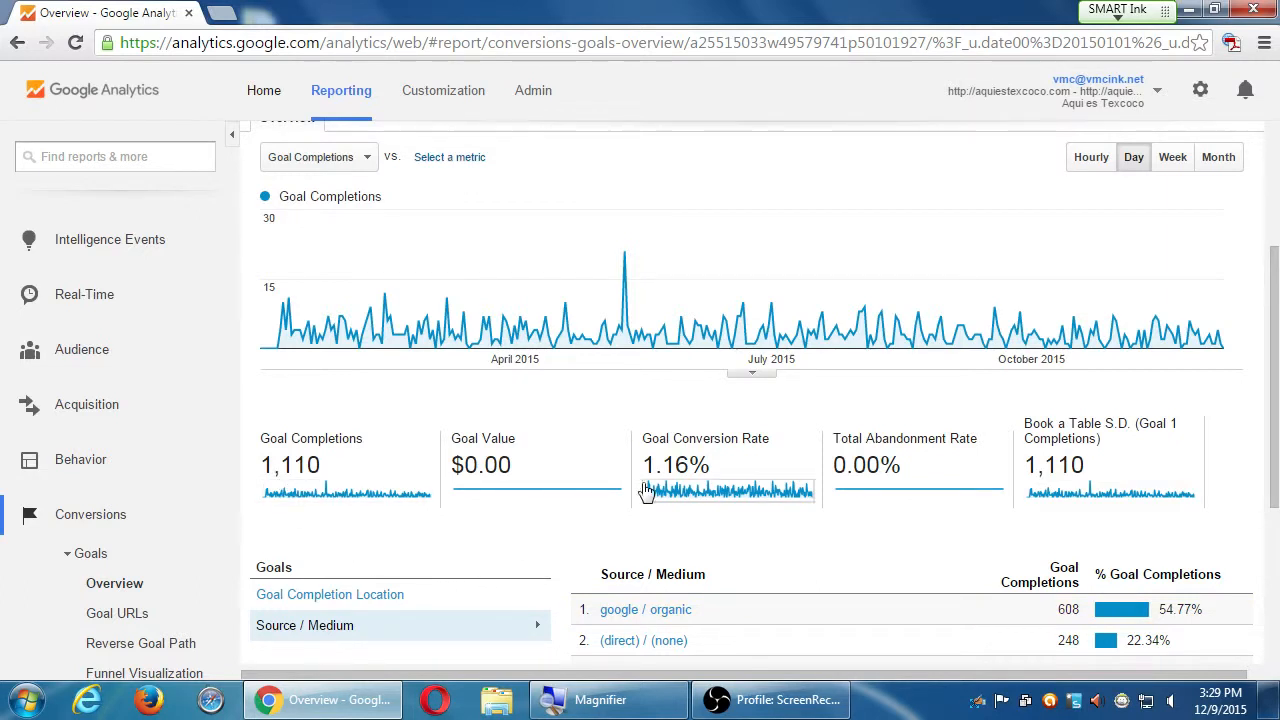
scroll("down", 3)
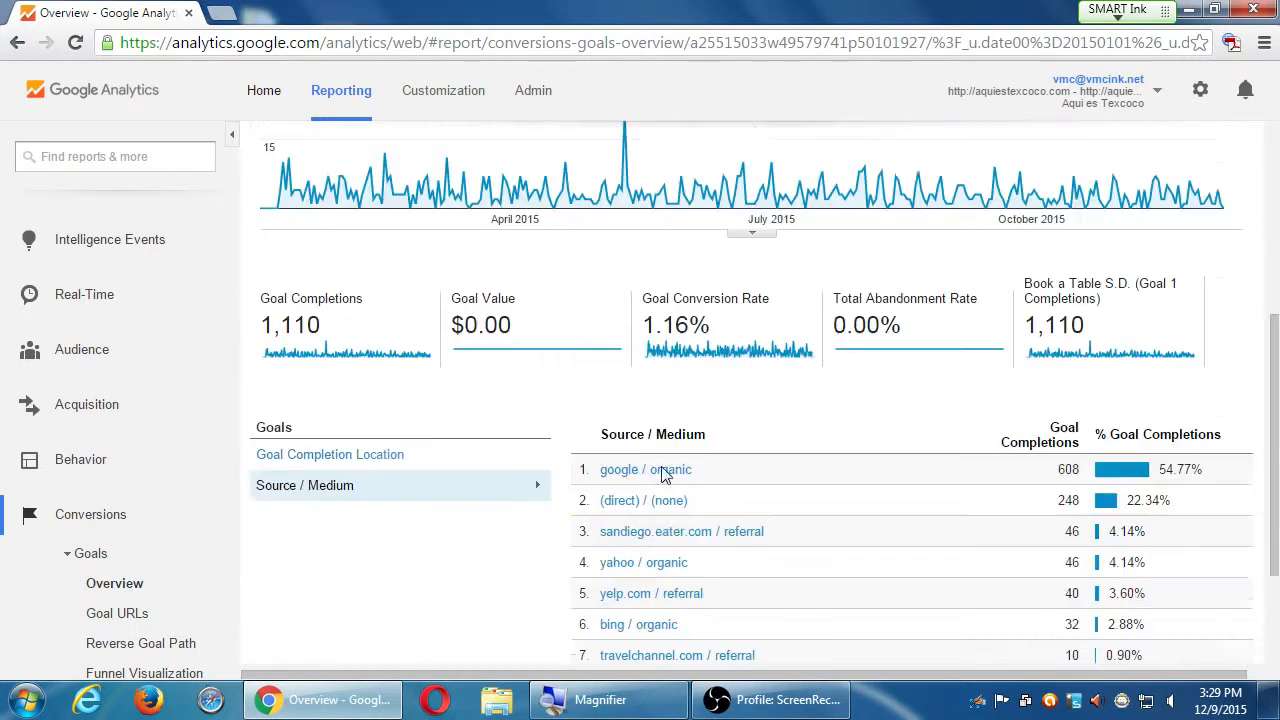
scroll("down", 3)
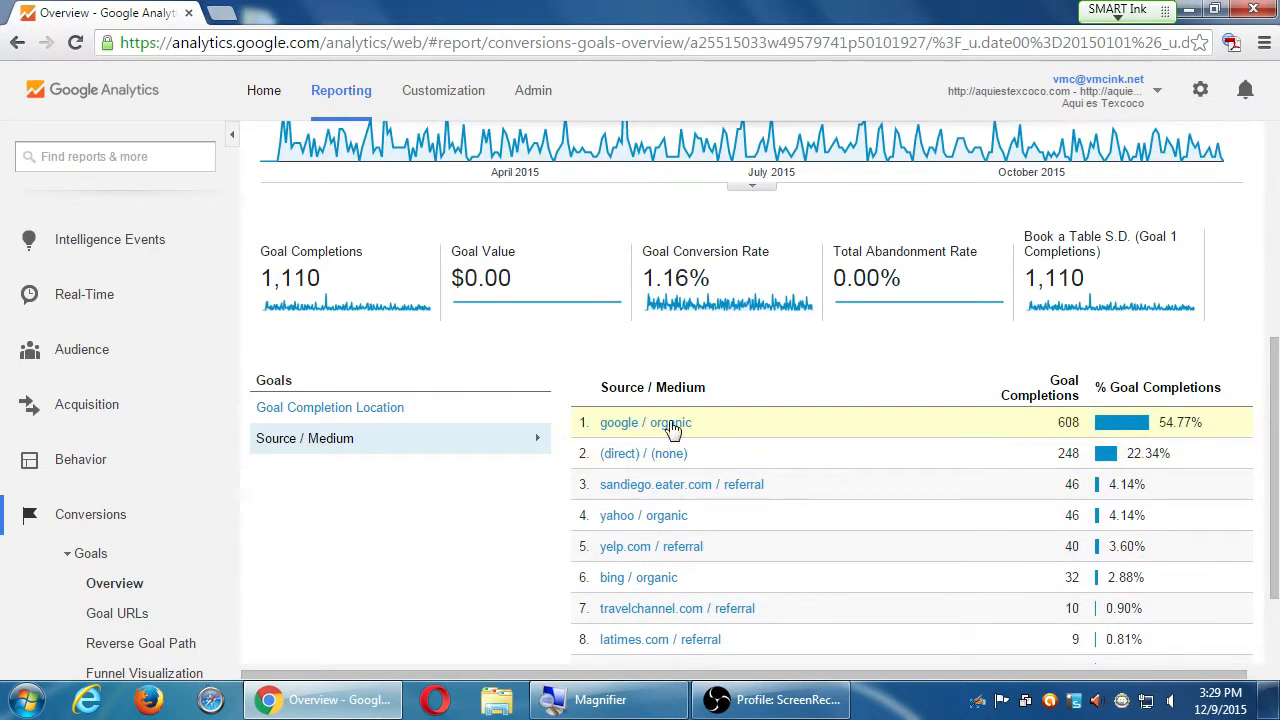
mouse_move(704, 414)
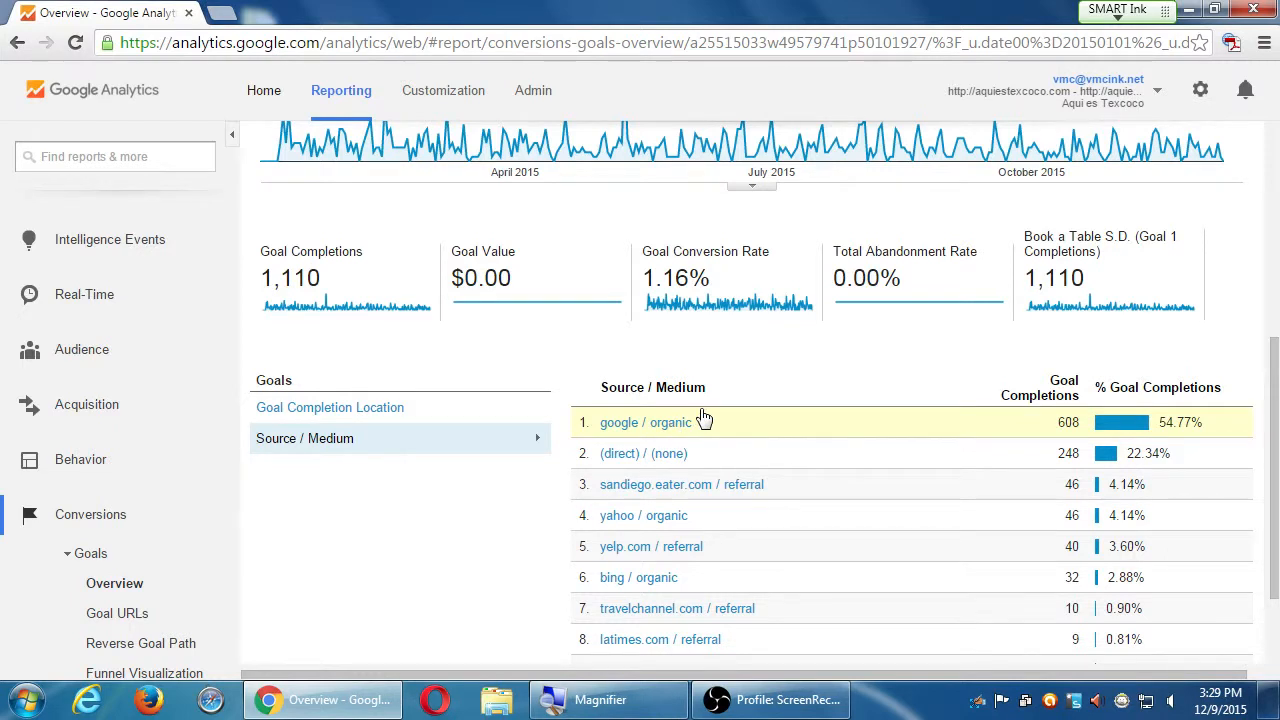
mouse_move(680, 452)
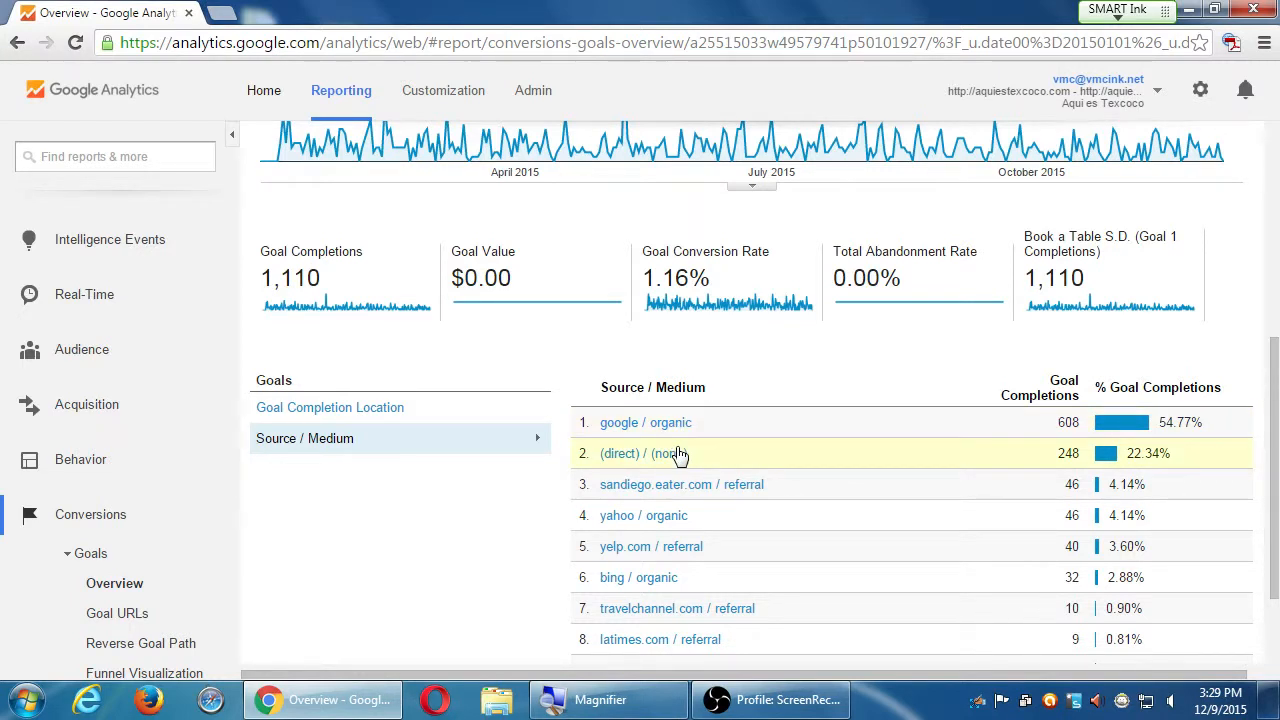
mouse_move(670, 516)
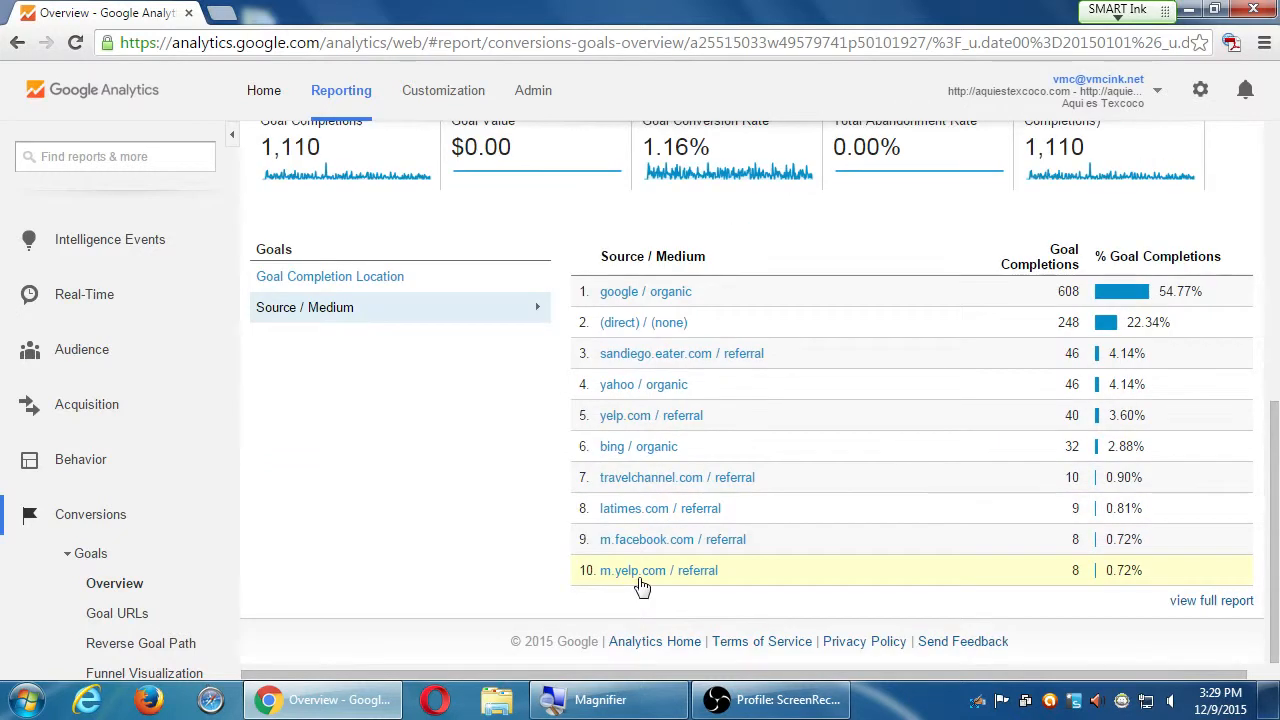
mouse_move(668, 488)
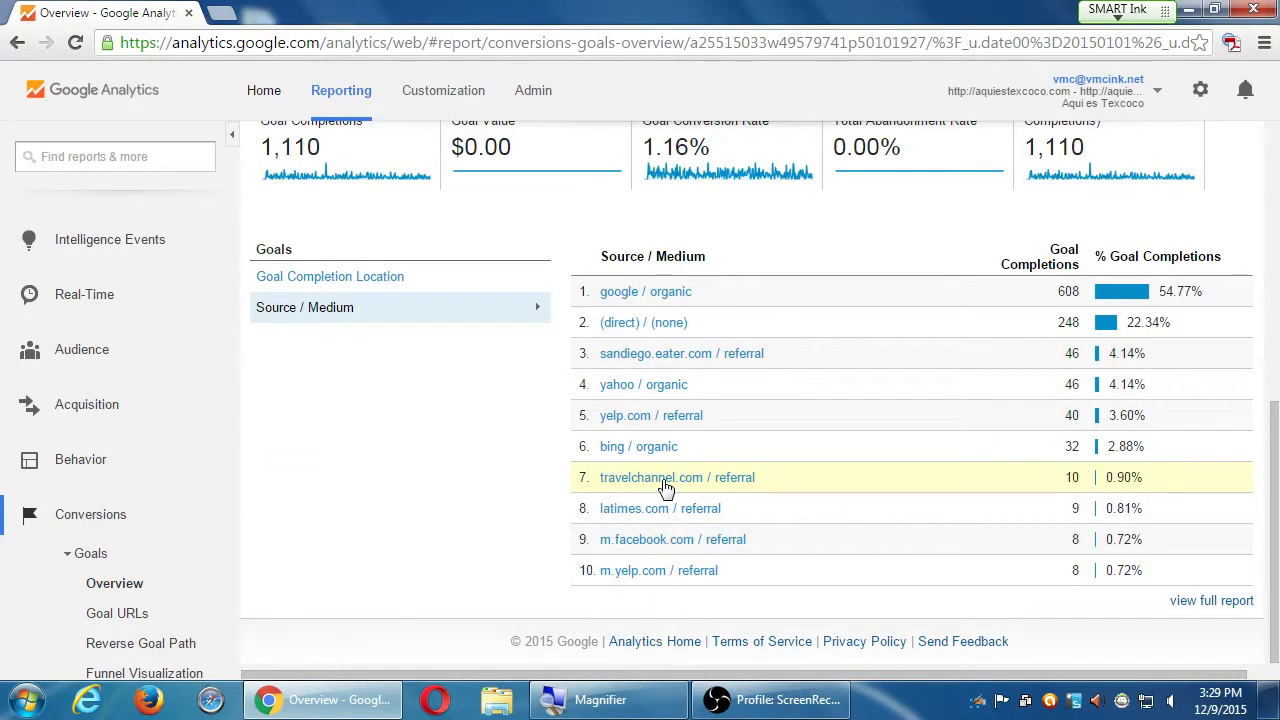
mouse_move(644, 492)
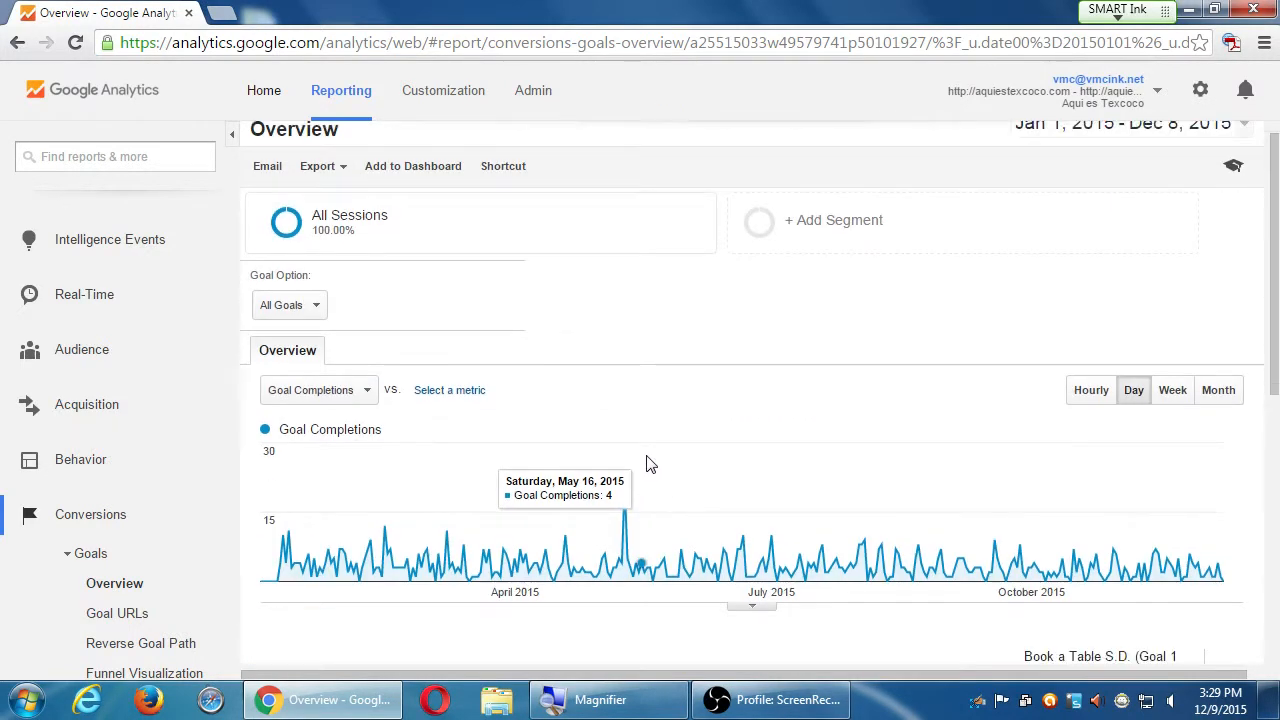
mouse_move(656, 322)
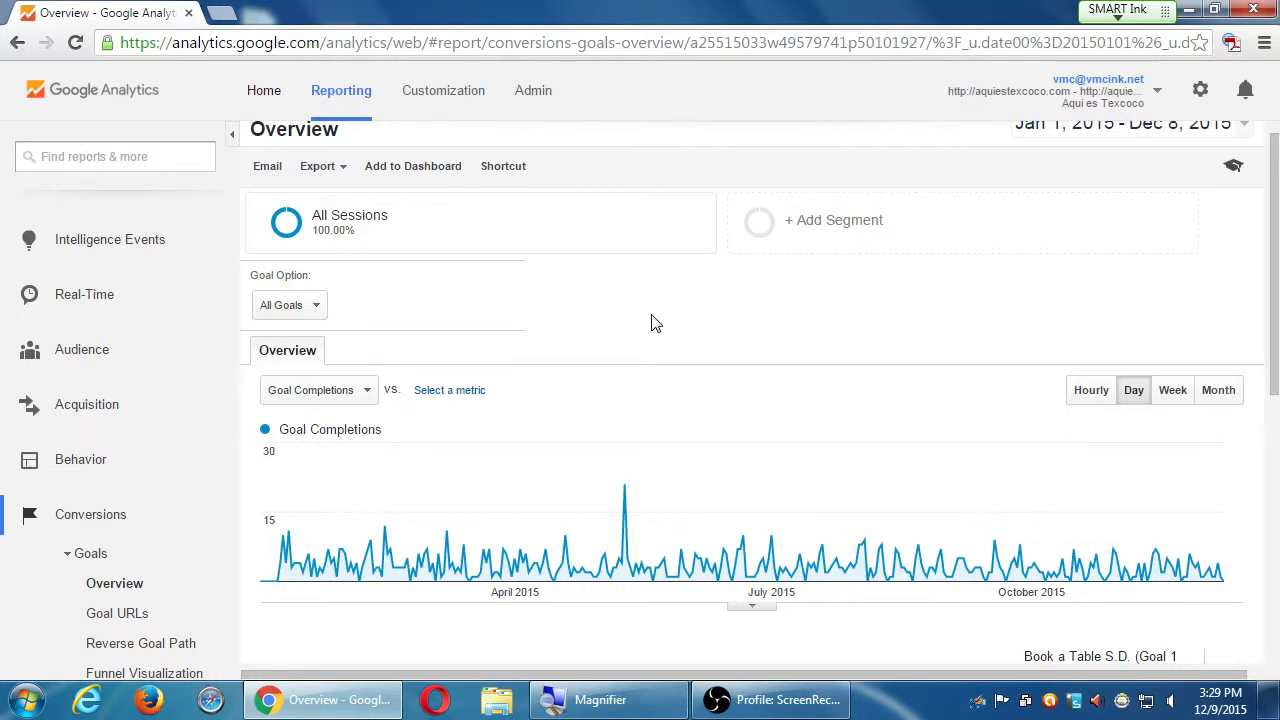
mouse_move(390, 536)
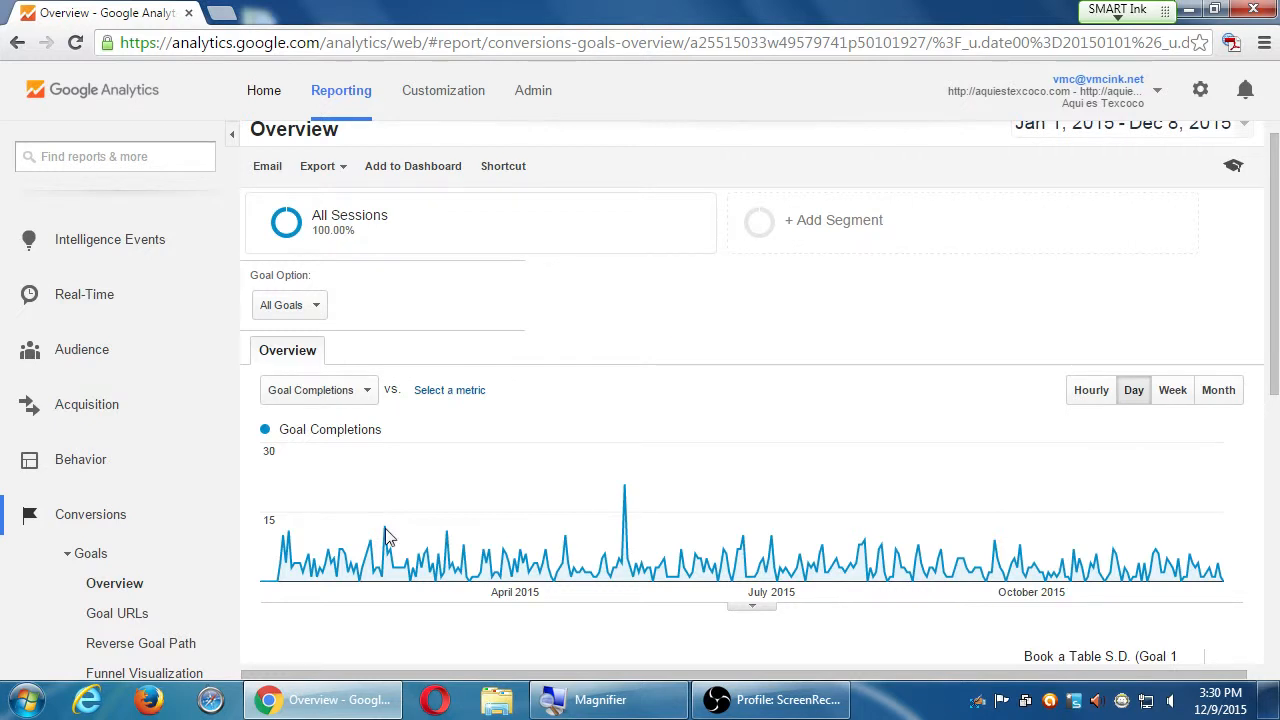
scroll("down", 3)
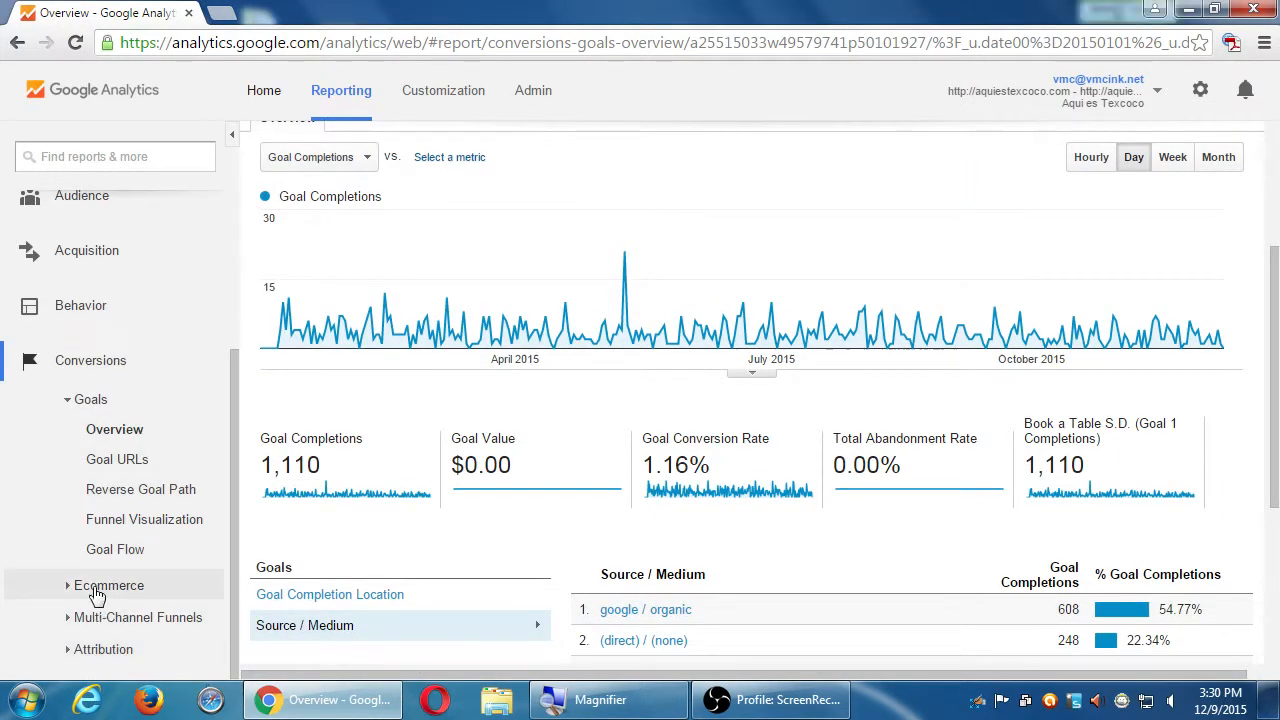
left_click(108, 584)
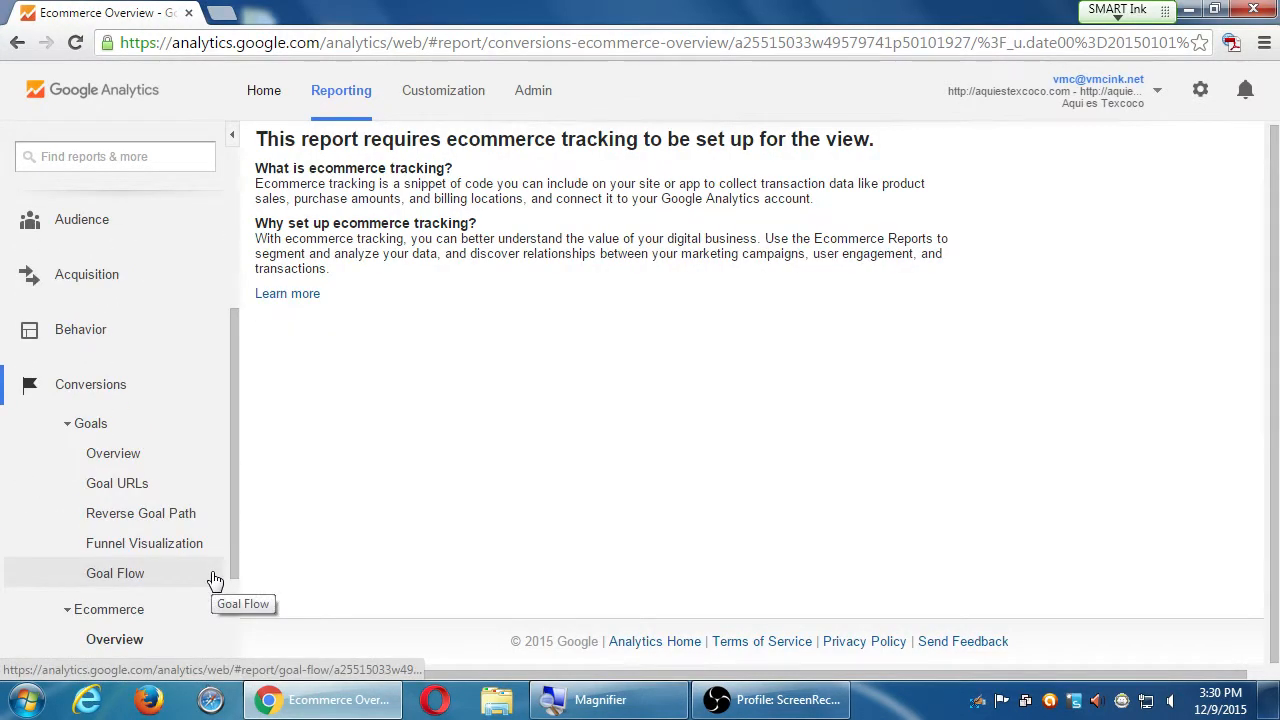
mouse_move(112, 452)
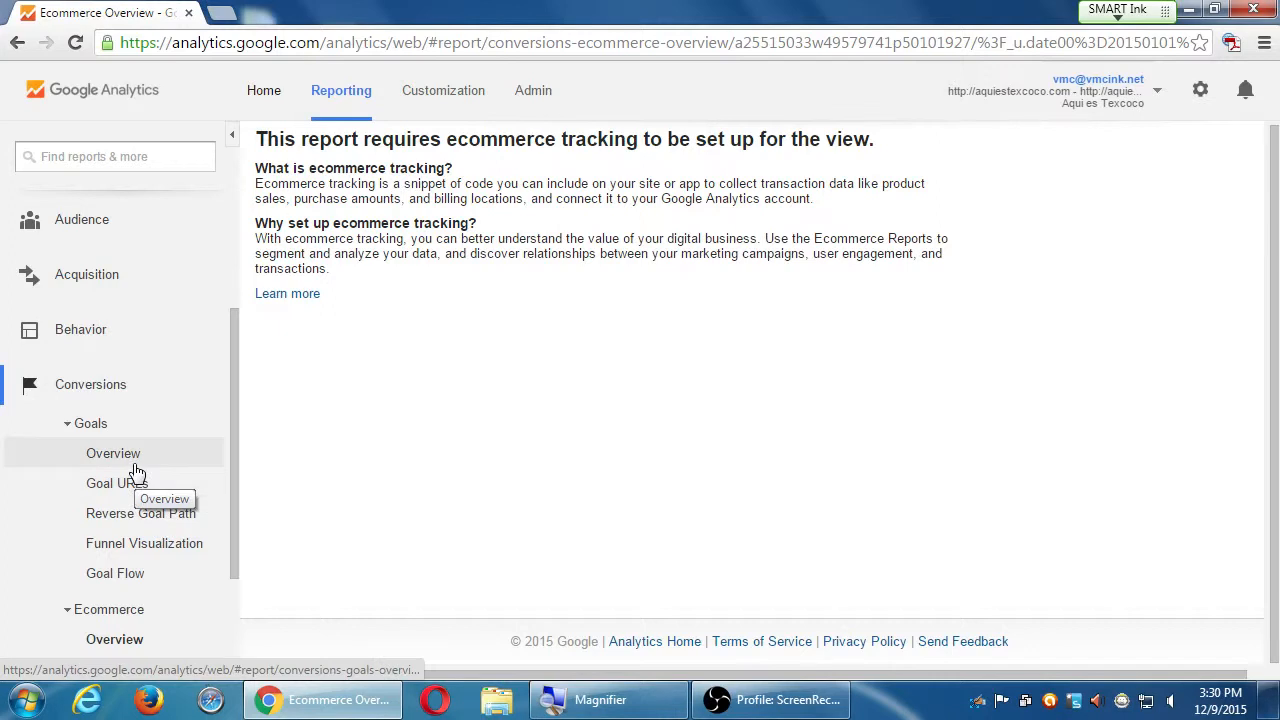
left_click(112, 452)
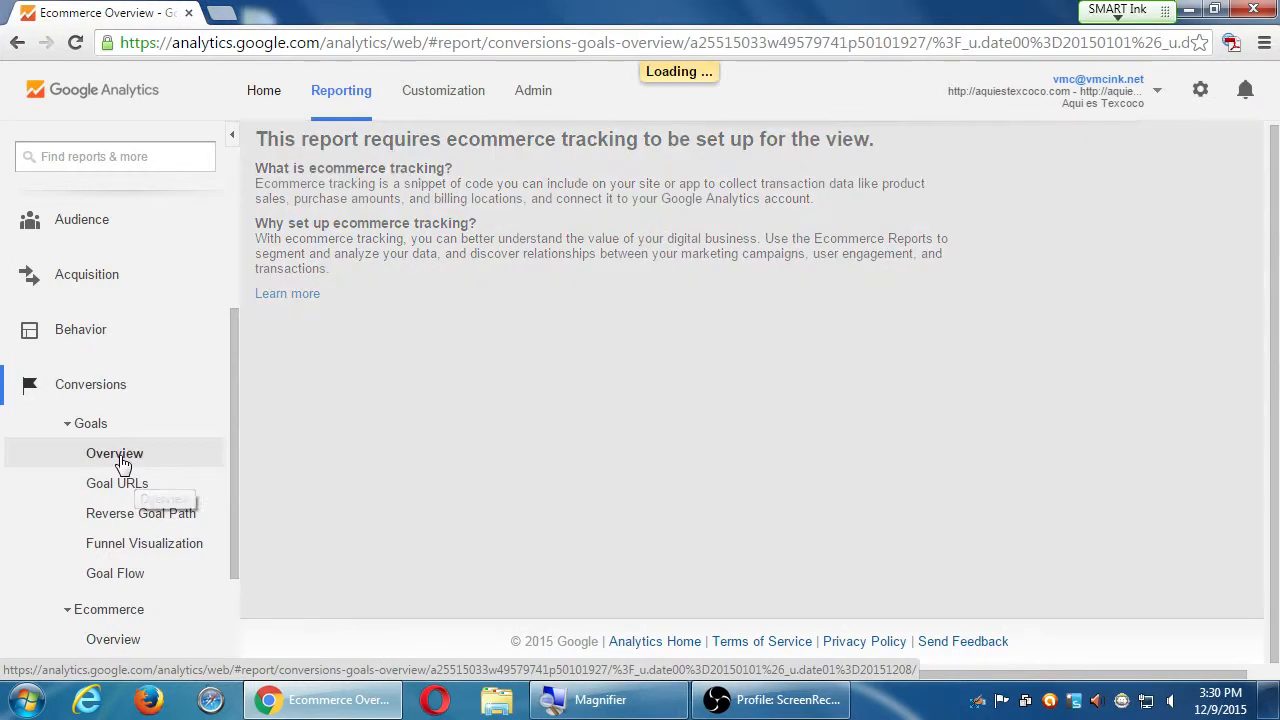
left_click(114, 452)
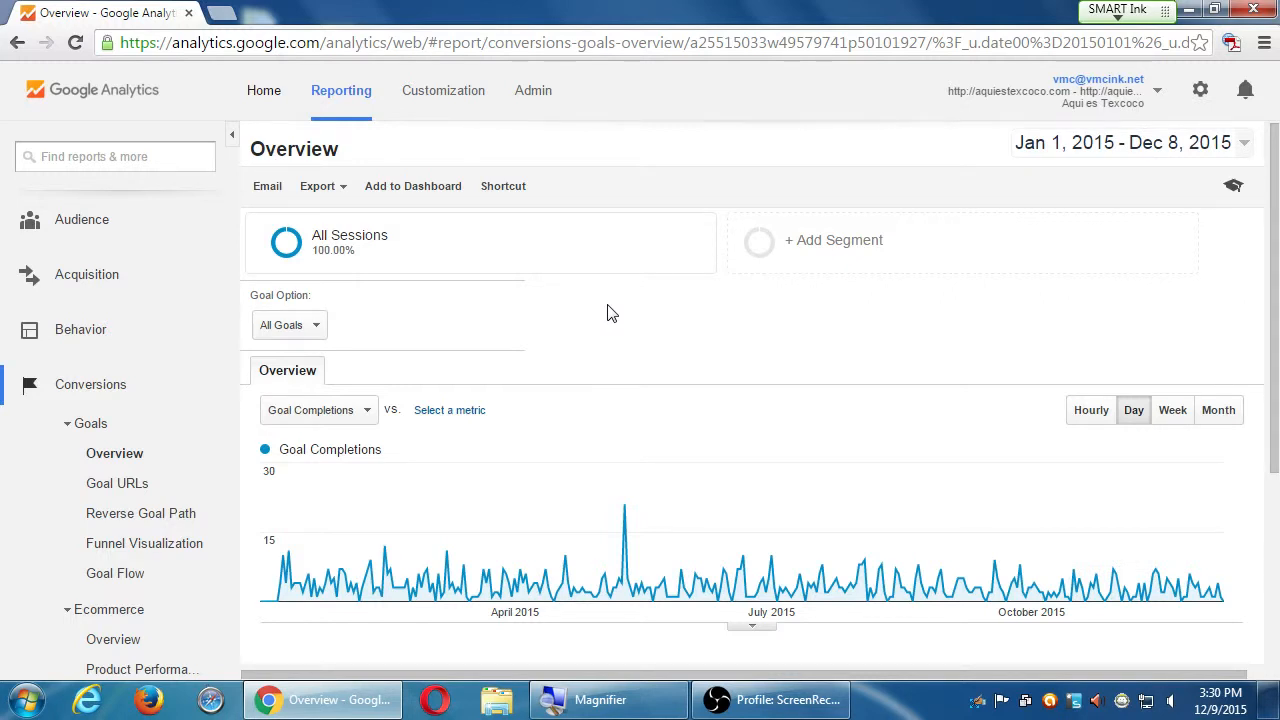
scroll("down", 3)
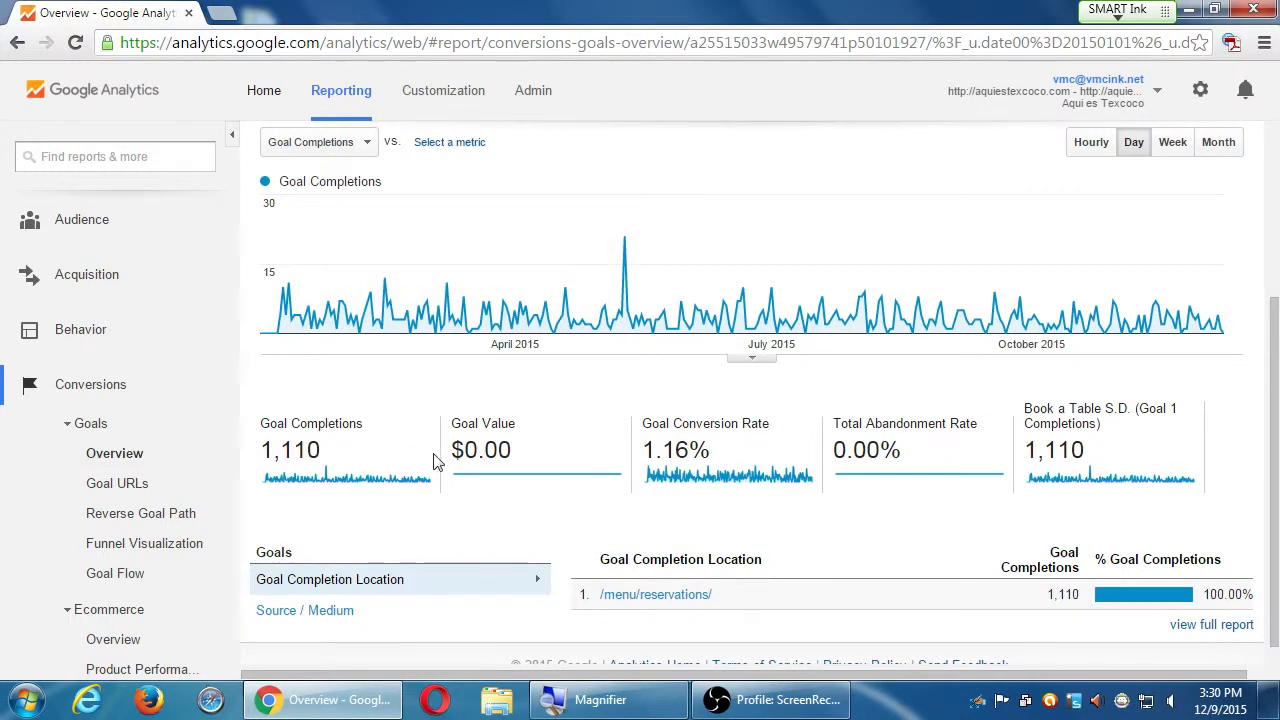
mouse_move(570, 464)
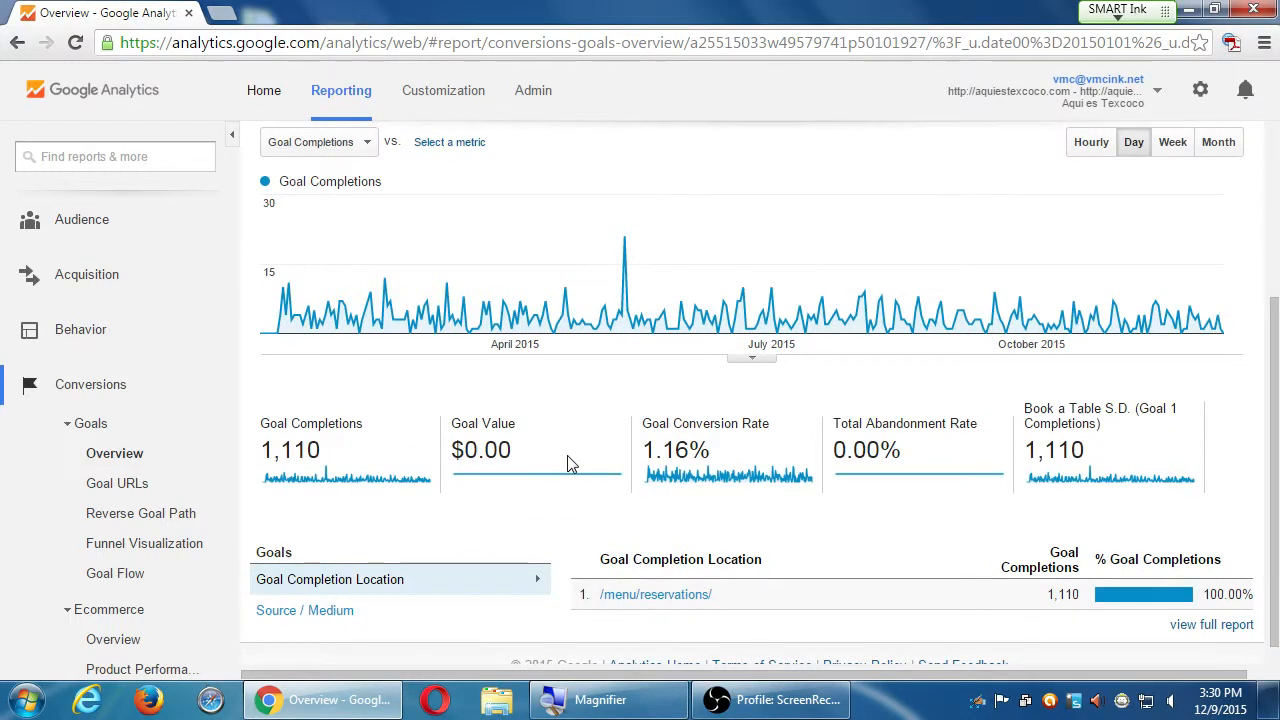
mouse_move(548, 438)
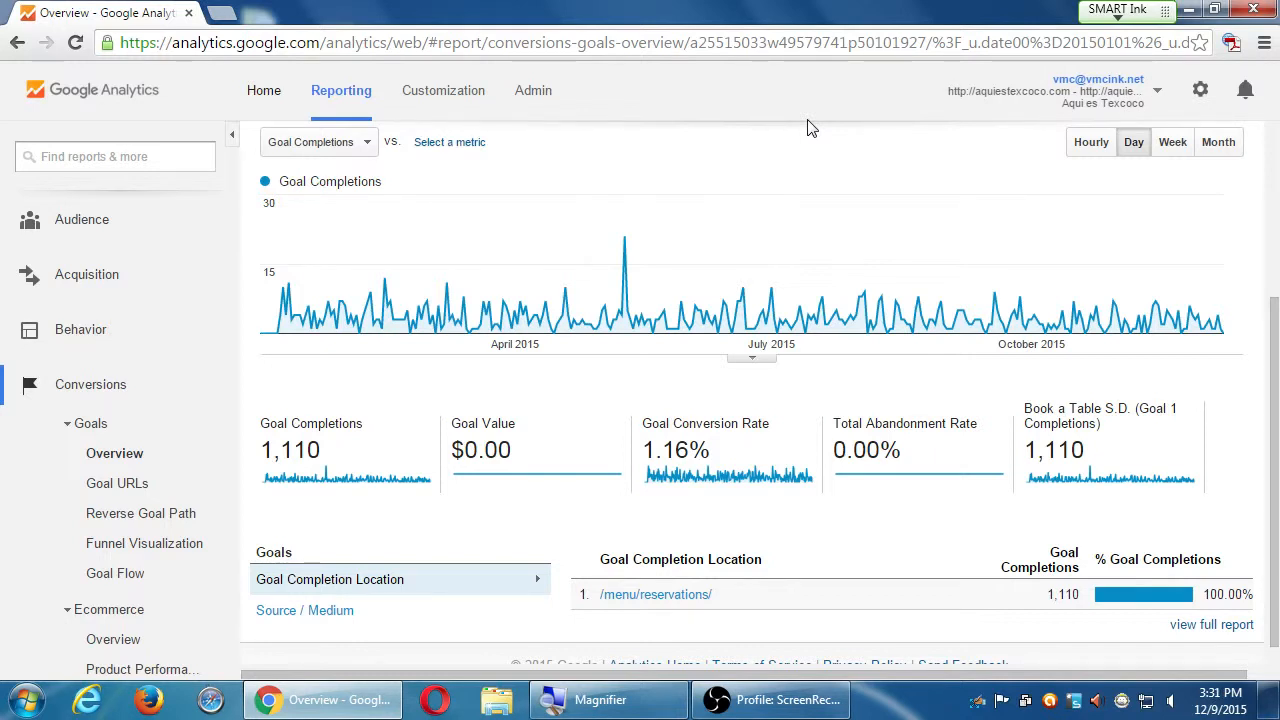
mouse_move(896, 464)
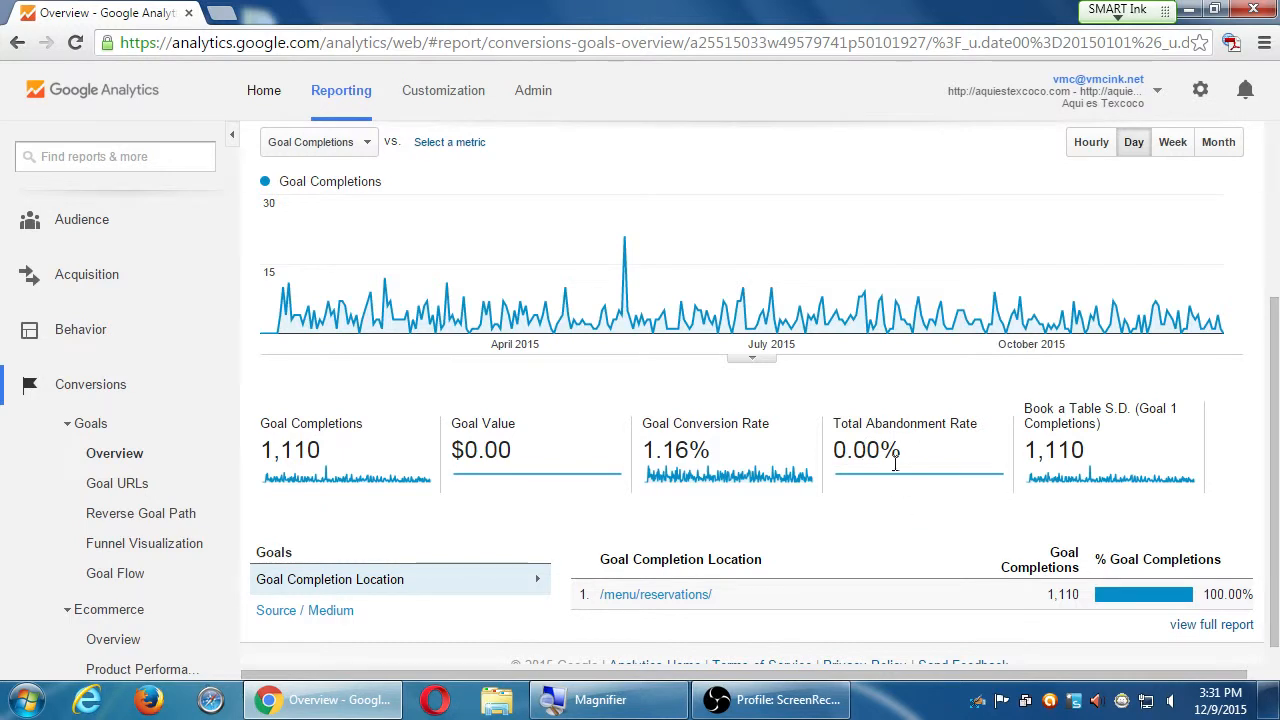
mouse_move(892, 404)
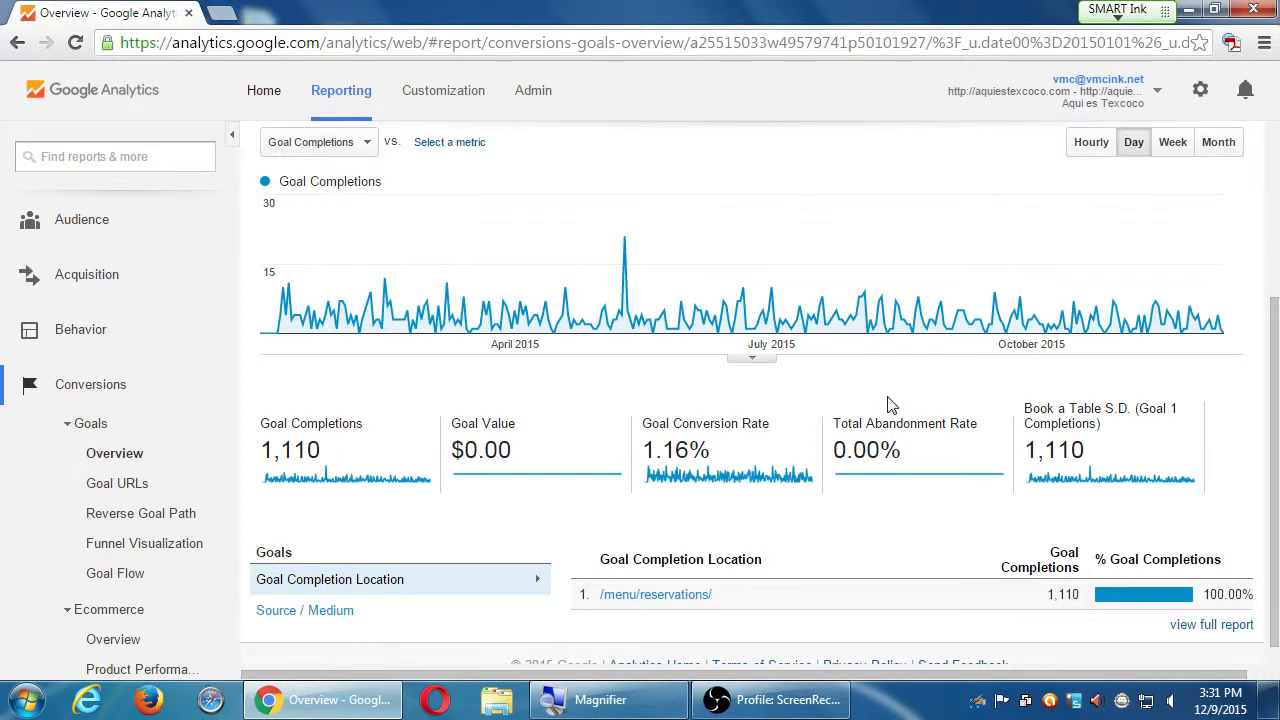
mouse_move(116, 482)
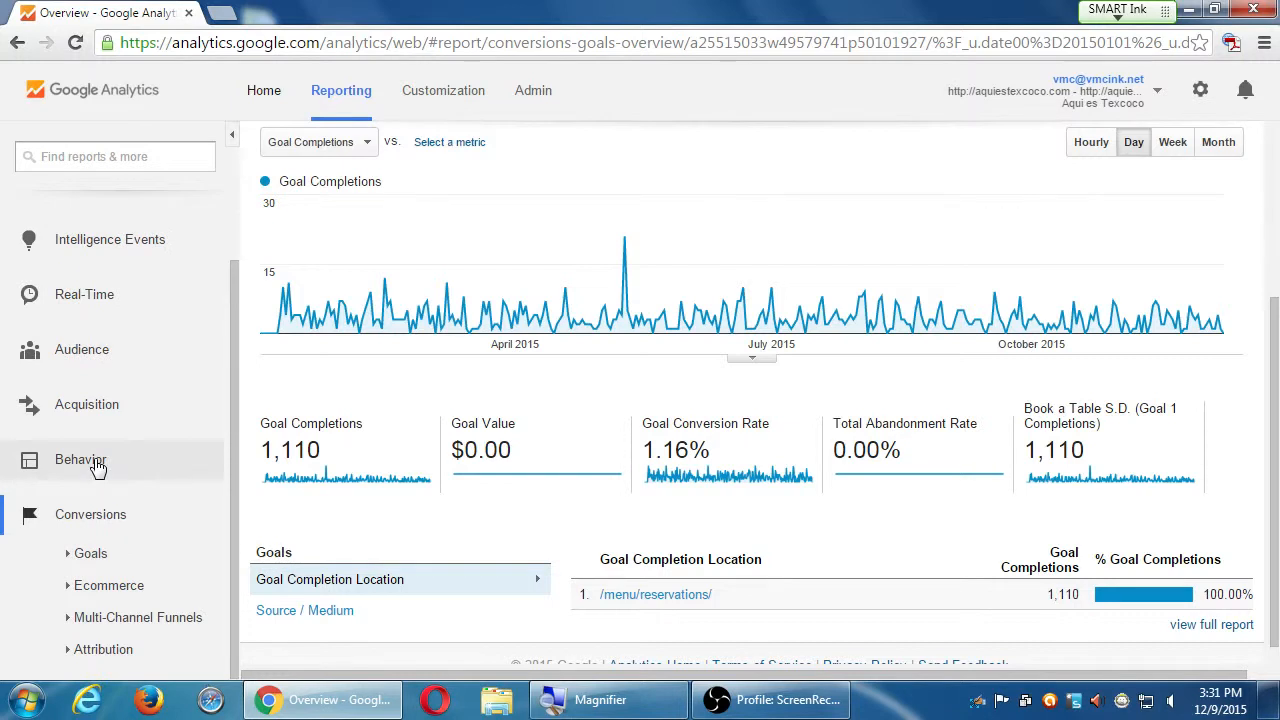
mouse_move(576, 542)
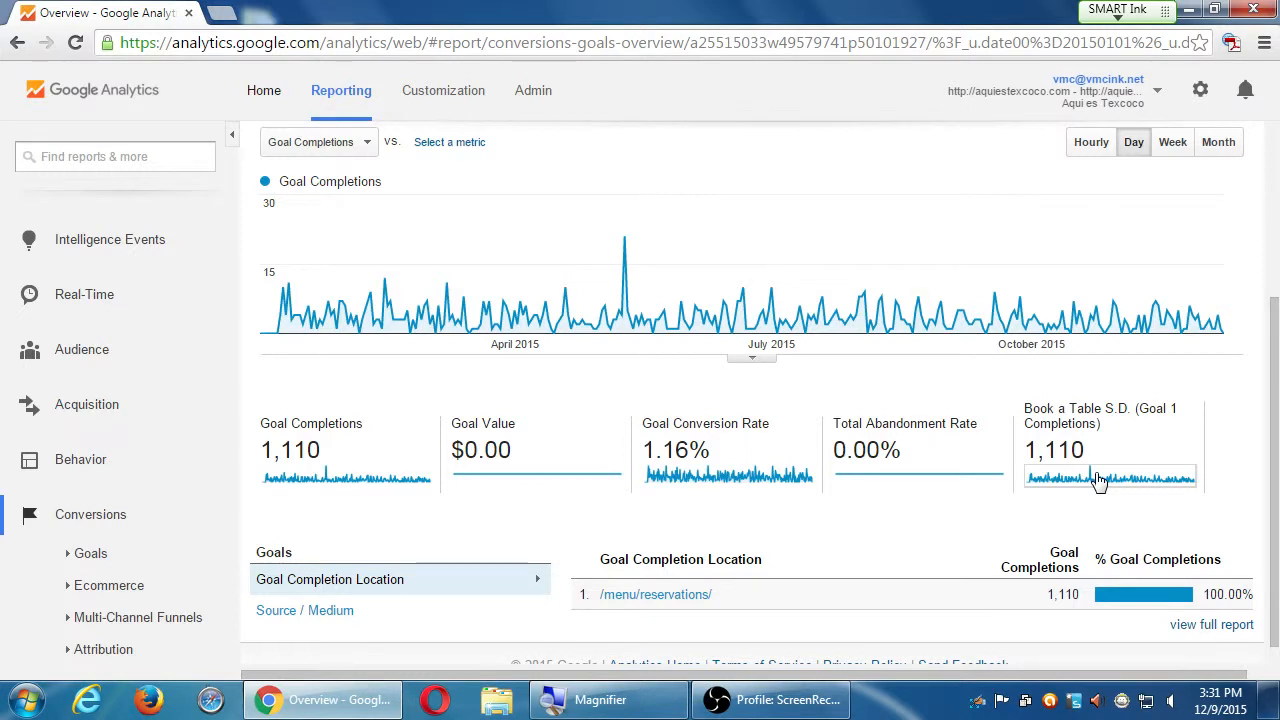
scroll("down", 3)
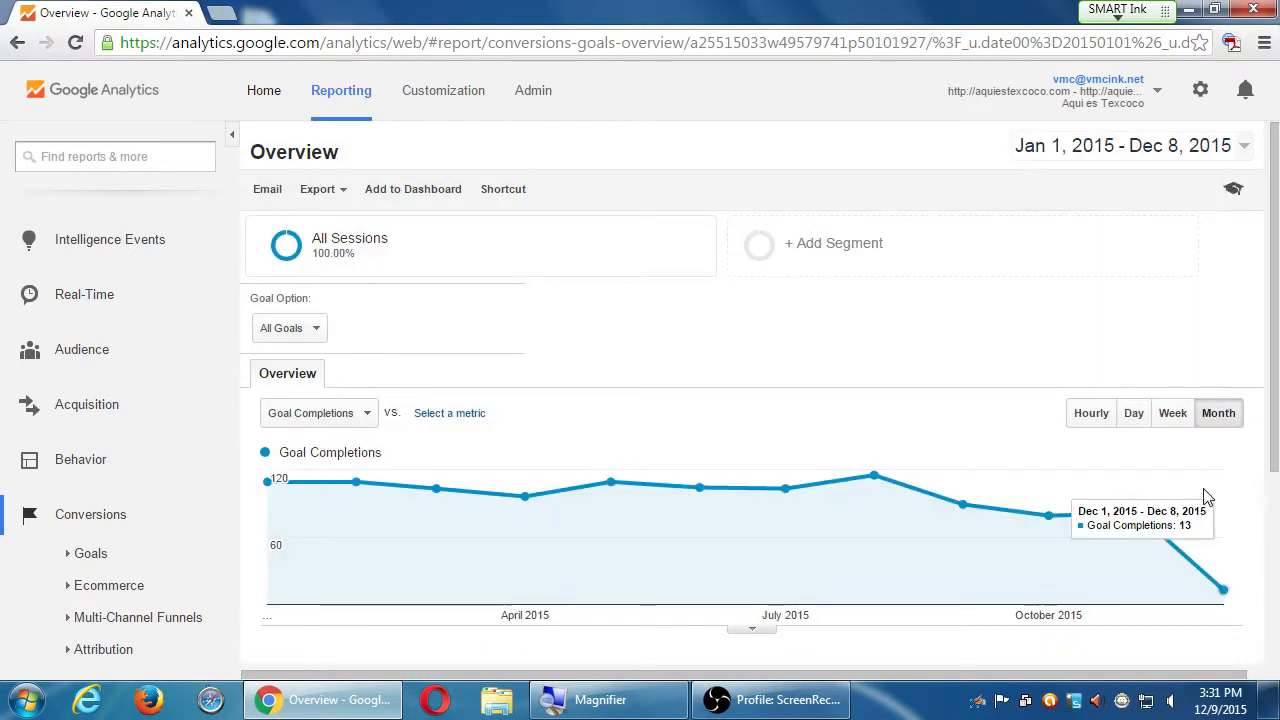
Scroll the Goals Overview to review the monthly Goal Completions chart for 2015
scroll("down", 3)
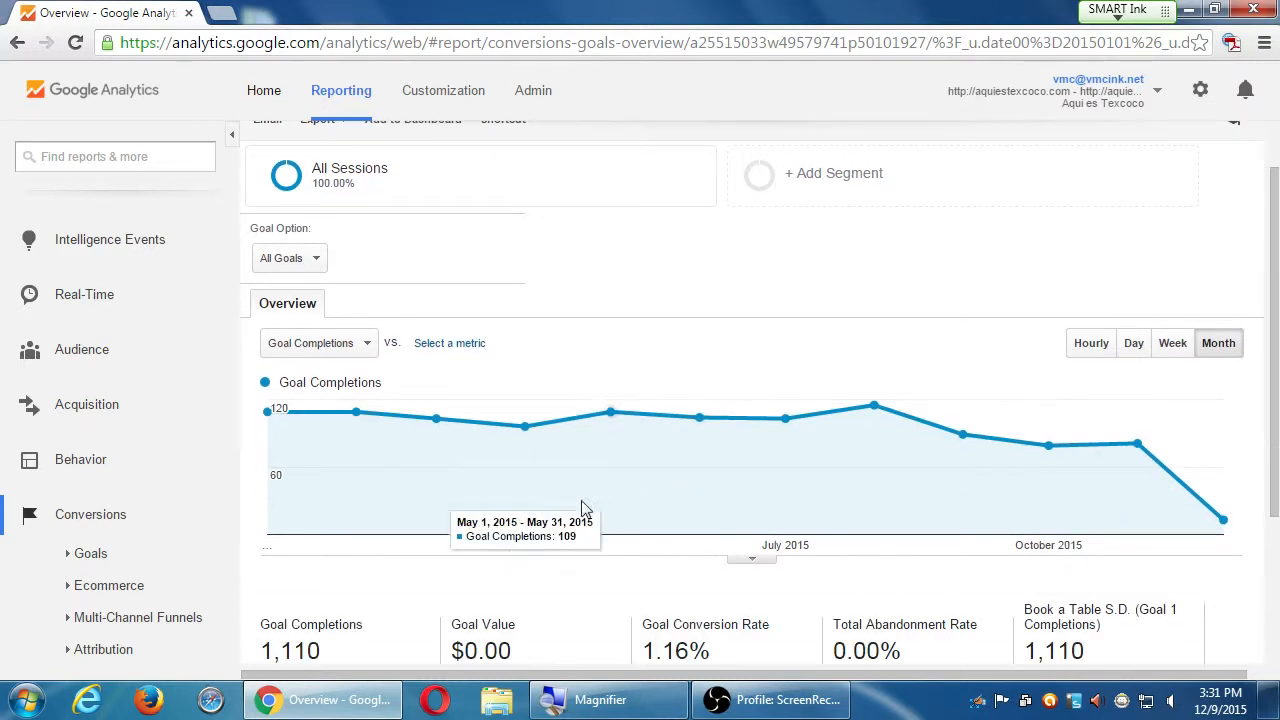
mouse_move(856, 386)
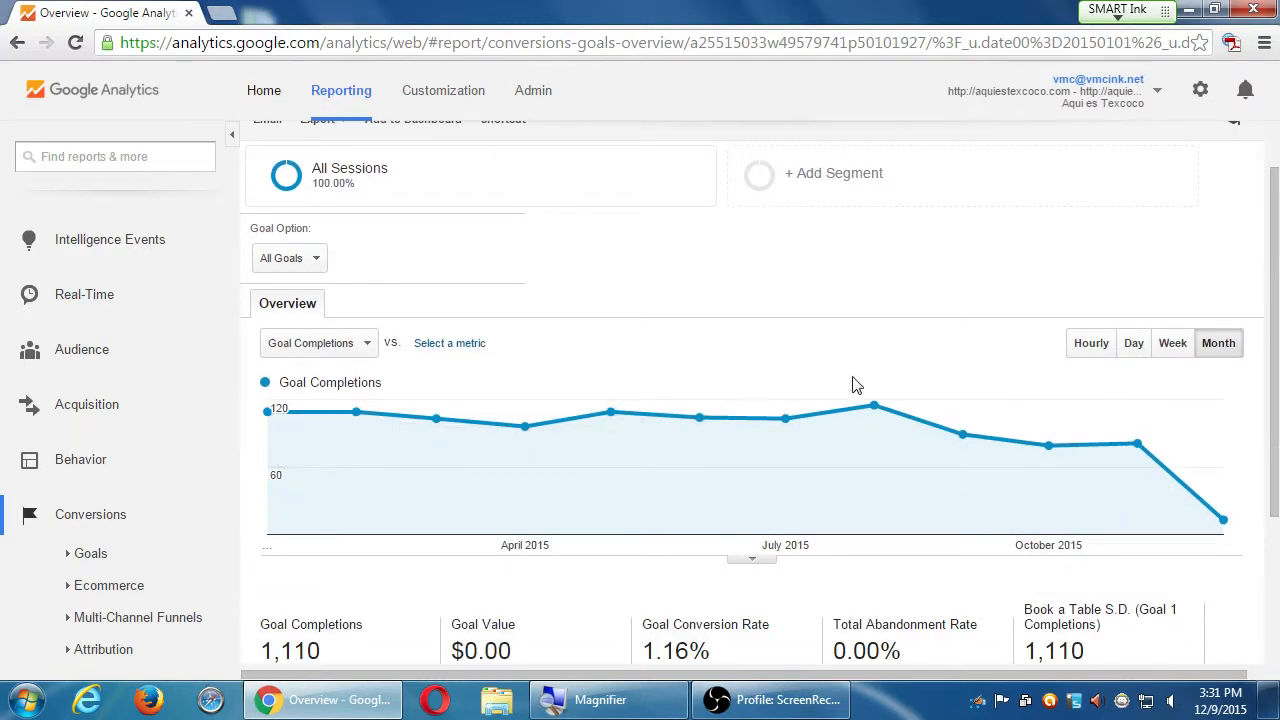
mouse_move(1048, 446)
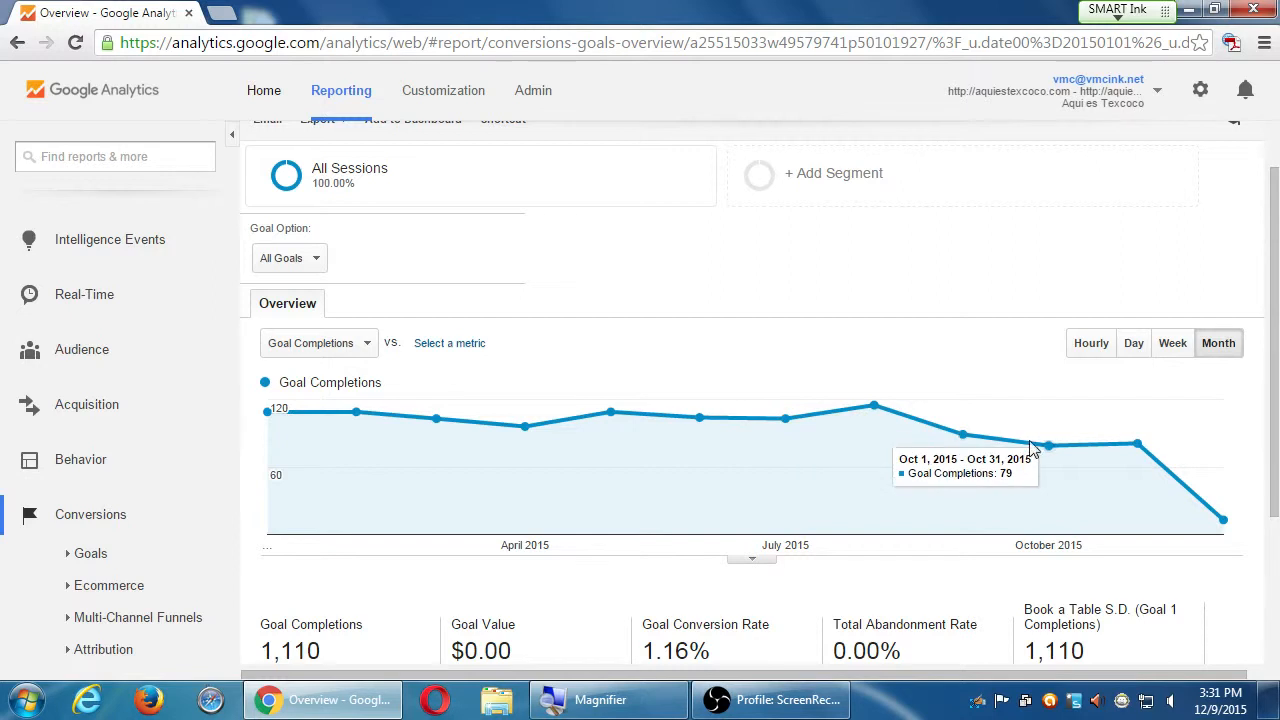
mouse_move(838, 398)
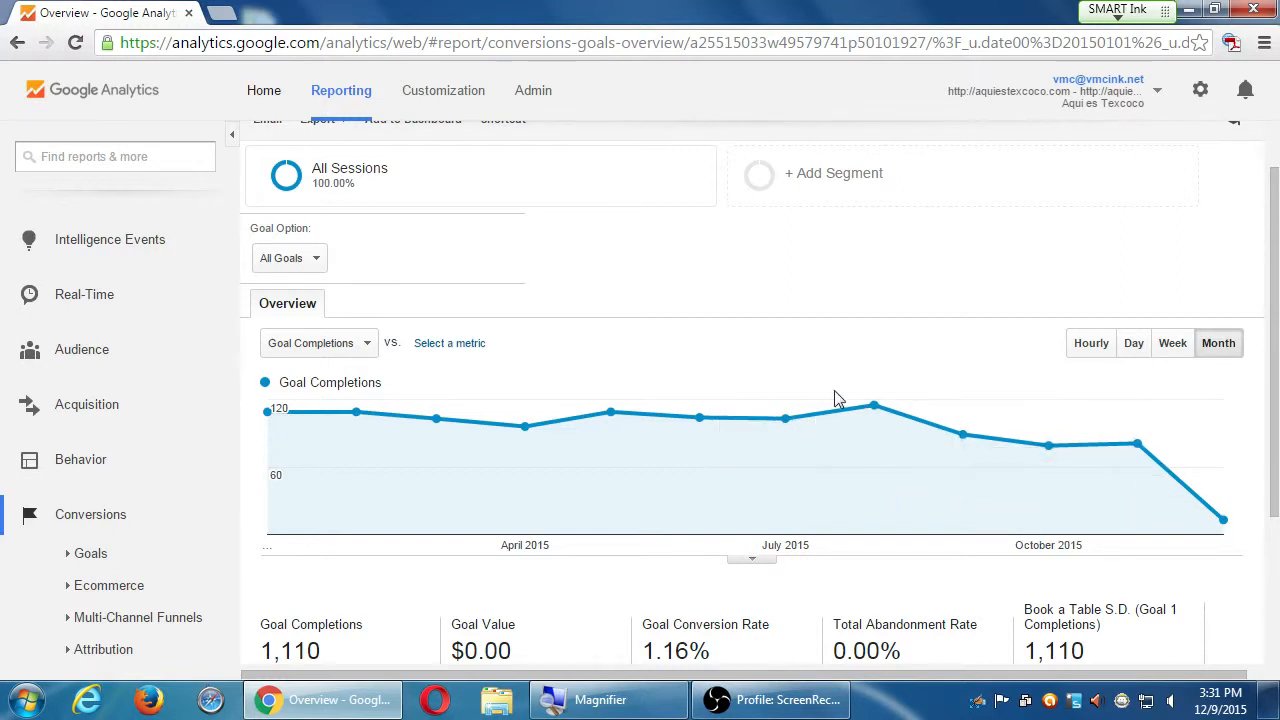
mouse_move(876, 304)
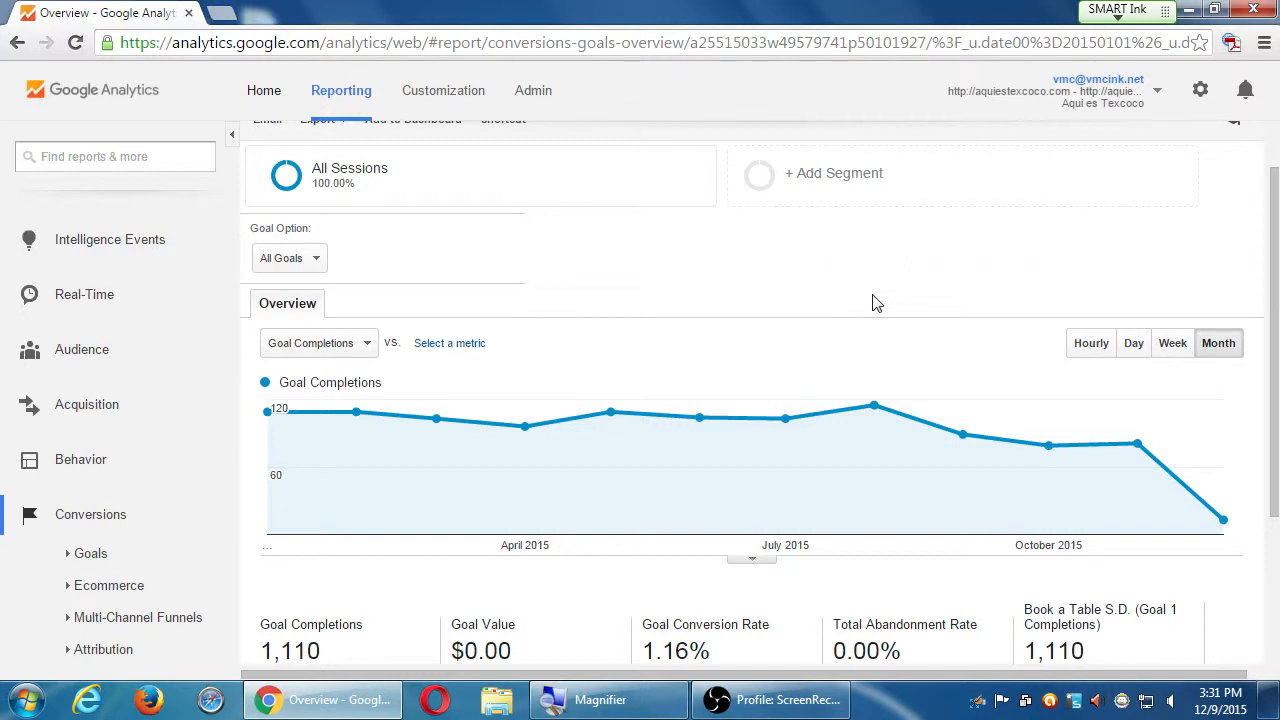
mouse_move(872, 404)
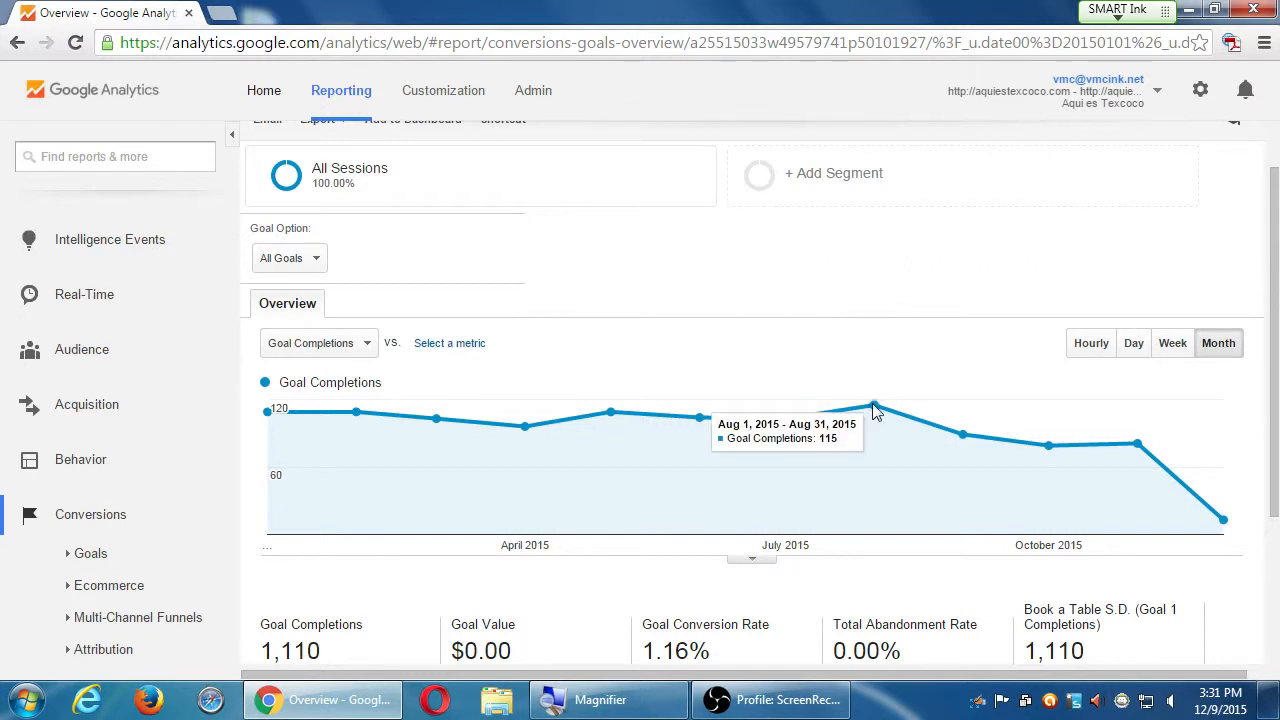
mouse_move(930, 430)
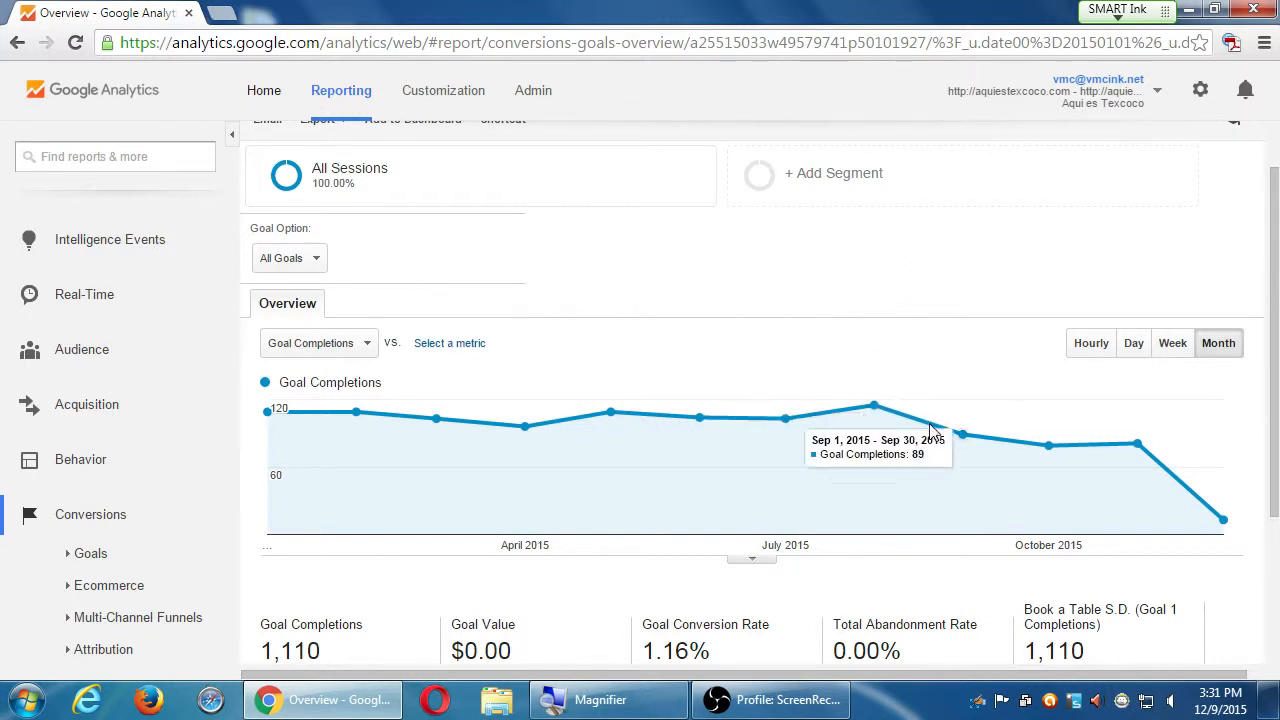
mouse_move(1048, 454)
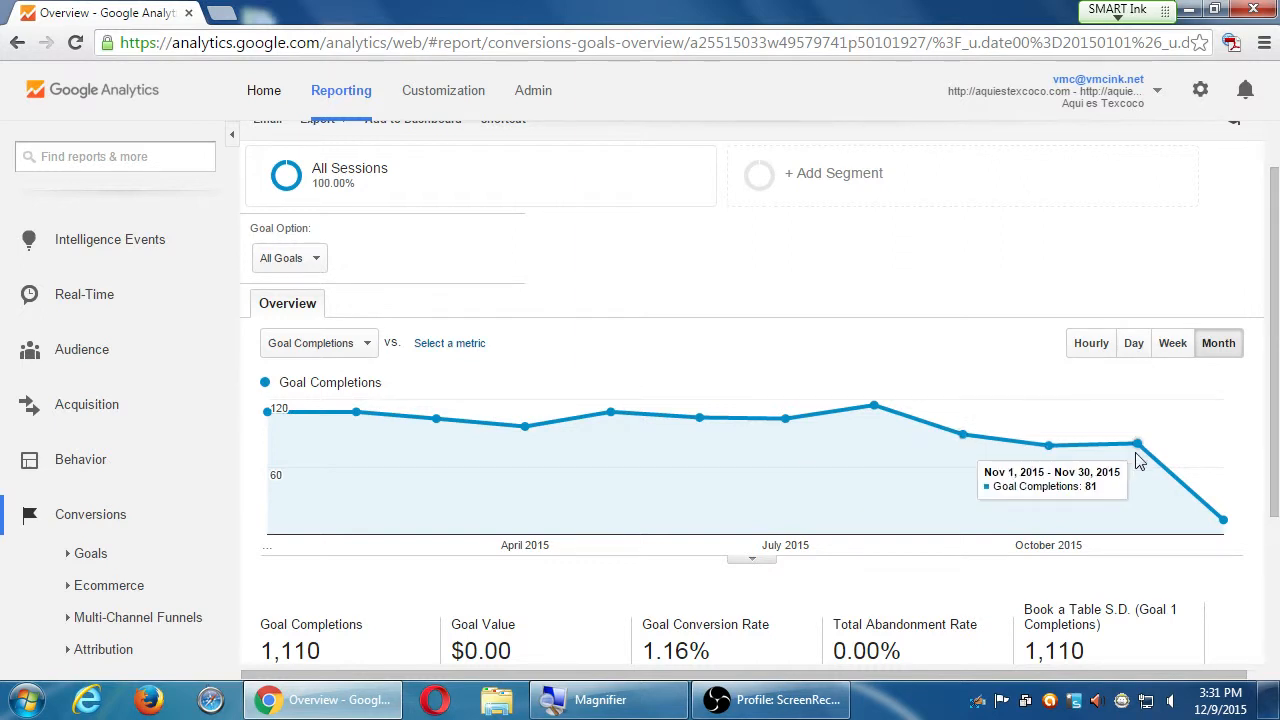
mouse_move(388, 408)
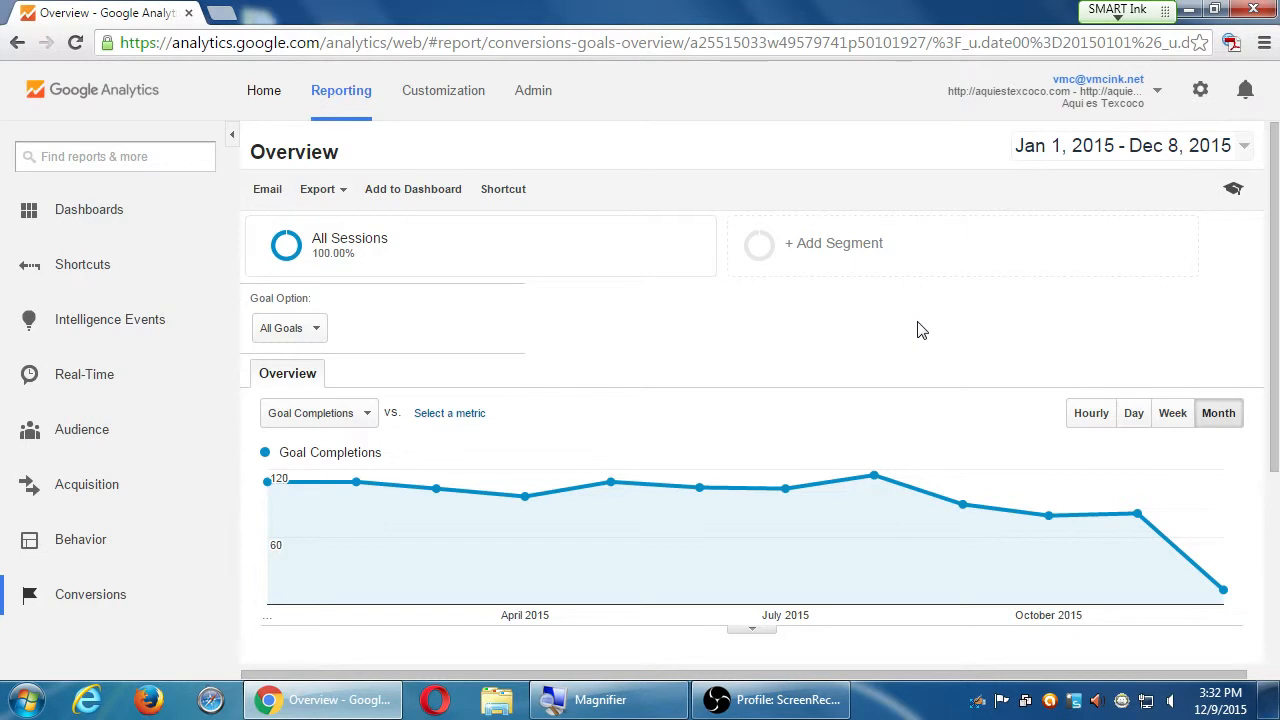
scroll("down", 3)
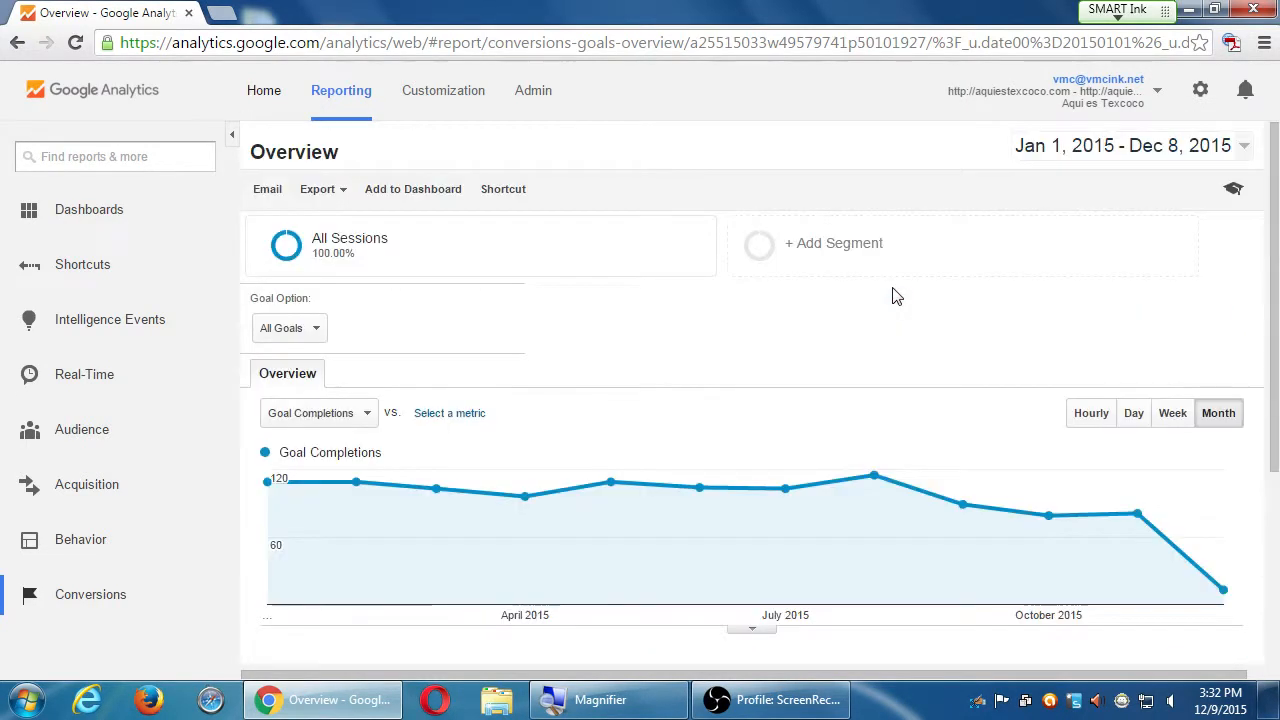
scroll("down", 3)
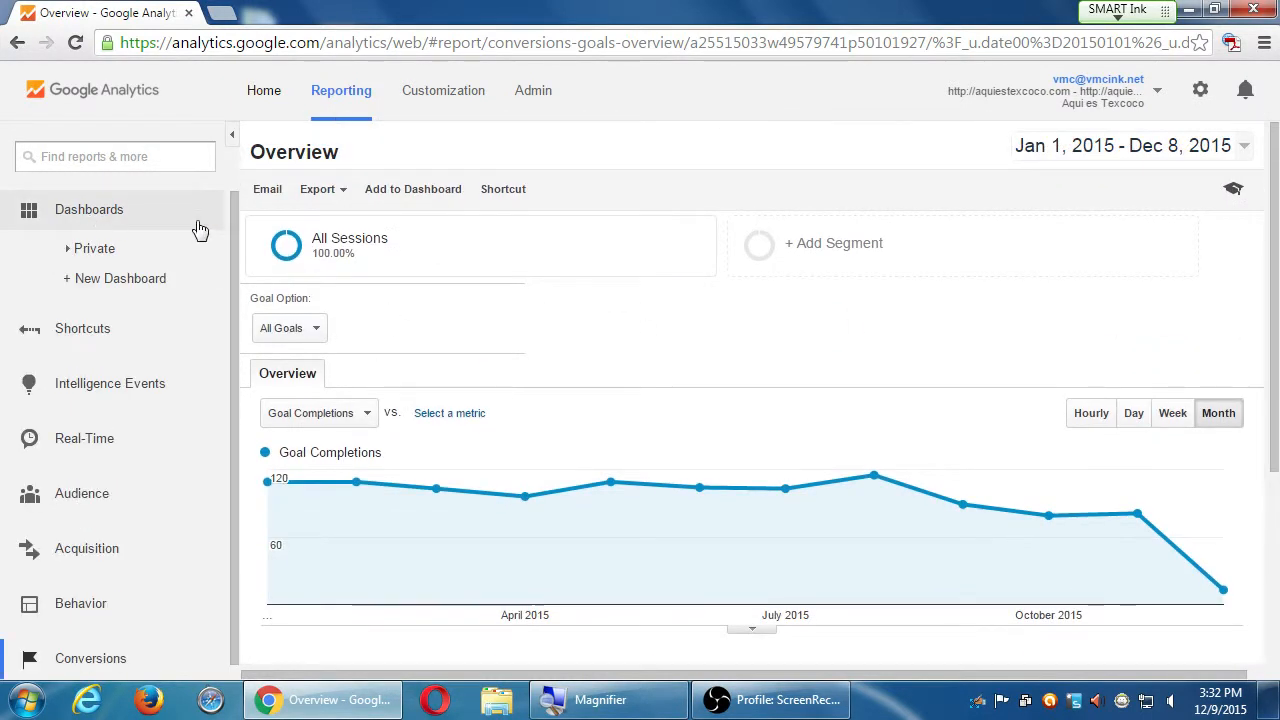
mouse_move(816, 414)
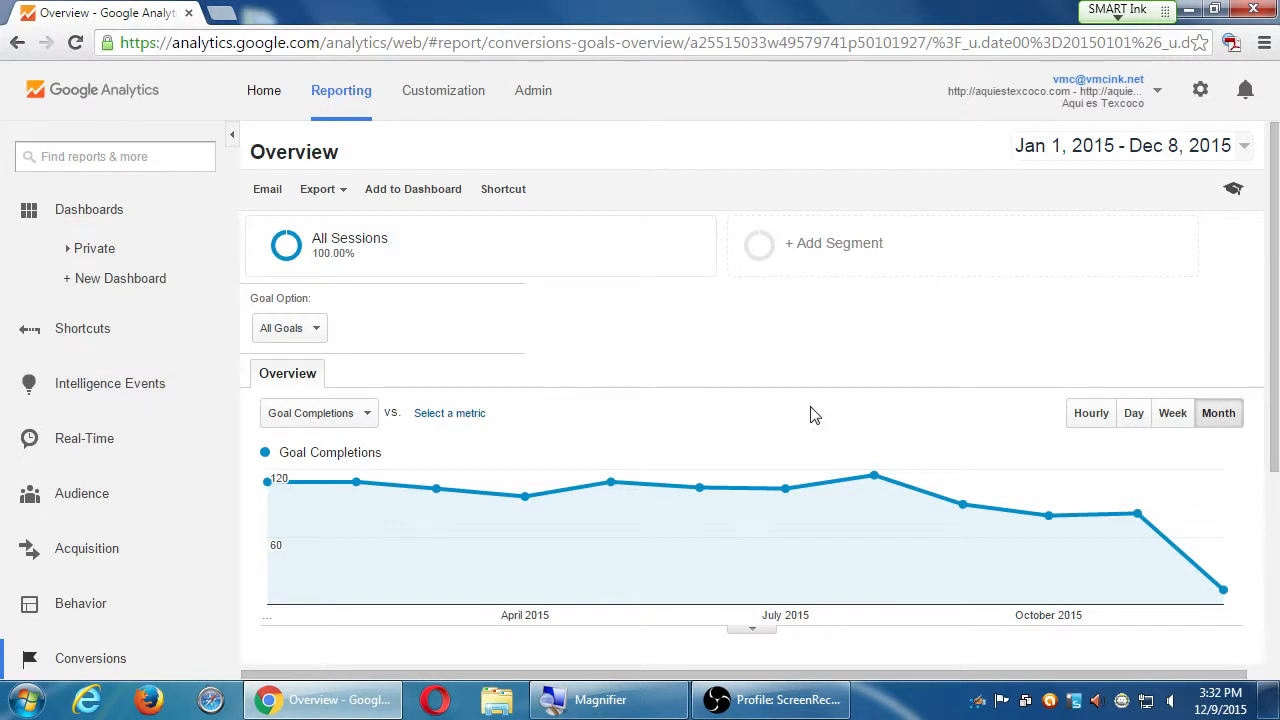
scroll("down", 3)
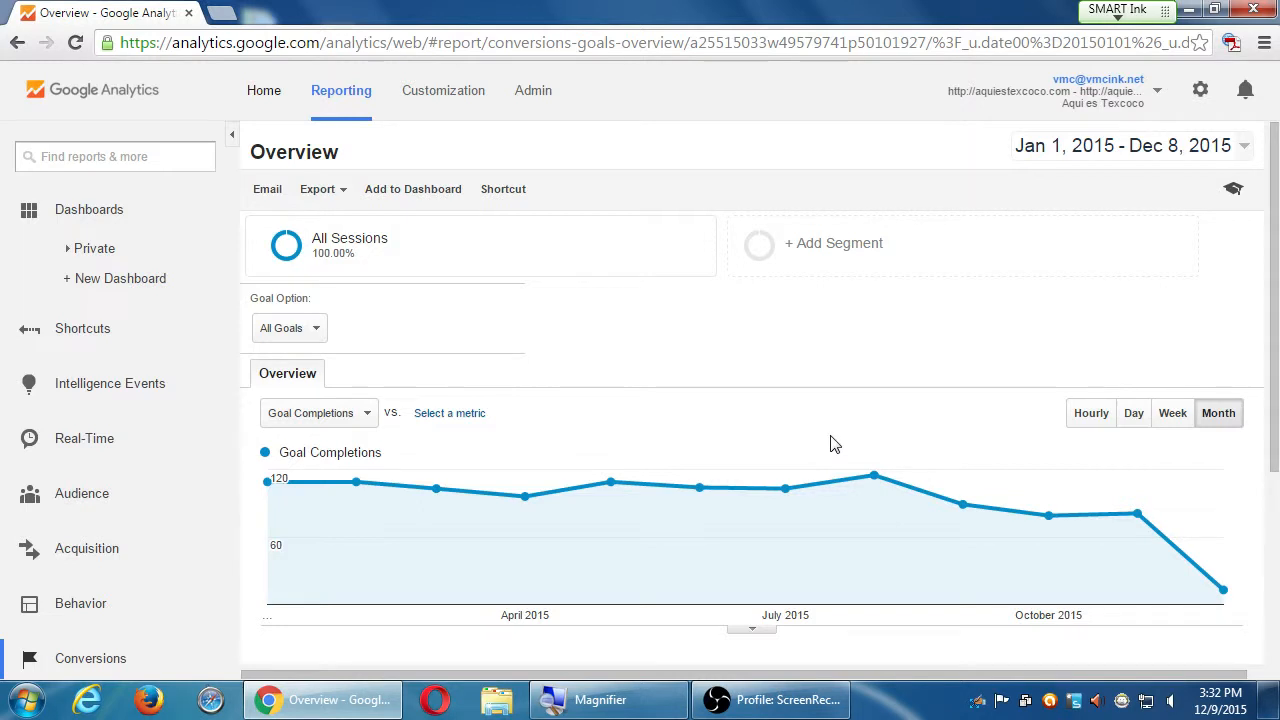
mouse_move(1080, 188)
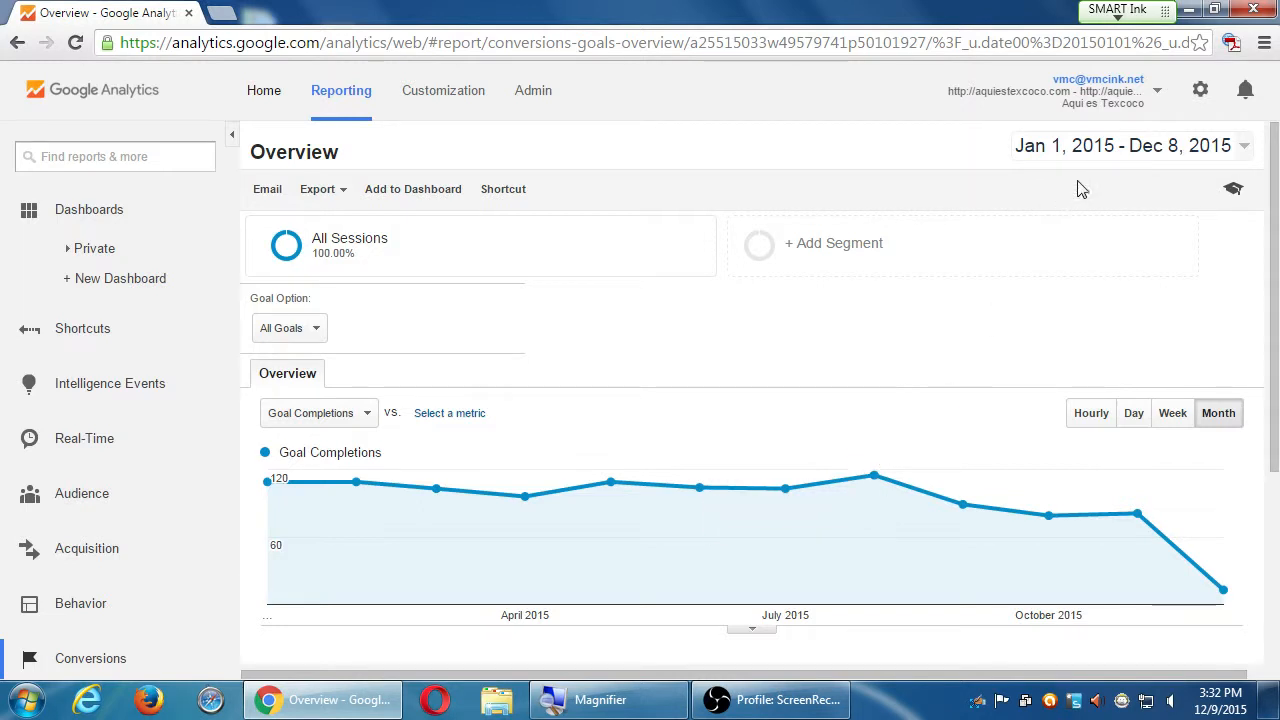